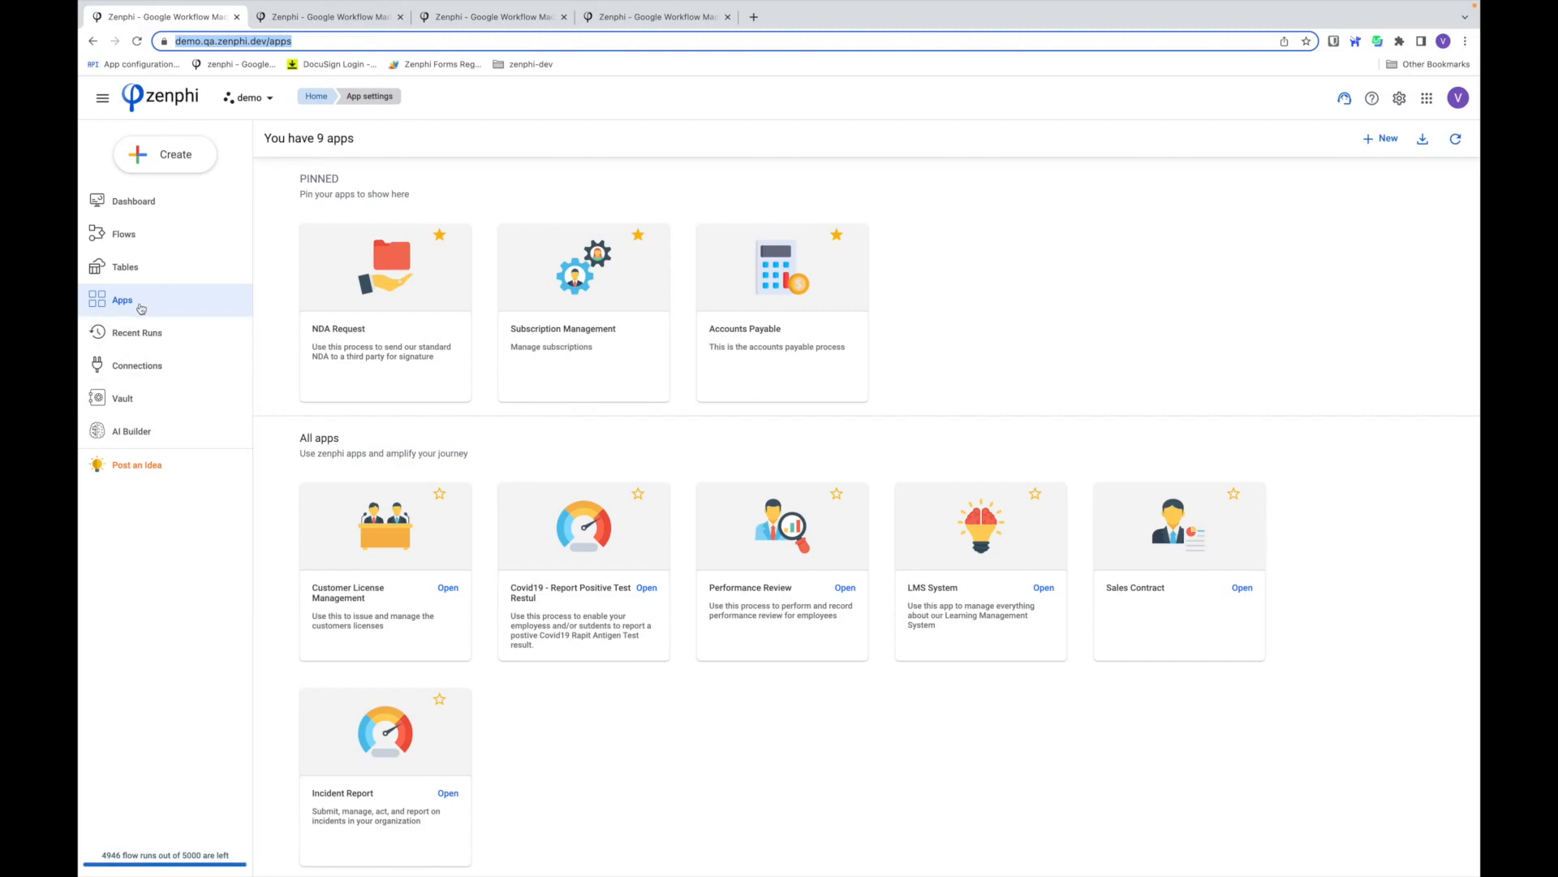
pyautogui.moveTo(886, 332)
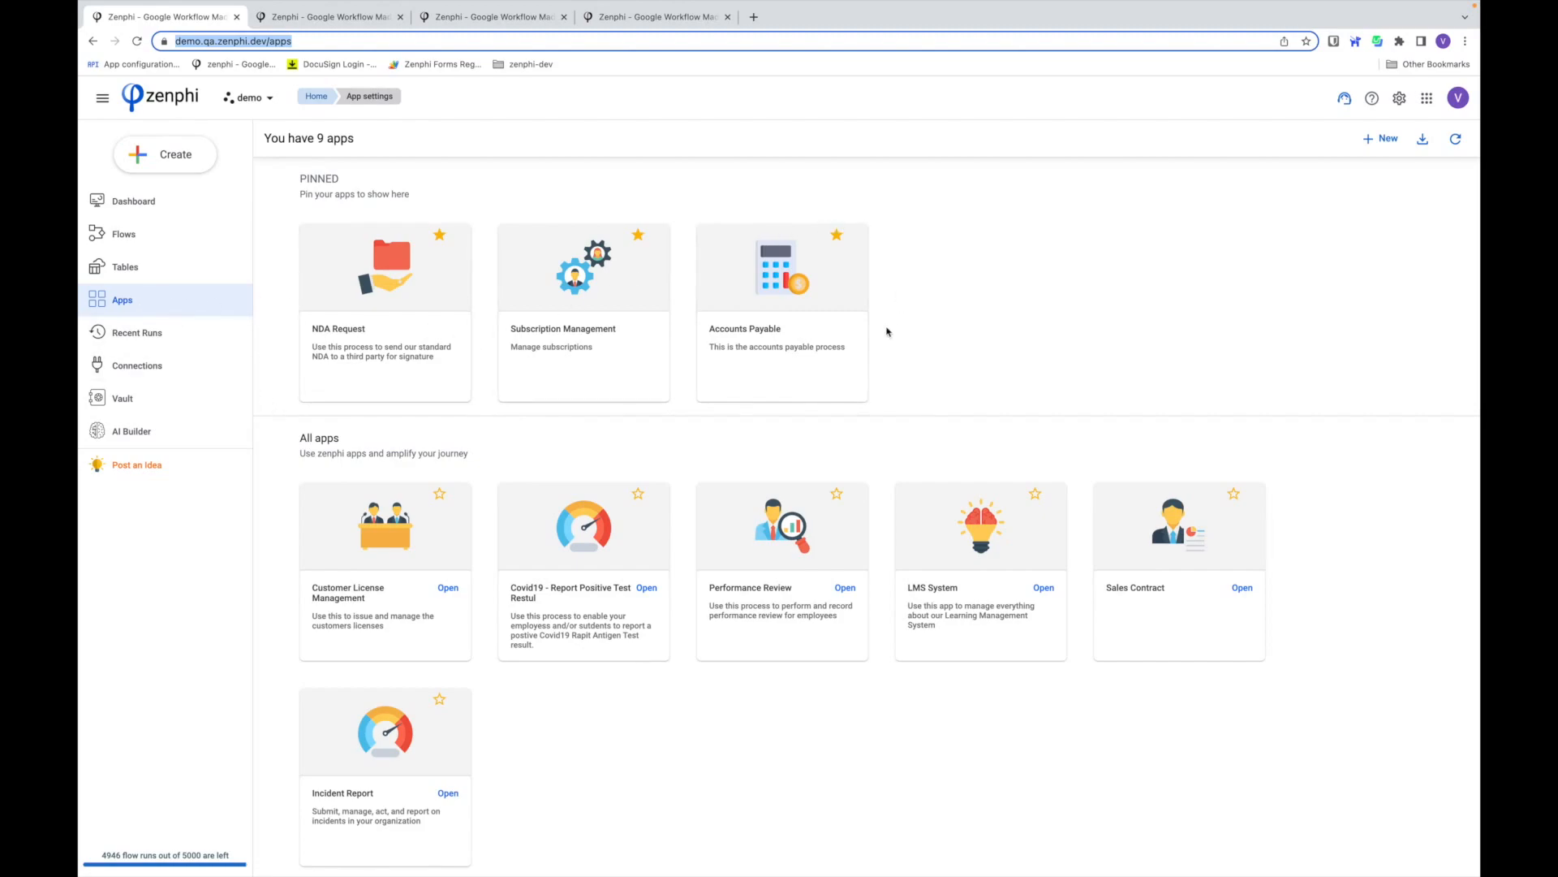
pyautogui.moveTo(1022, 350)
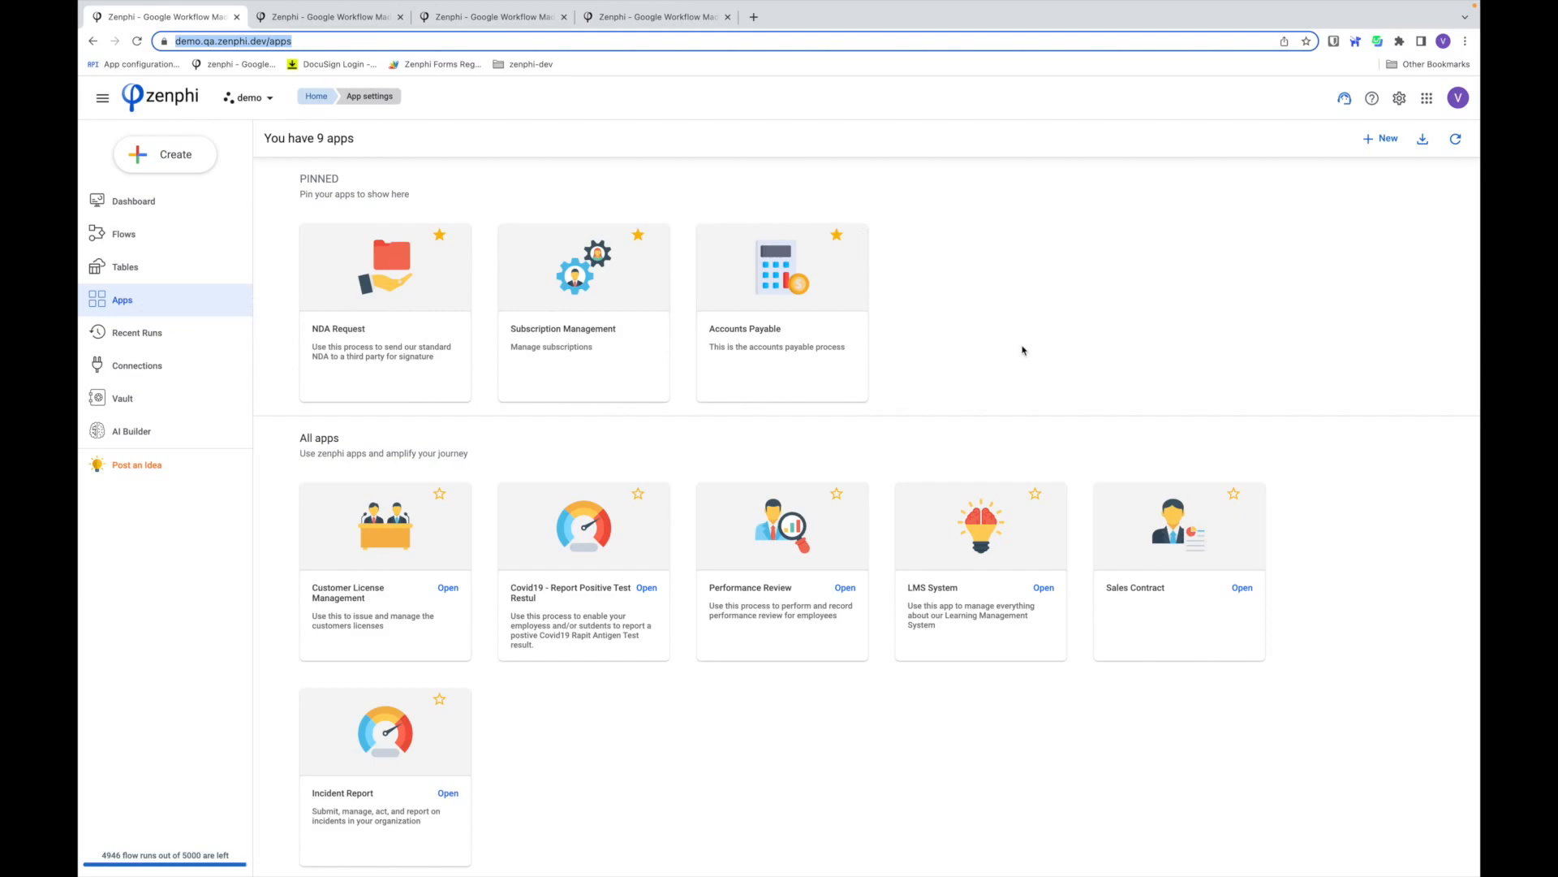
pyautogui.moveTo(838, 503)
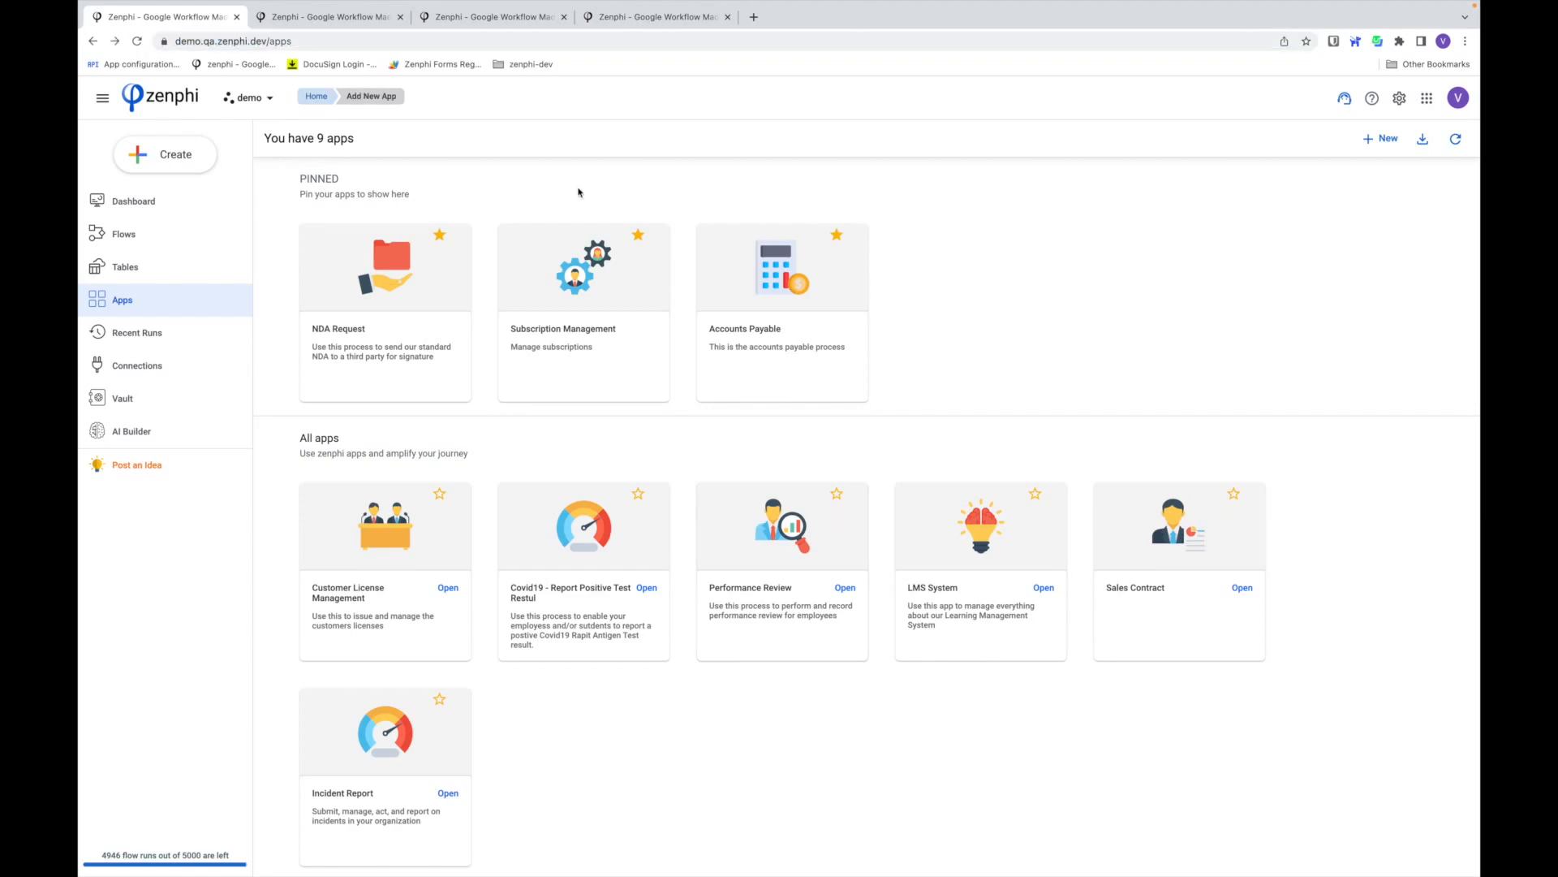
pyautogui.moveTo(868, 258)
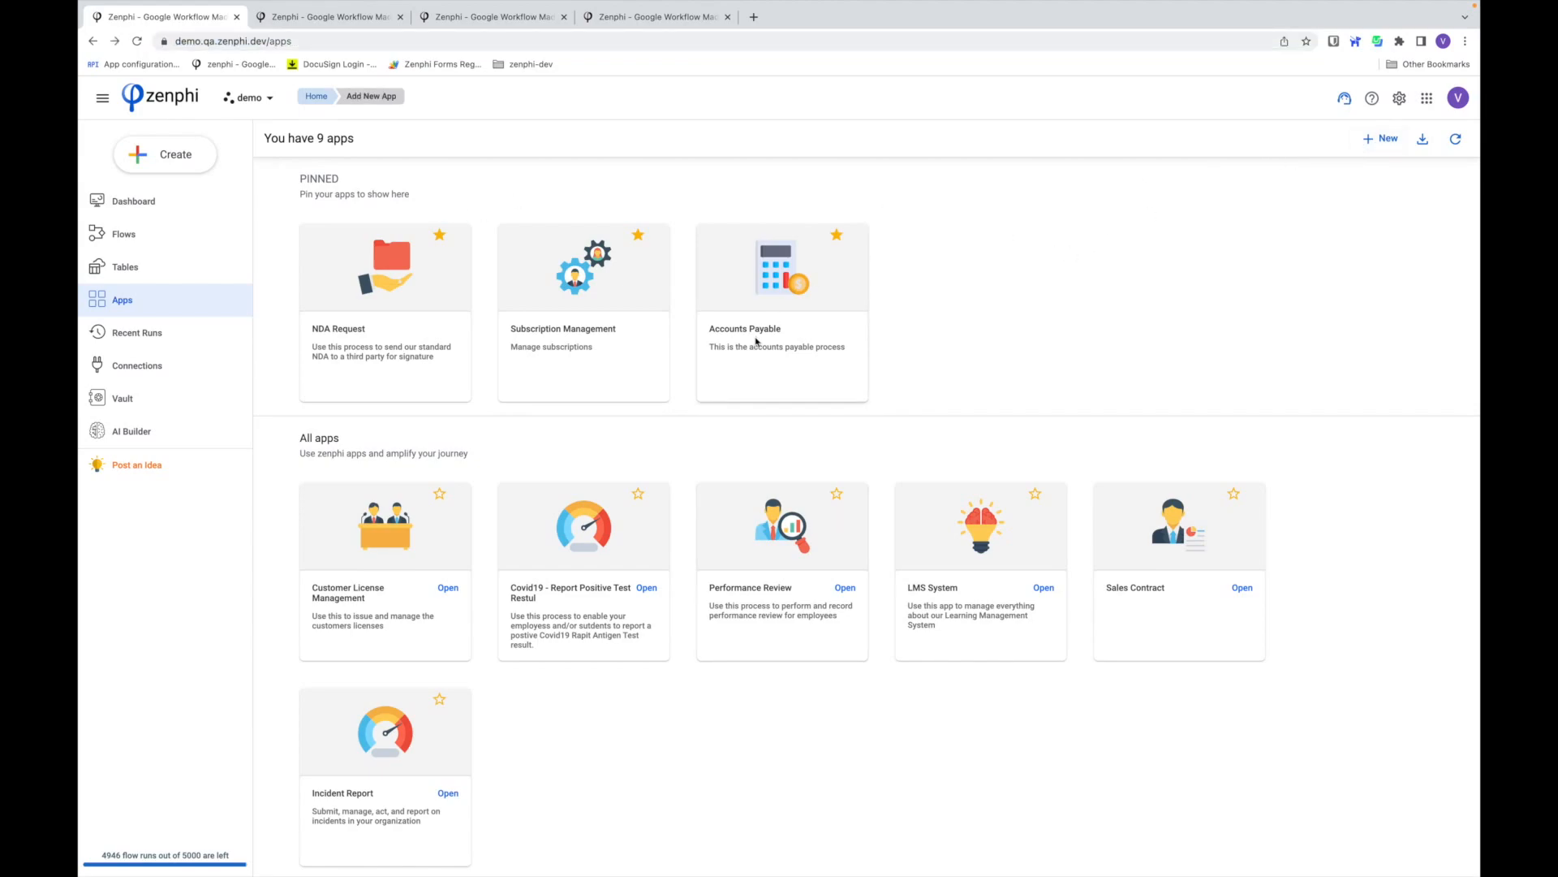
pyautogui.moveTo(763, 386)
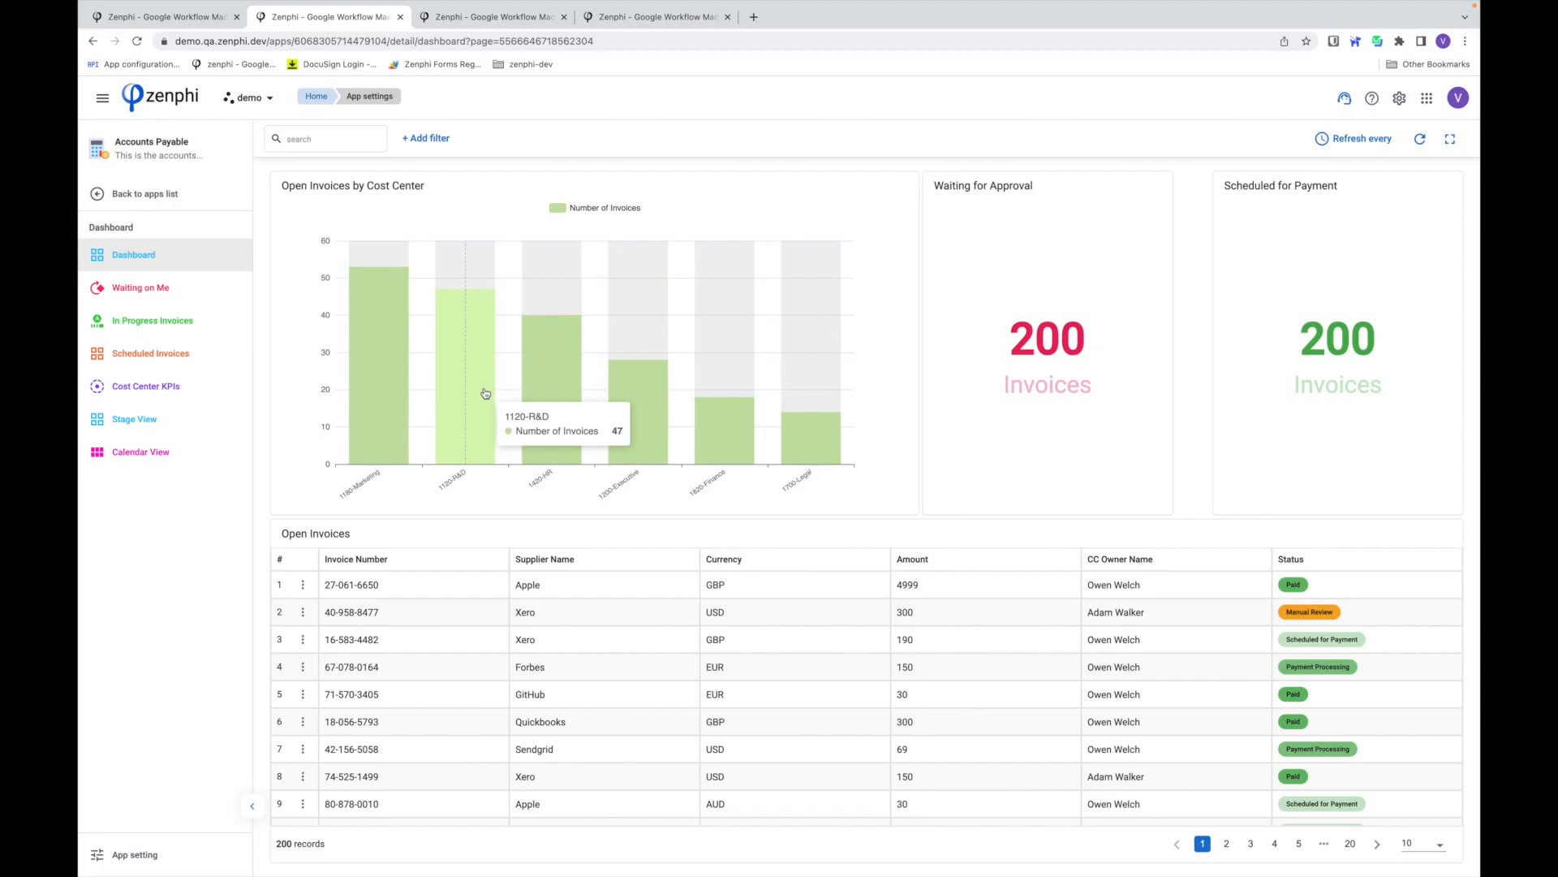
pyautogui.moveTo(438, 462)
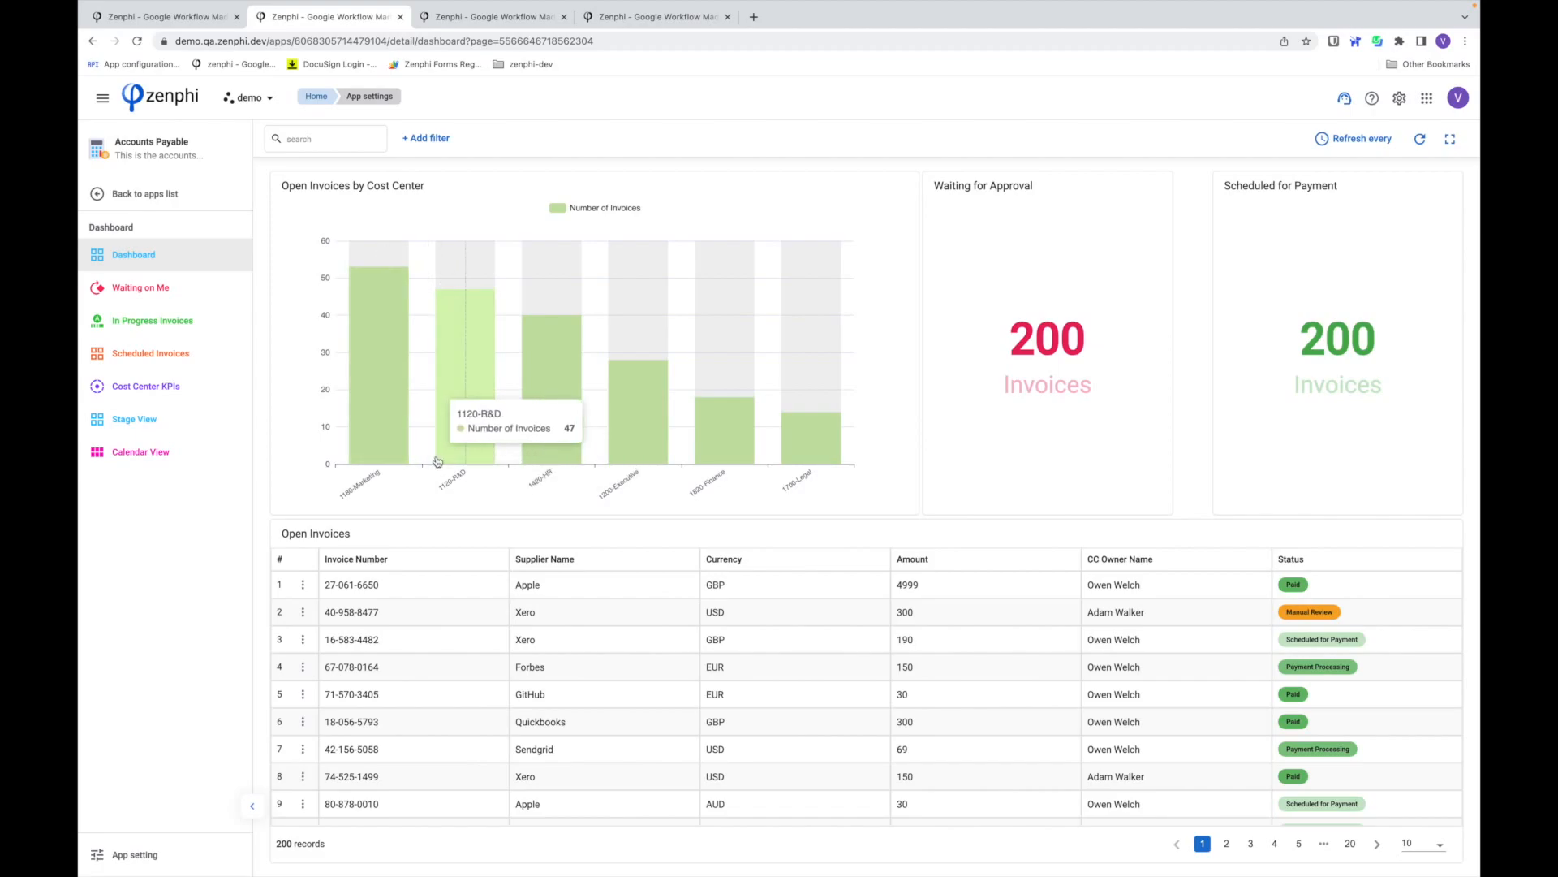
pyautogui.moveTo(314, 451)
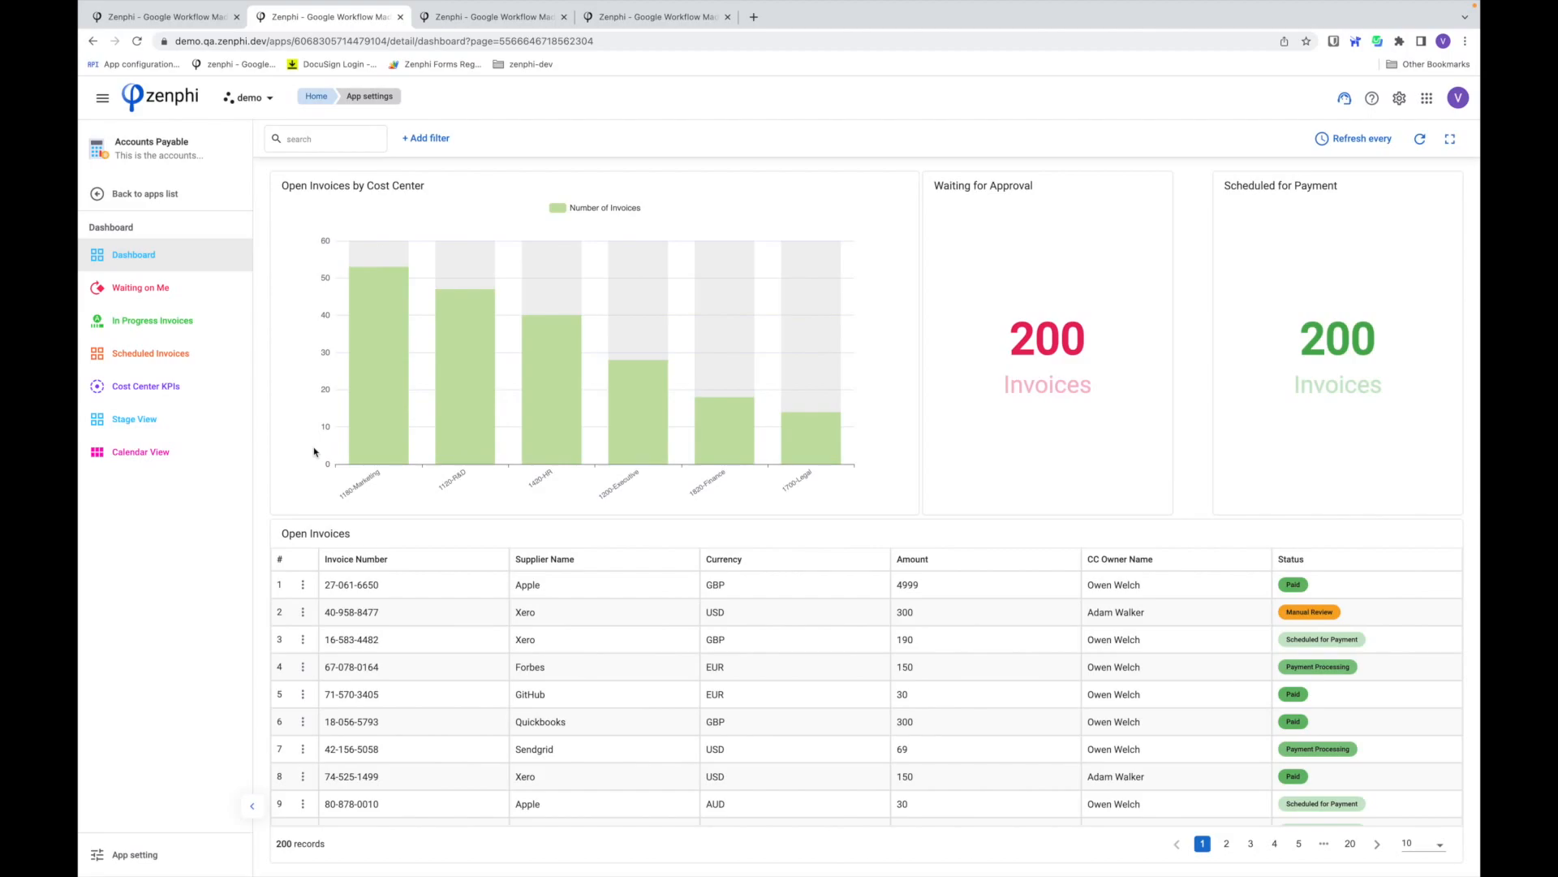
pyautogui.moveTo(327, 424)
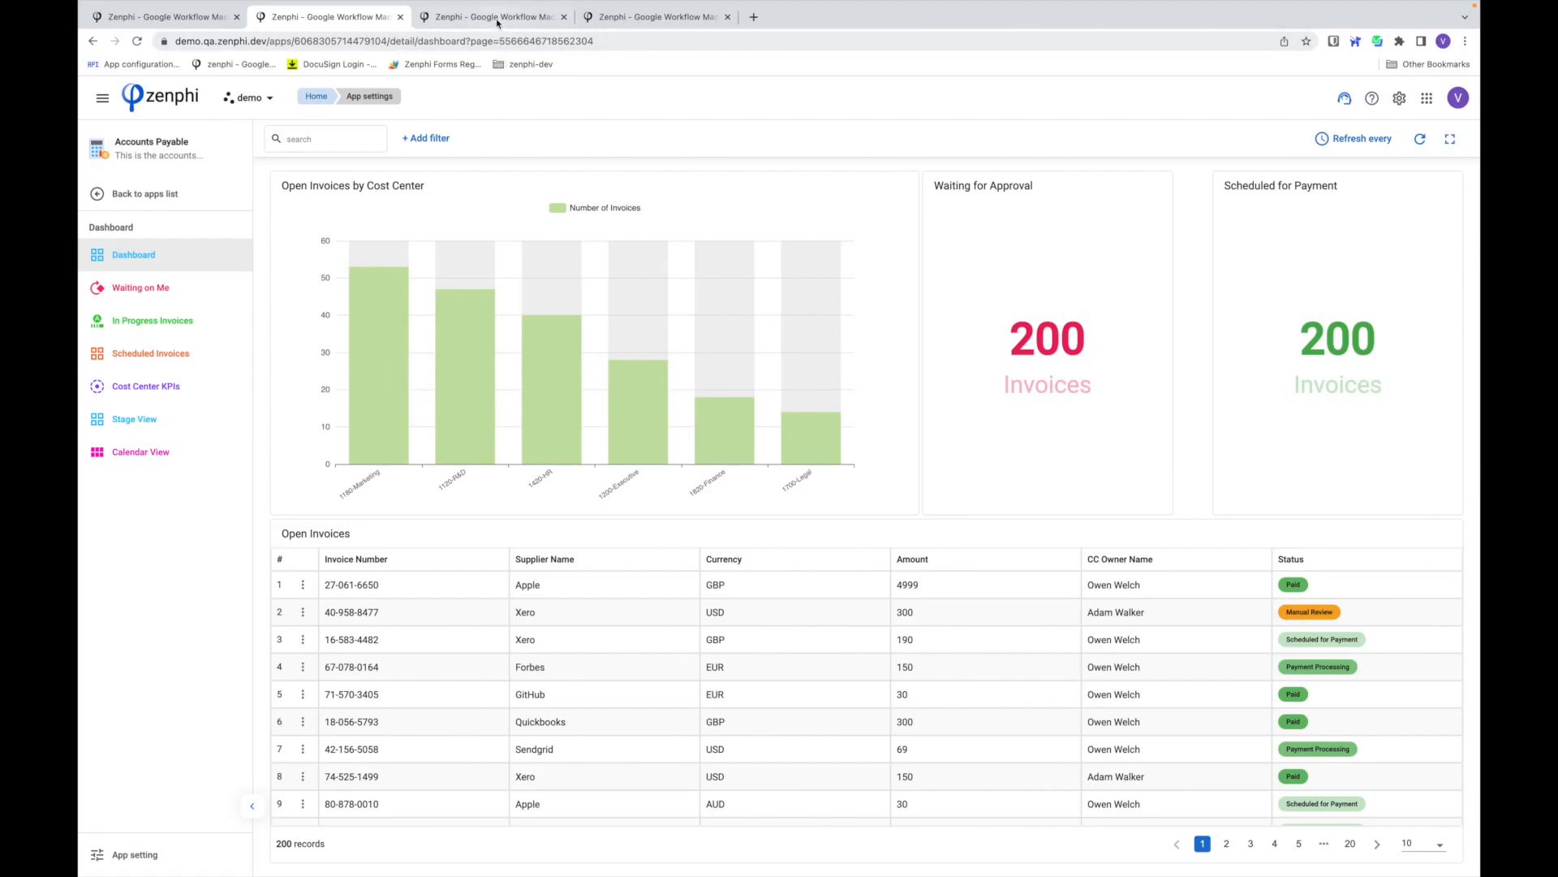
pyautogui.click(495, 17)
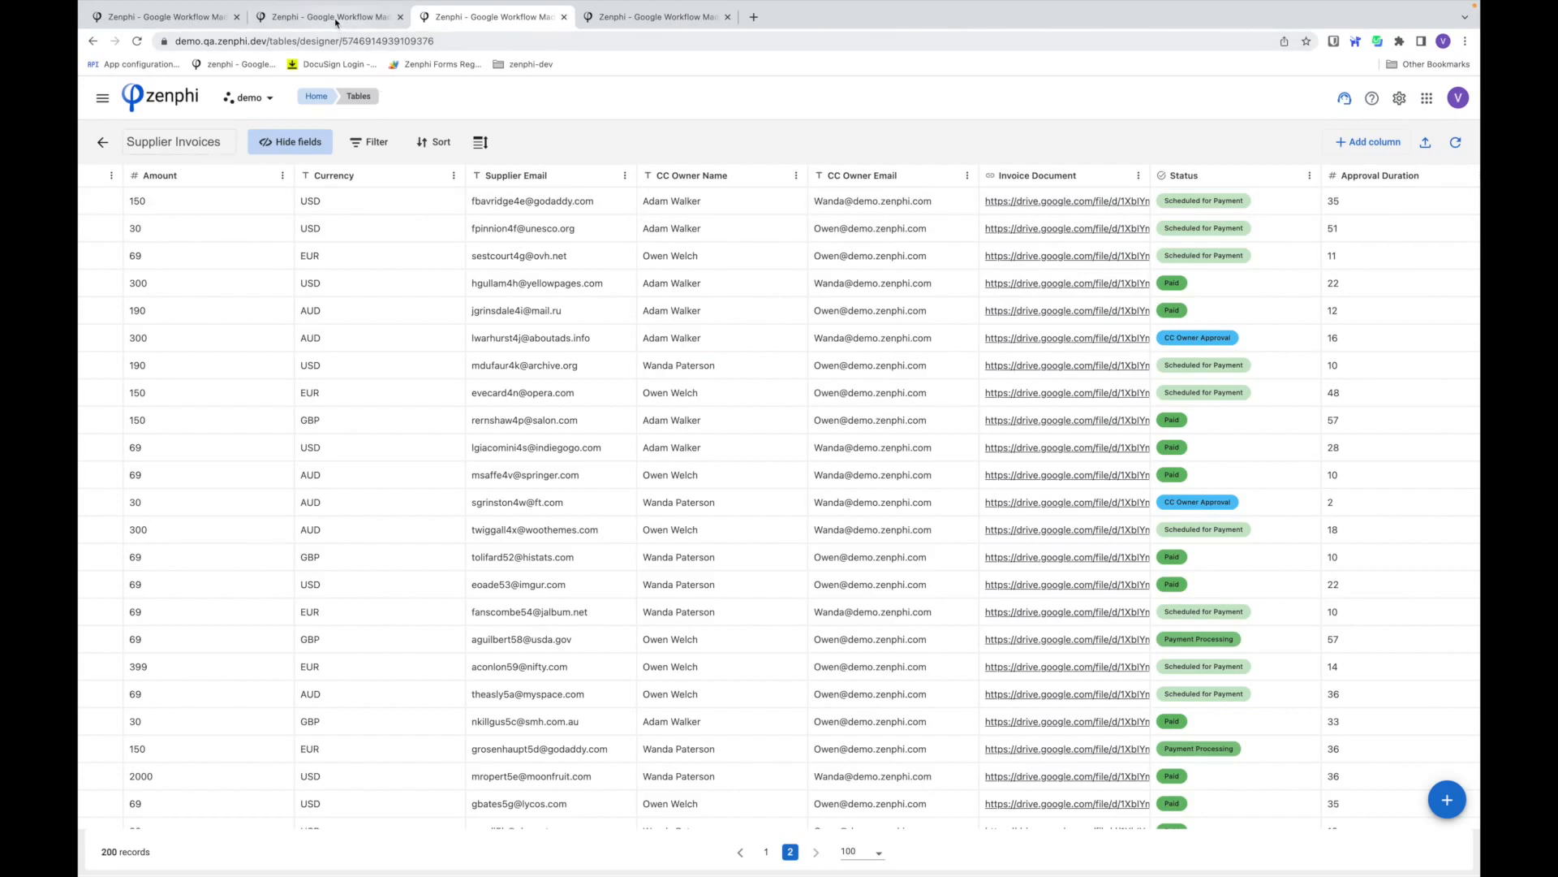
pyautogui.click(328, 16)
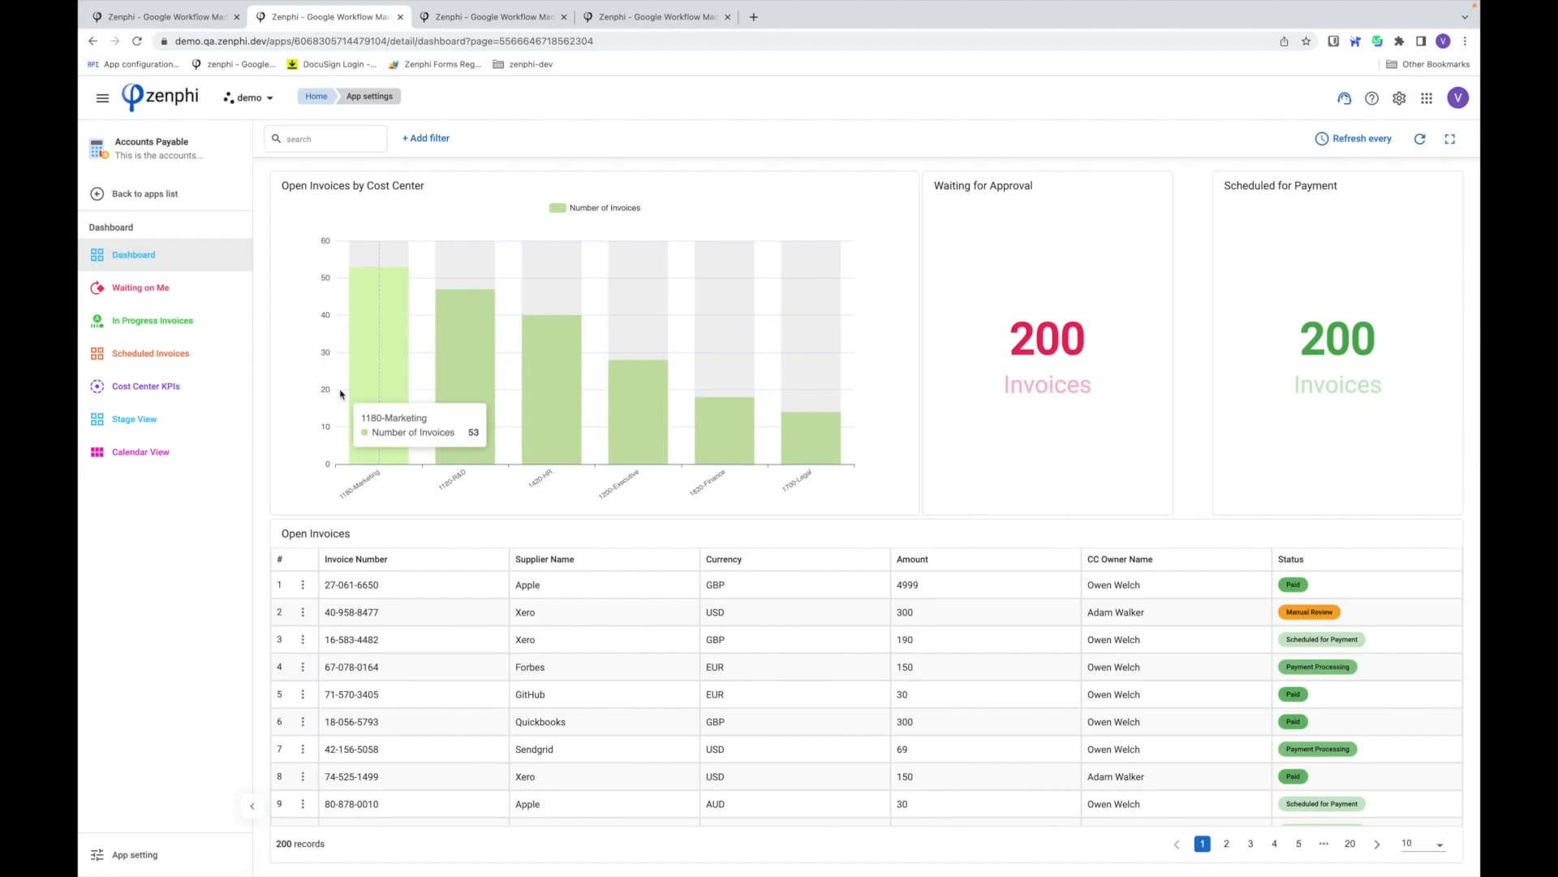
pyautogui.moveTo(218, 265)
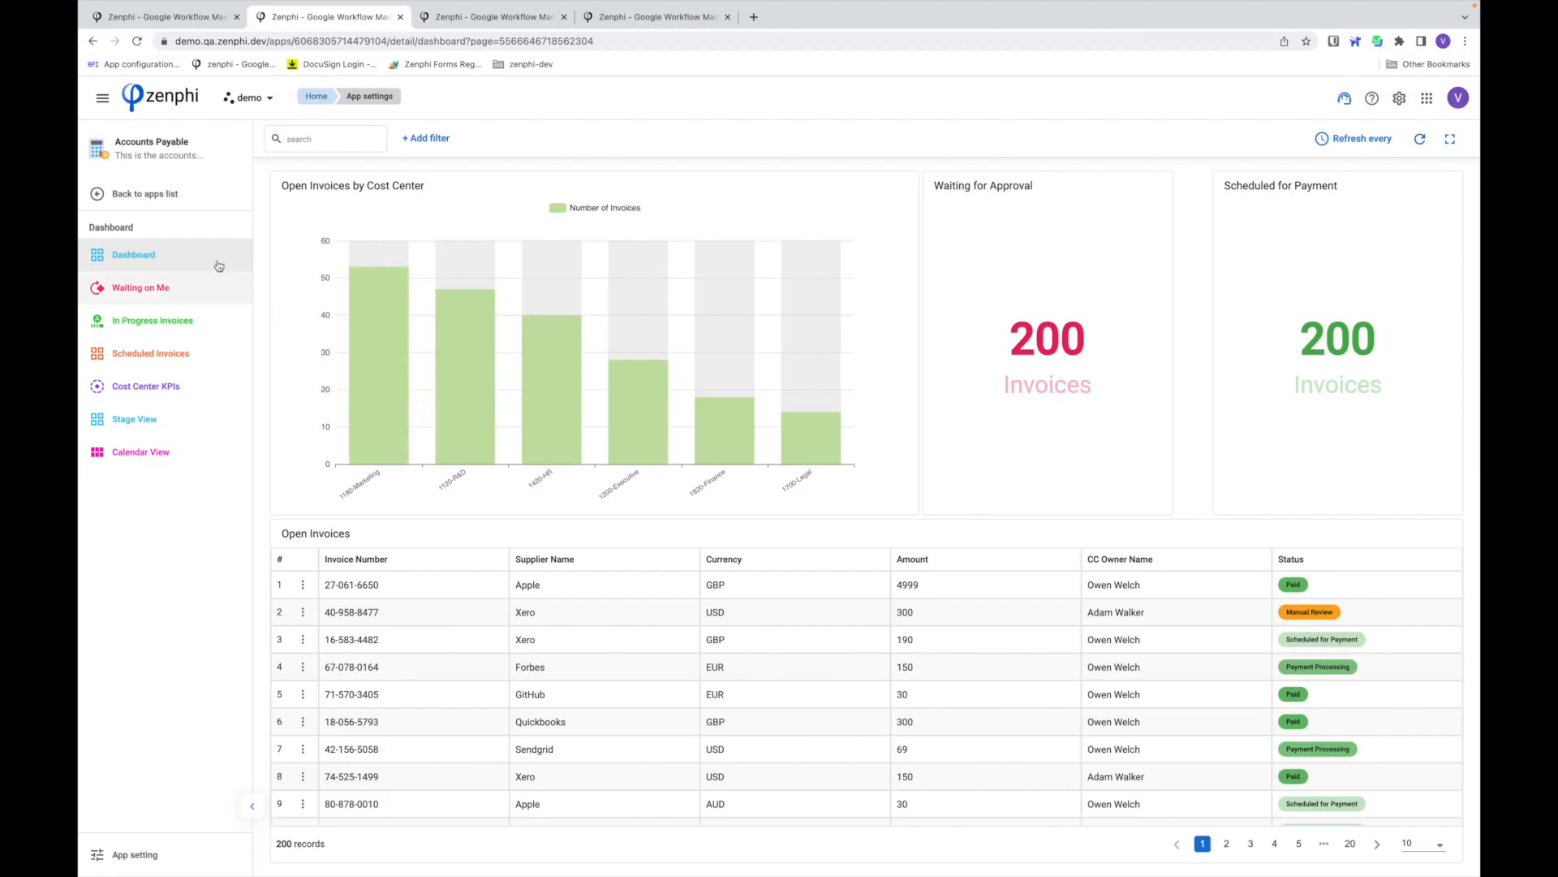
pyautogui.moveTo(212, 288)
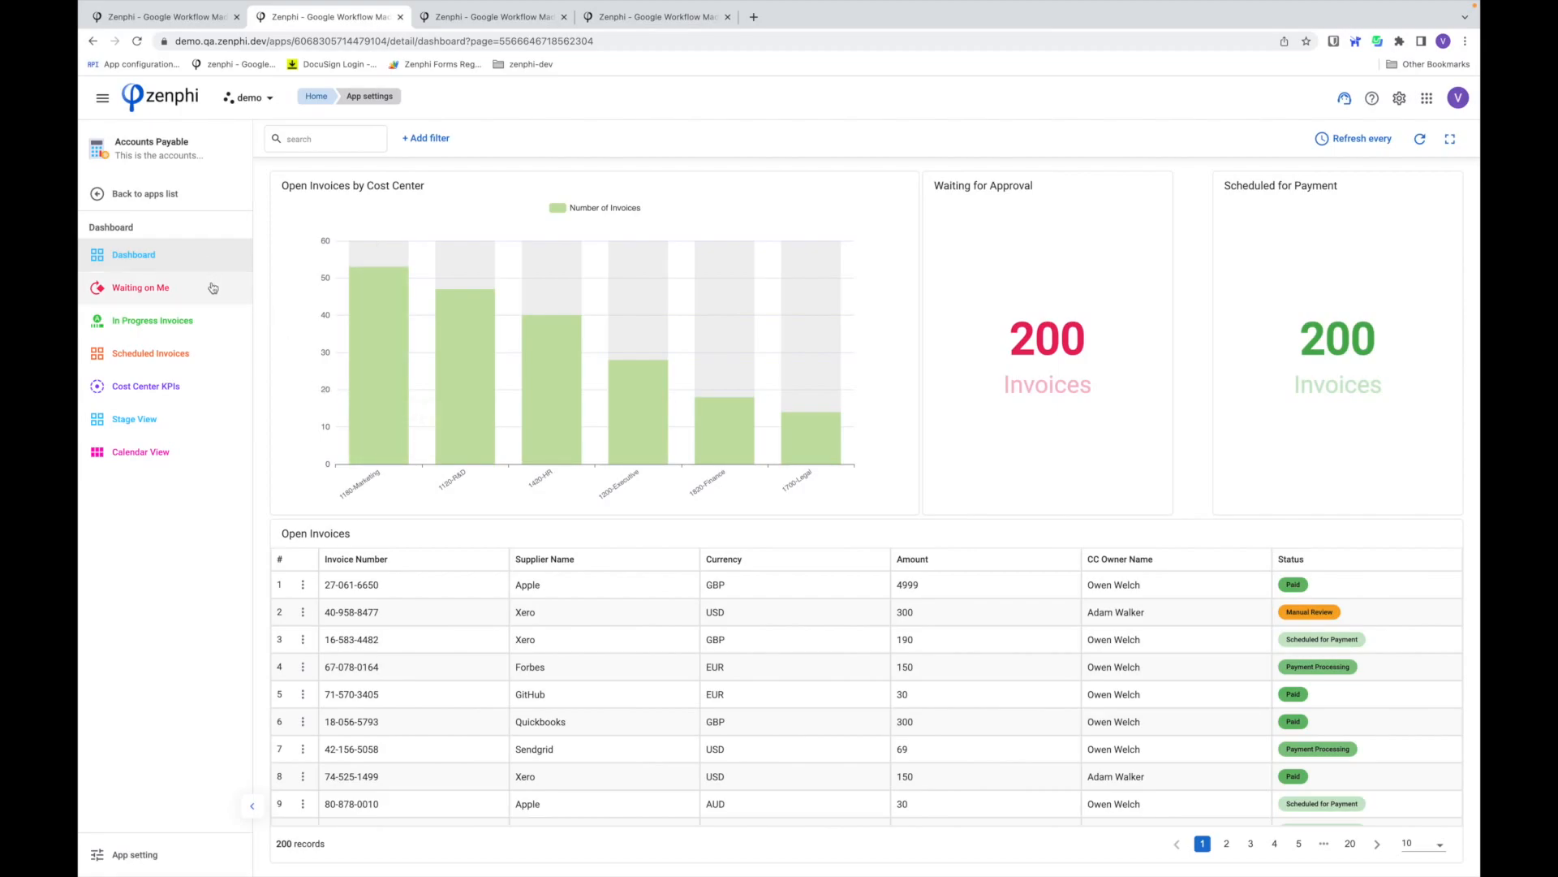
pyautogui.moveTo(196, 273)
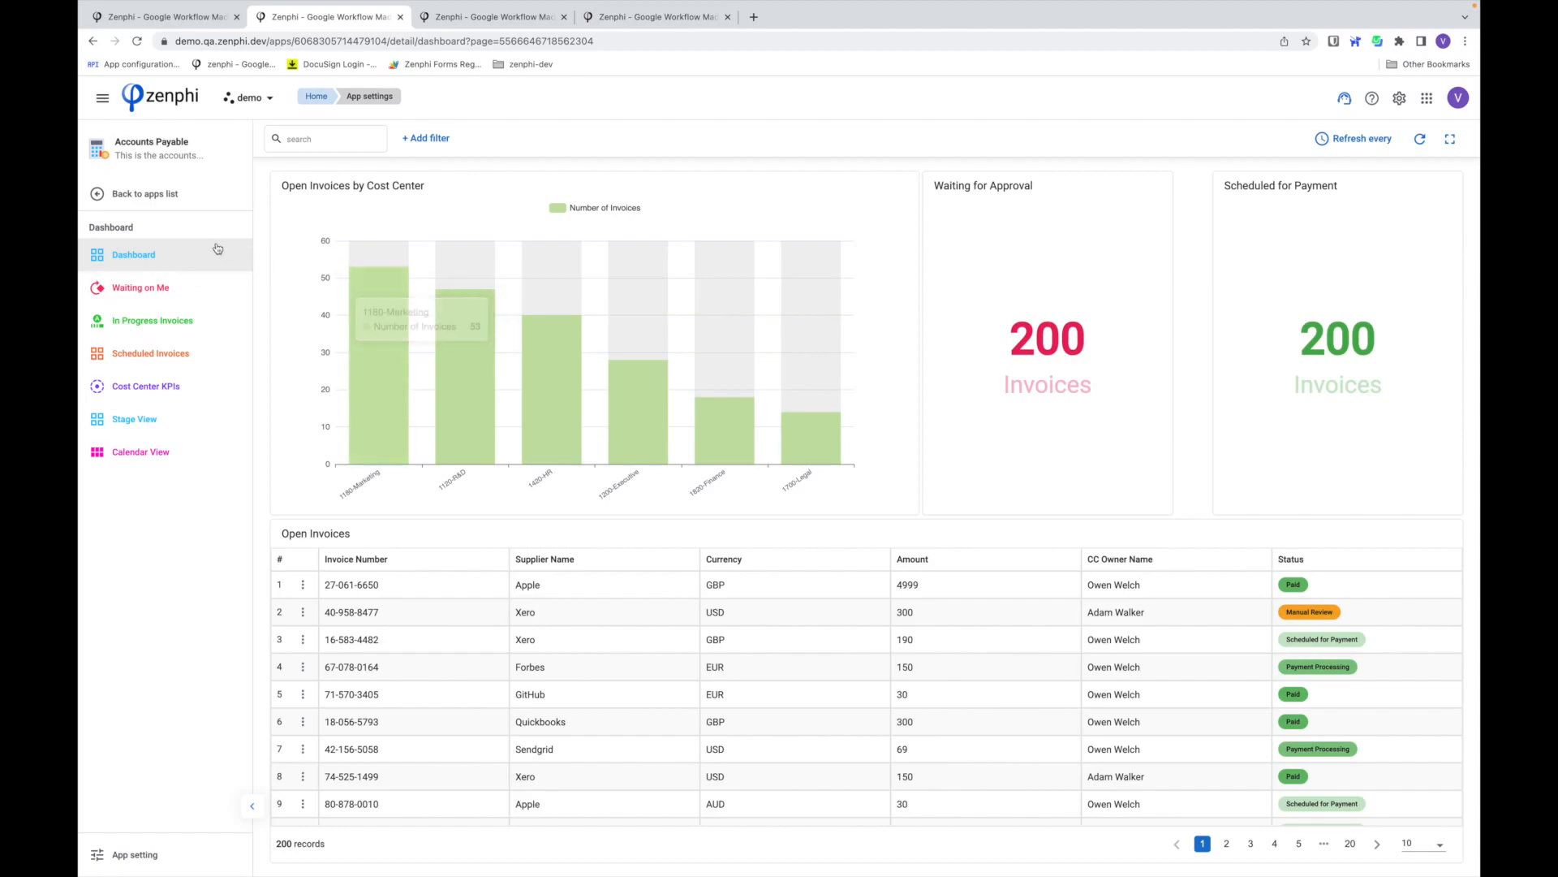
pyautogui.moveTo(448, 363)
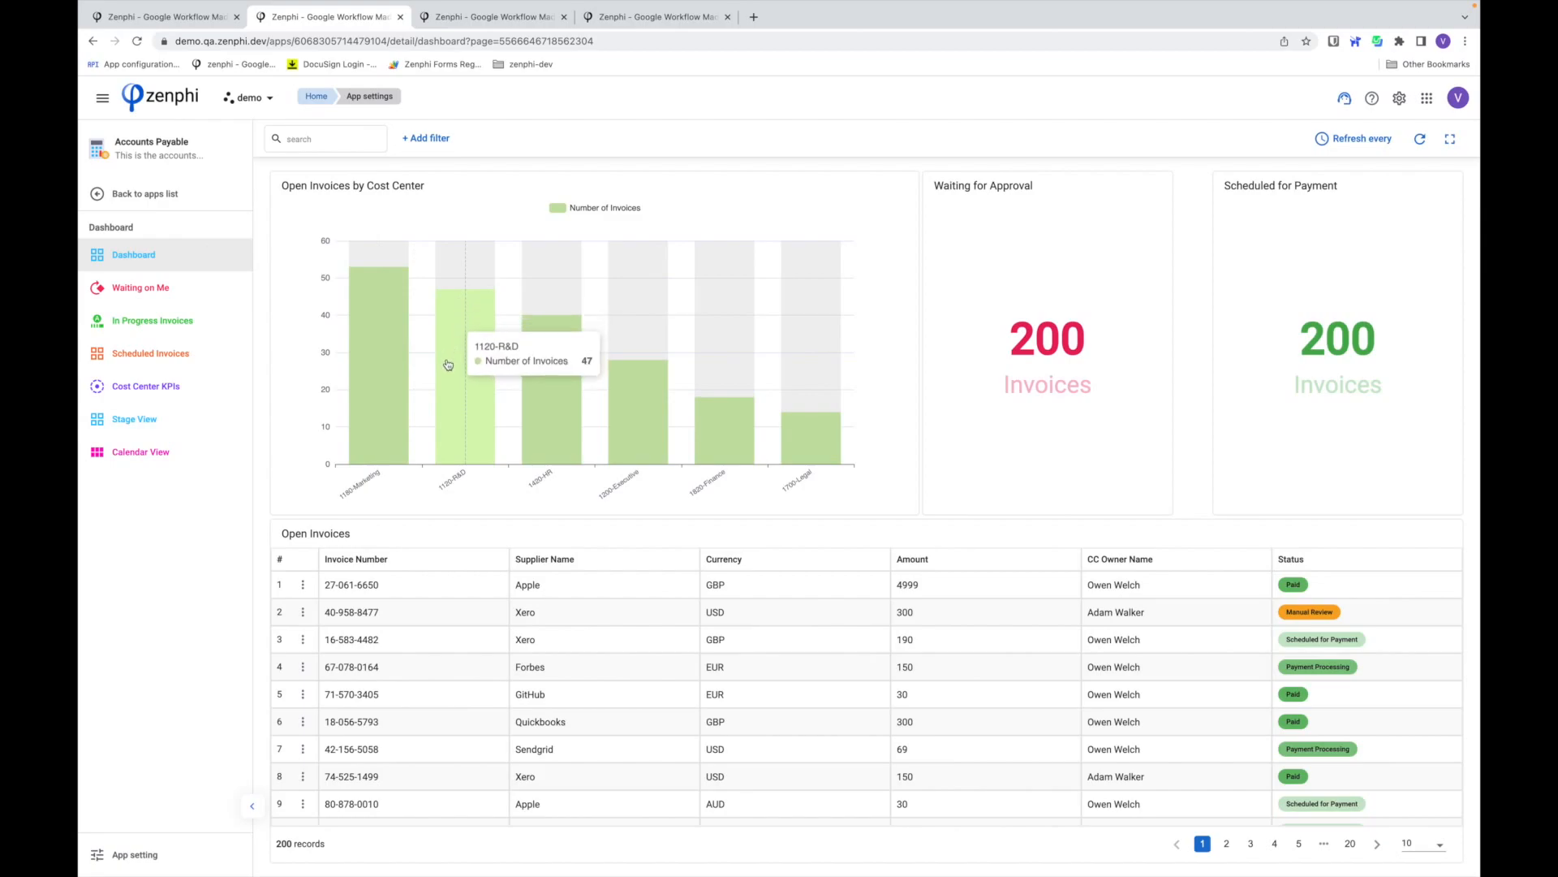
pyautogui.moveTo(407, 489)
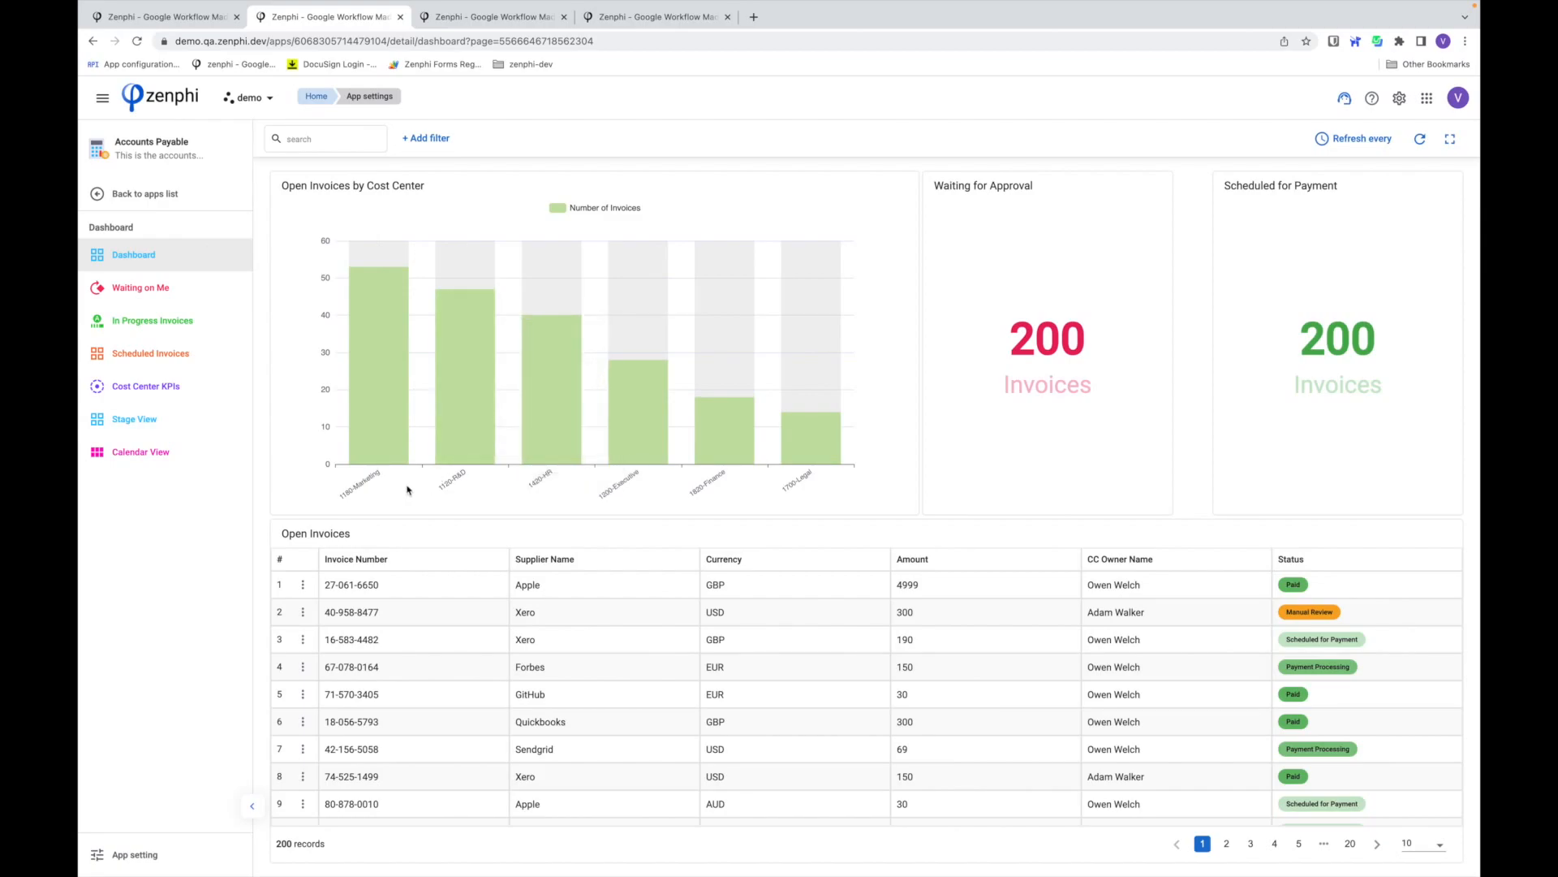
pyautogui.moveTo(581, 488)
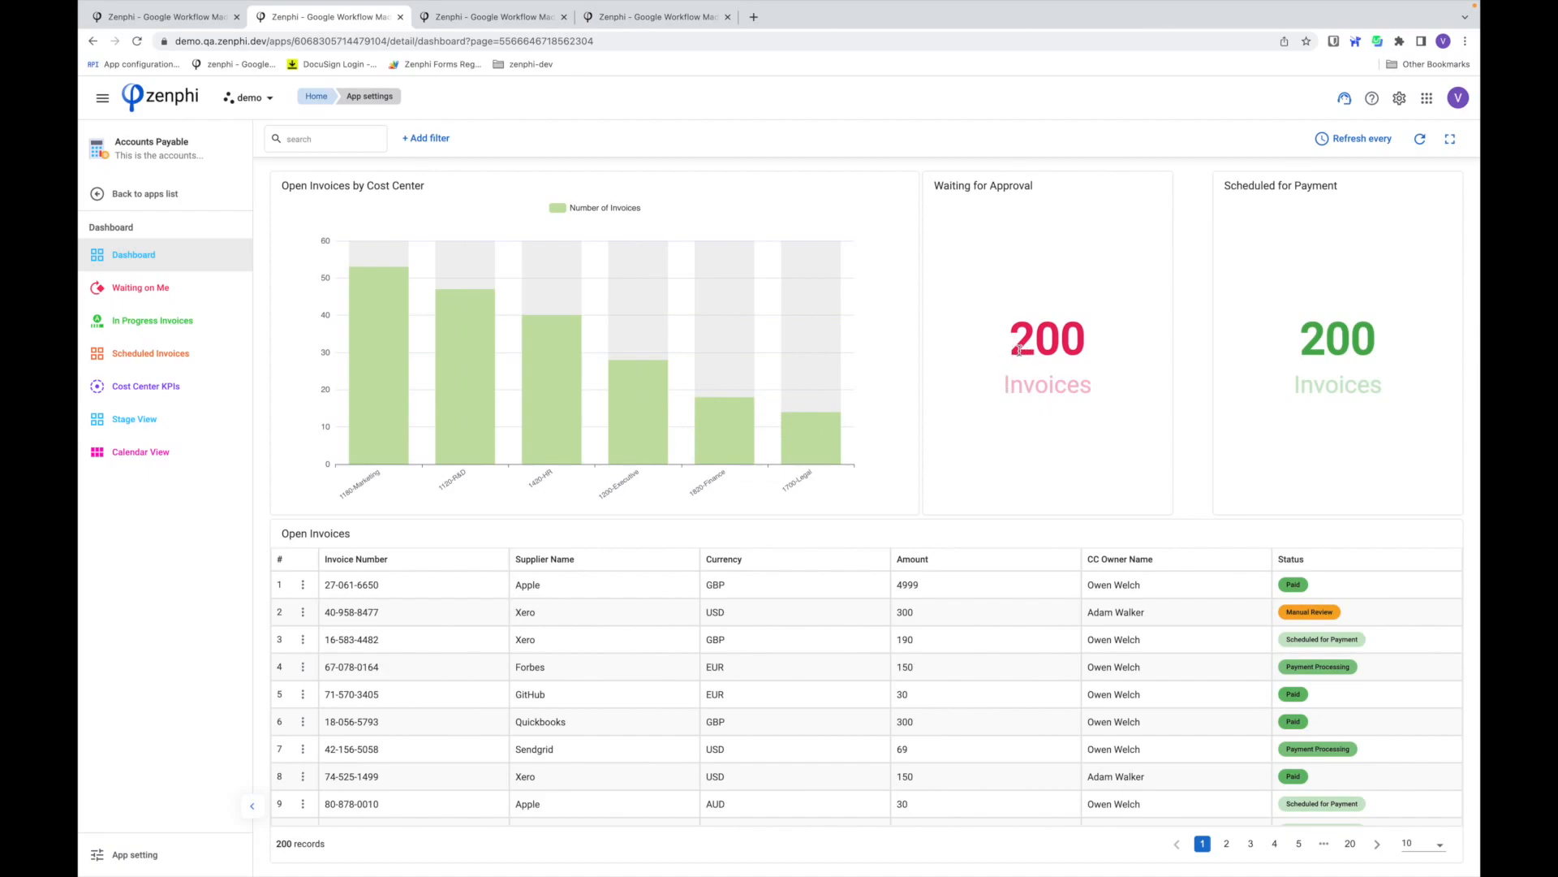
pyautogui.moveTo(1361, 341)
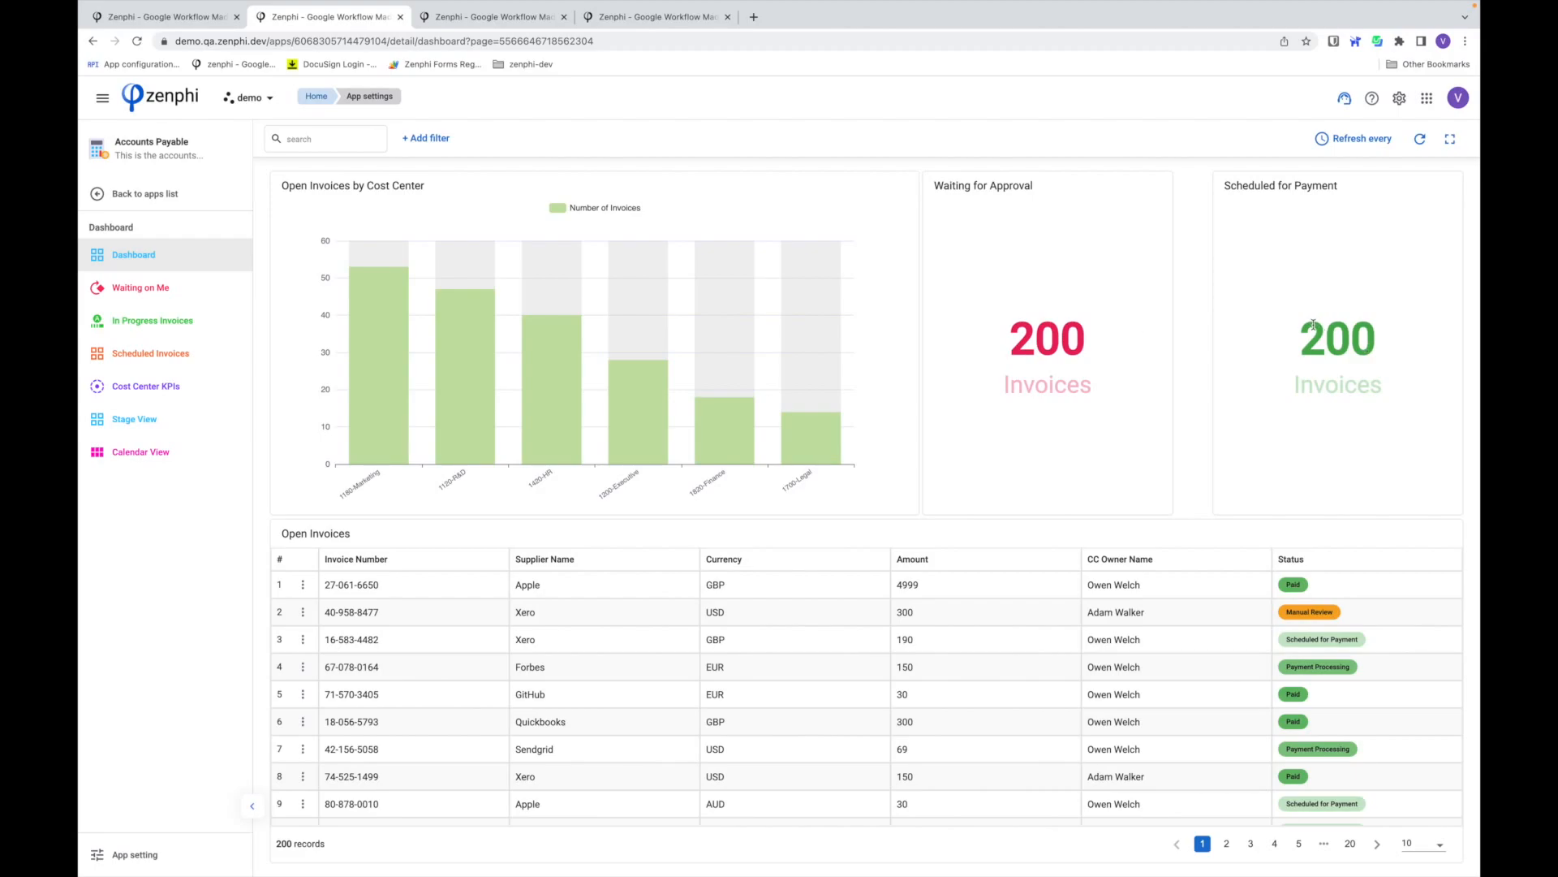
pyautogui.scroll(-3)
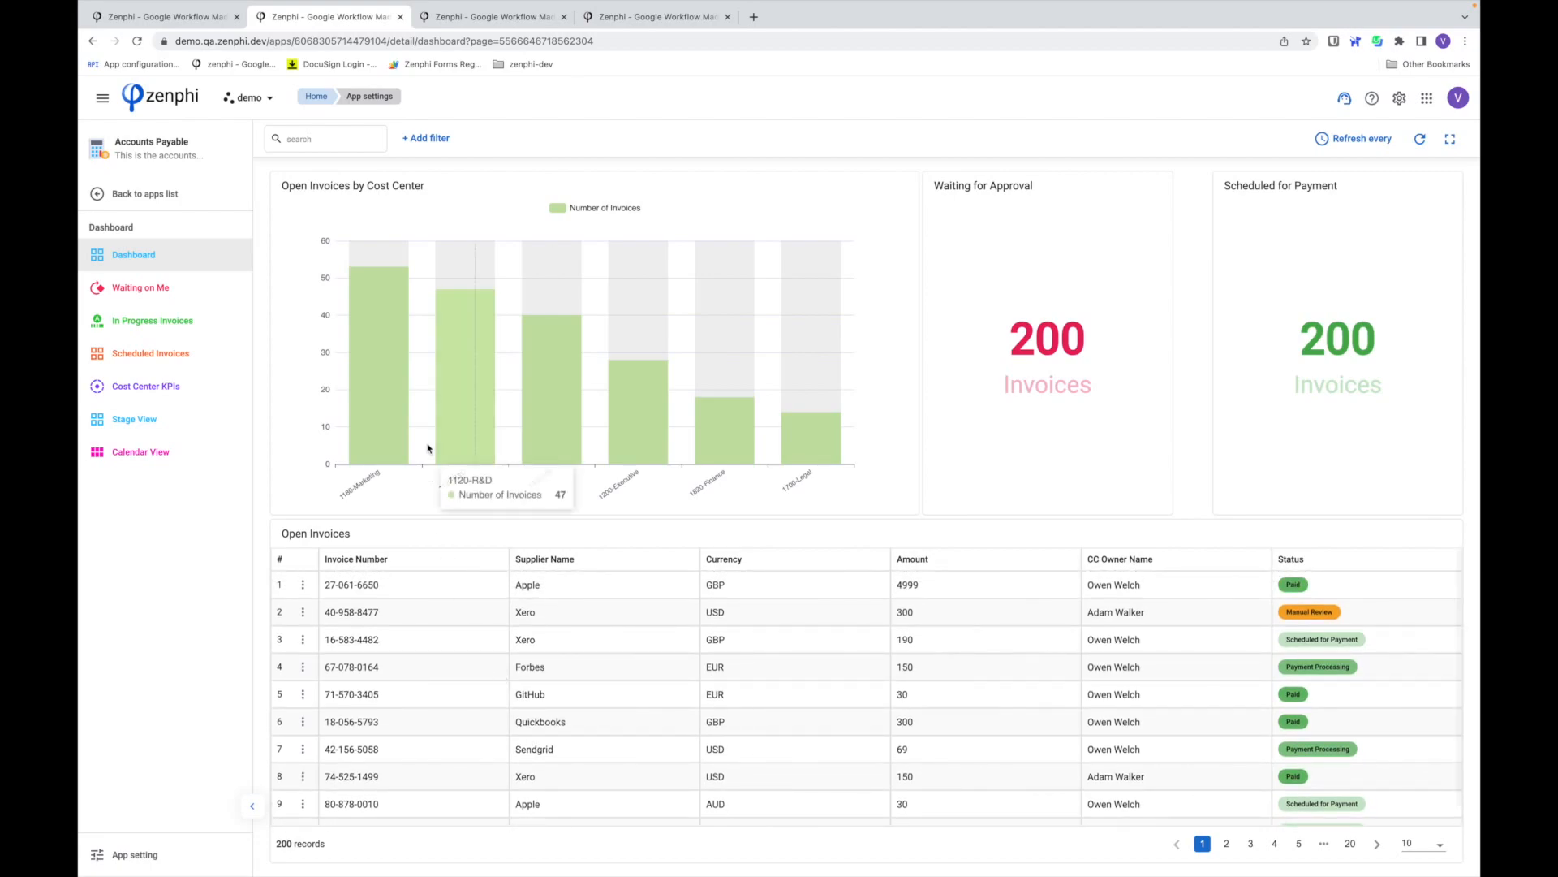
pyautogui.moveTo(386, 435)
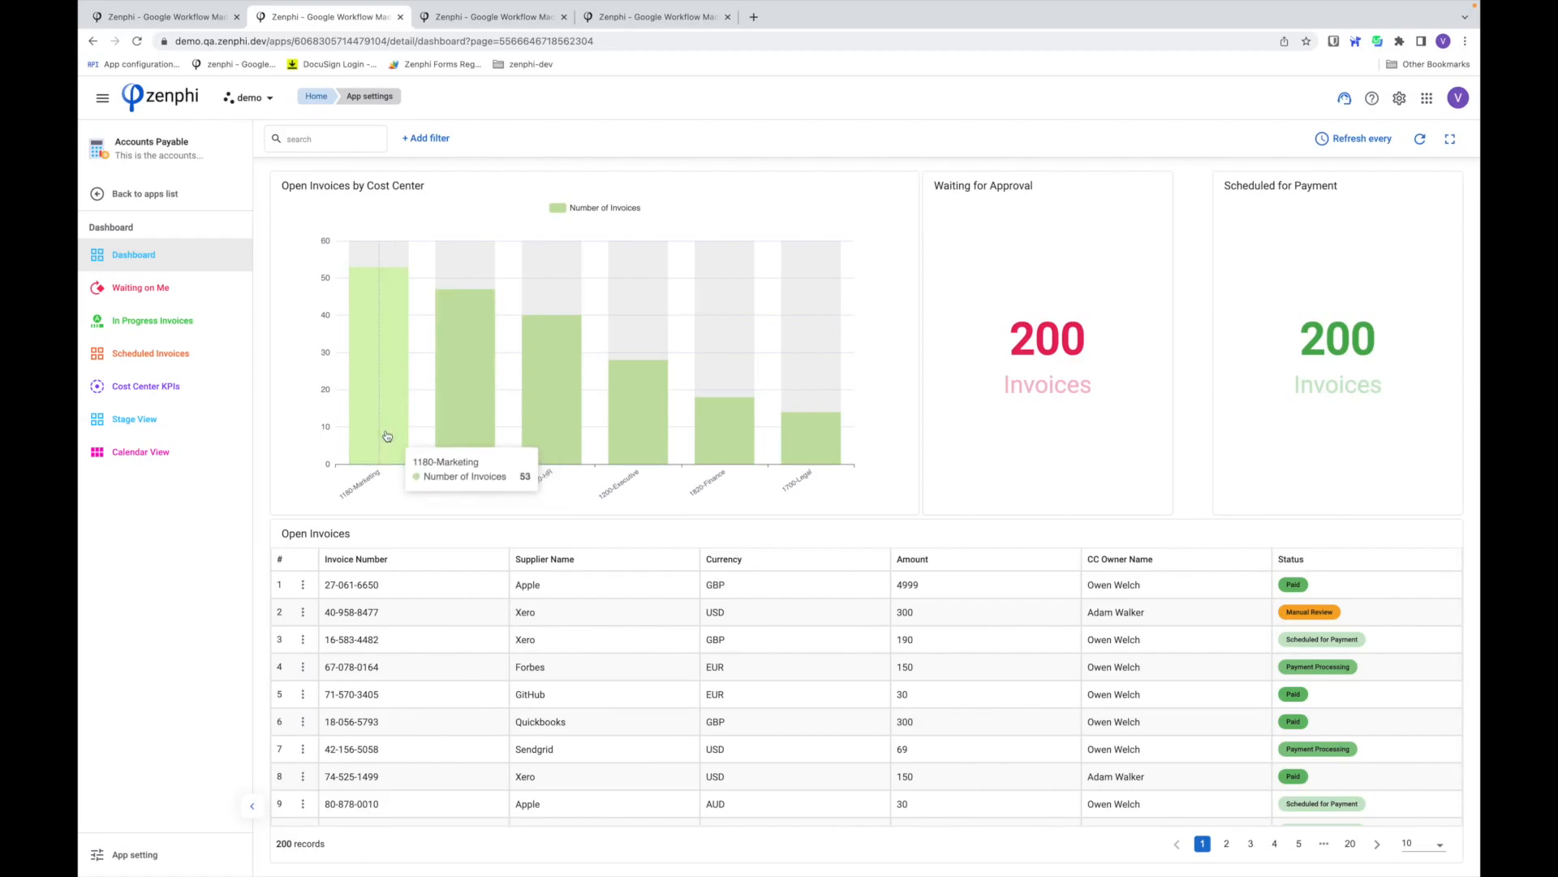
pyautogui.moveTo(388, 437)
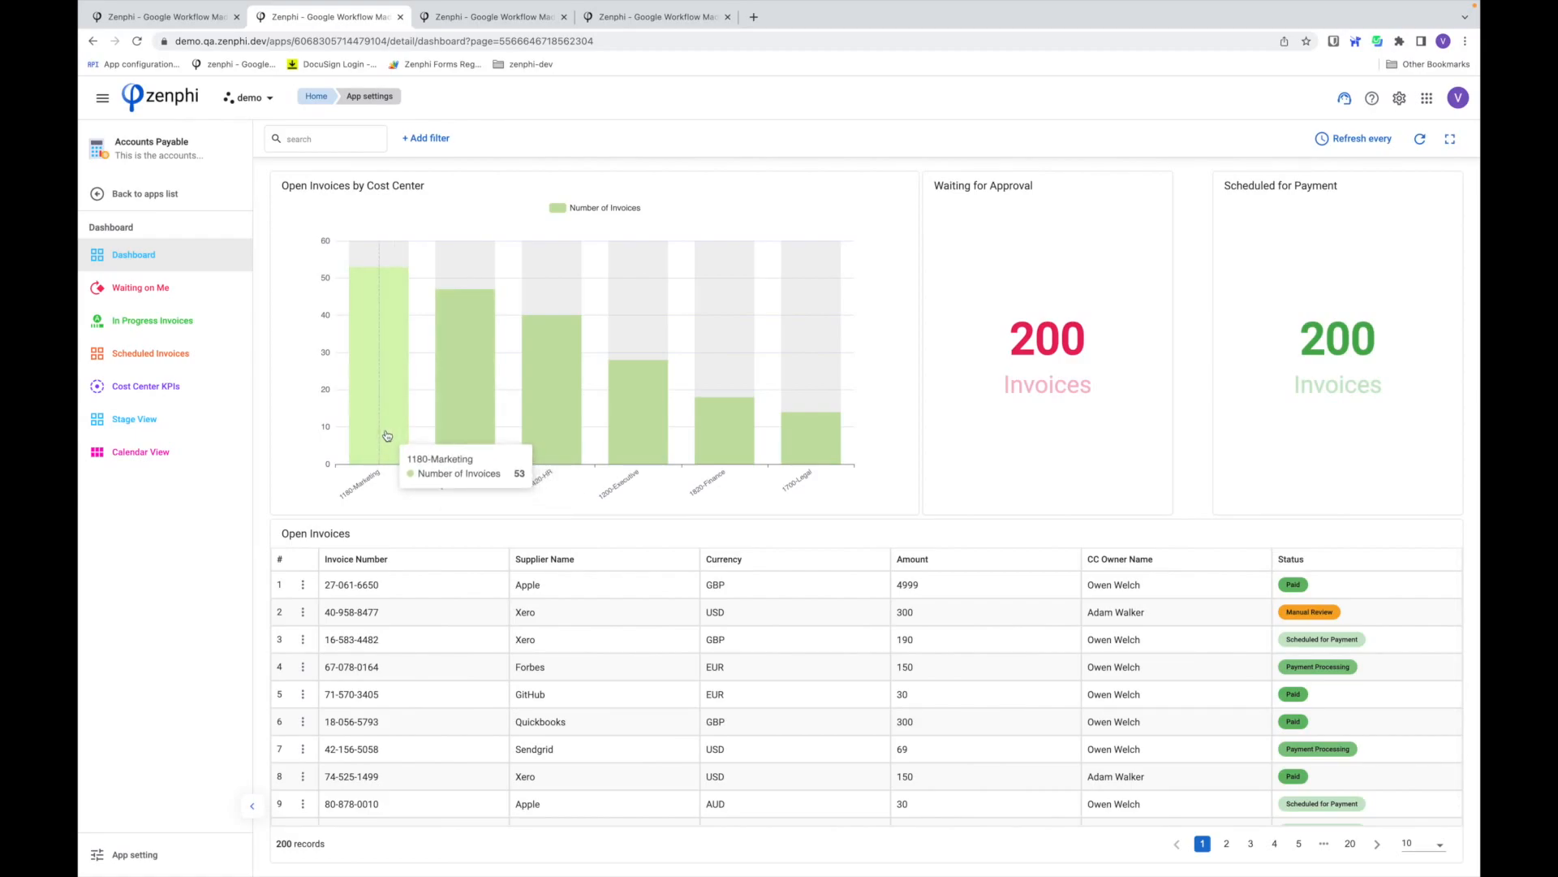
pyautogui.moveTo(397, 474)
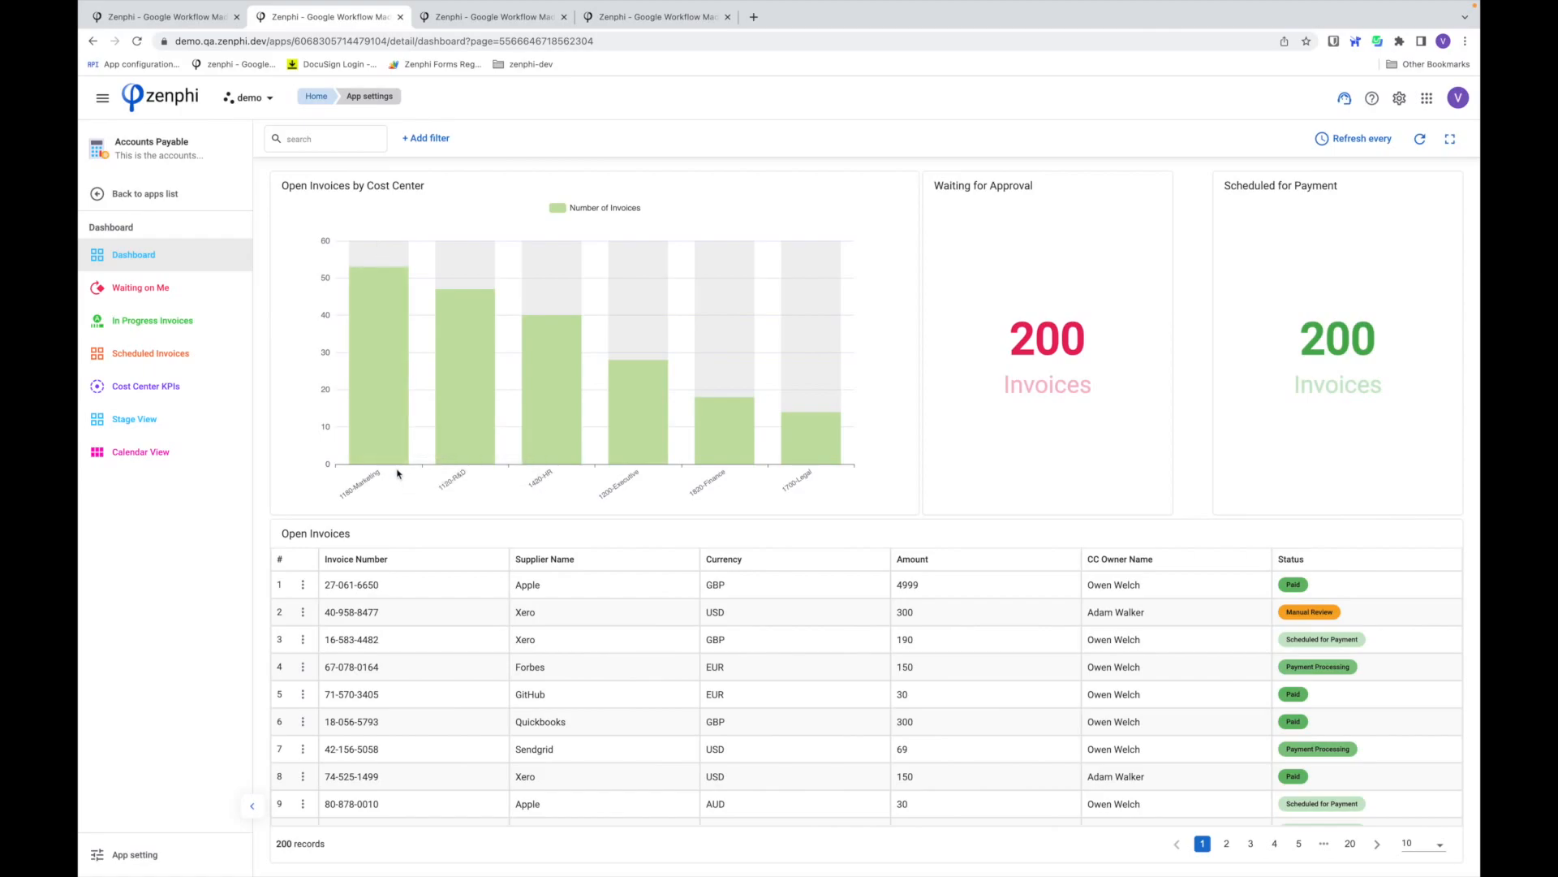
pyautogui.click(372, 348)
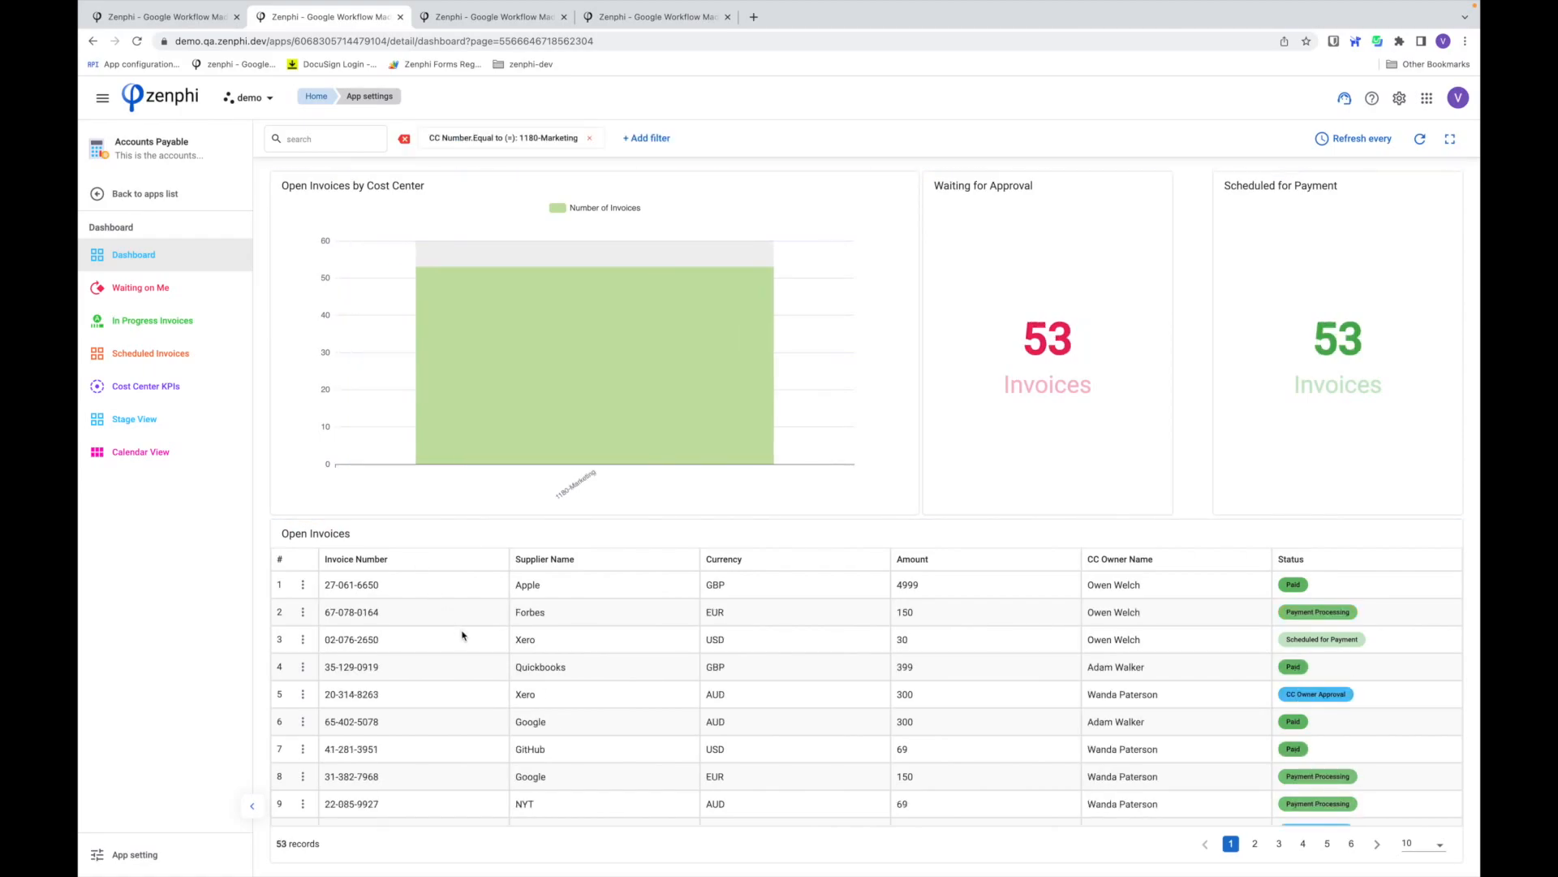
pyautogui.moveTo(685, 409)
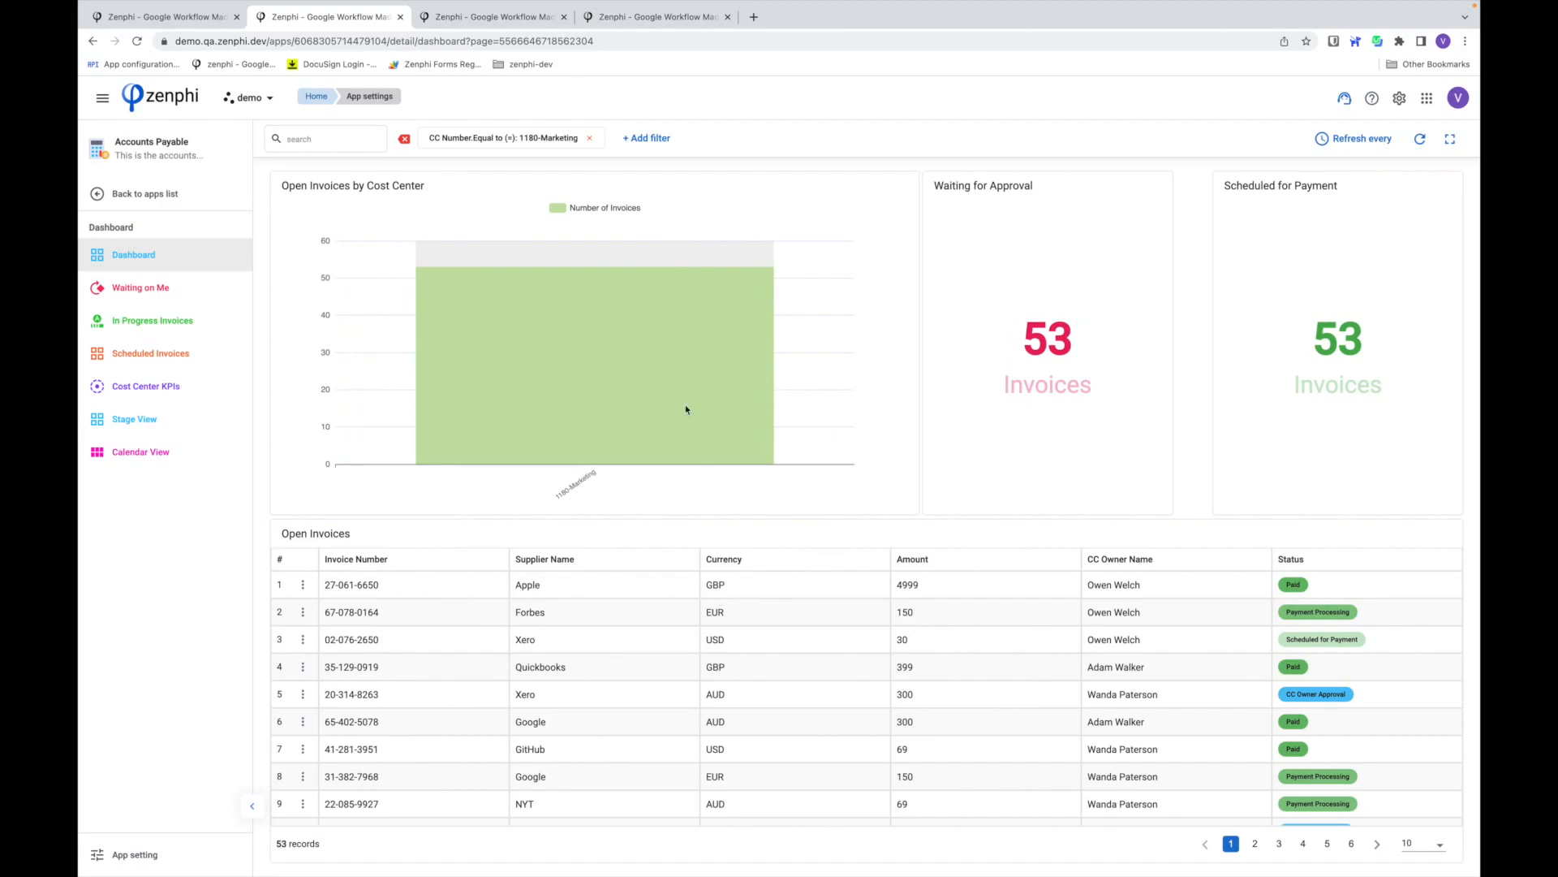
pyautogui.click(590, 138)
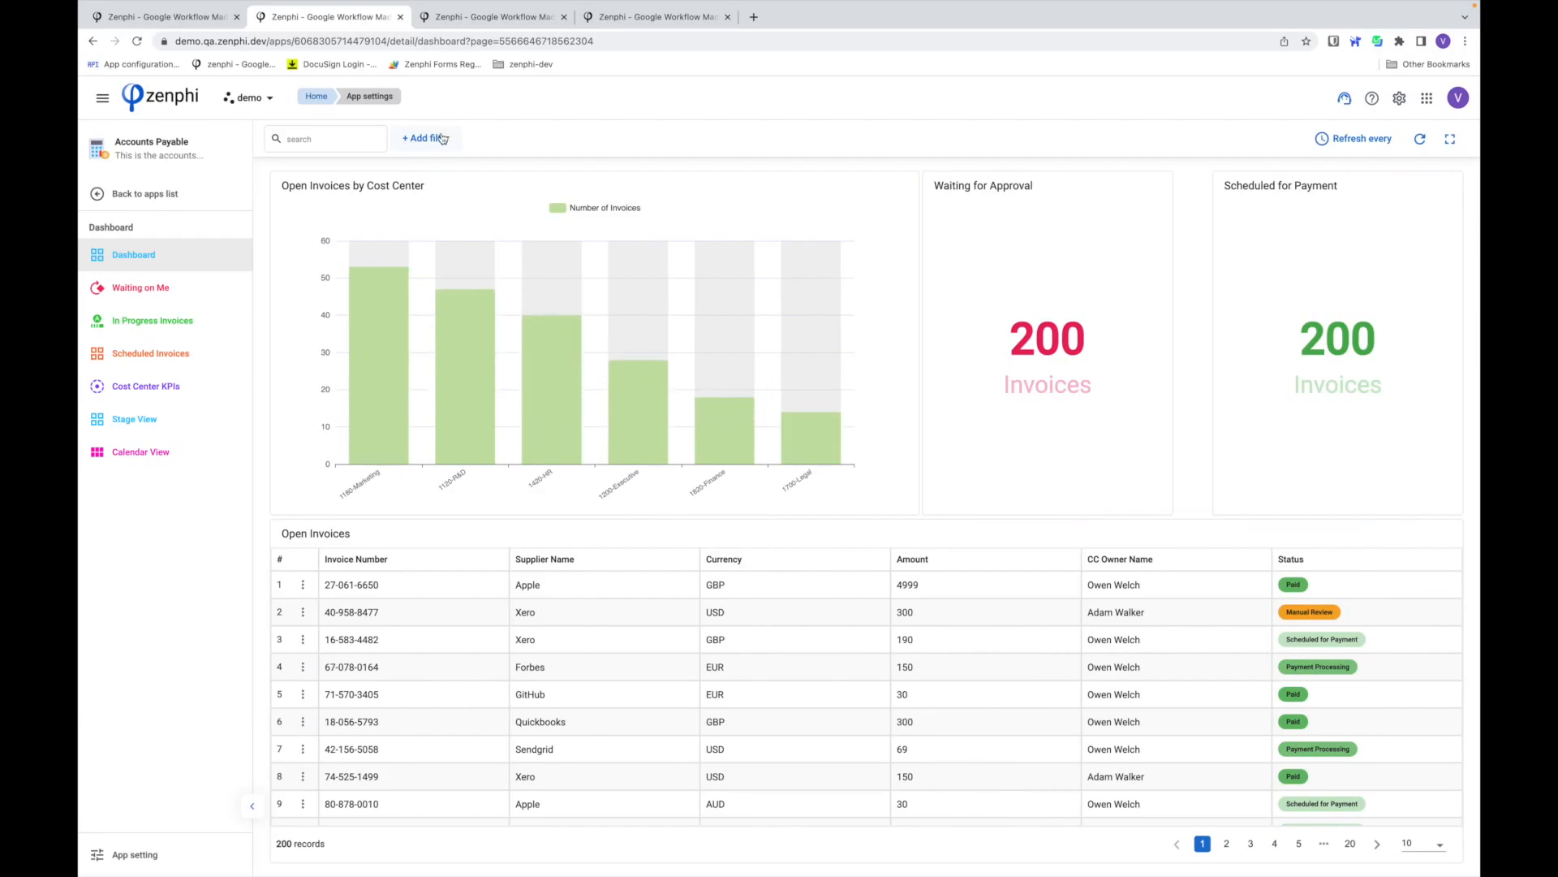
# - Add a Supplier Invoices page filter for Amount greater than 100, dismissing the extra filter dialog
pyautogui.click(425, 138)
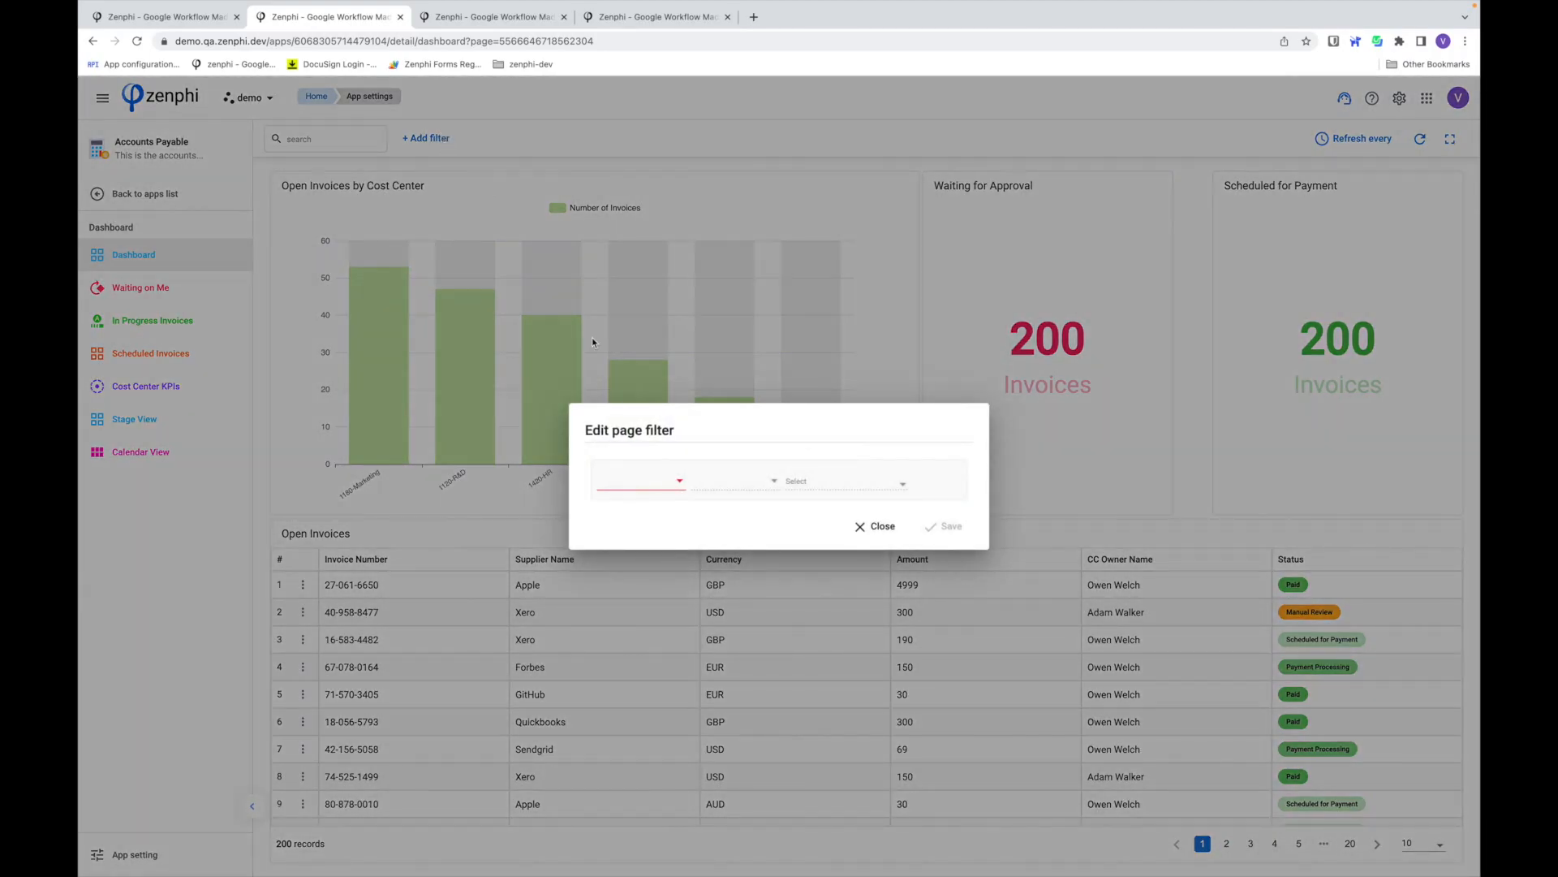
pyautogui.click(641, 482)
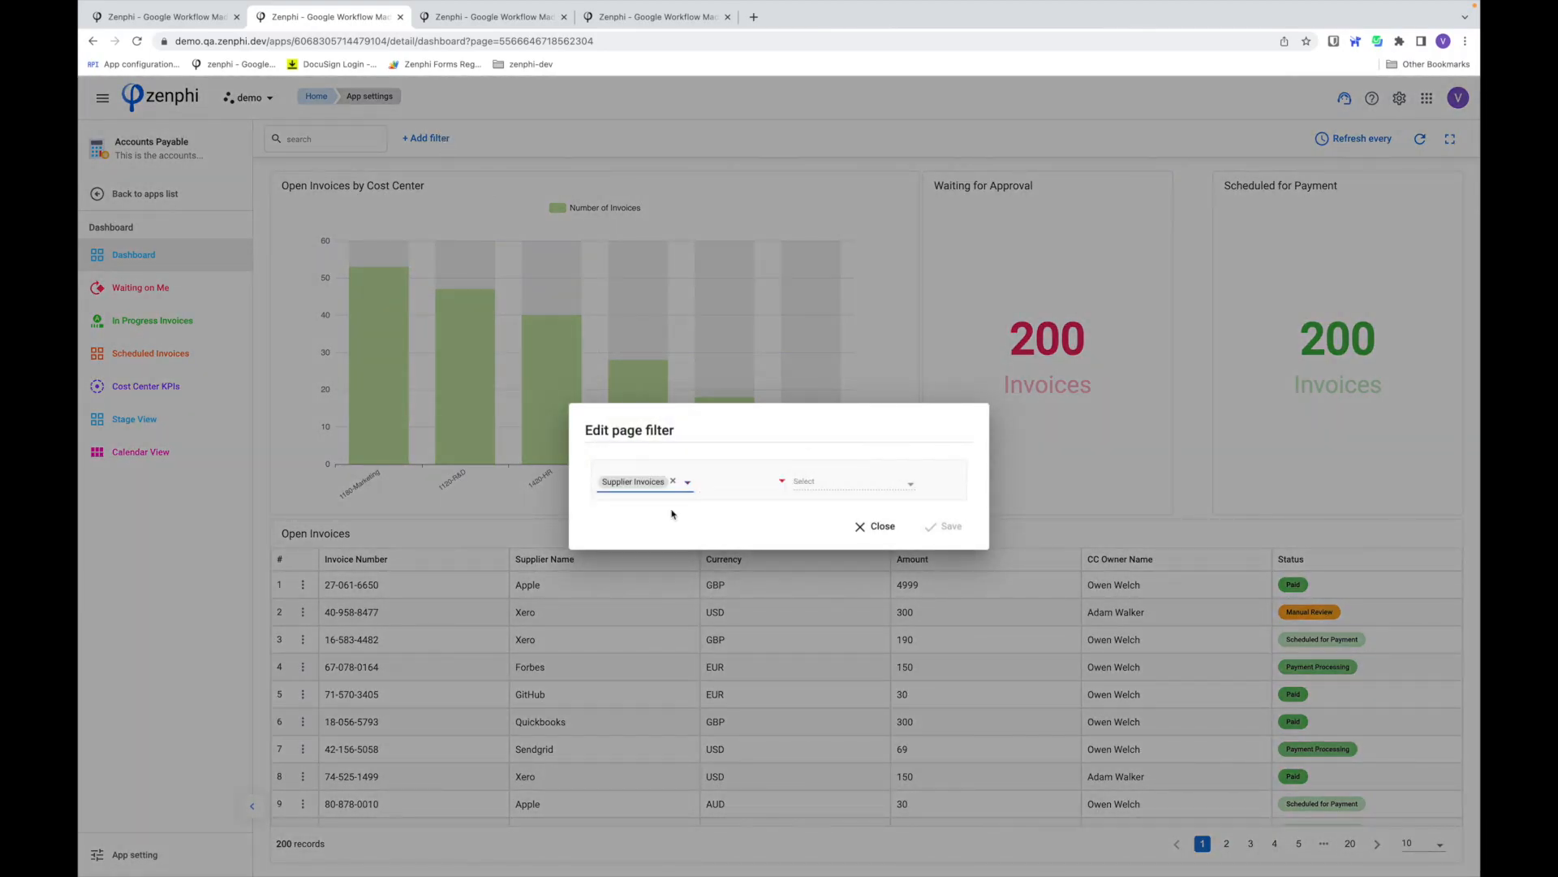
pyautogui.click(740, 482)
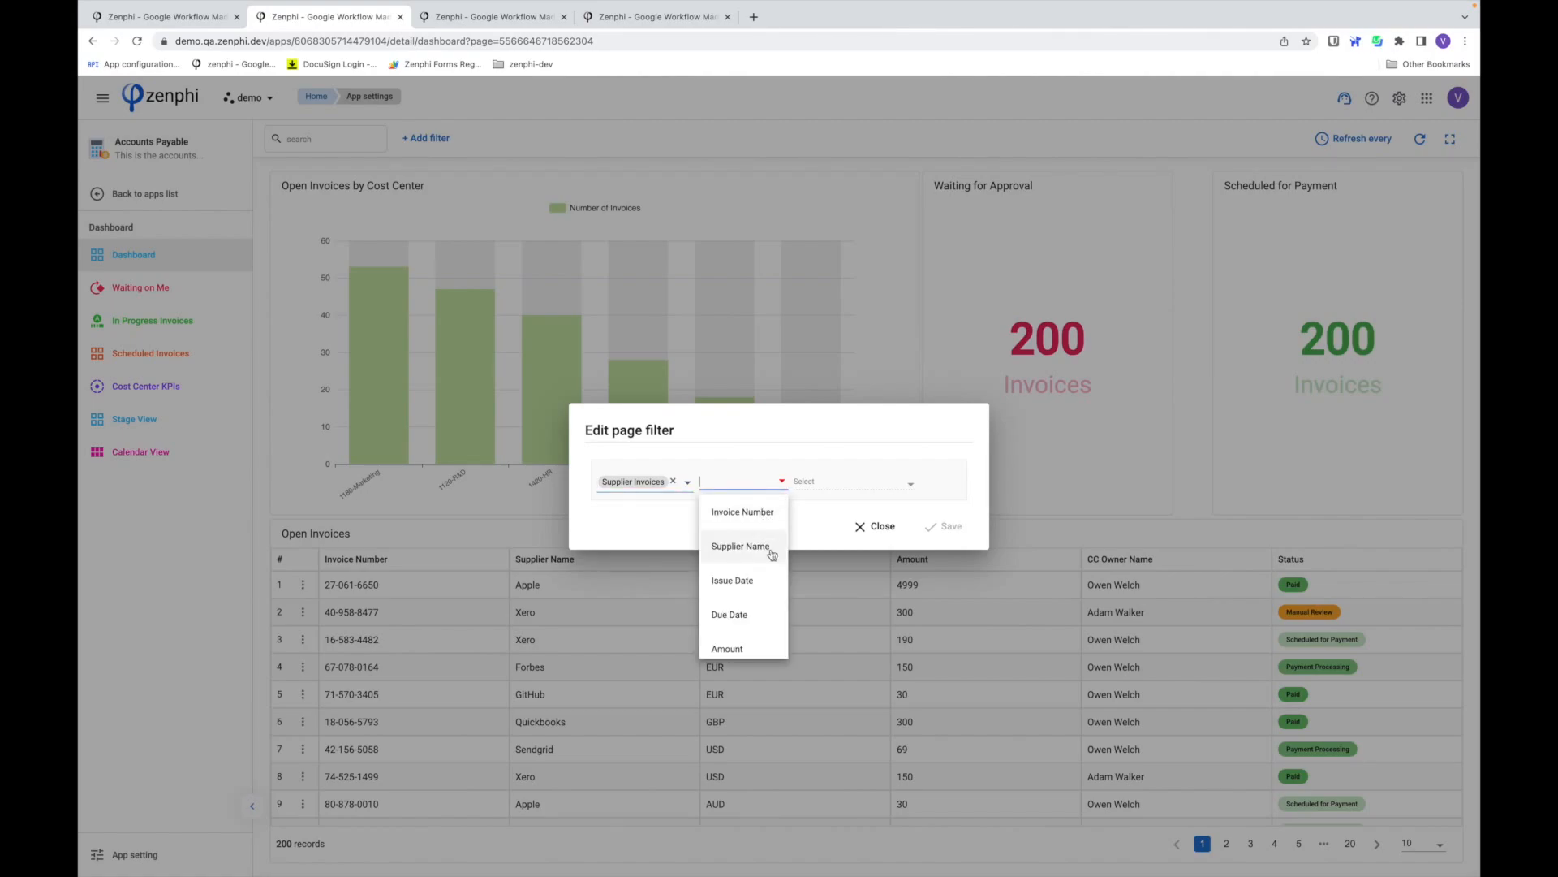
pyautogui.moveTo(760, 585)
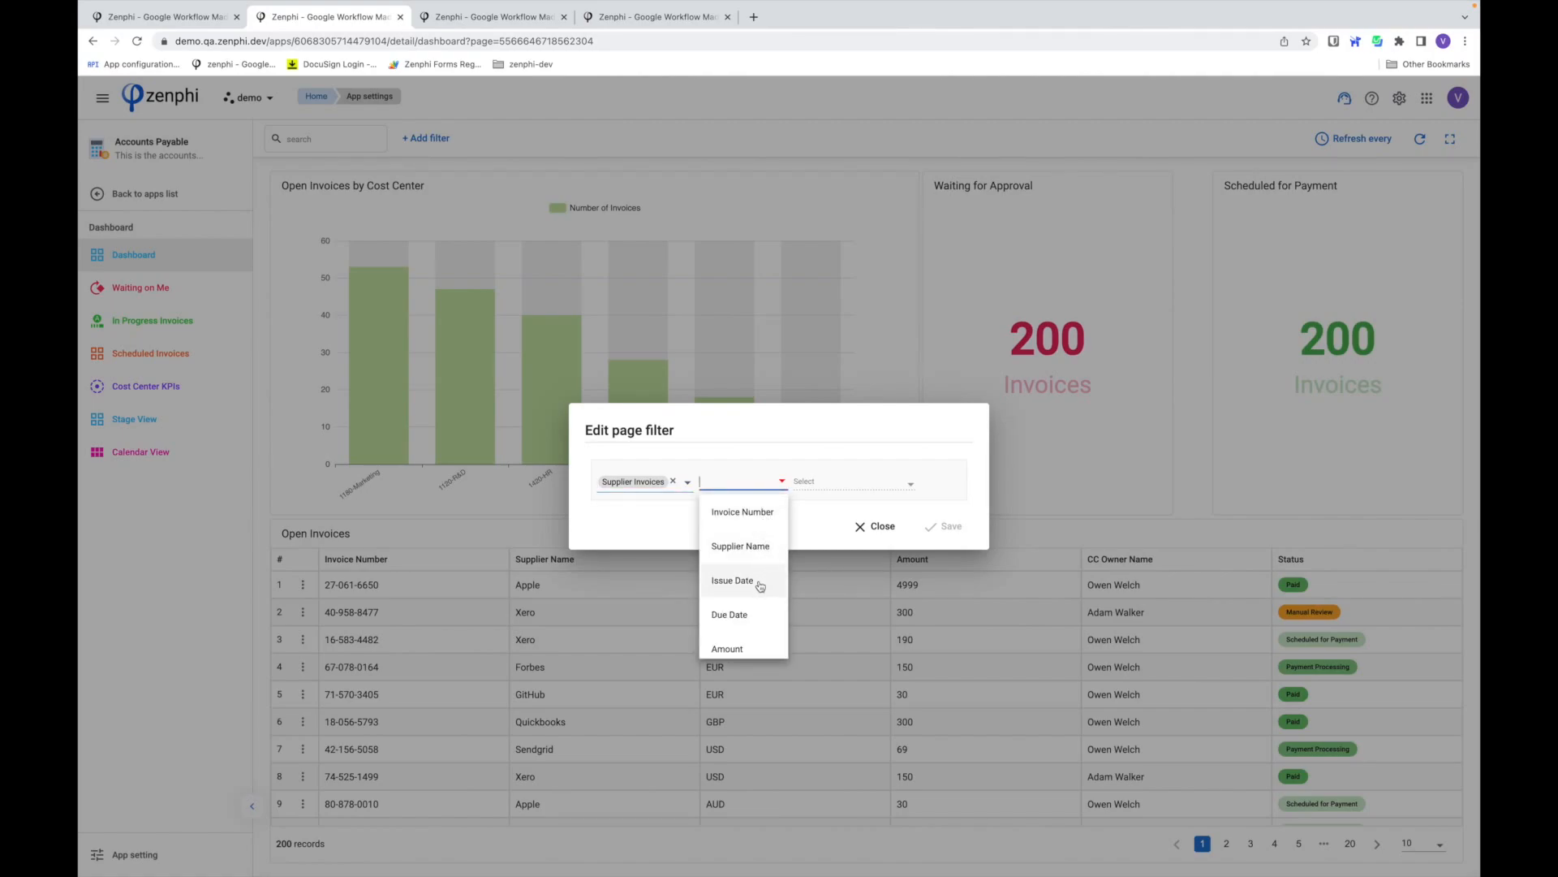
pyautogui.moveTo(752, 644)
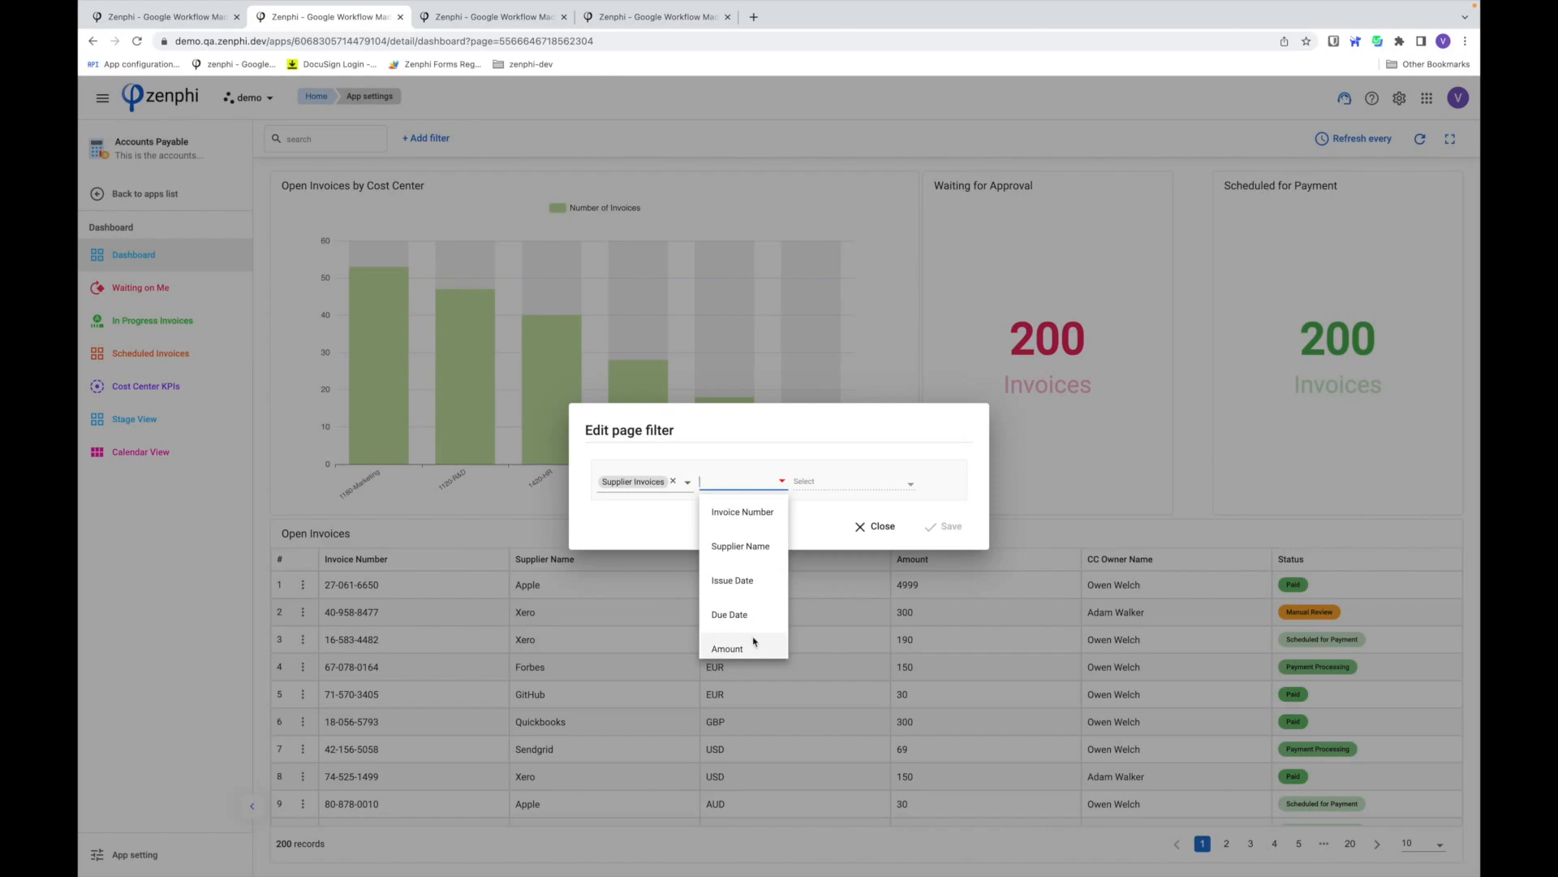
pyautogui.click(727, 648)
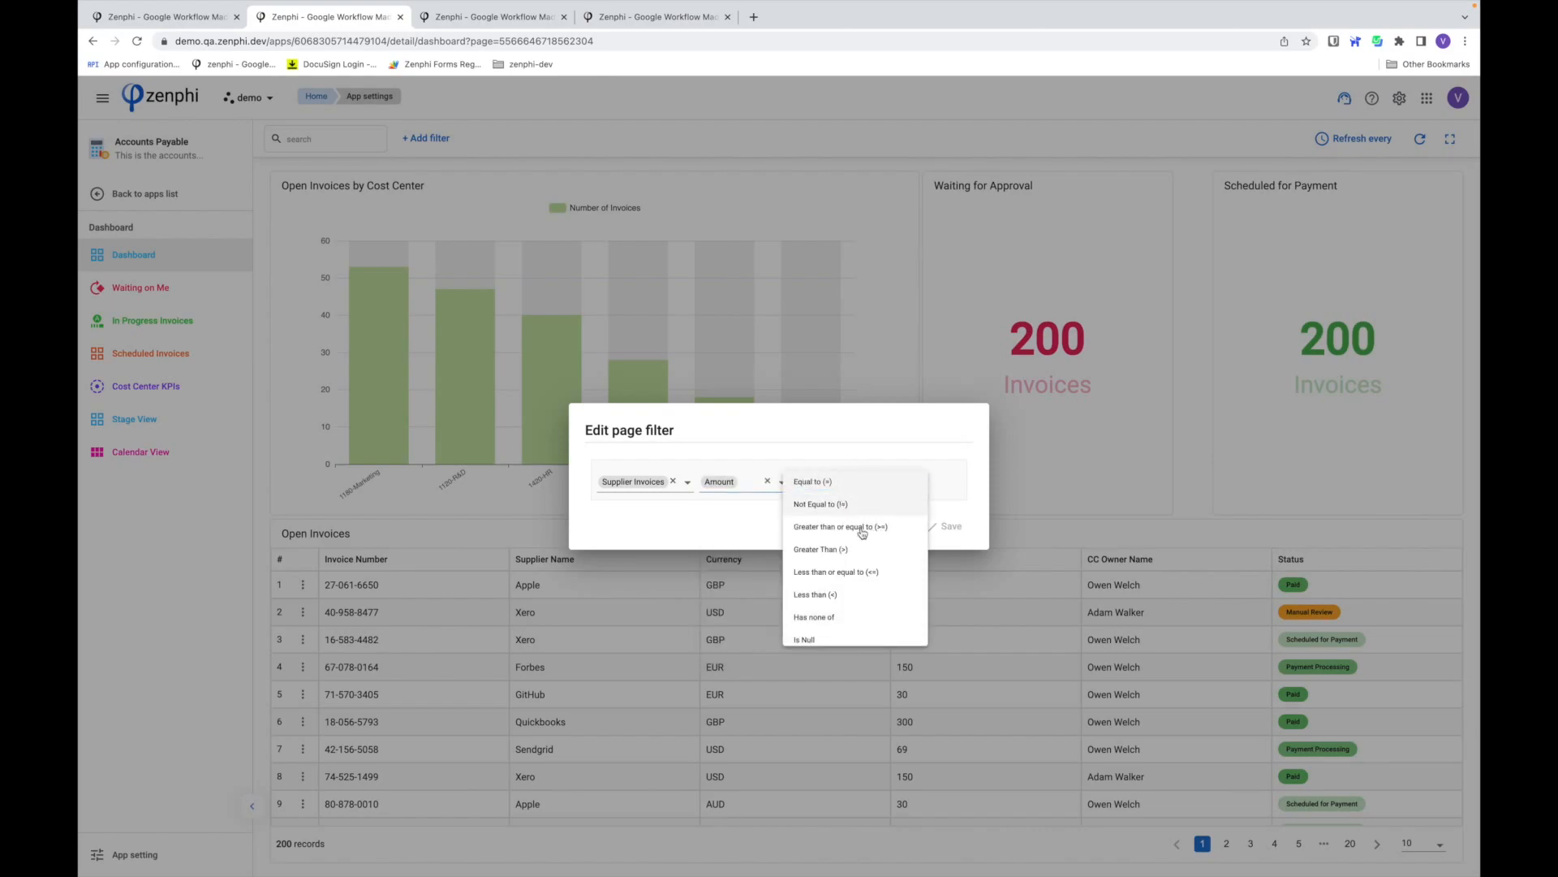
pyautogui.click(820, 548)
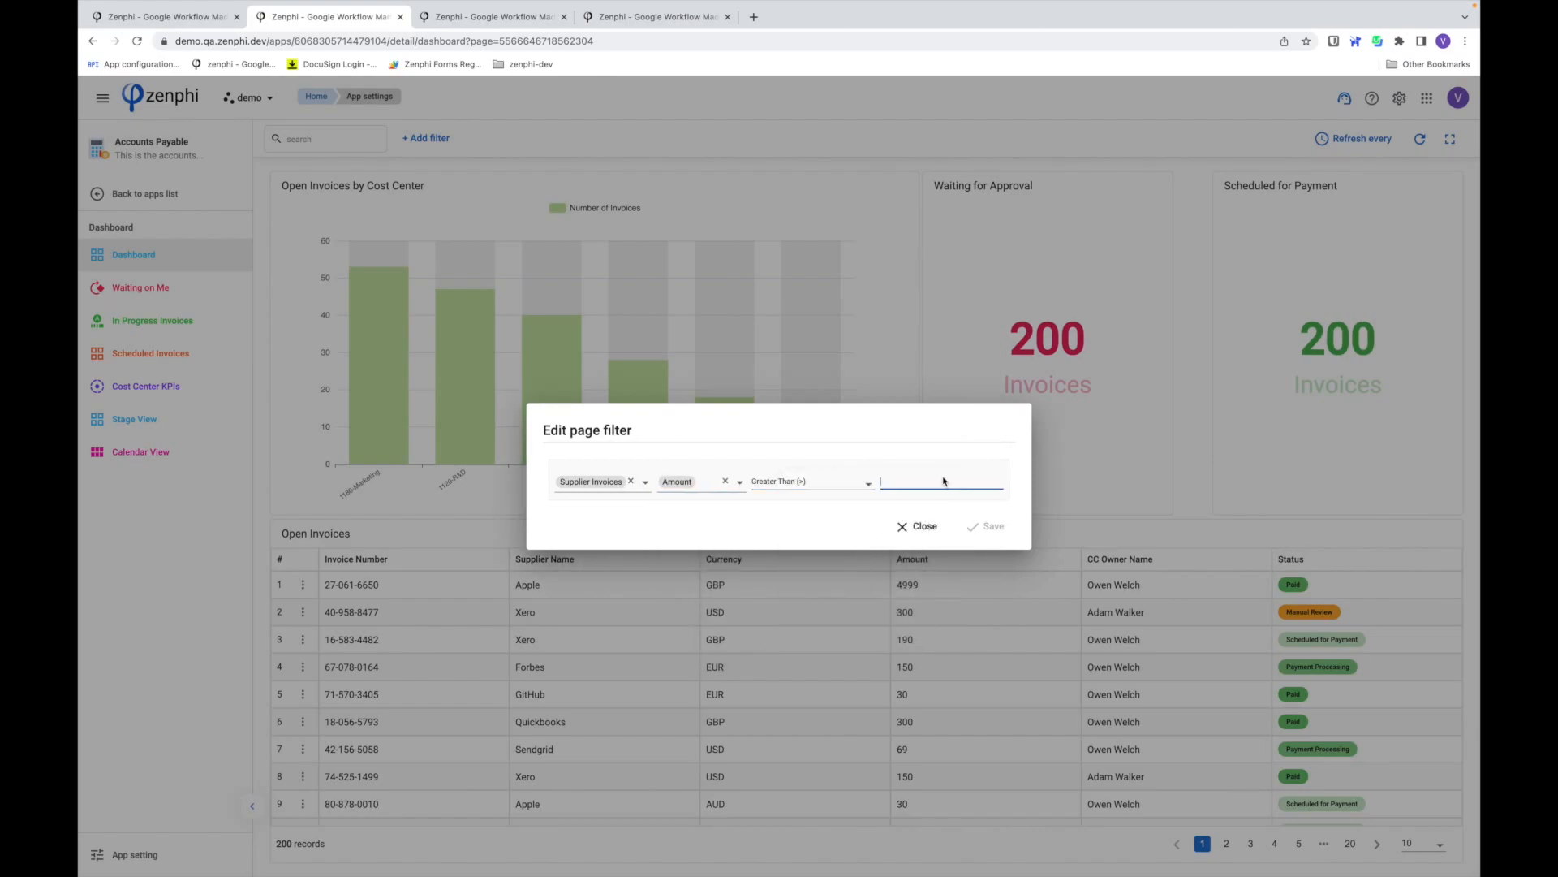
pyautogui.write('1')
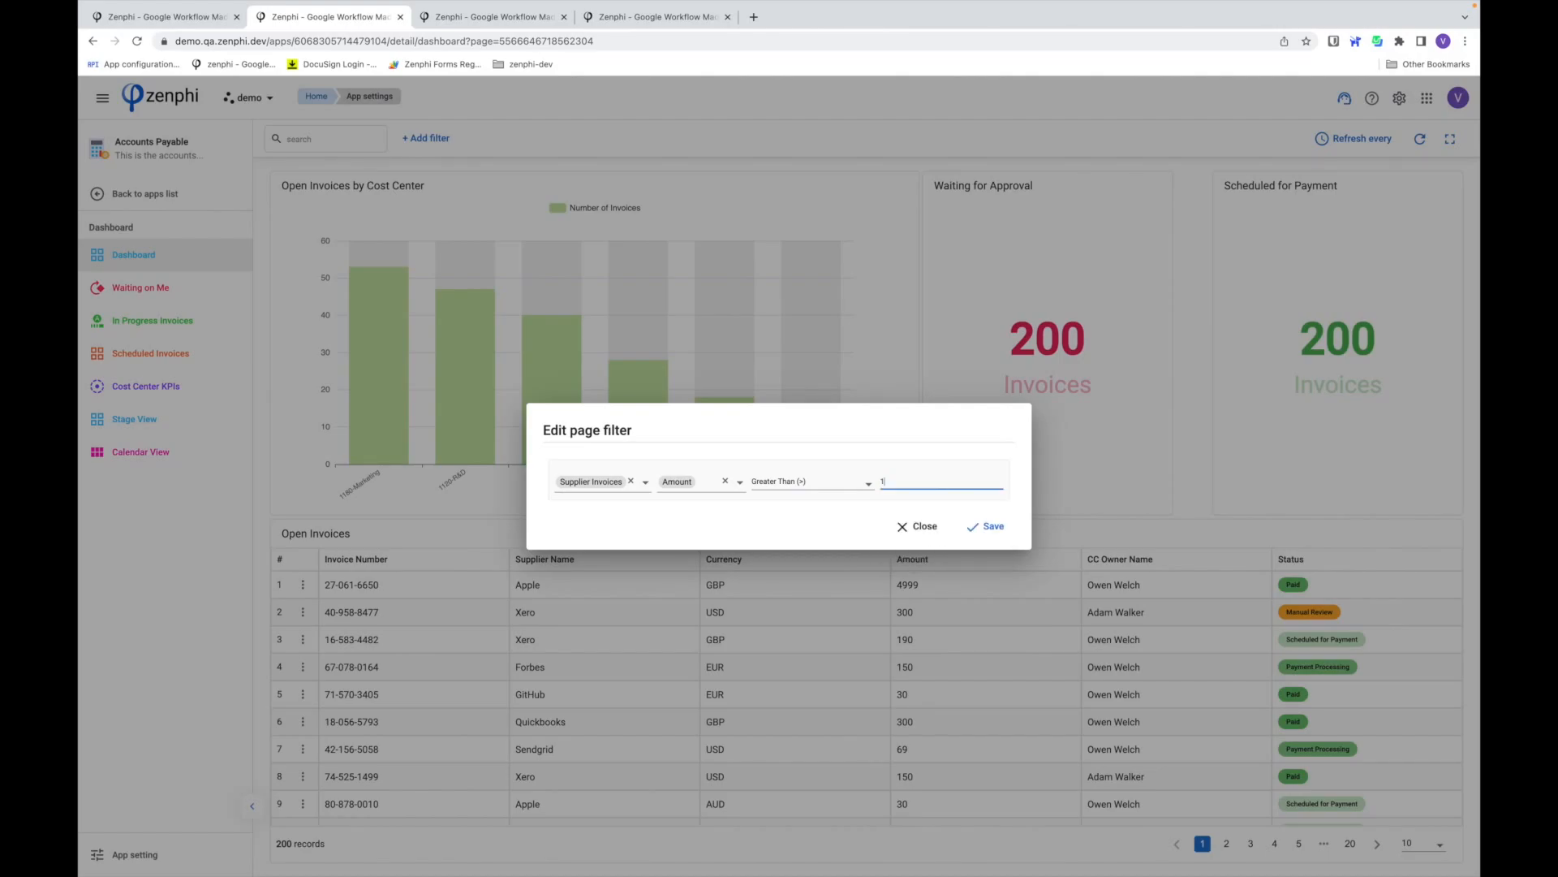
pyautogui.click(986, 526)
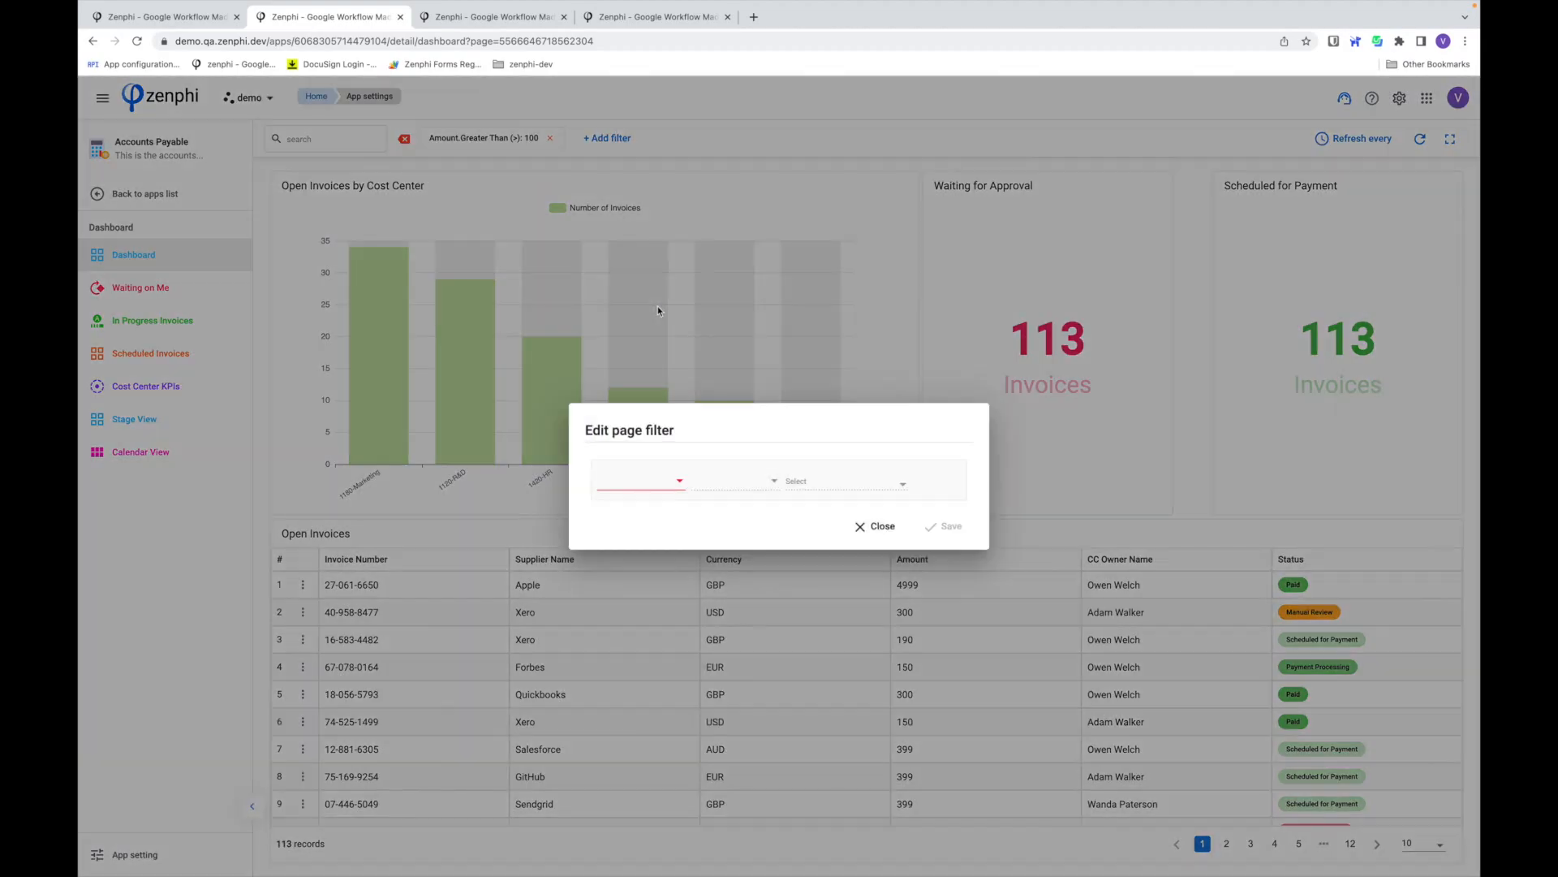
pyautogui.click(641, 482)
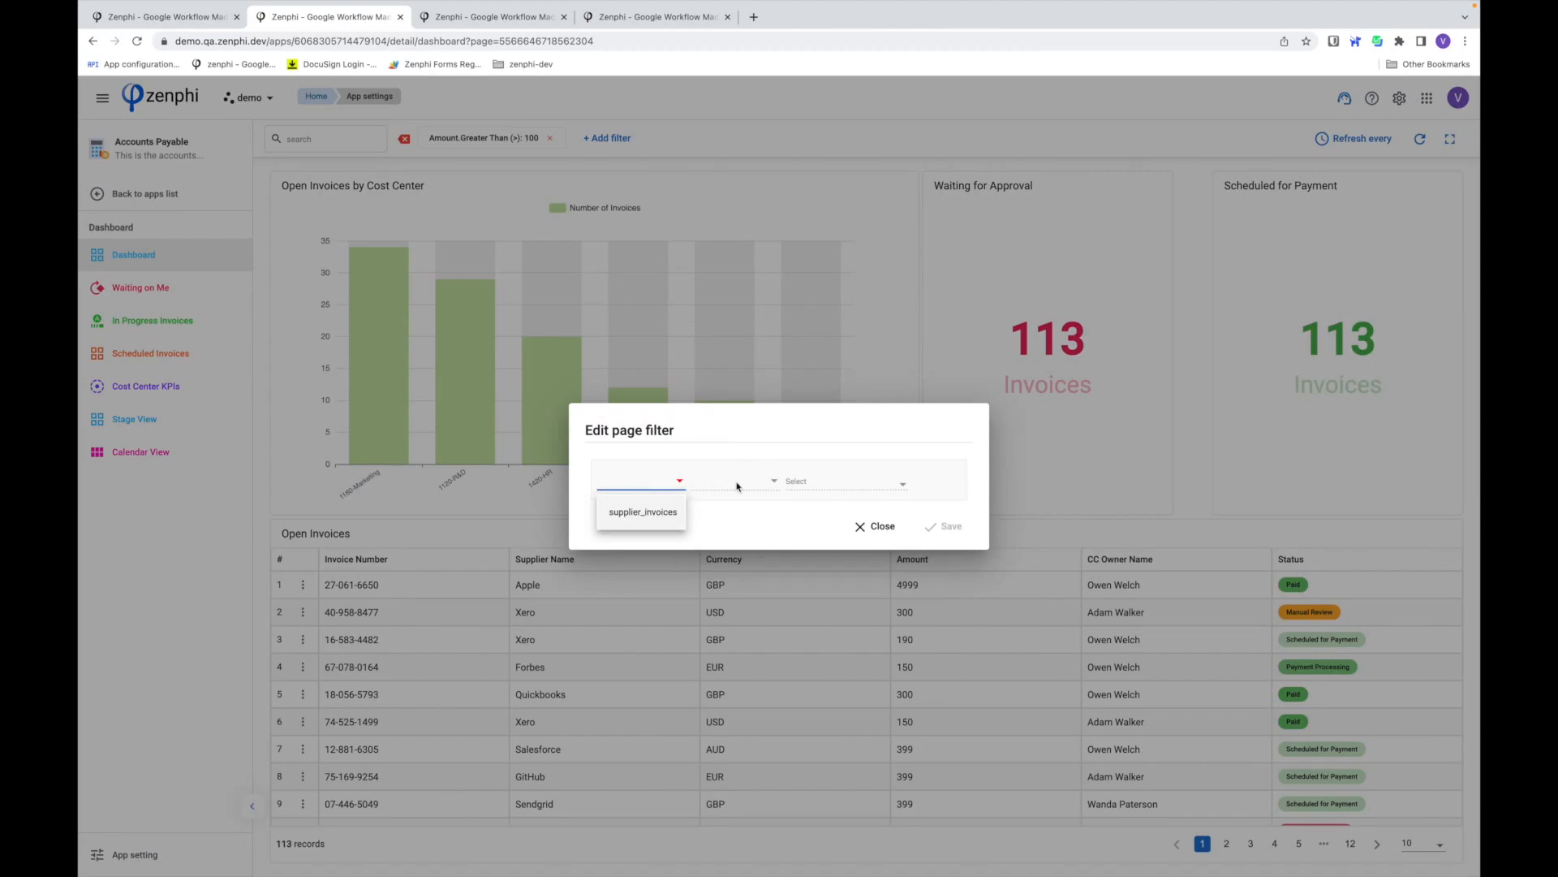
pyautogui.click(881, 526)
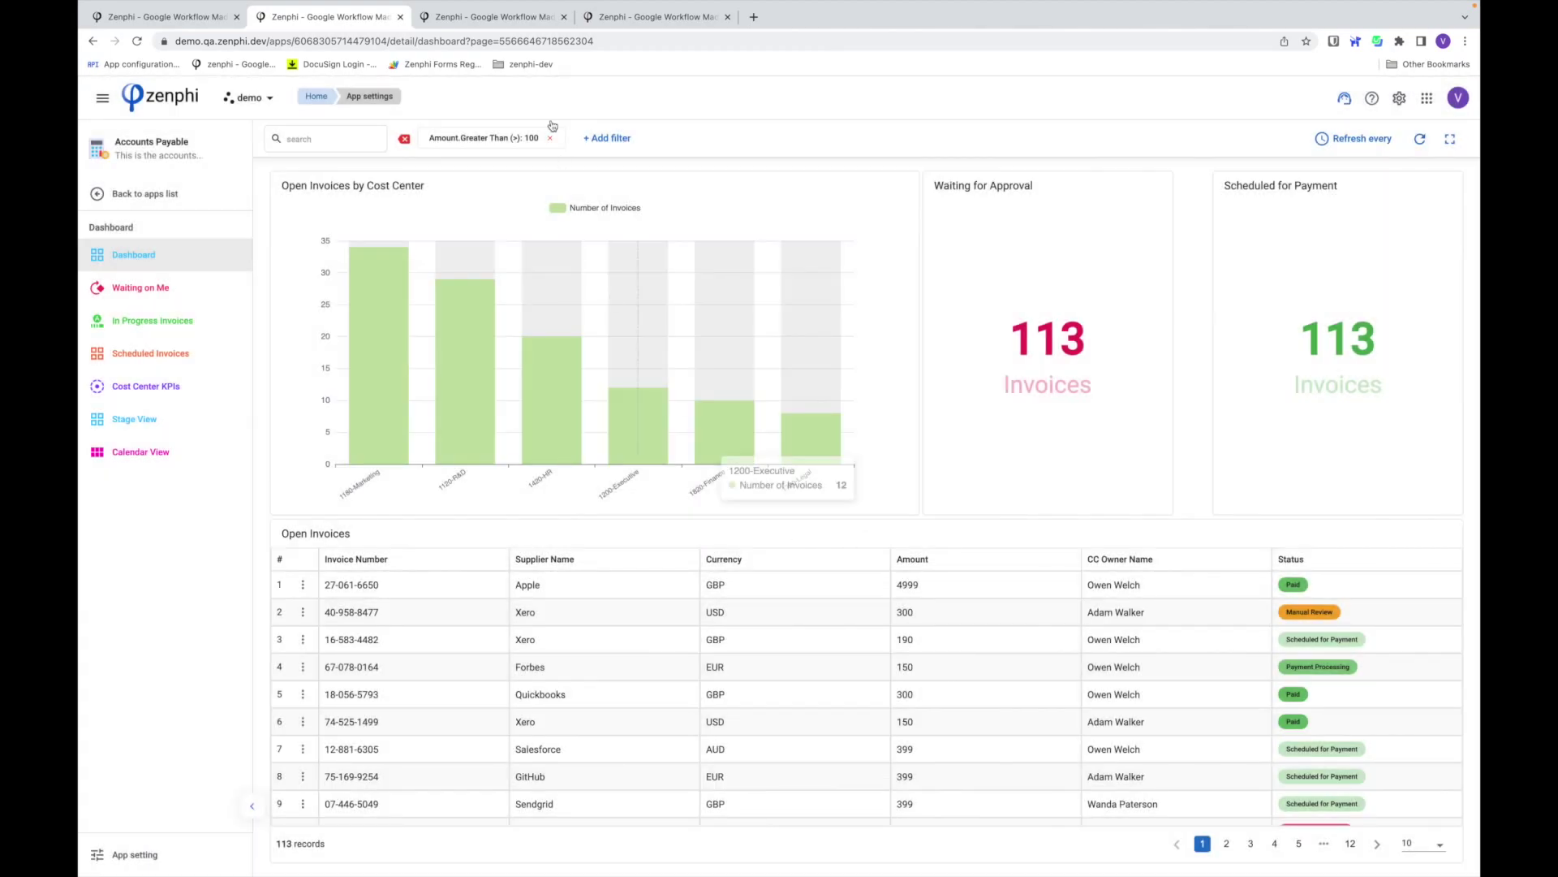
# - Remove the Amount filter chip, search invoices for 'Adam', then clear the search
pyautogui.click(549, 138)
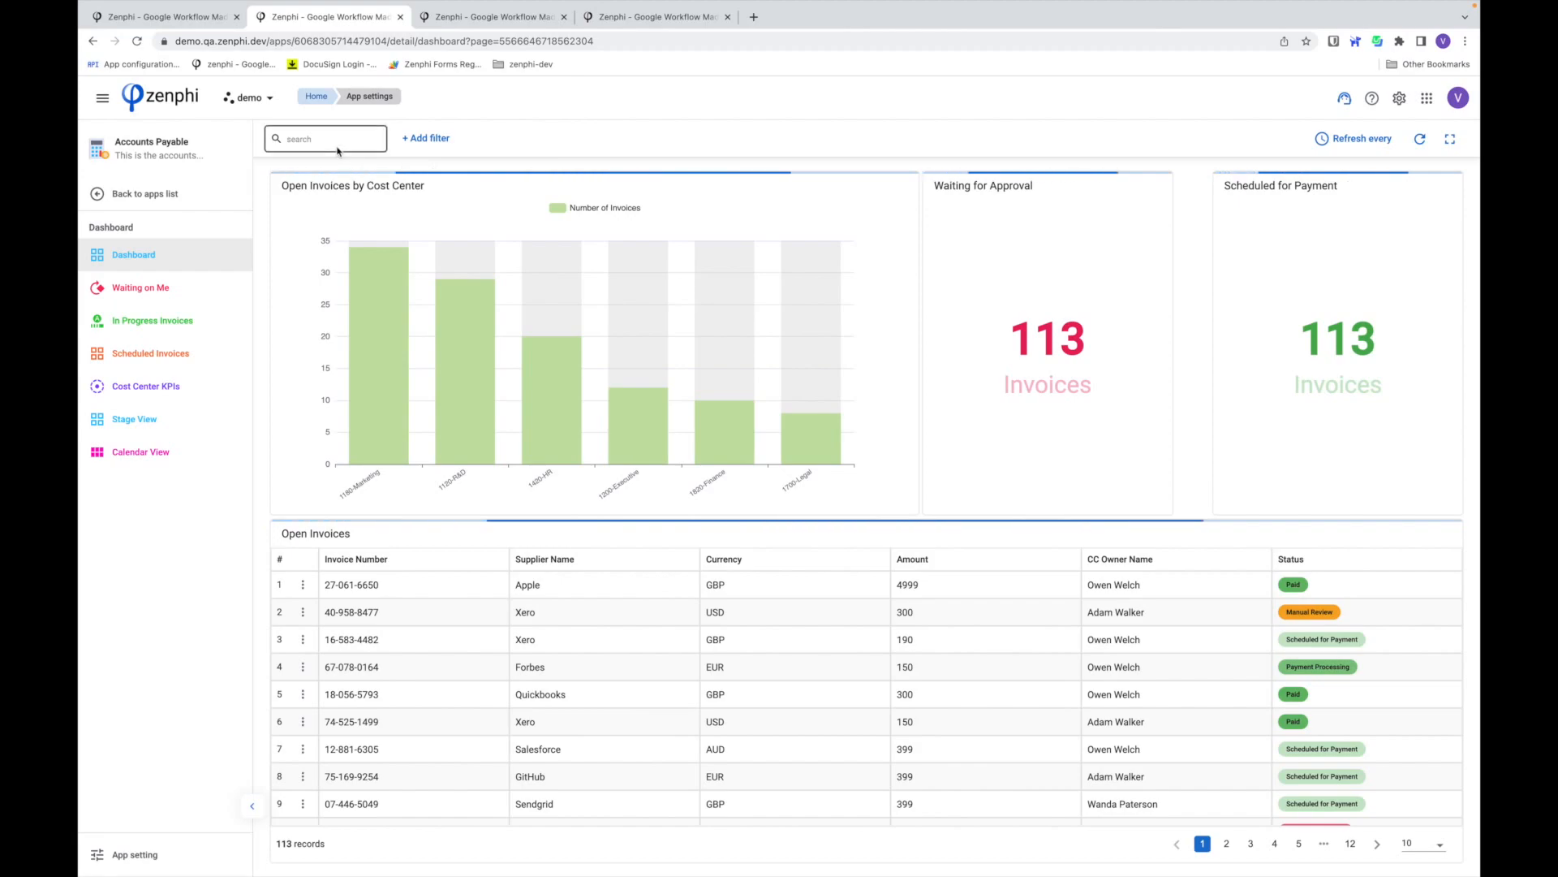
pyautogui.click(325, 138)
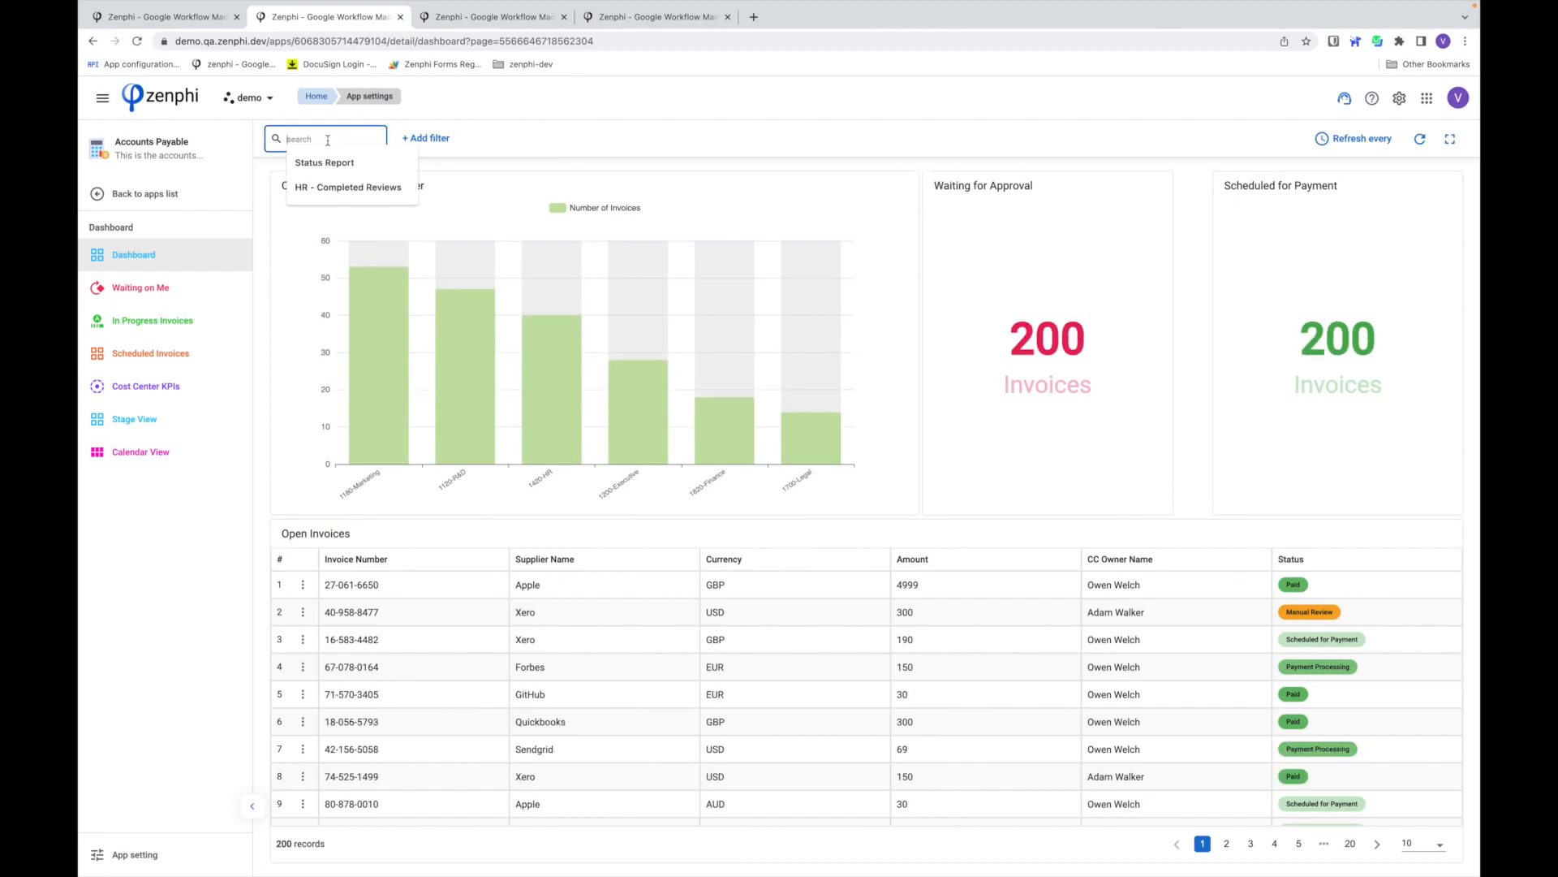
pyautogui.write('A')
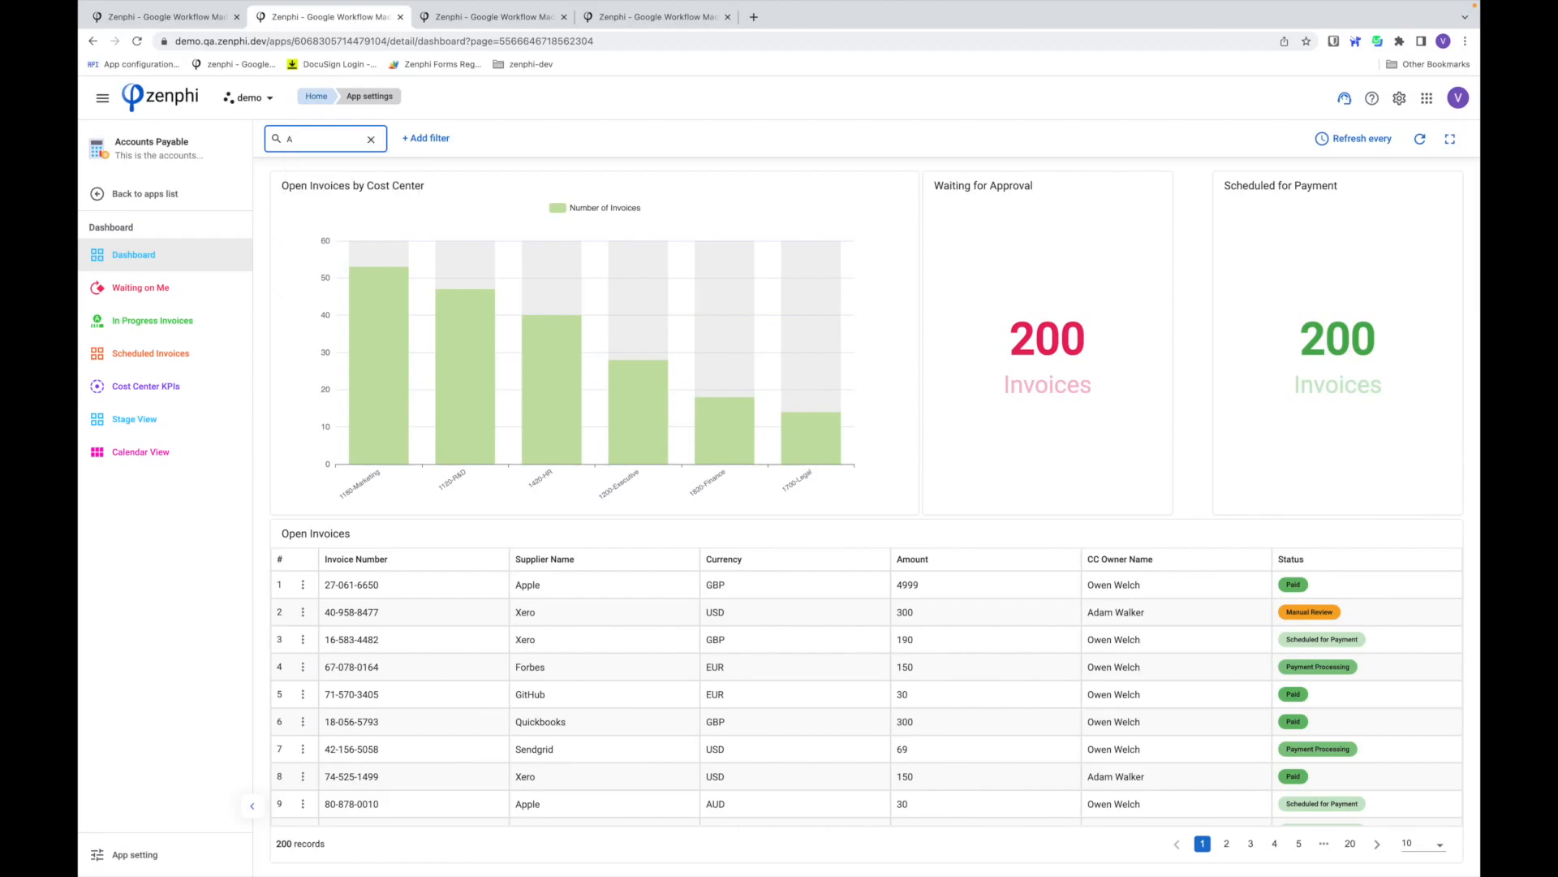
pyautogui.write('Adam')
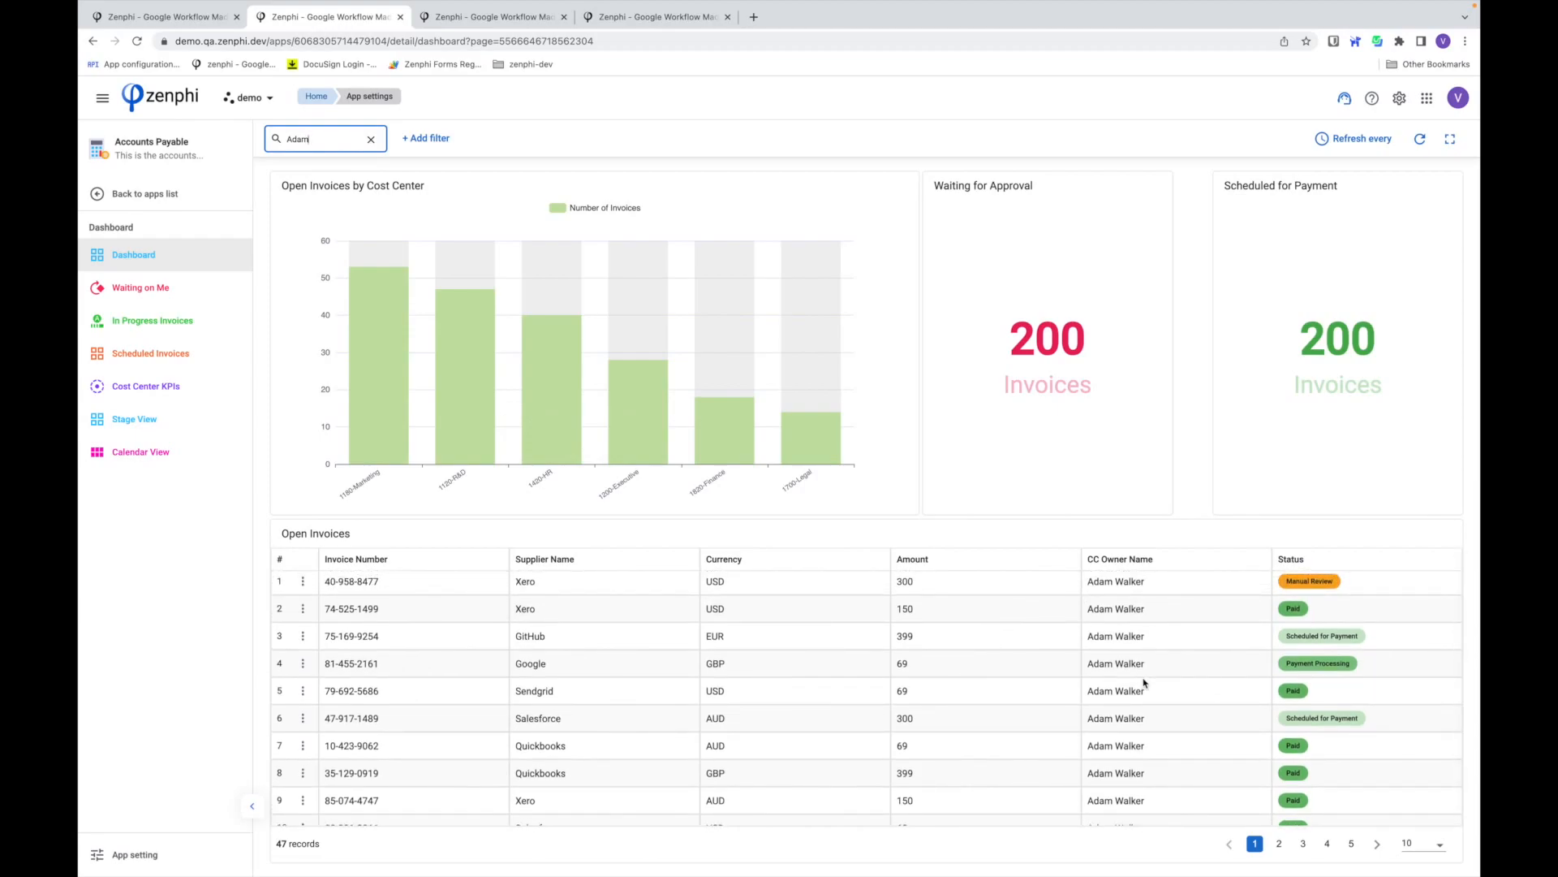
pyautogui.scroll(-3)
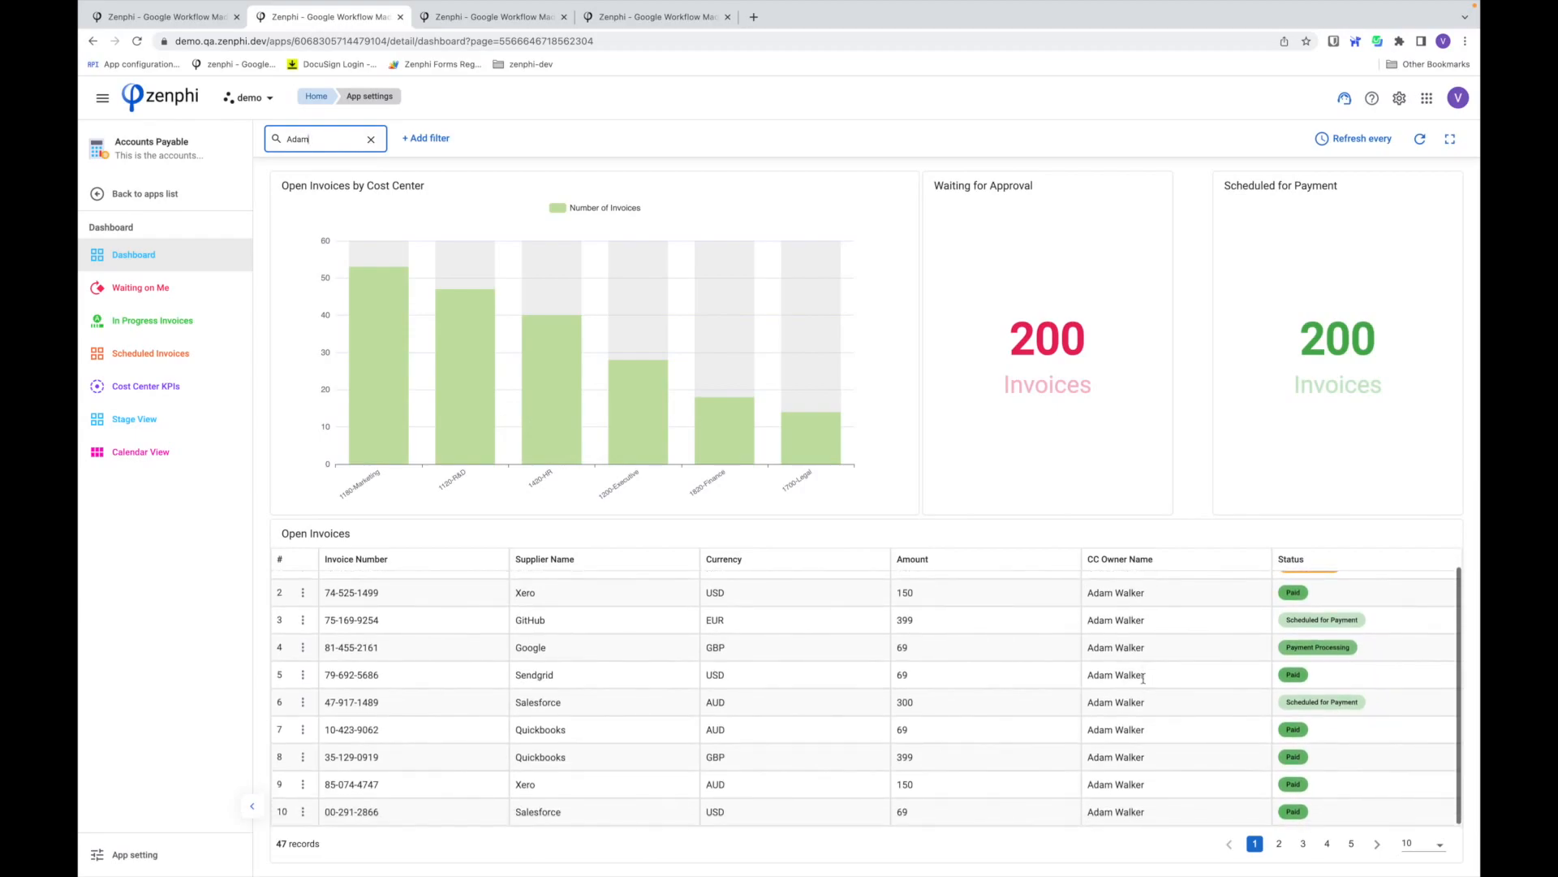
pyautogui.moveTo(725, 531)
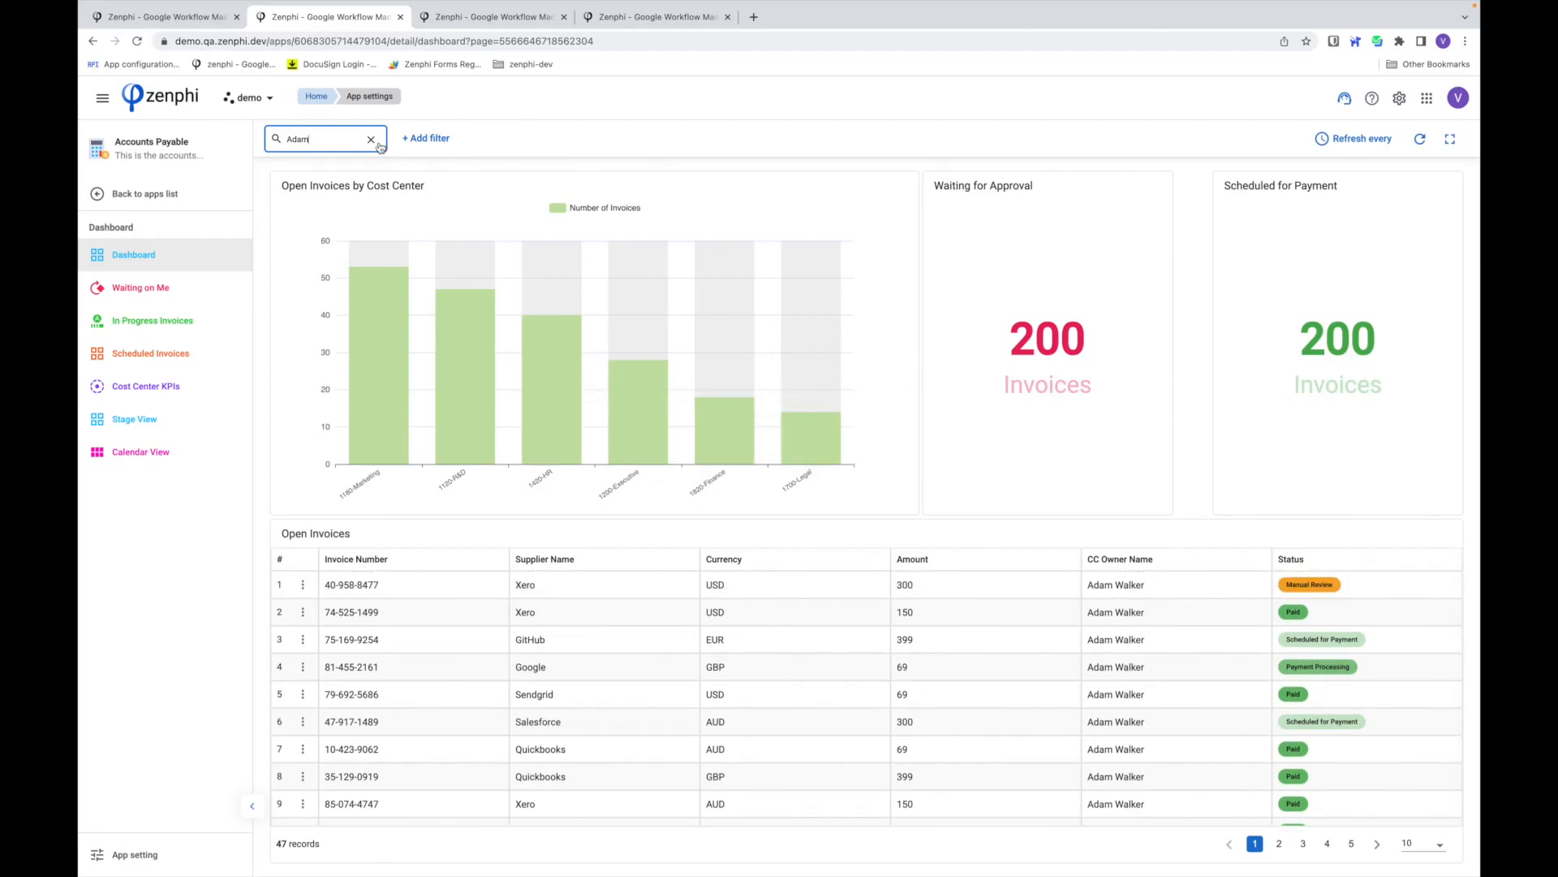
pyautogui.click(372, 138)
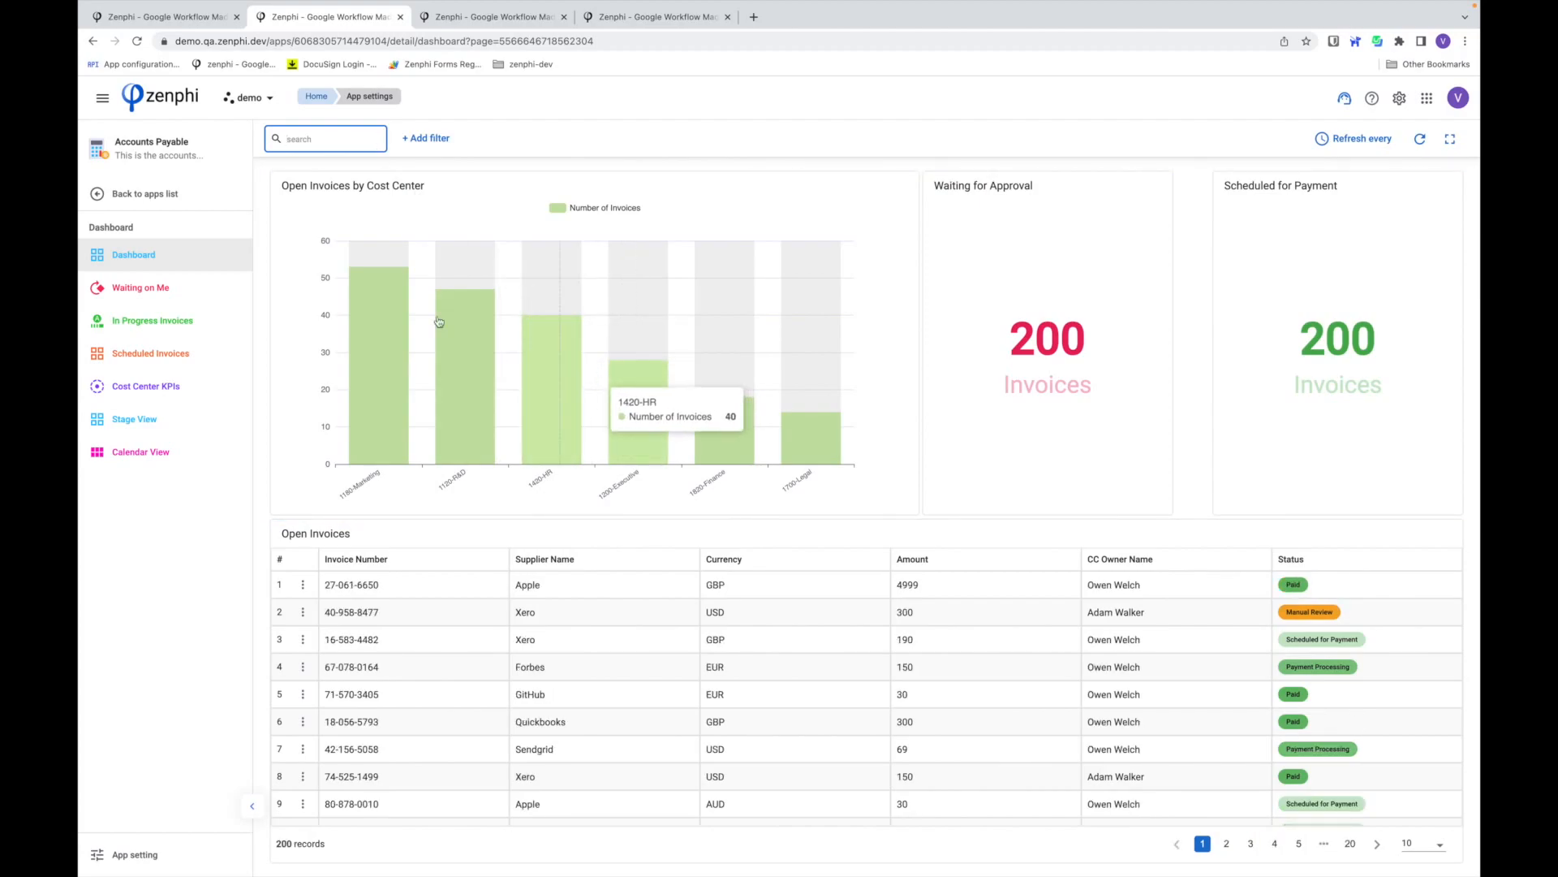
pyautogui.moveTo(878, 287)
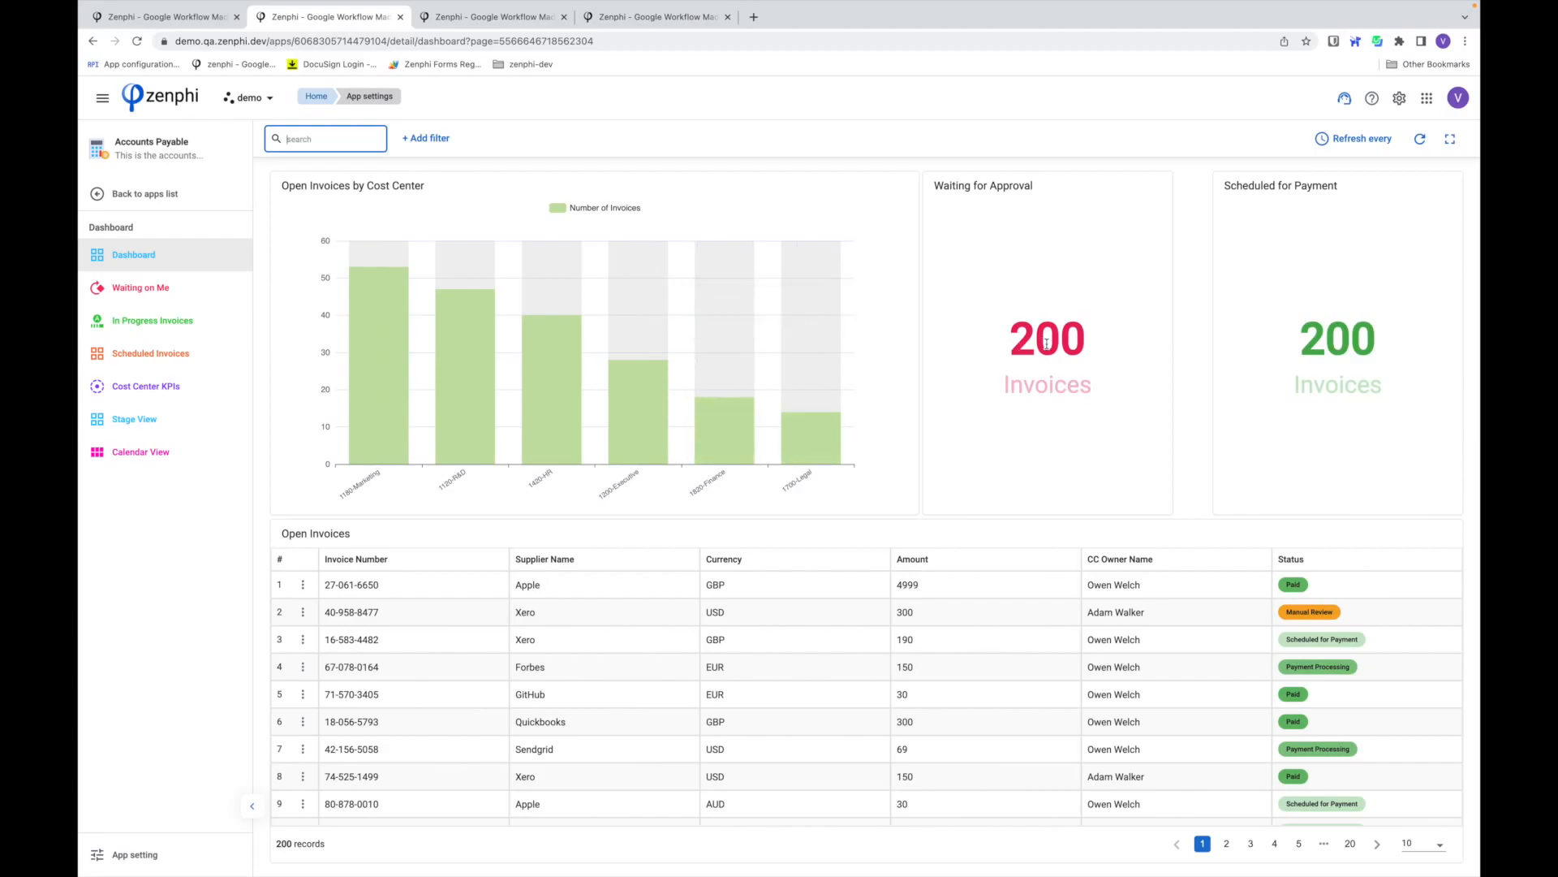
pyautogui.moveTo(603, 620)
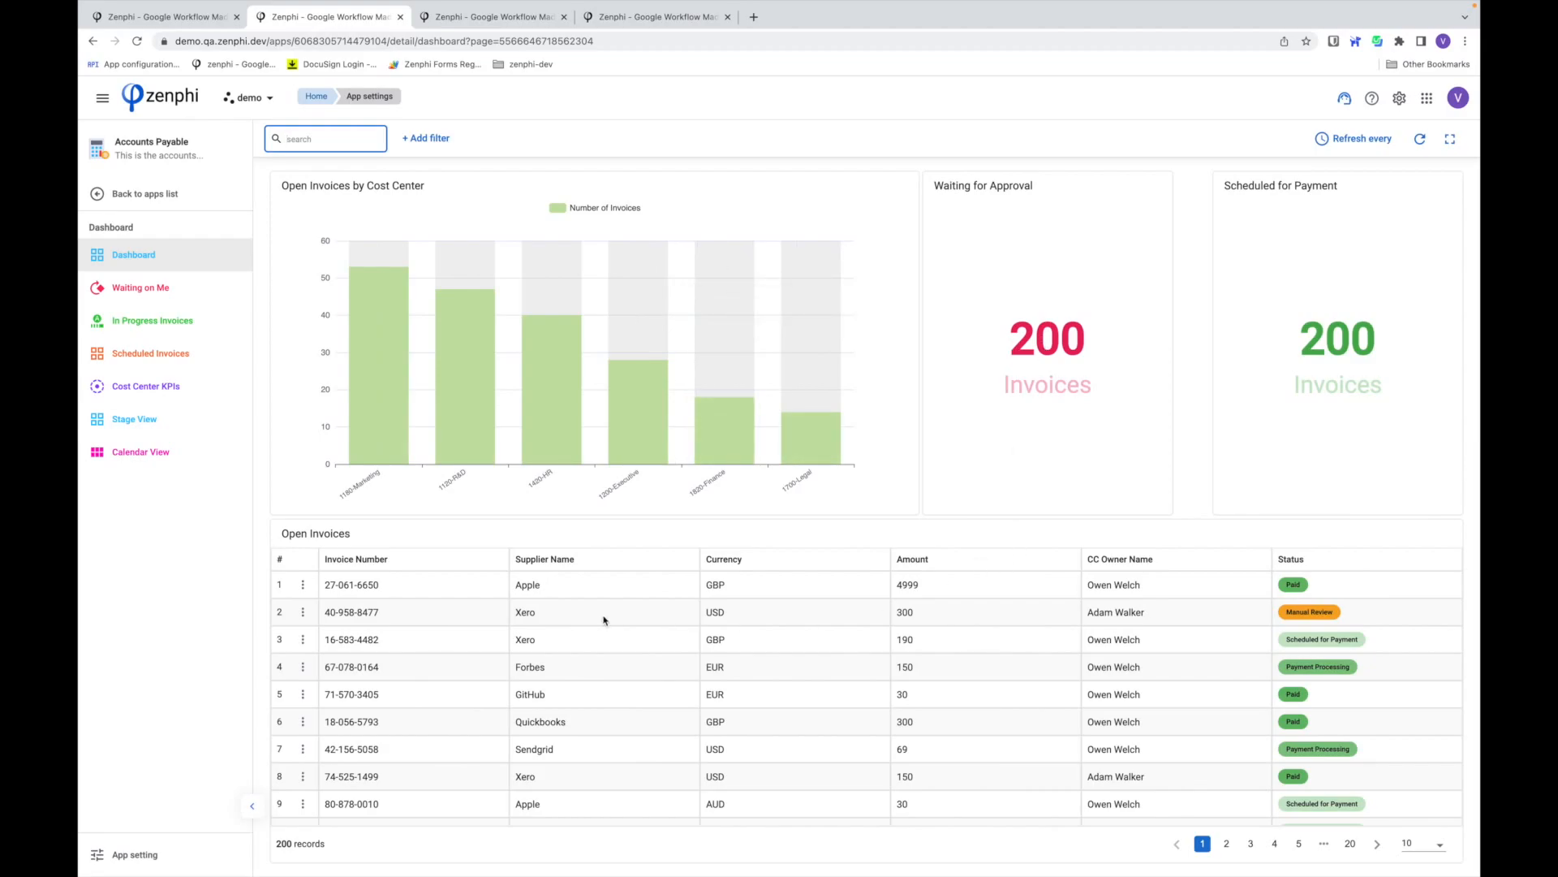
pyautogui.moveTo(479, 604)
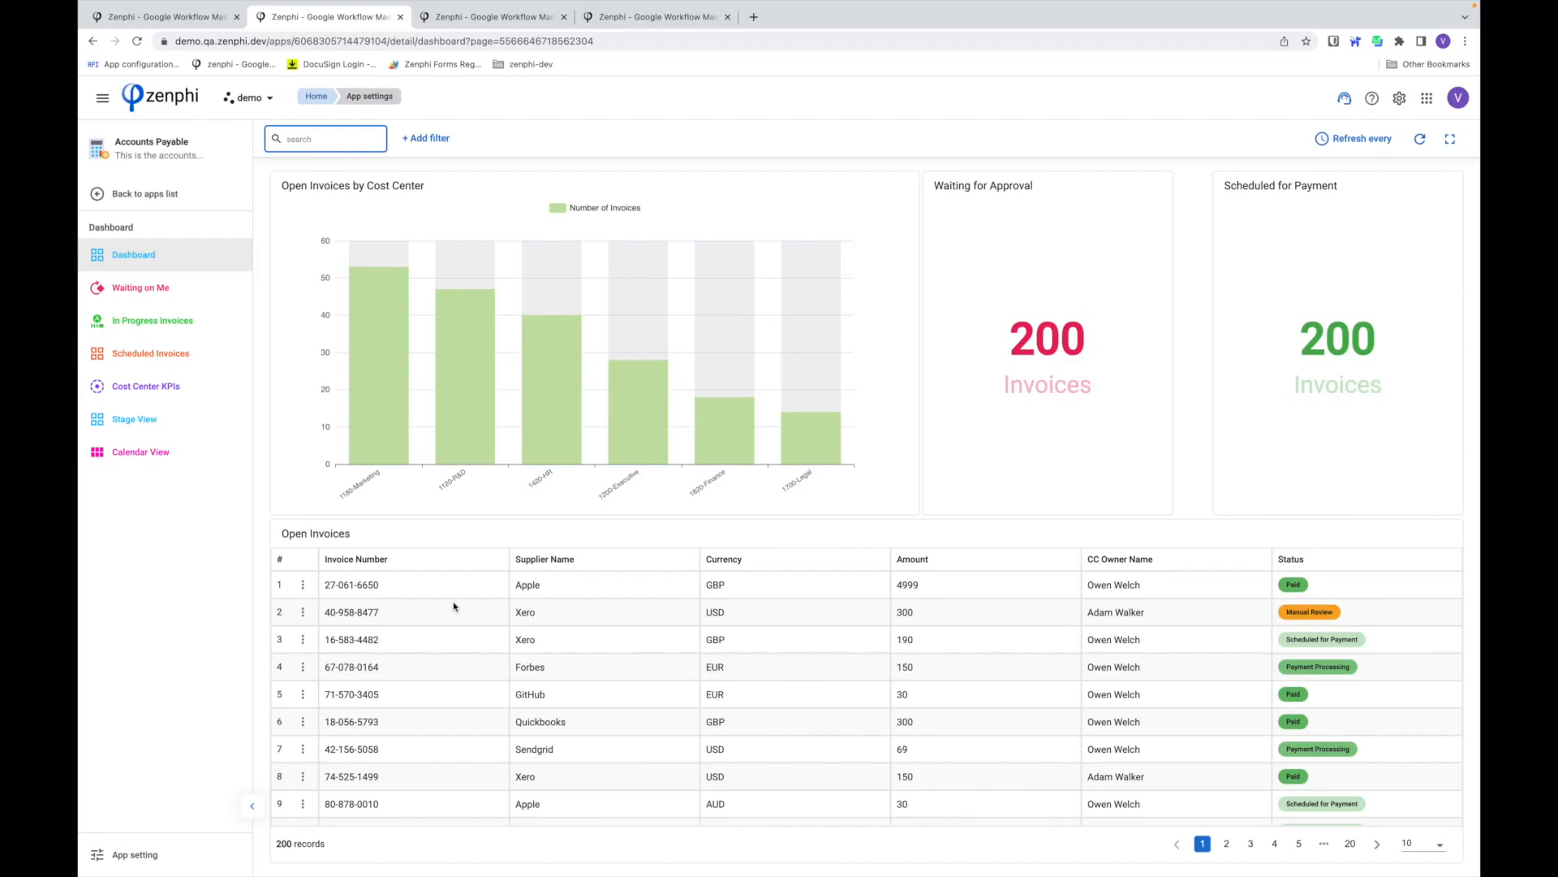
pyautogui.moveTo(390, 596)
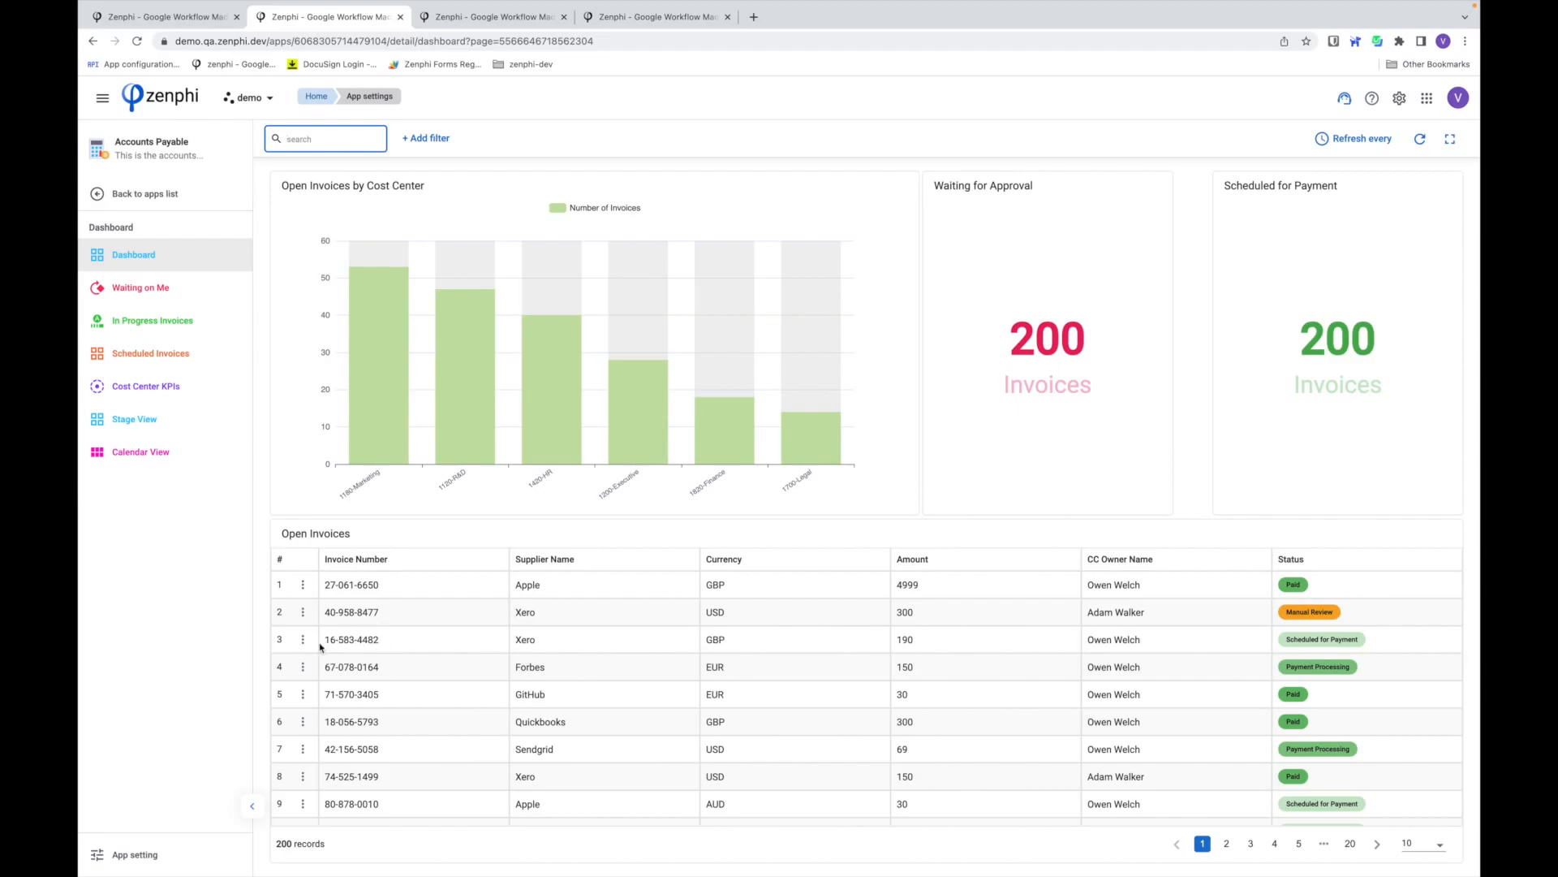
# - Decline the Cancel Invoice and Send Back to Supplier flows, then reopen invoice 16-583-4482's actions
pyautogui.click(302, 639)
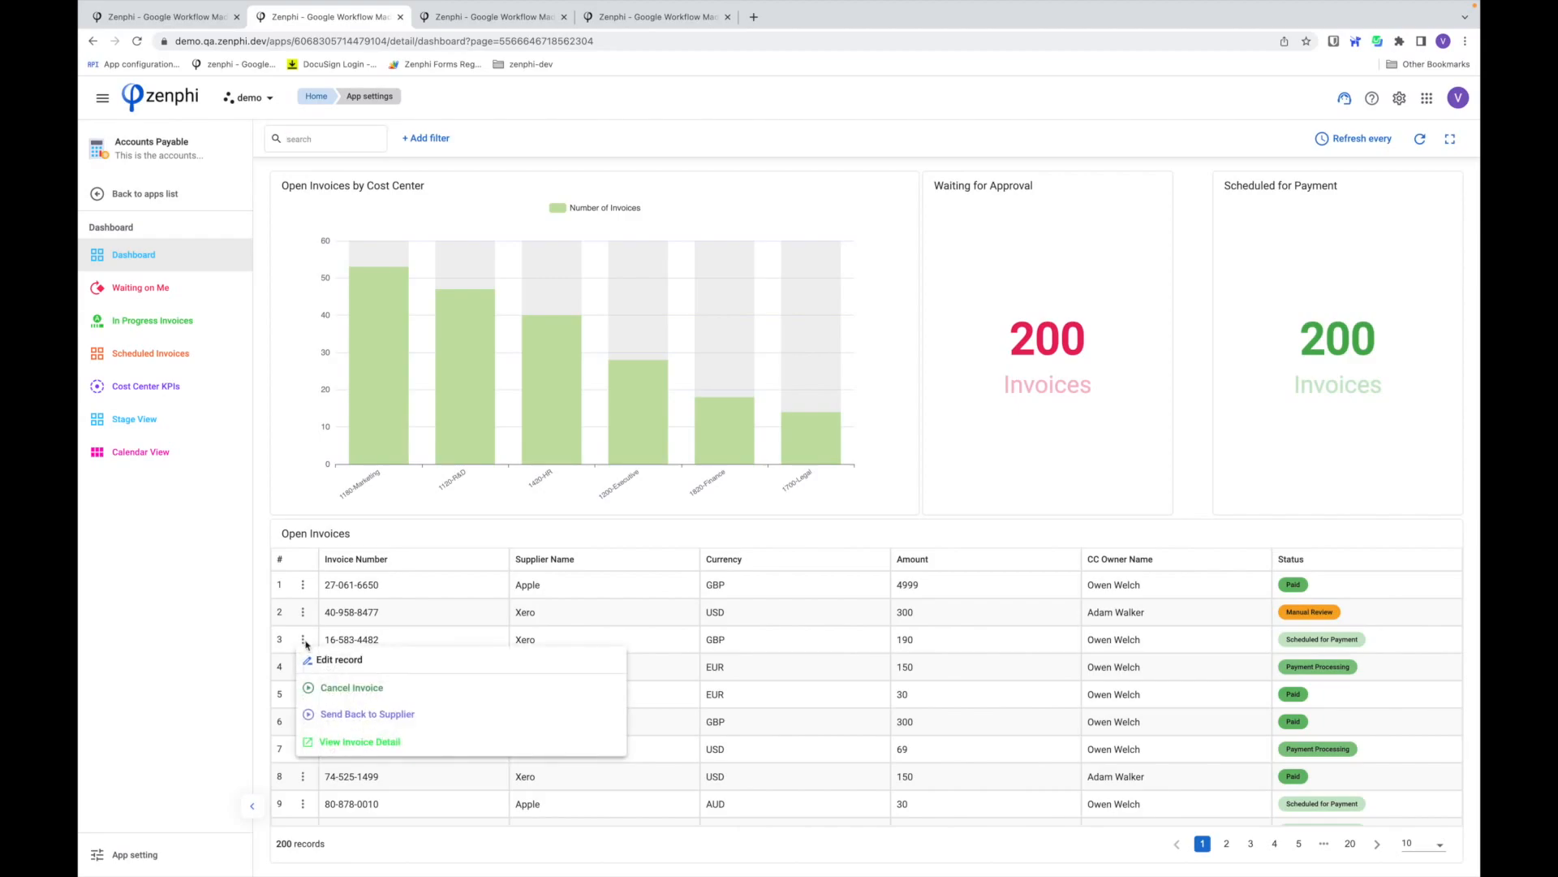
pyautogui.moveTo(338, 660)
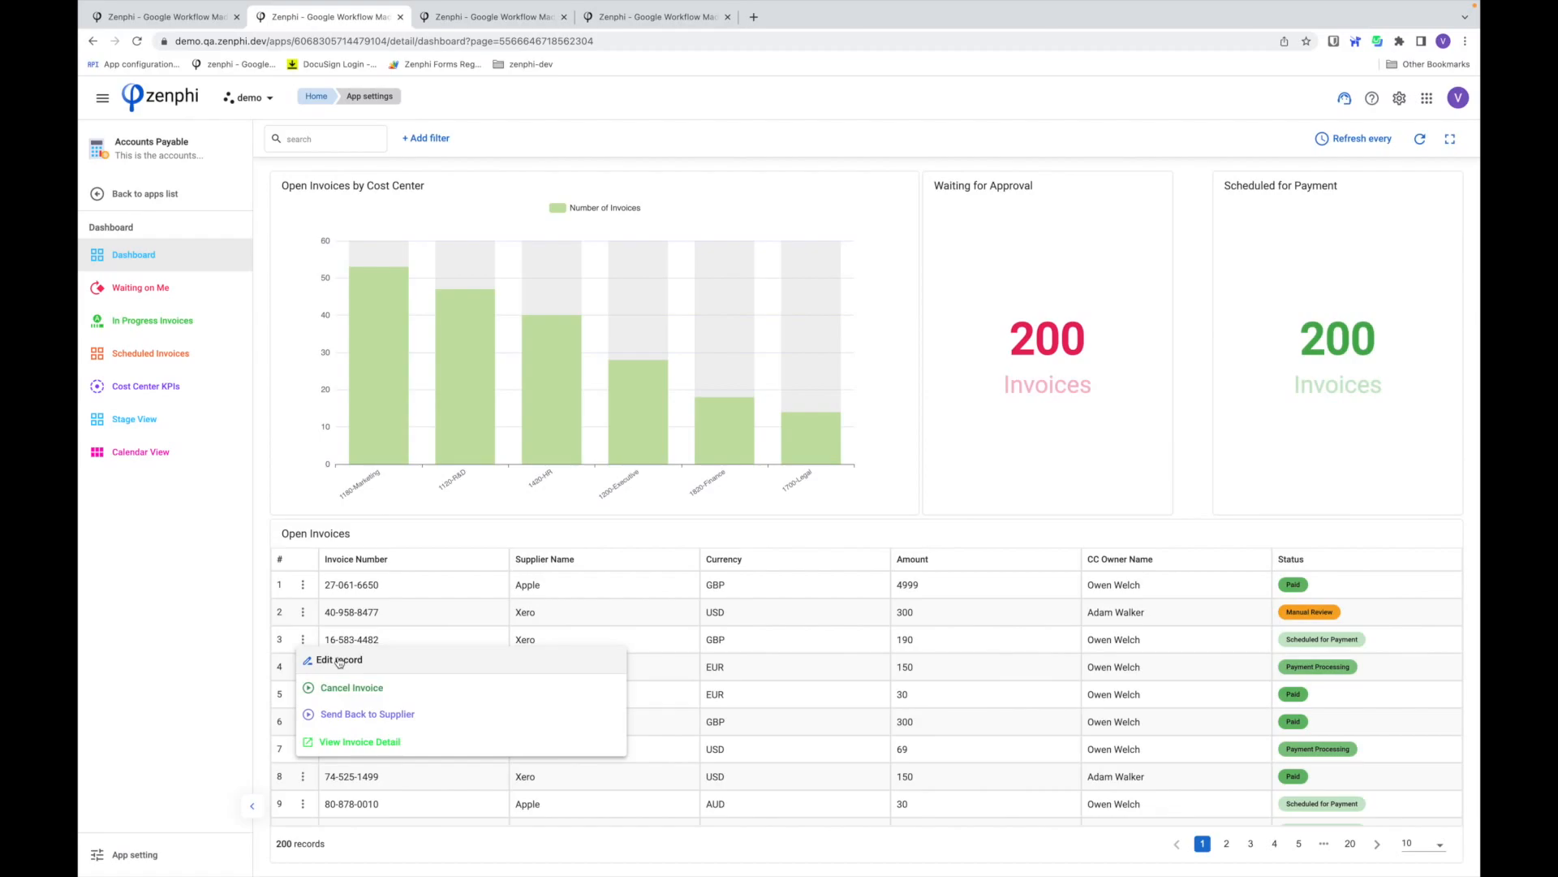
pyautogui.moveTo(377, 694)
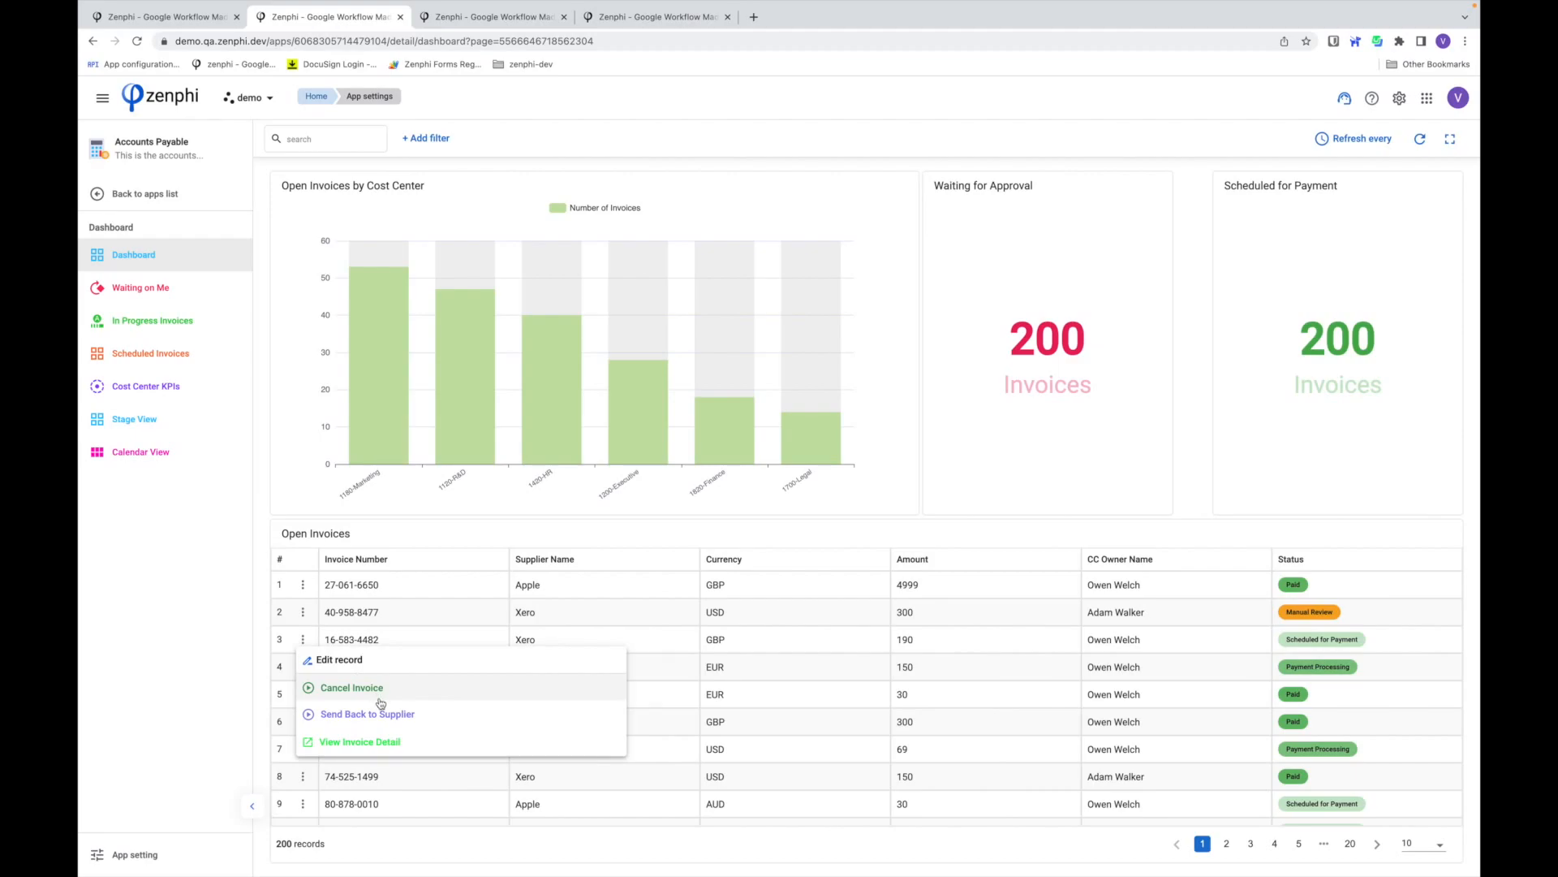
pyautogui.moveTo(367, 713)
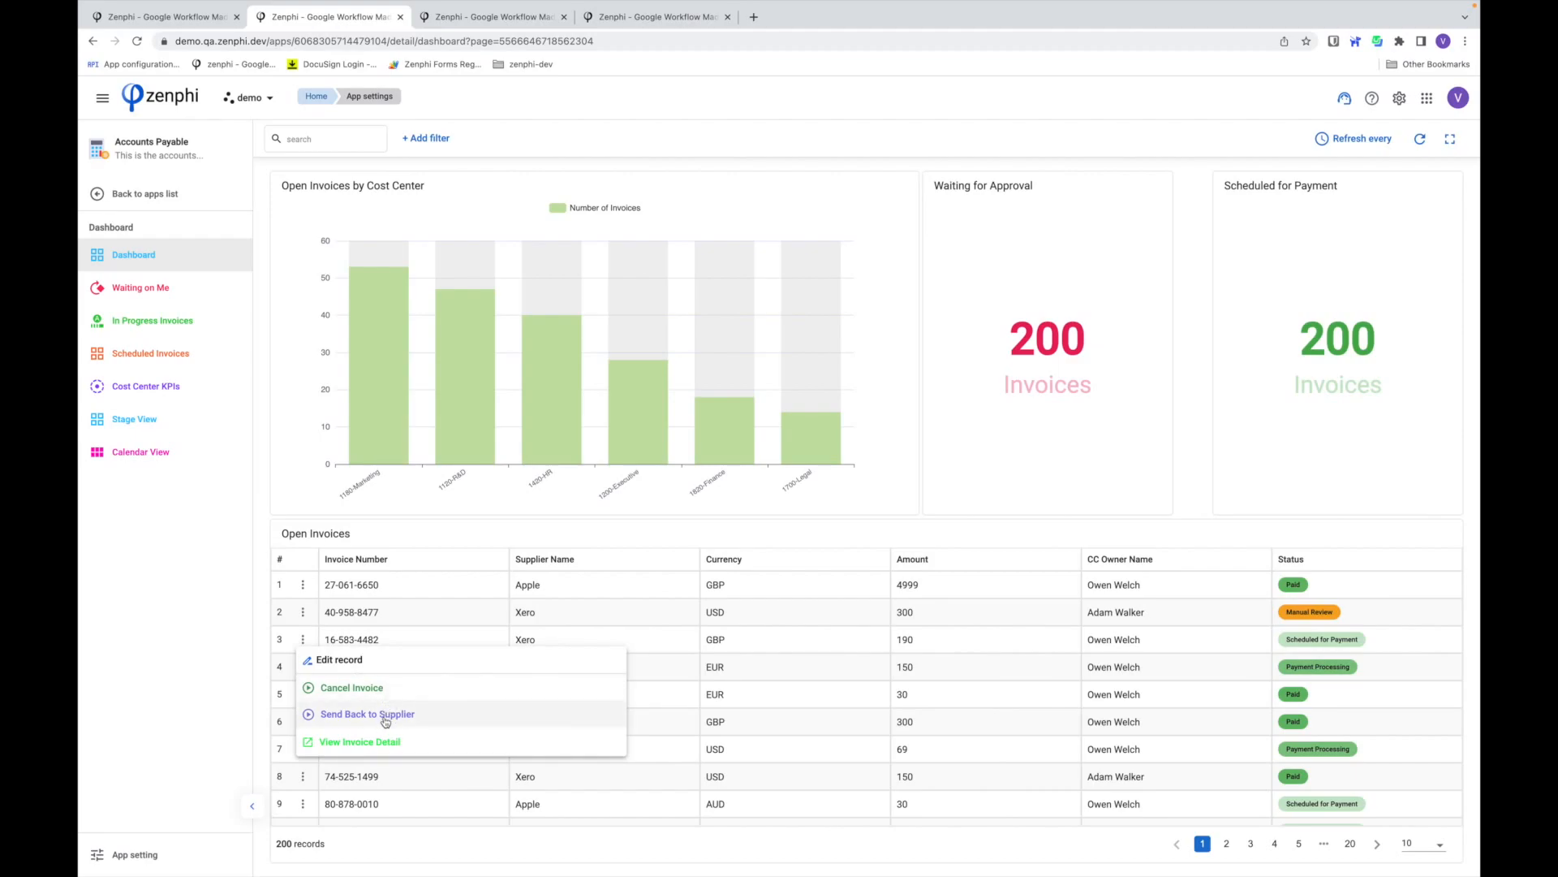
pyautogui.moveTo(351, 687)
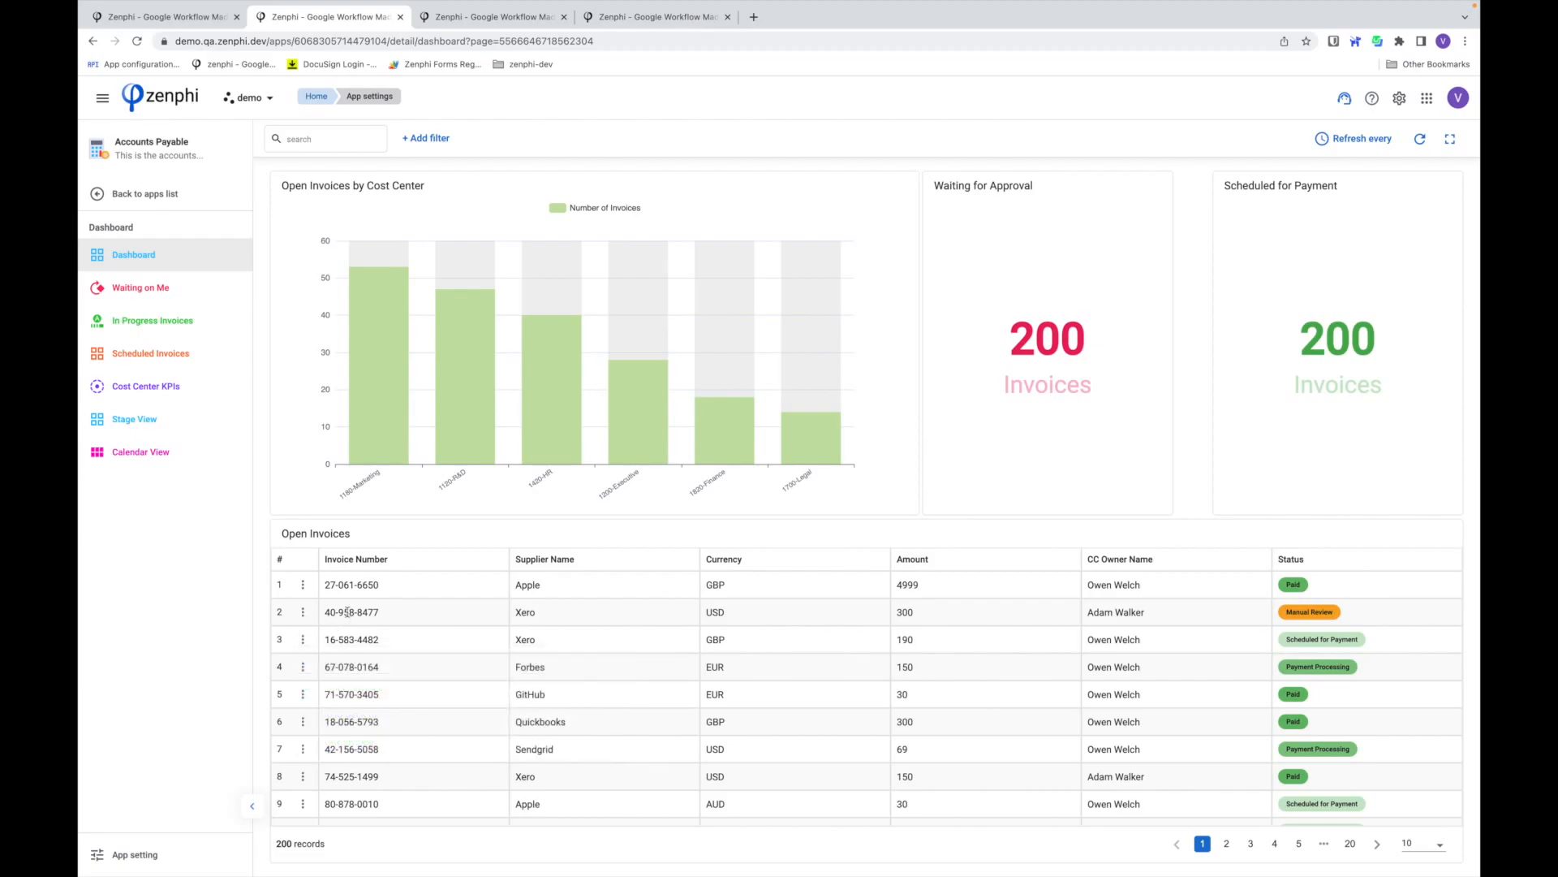
pyautogui.click(302, 585)
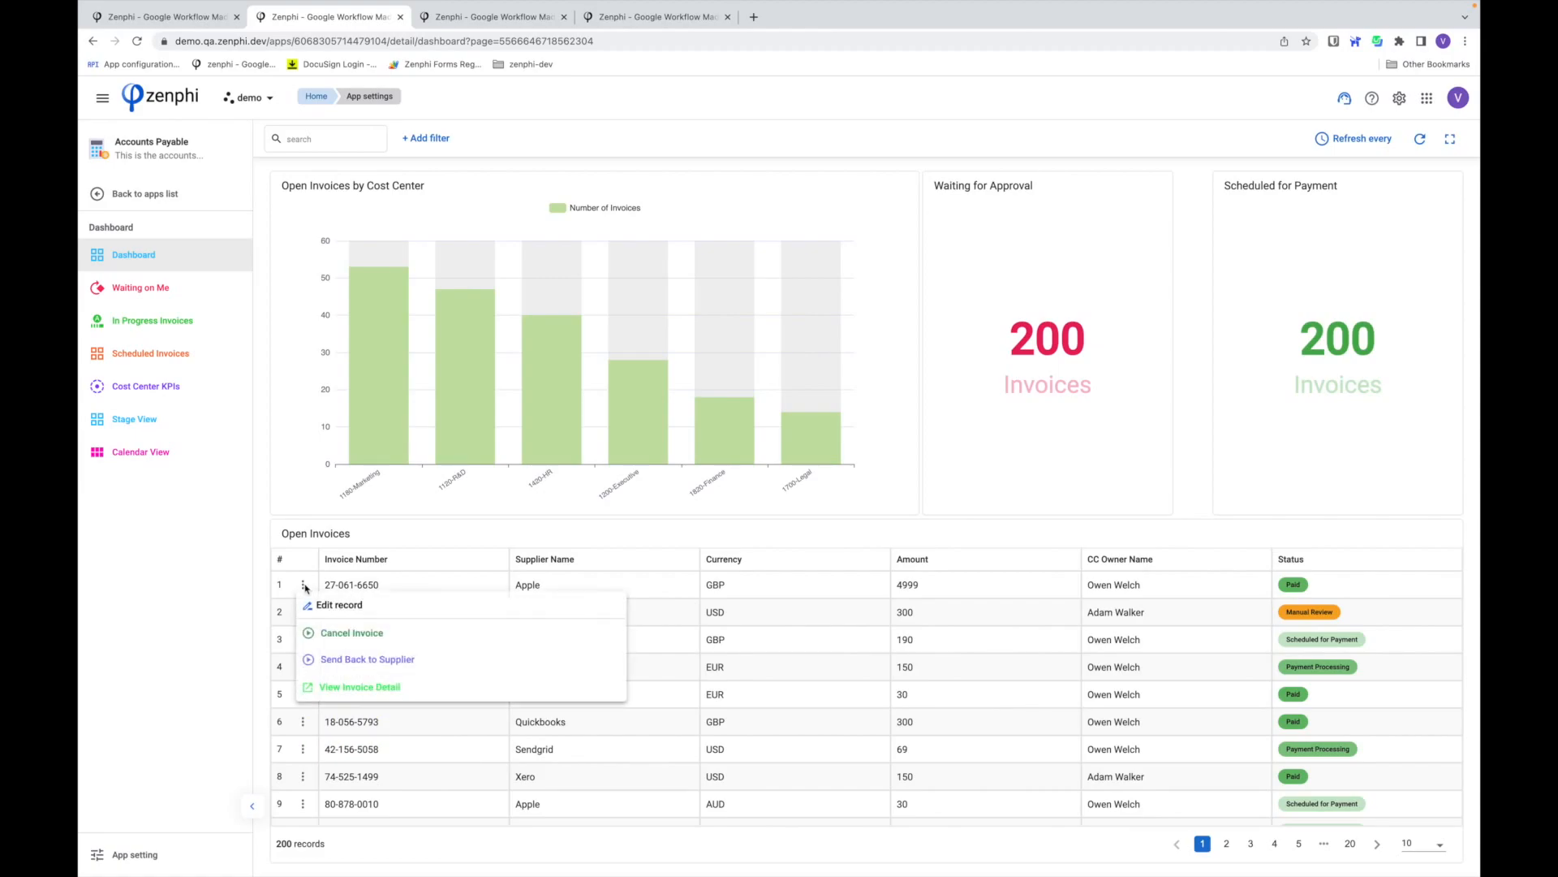
pyautogui.moveTo(350, 632)
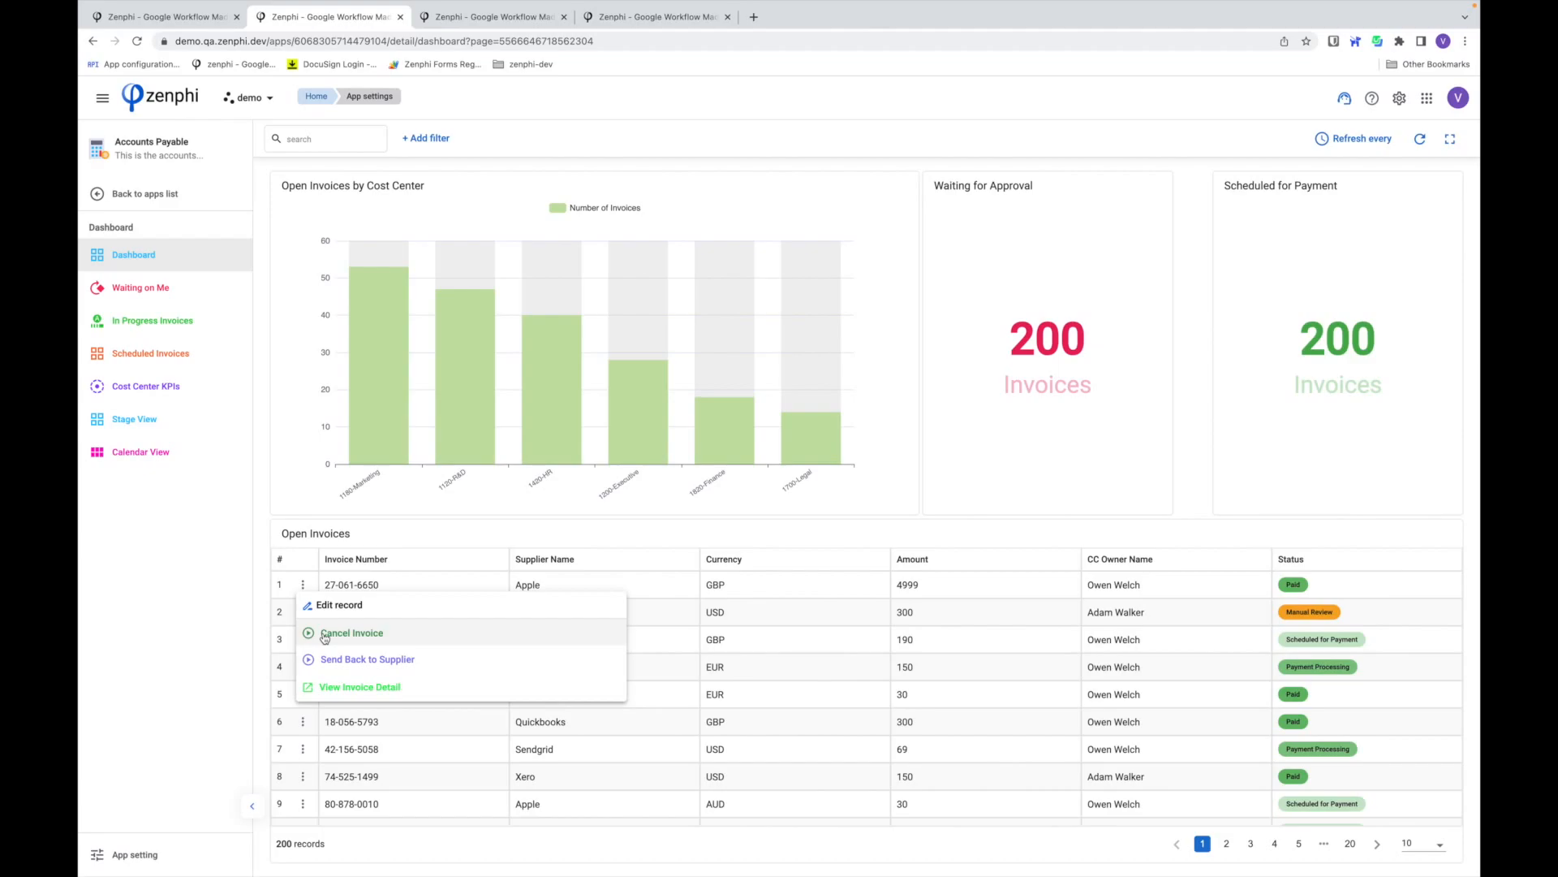
pyautogui.click(351, 633)
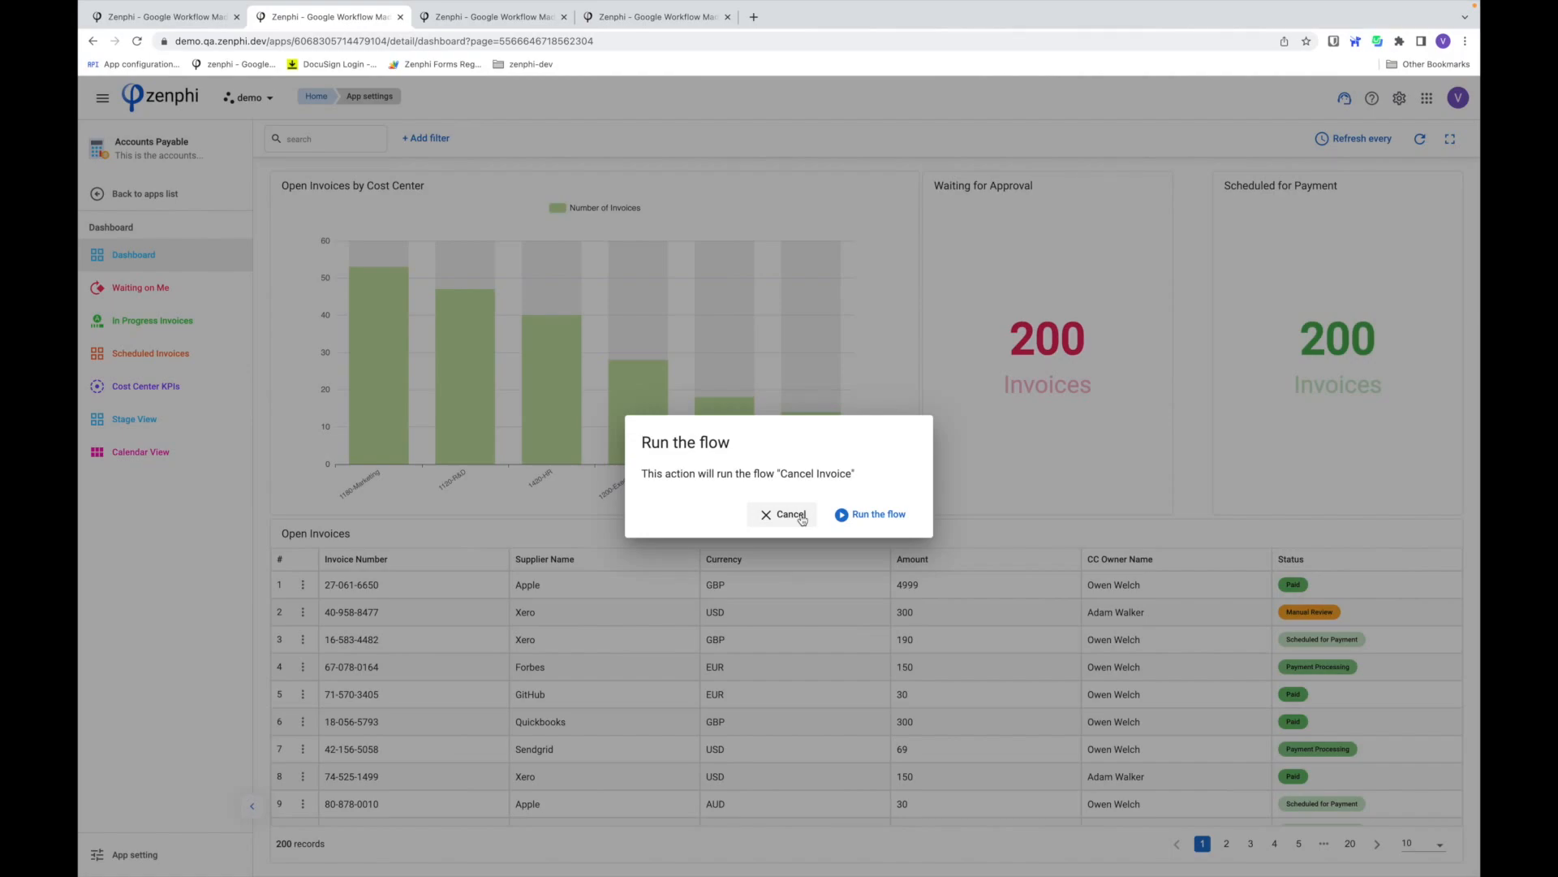
pyautogui.click(784, 513)
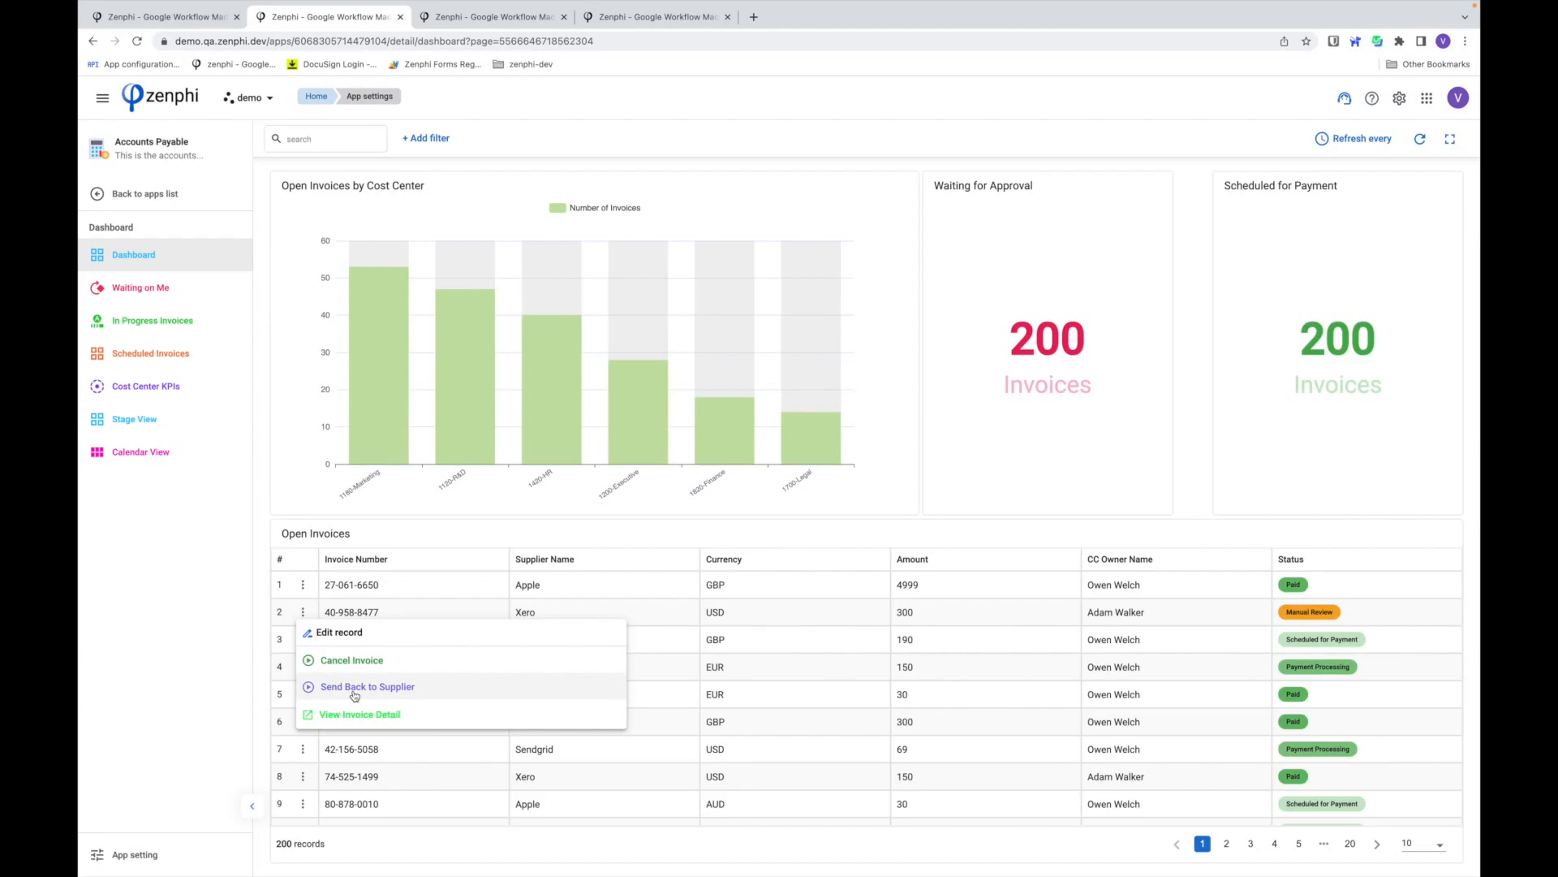
pyautogui.click(367, 686)
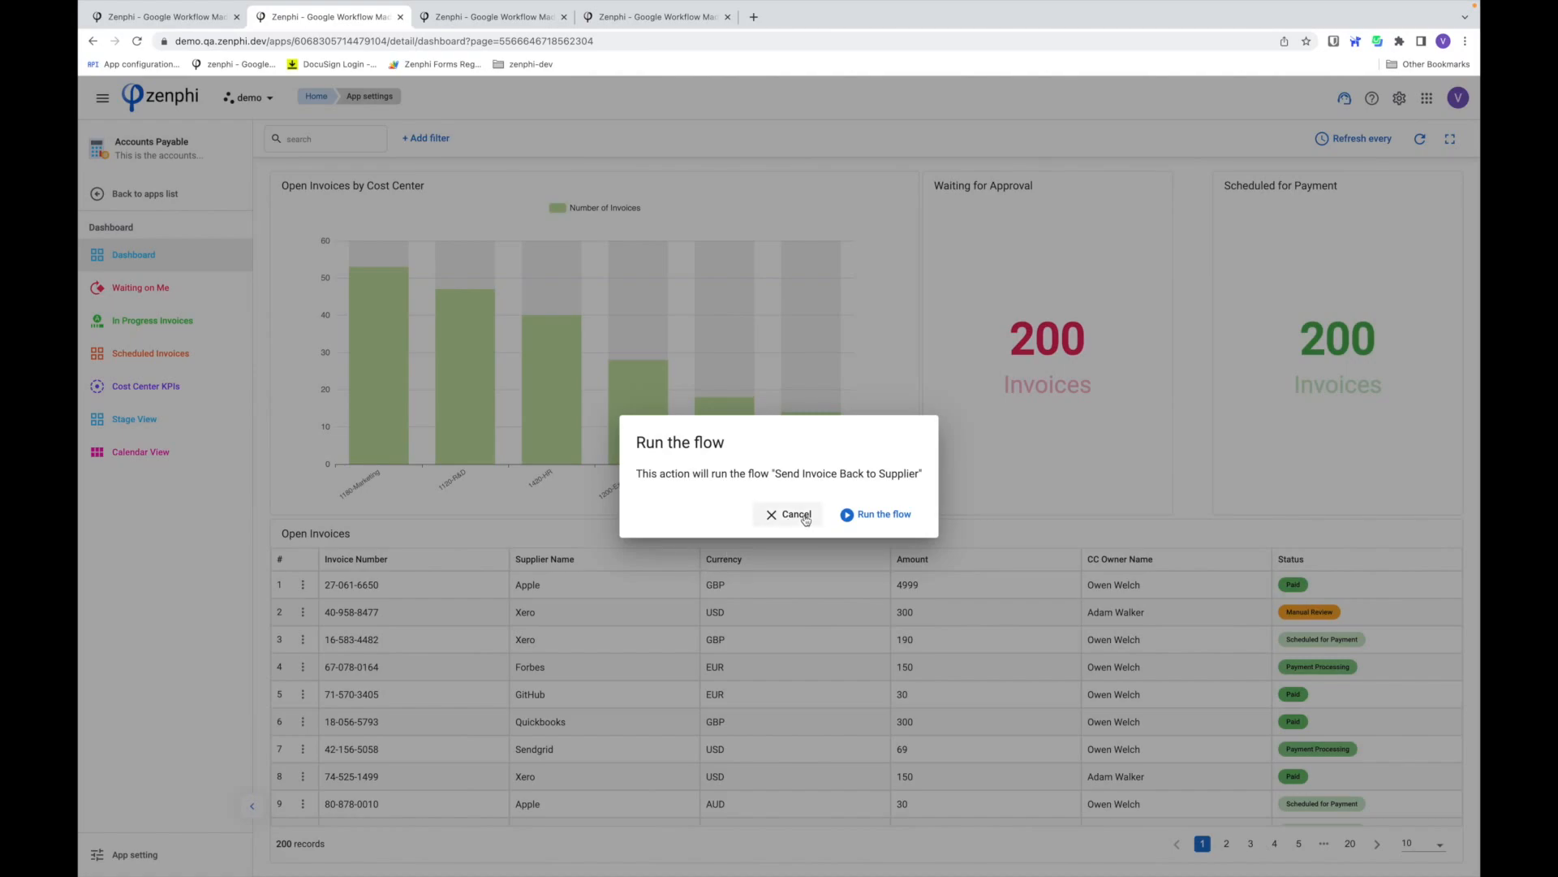
pyautogui.click(788, 513)
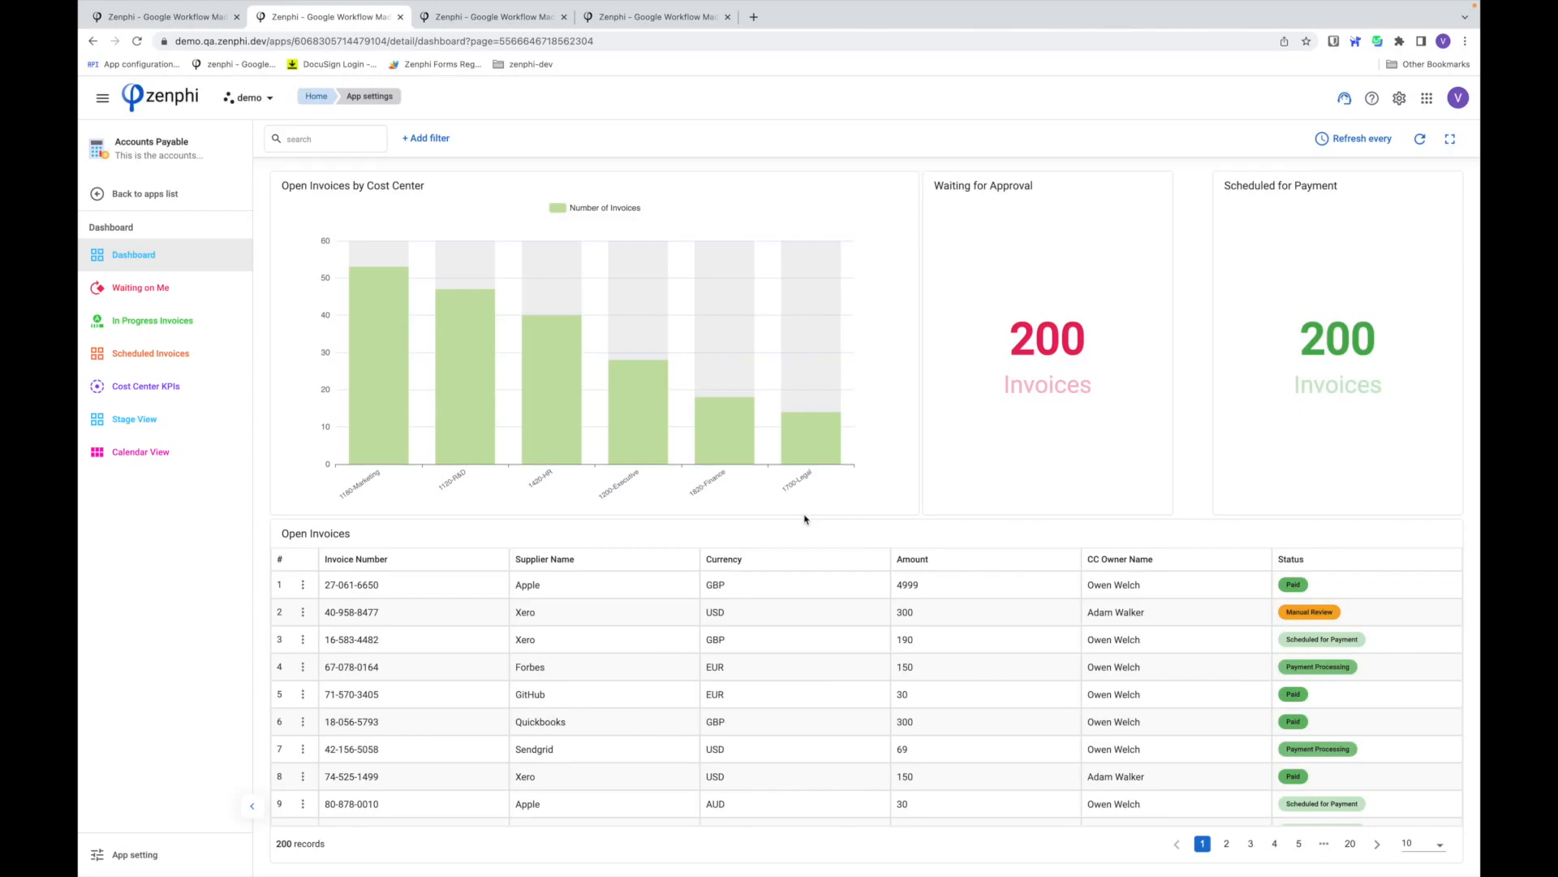
pyautogui.click(302, 639)
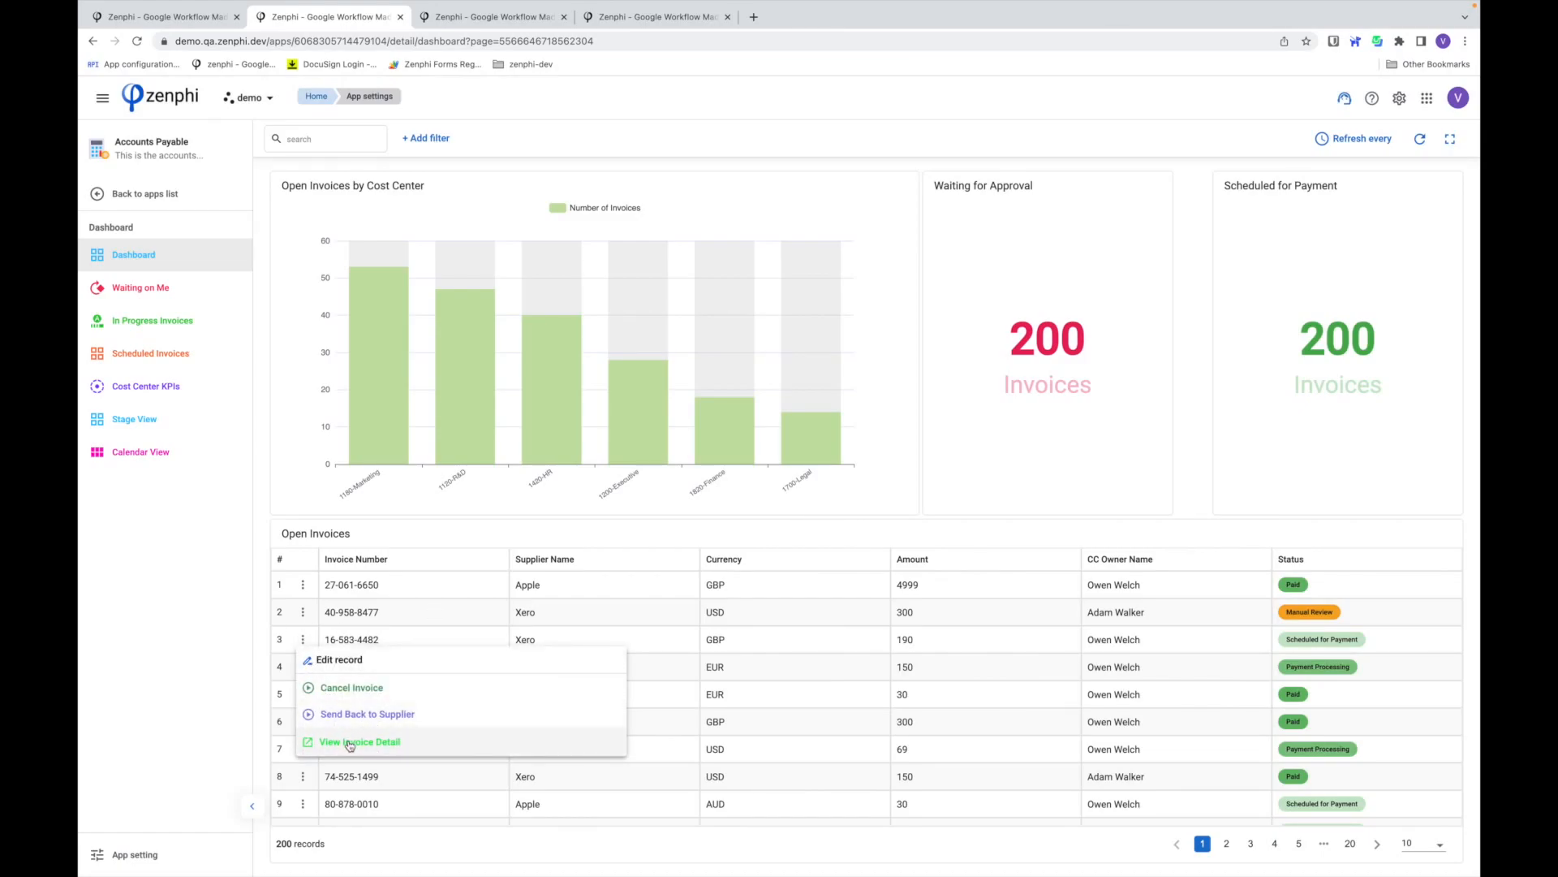
pyautogui.click(360, 741)
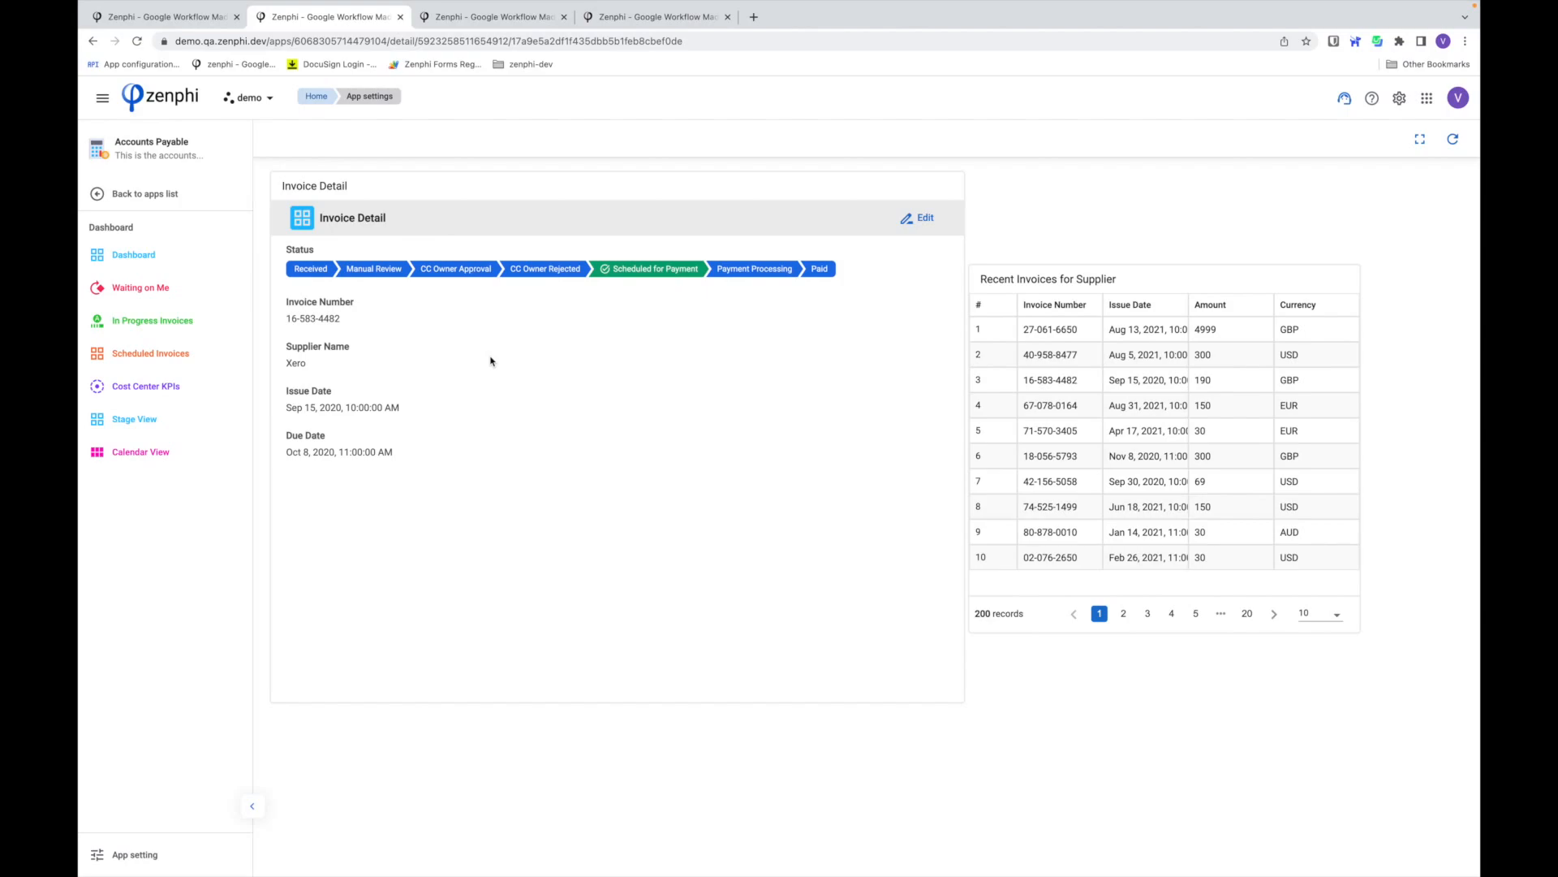
pyautogui.moveTo(335, 282)
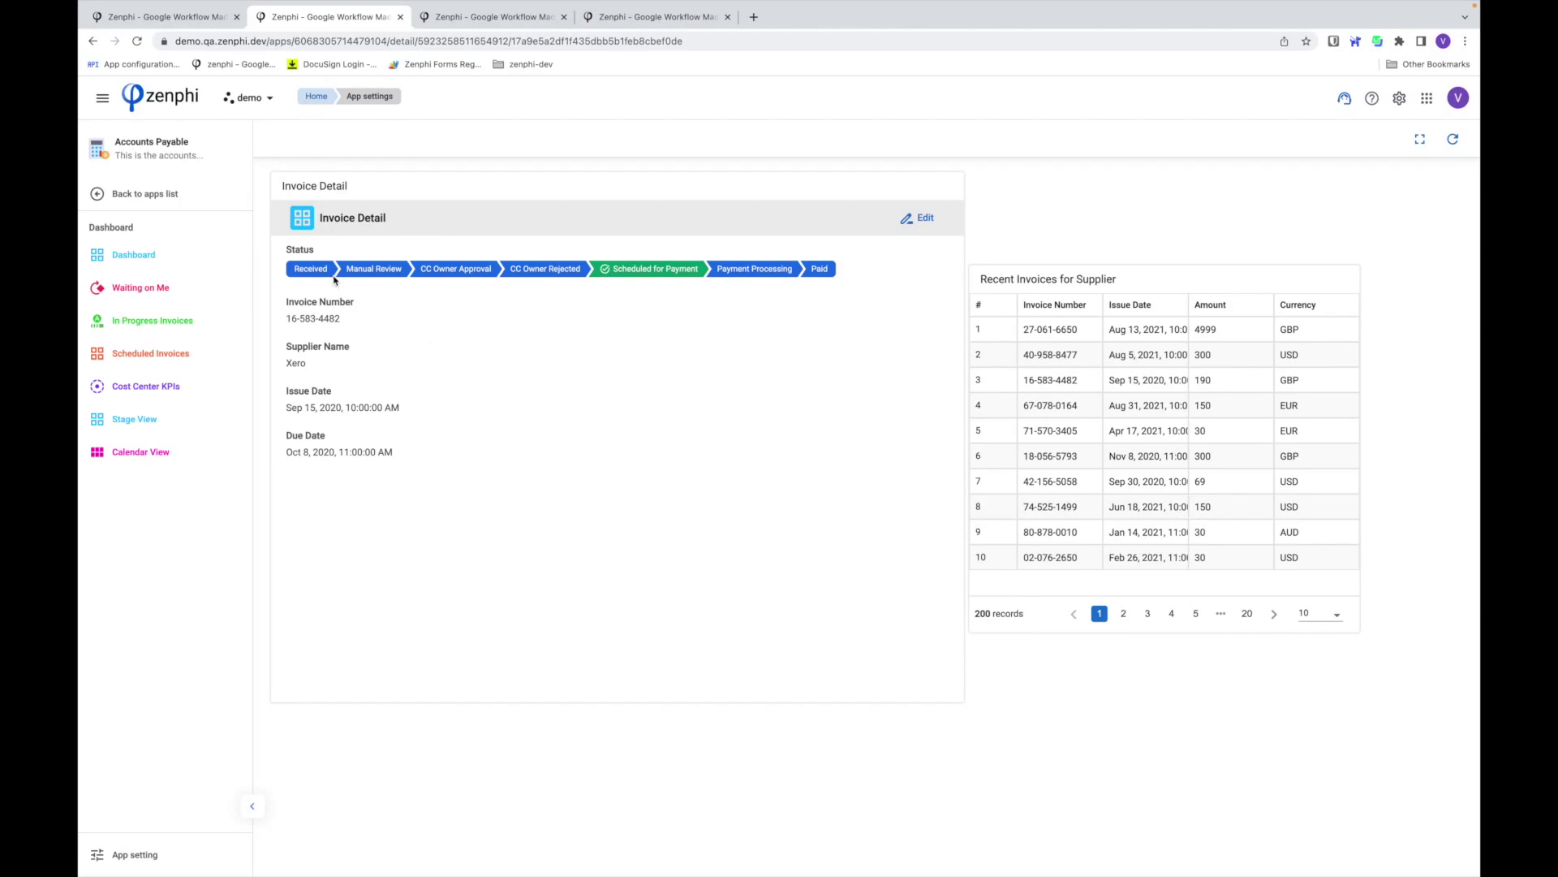
pyautogui.moveTo(534, 377)
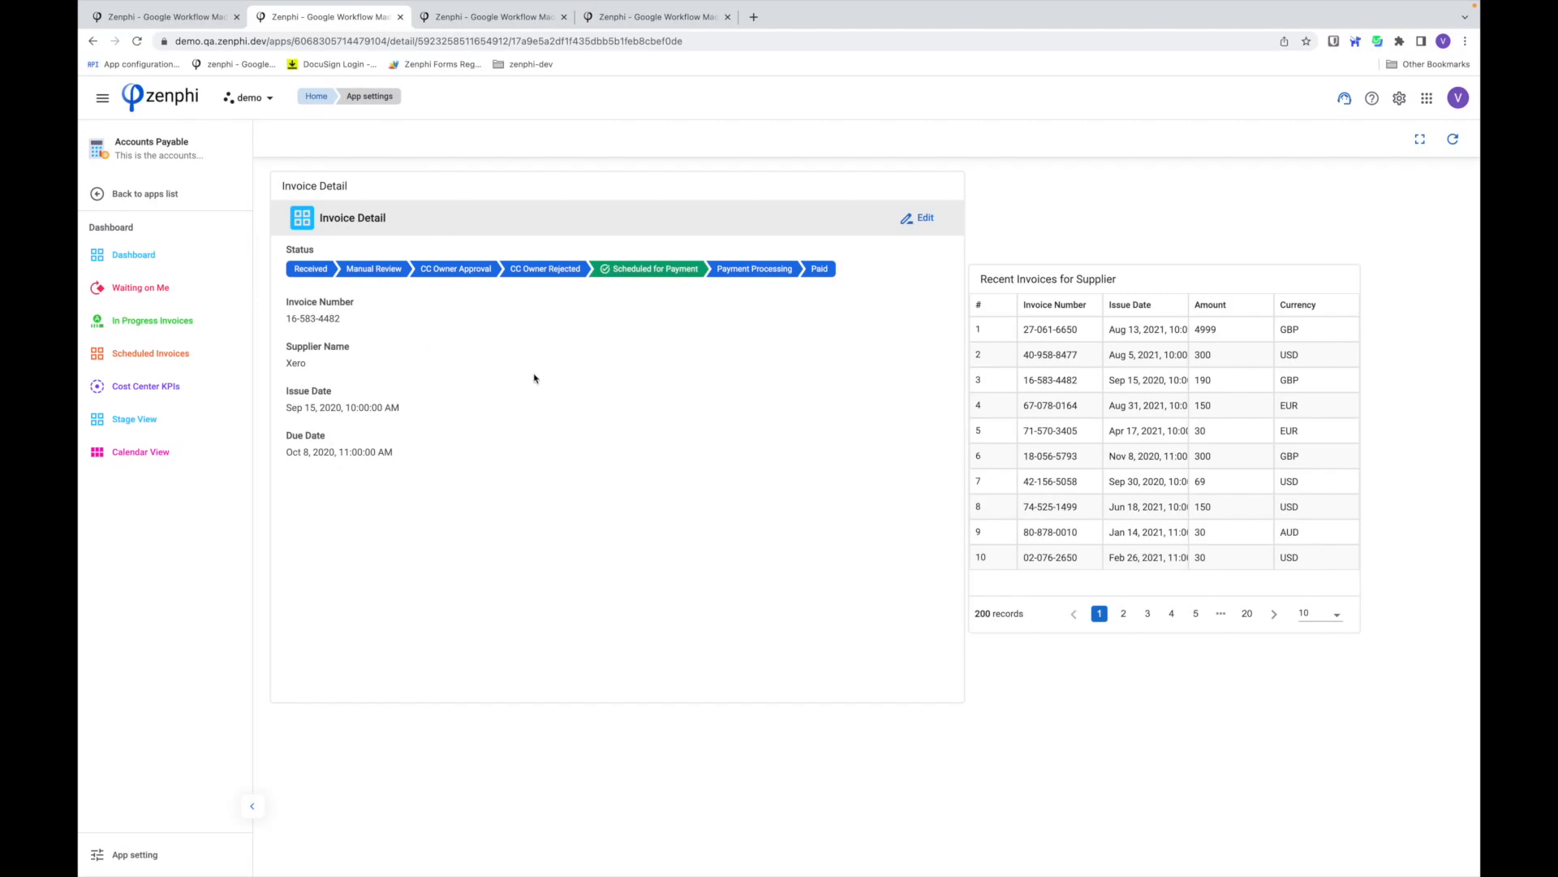
pyautogui.moveTo(1128, 320)
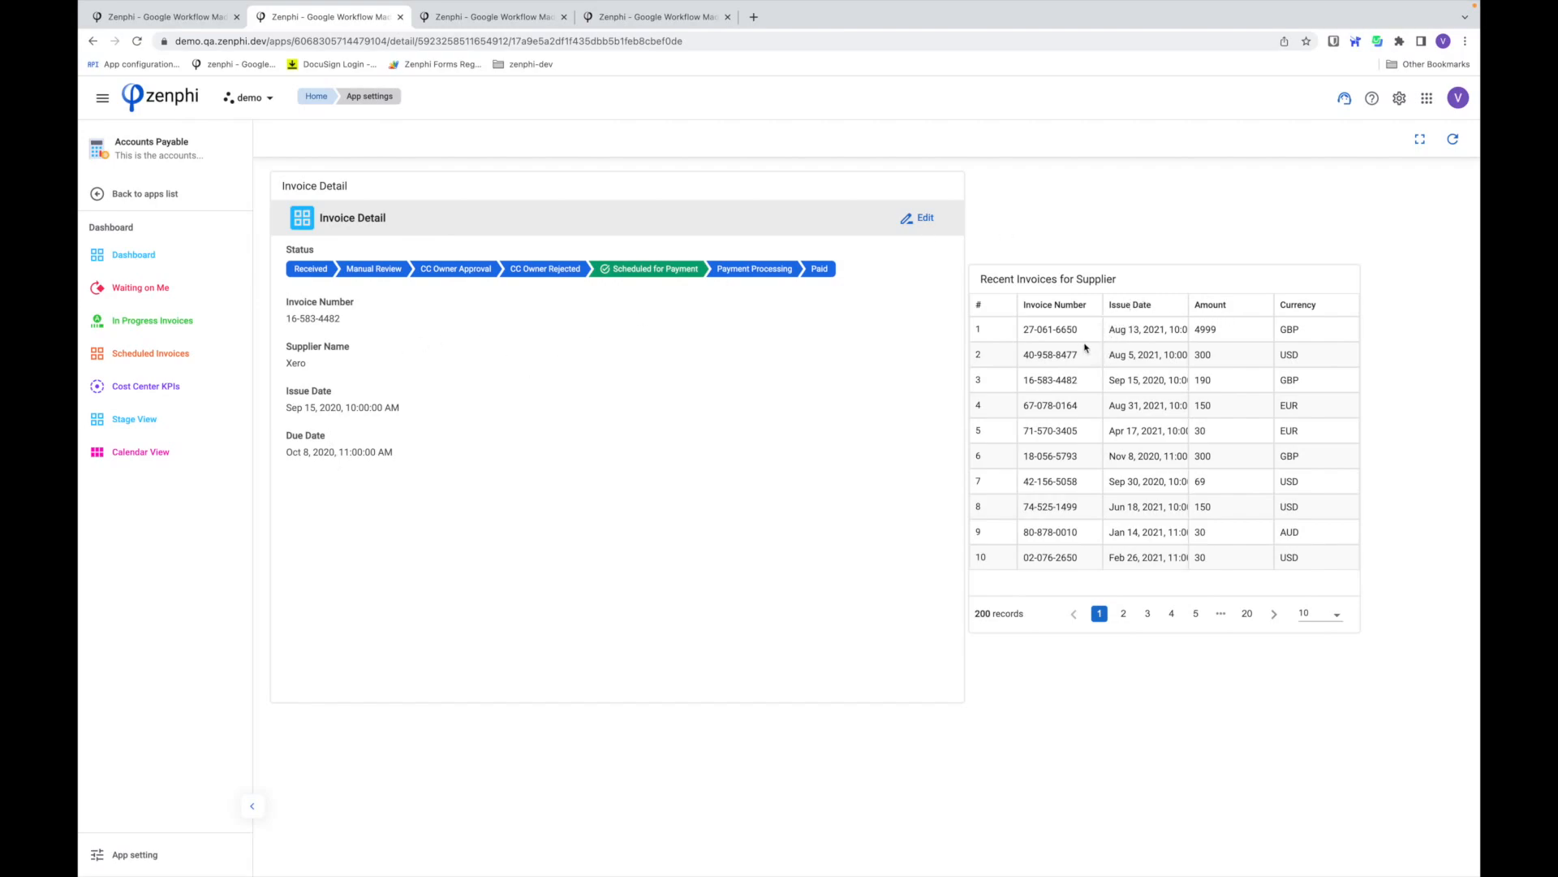
pyautogui.moveTo(887, 370)
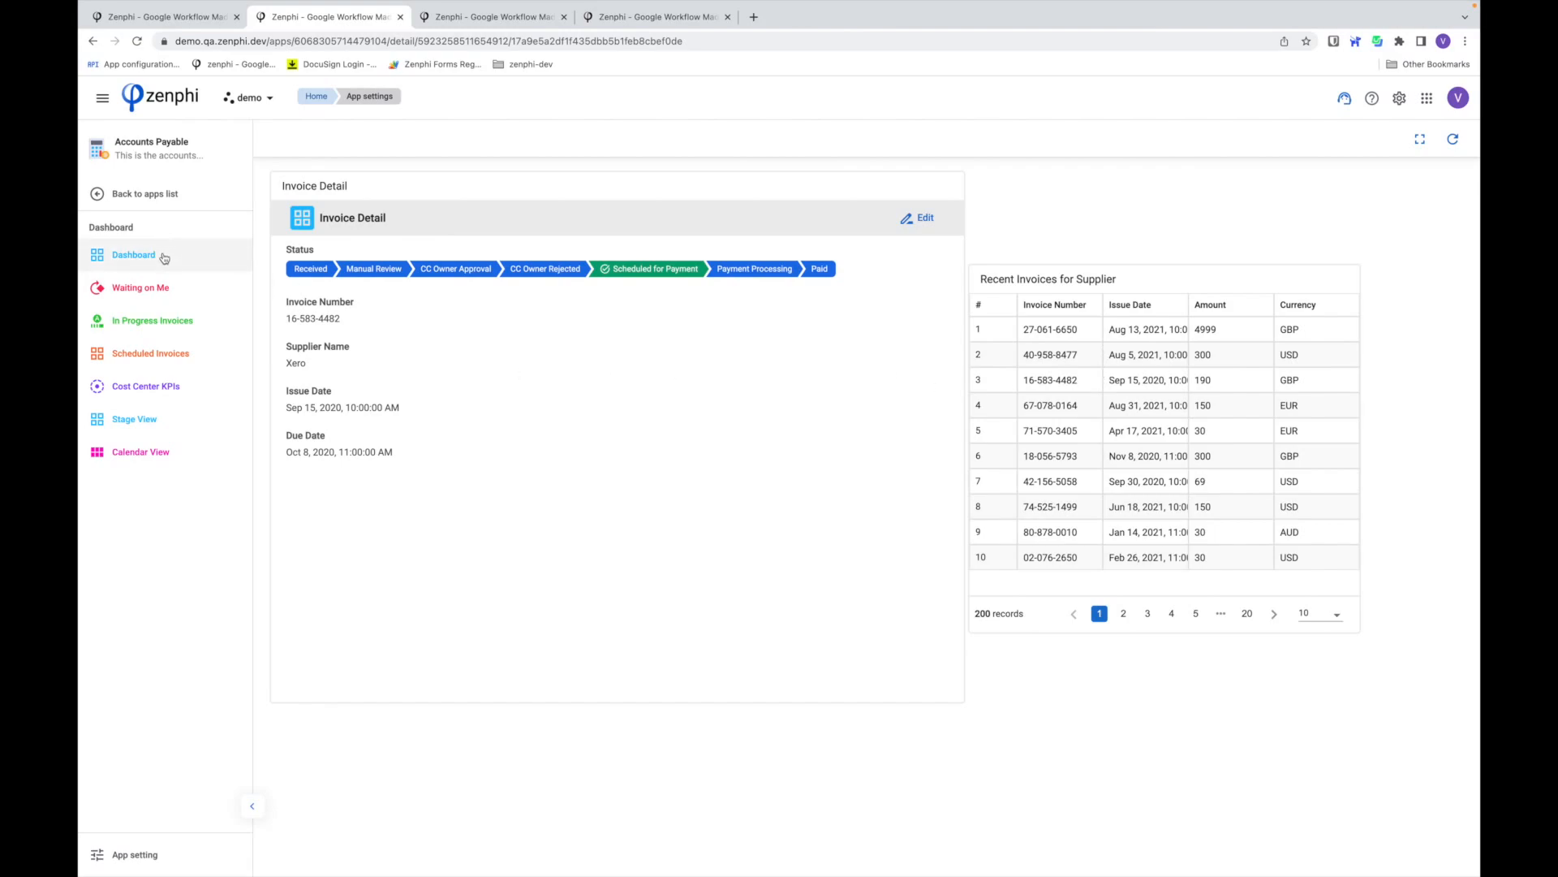
# - Browse the Dashboard, Waiting on Me and In Progress Invoices pages, ending on Scheduled Invoices
pyautogui.click(134, 254)
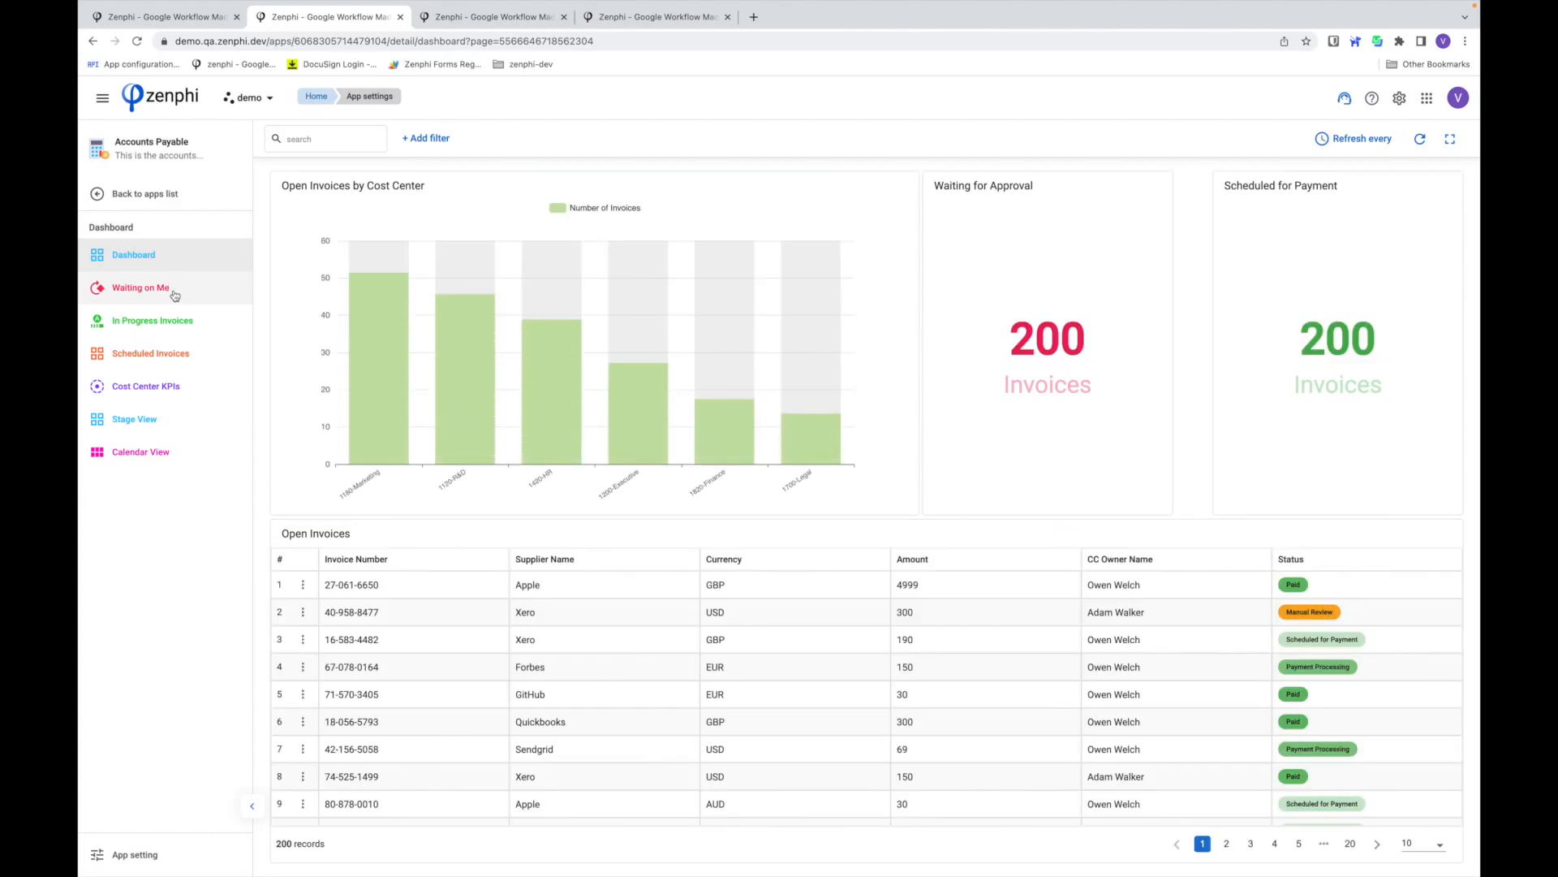
pyautogui.click(141, 287)
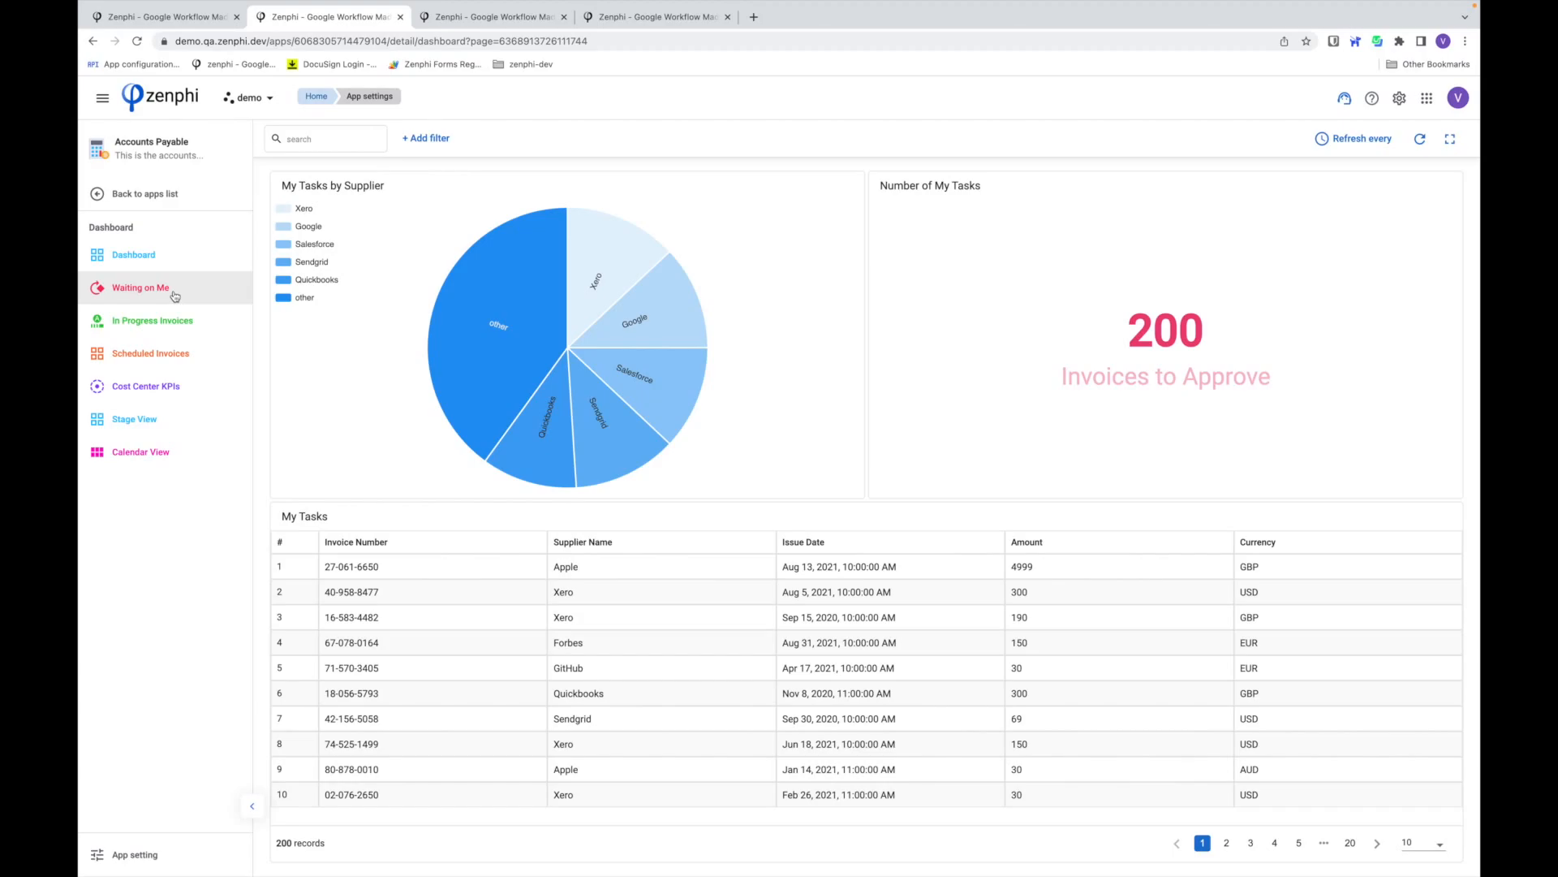
pyautogui.moveTo(182, 297)
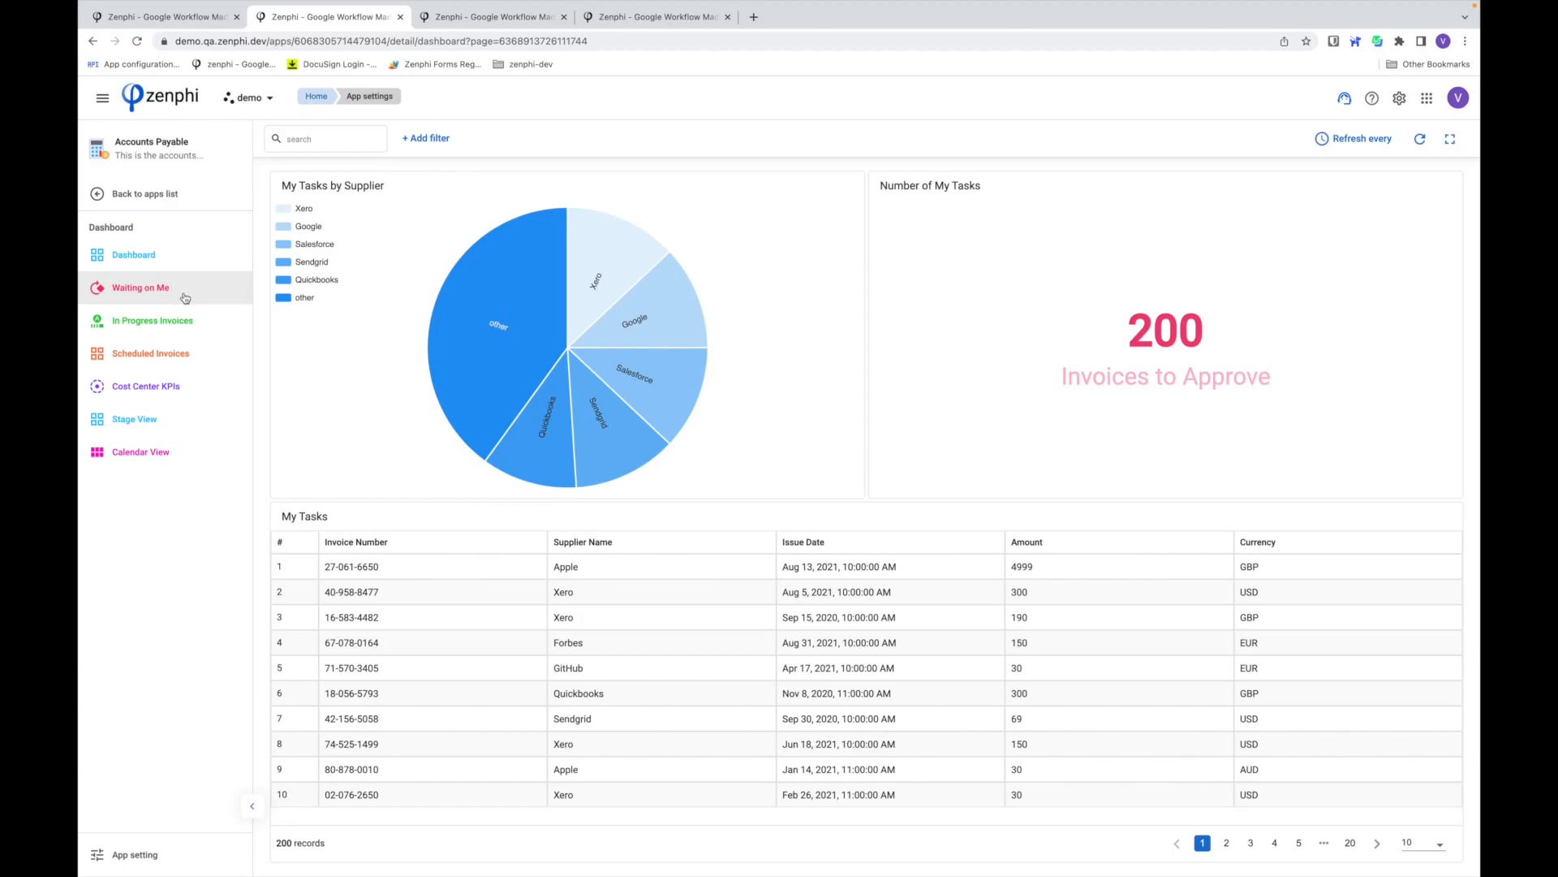
pyautogui.moveTo(336, 345)
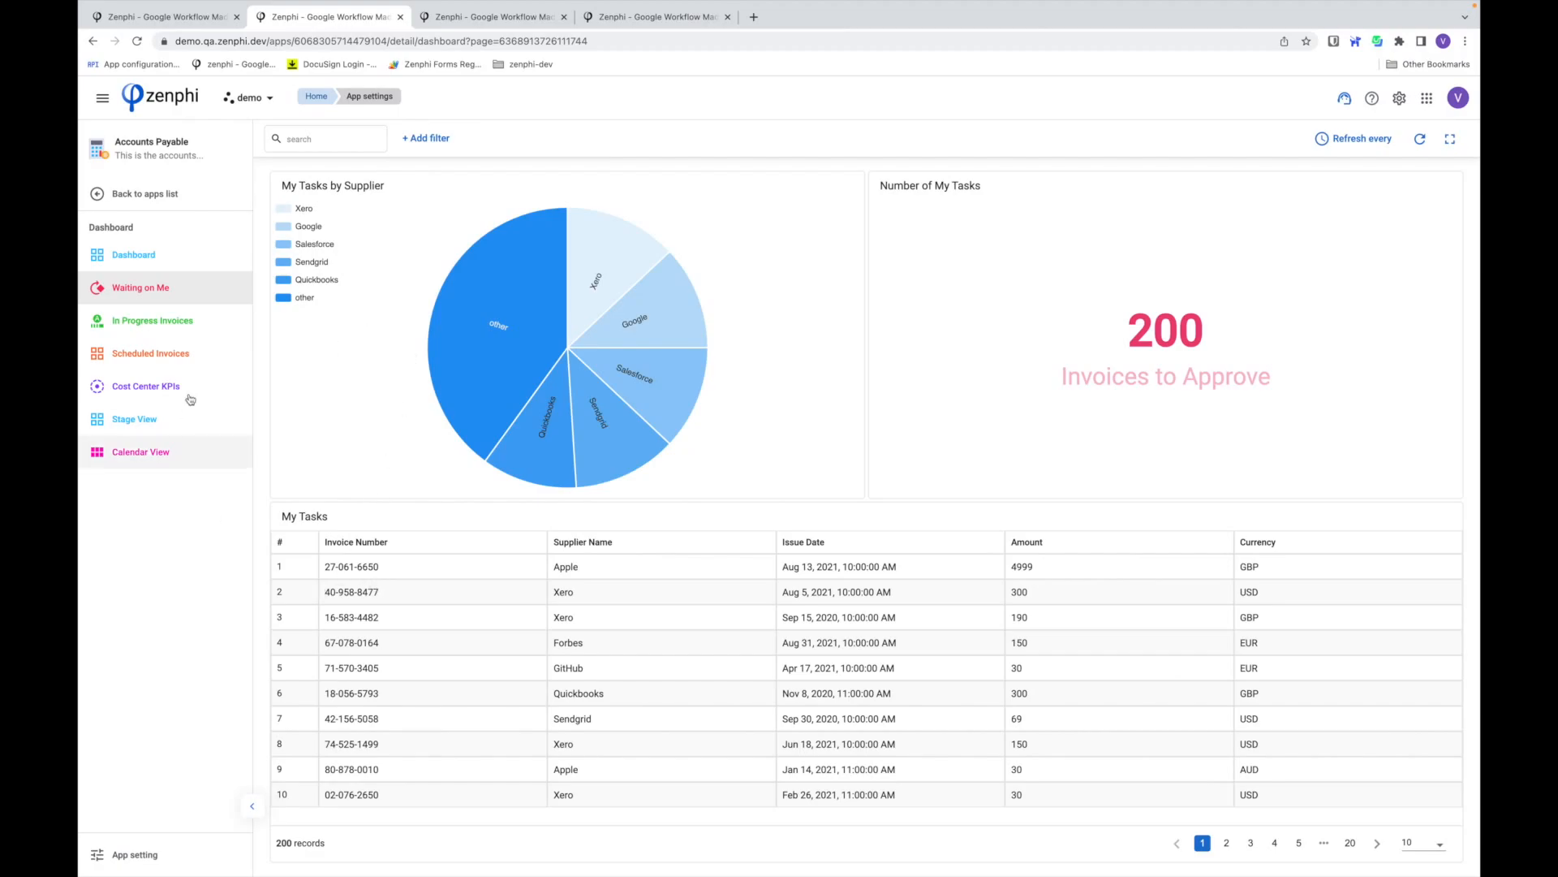
pyautogui.click(151, 320)
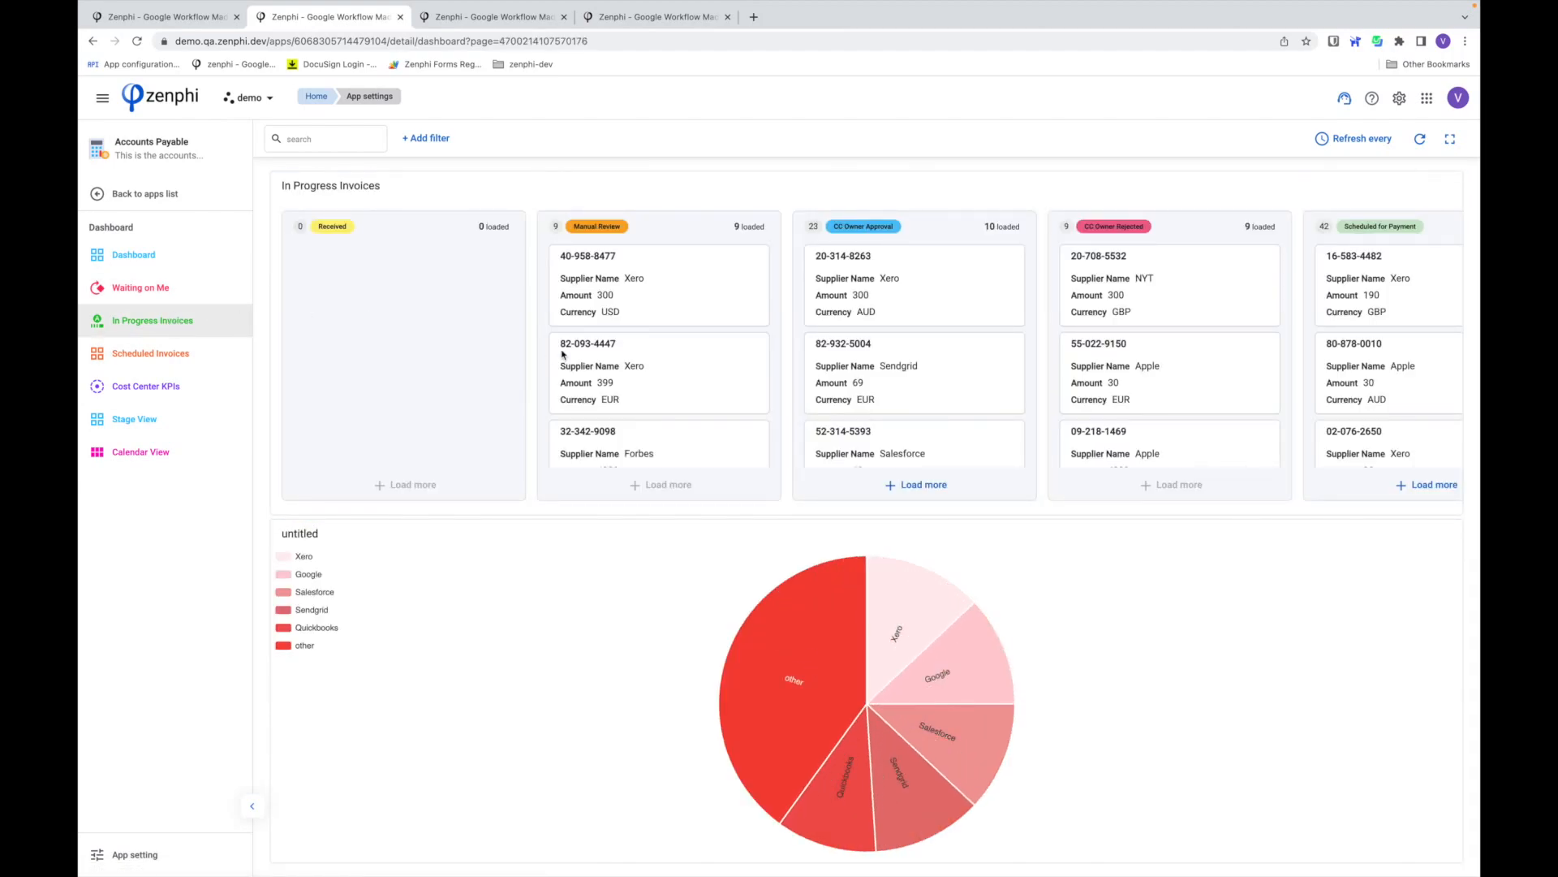
pyautogui.moveTo(151, 353)
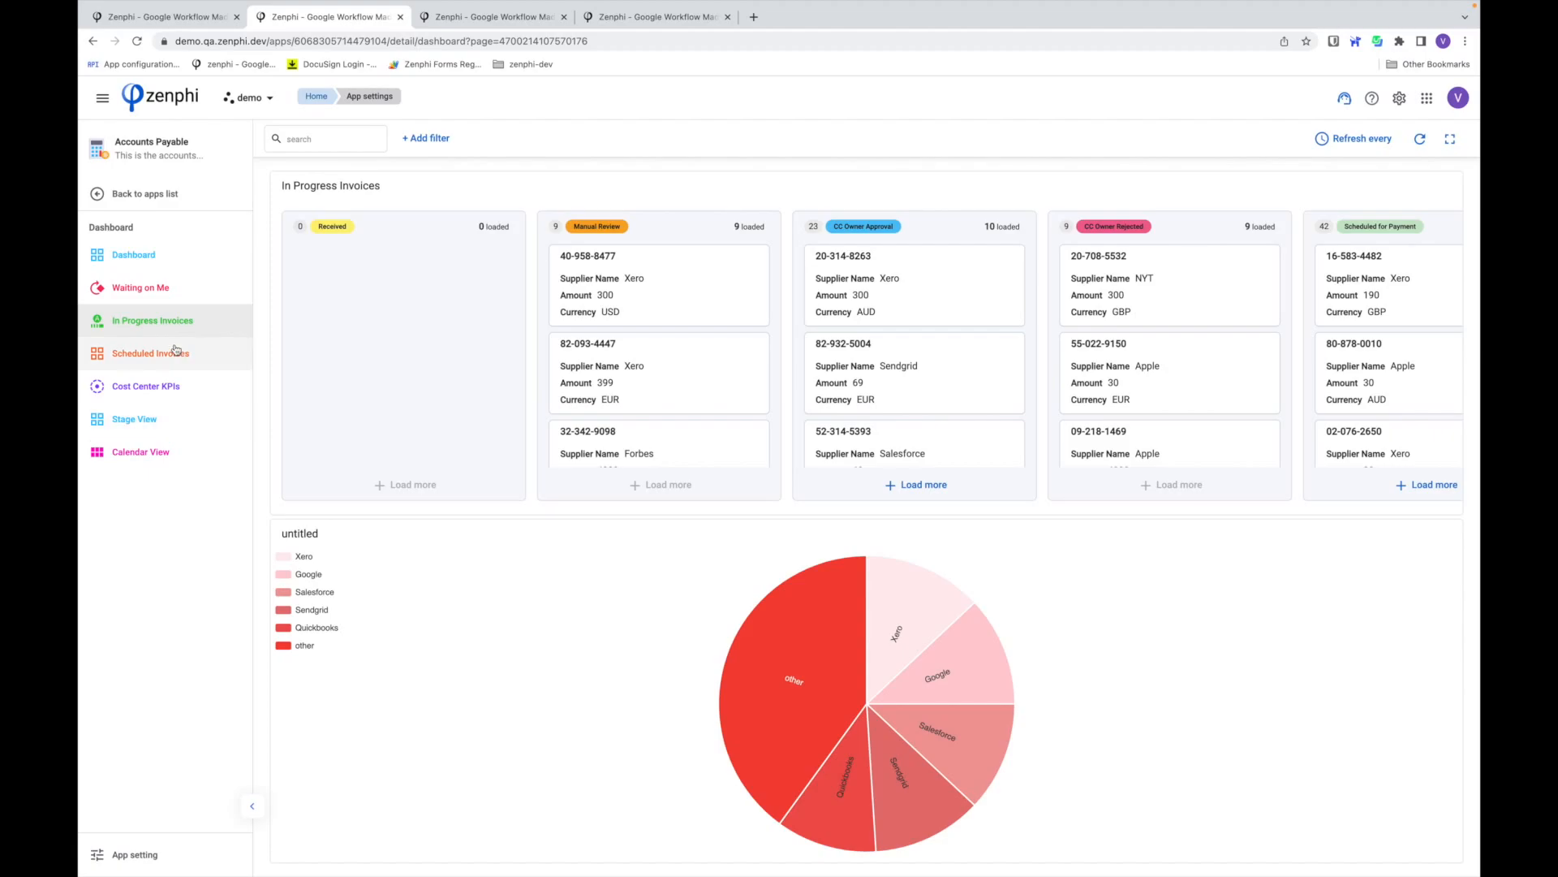
pyautogui.click(150, 353)
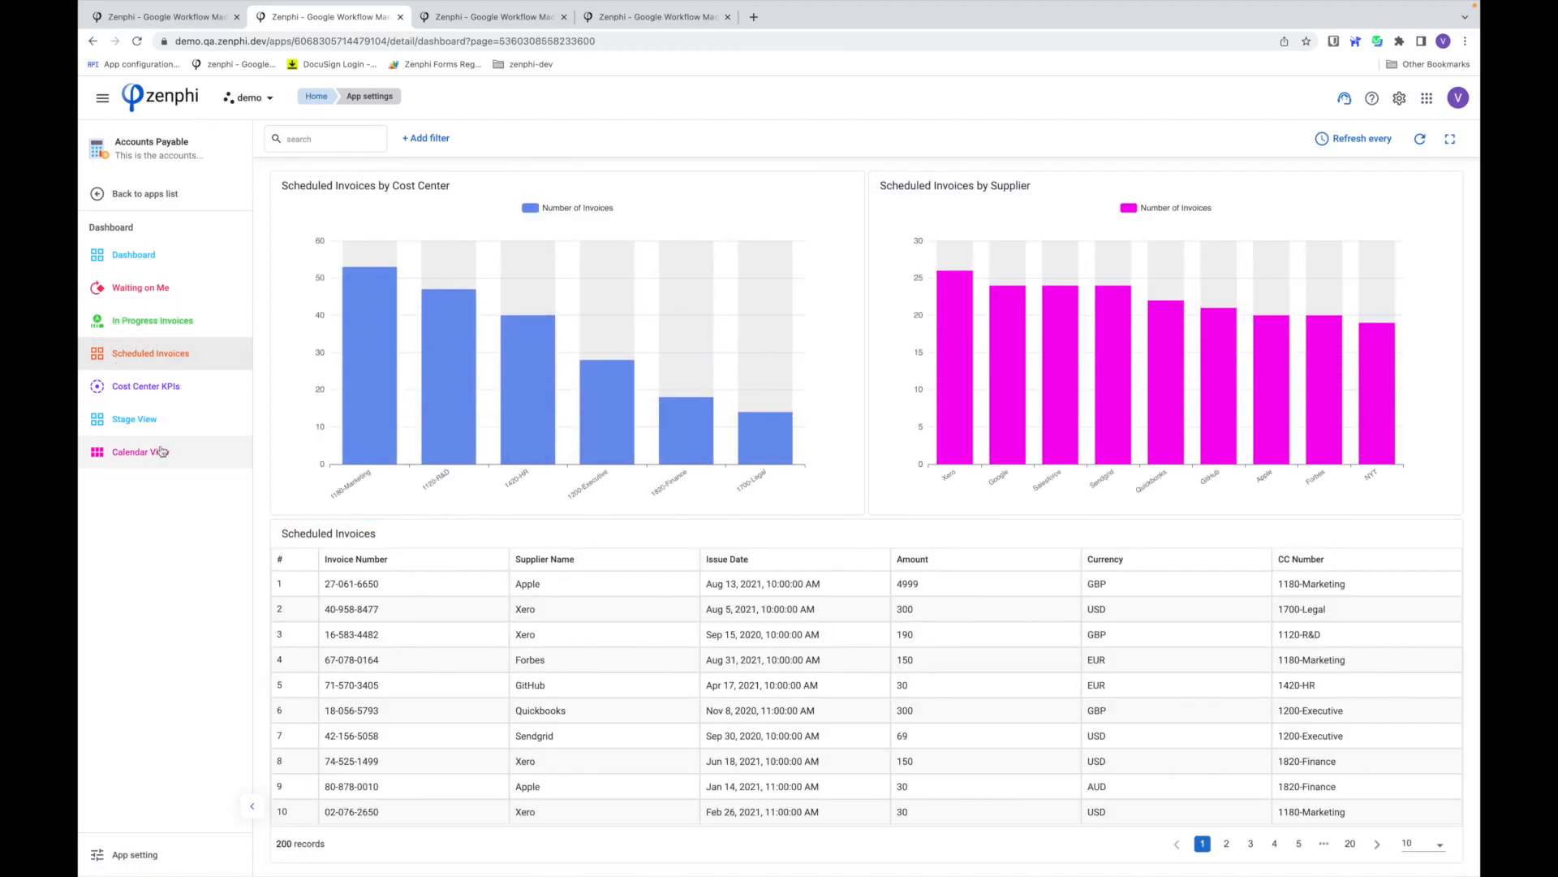
# - Open Calendar View and step back to October 2021
pyautogui.click(140, 451)
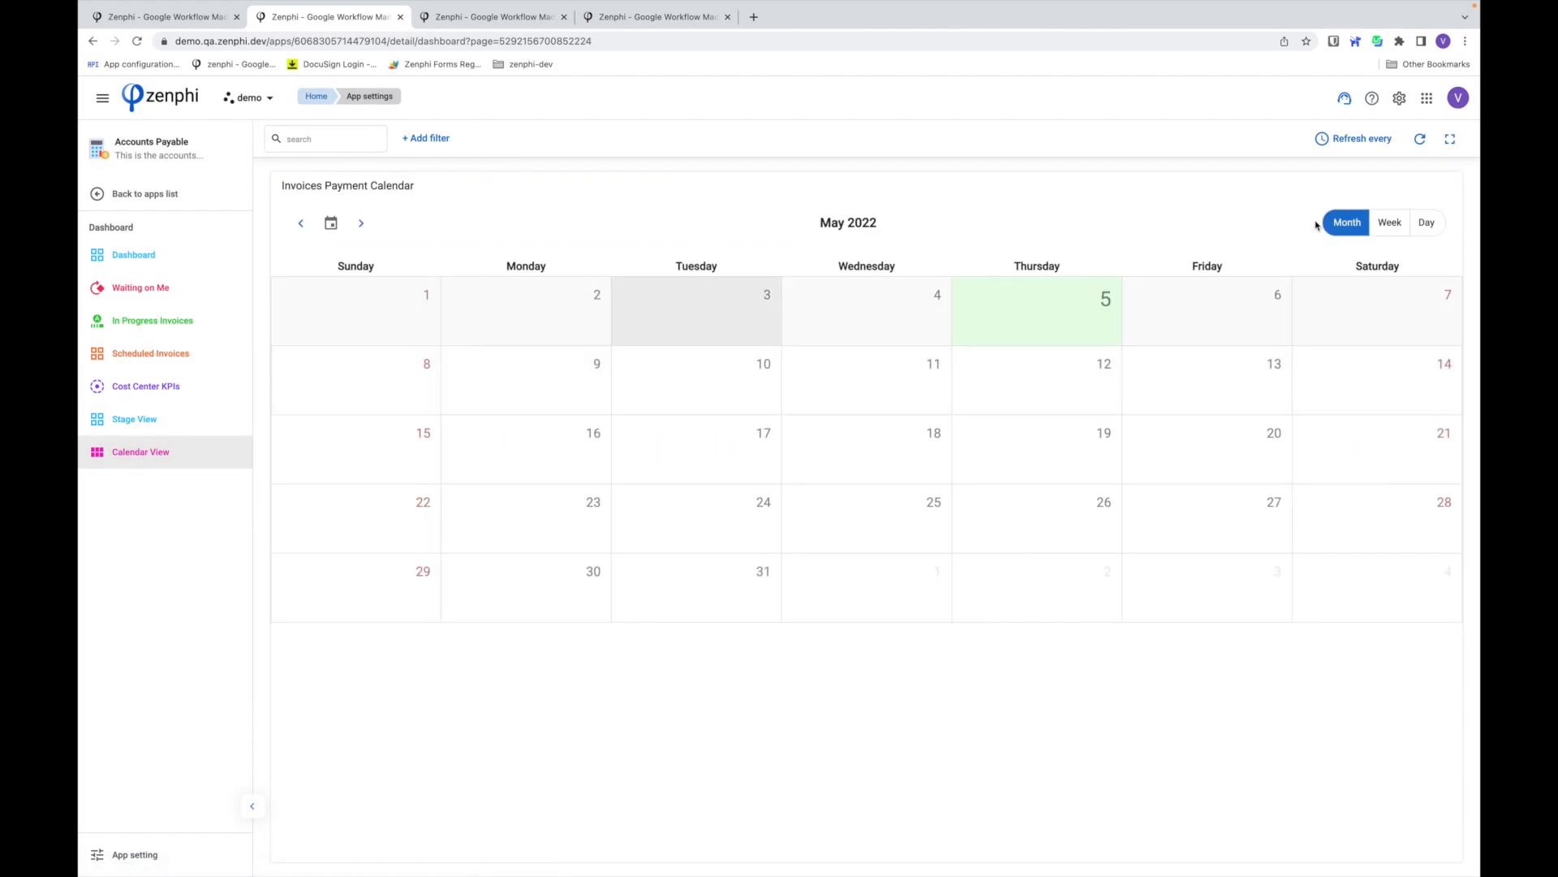
pyautogui.moveTo(301, 223)
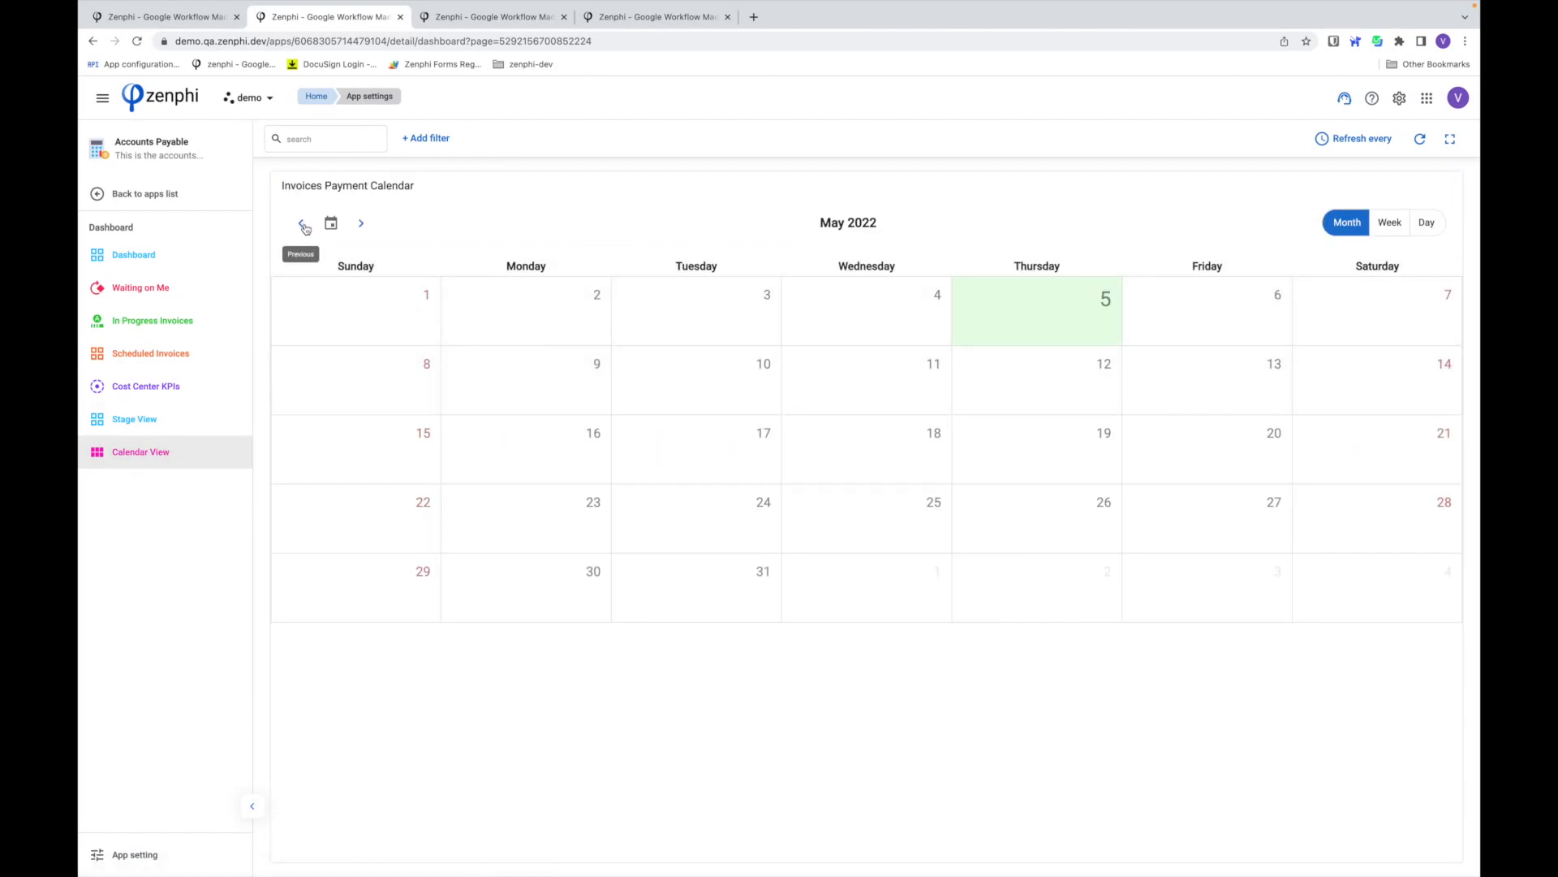
pyautogui.click(304, 222)
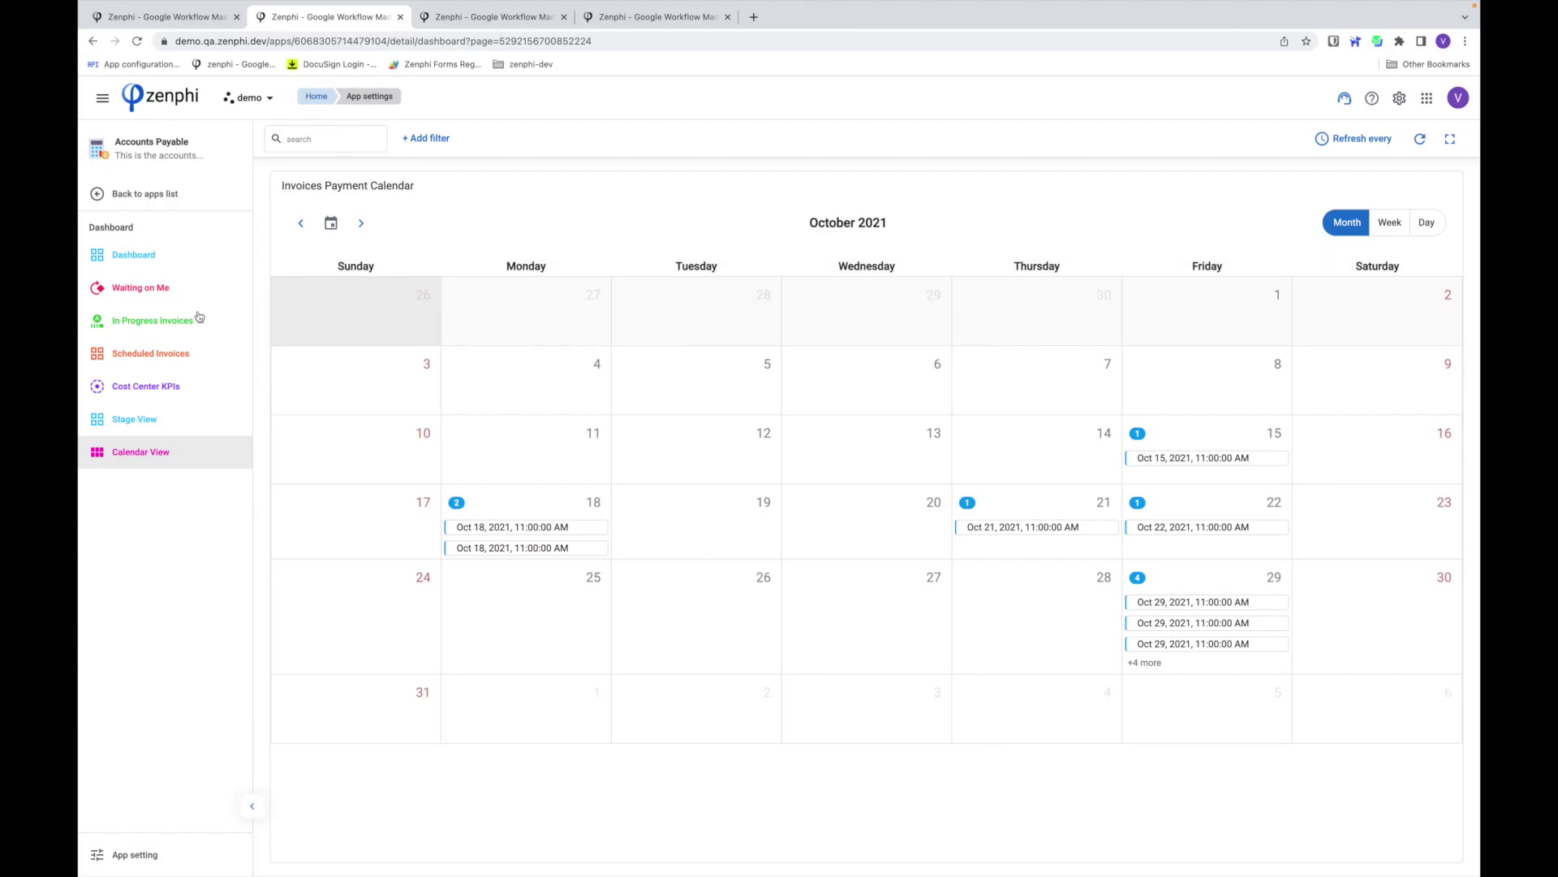
# - On Cost Center KPIs, apply the 1420-HR cost center filter and then remove it
pyautogui.click(146, 385)
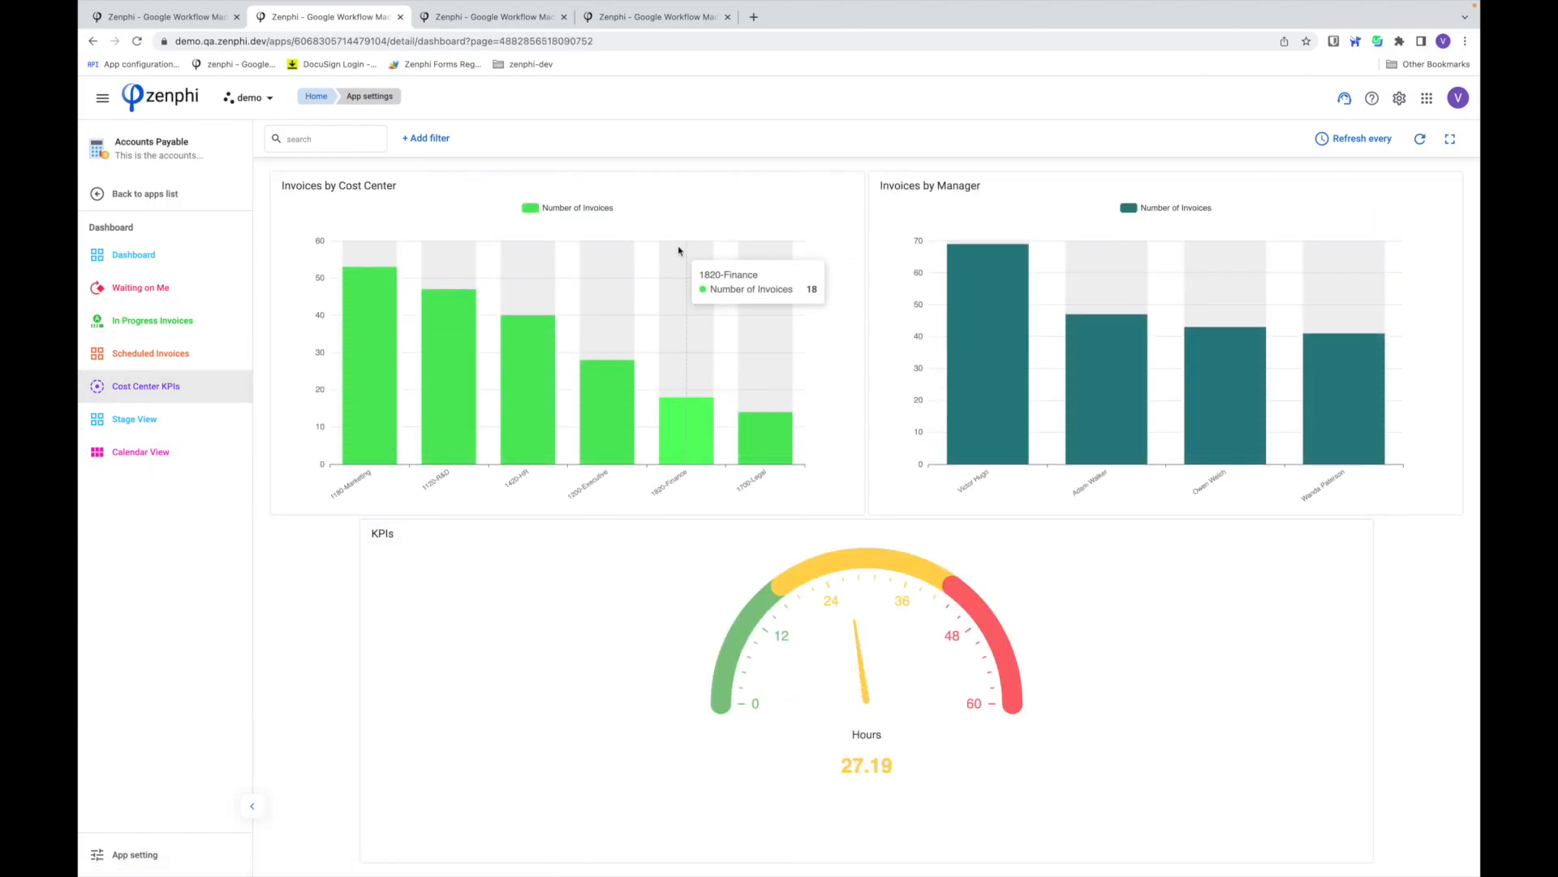
pyautogui.moveTo(528, 409)
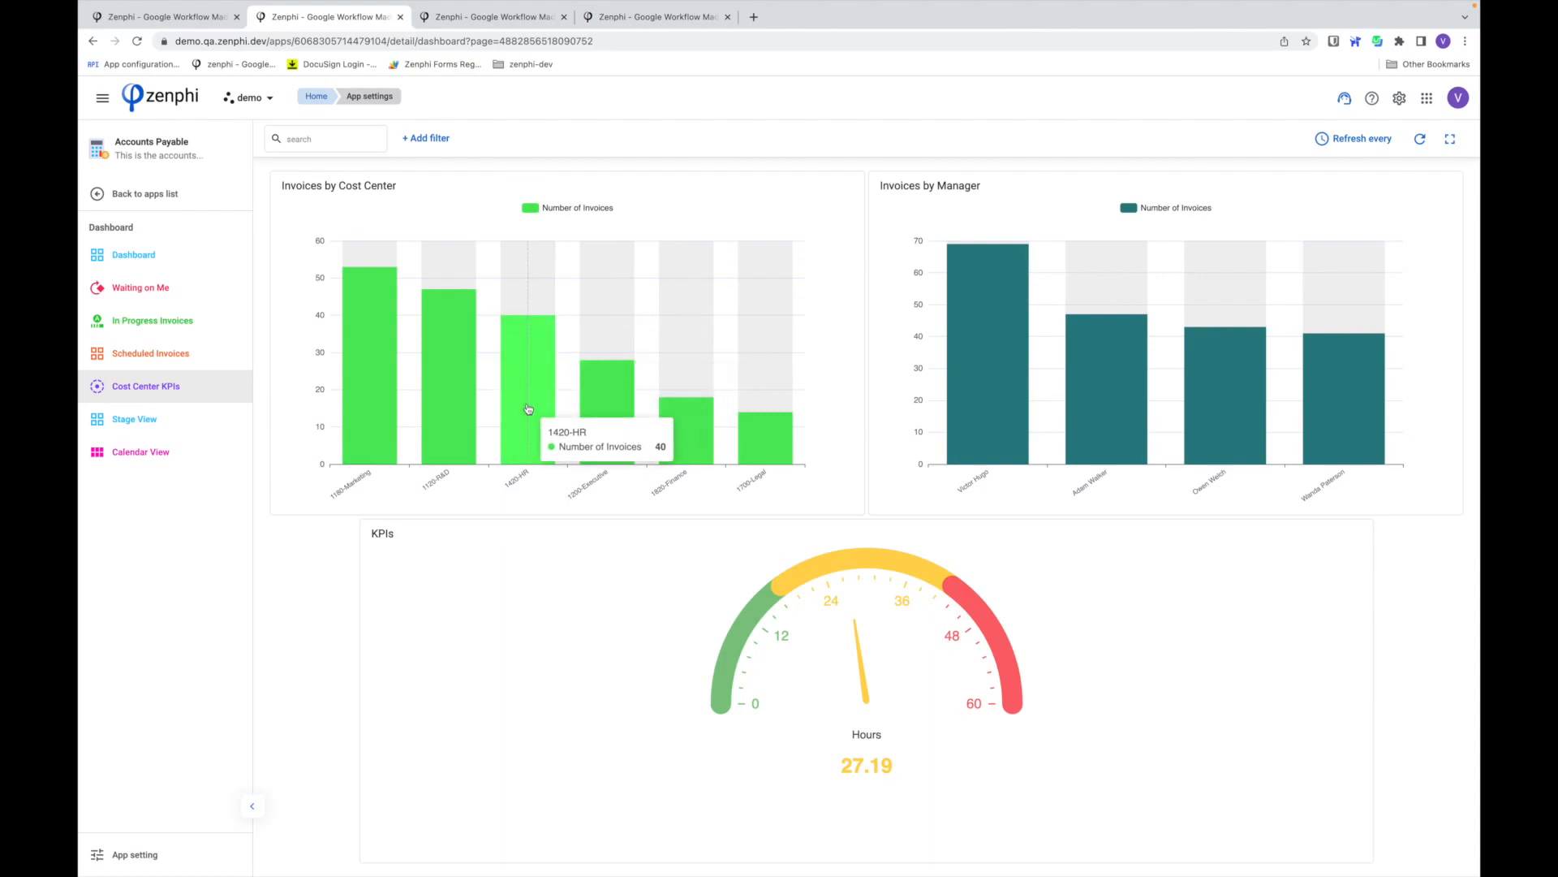
pyautogui.click(527, 411)
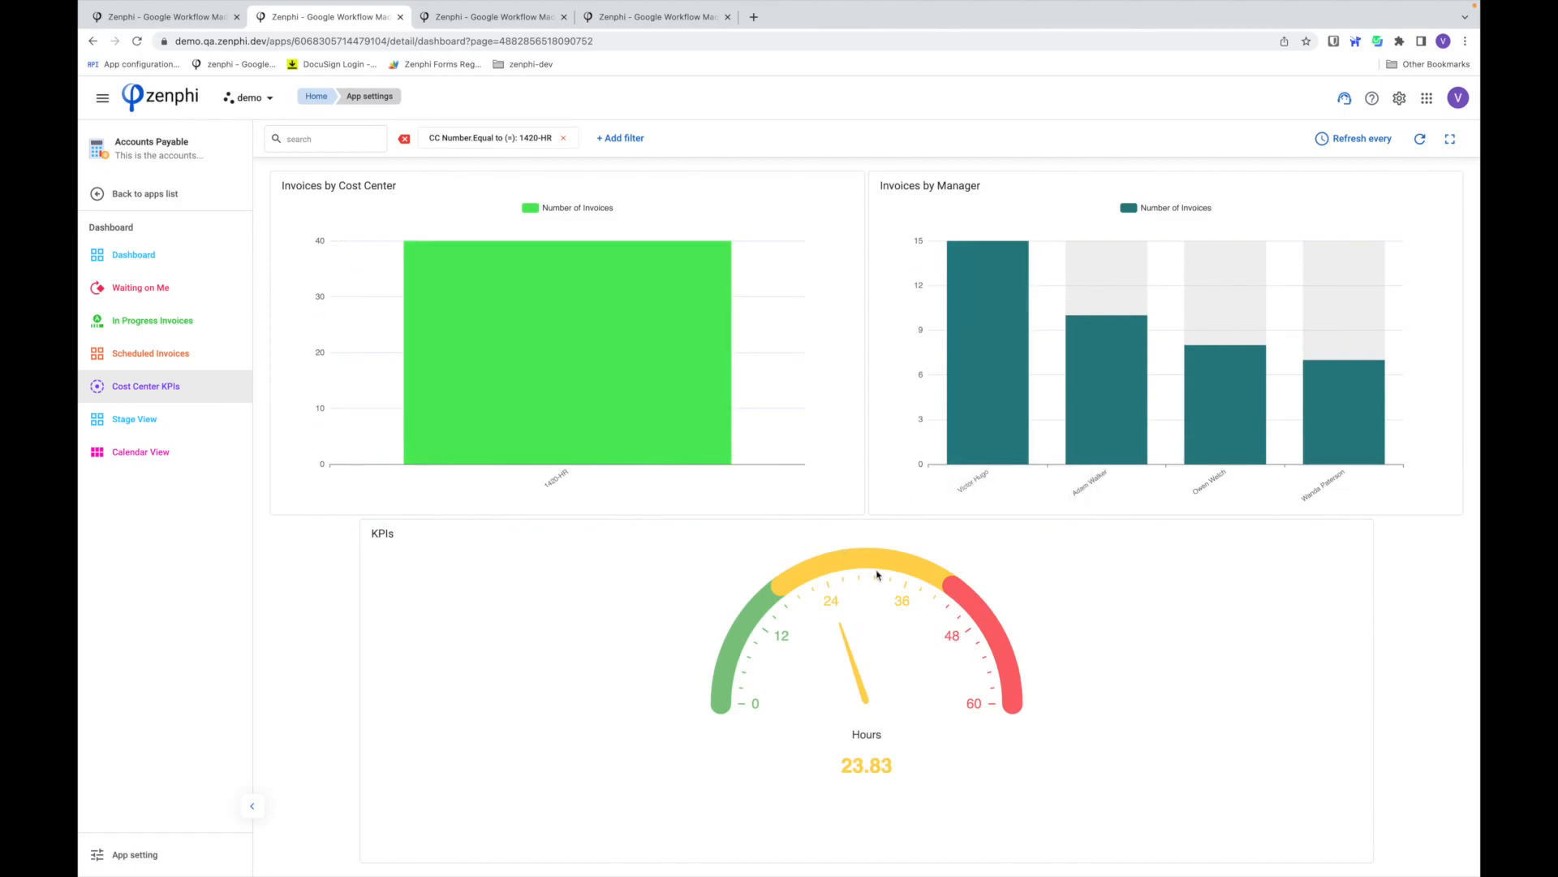
pyautogui.moveTo(560, 159)
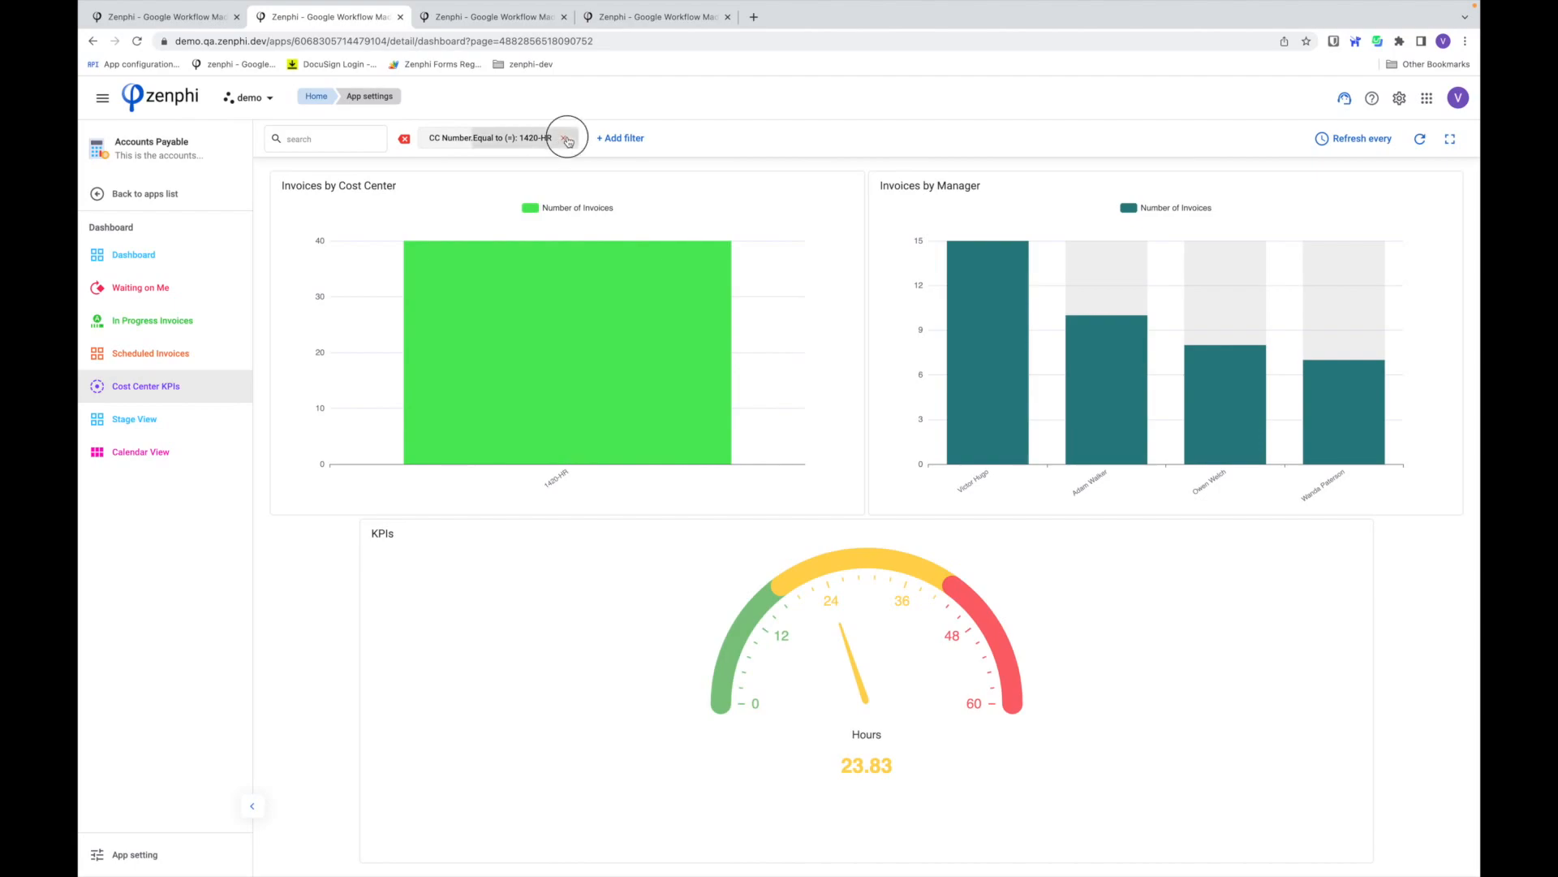
pyautogui.click(566, 138)
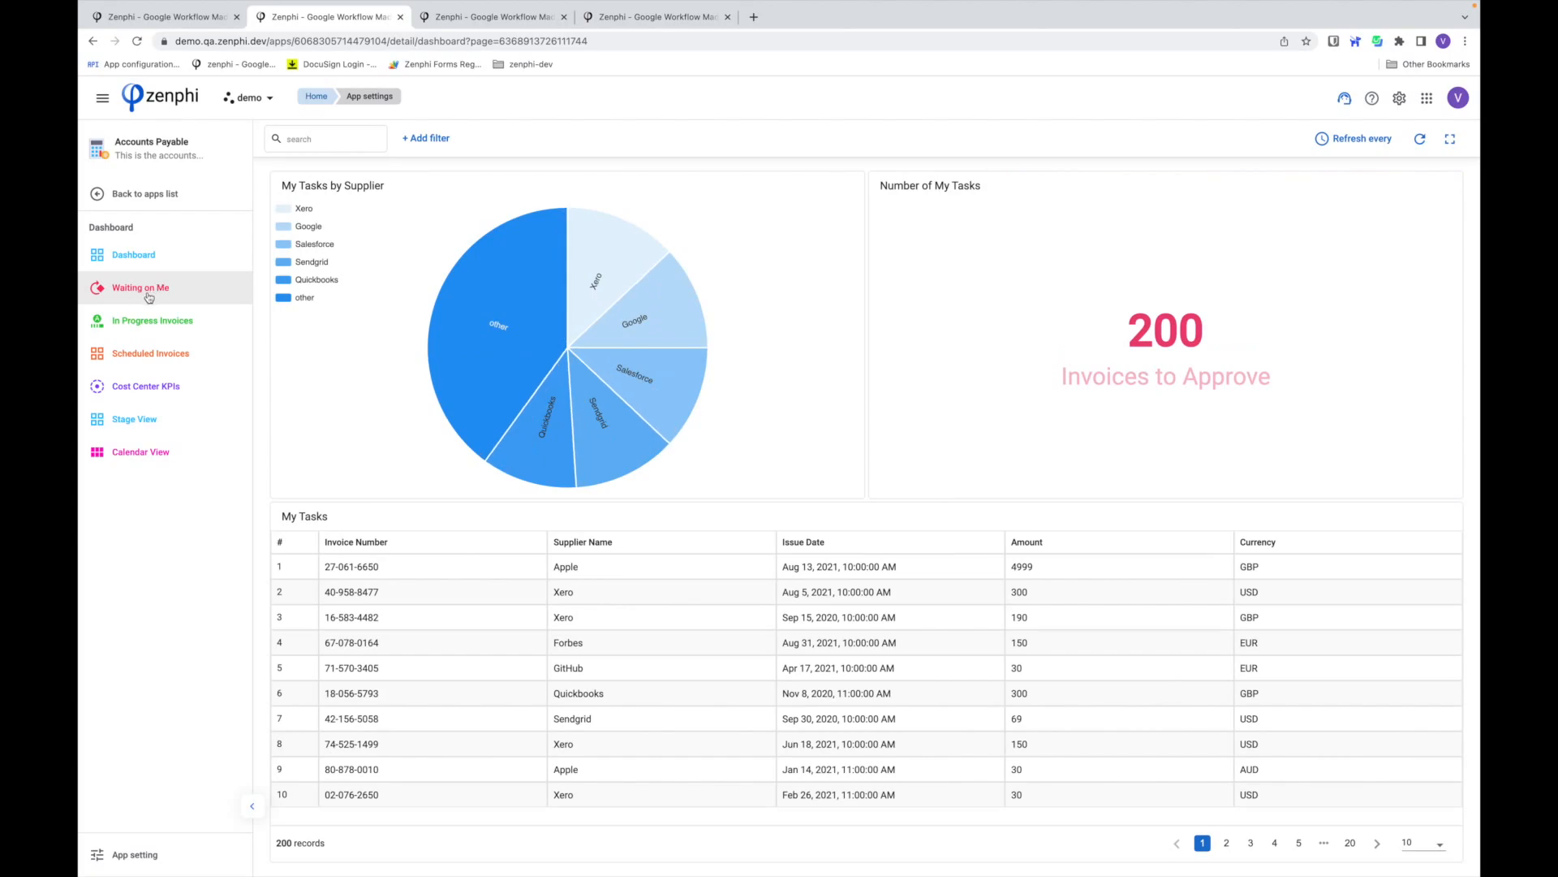
pyautogui.moveTo(171, 296)
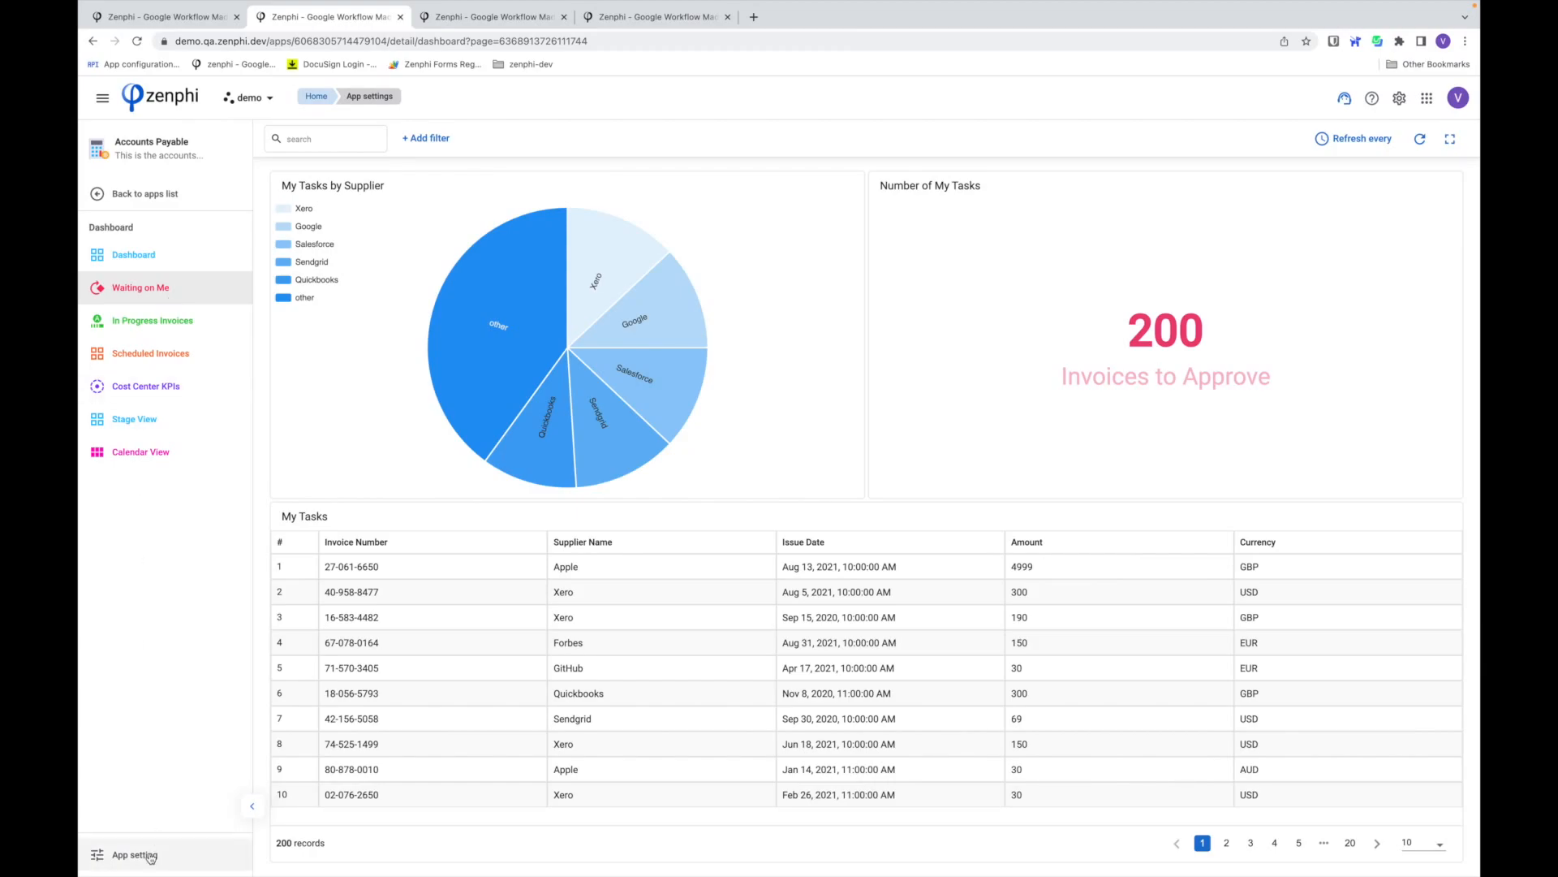
# - Enter the app settings editor from the sidebar's App setting link
pyautogui.click(134, 854)
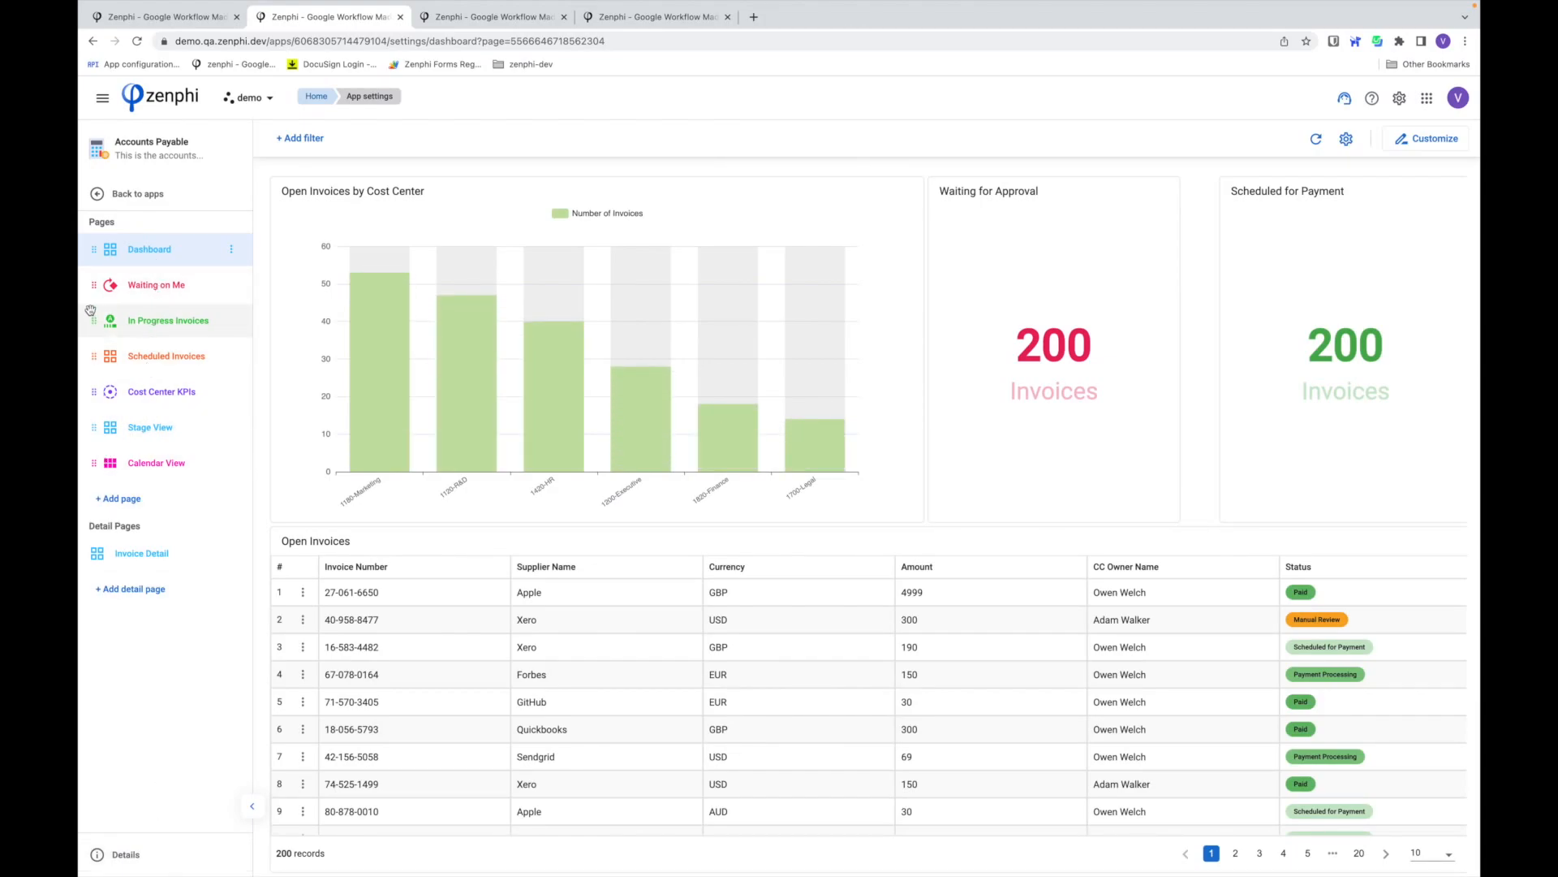
pyautogui.moveTo(98, 492)
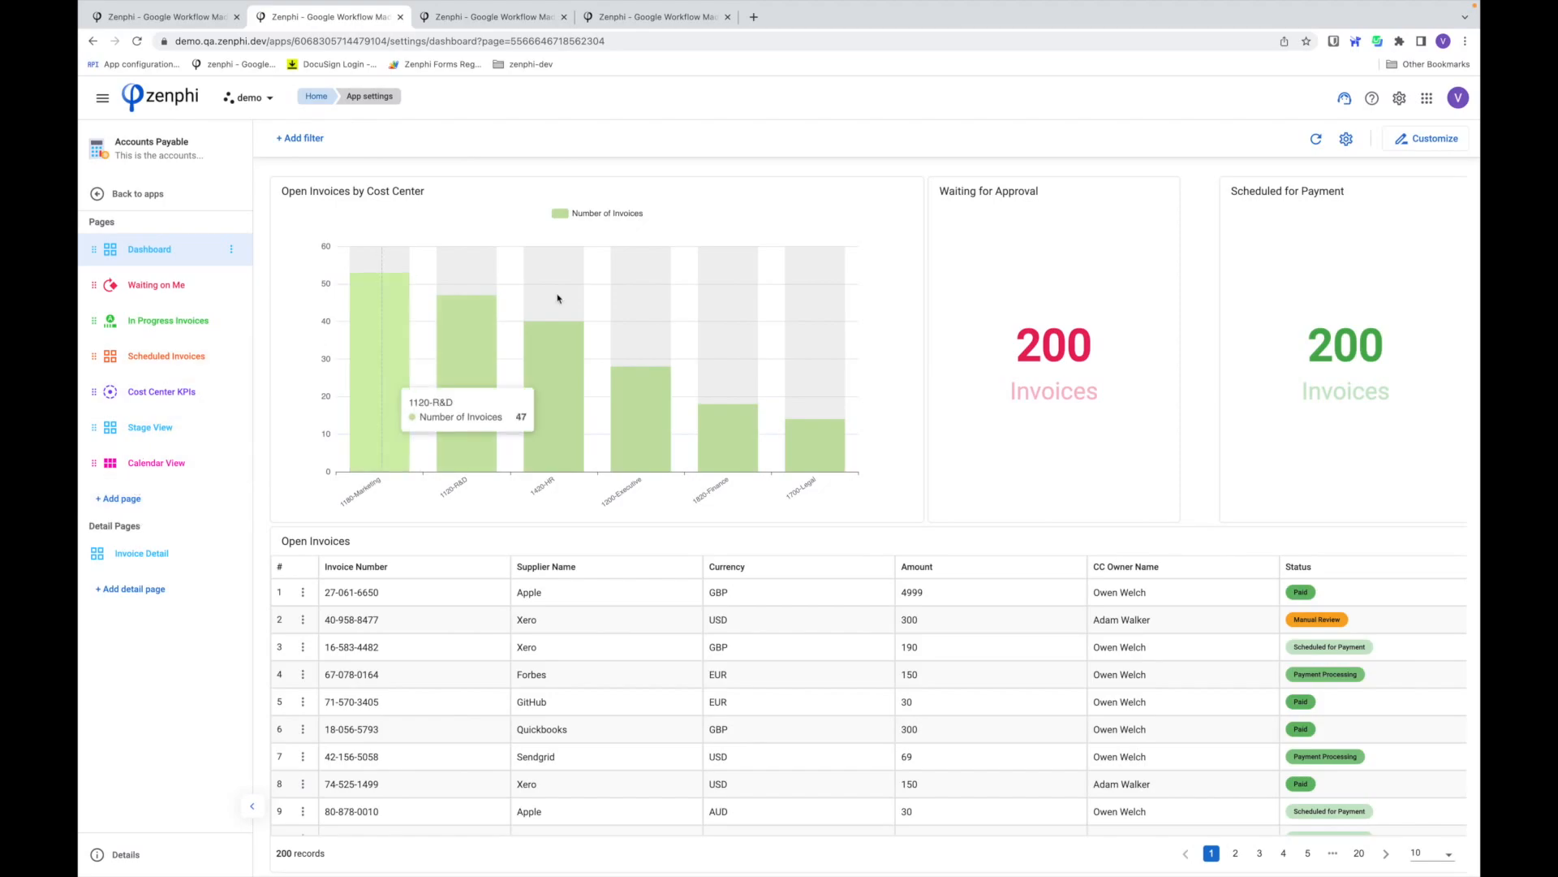
pyautogui.moveTo(752, 442)
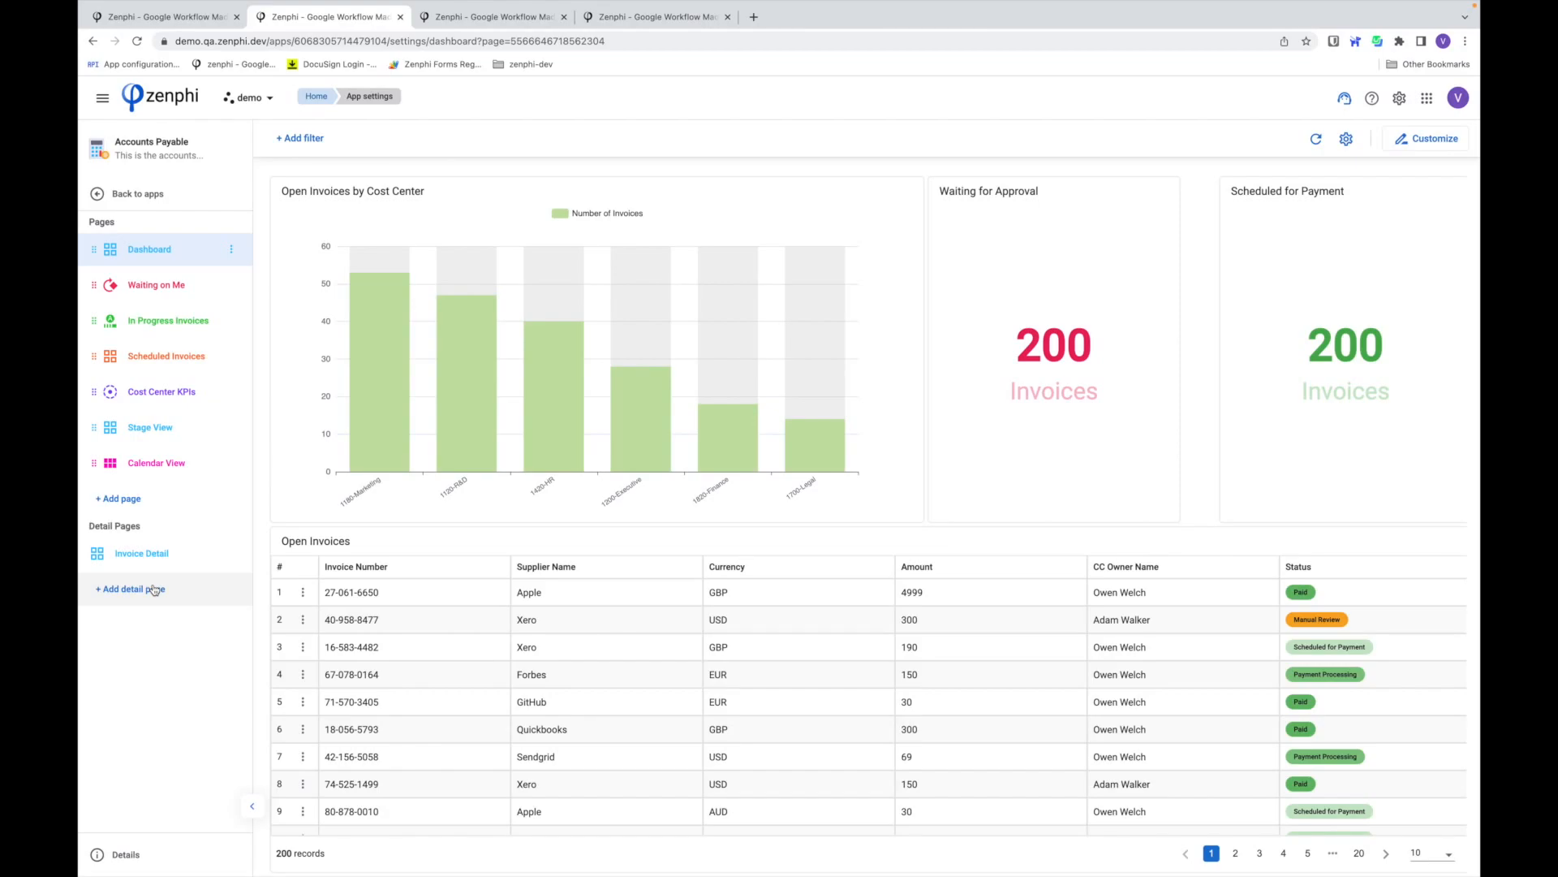
pyautogui.moveTo(134, 505)
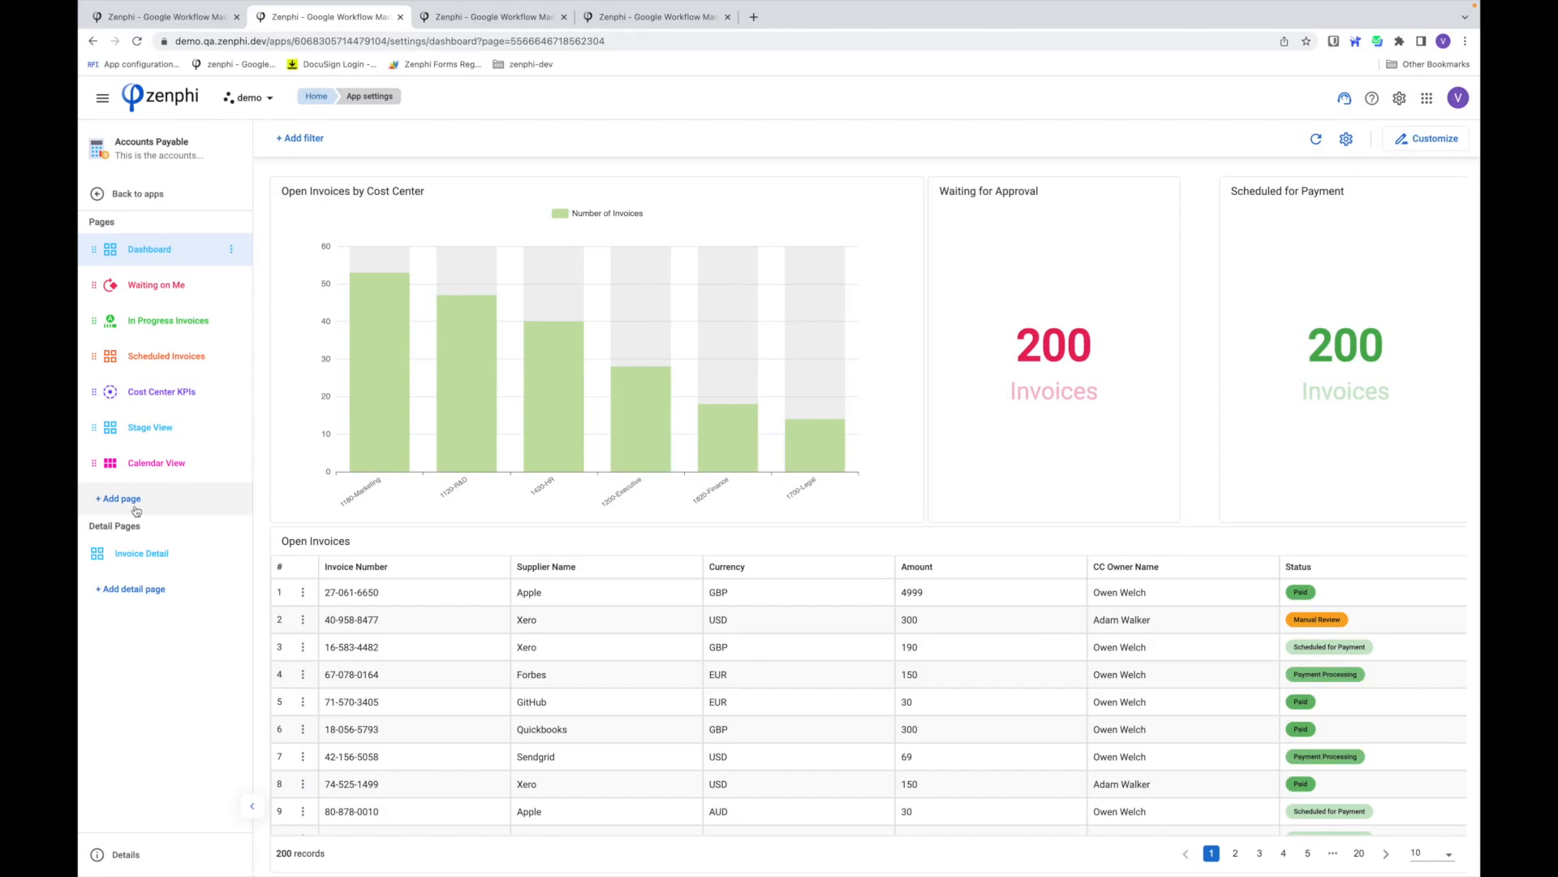
# - Create the 'My Task' page with an orange clipboard icon and start customizing its layout
pyautogui.click(118, 498)
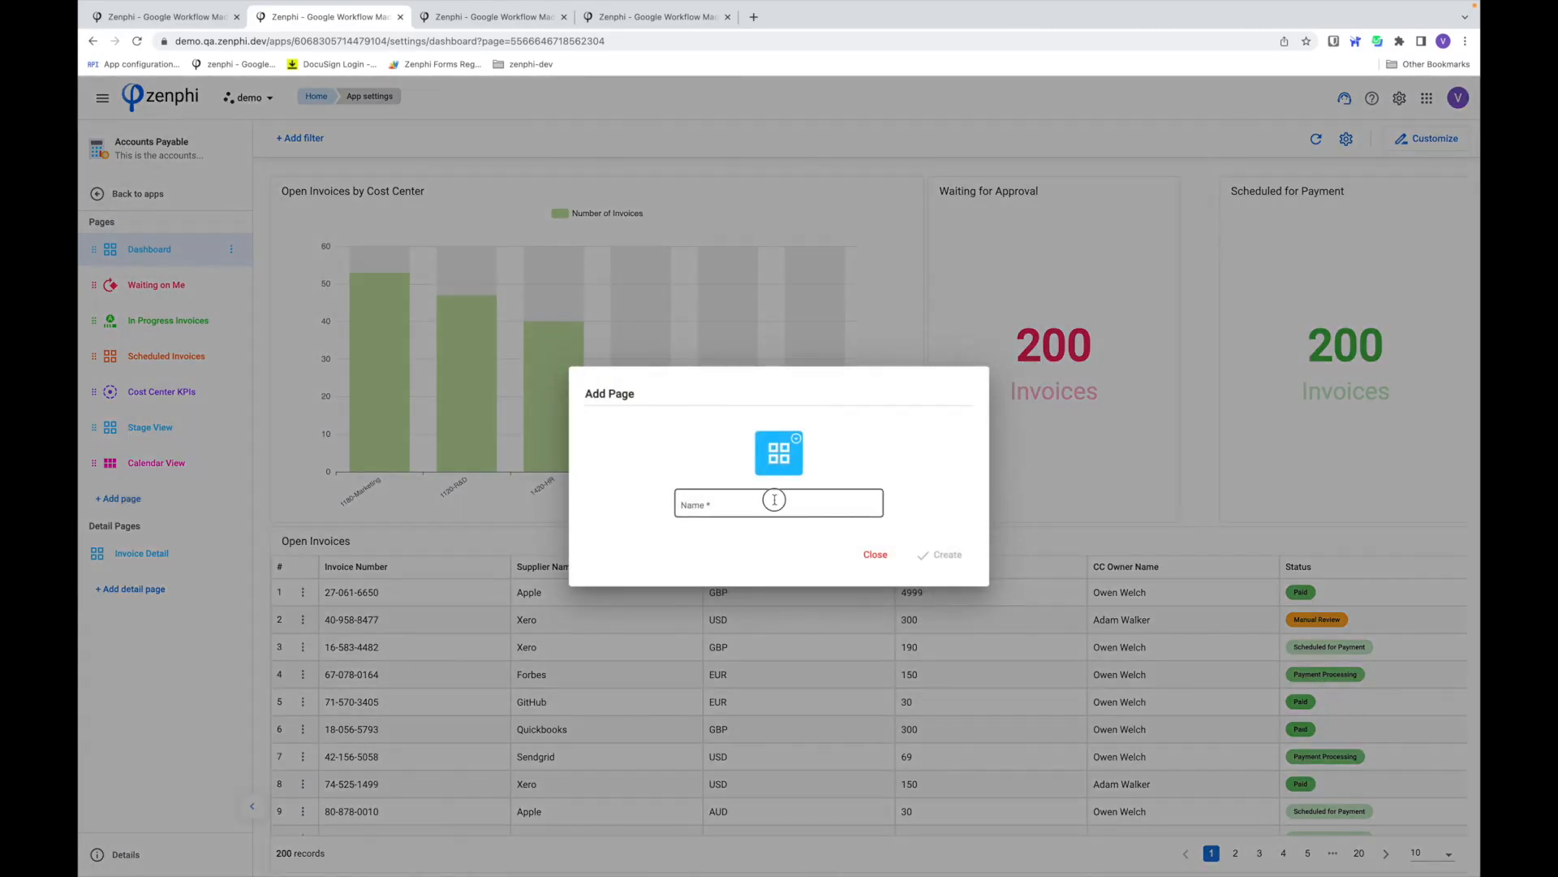
pyautogui.write('My Task')
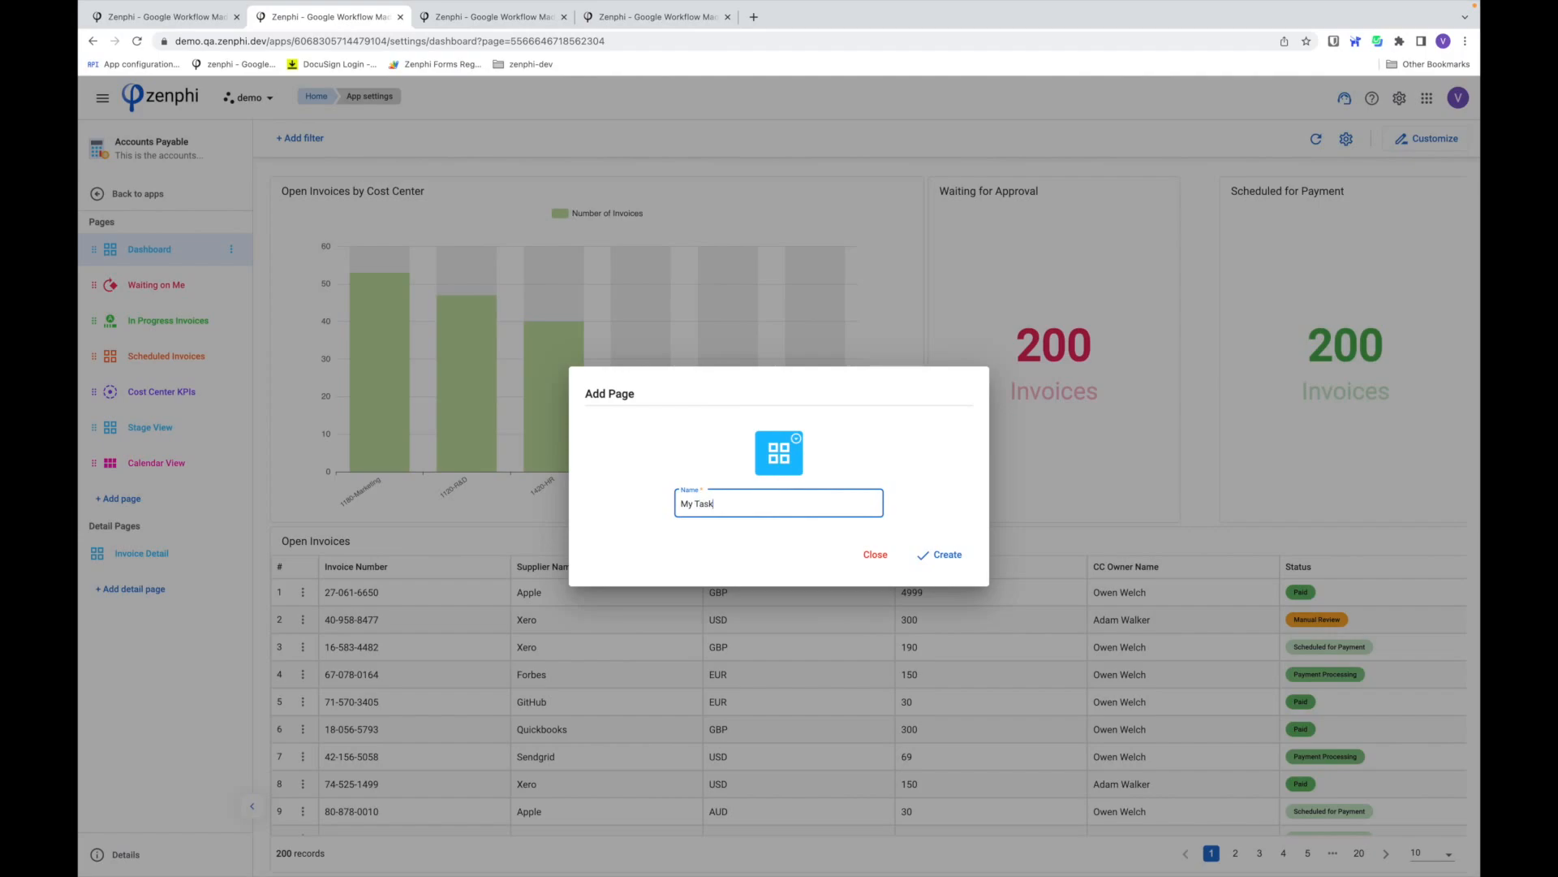
pyautogui.click(779, 452)
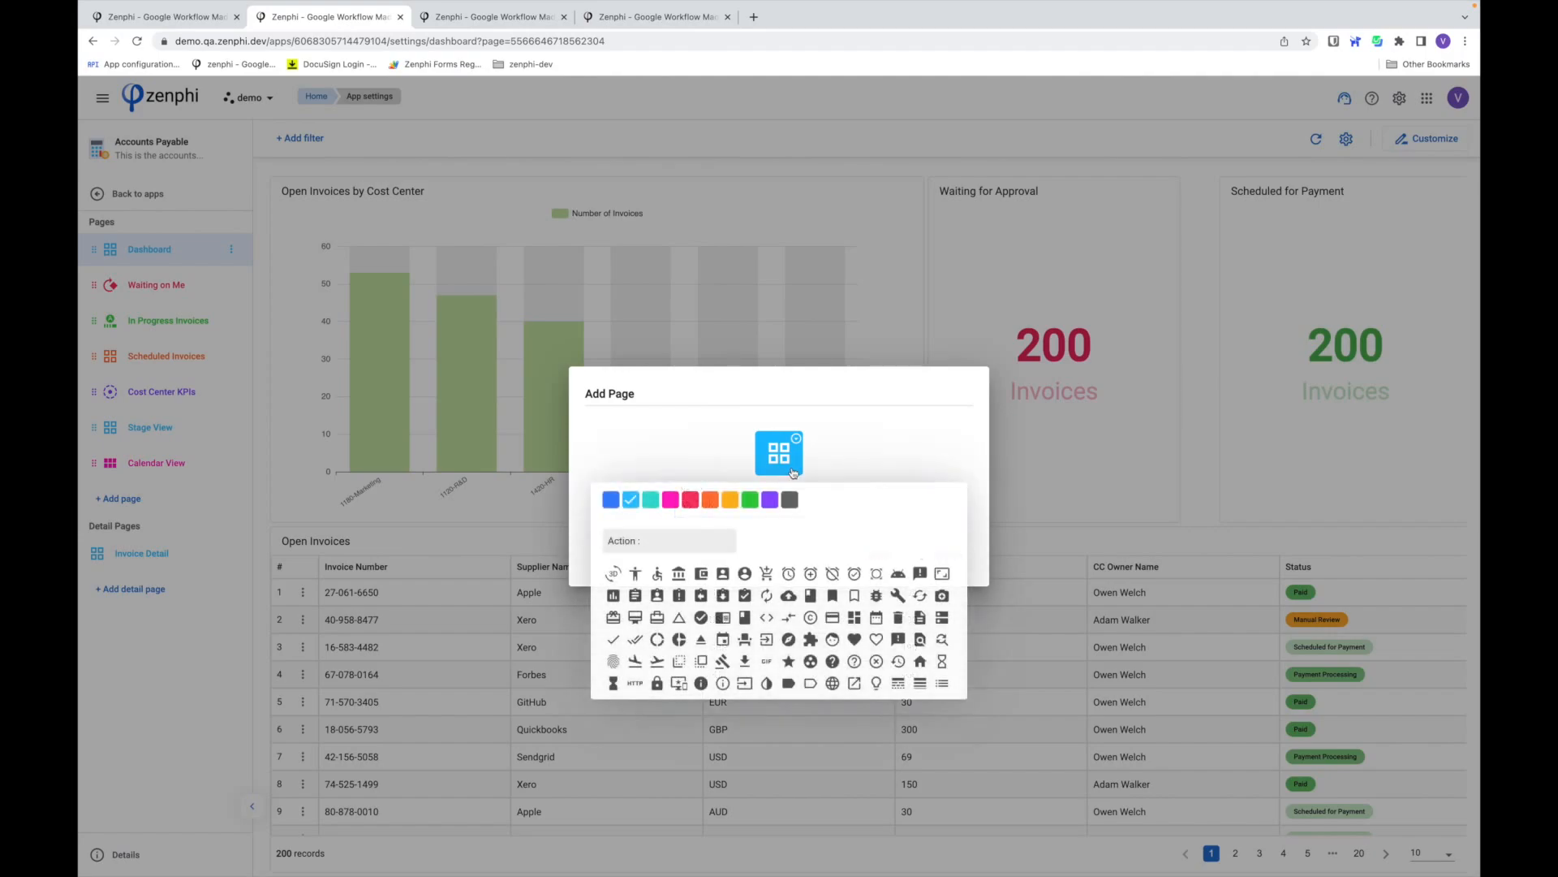
pyautogui.click(730, 499)
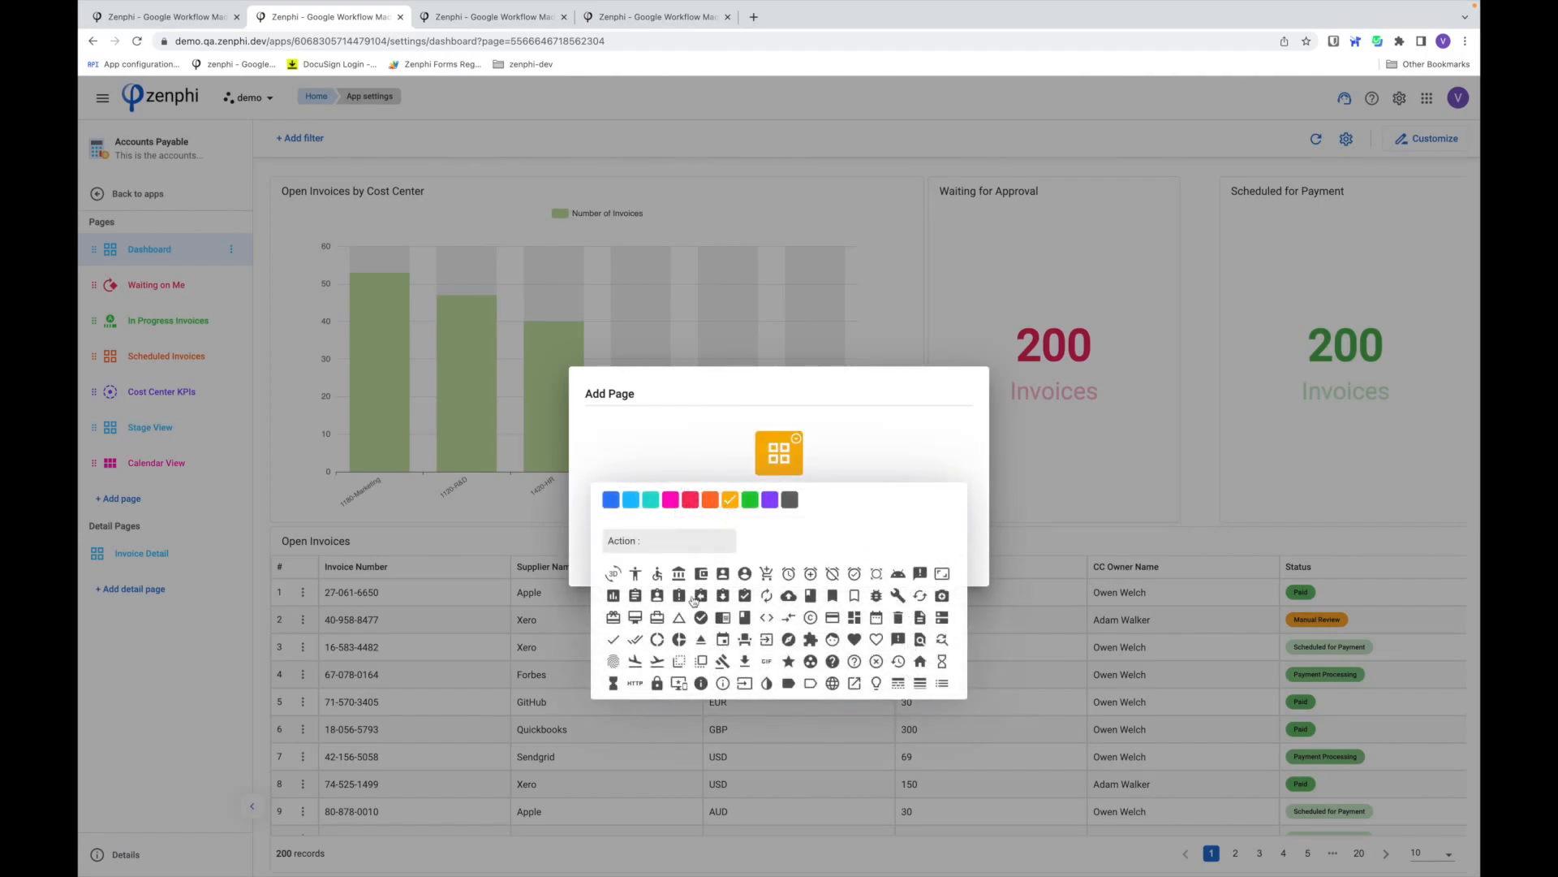
pyautogui.click(635, 594)
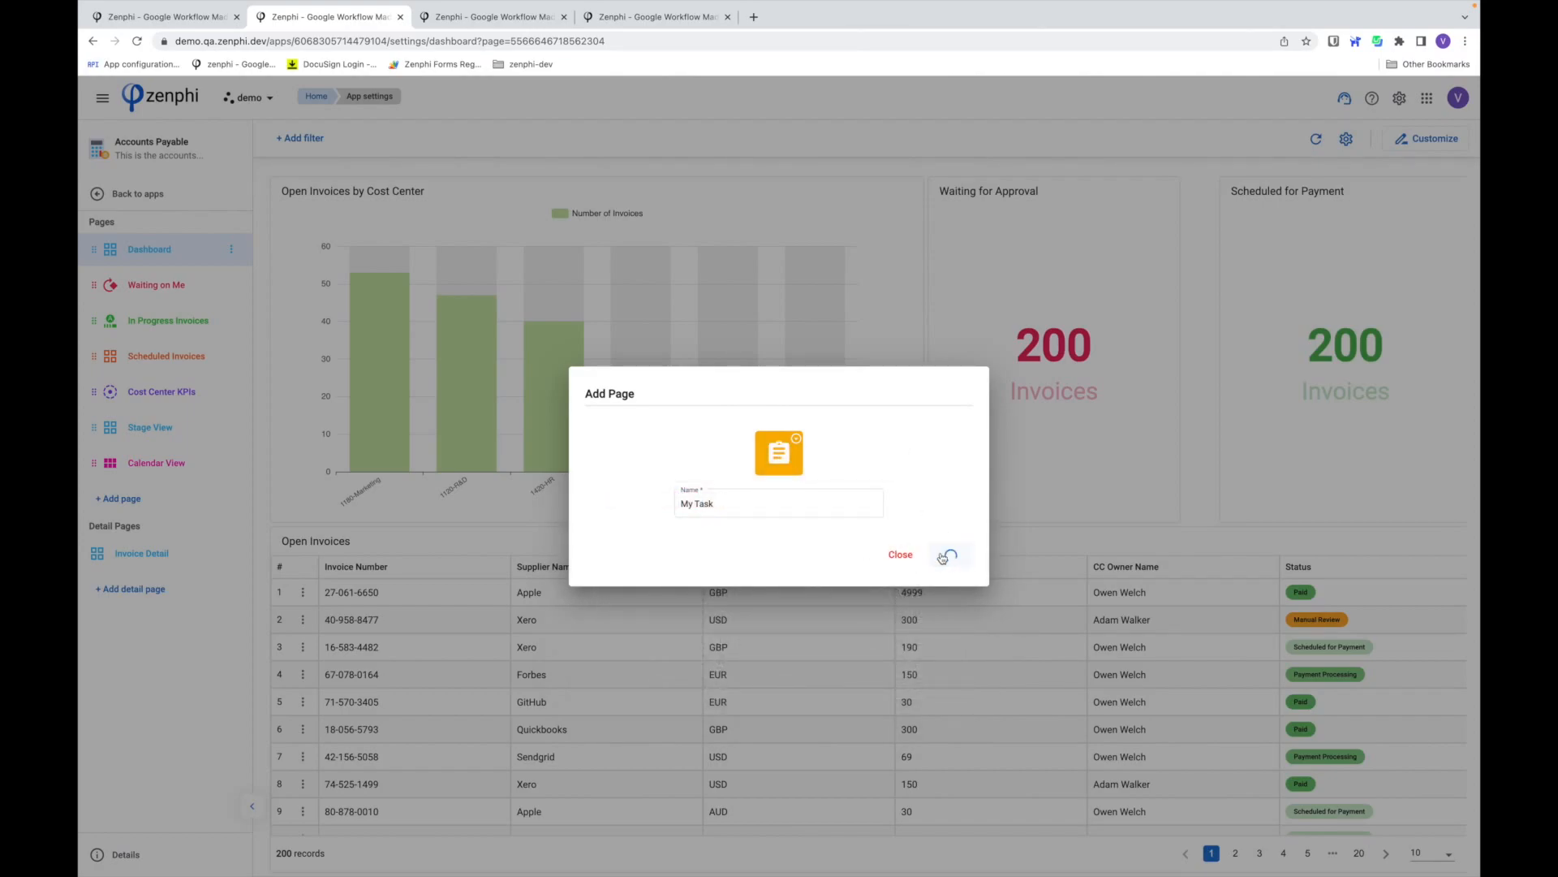
pyautogui.click(945, 554)
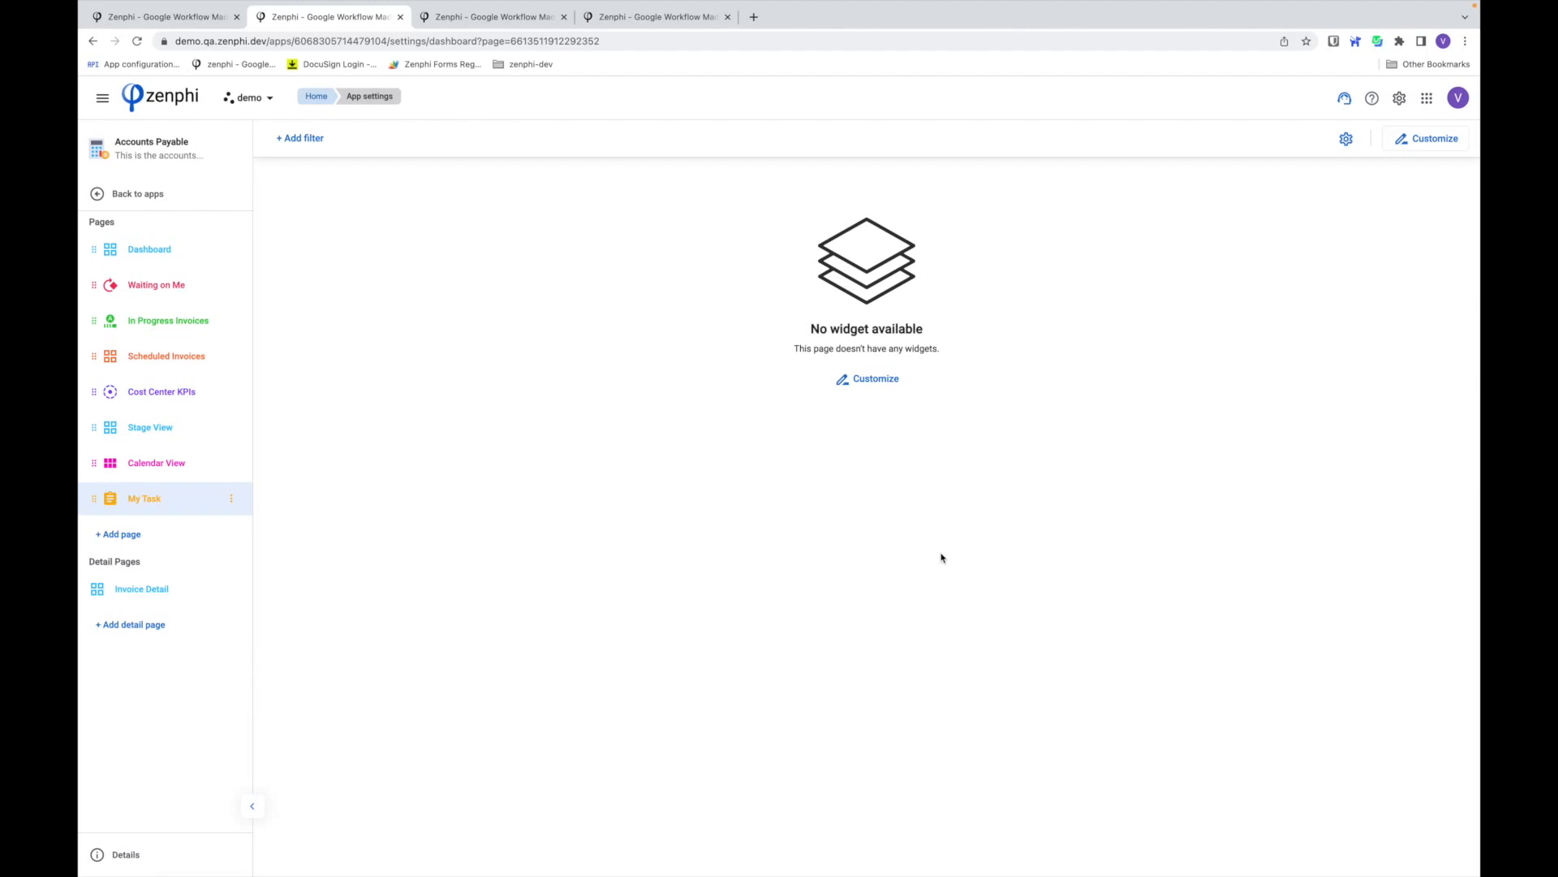
pyautogui.moveTo(871, 385)
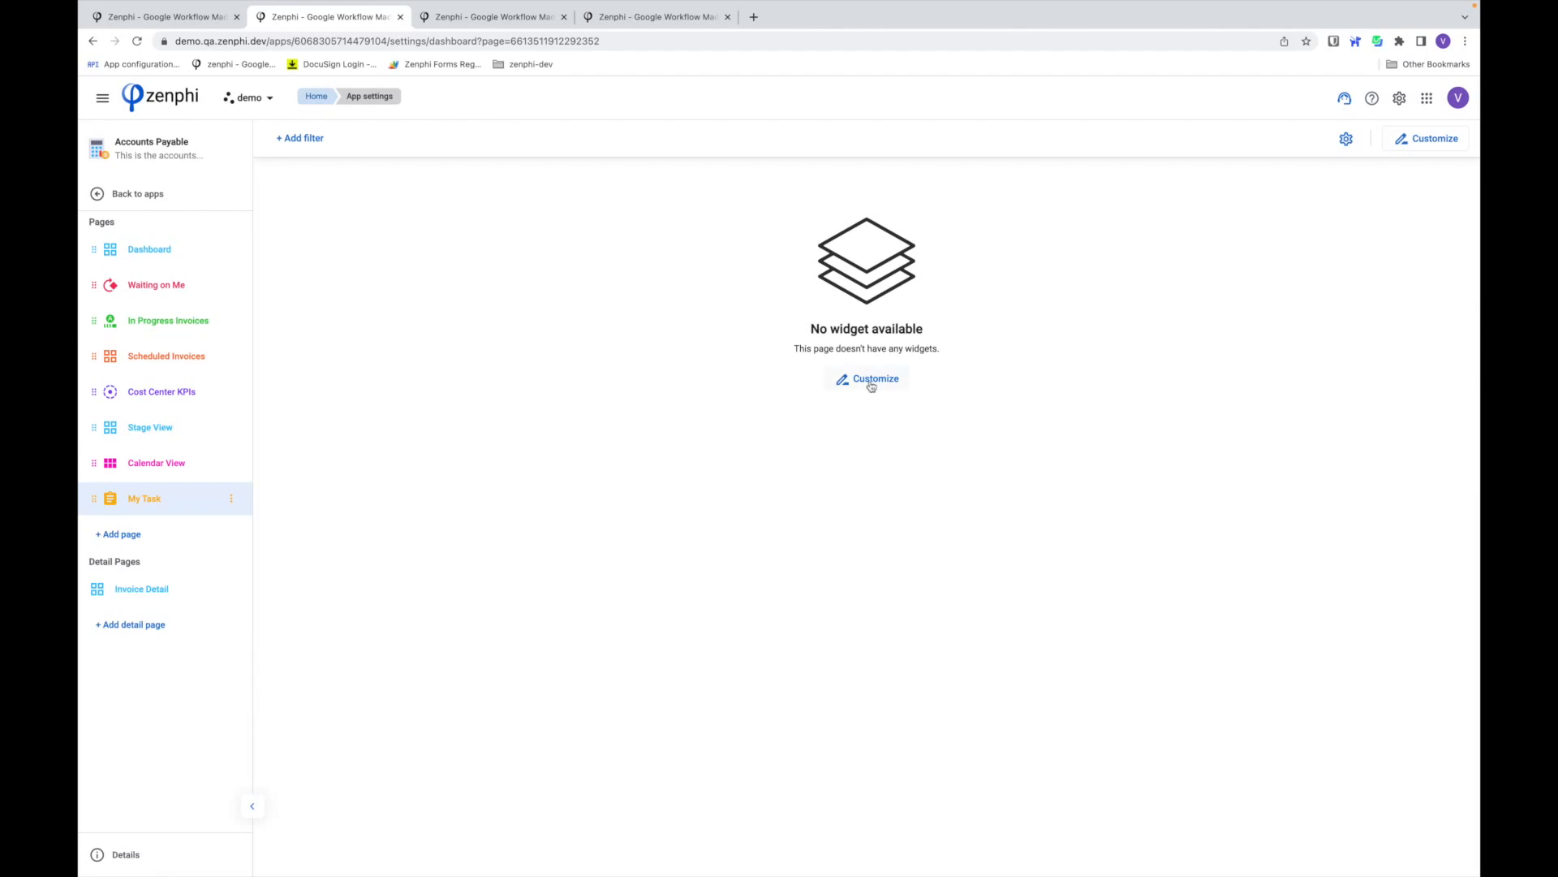
pyautogui.click(874, 379)
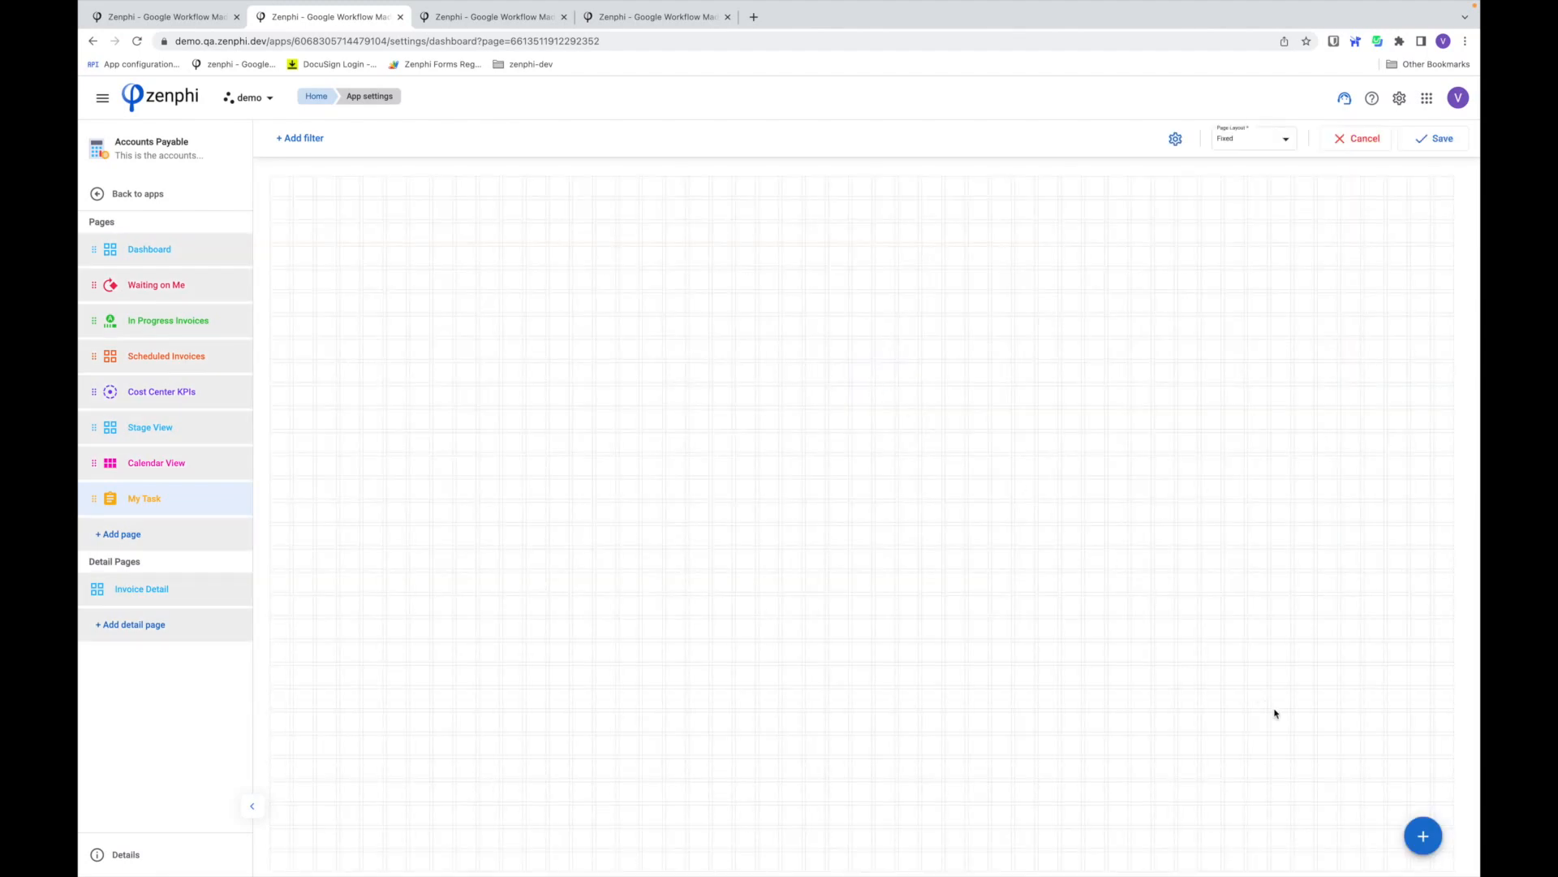
pyautogui.moveTo(1422, 836)
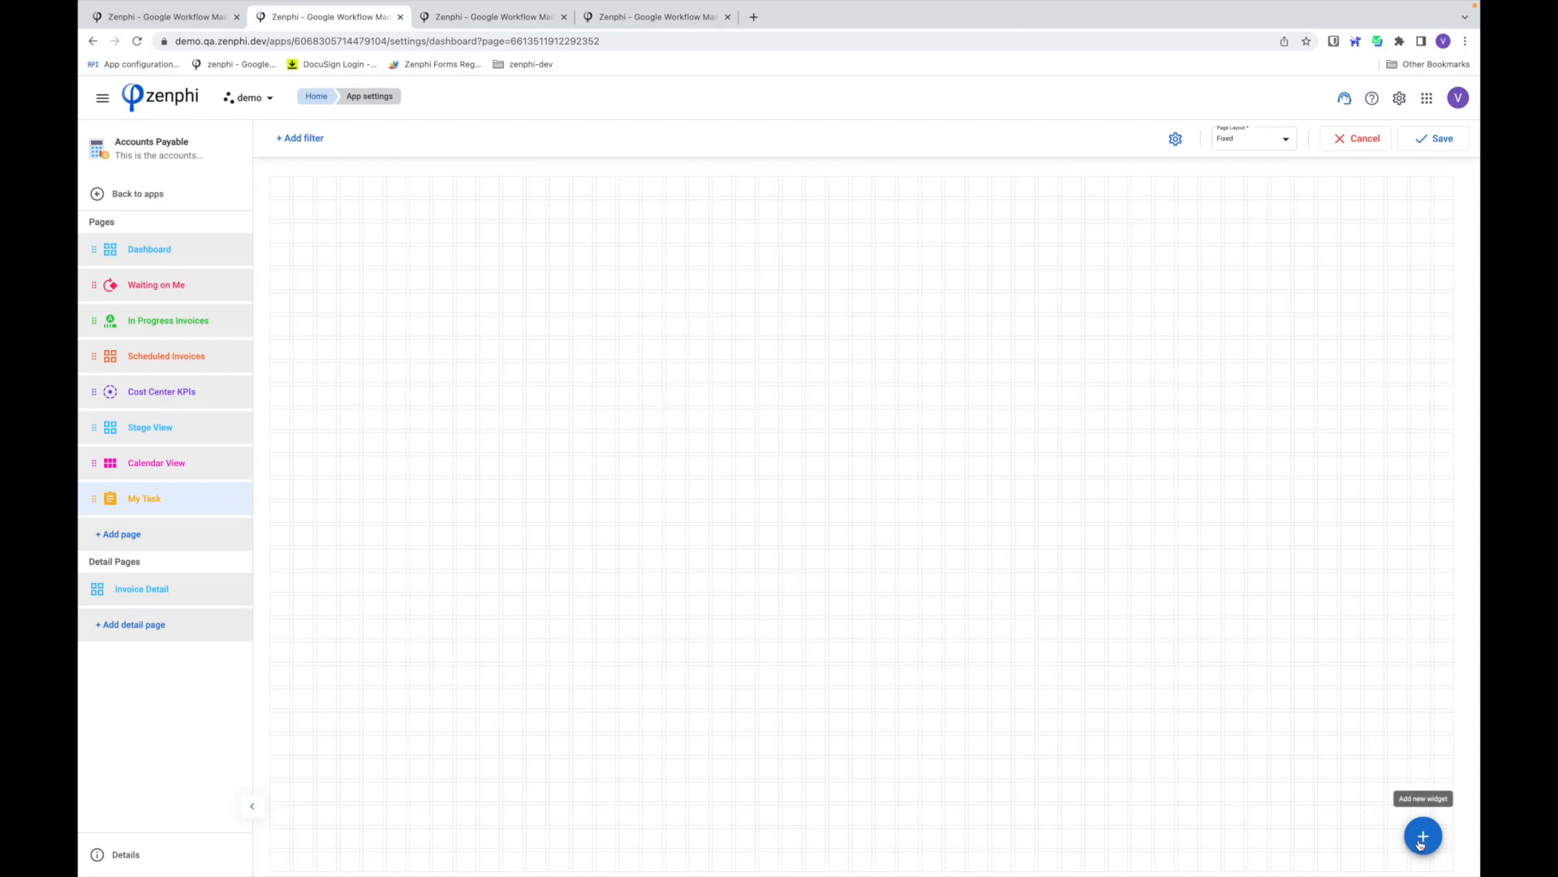
# - Choose Pie Chart as the new widget type for the My Task page
pyautogui.click(1422, 836)
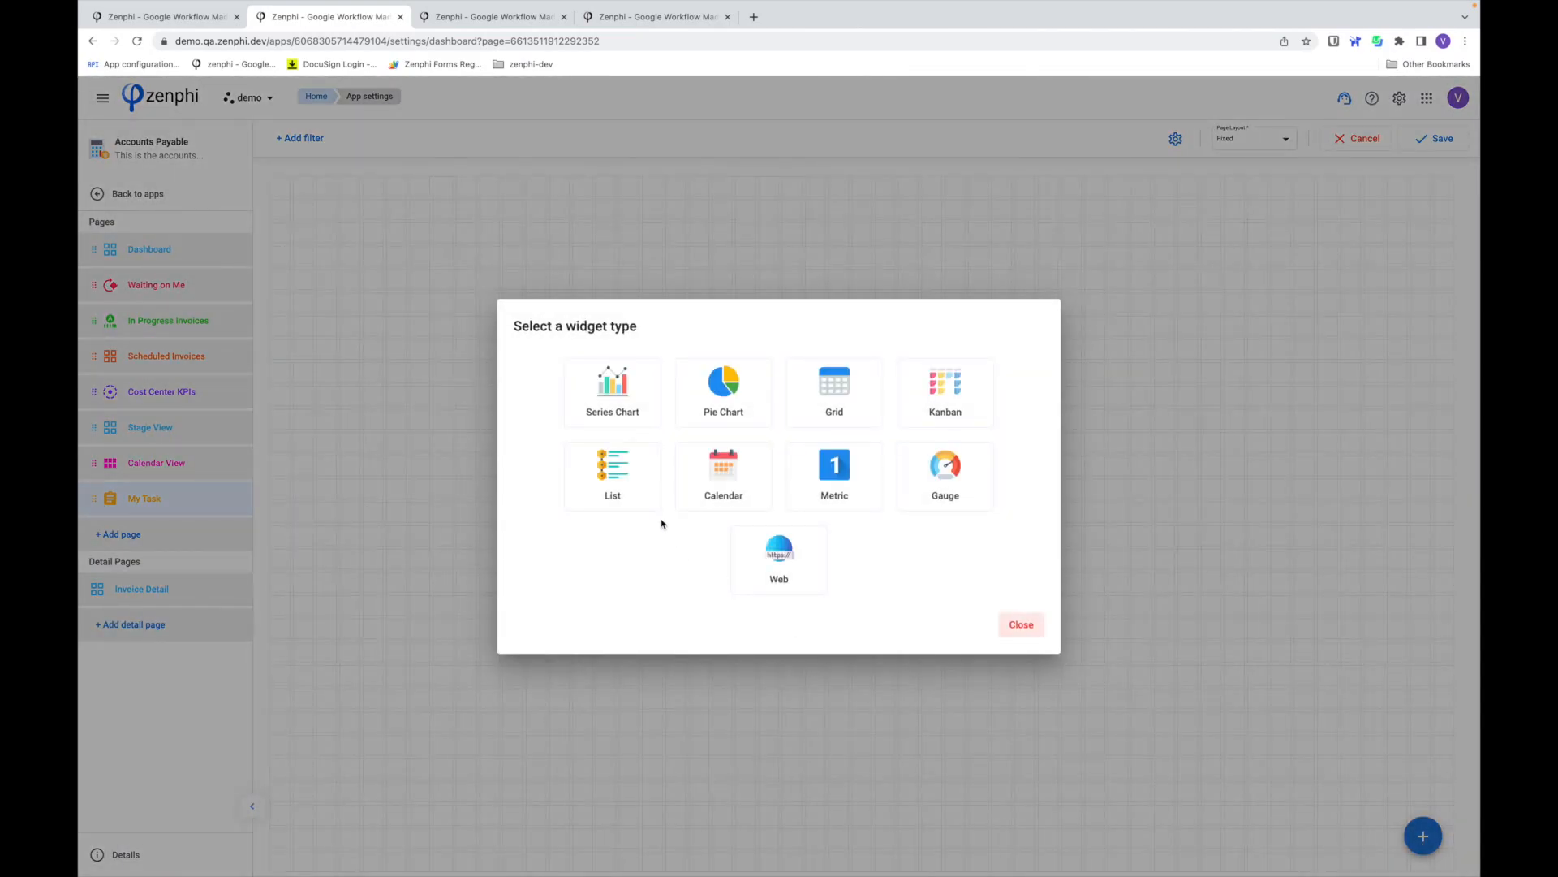
pyautogui.moveTo(869, 566)
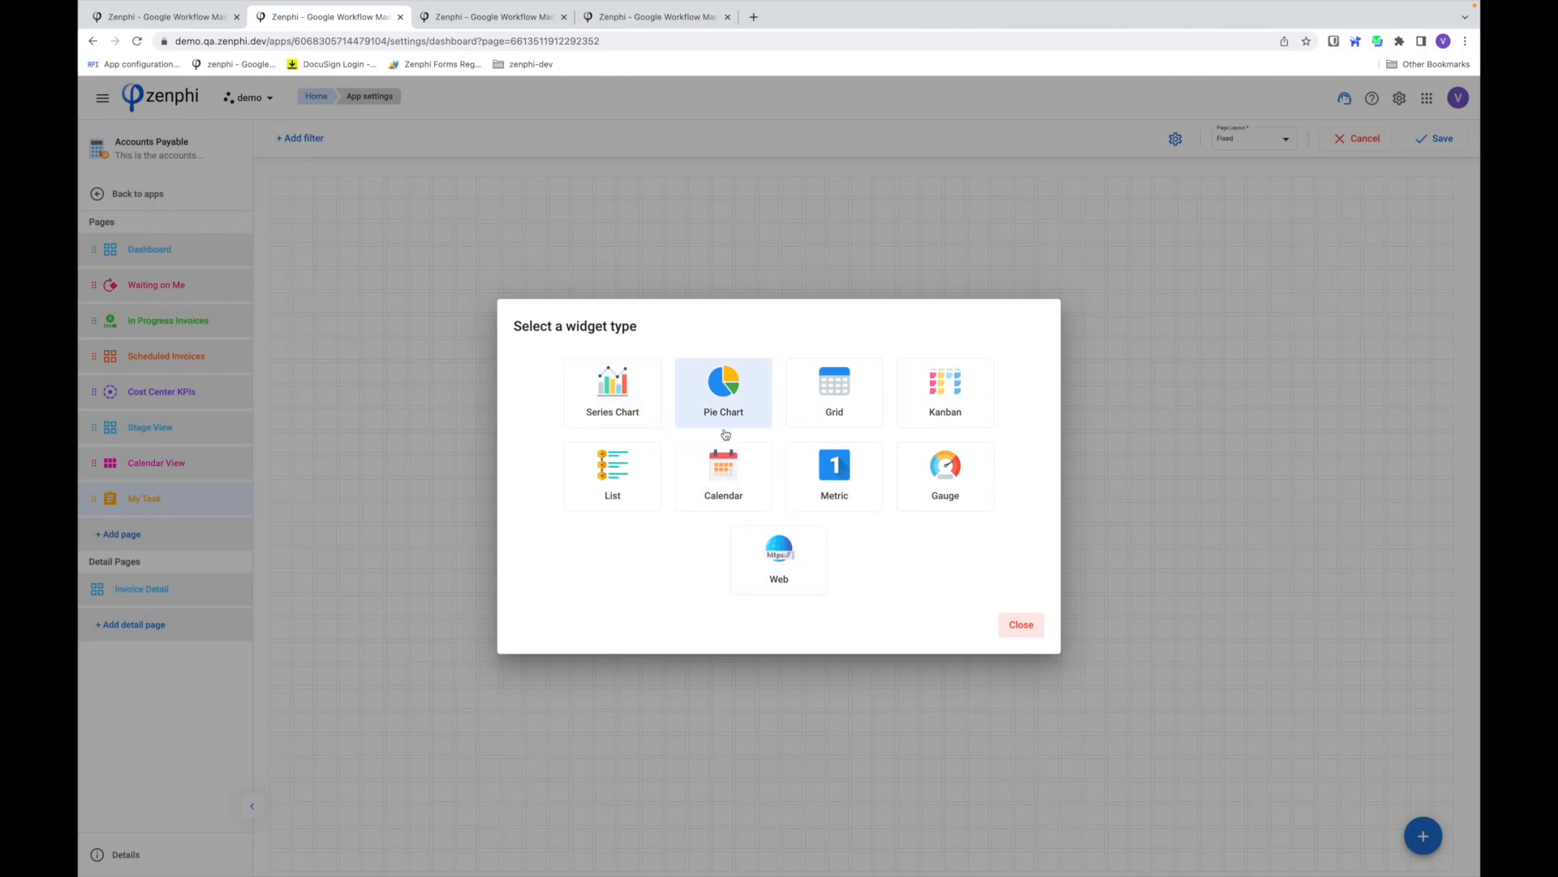
pyautogui.moveTo(815, 454)
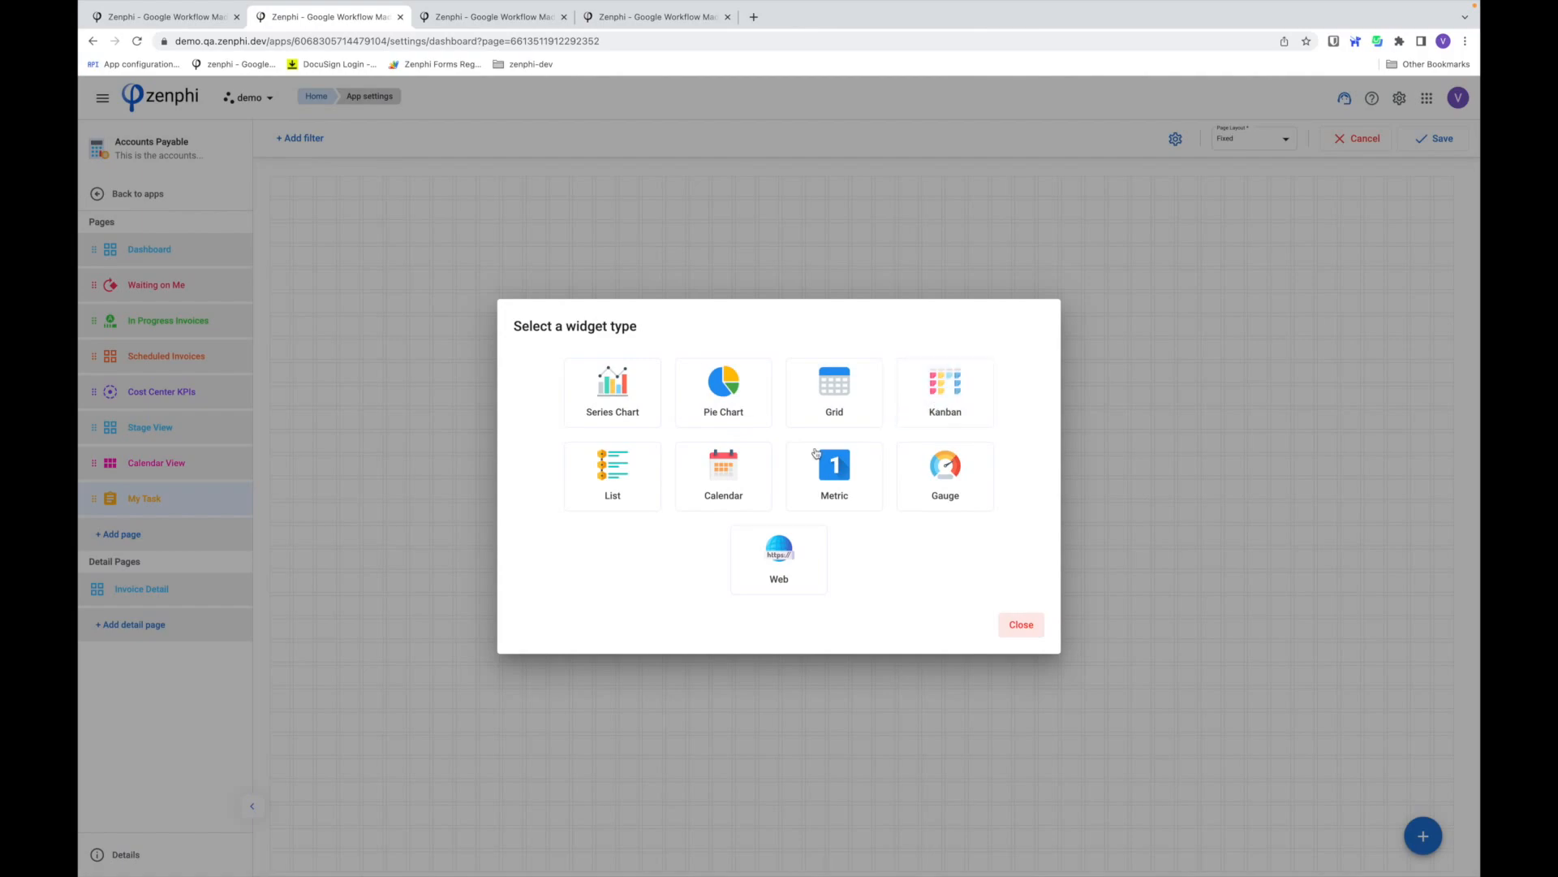
pyautogui.moveTo(612, 474)
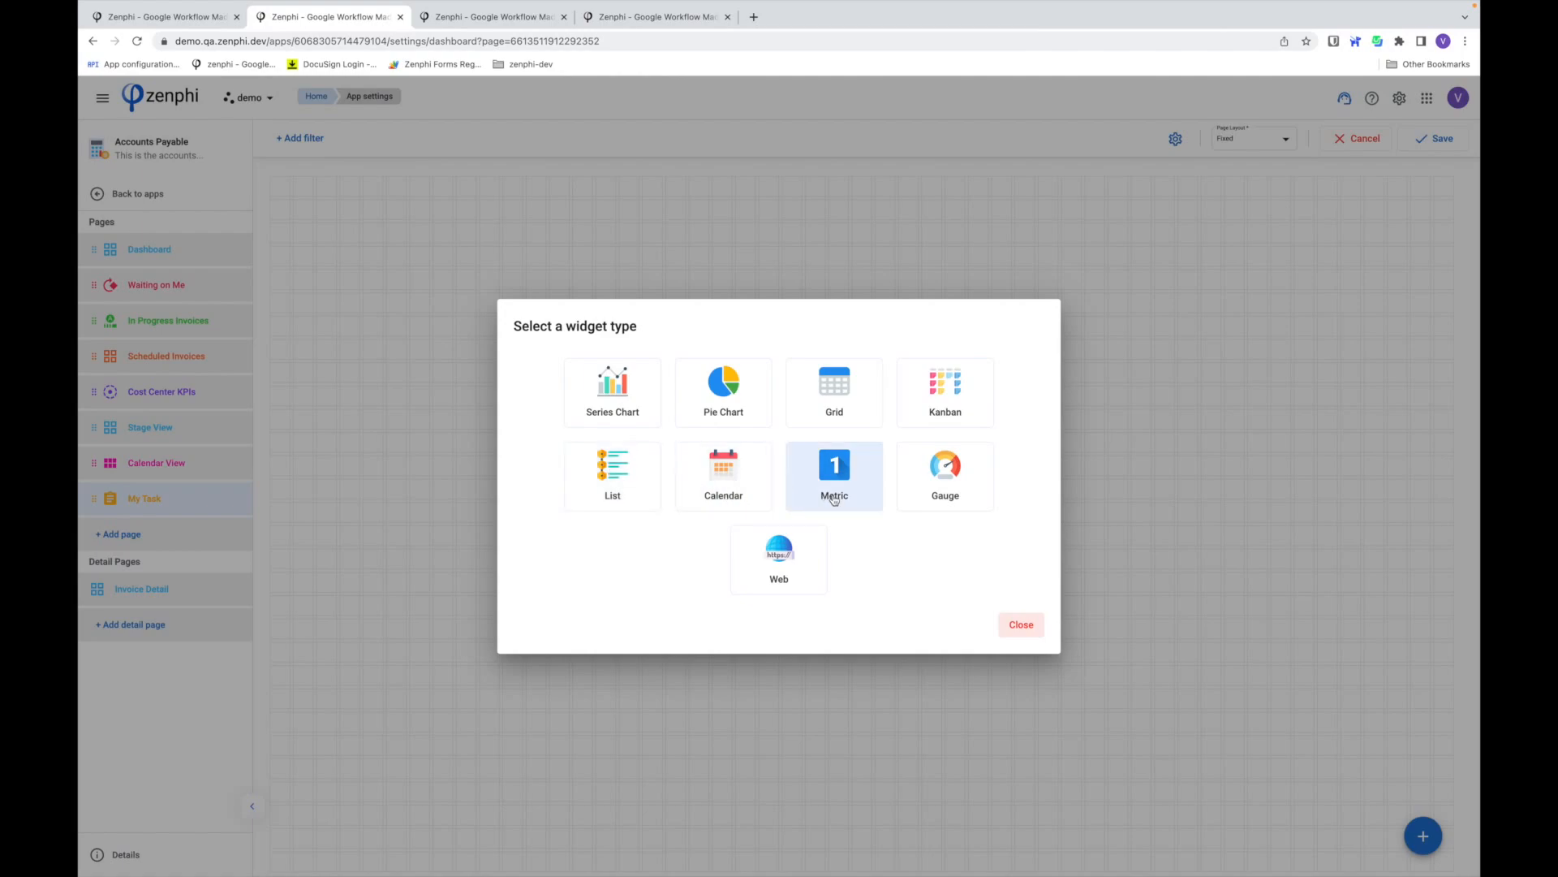
pyautogui.moveTo(816, 540)
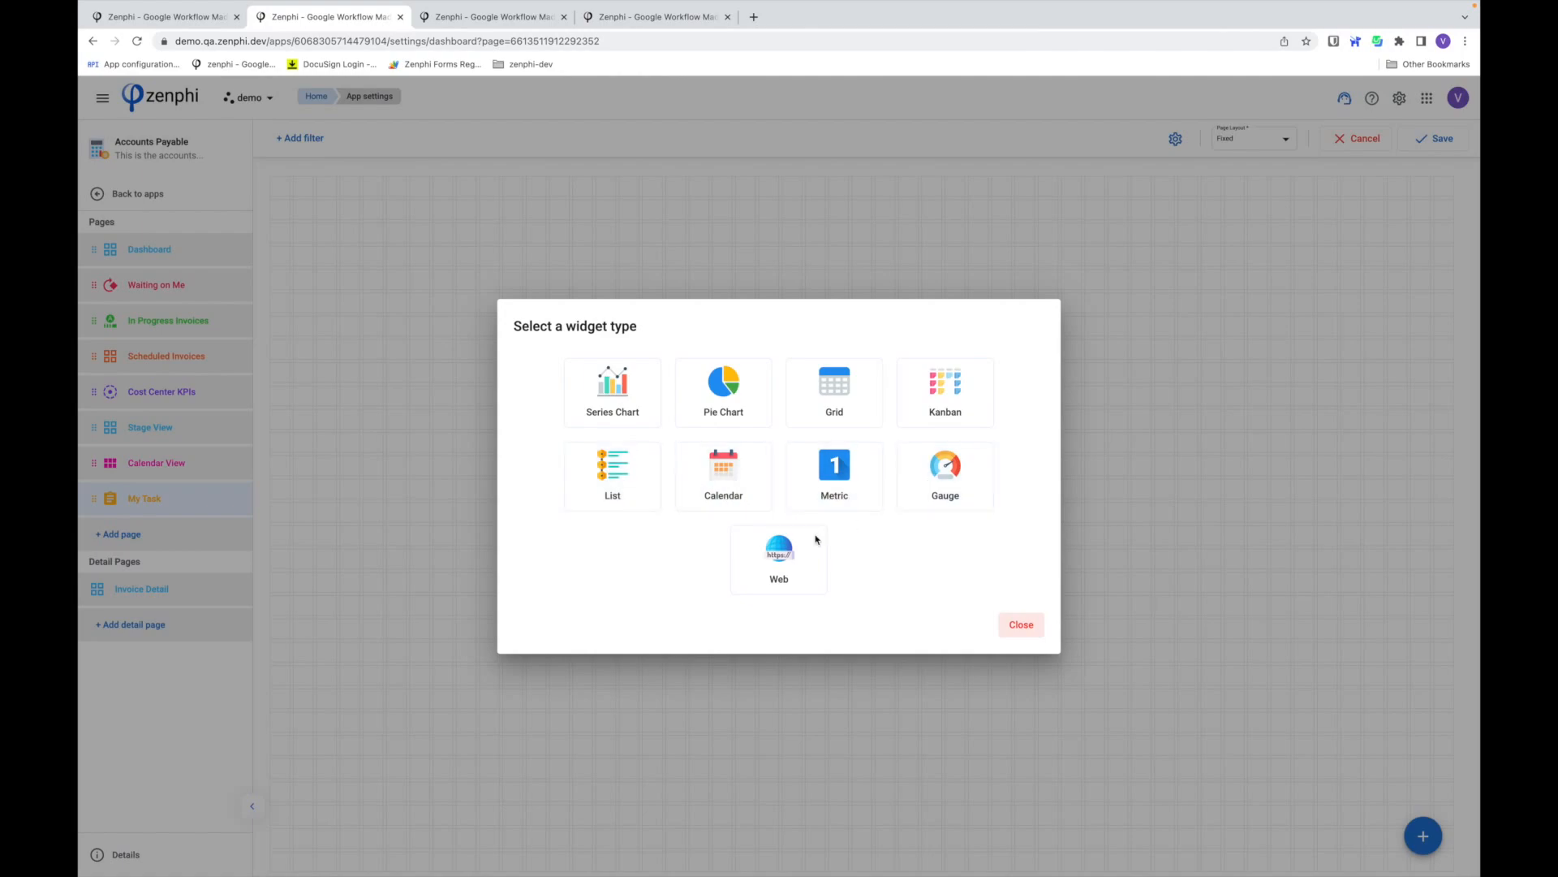
pyautogui.moveTo(816, 580)
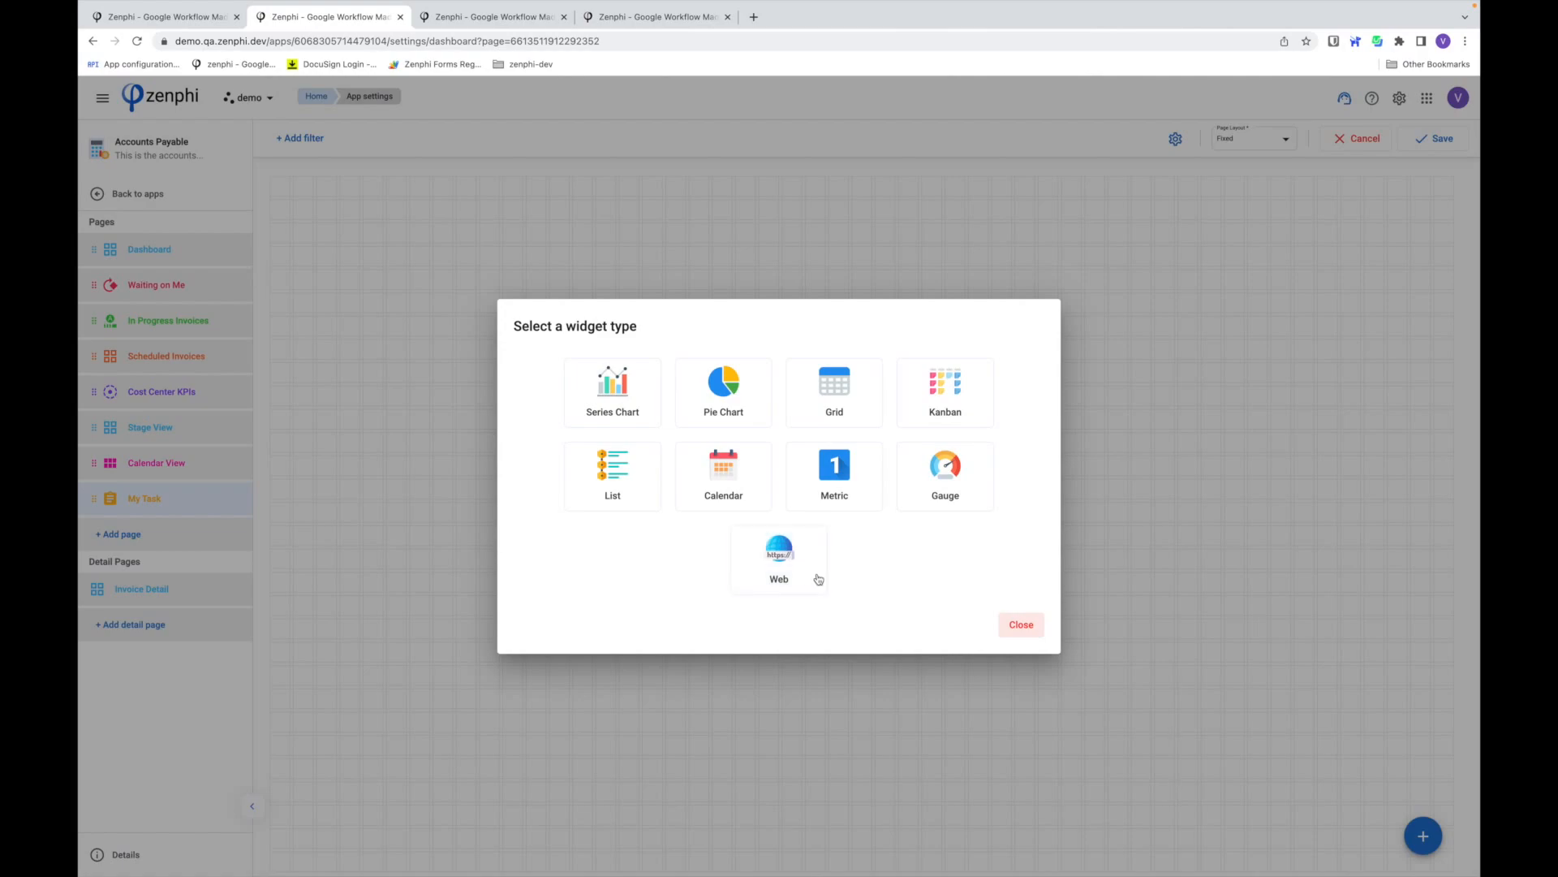
pyautogui.moveTo(779, 559)
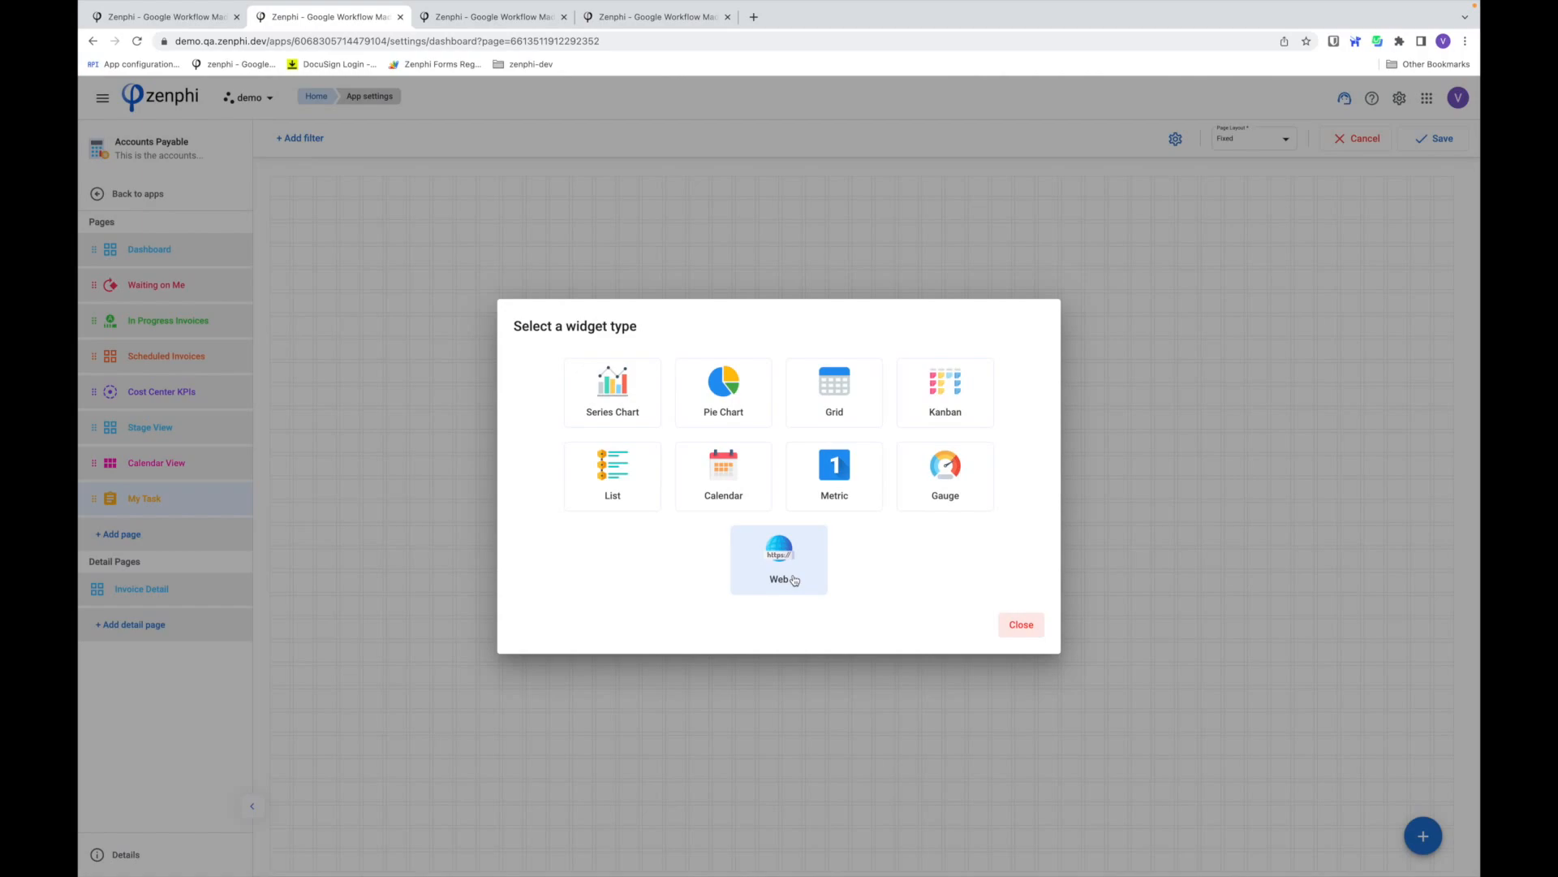
pyautogui.click(723, 391)
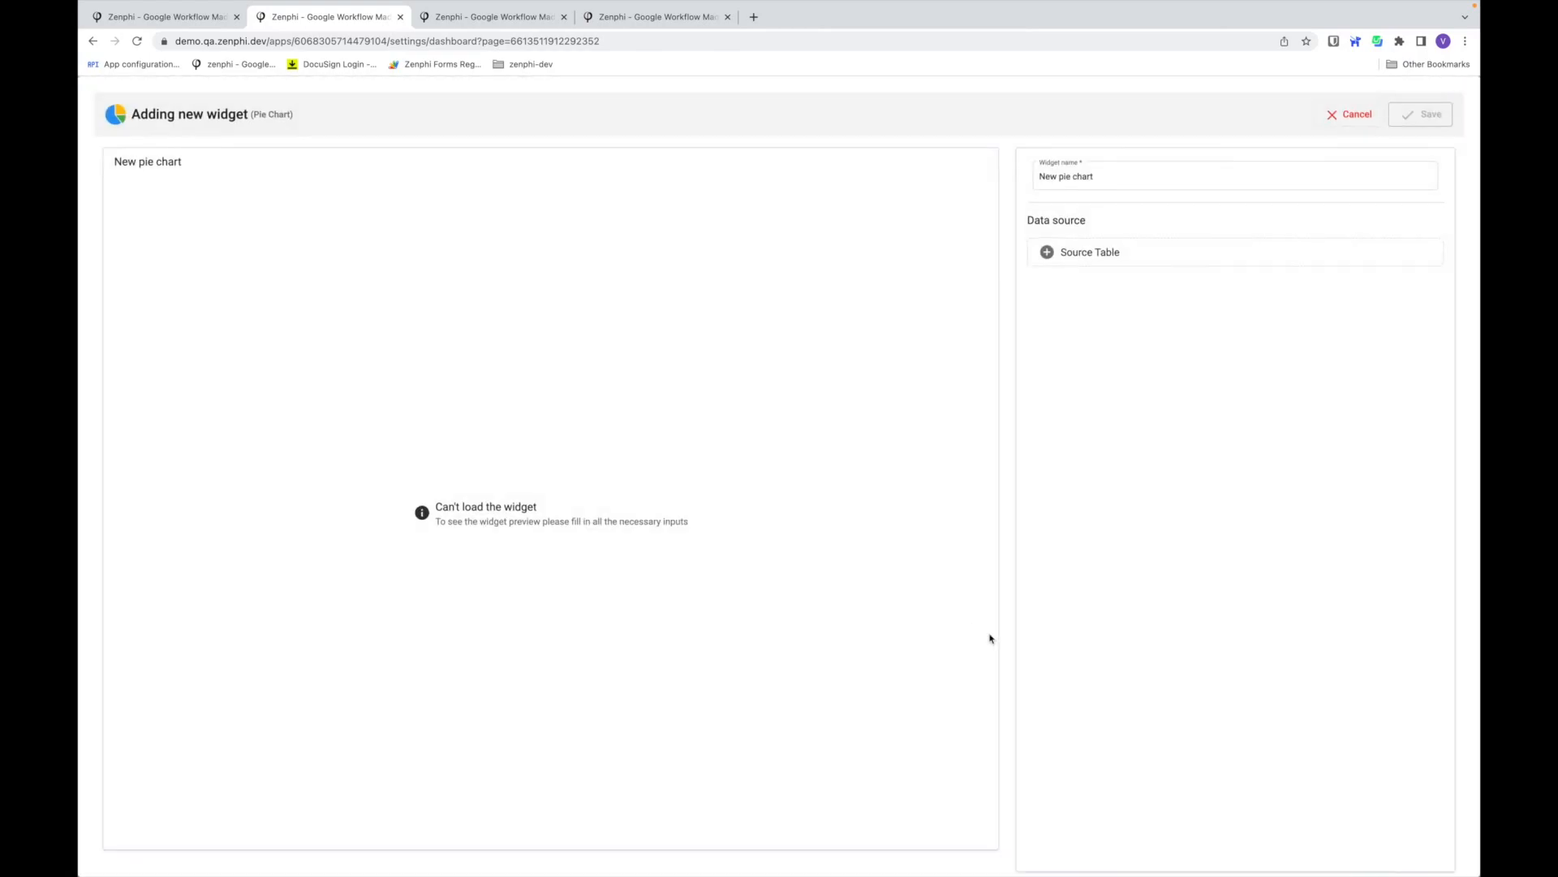
# - Rename the pie chart widget 'My Tasks by Supplier' and bring up the Source Table choice
pyautogui.click(1234, 176)
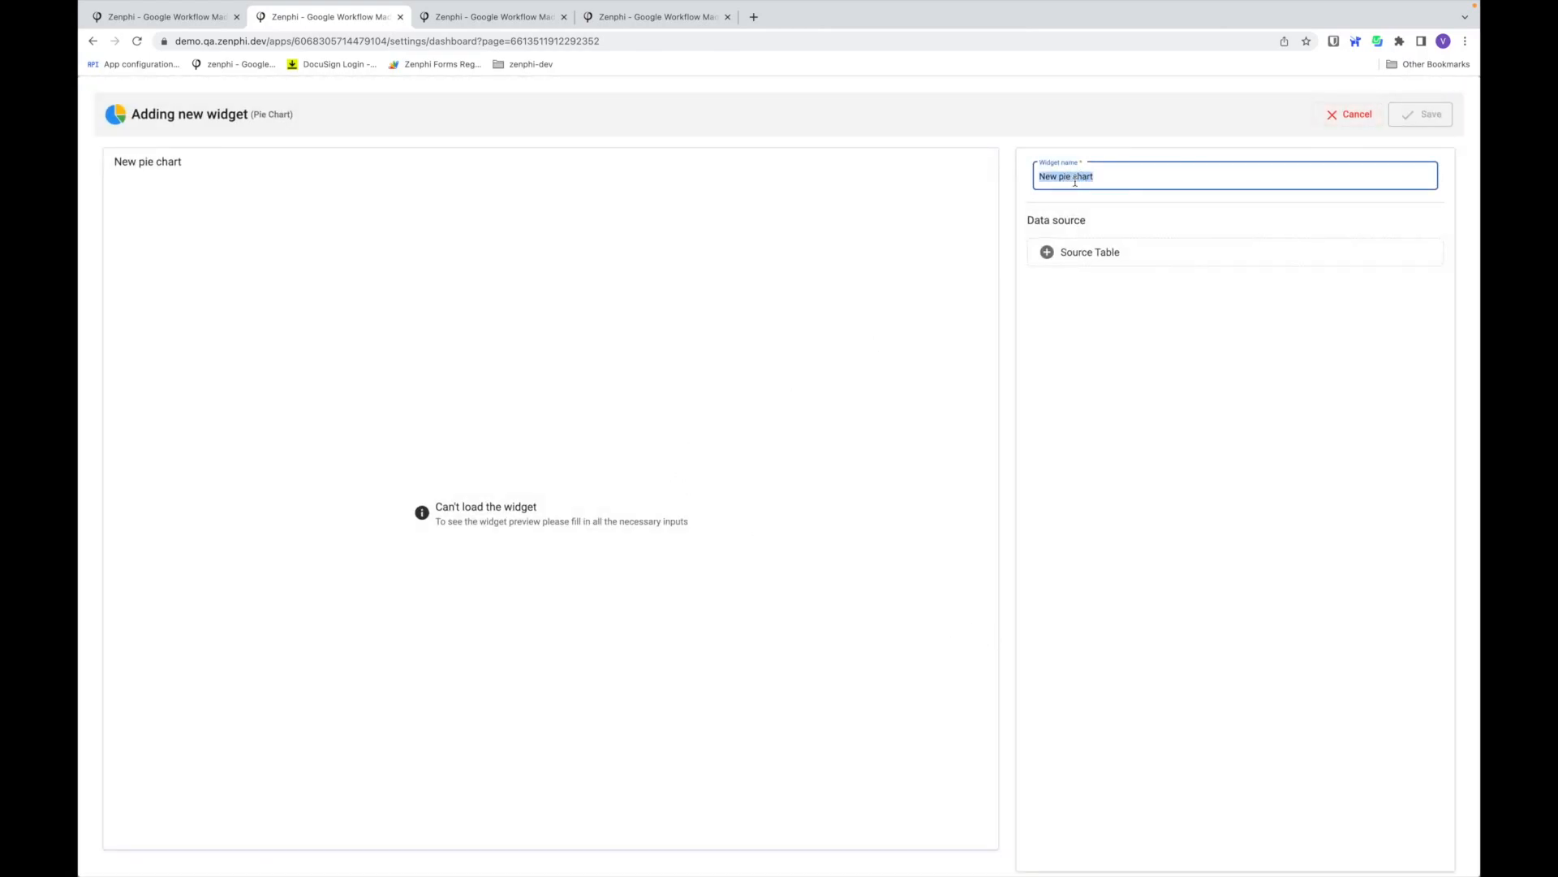
pyautogui.write('M')
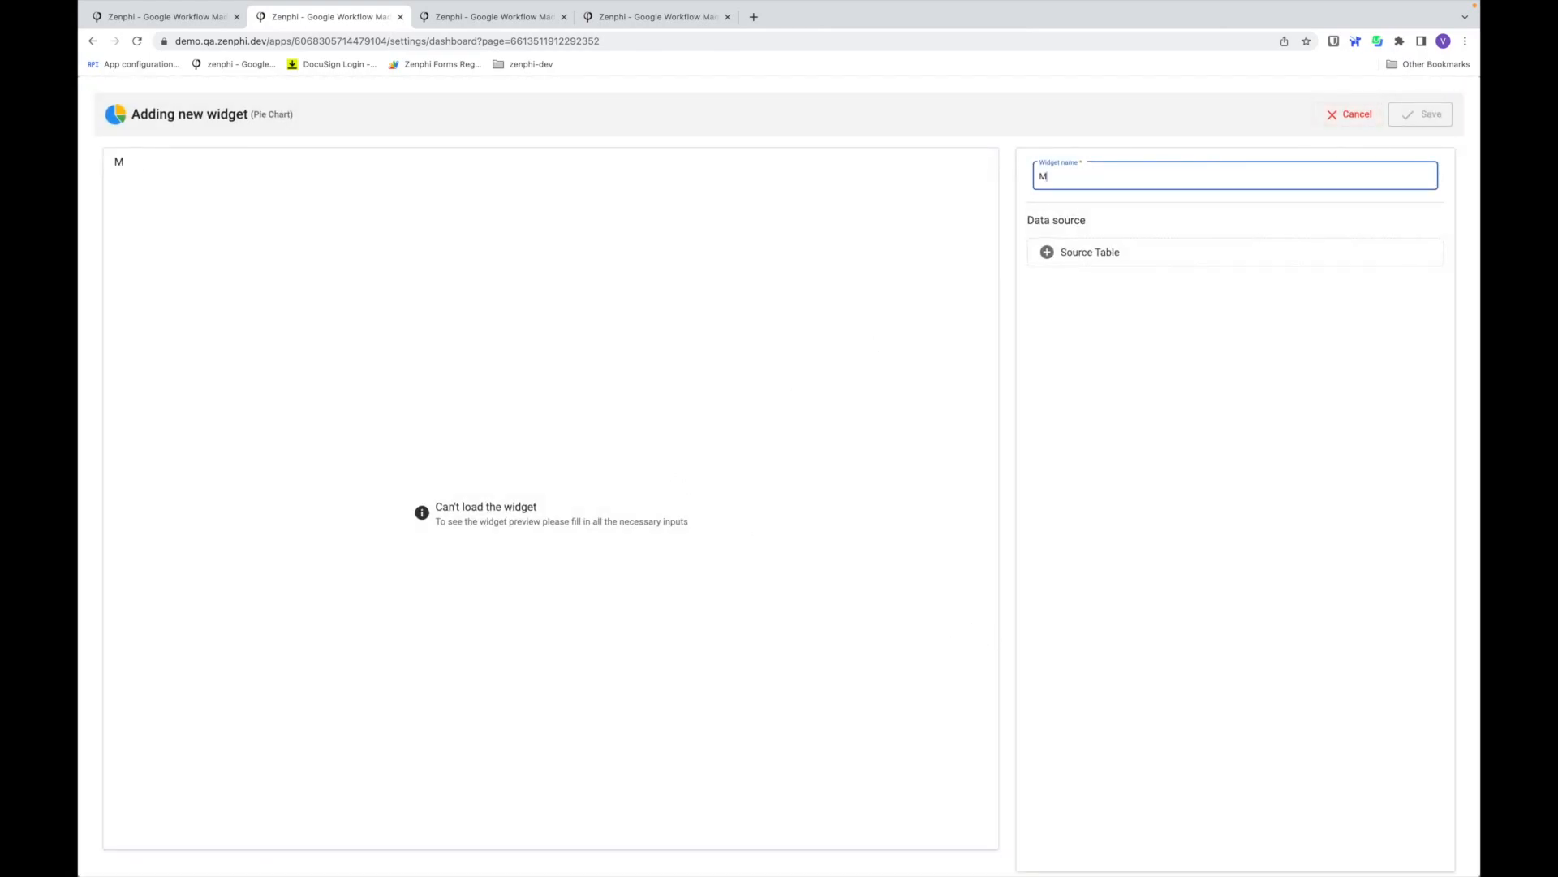
pyautogui.write('y I')
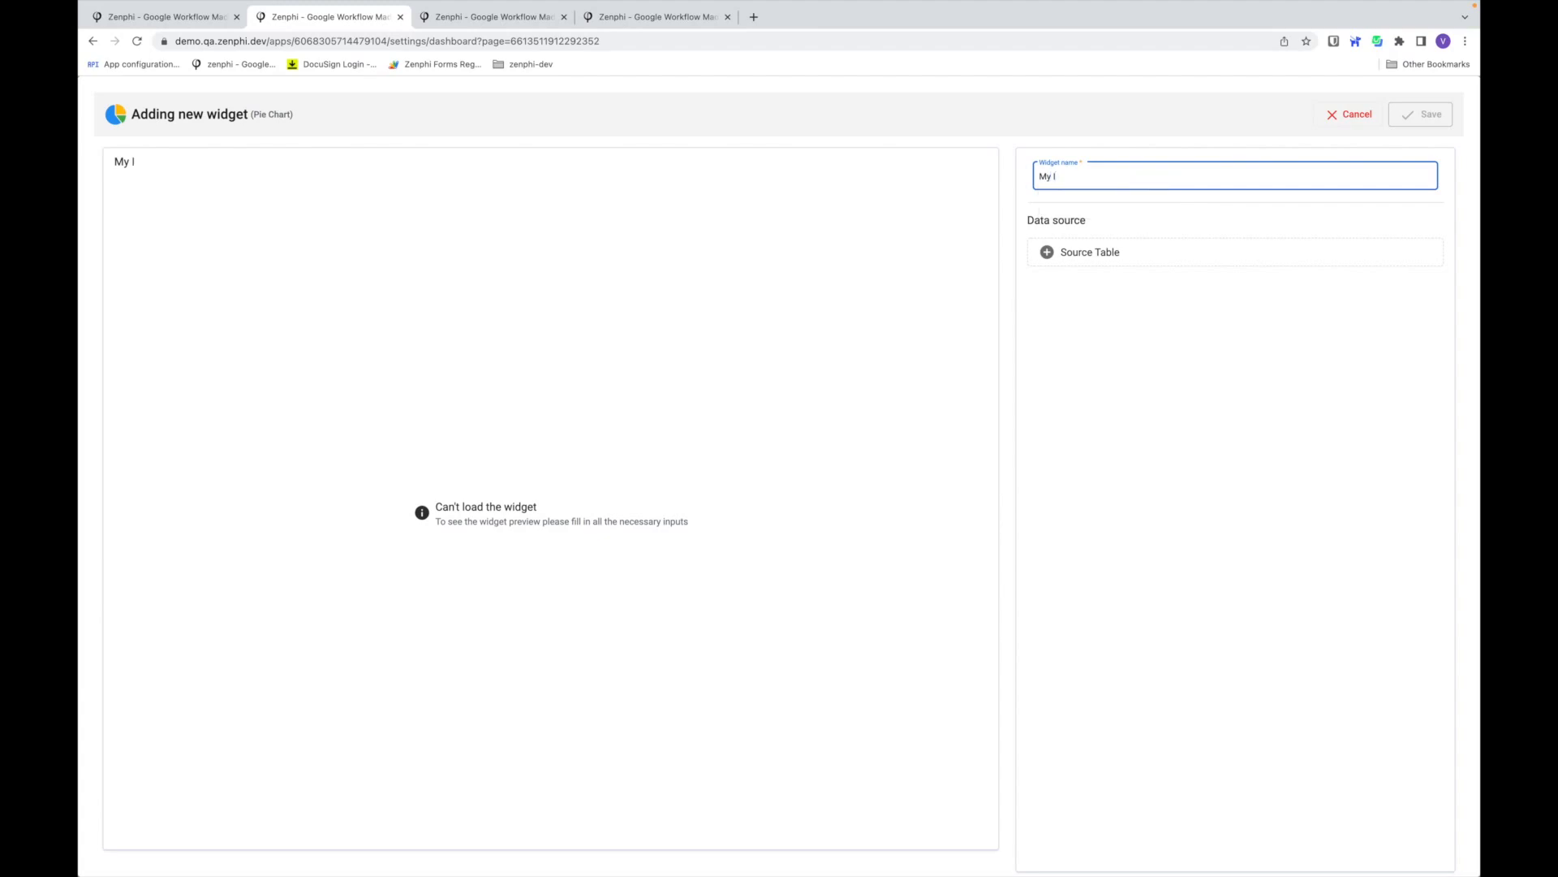
pyautogui.write('Tasks')
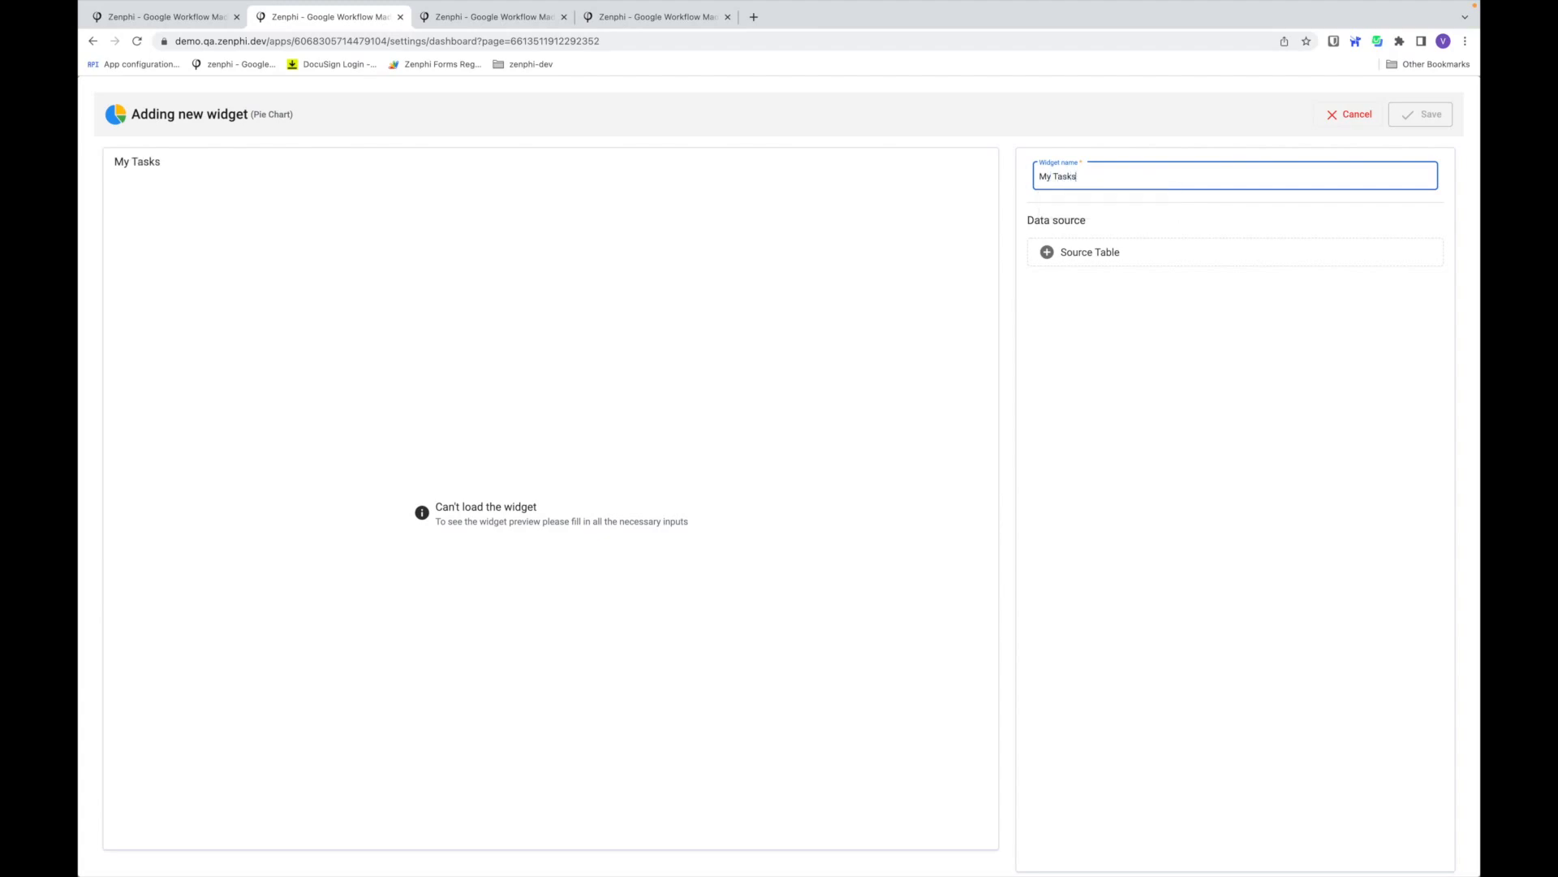
pyautogui.write('by Suppl')
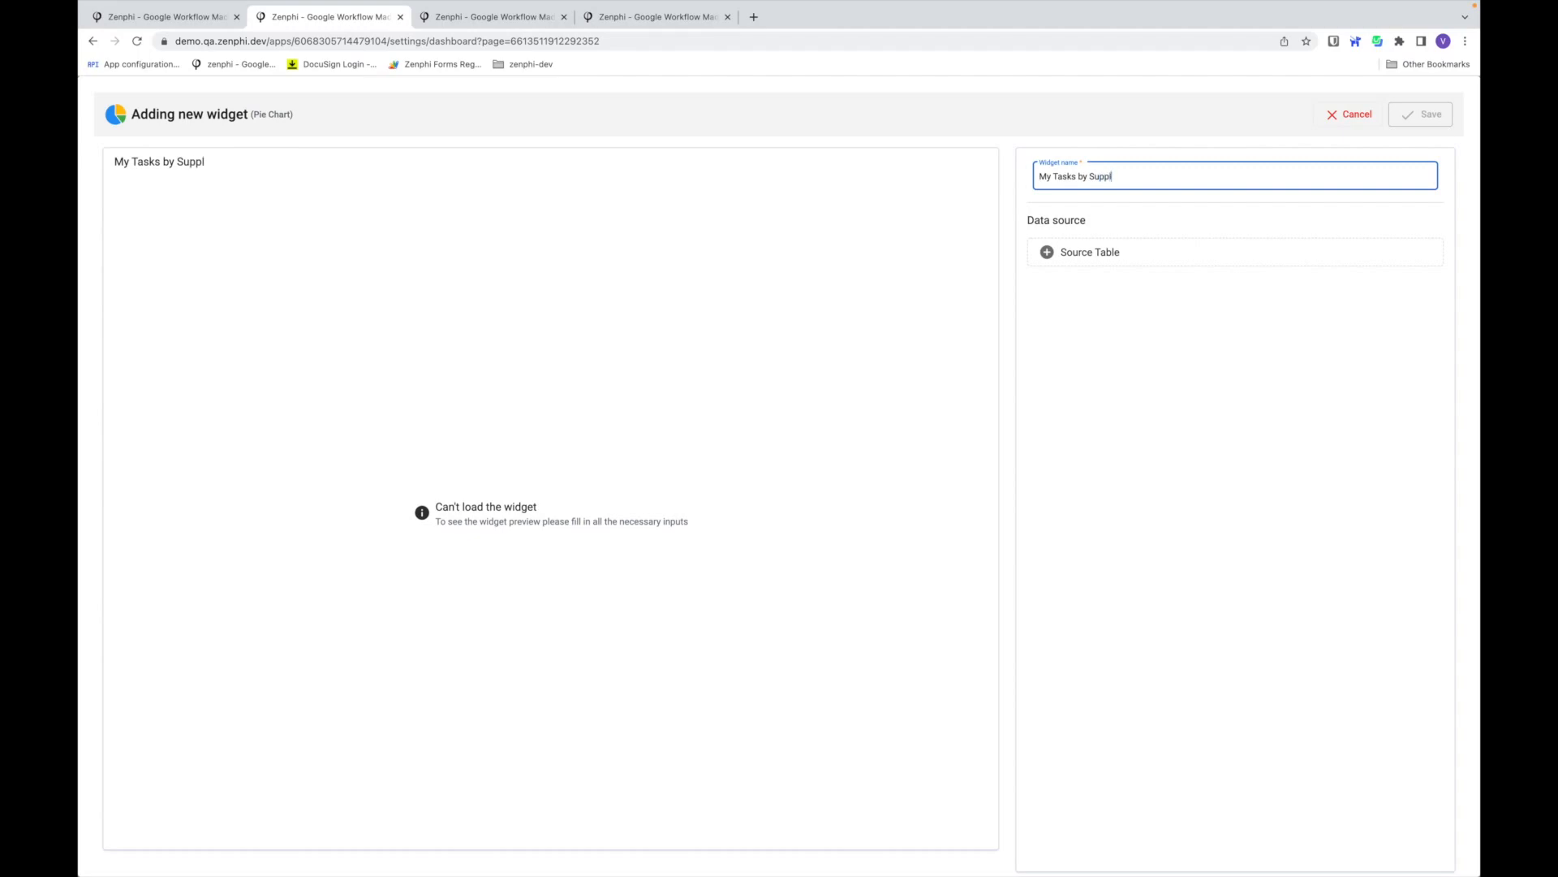
pyautogui.click(1089, 251)
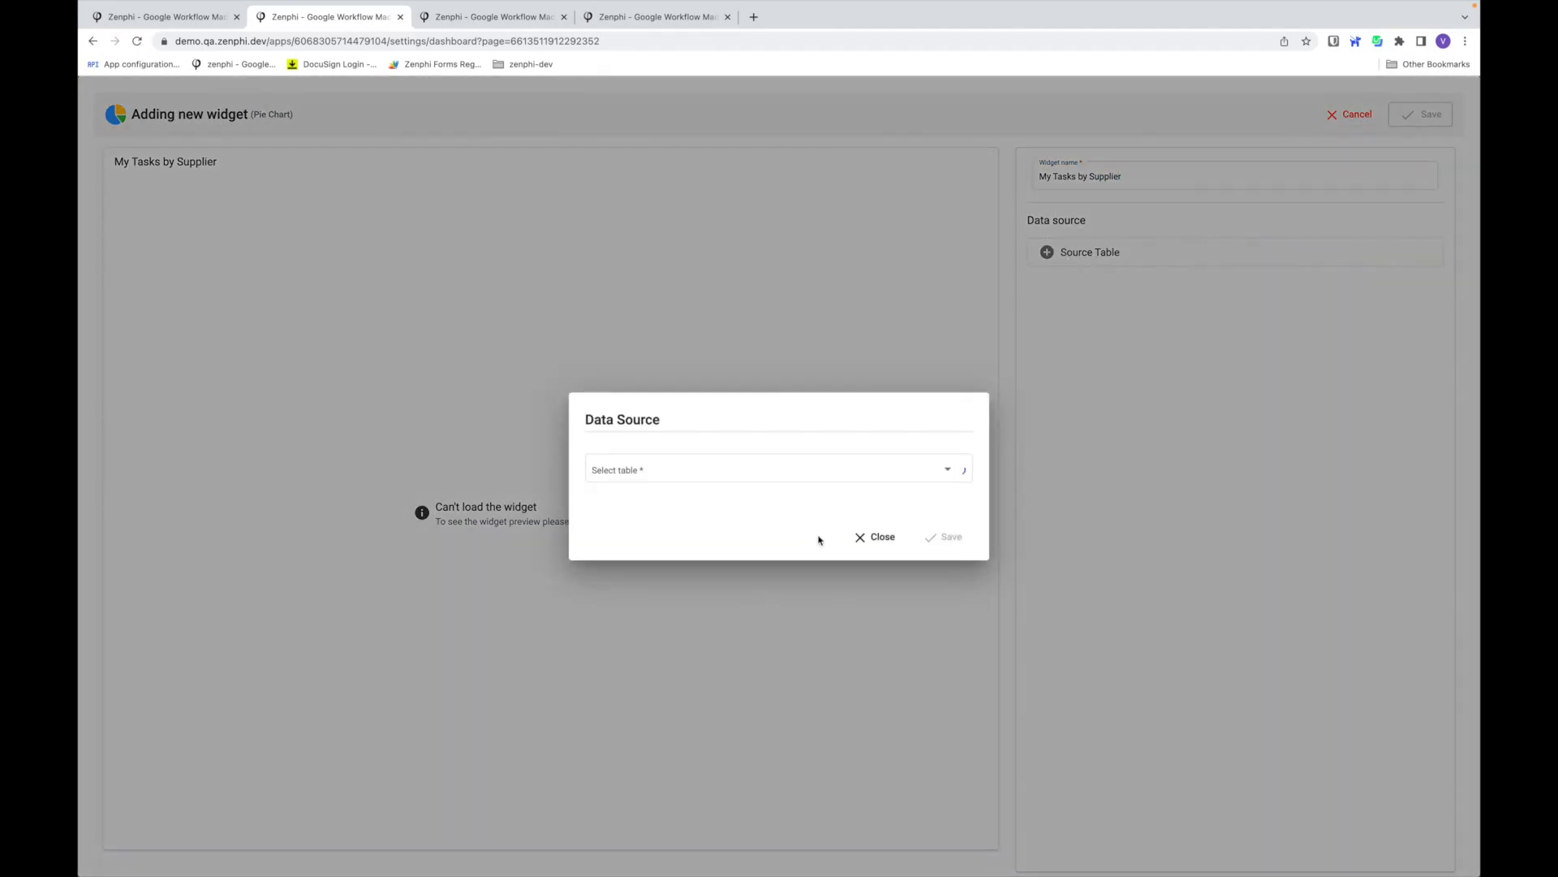
# - Set the pie chart's data source to the Supplier Invoices table
pyautogui.click(766, 469)
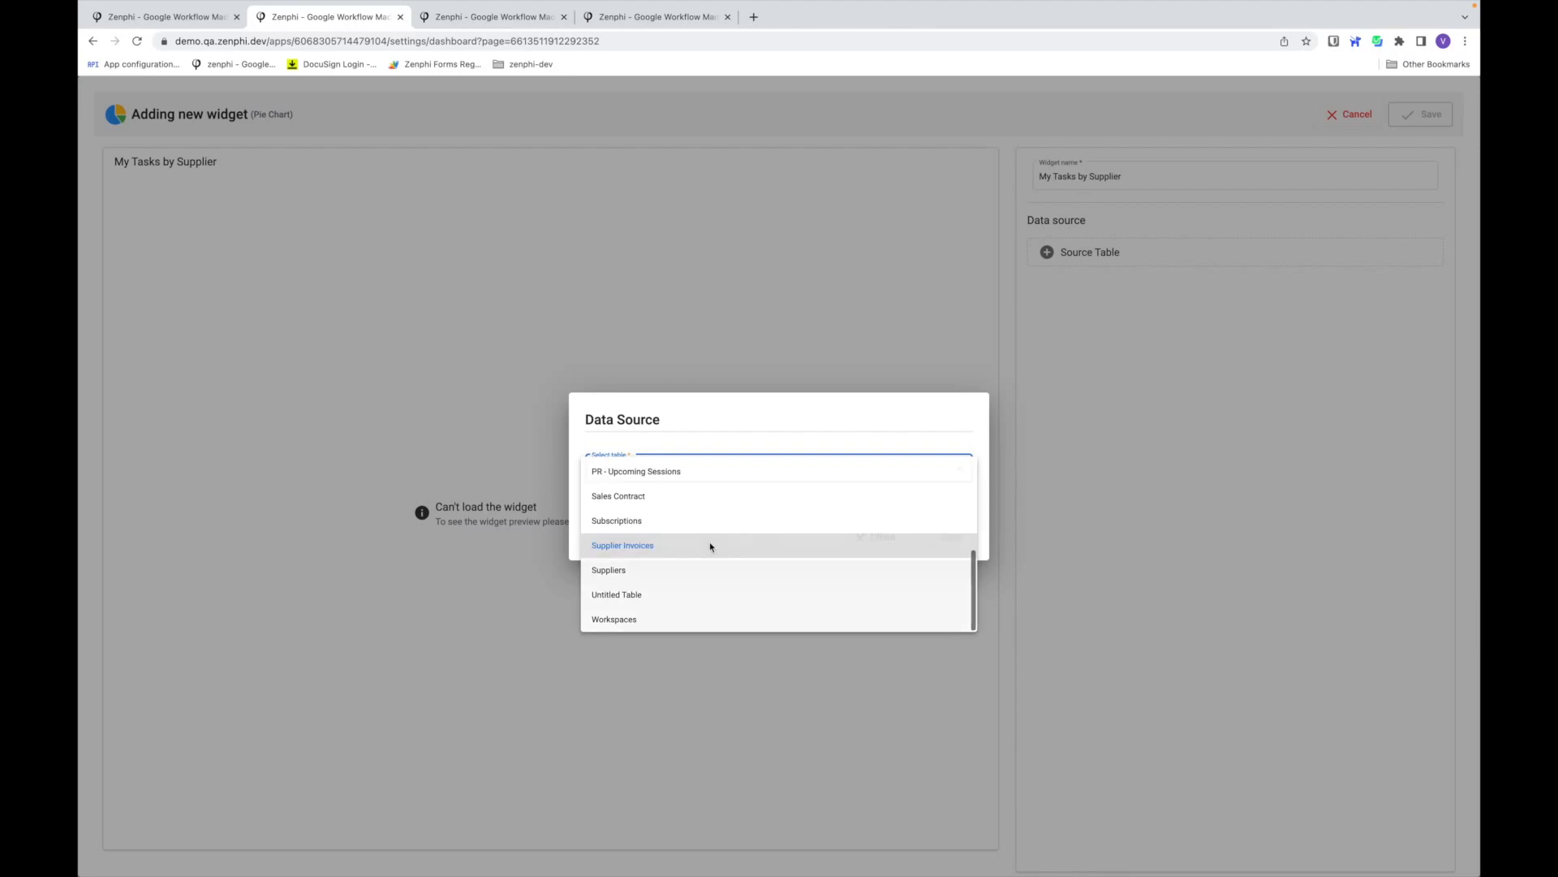
pyautogui.click(623, 544)
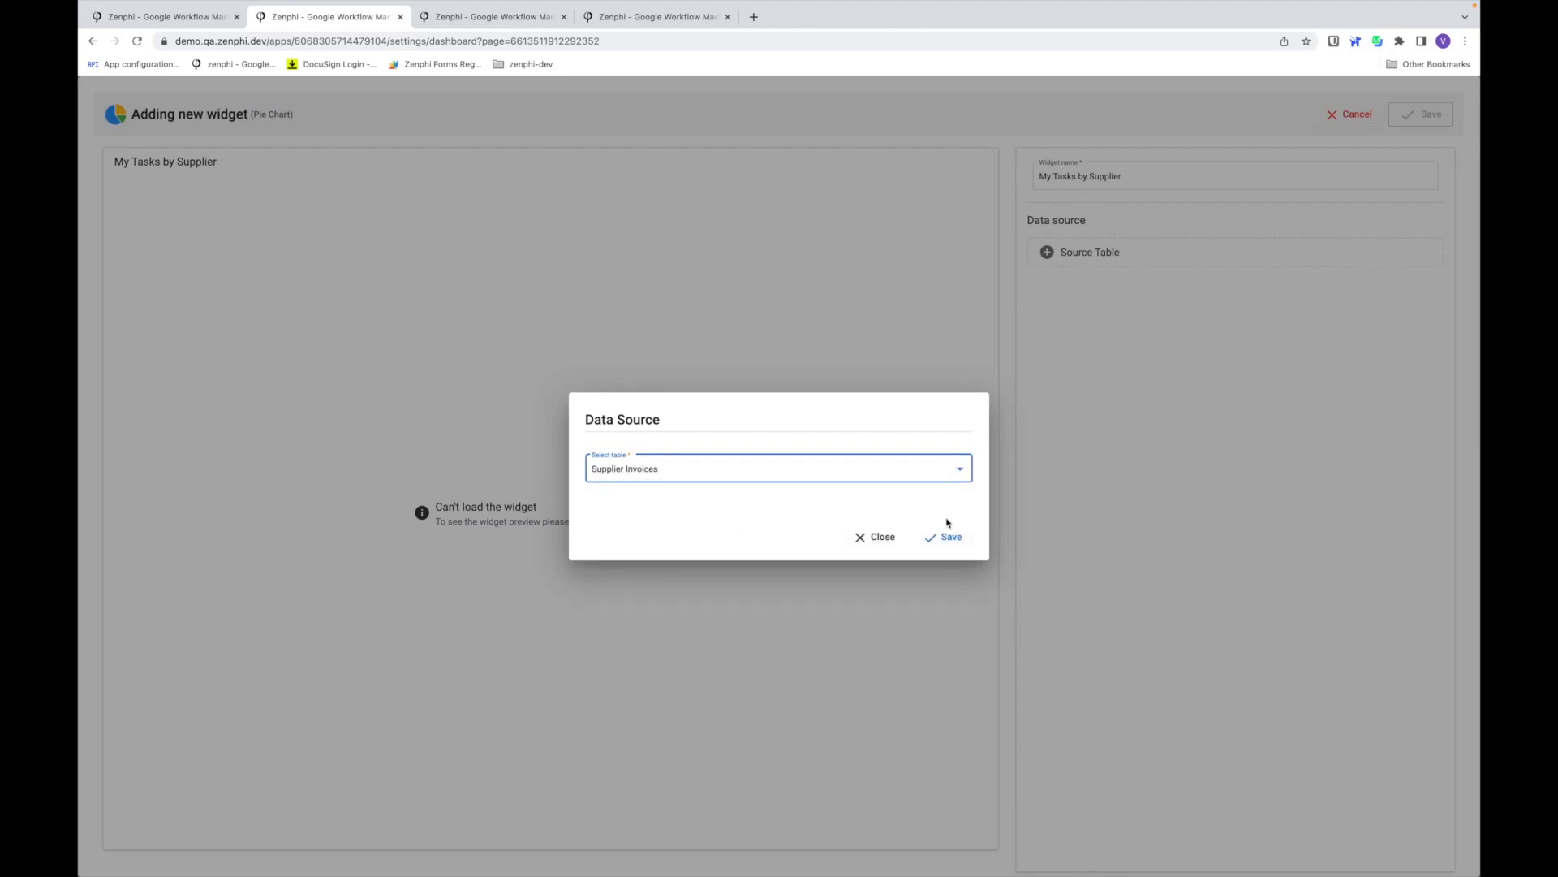
pyautogui.click(943, 536)
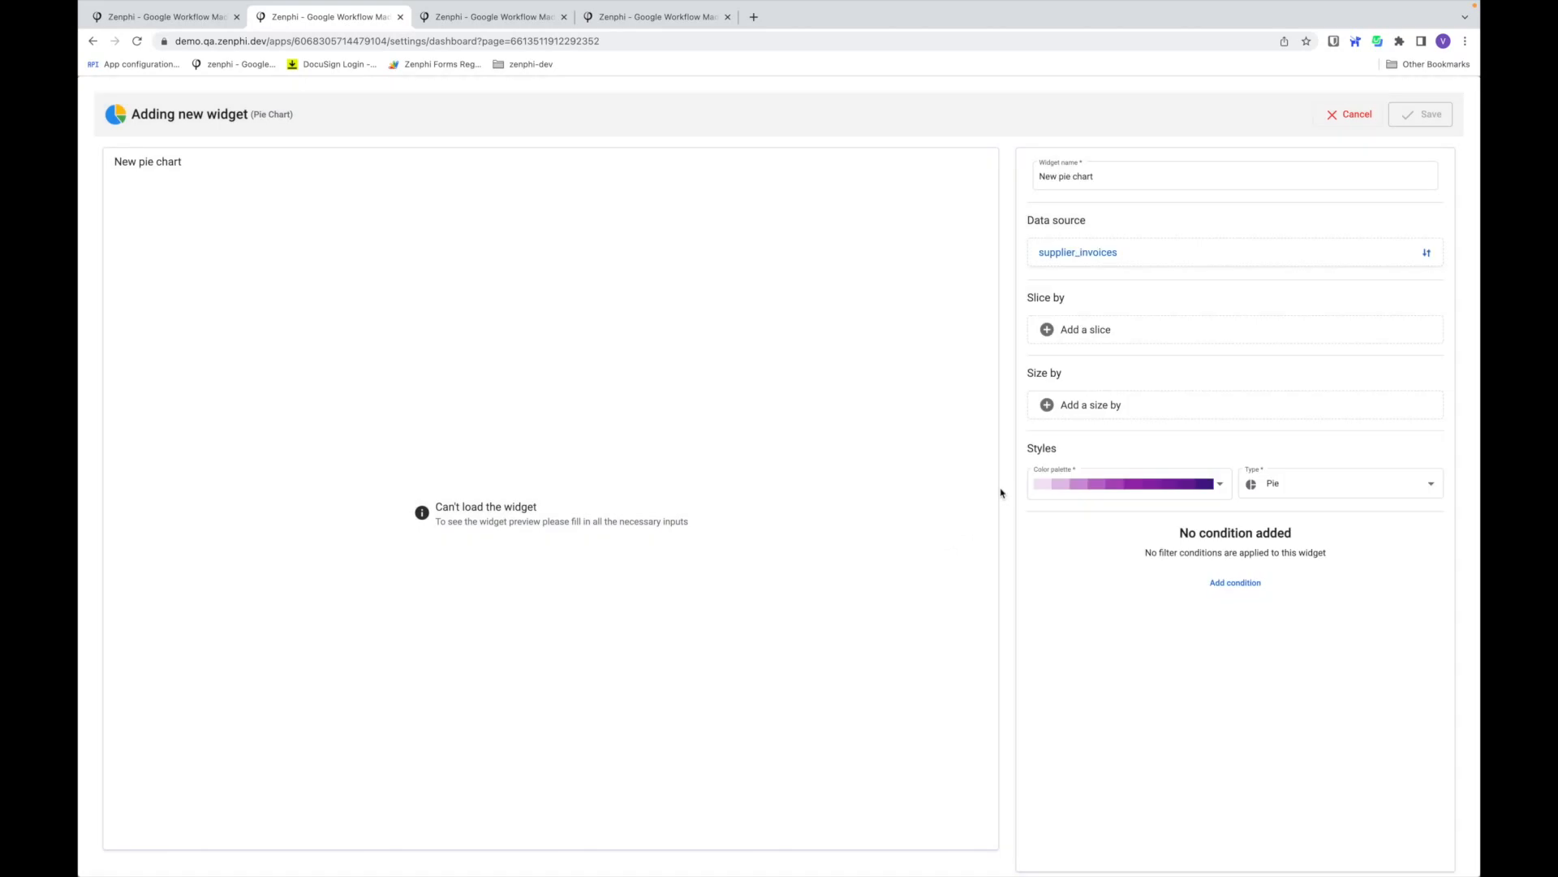
pyautogui.click(1085, 328)
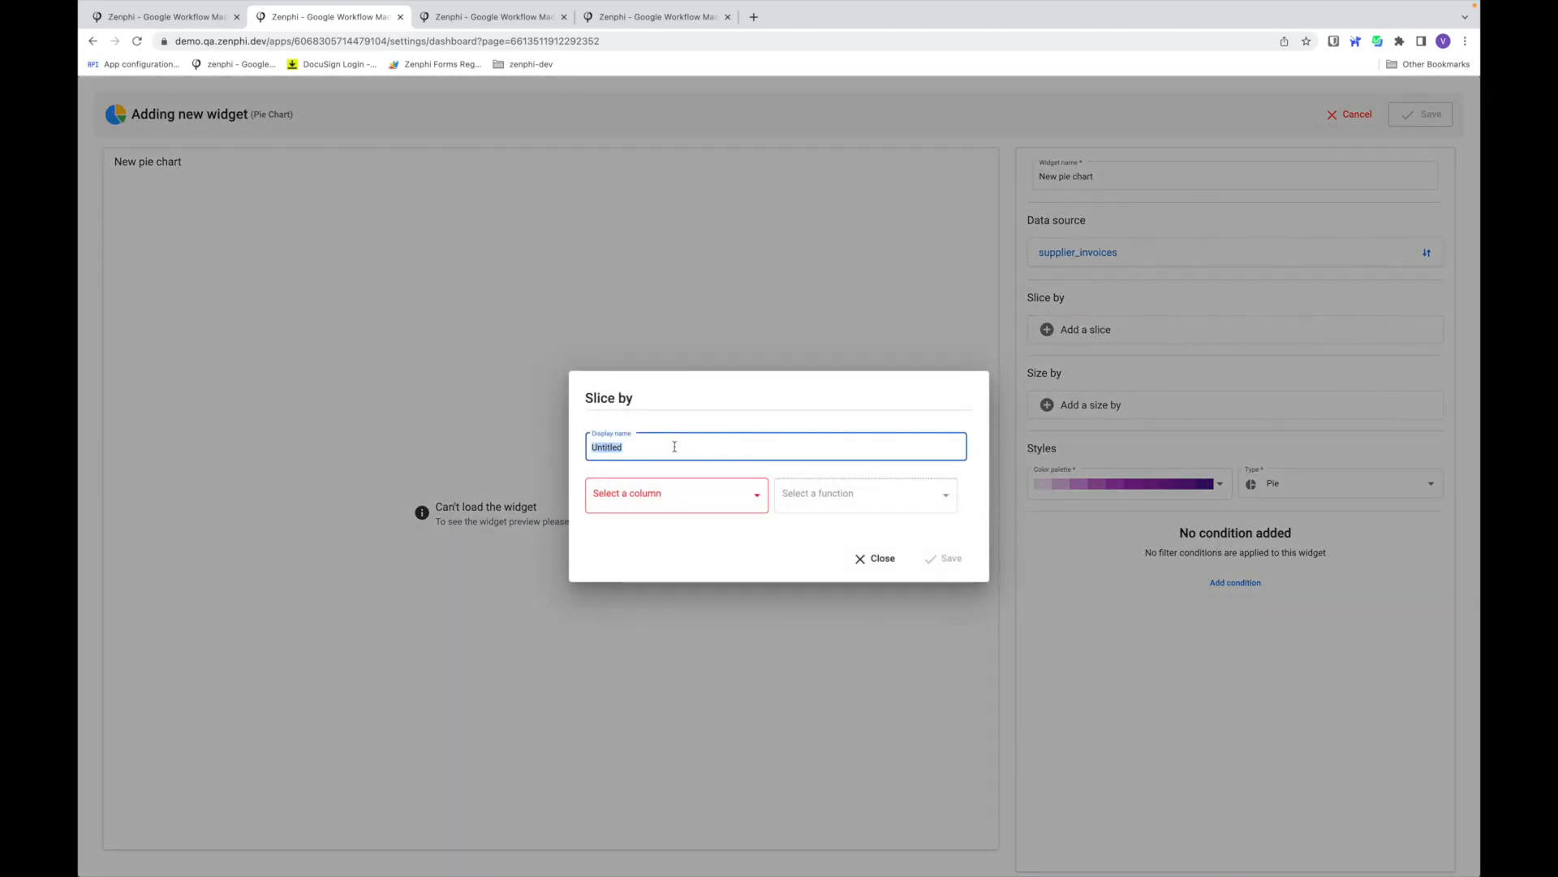
# - Slice the pie by the top 15 Supplier Name values, labelled 'Supplier'
pyautogui.write('Supplier')
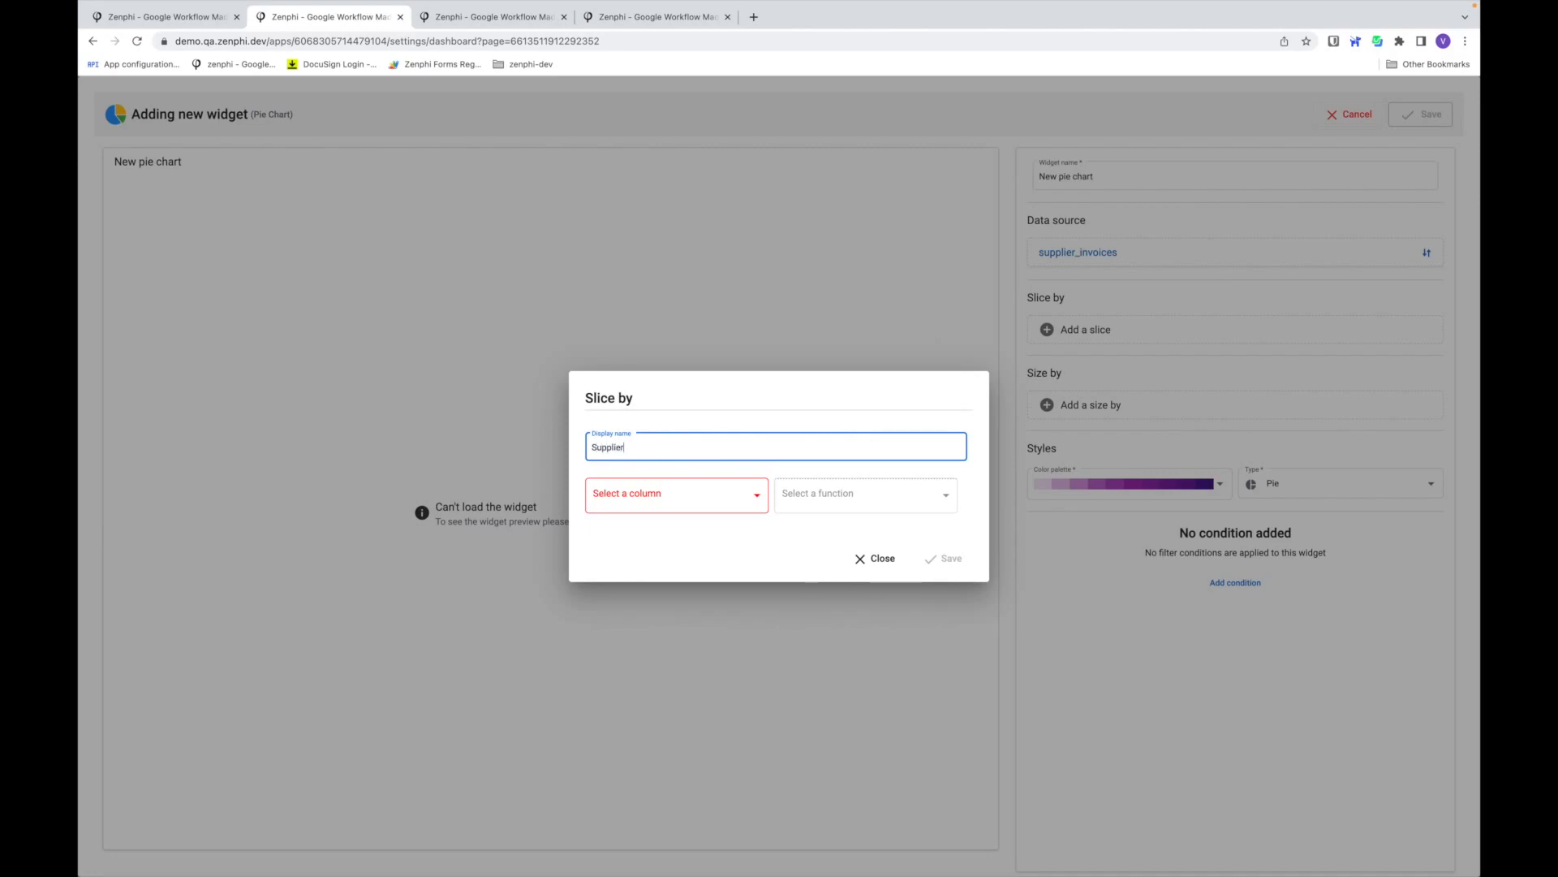
pyautogui.click(676, 492)
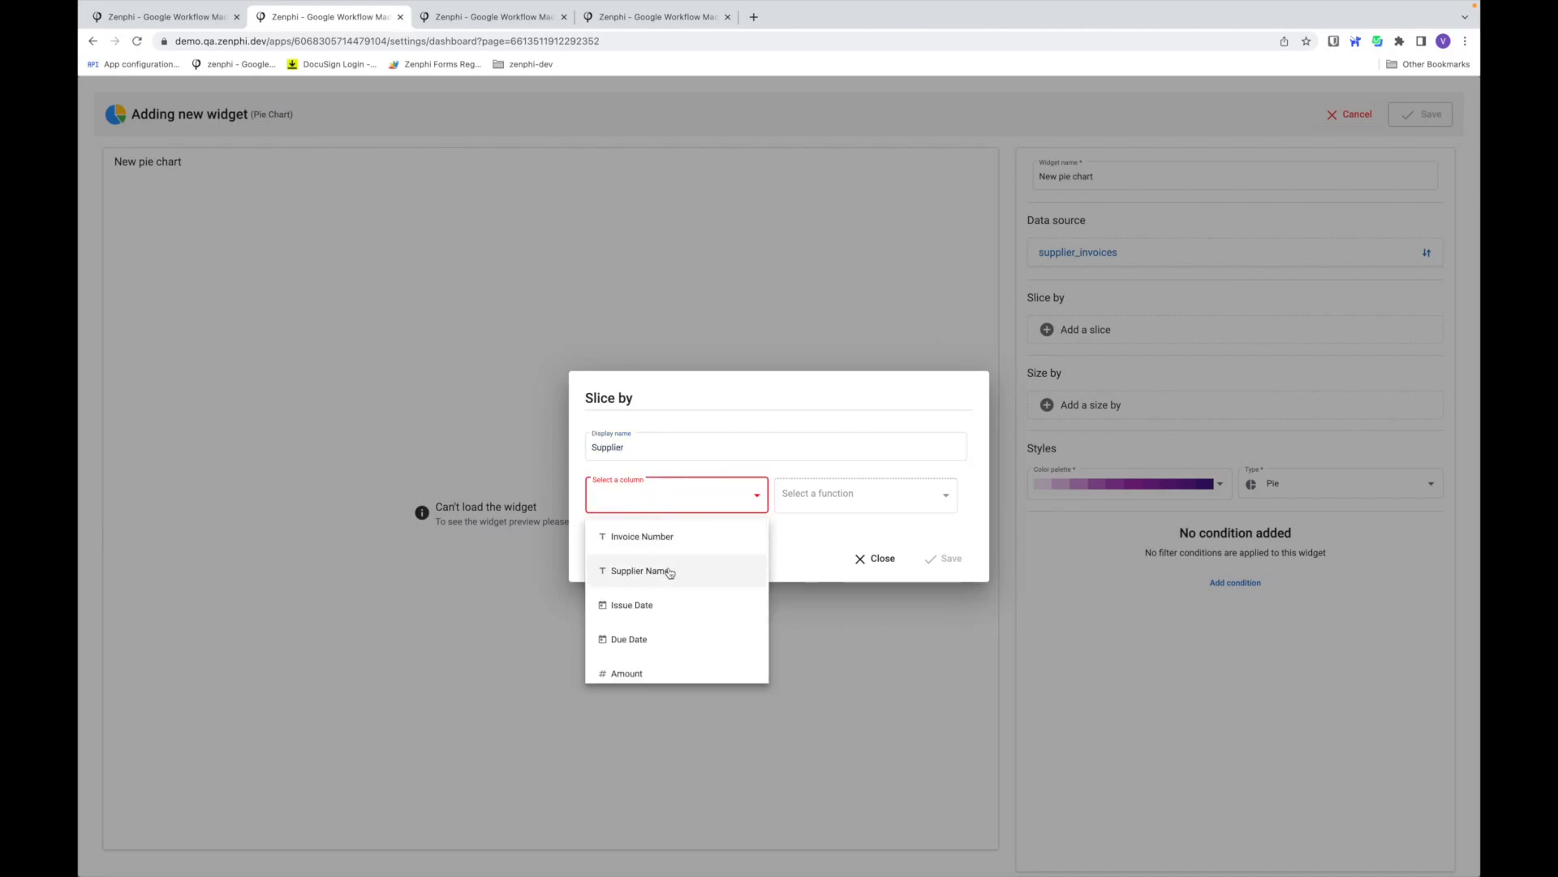
pyautogui.click(638, 571)
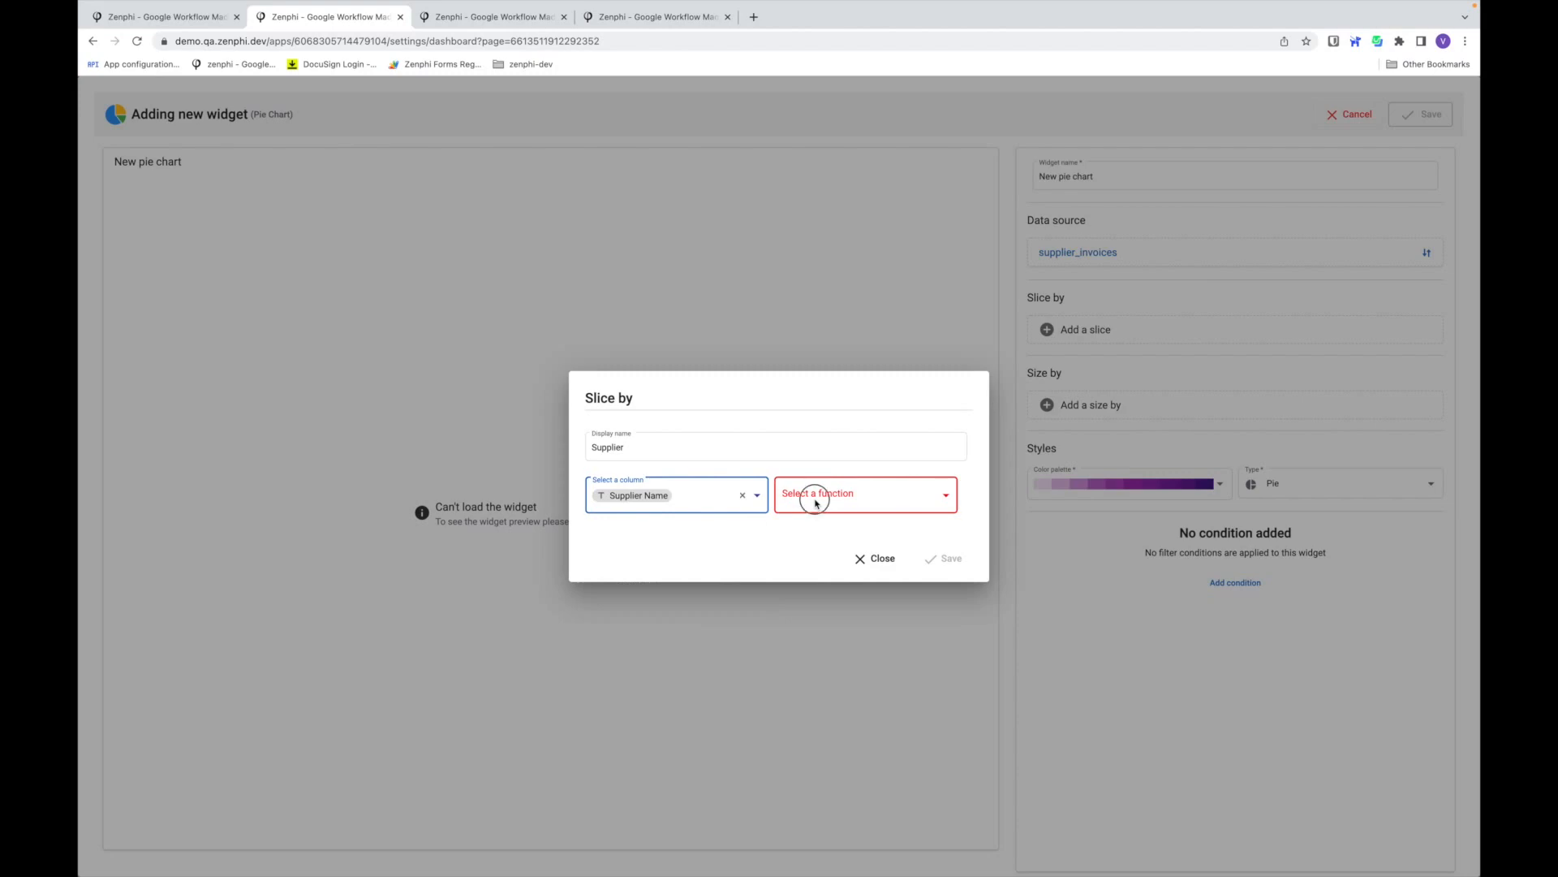
pyautogui.click(860, 494)
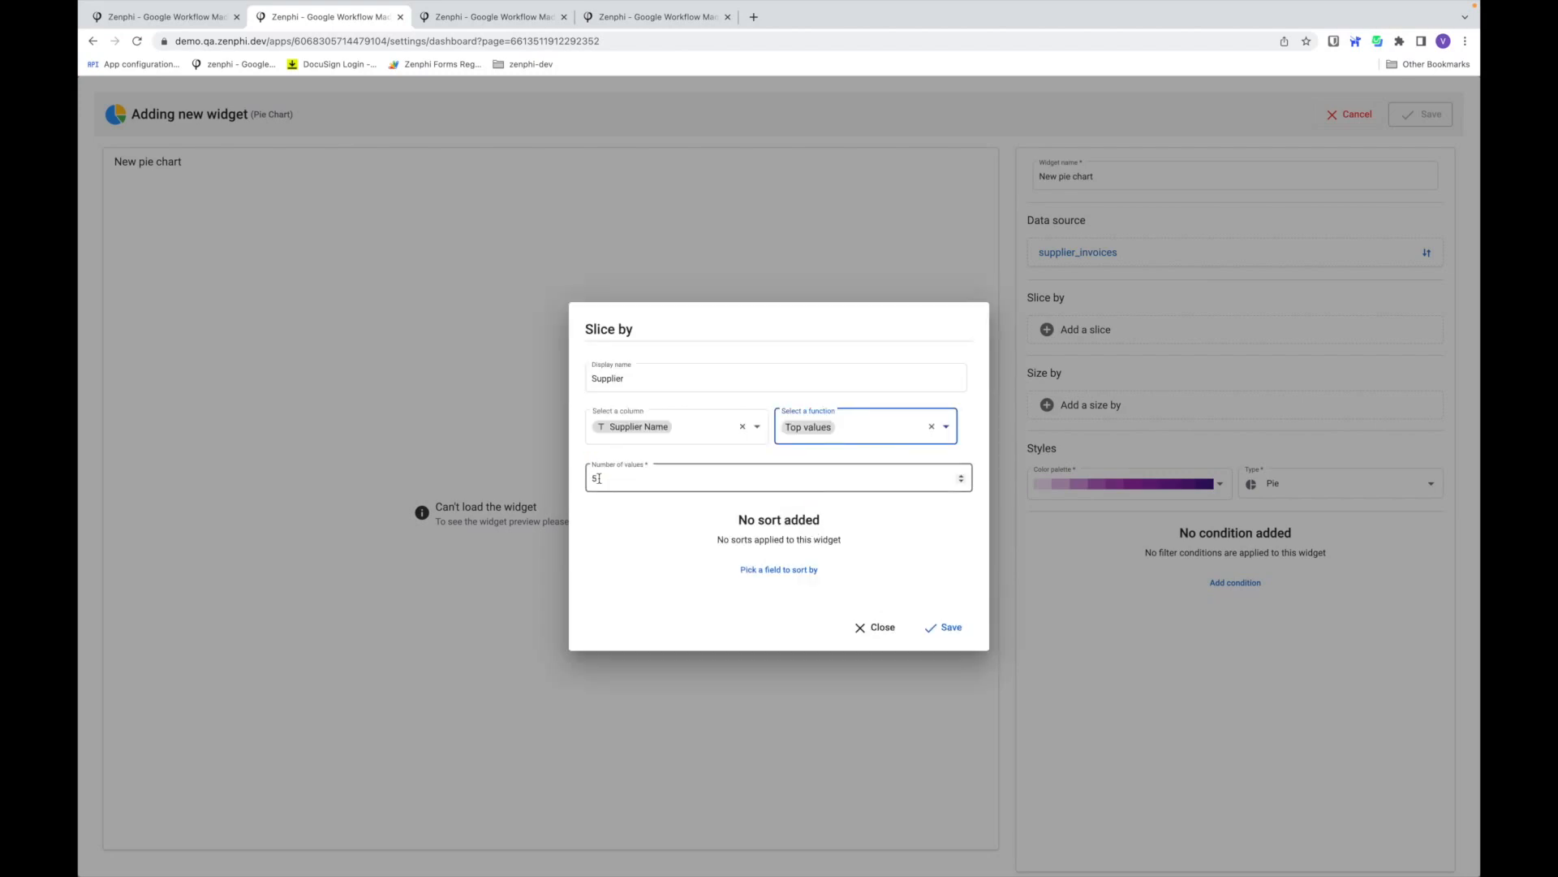
pyautogui.write('15')
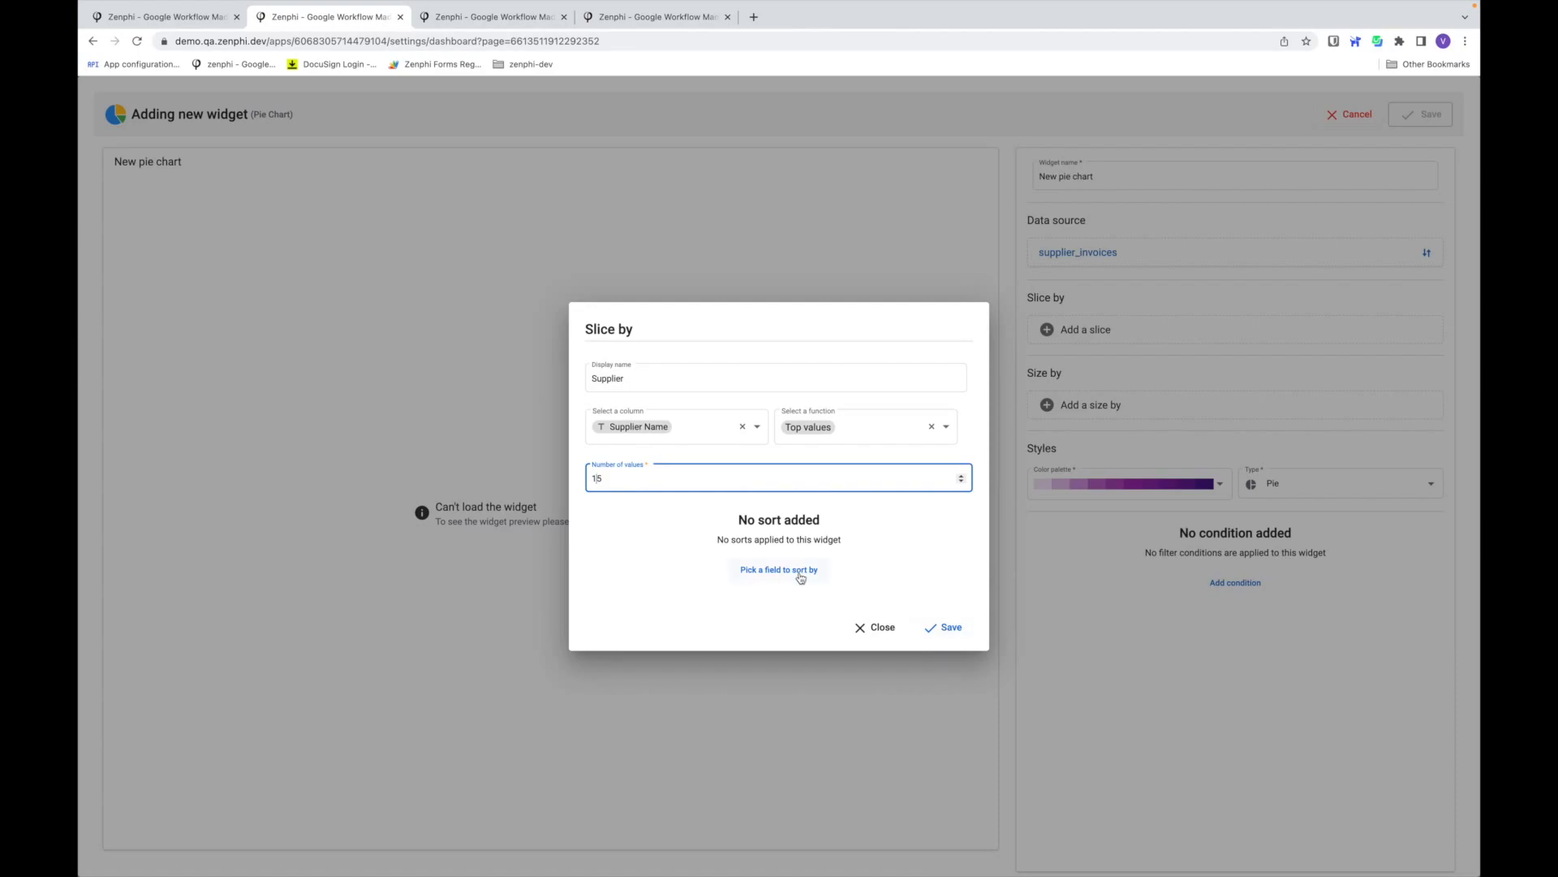
pyautogui.moveTo(949, 627)
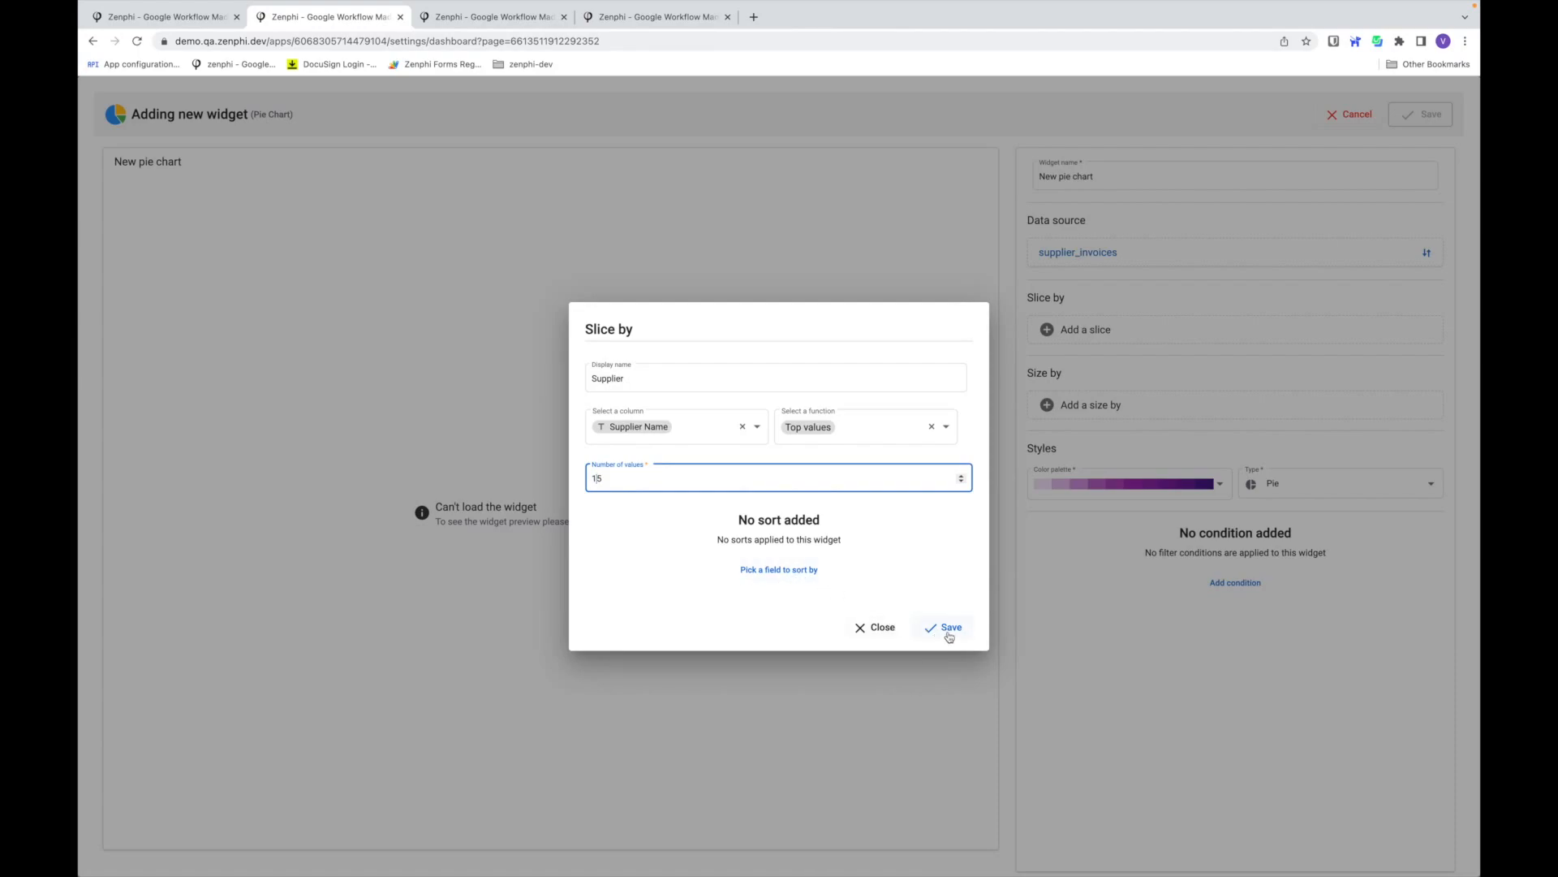
pyautogui.click(949, 626)
pyautogui.write('N')
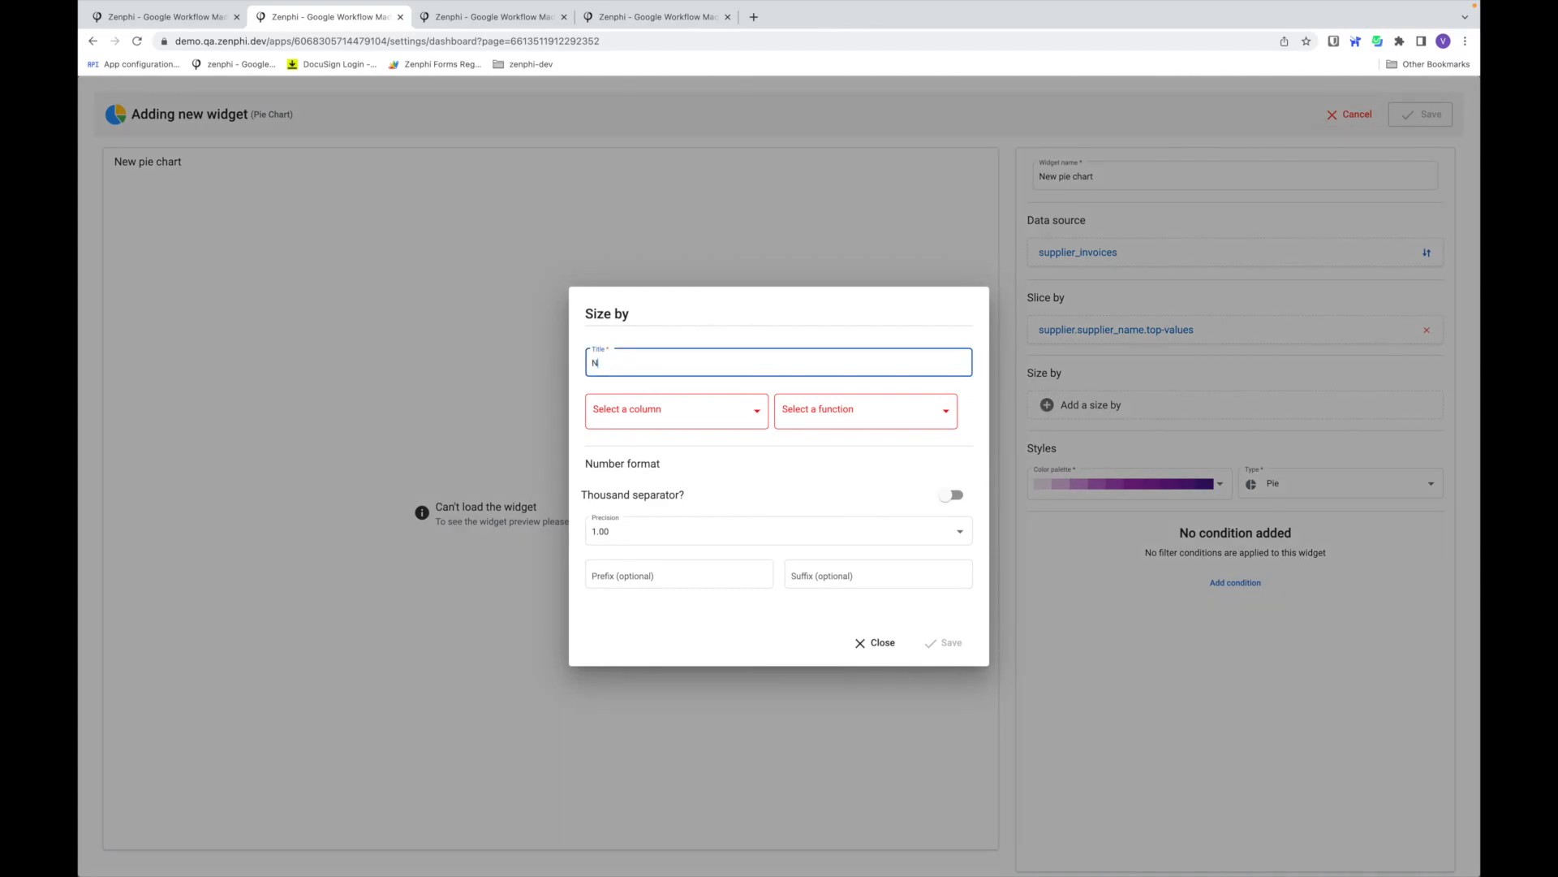
# - Size the slices by unique count of Invoice Number, titled 'Number of Invoices'
pyautogui.write('umber')
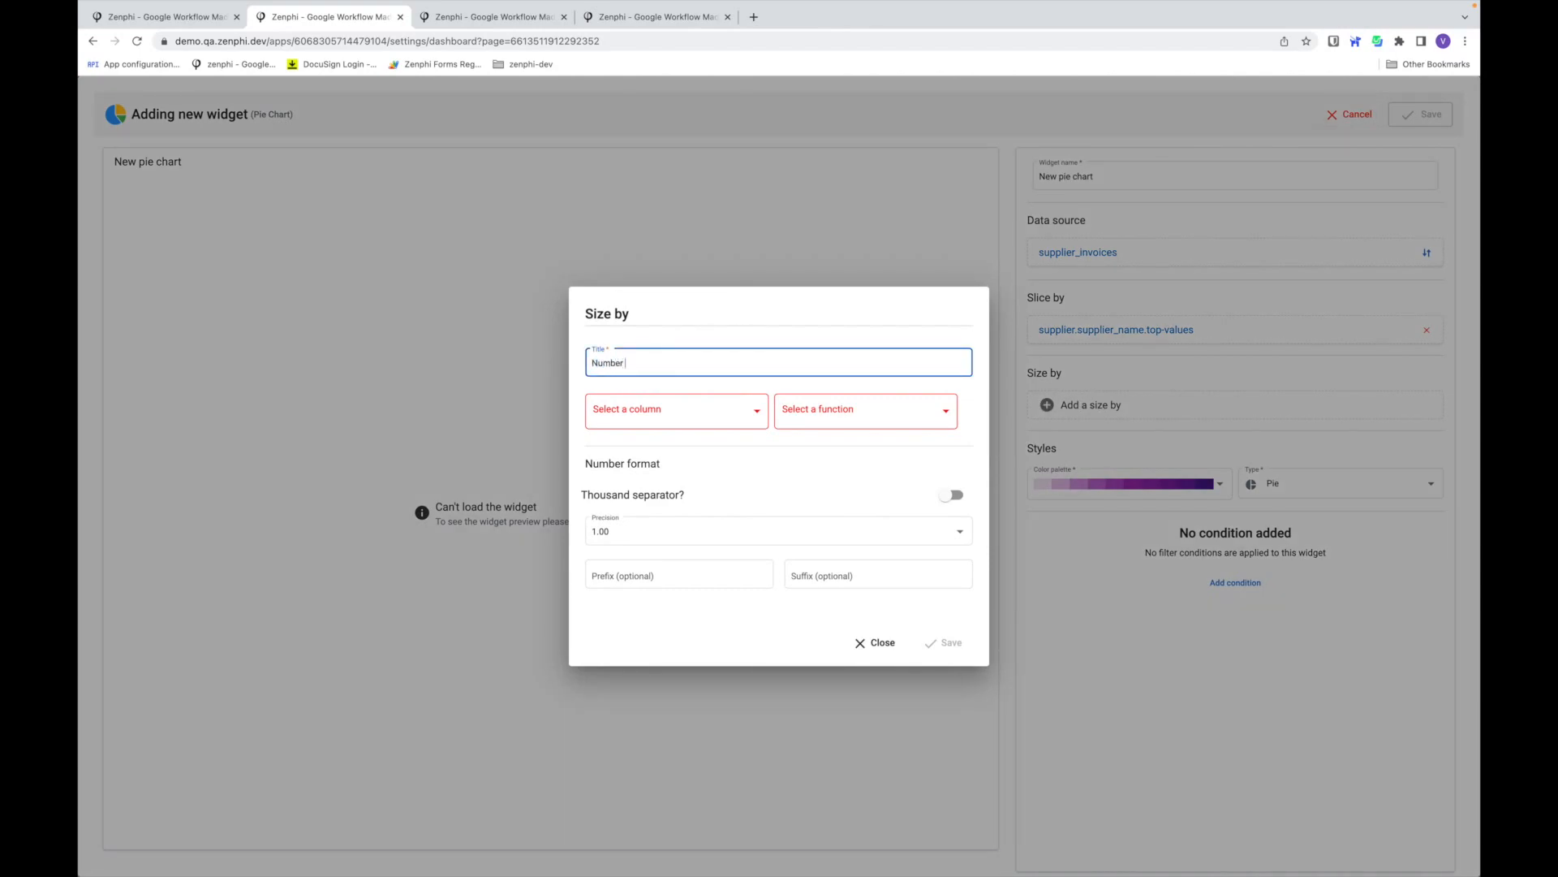
pyautogui.click(676, 409)
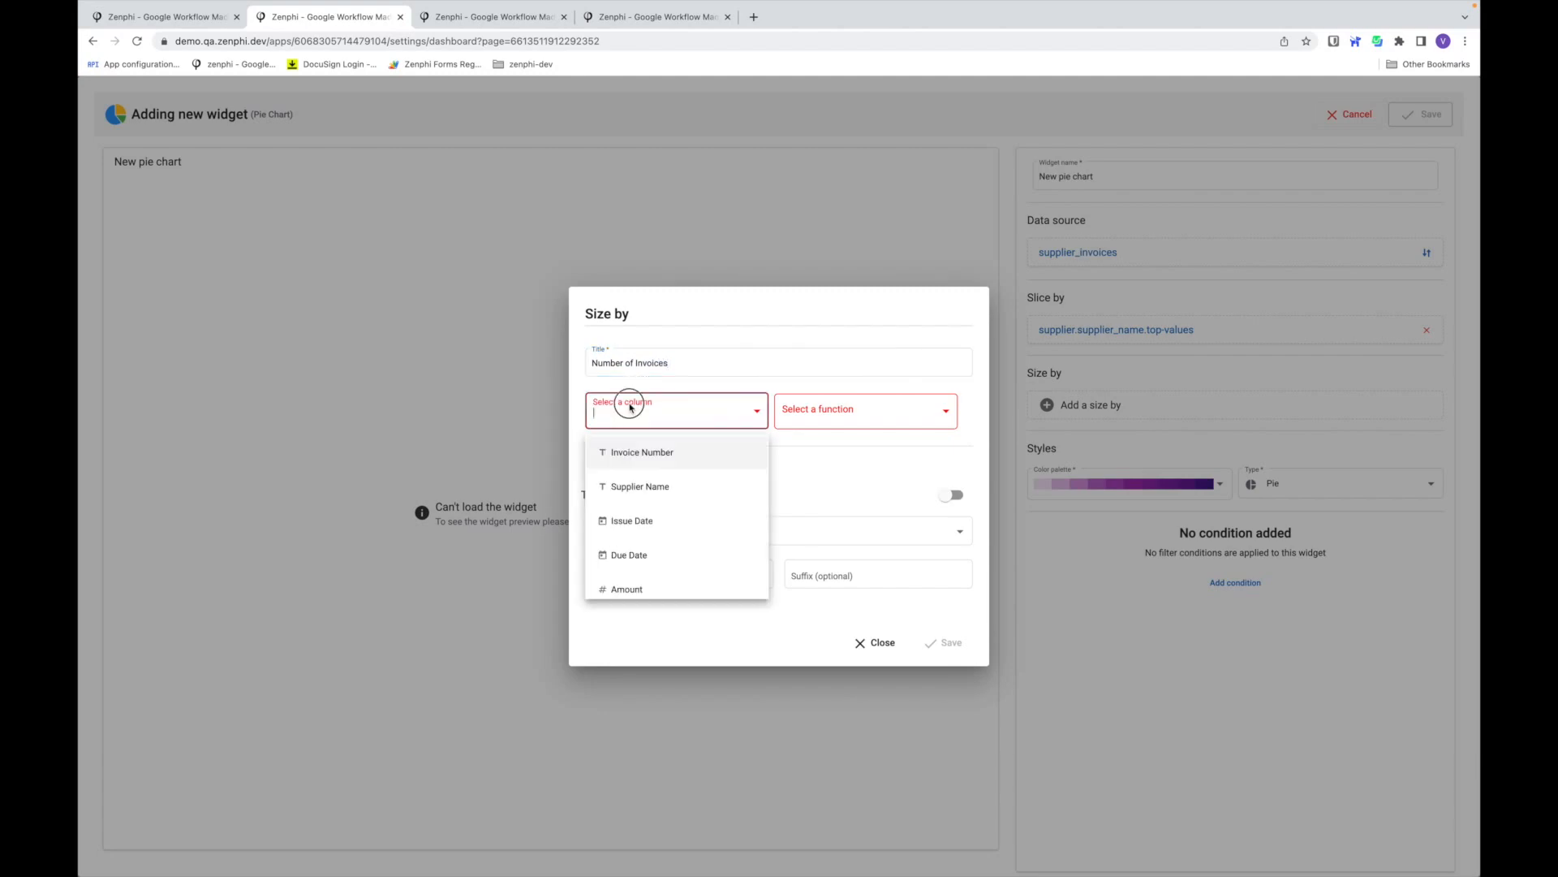
pyautogui.click(642, 452)
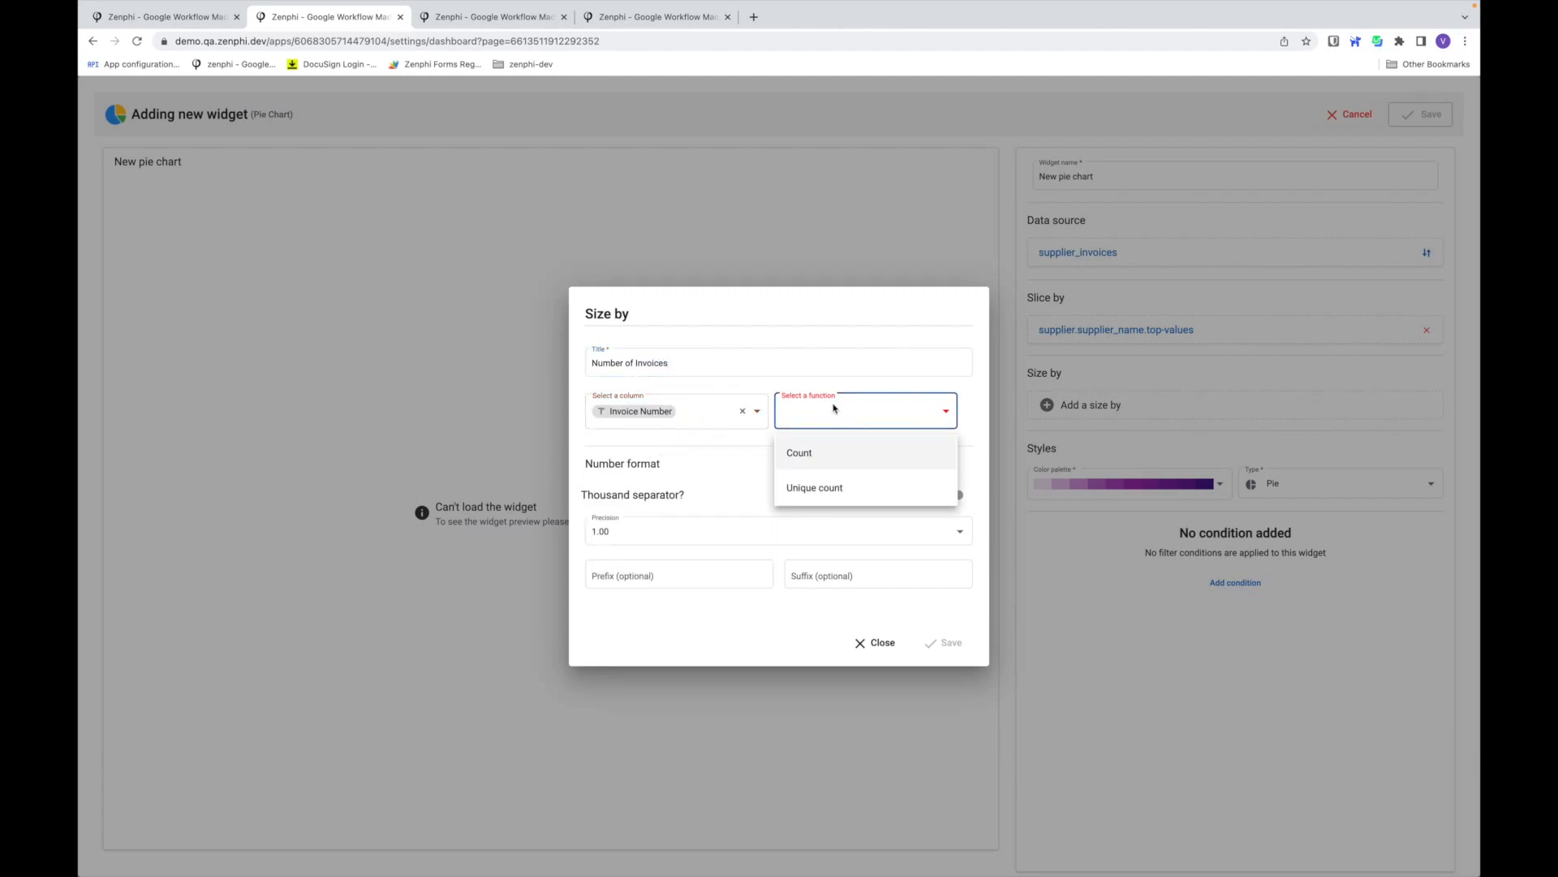
pyautogui.click(814, 486)
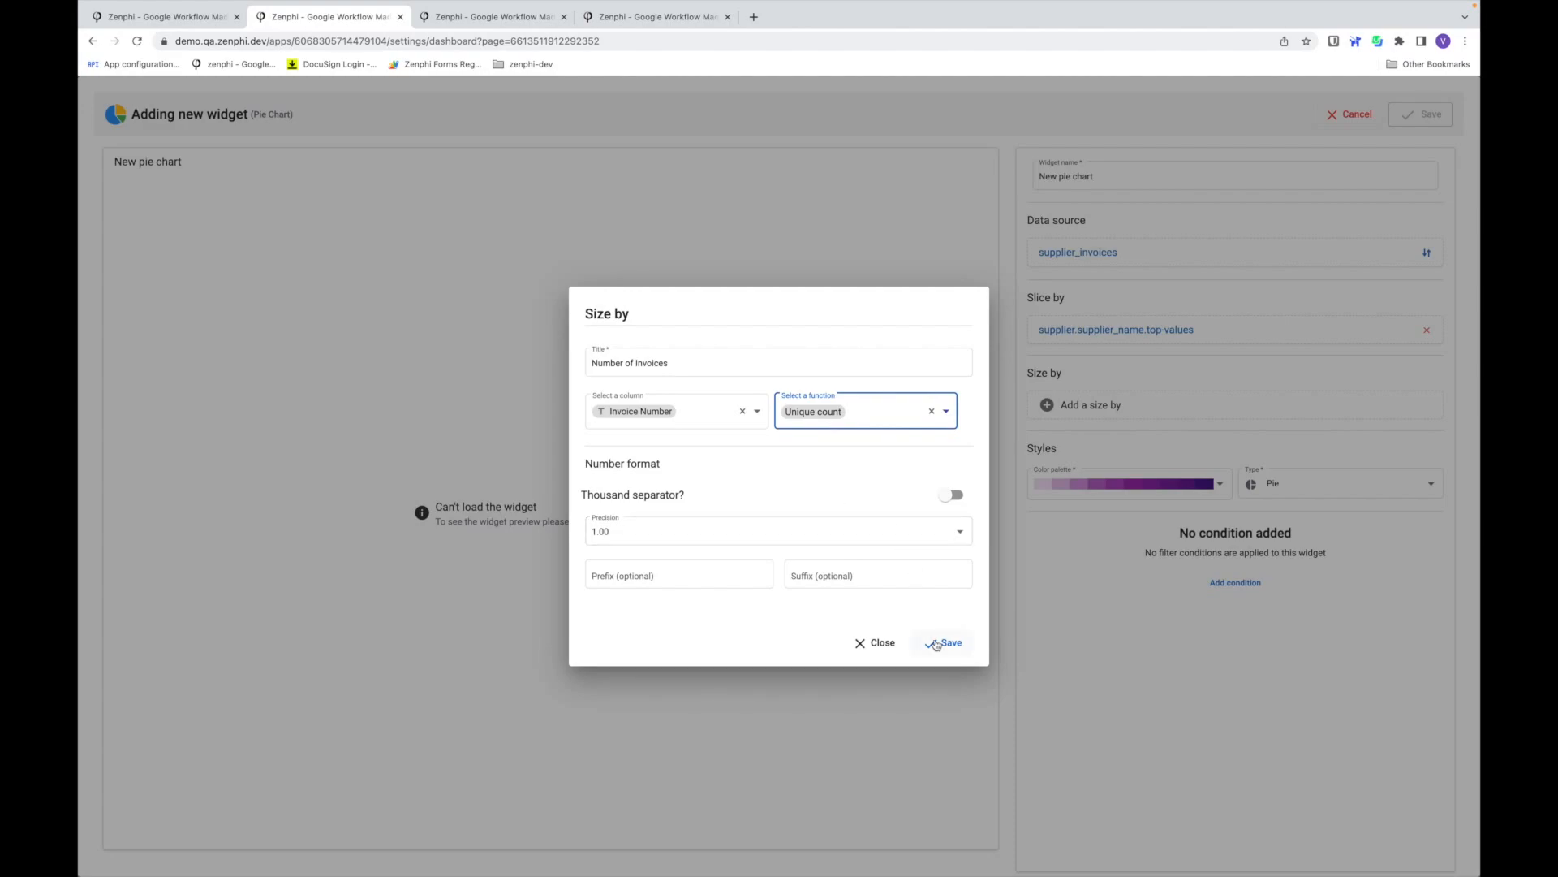
pyautogui.click(948, 642)
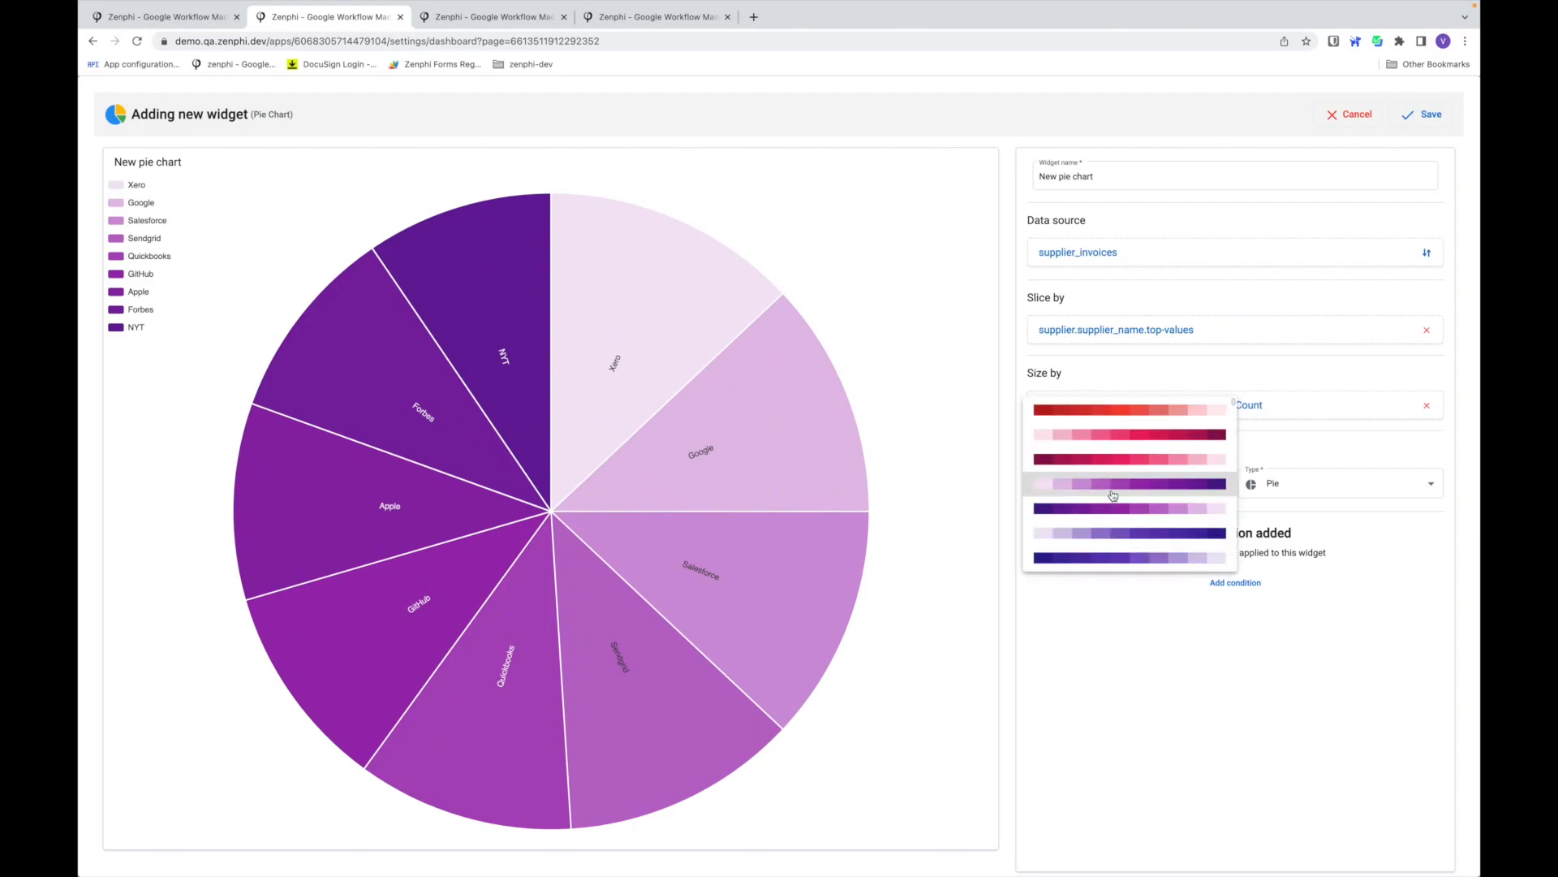
# - Keep the Pie chart type with the purple palette
pyautogui.scroll(-3)
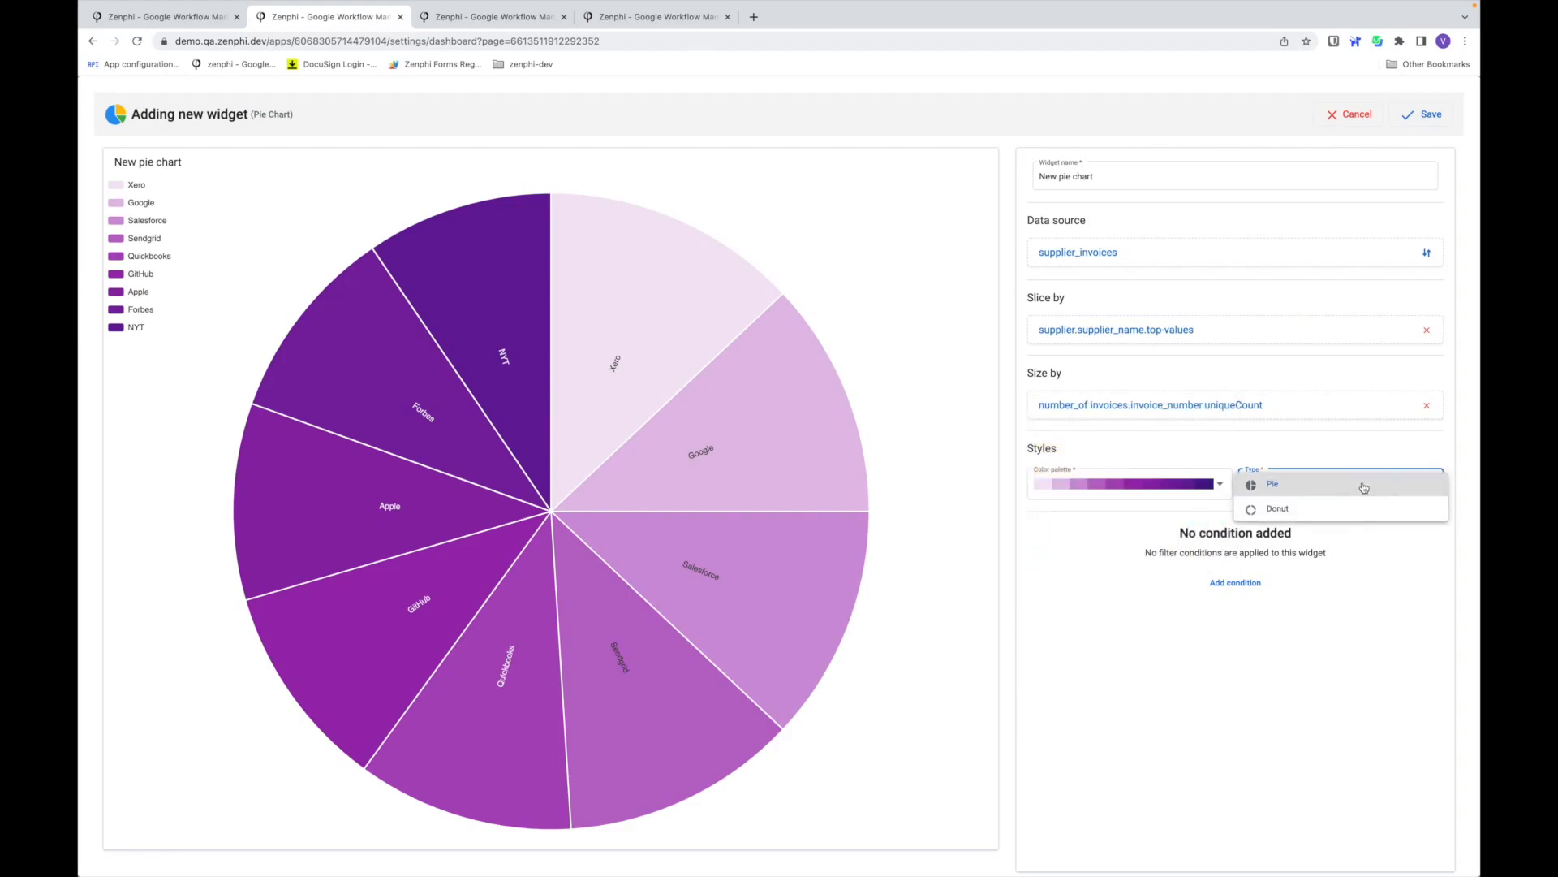
pyautogui.click(1273, 483)
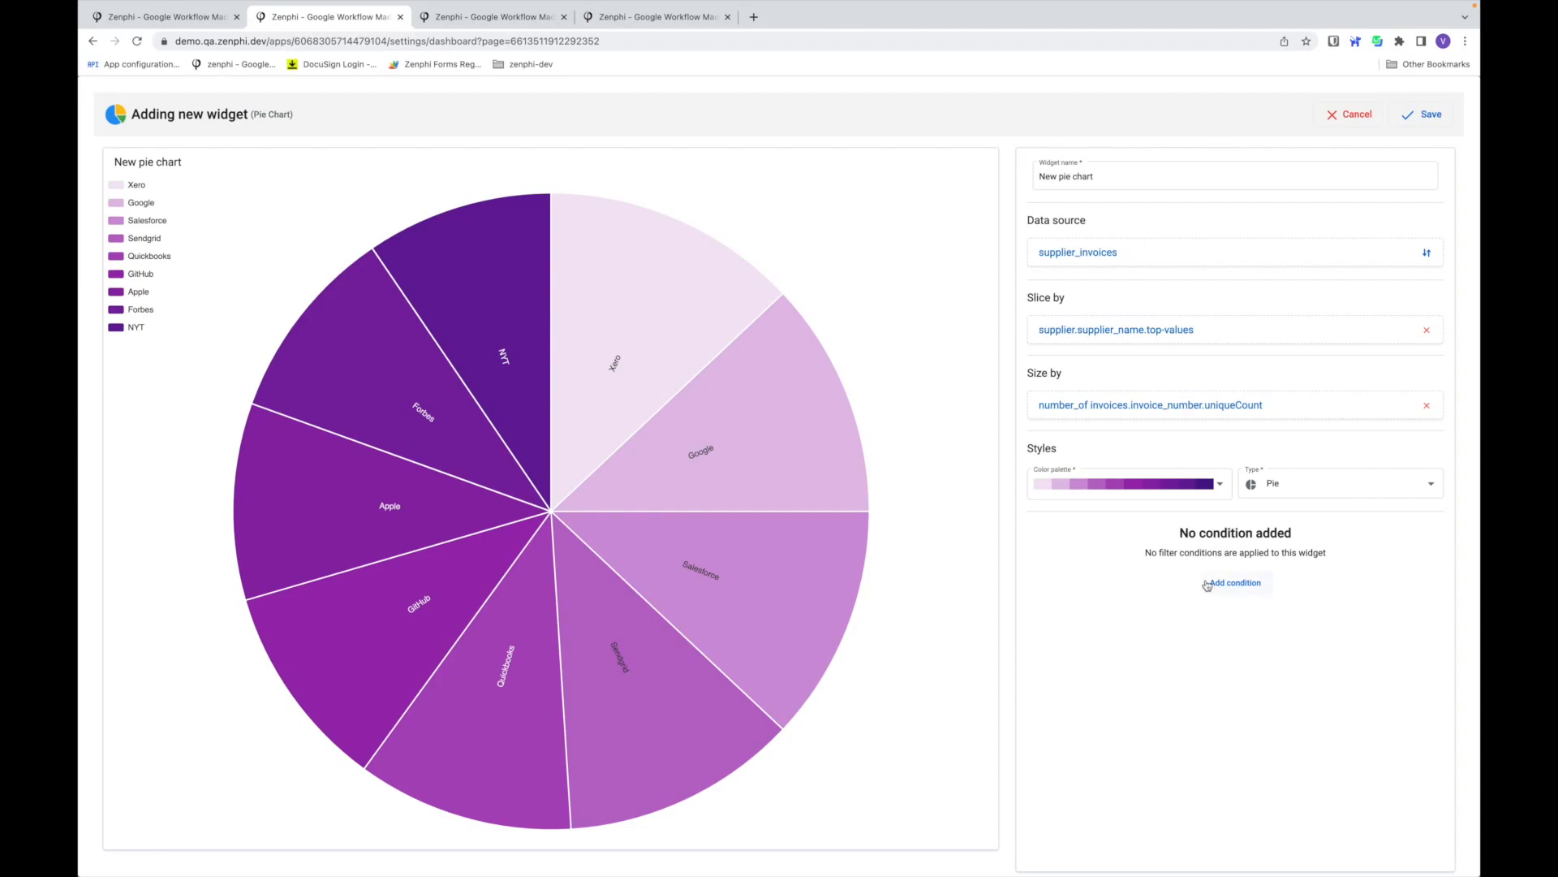
pyautogui.moveTo(1221, 585)
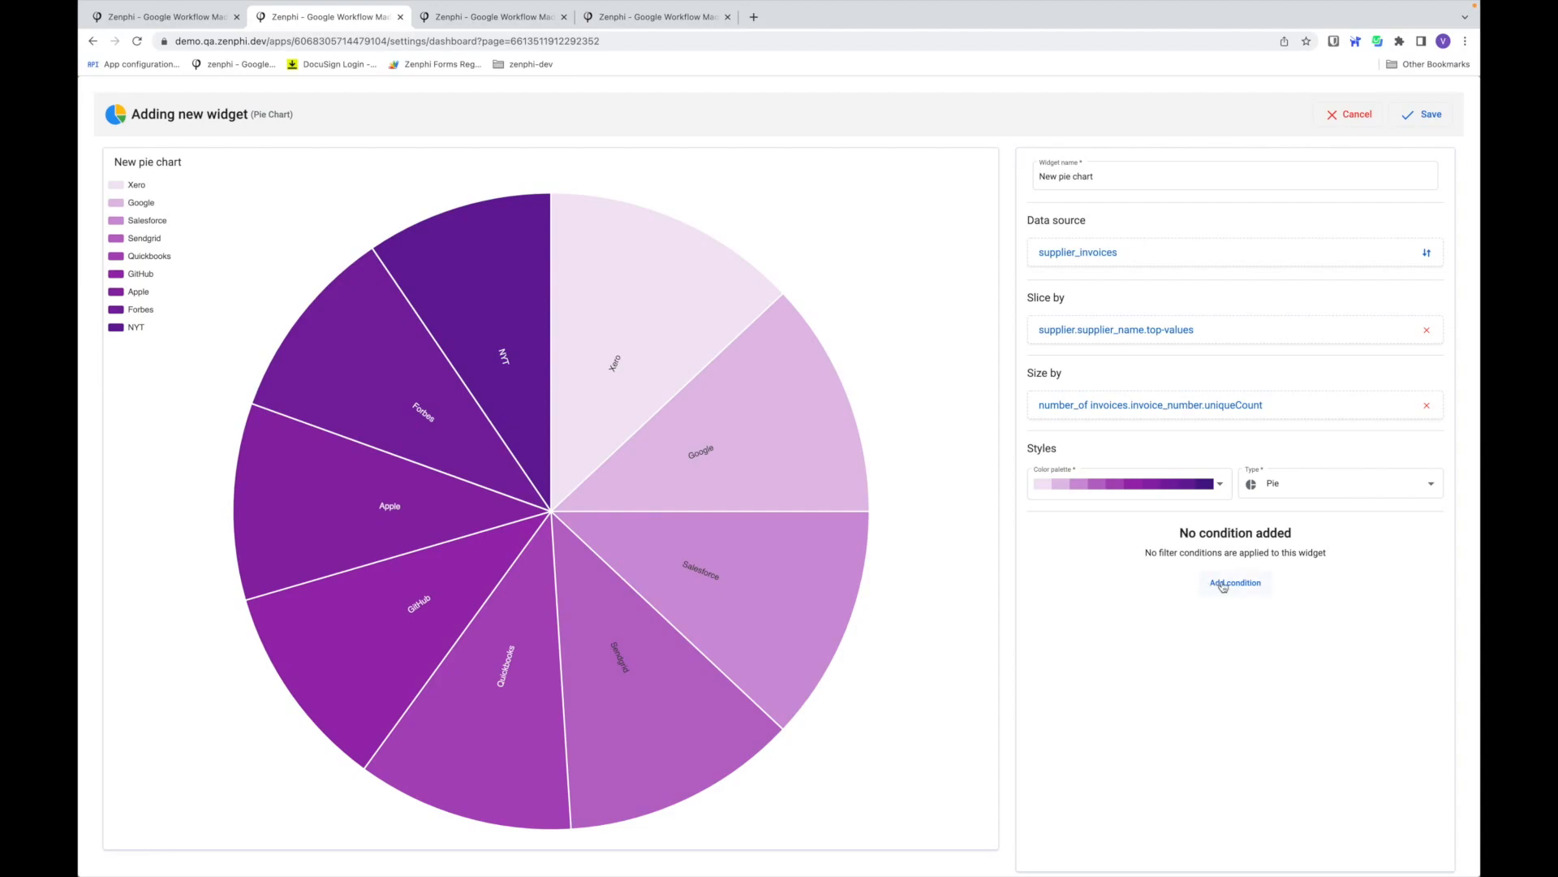
# - Add a chart filter: CC Owner Email equal to the User Email token
pyautogui.click(1234, 583)
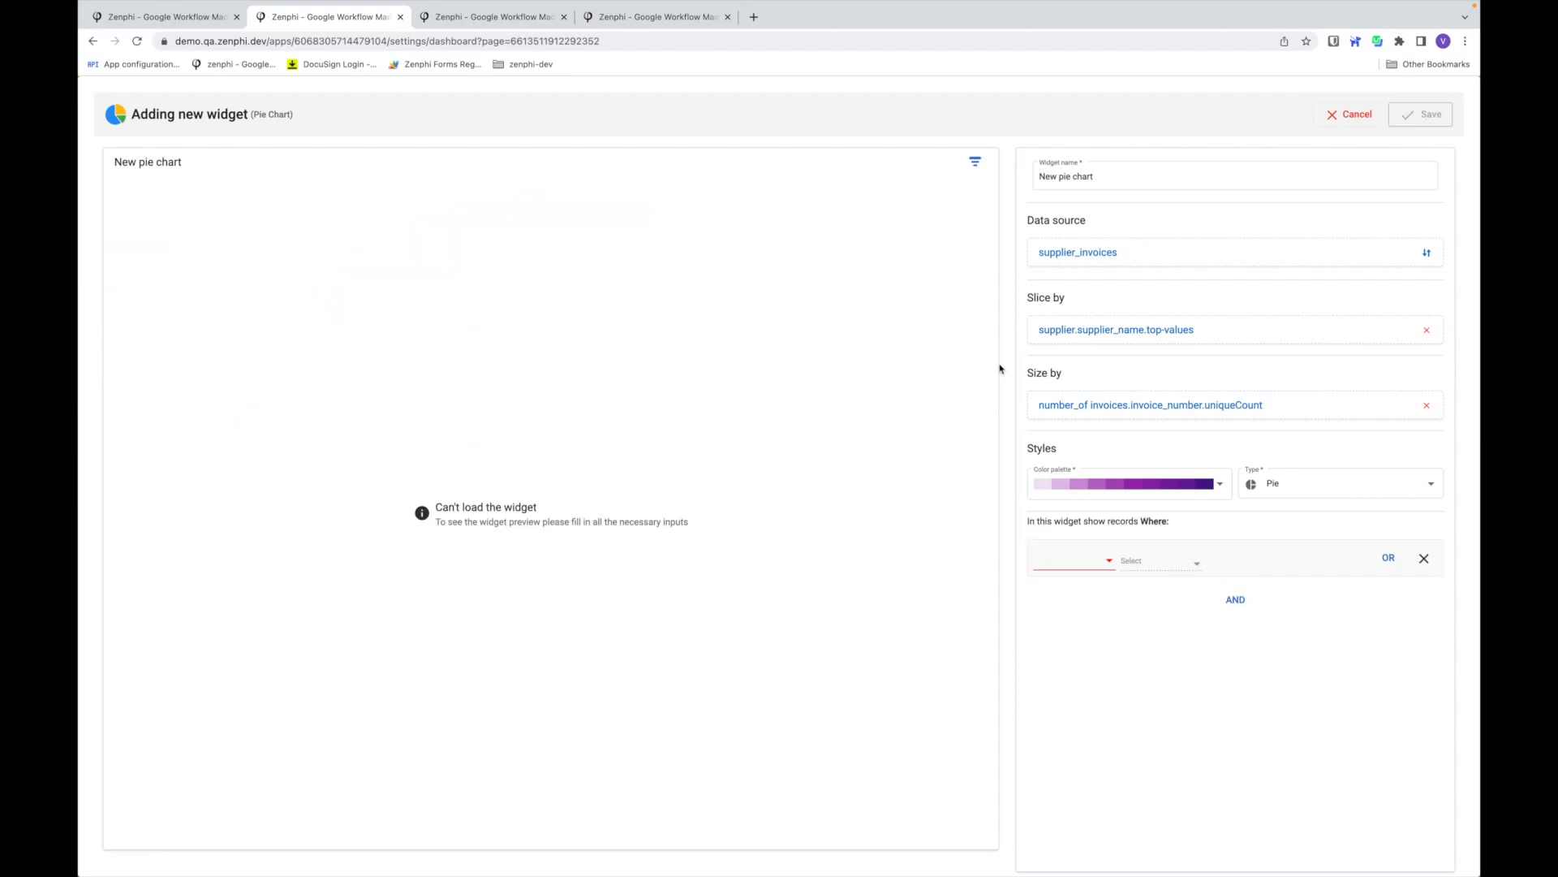
pyautogui.click(1072, 559)
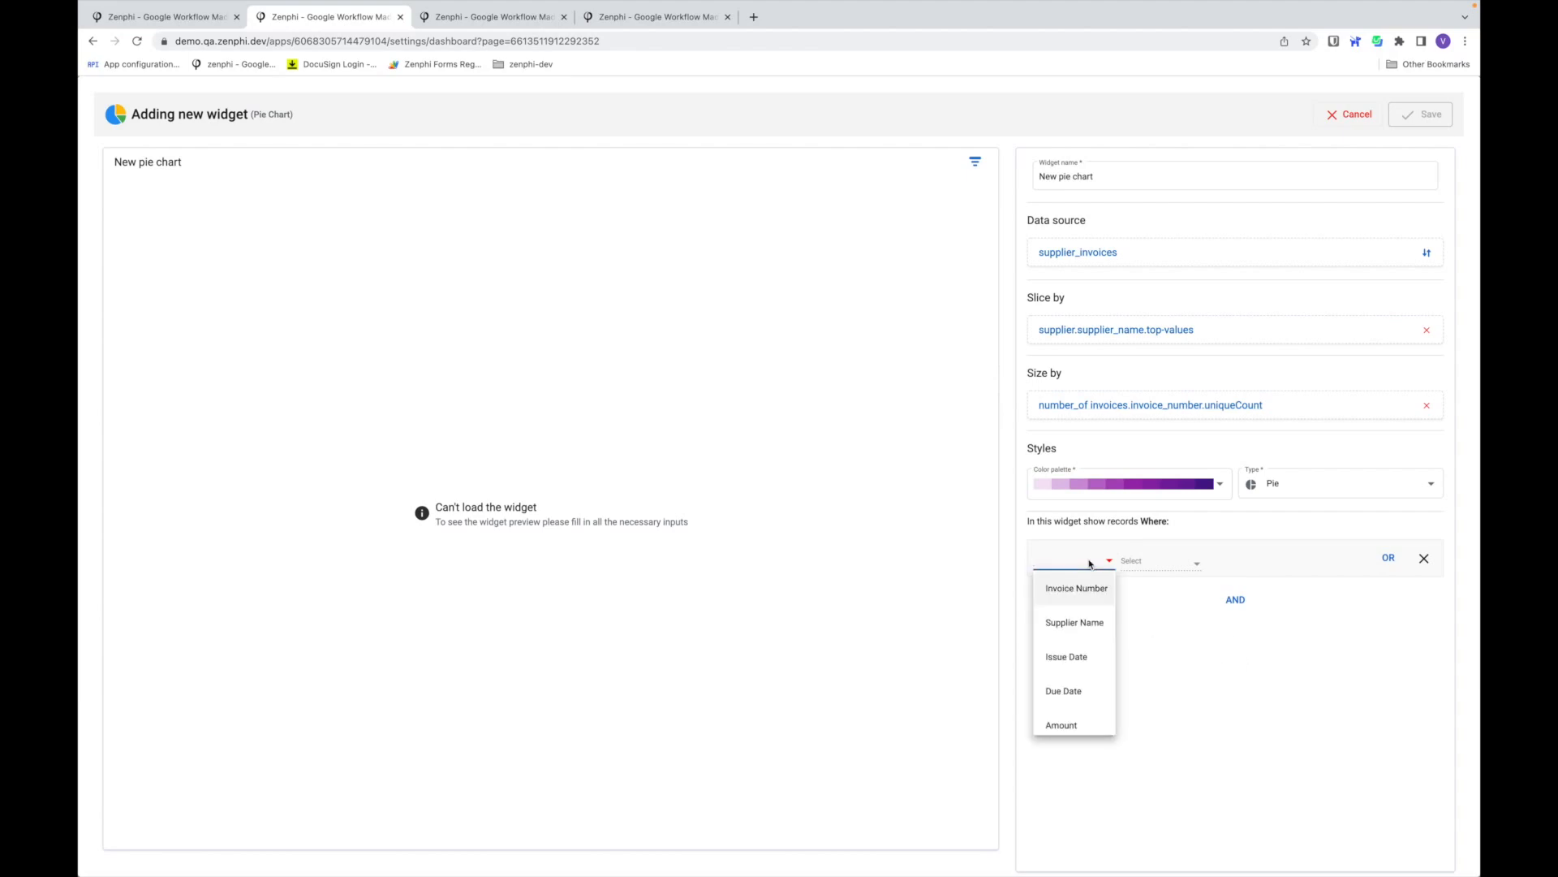
pyautogui.scroll(-3)
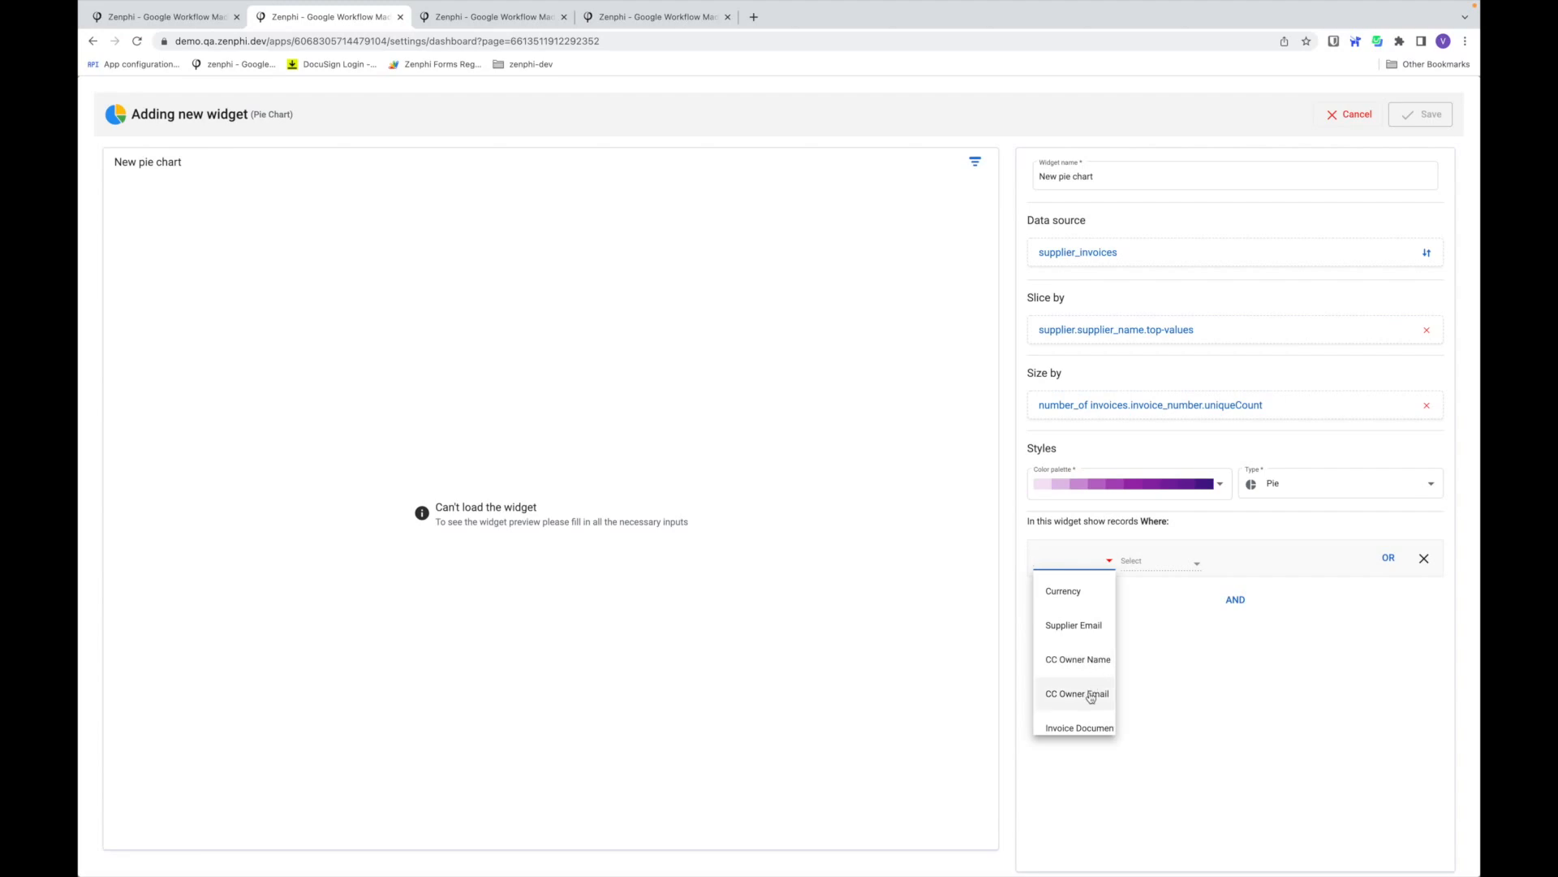
pyautogui.click(1077, 692)
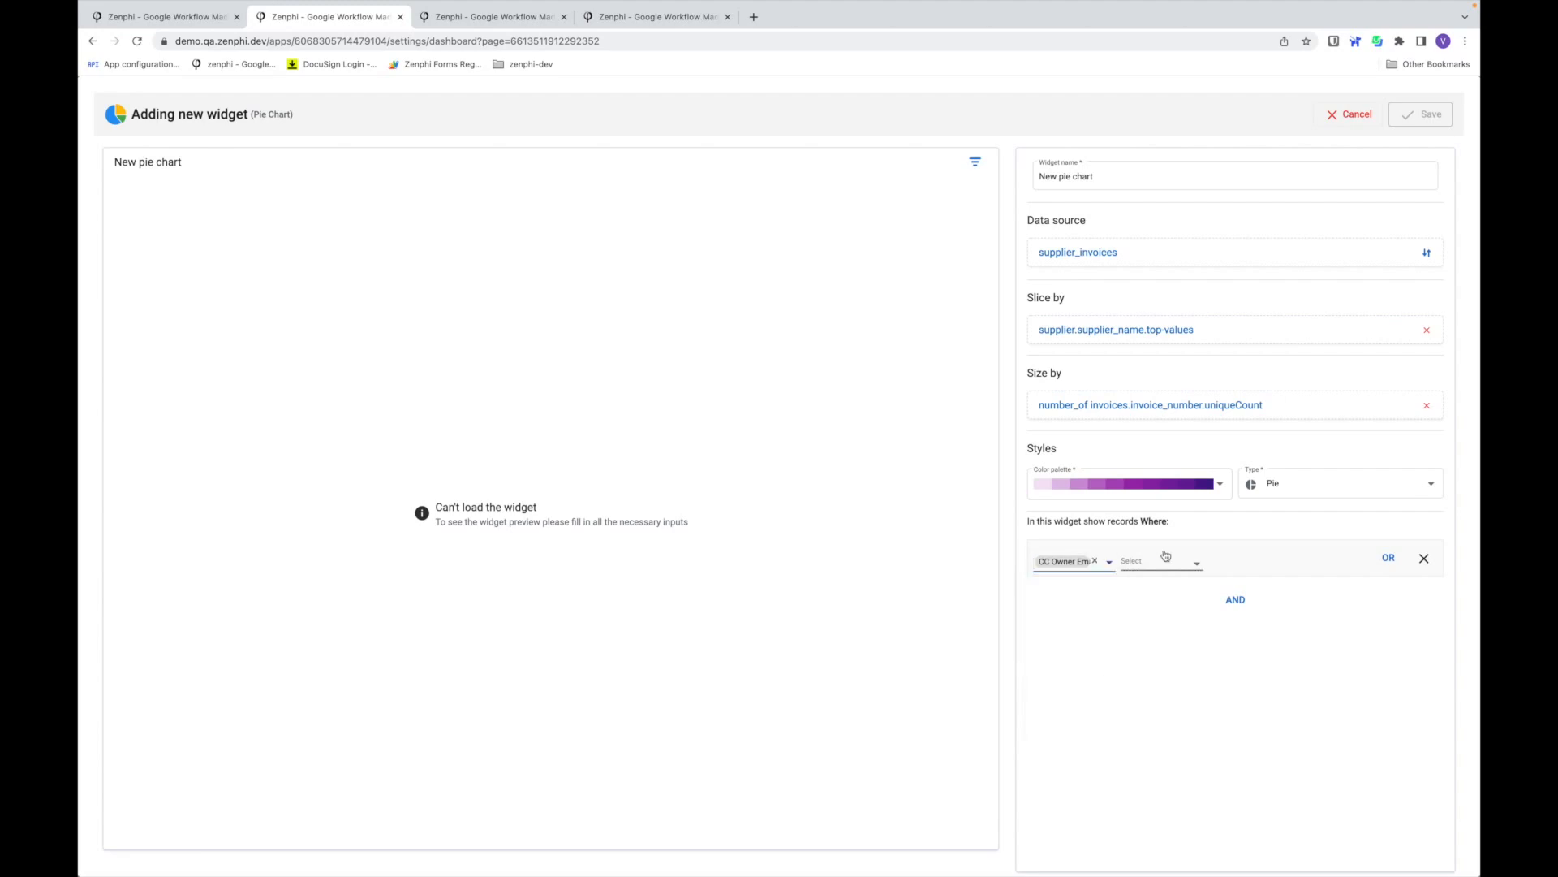
pyautogui.click(1161, 559)
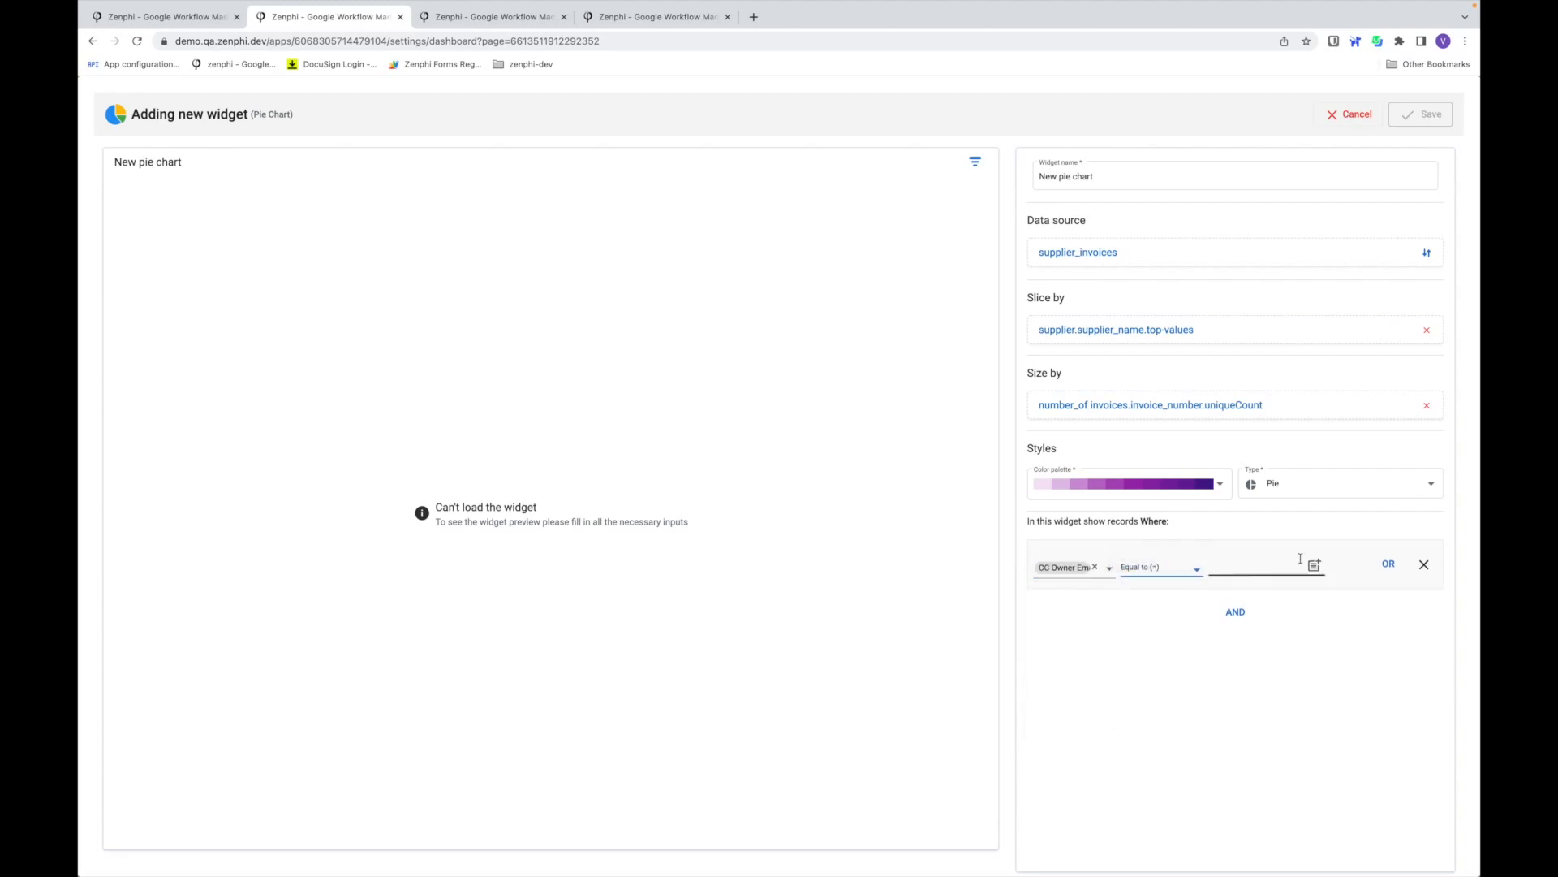
pyautogui.click(1262, 567)
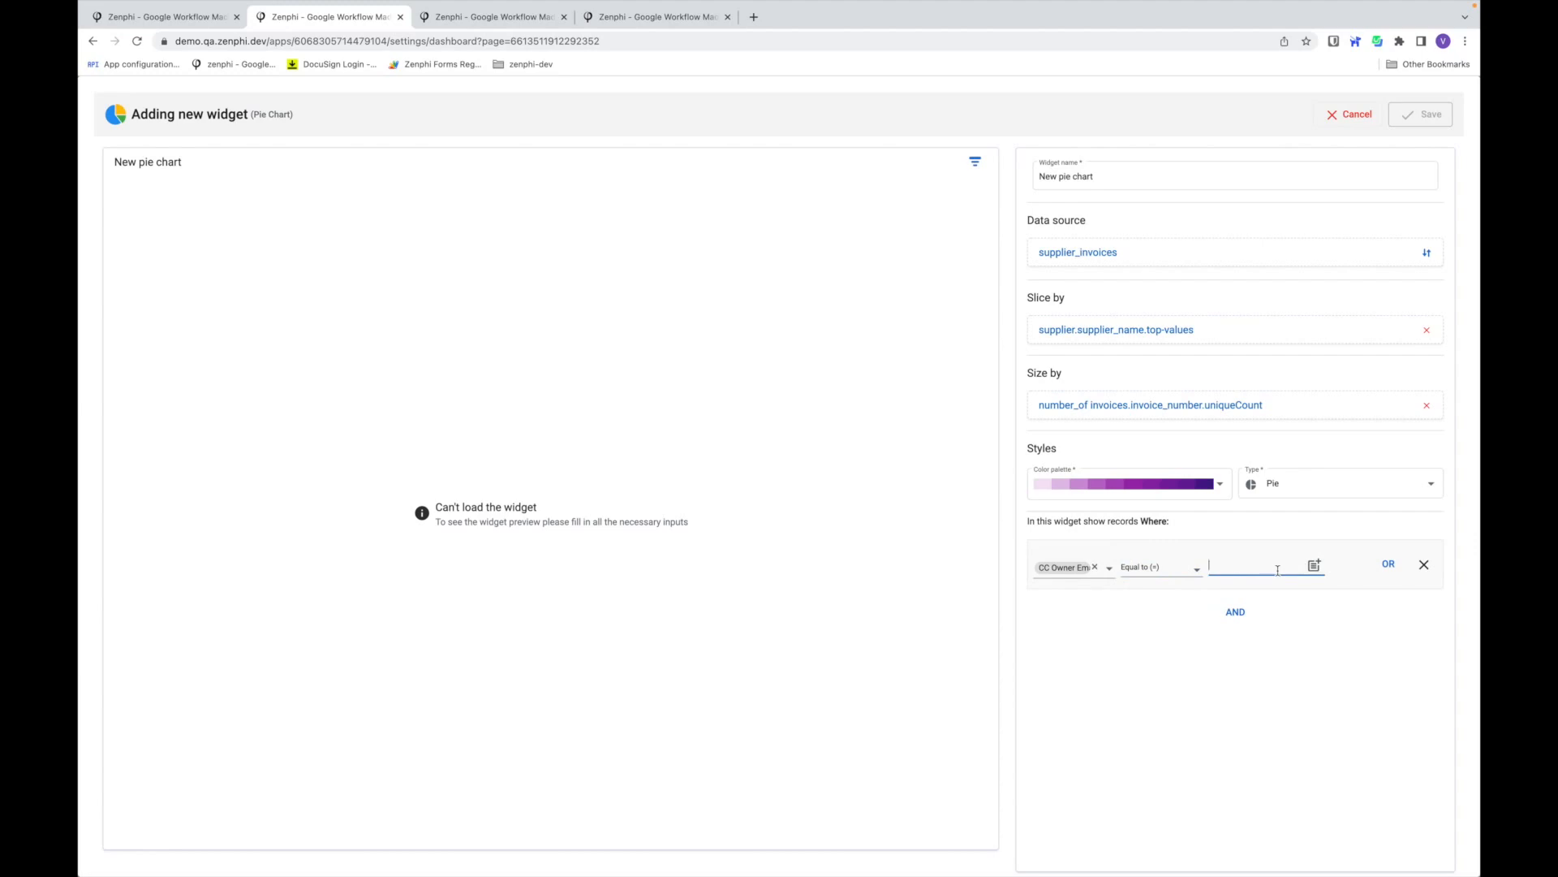
pyautogui.click(1314, 565)
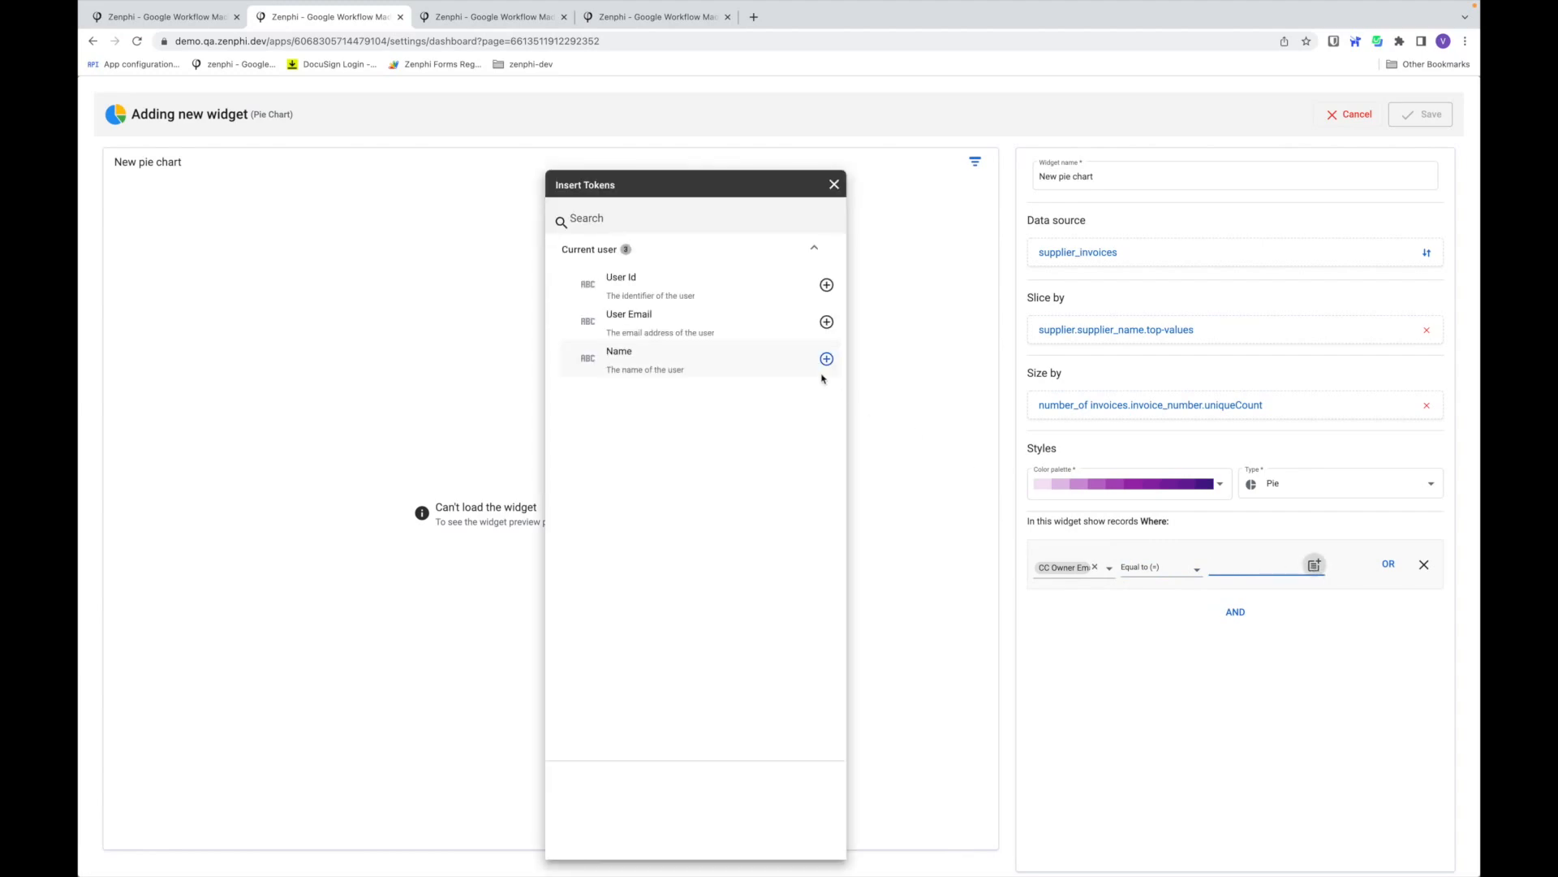
pyautogui.moveTo(826, 358)
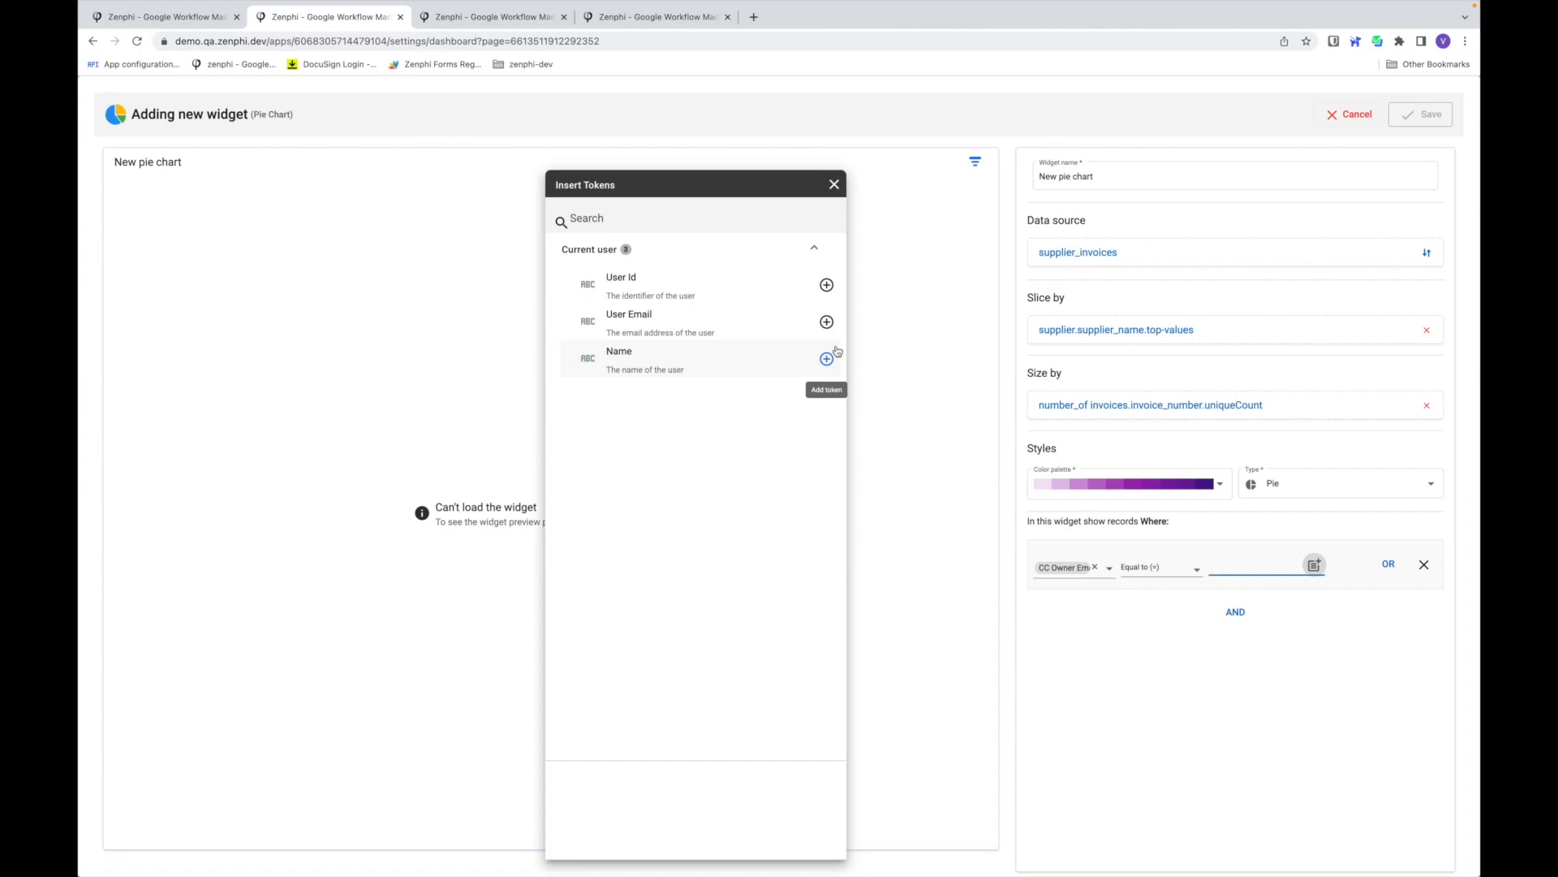
pyautogui.click(826, 321)
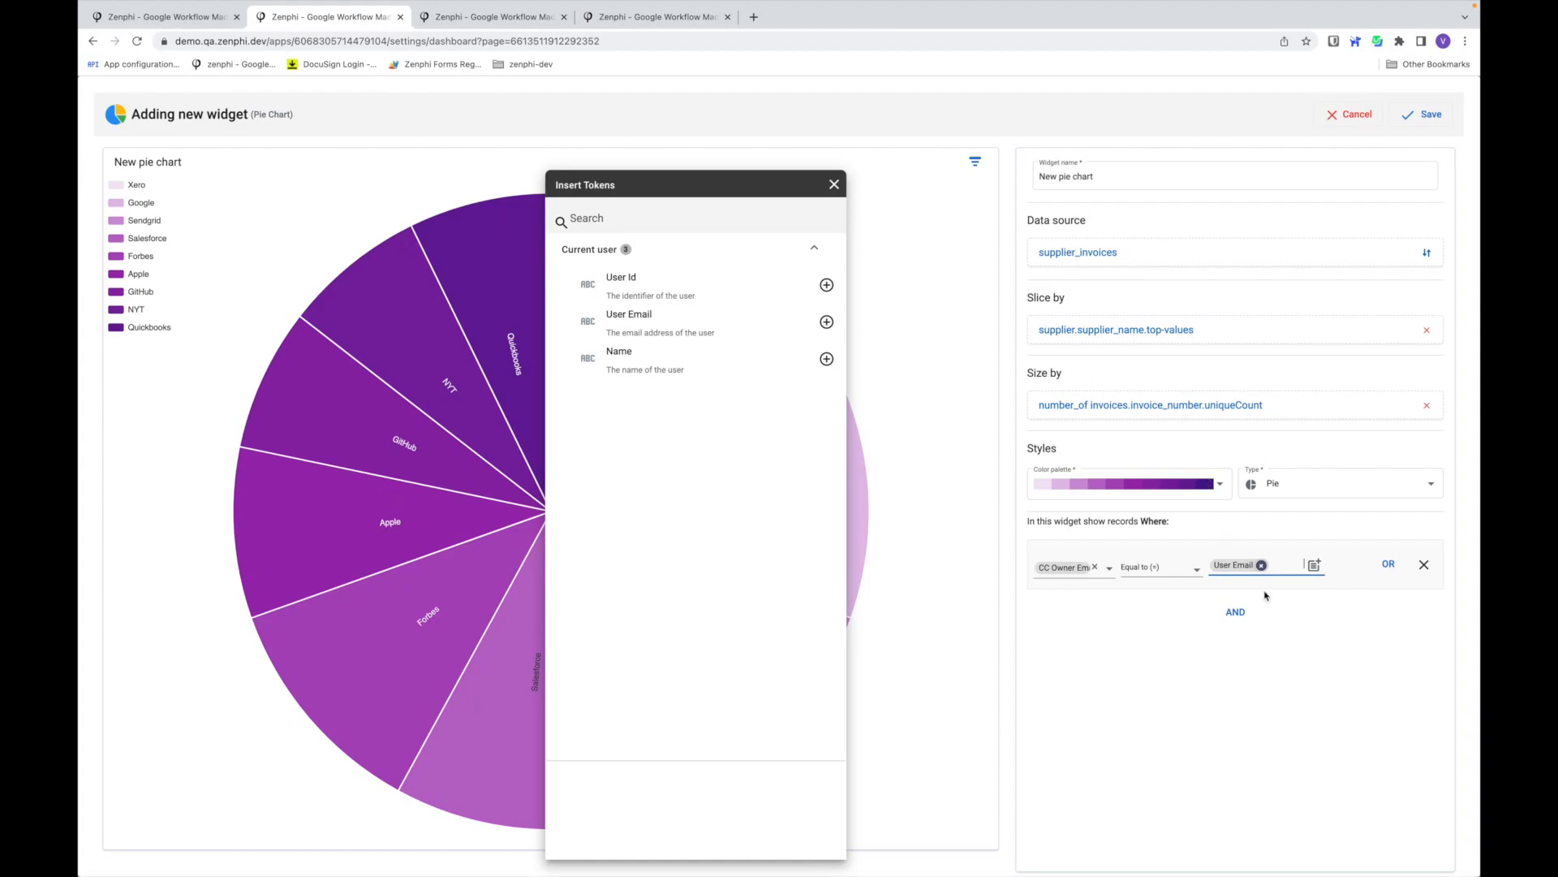
pyautogui.click(833, 184)
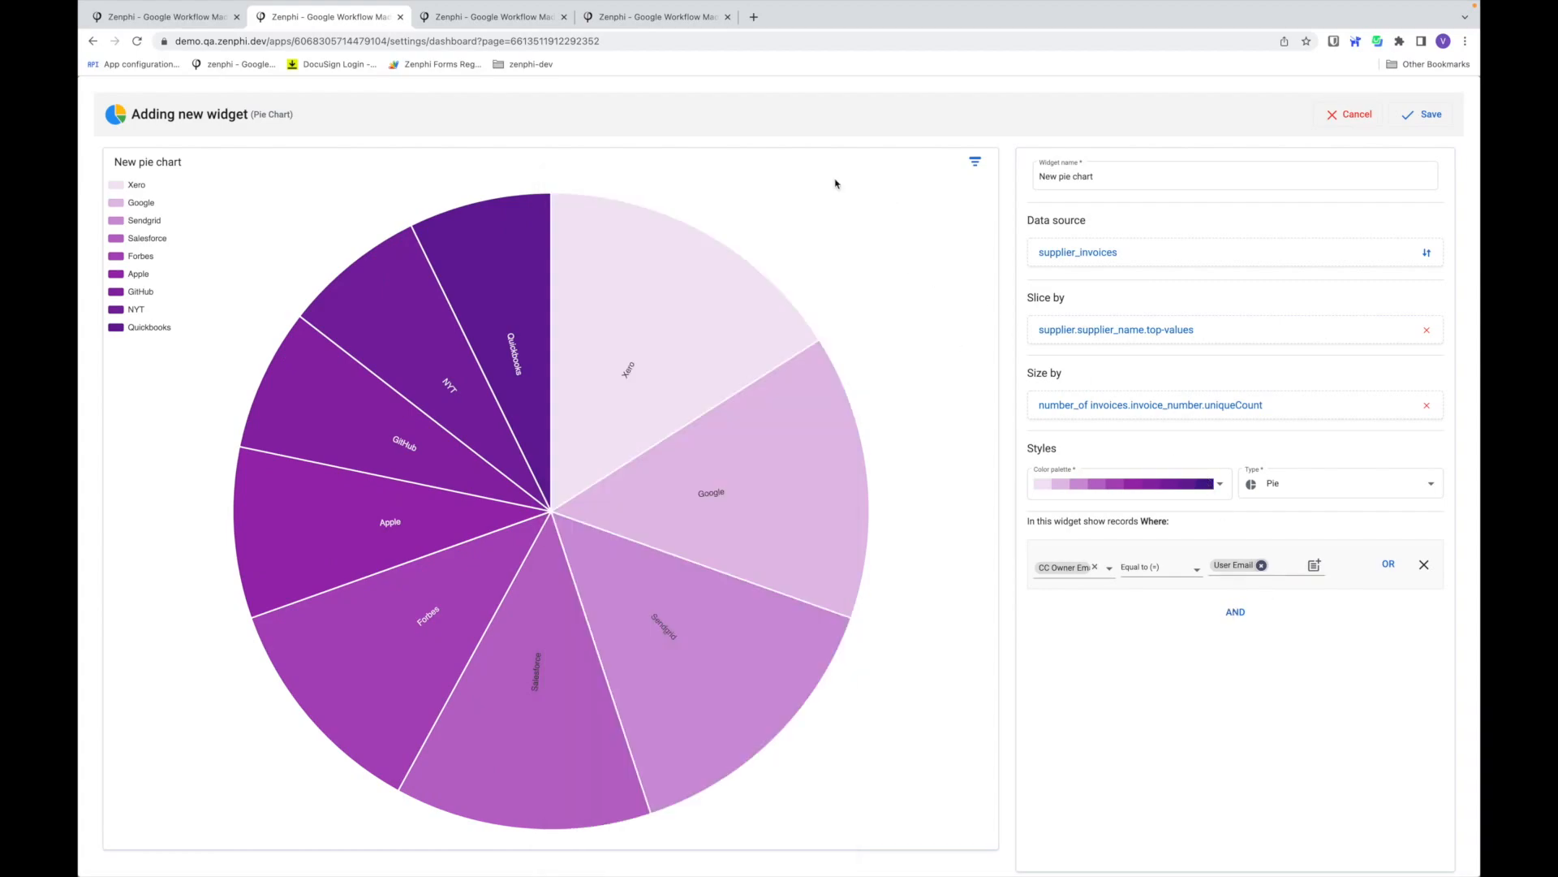
# - Add an AND condition requiring Status to equal 'CC Owner Approval'
pyautogui.click(1235, 611)
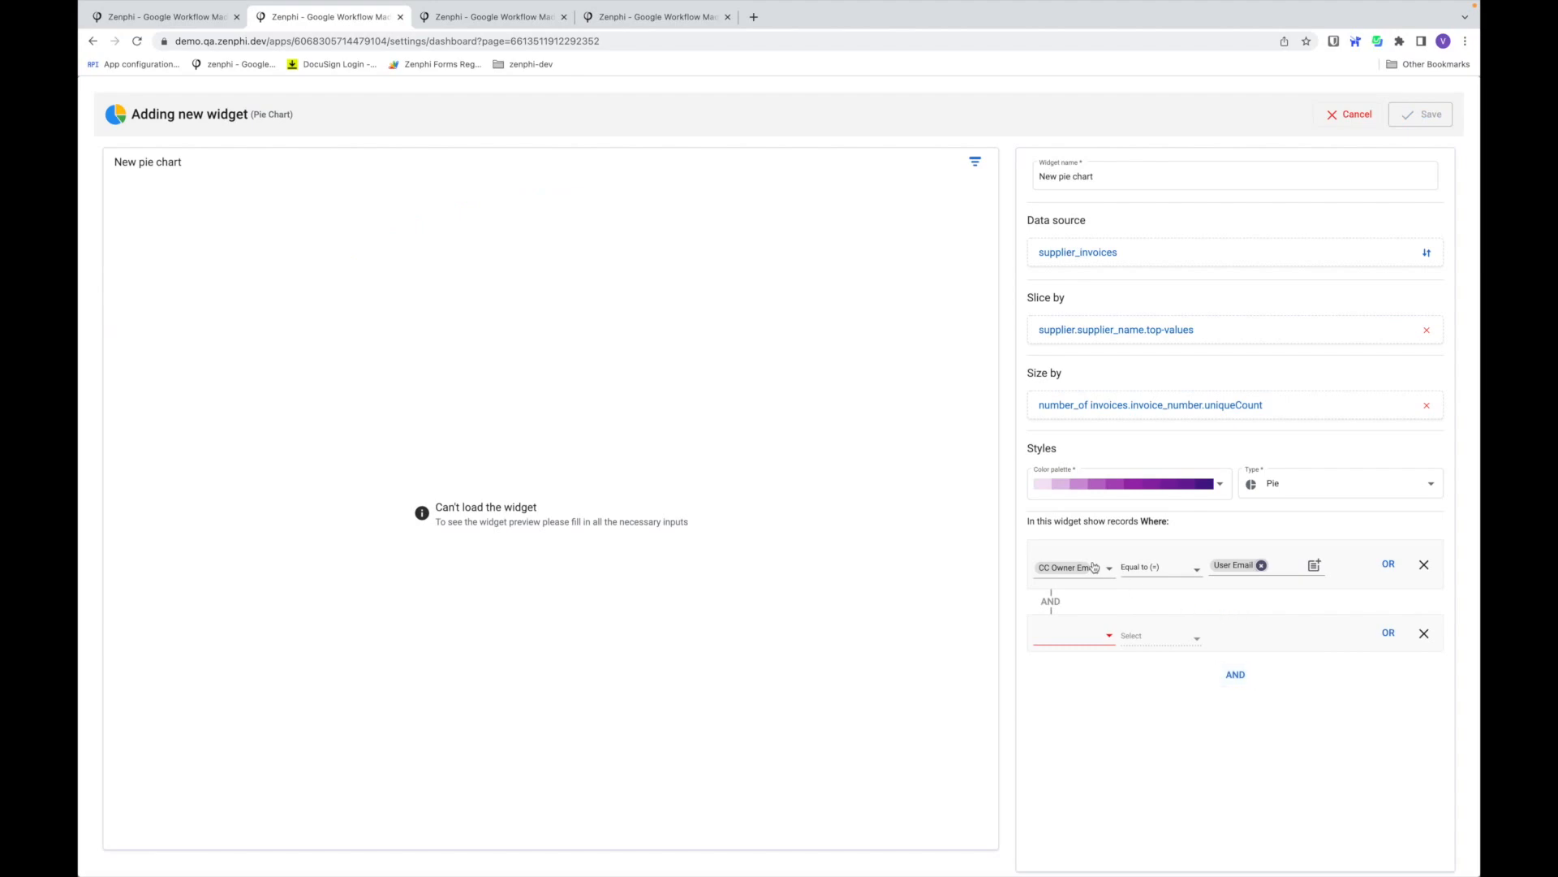
pyautogui.click(1071, 634)
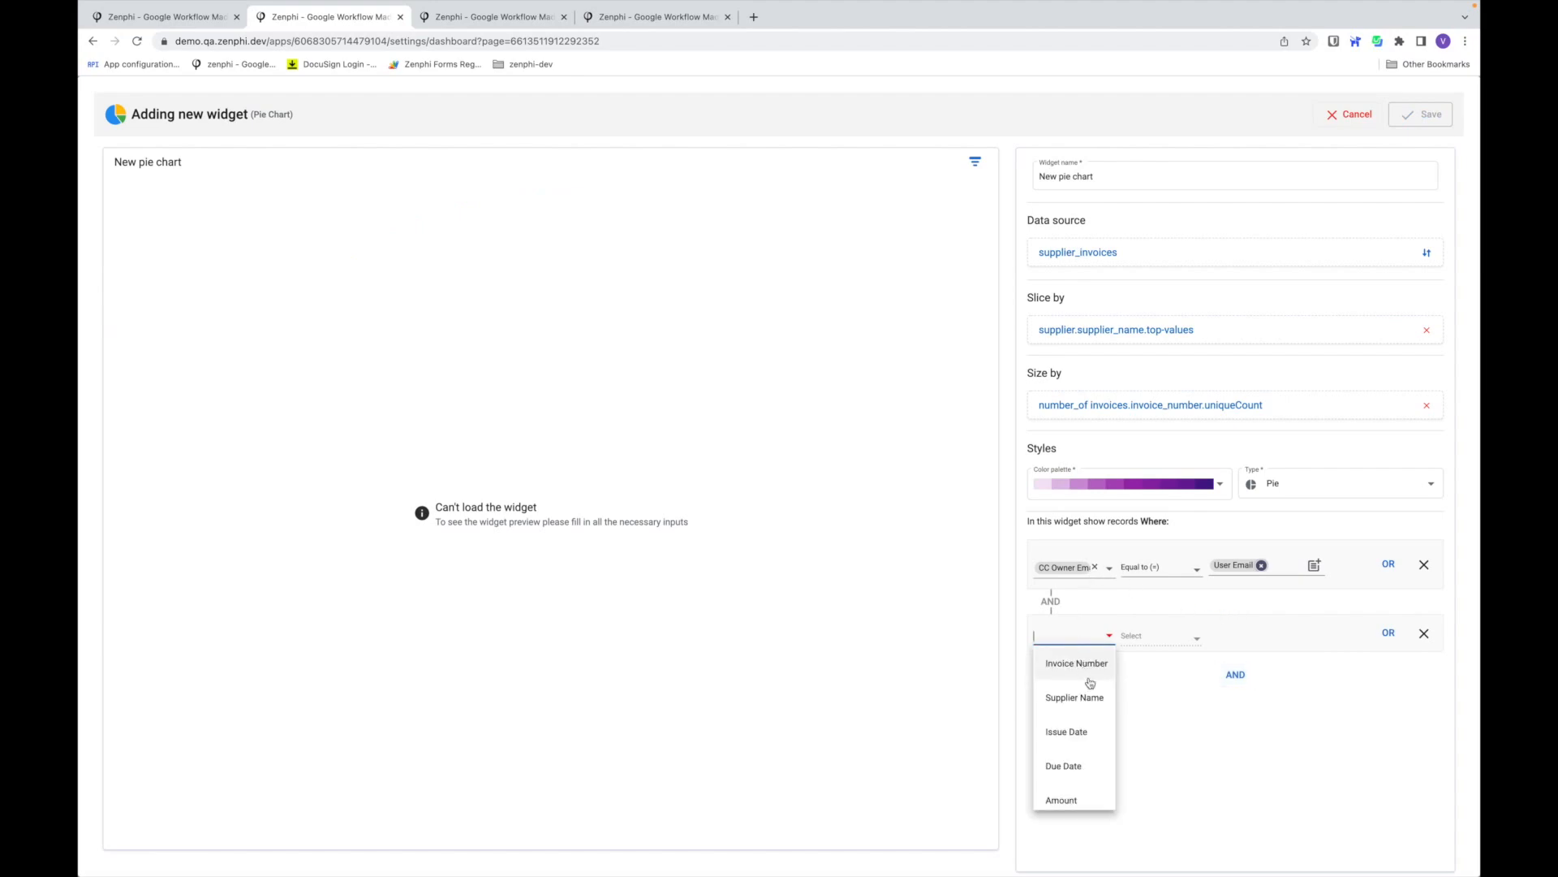
pyautogui.scroll(-3)
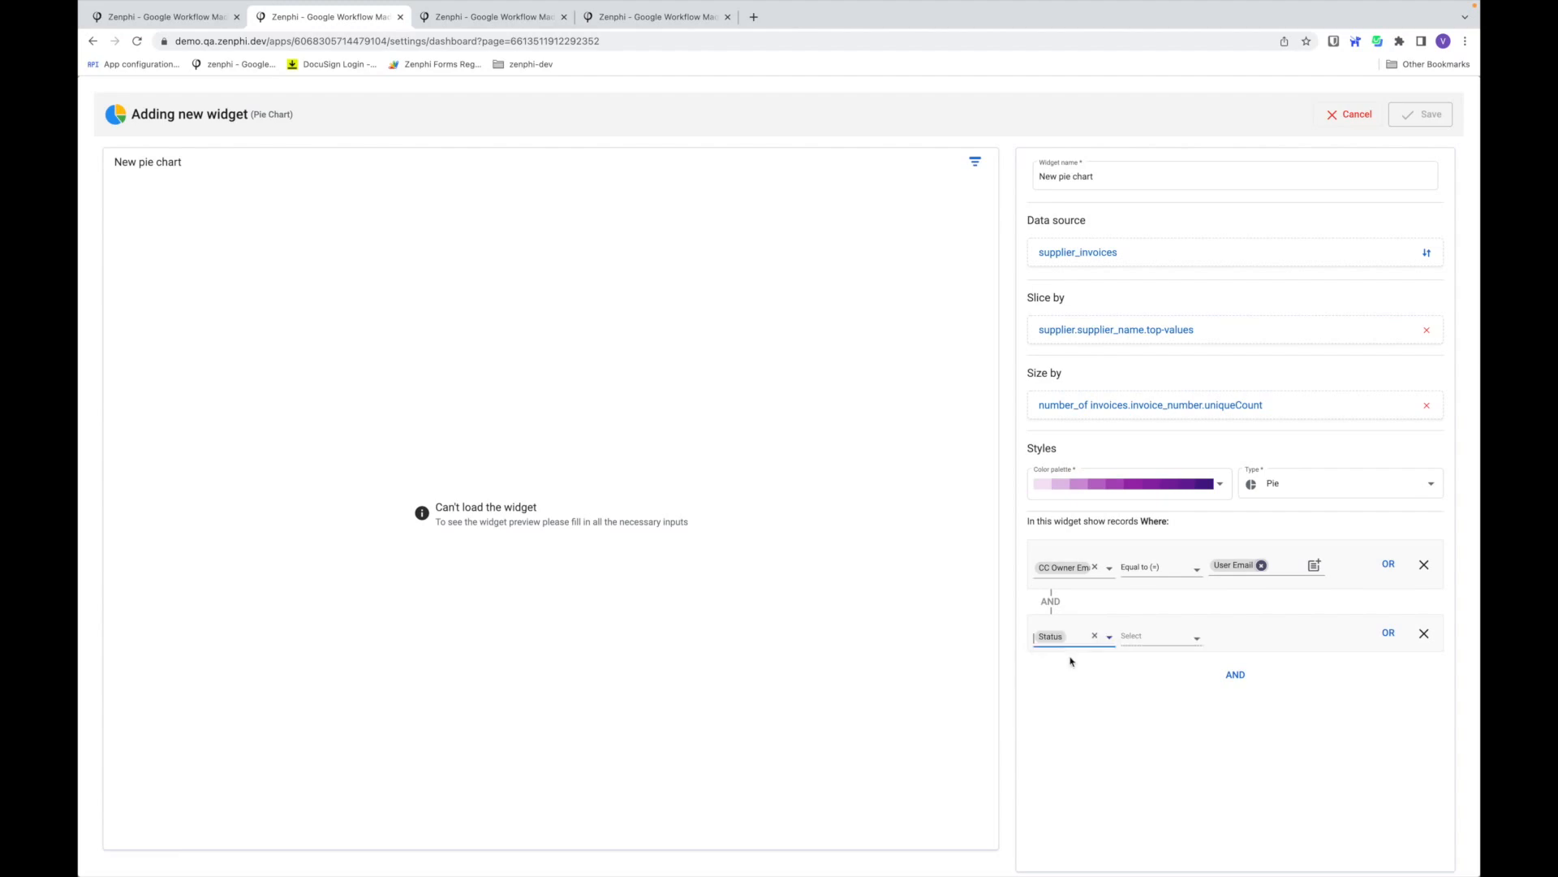
pyautogui.click(1159, 634)
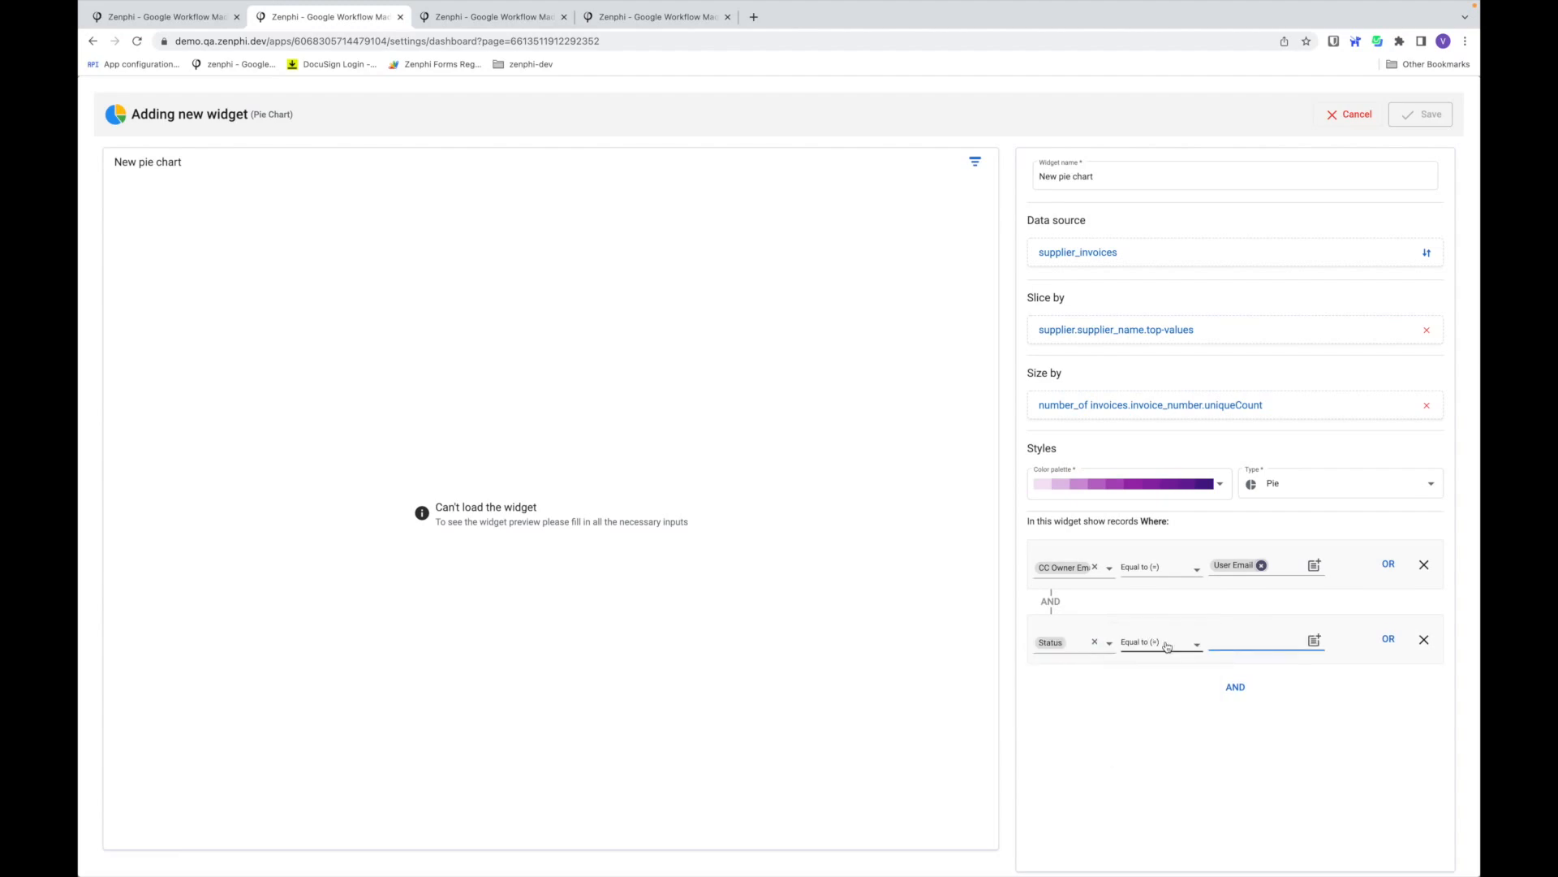
pyautogui.write('C')
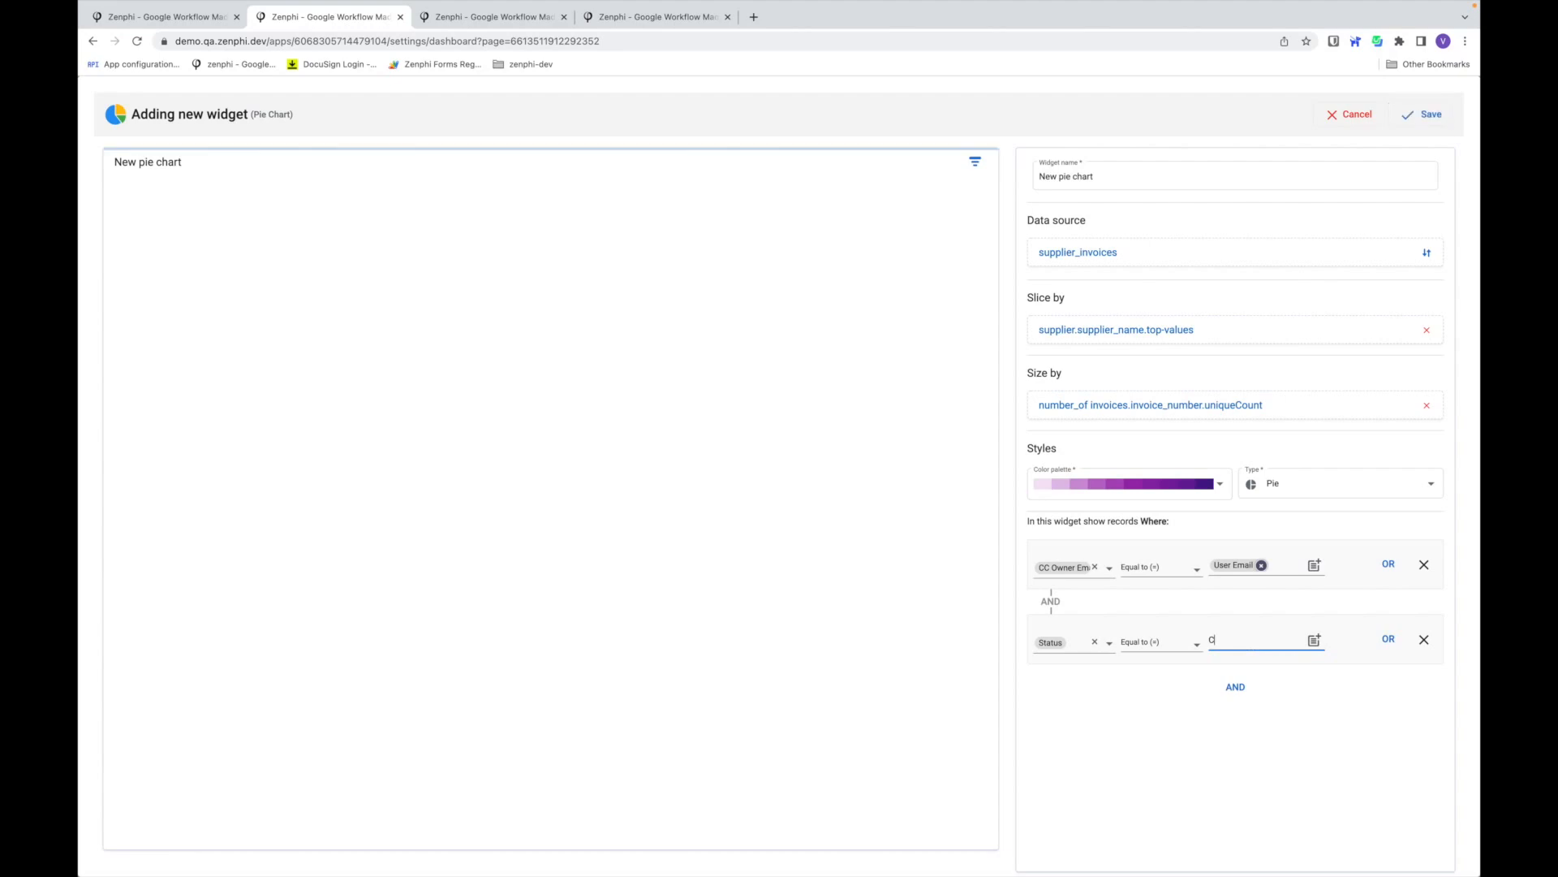
pyautogui.write('C Owner')
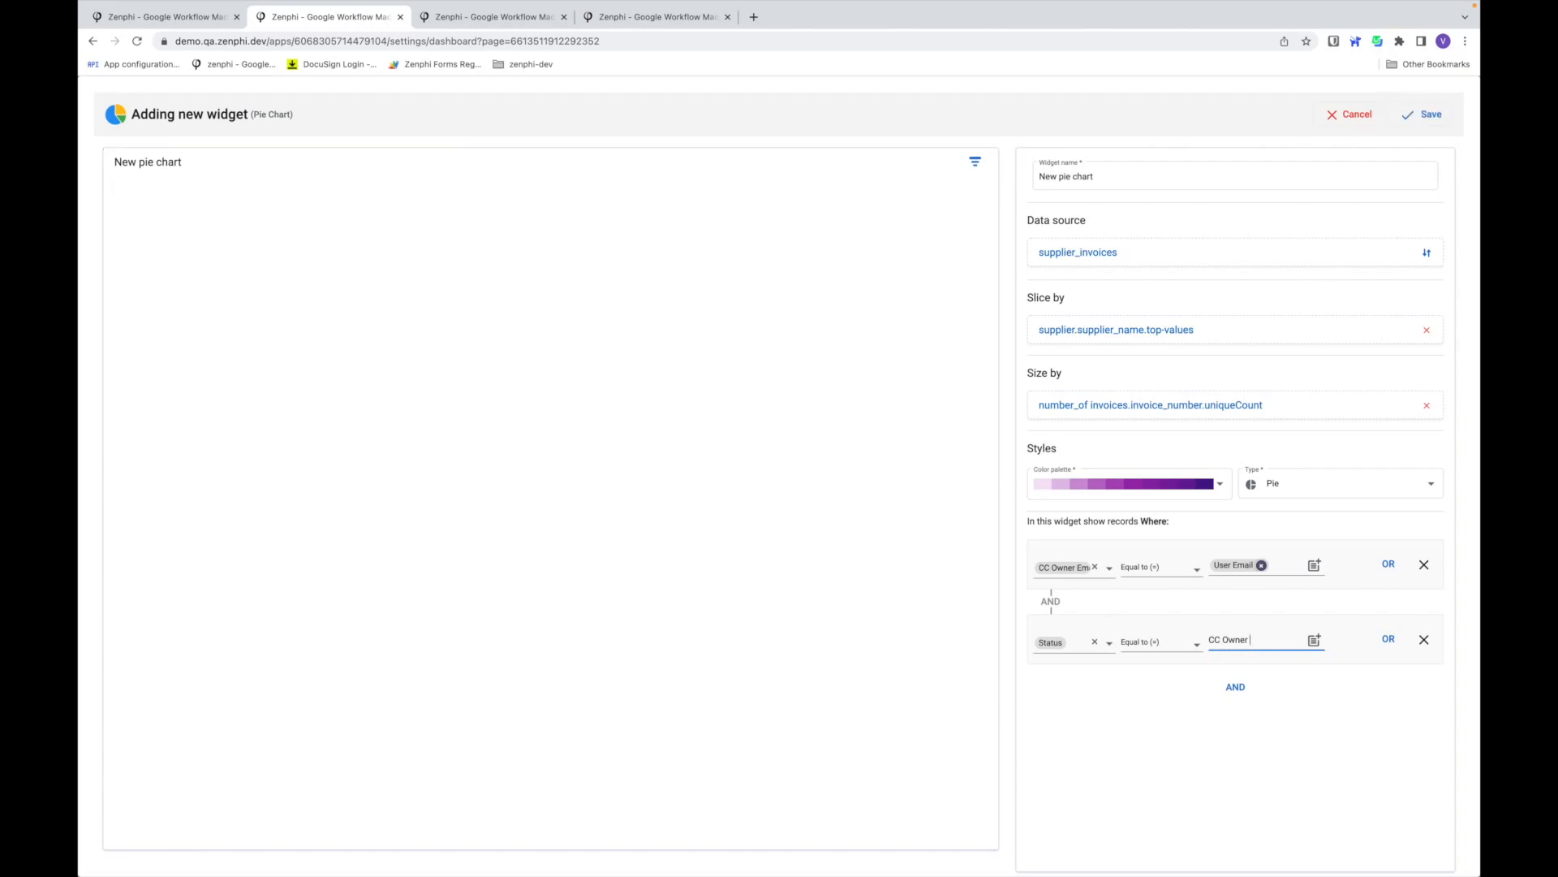
pyautogui.write('Approval')
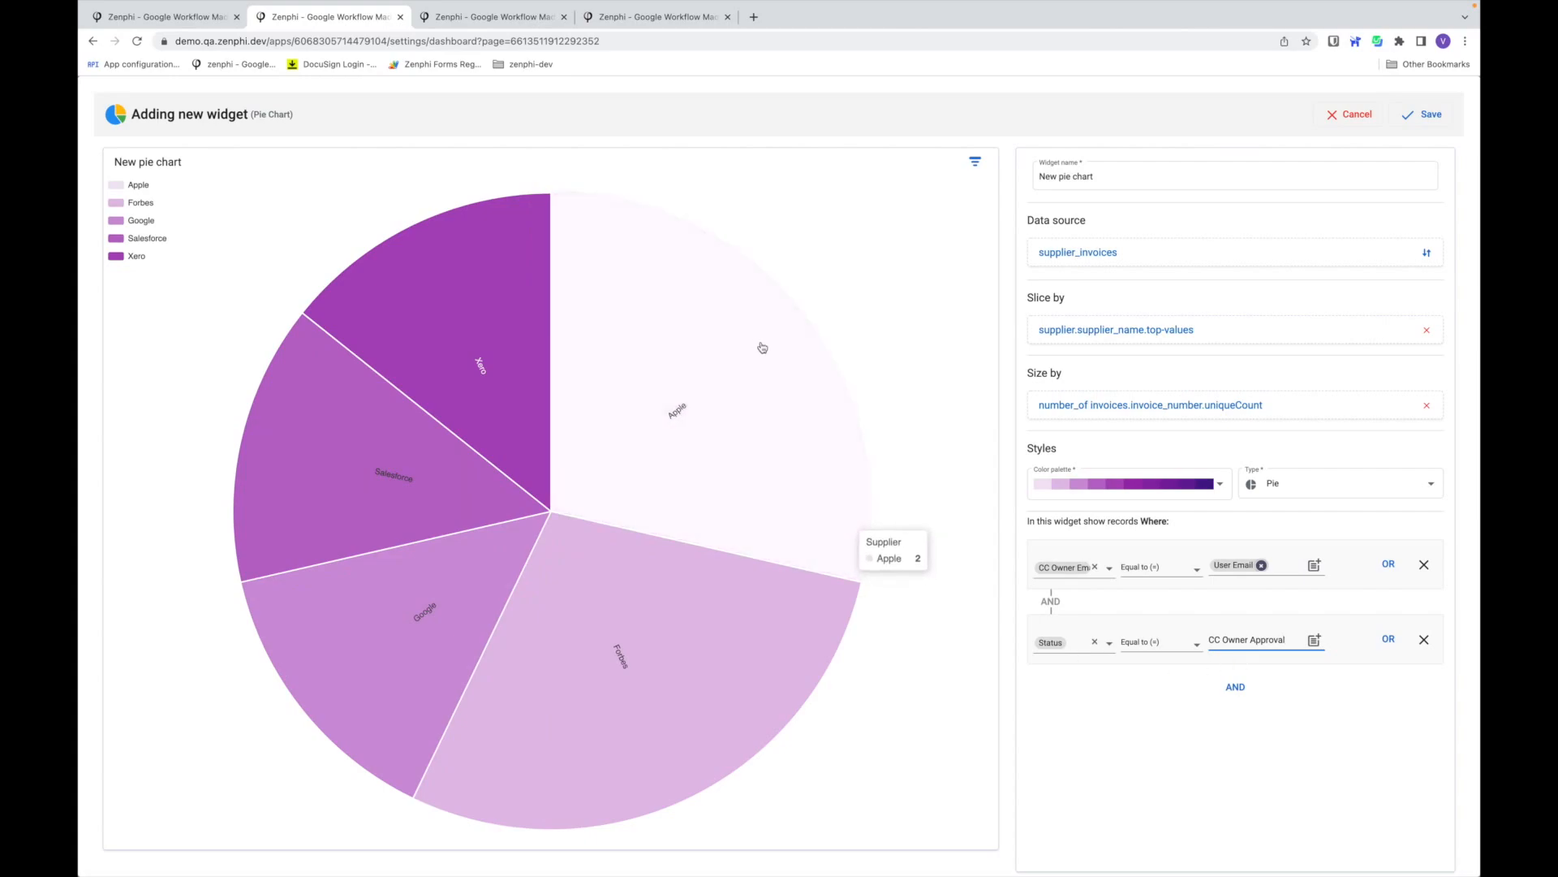
pyautogui.moveTo(1381, 301)
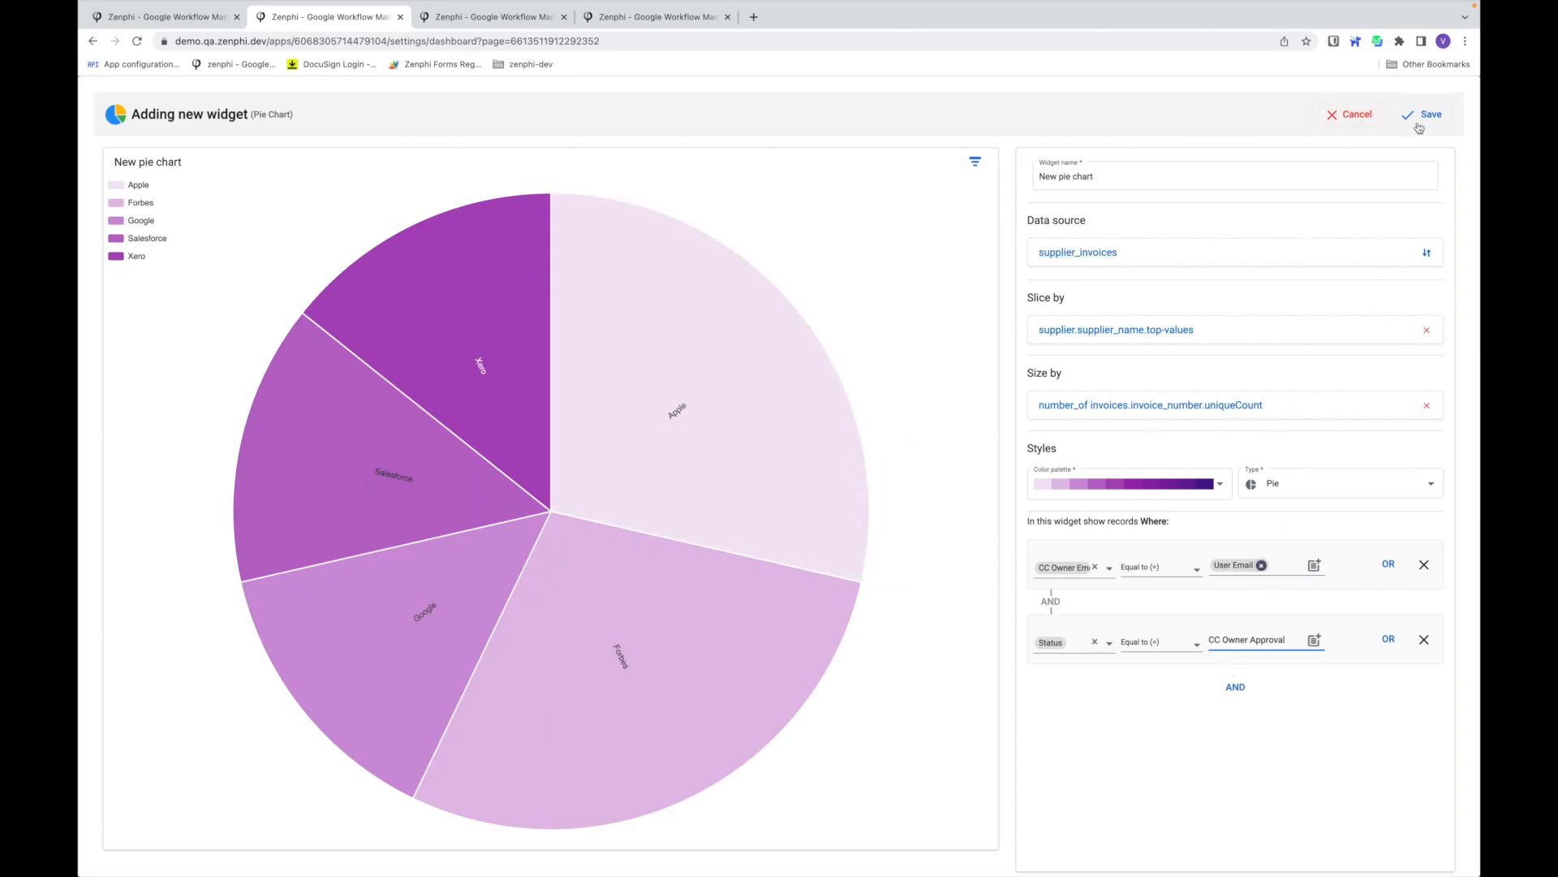
# - Save the filtered pie chart widget and keep the page layout Fixed
pyautogui.click(1430, 114)
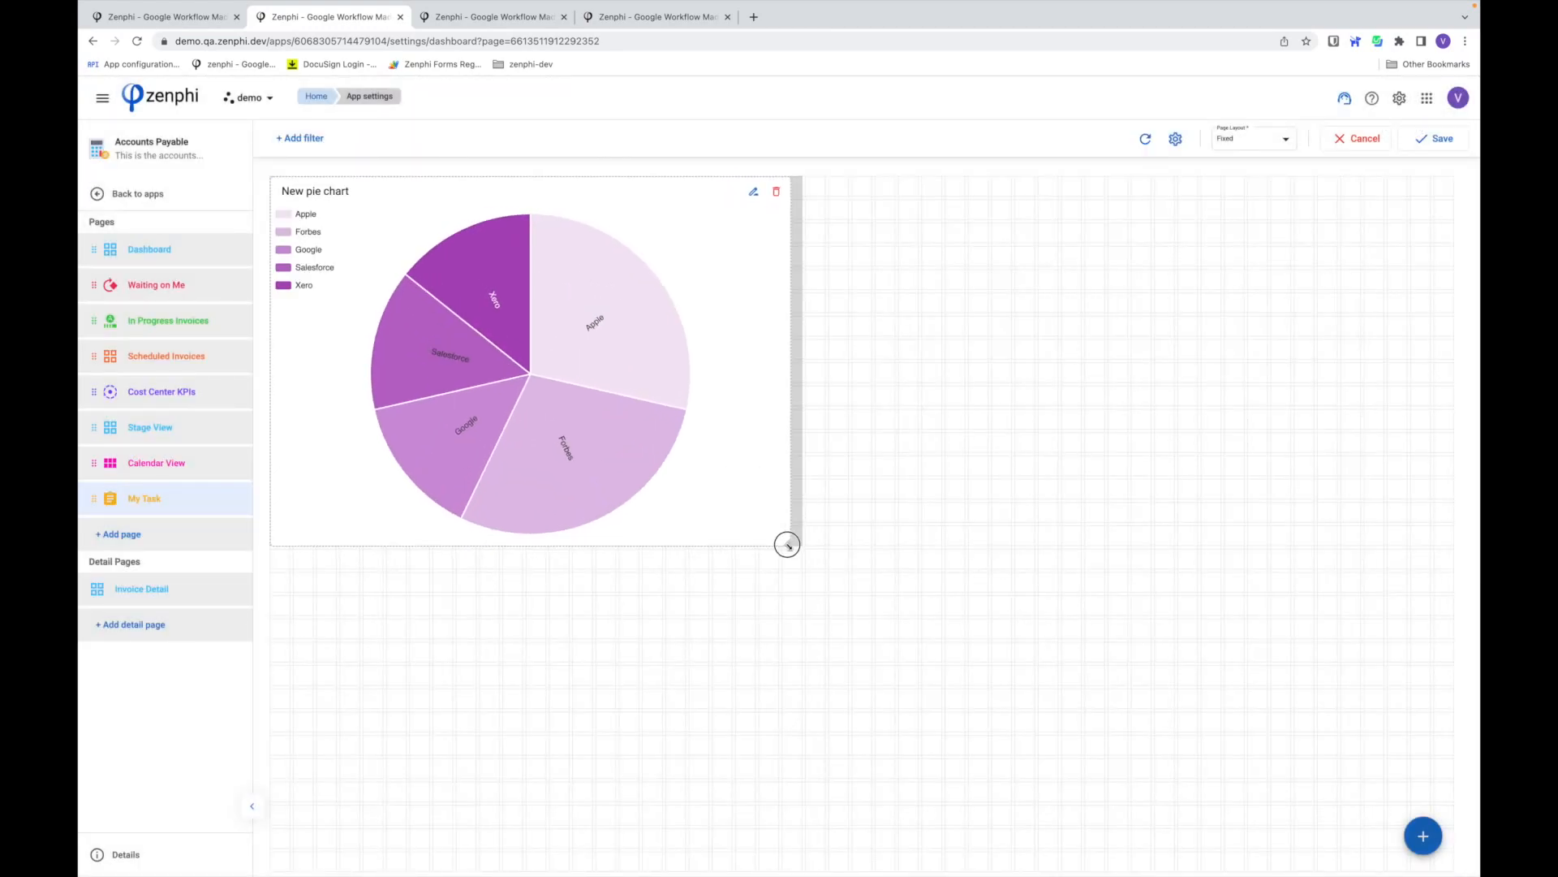
pyautogui.click(1249, 138)
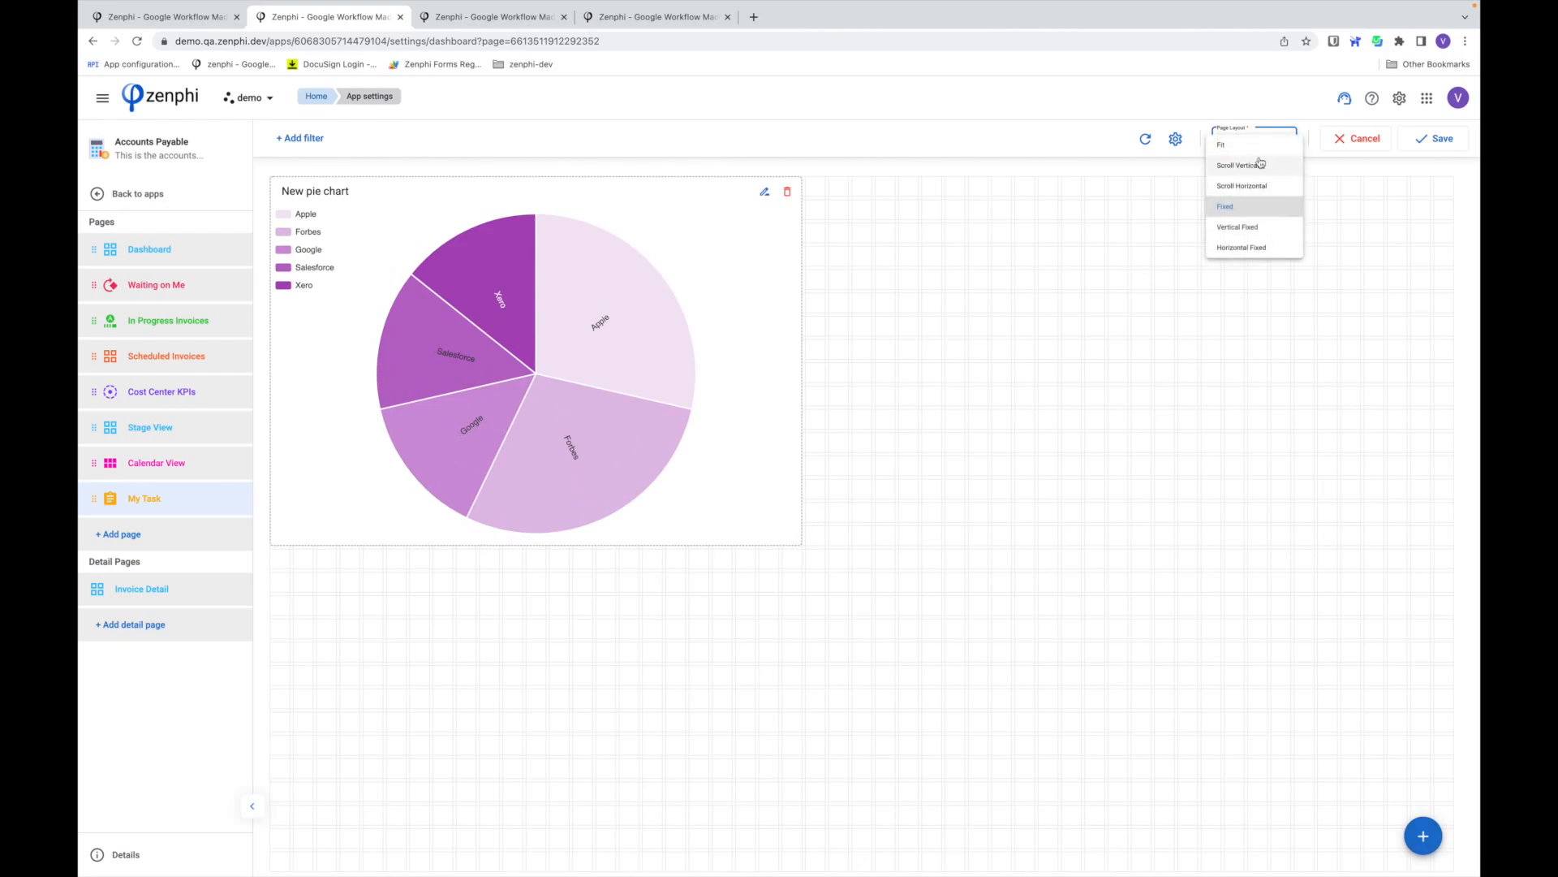
pyautogui.moveTo(1067, 303)
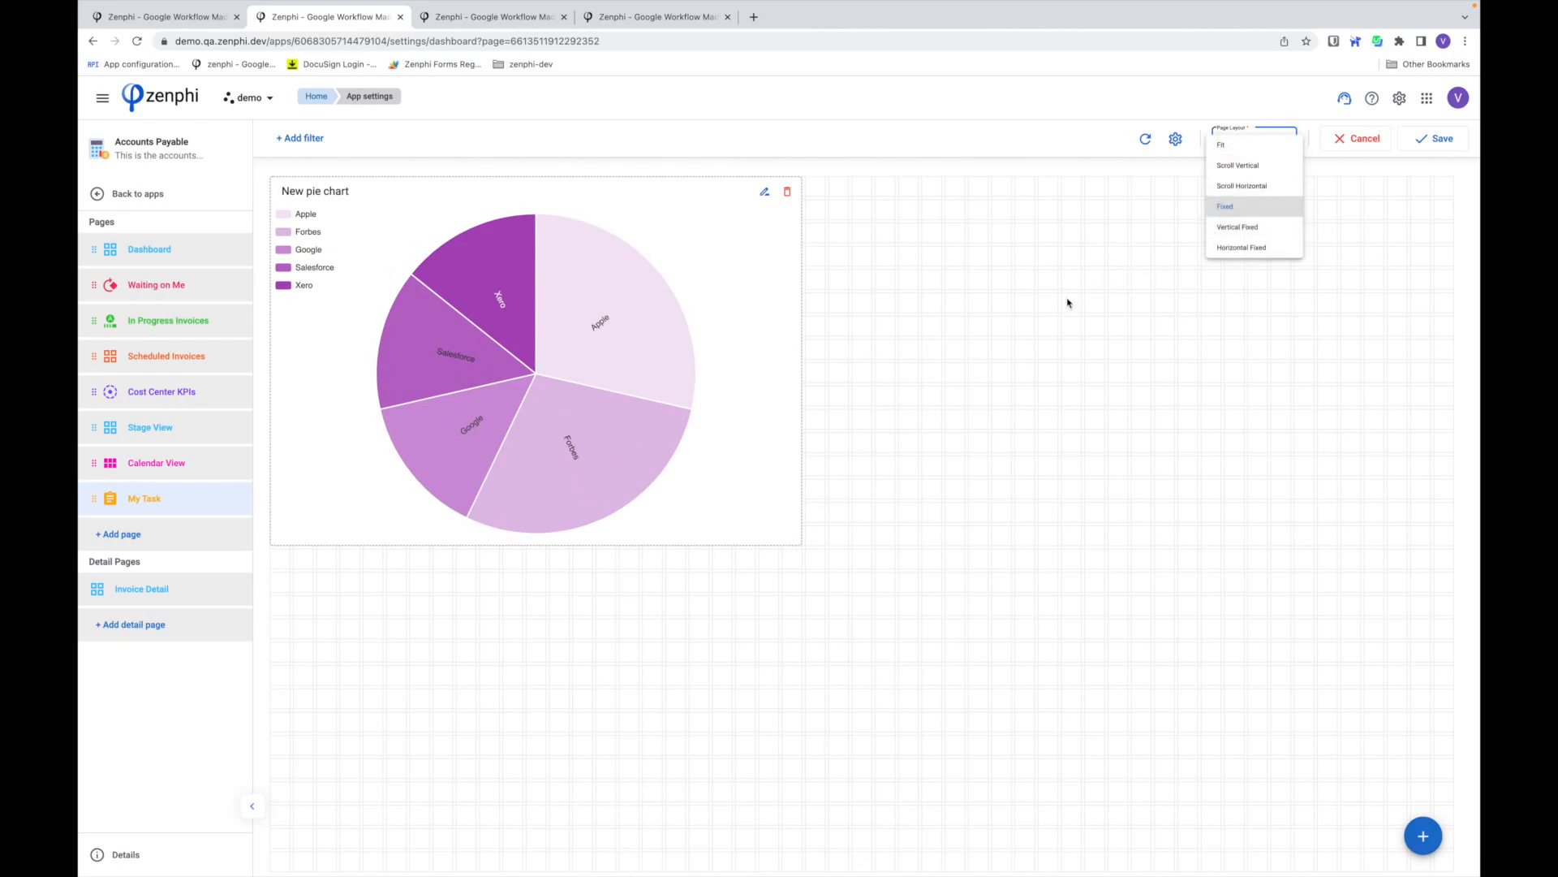
pyautogui.click(1225, 205)
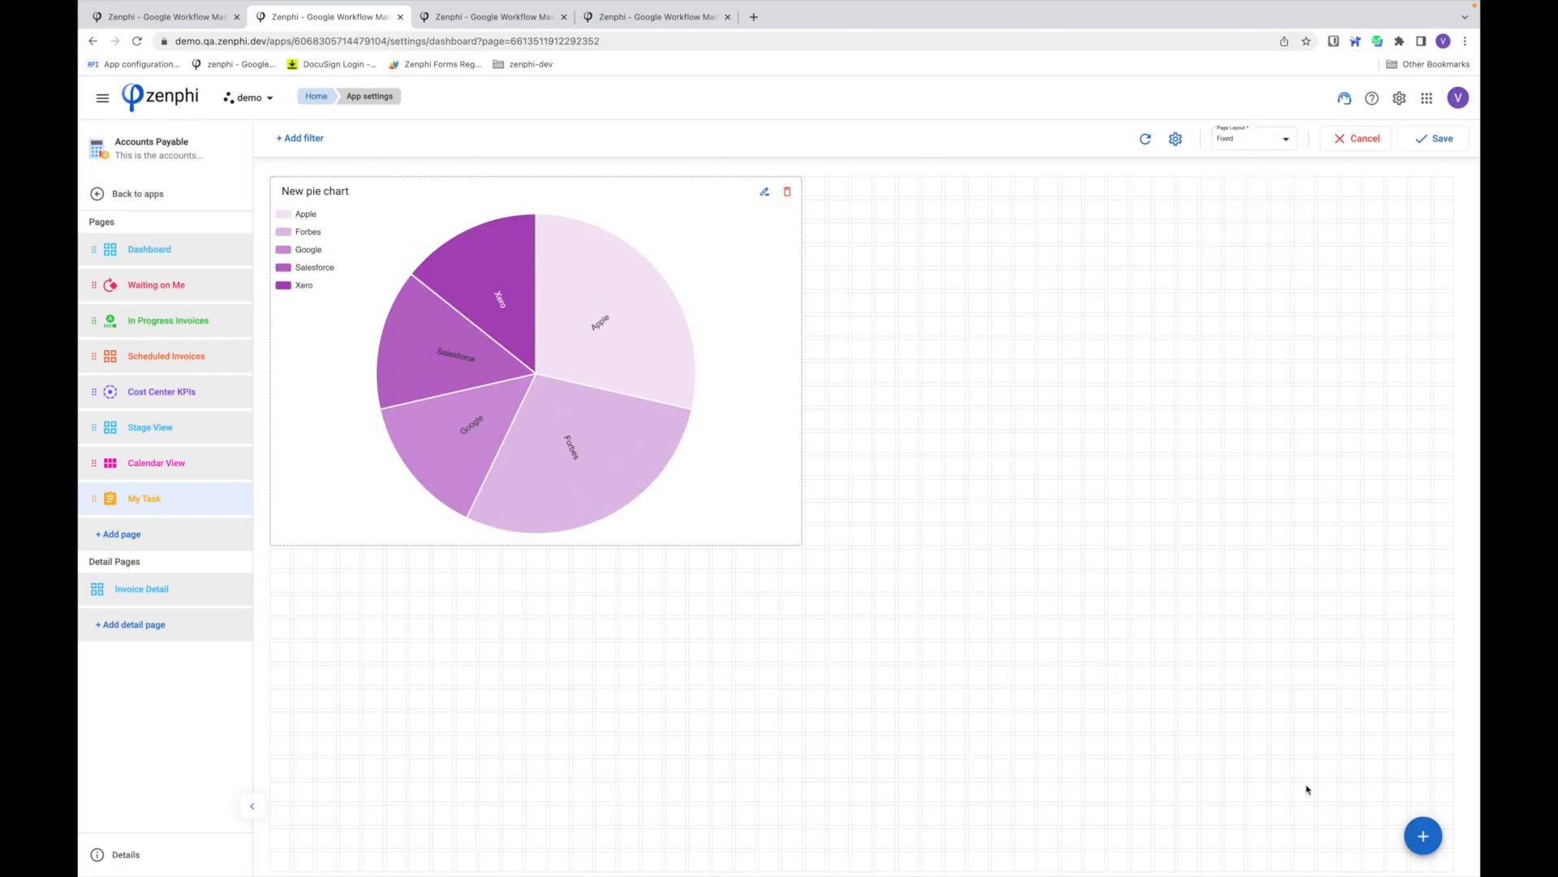
# - Add a grid widget to the page and name it 'My Tasks'
pyautogui.click(1423, 835)
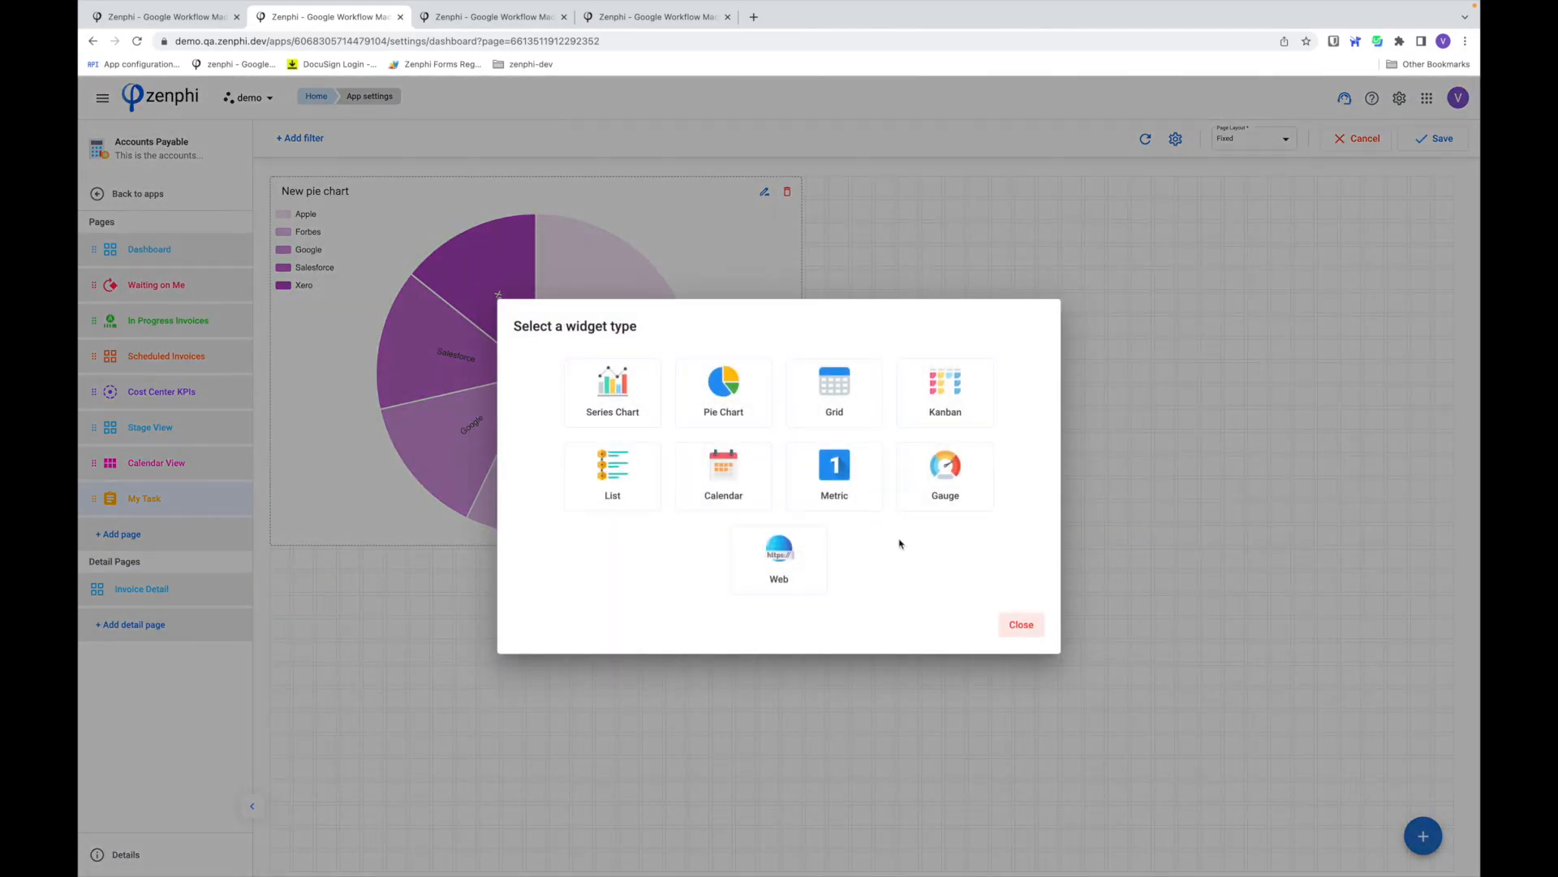
pyautogui.click(834, 388)
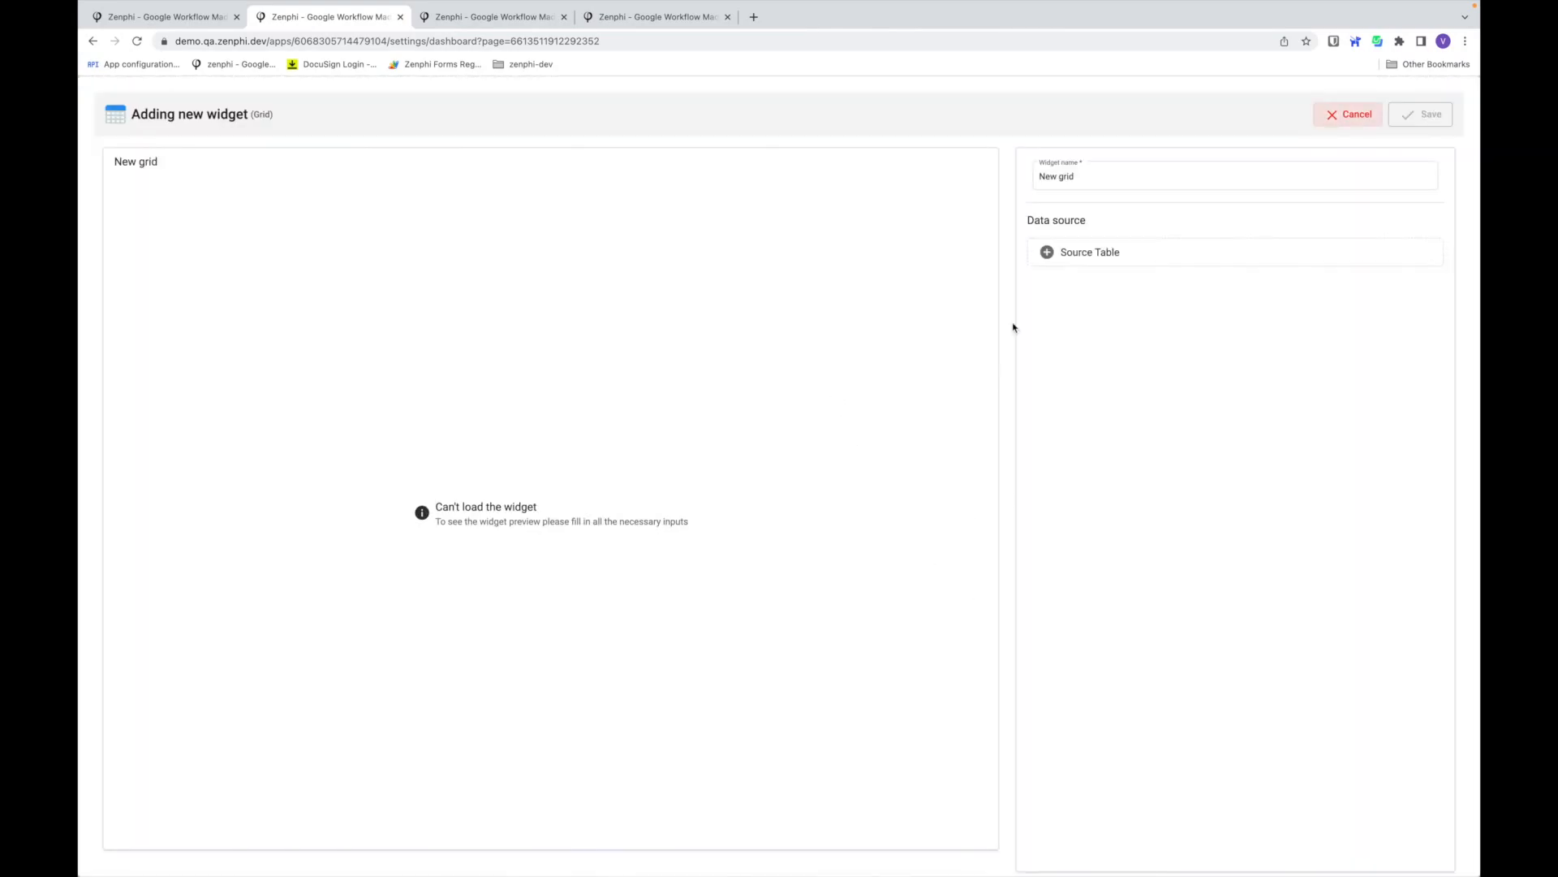
pyautogui.click(1232, 176)
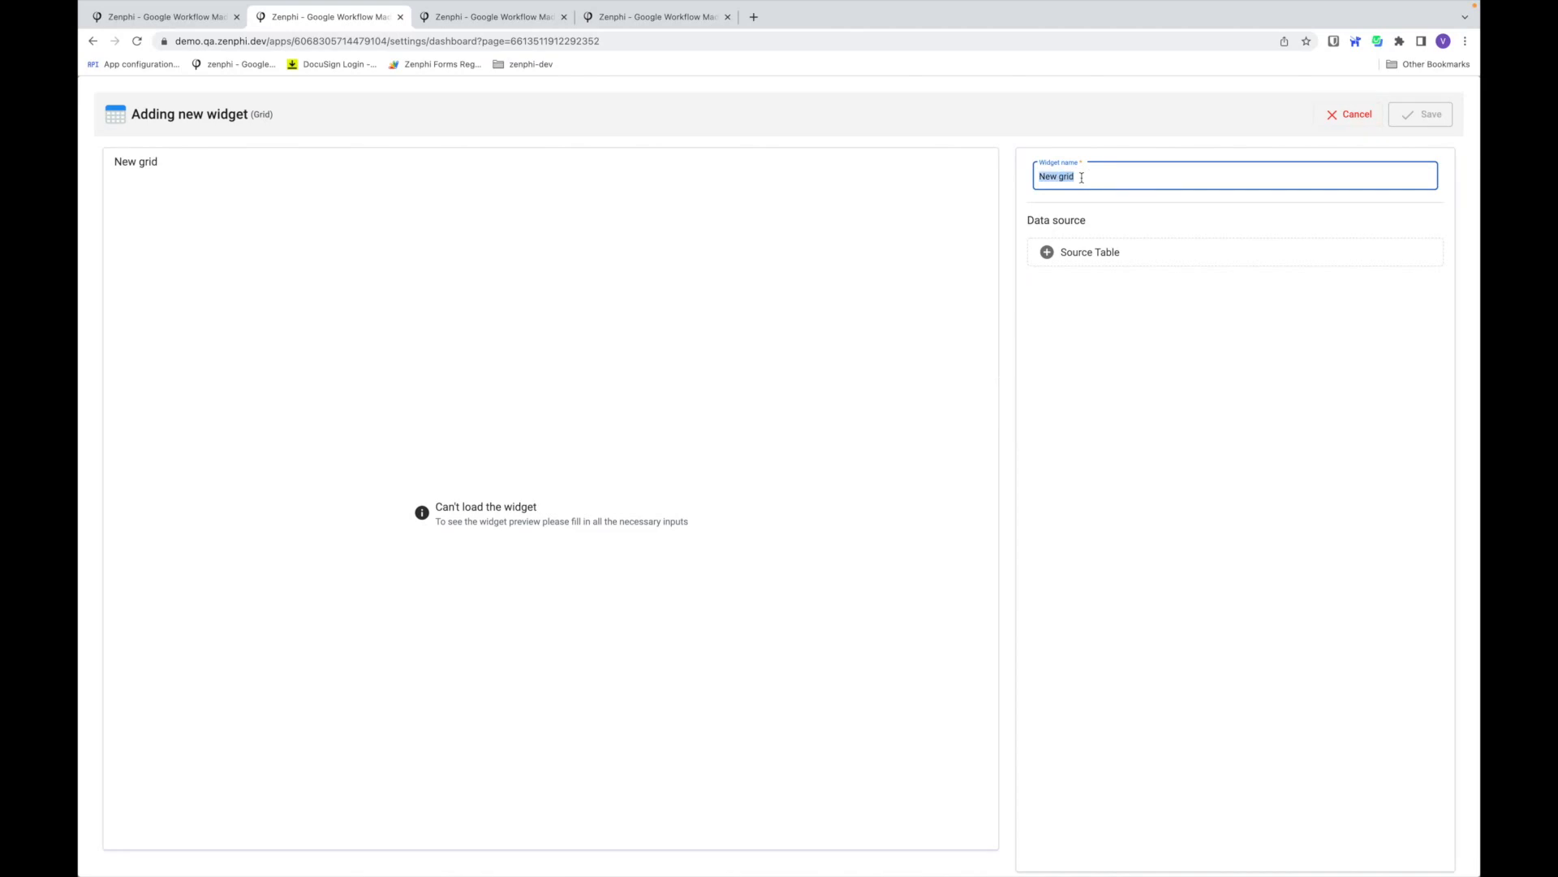
pyautogui.write('My Tasks')
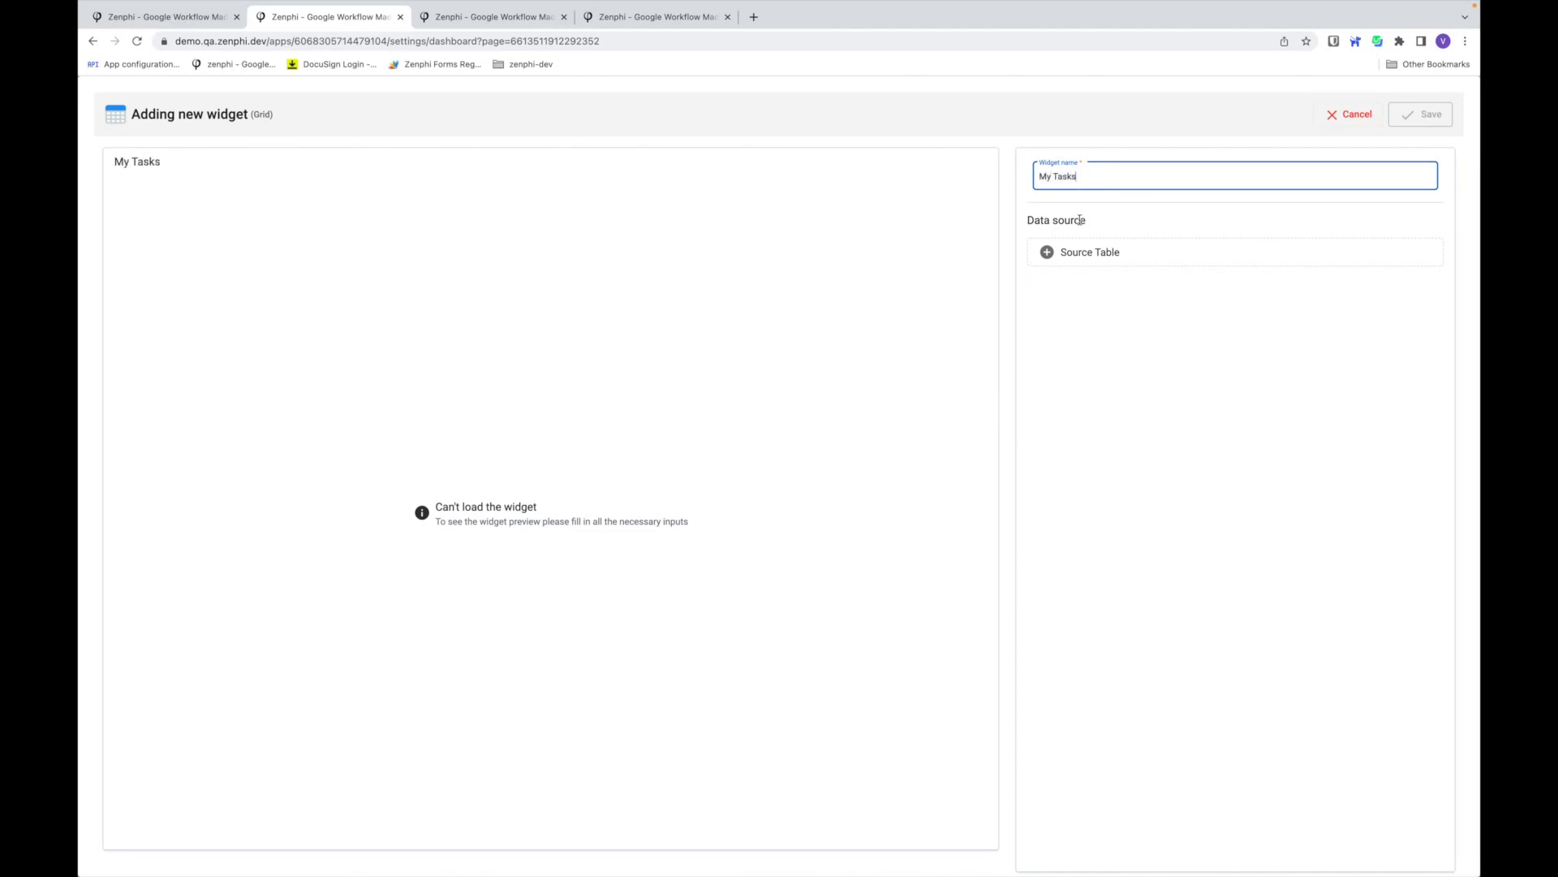
# - Set the grid's data source to Supplier Invoices and list its fields
pyautogui.click(1089, 251)
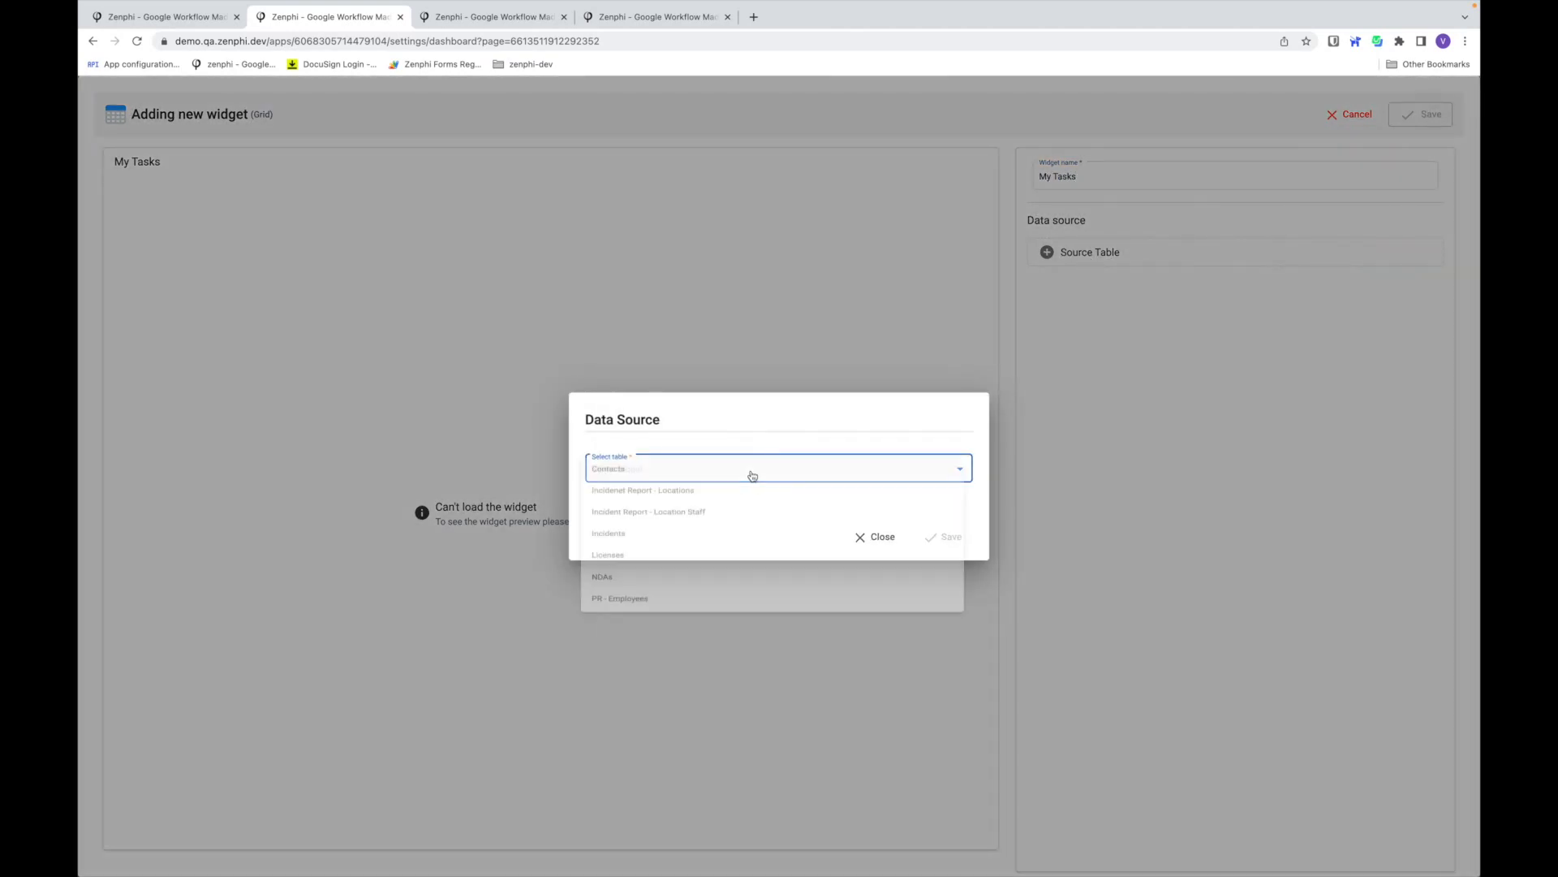
pyautogui.scroll(-3)
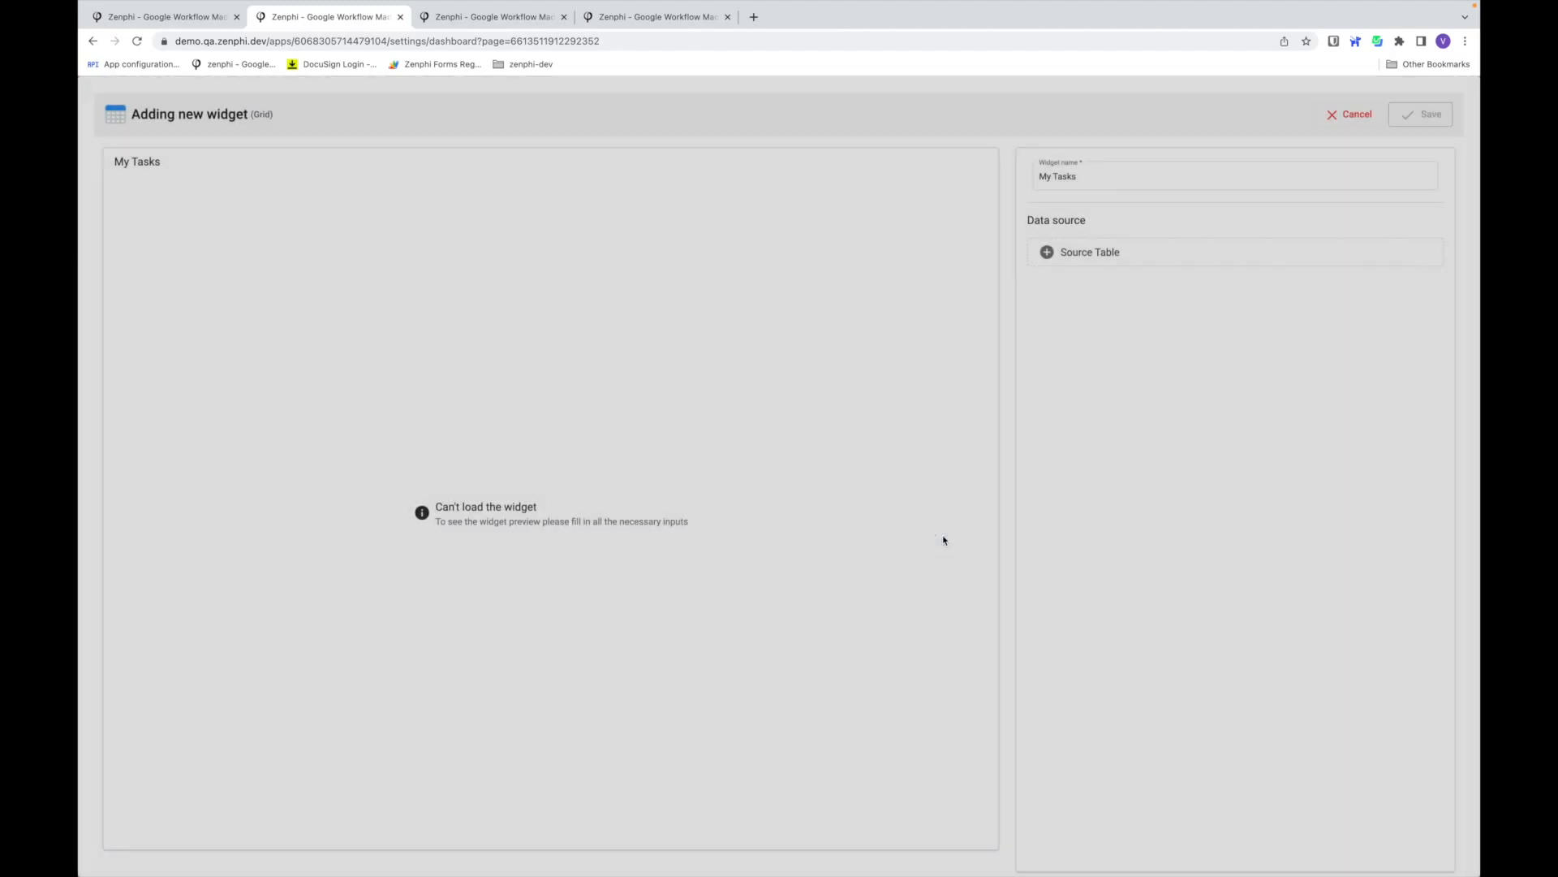
pyautogui.click(1089, 252)
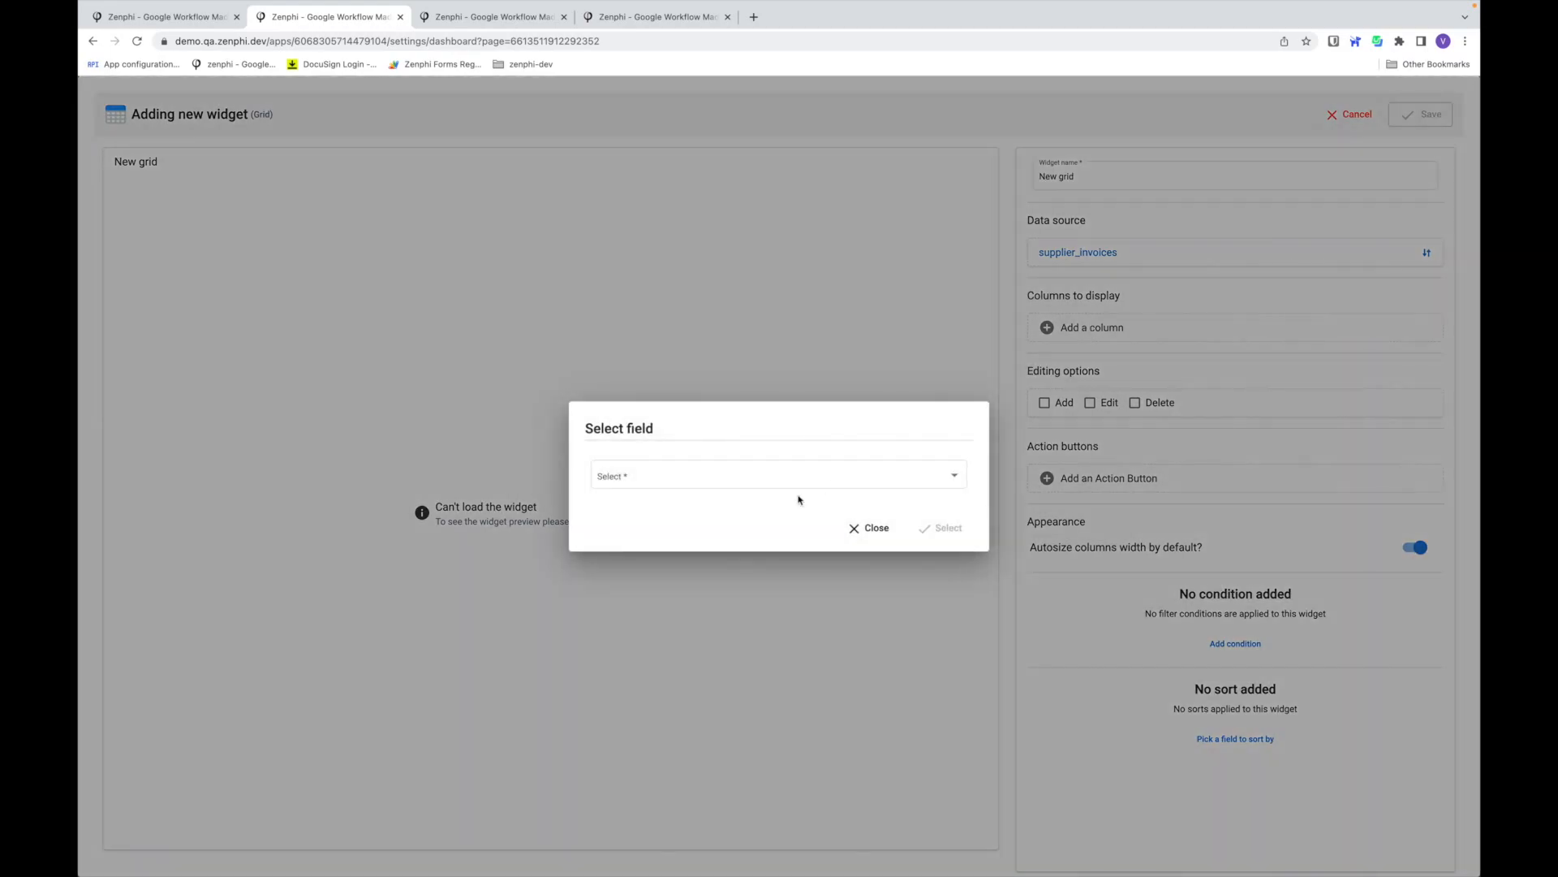
pyautogui.click(777, 475)
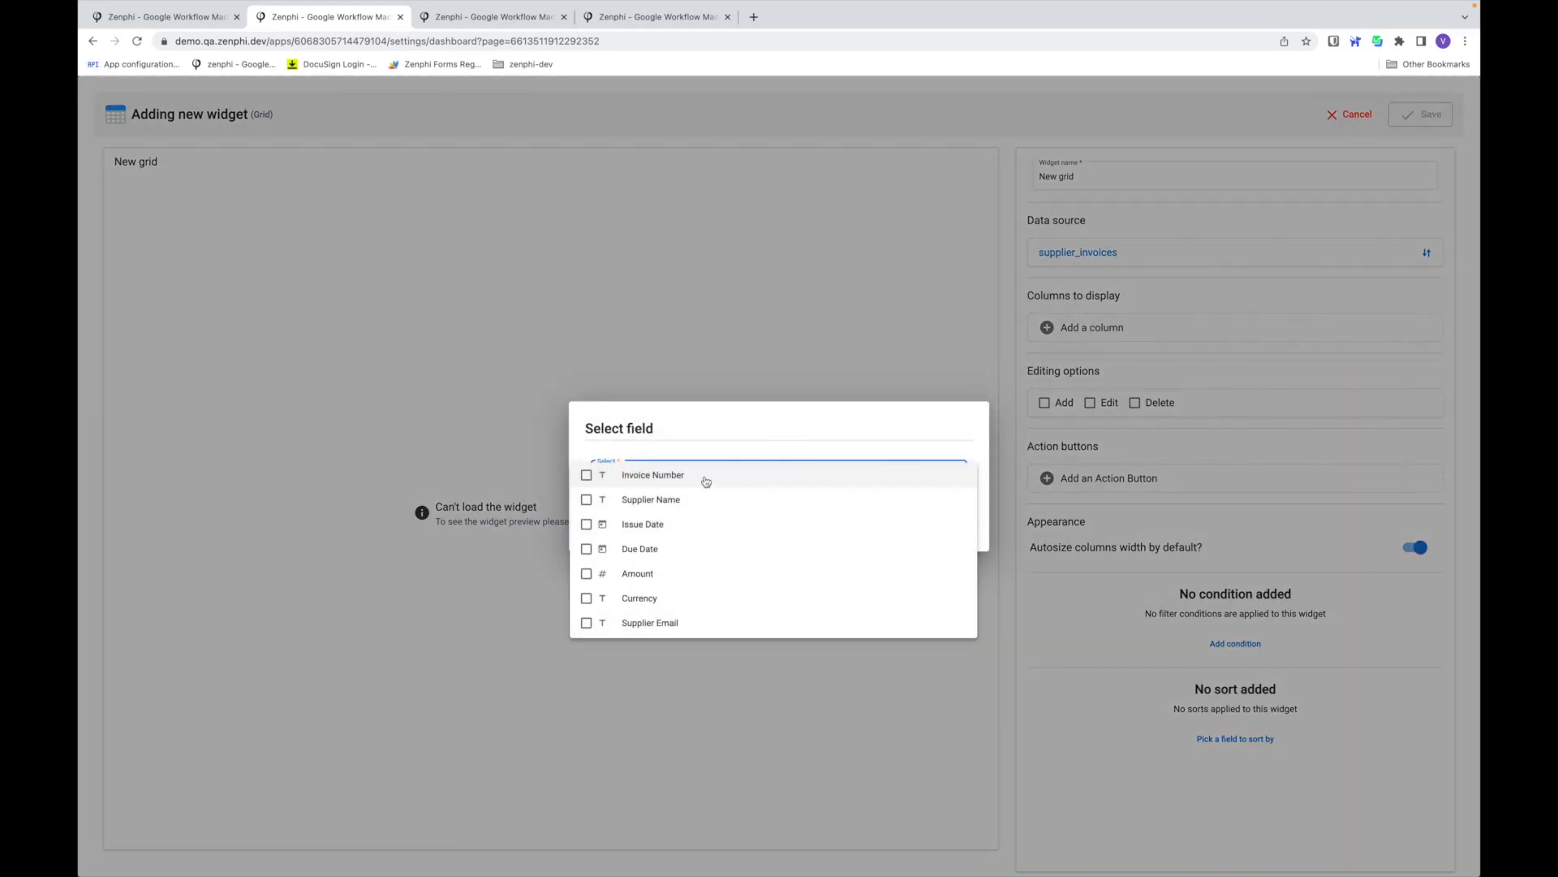
# - Add Invoice Number, Supplier Name, Issue Date, Due Date, Amount, Currency columns and enable editing
pyautogui.click(585, 523)
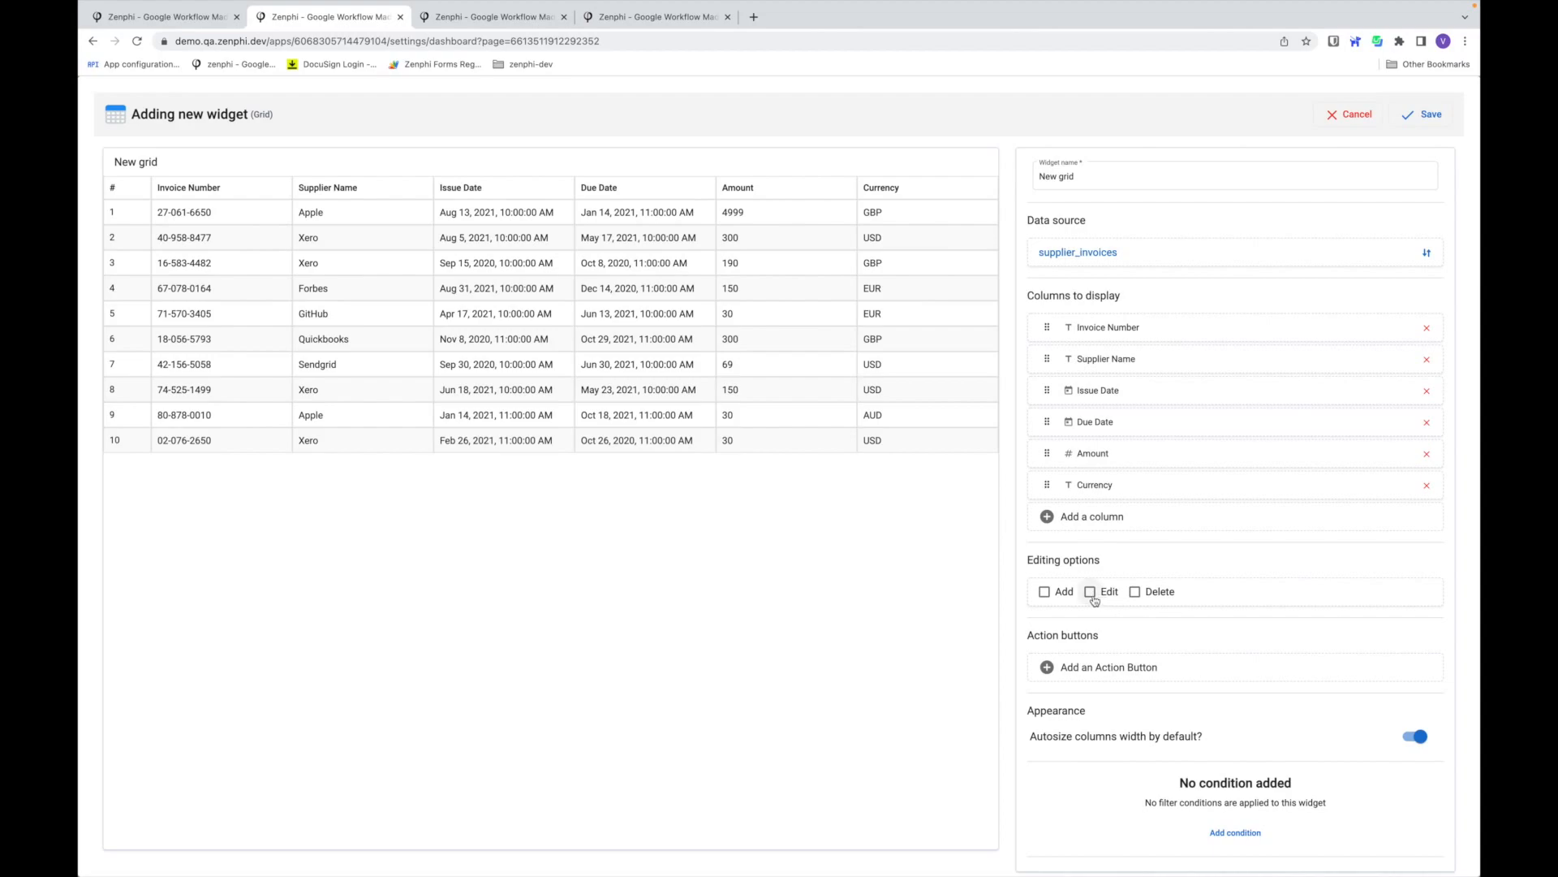
pyautogui.click(1089, 591)
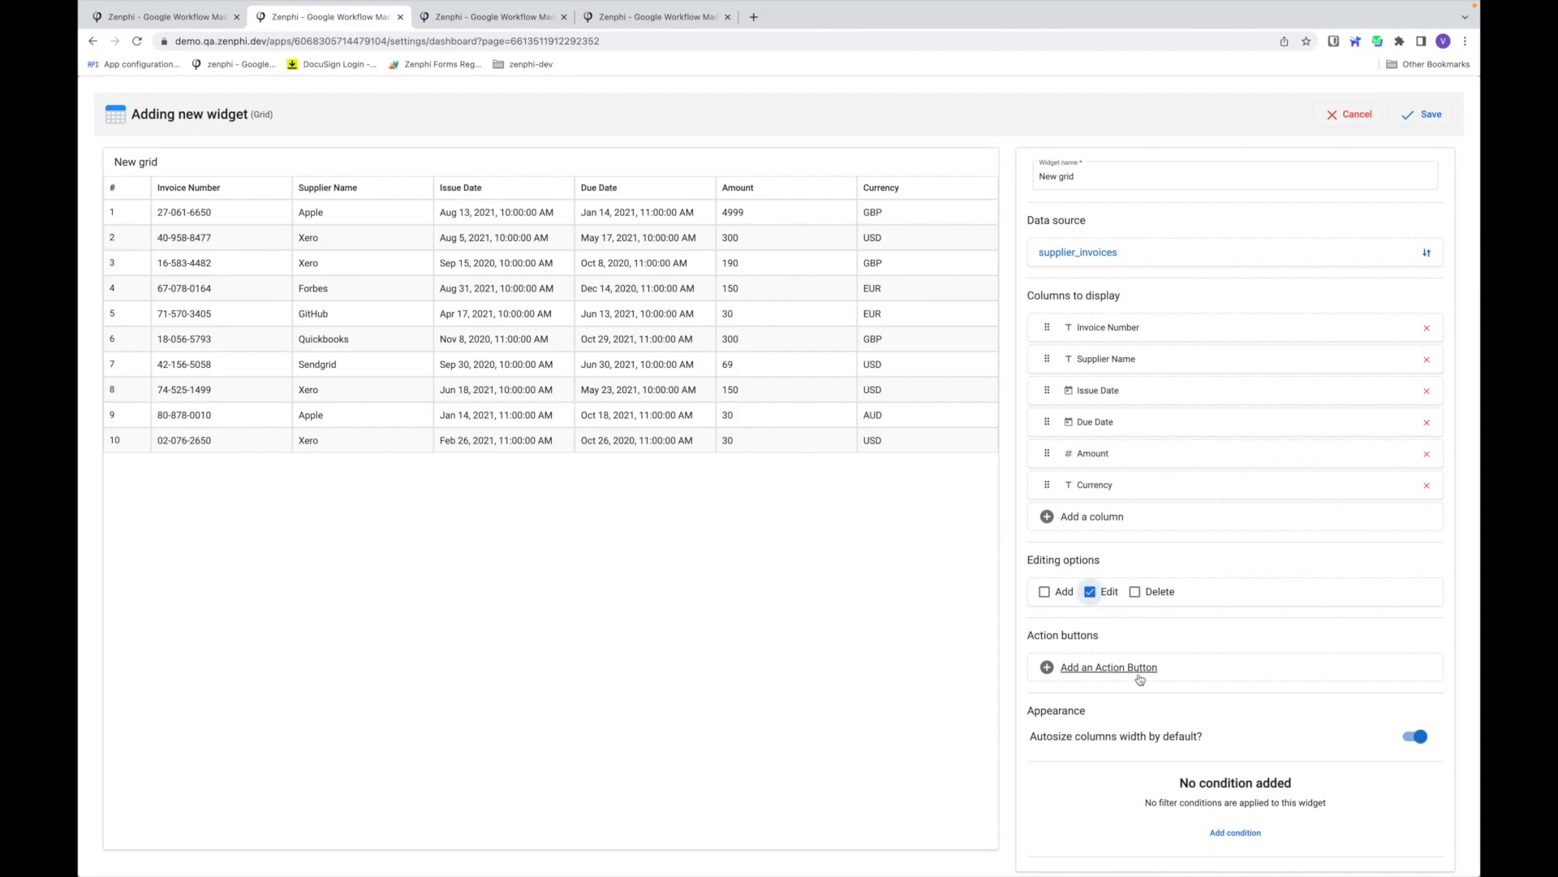
pyautogui.scroll(-3)
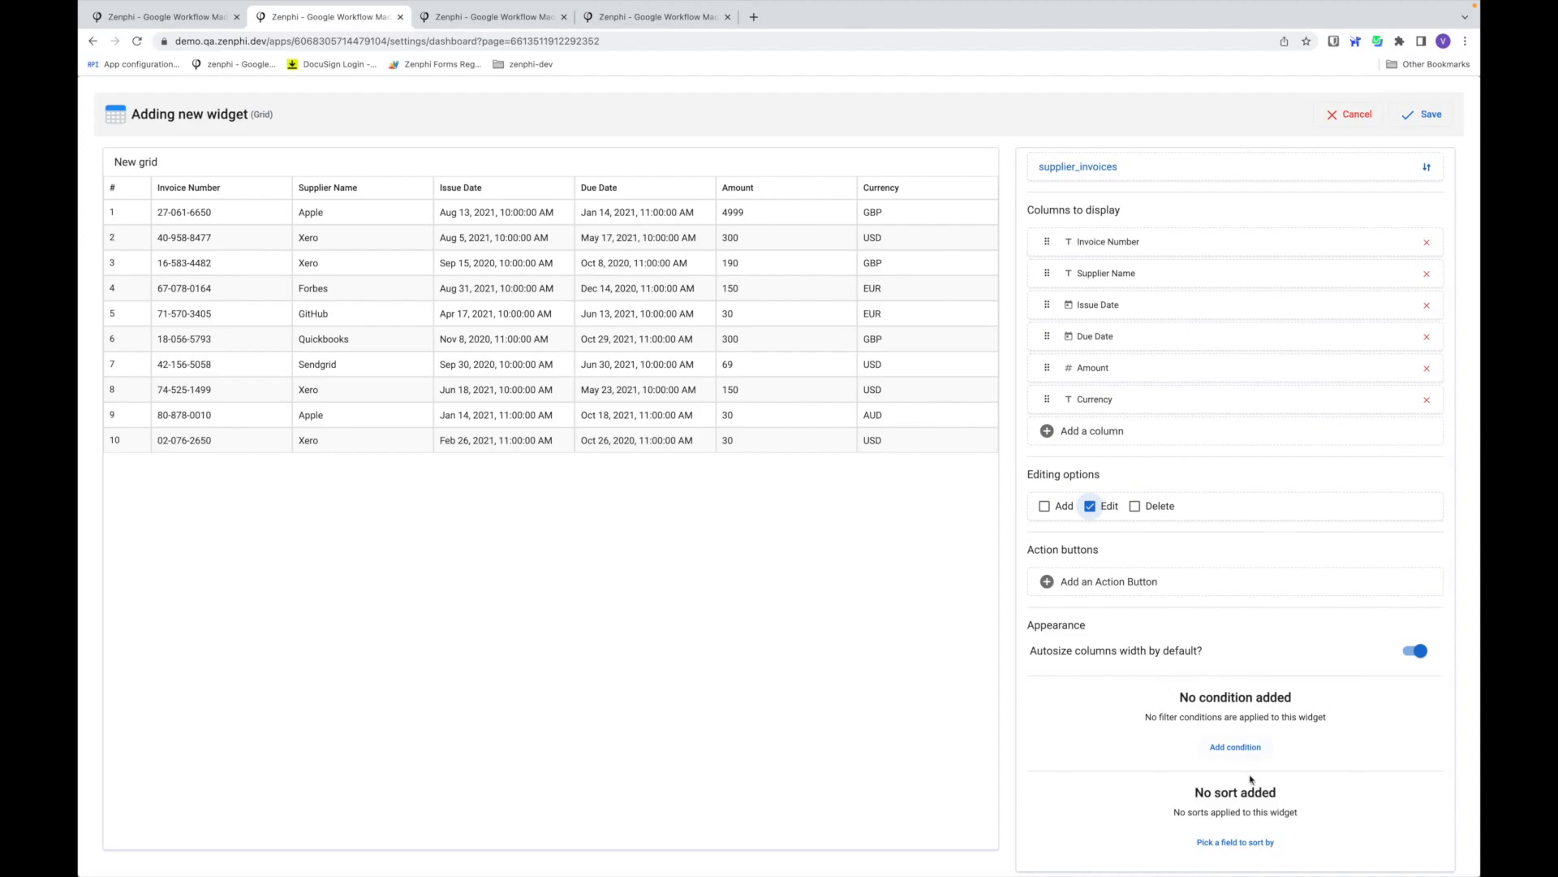
# - Filter the grid to CC Owner Email equal to the User Email token
pyautogui.click(1234, 747)
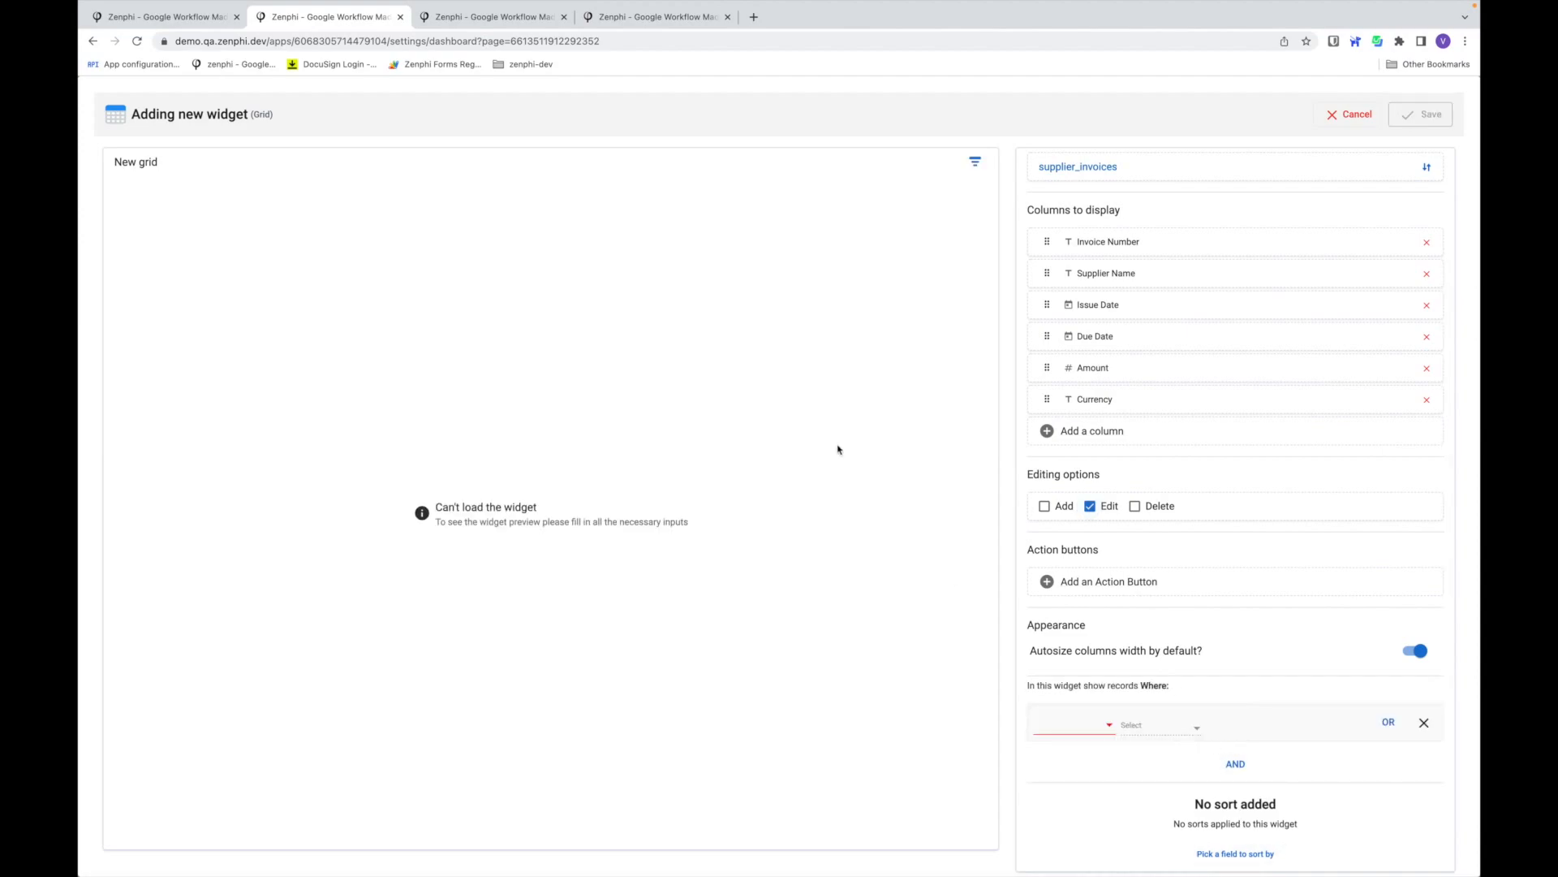
pyautogui.click(1072, 725)
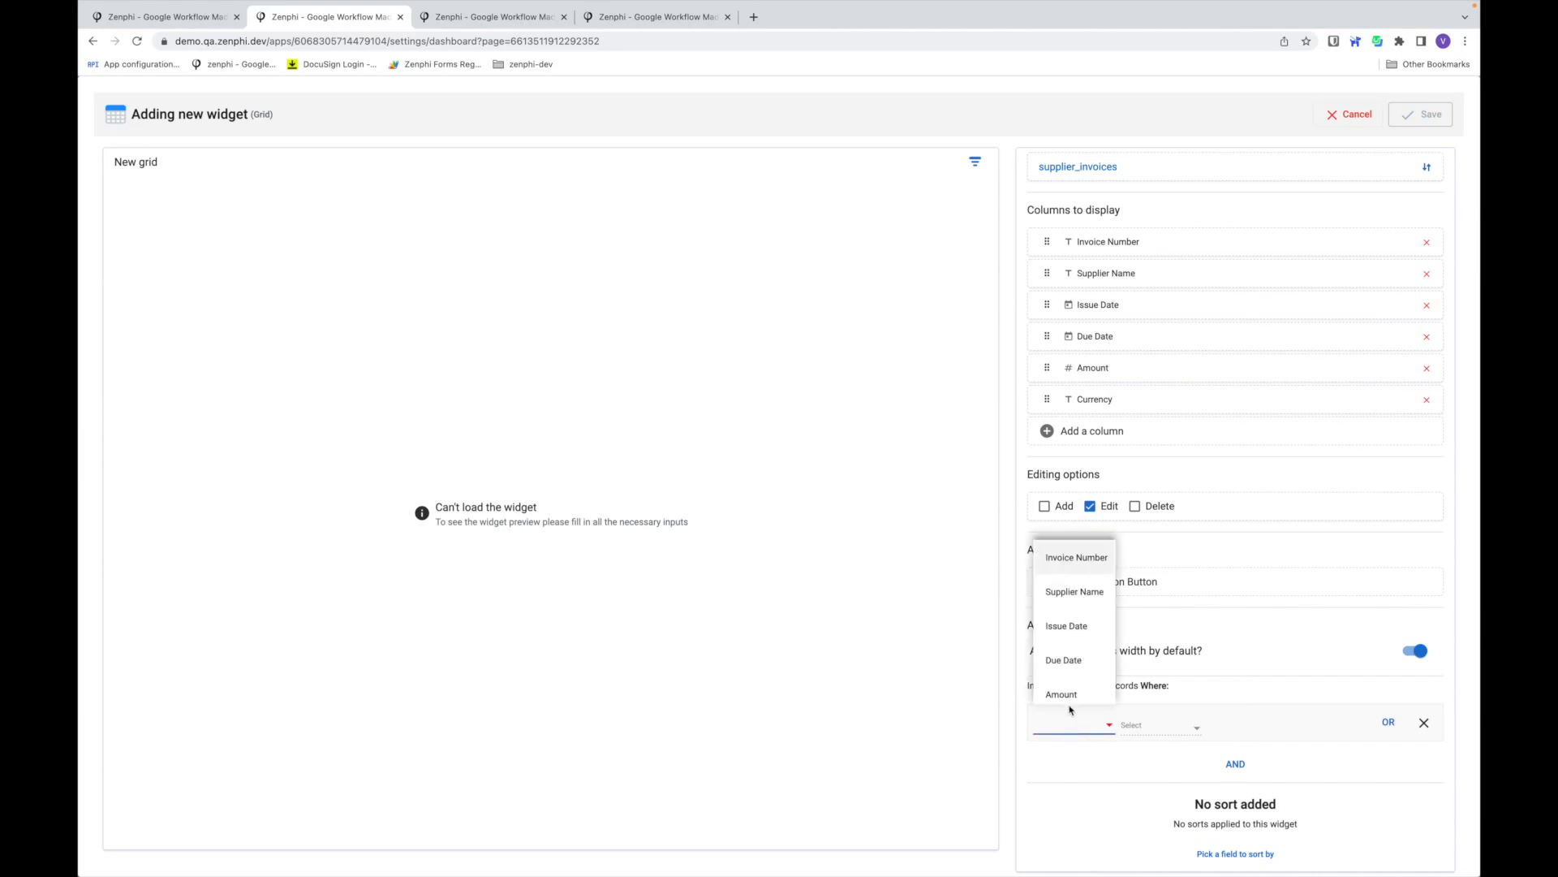
pyautogui.write('cc')
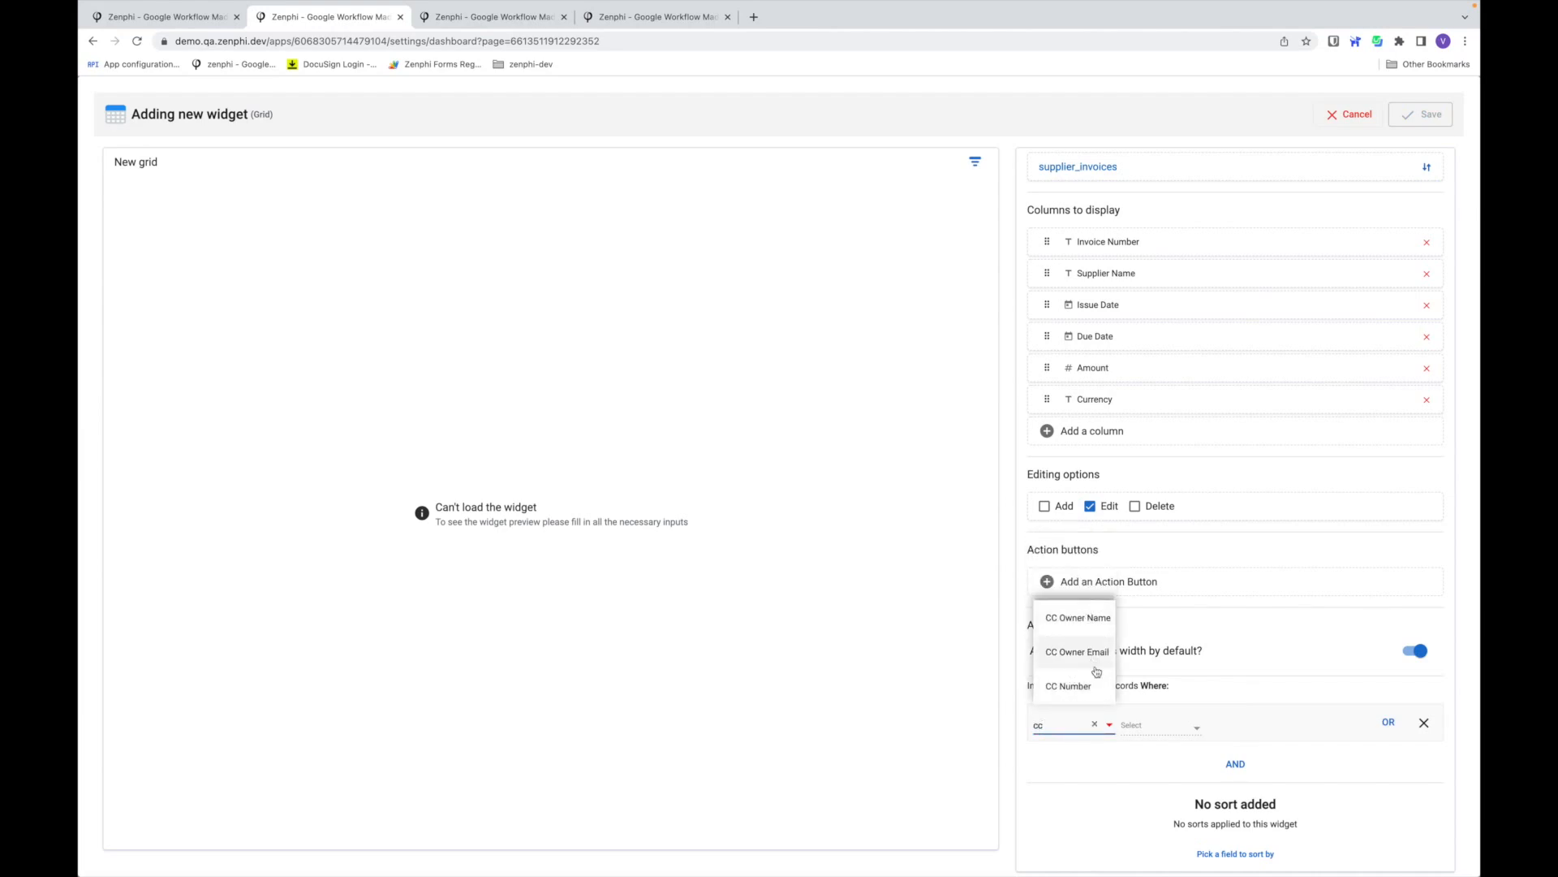
pyautogui.click(1077, 650)
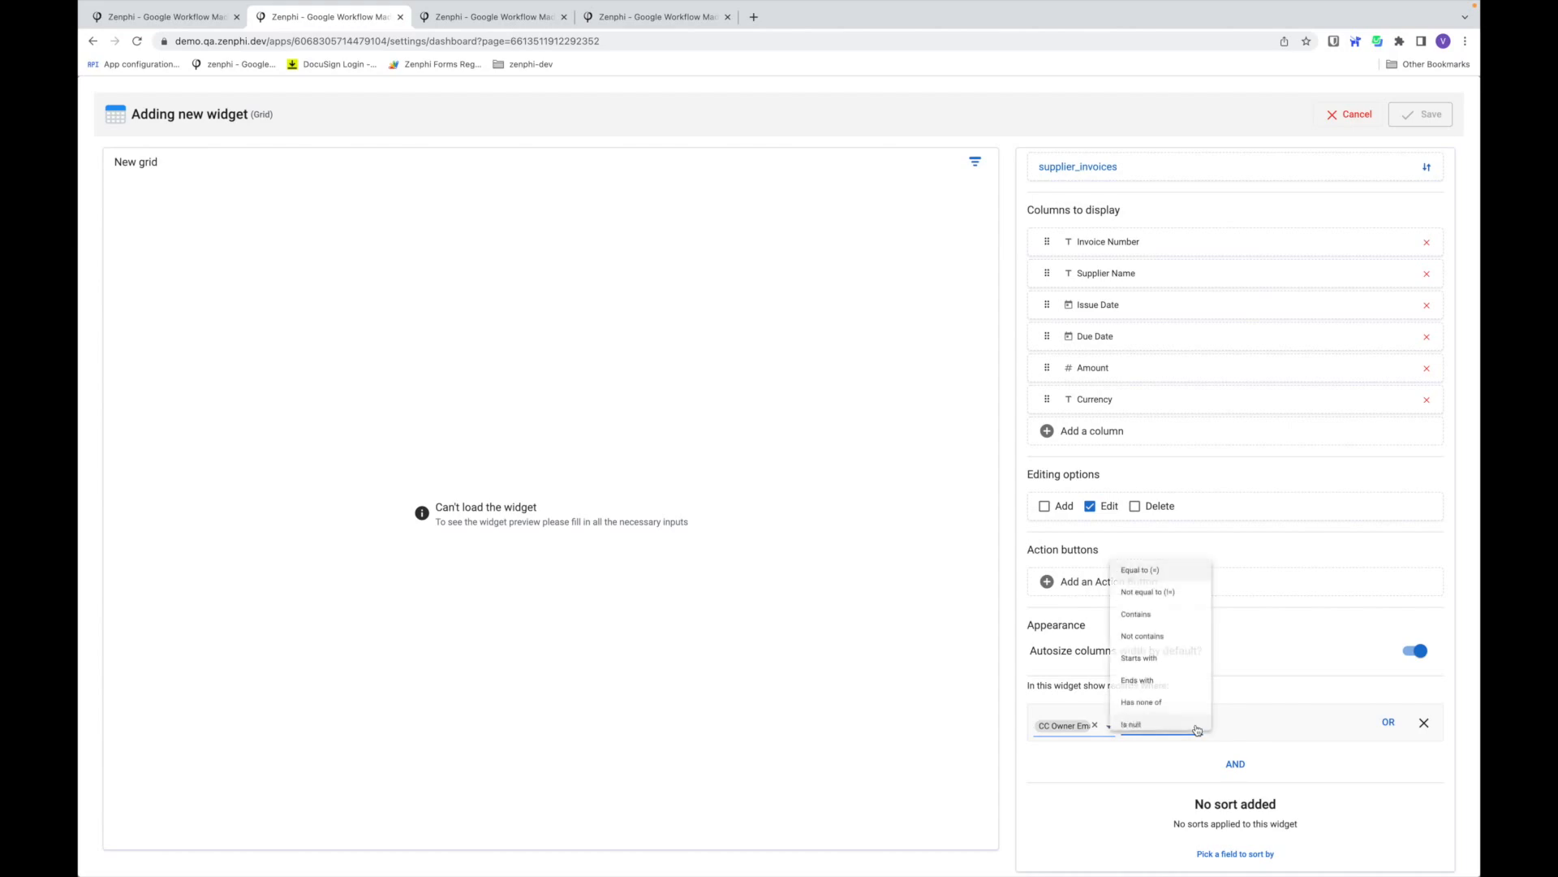
pyautogui.click(1139, 570)
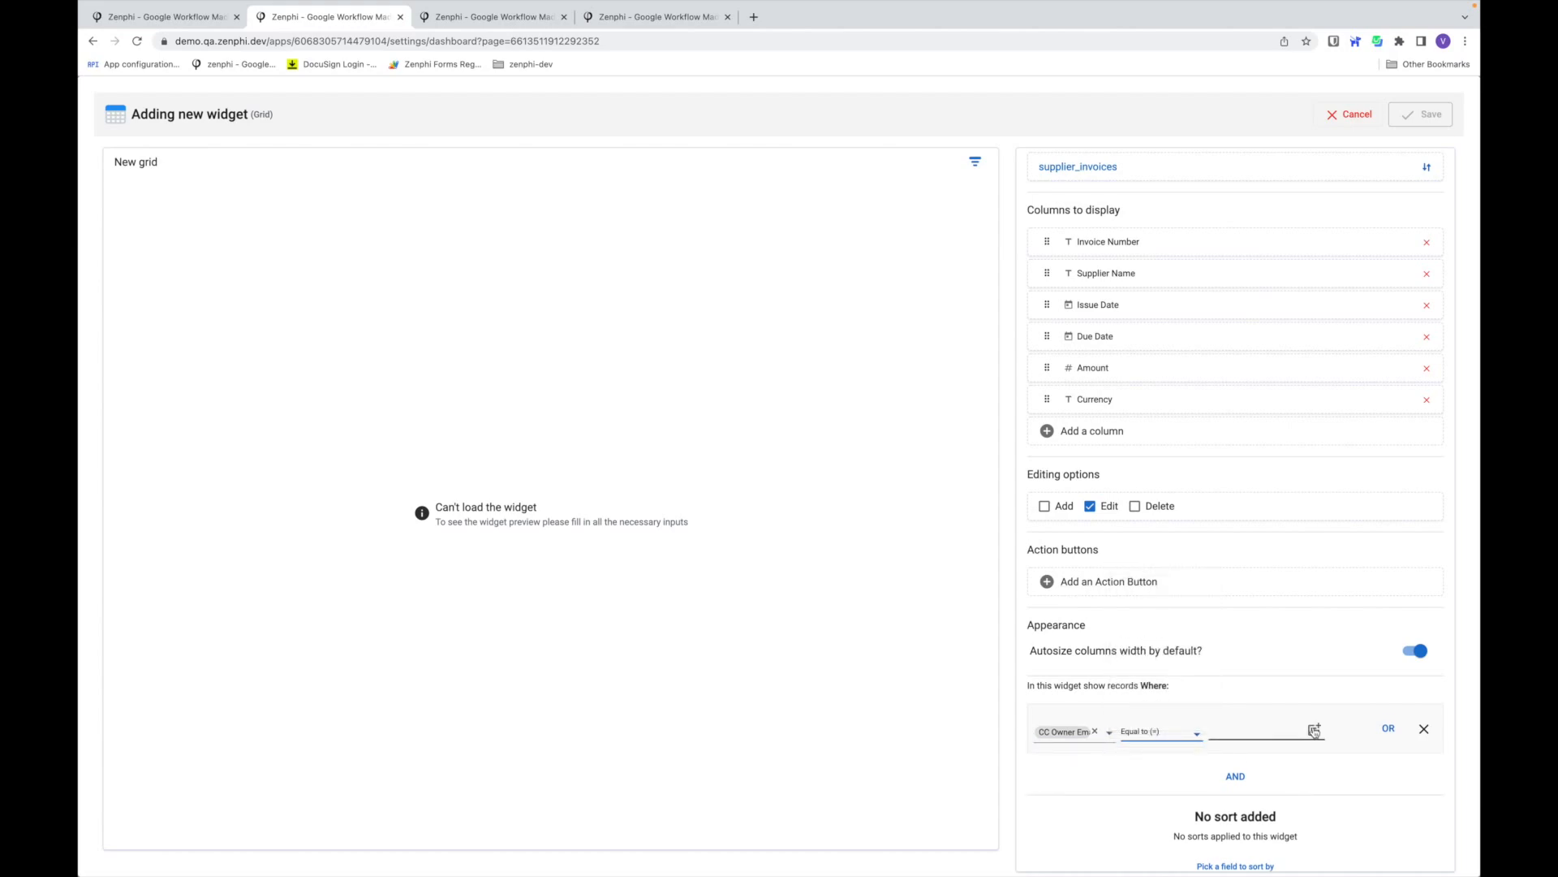
pyautogui.click(1314, 730)
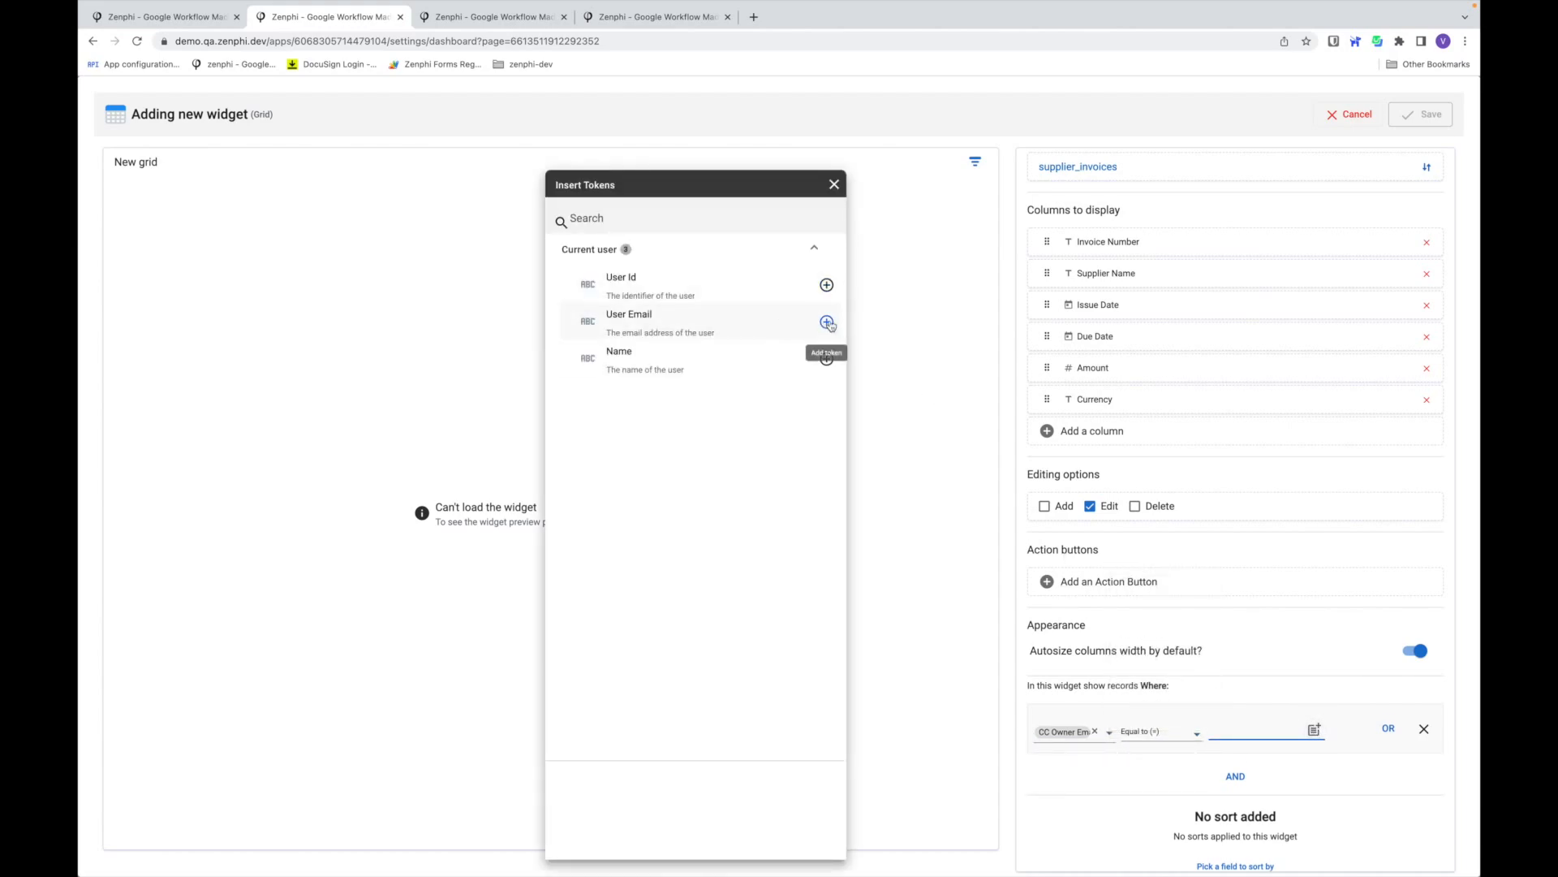
pyautogui.click(826, 321)
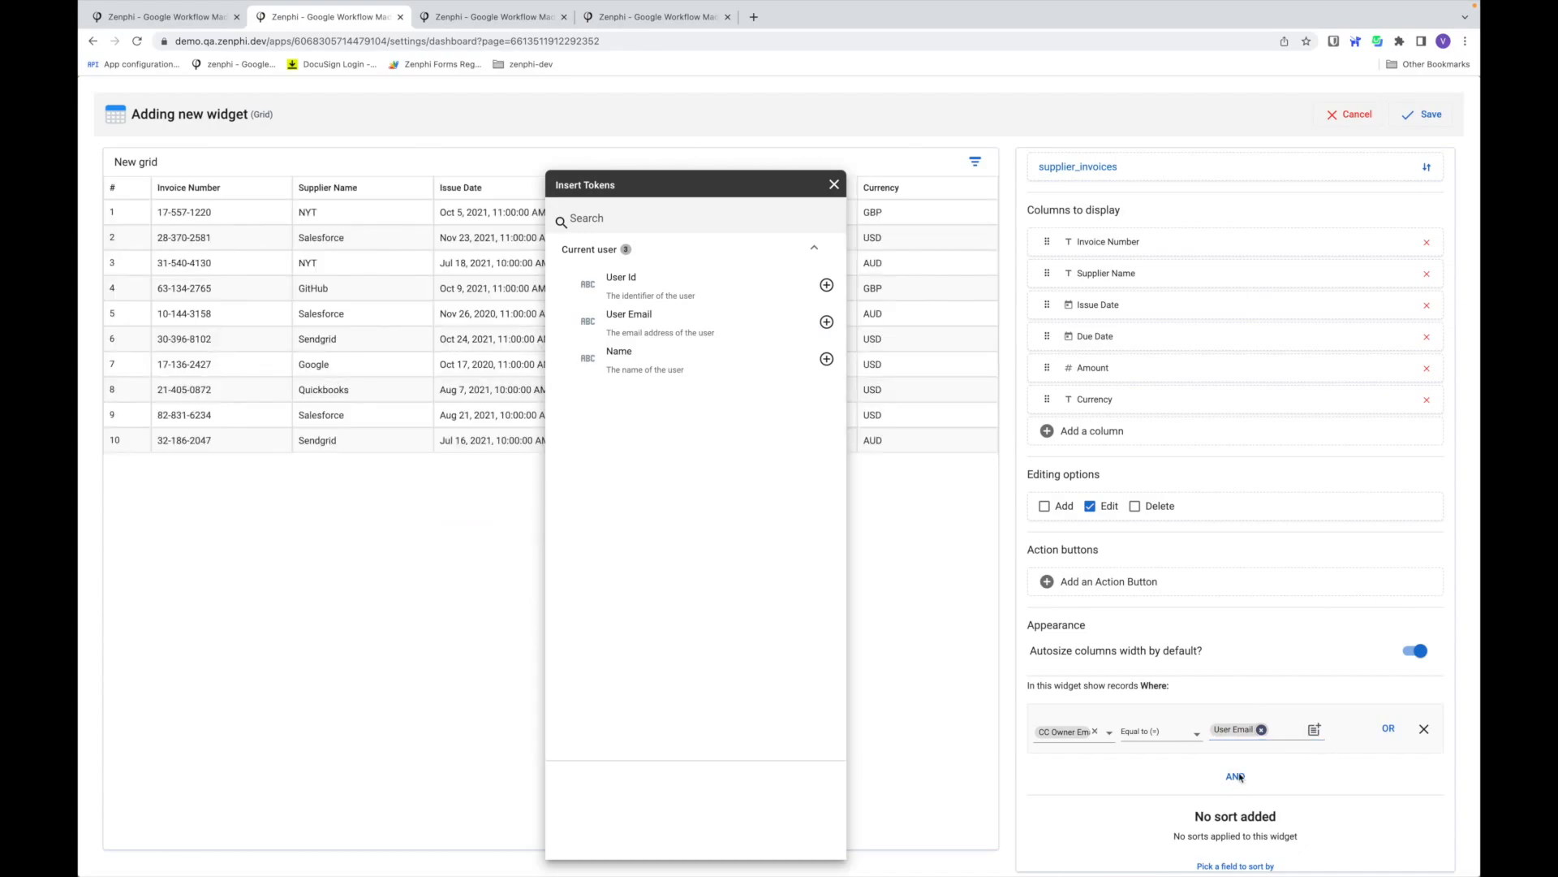
pyautogui.moveTo(820, 177)
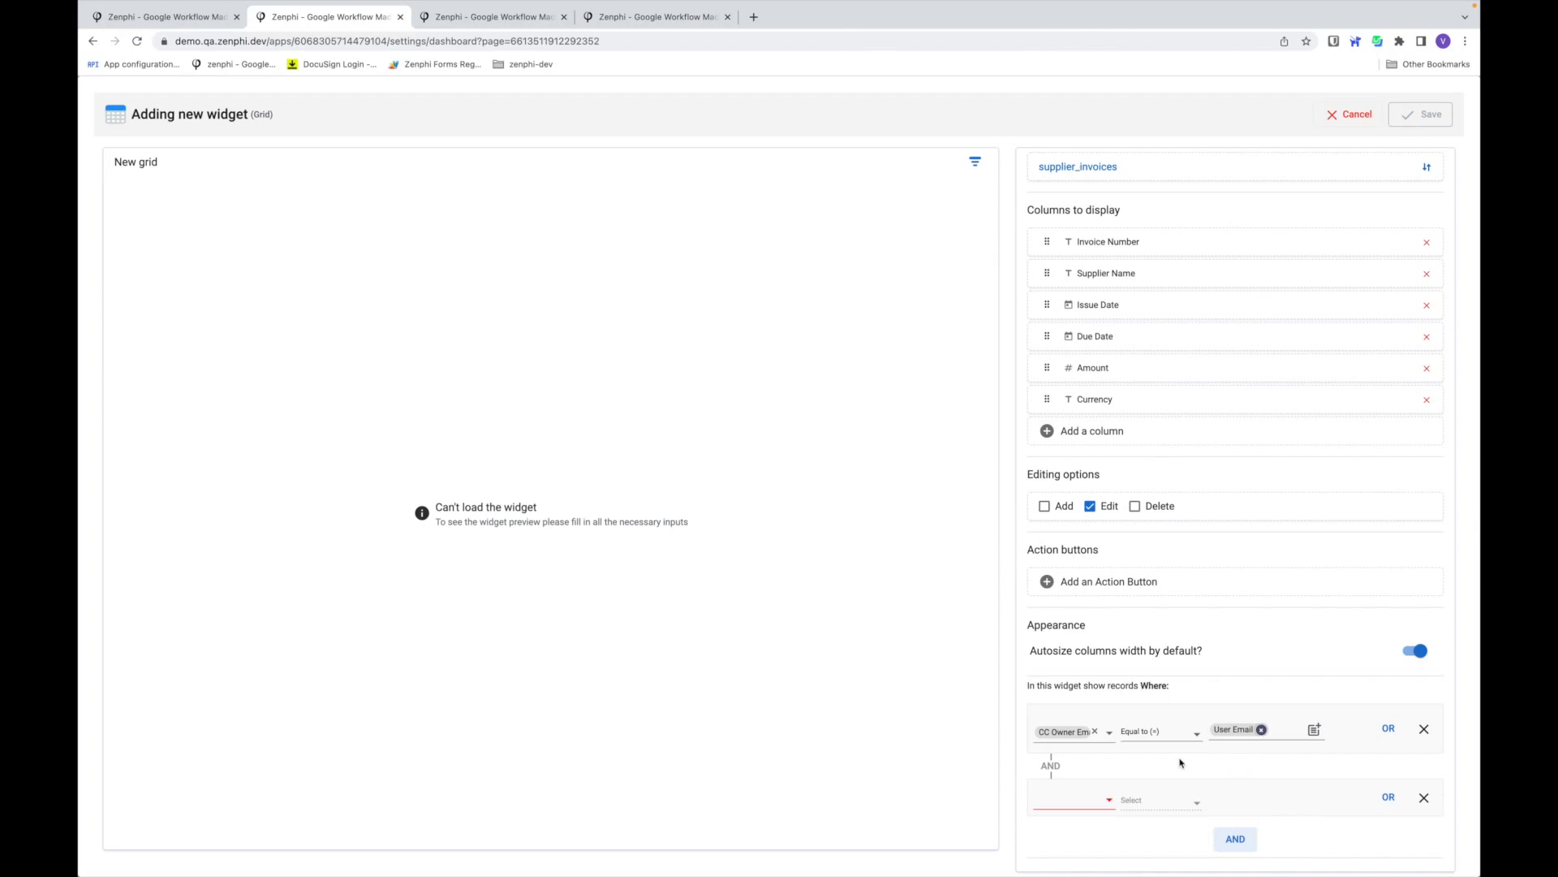
# - Add a Status equal to 'CC Owner Approval' condition
pyautogui.write('stat')
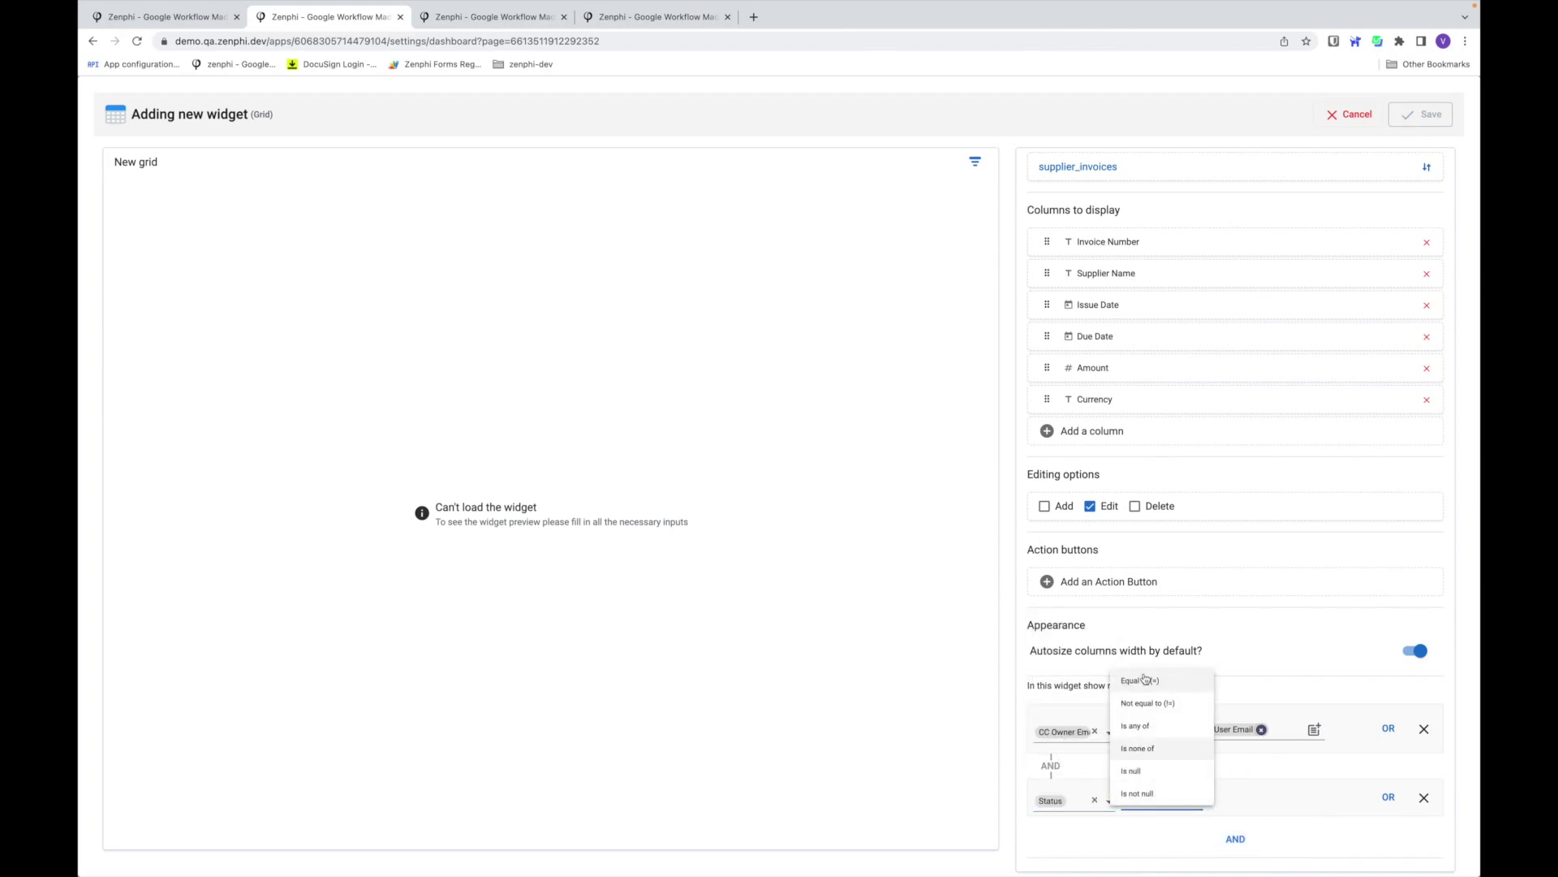
pyautogui.click(1139, 681)
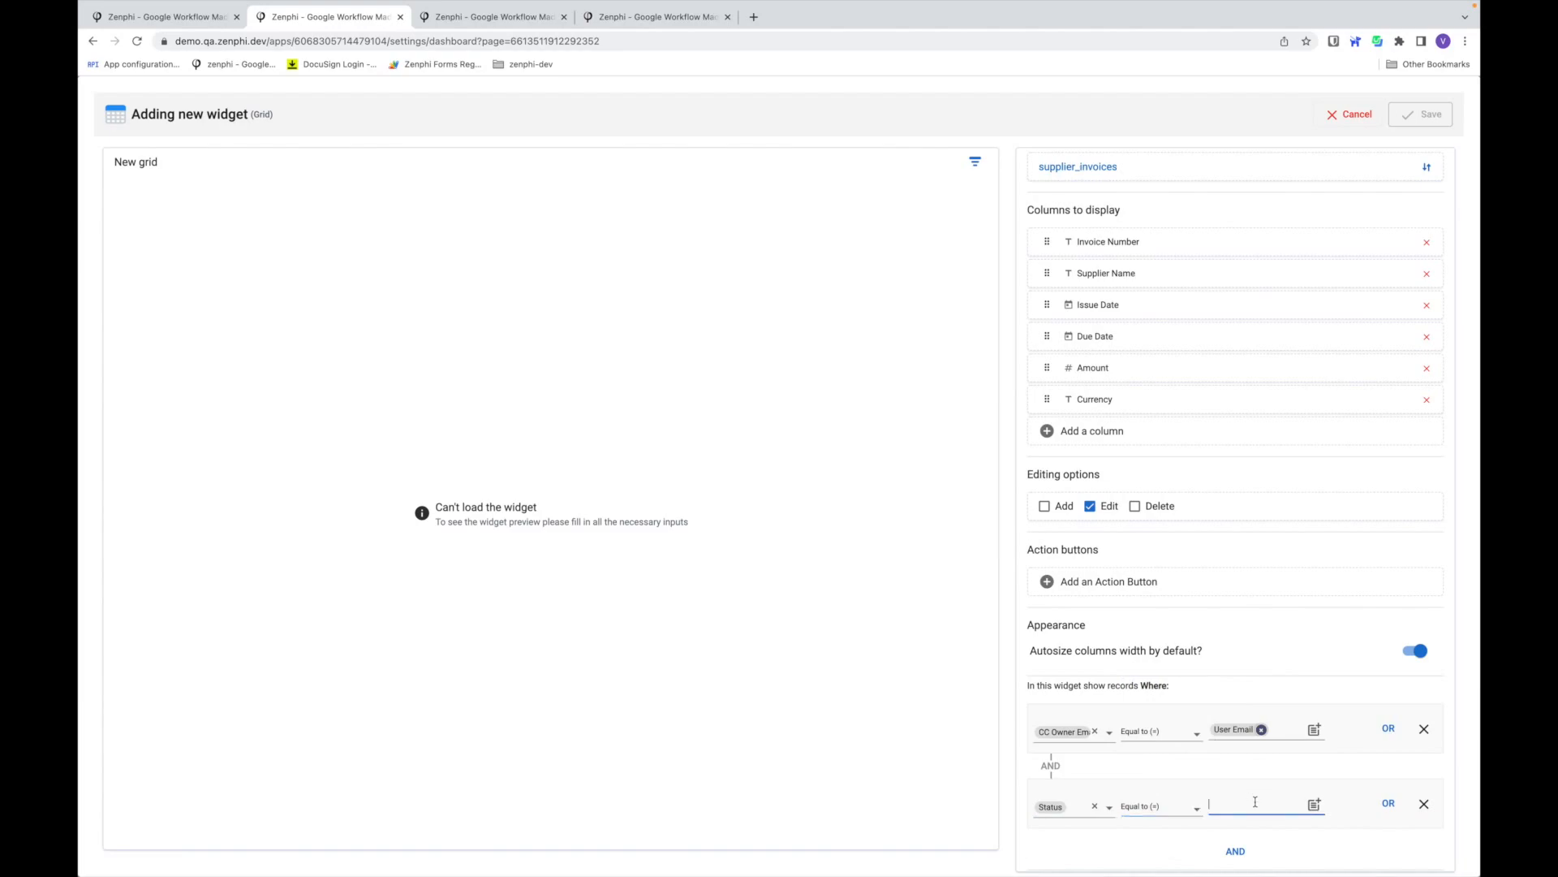
pyautogui.write('CC Owner Approval')
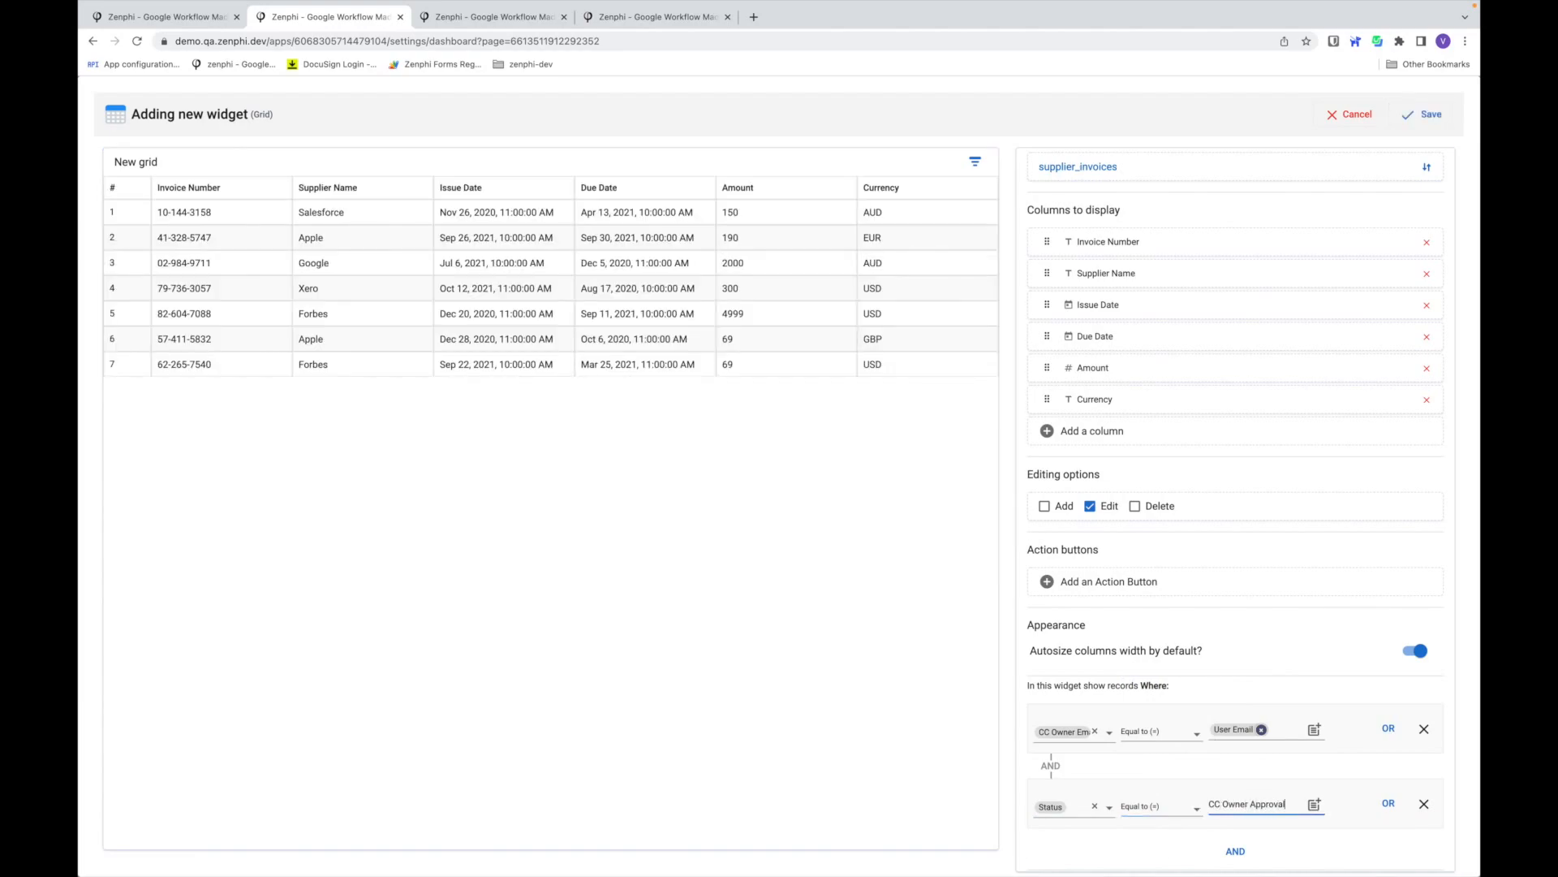
pyautogui.moveTo(1227, 356)
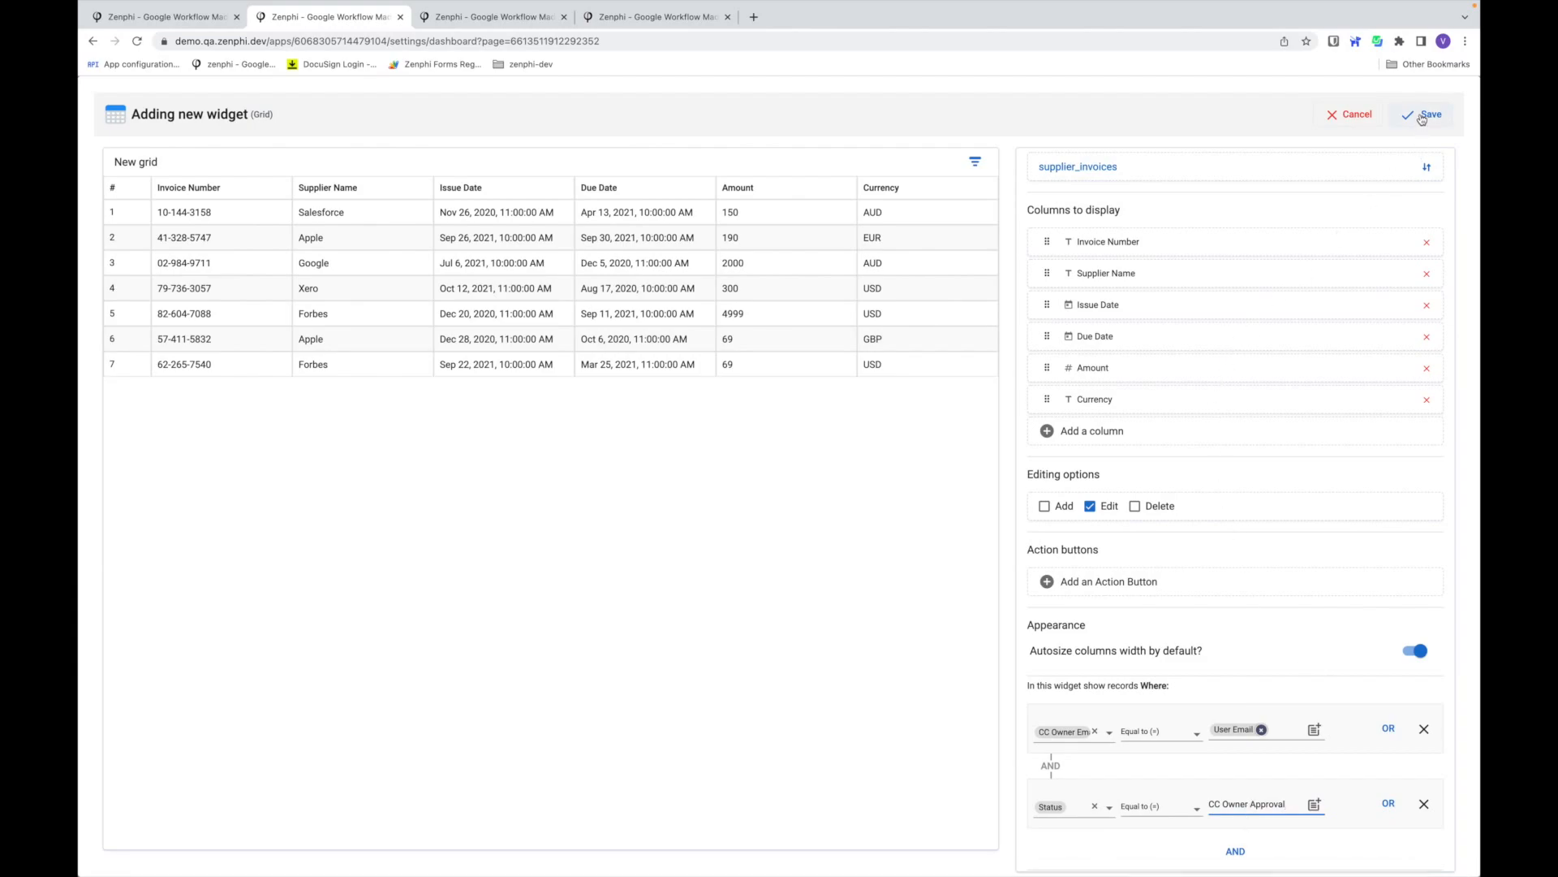
pyautogui.moveTo(1108, 581)
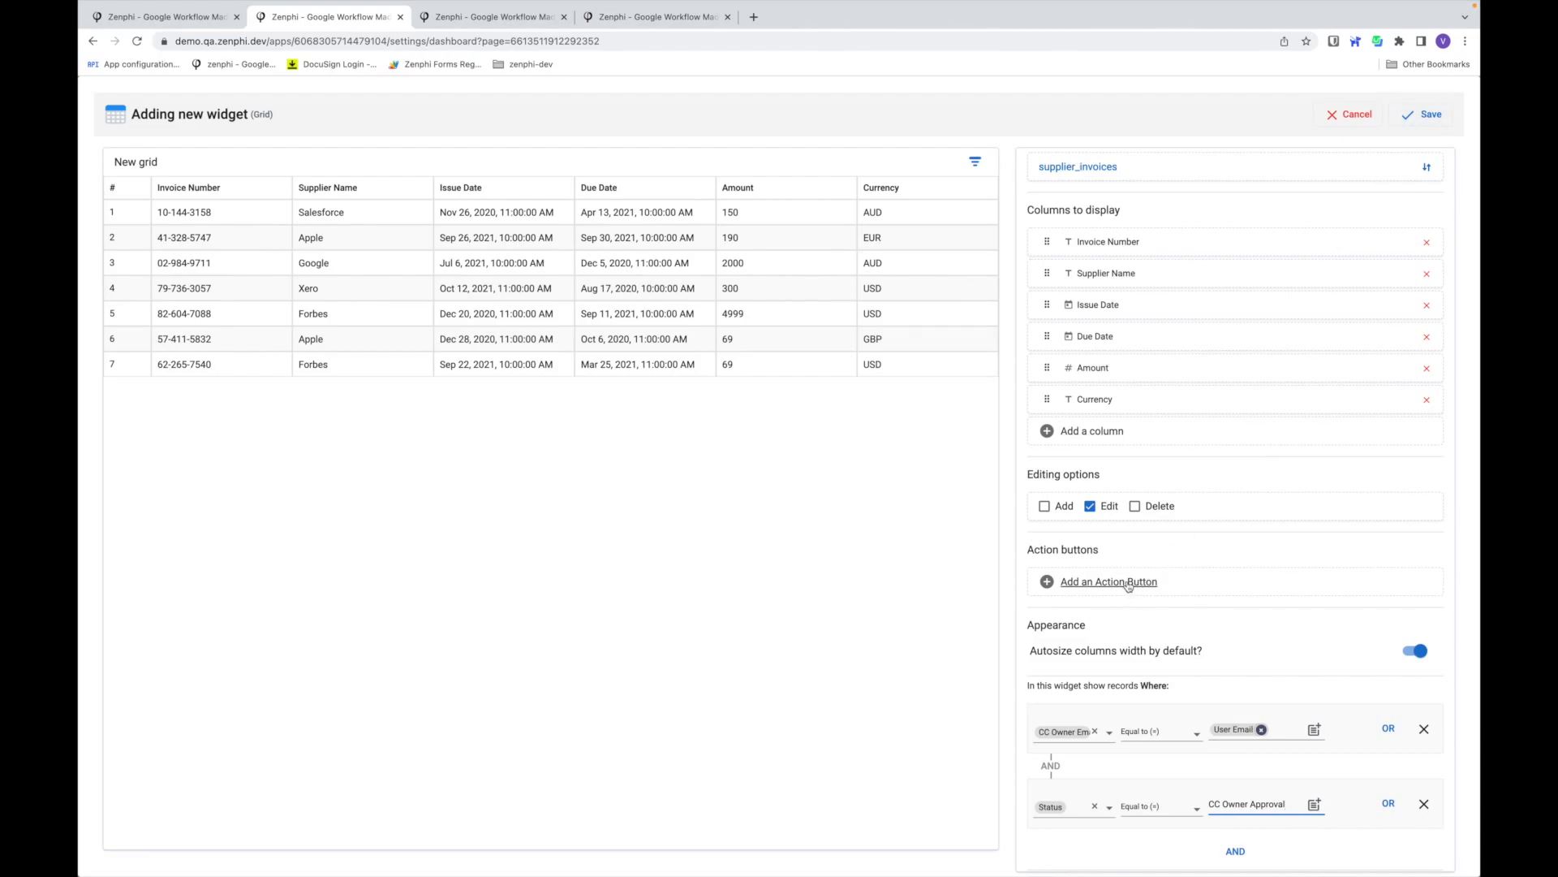
pyautogui.moveTo(395, 315)
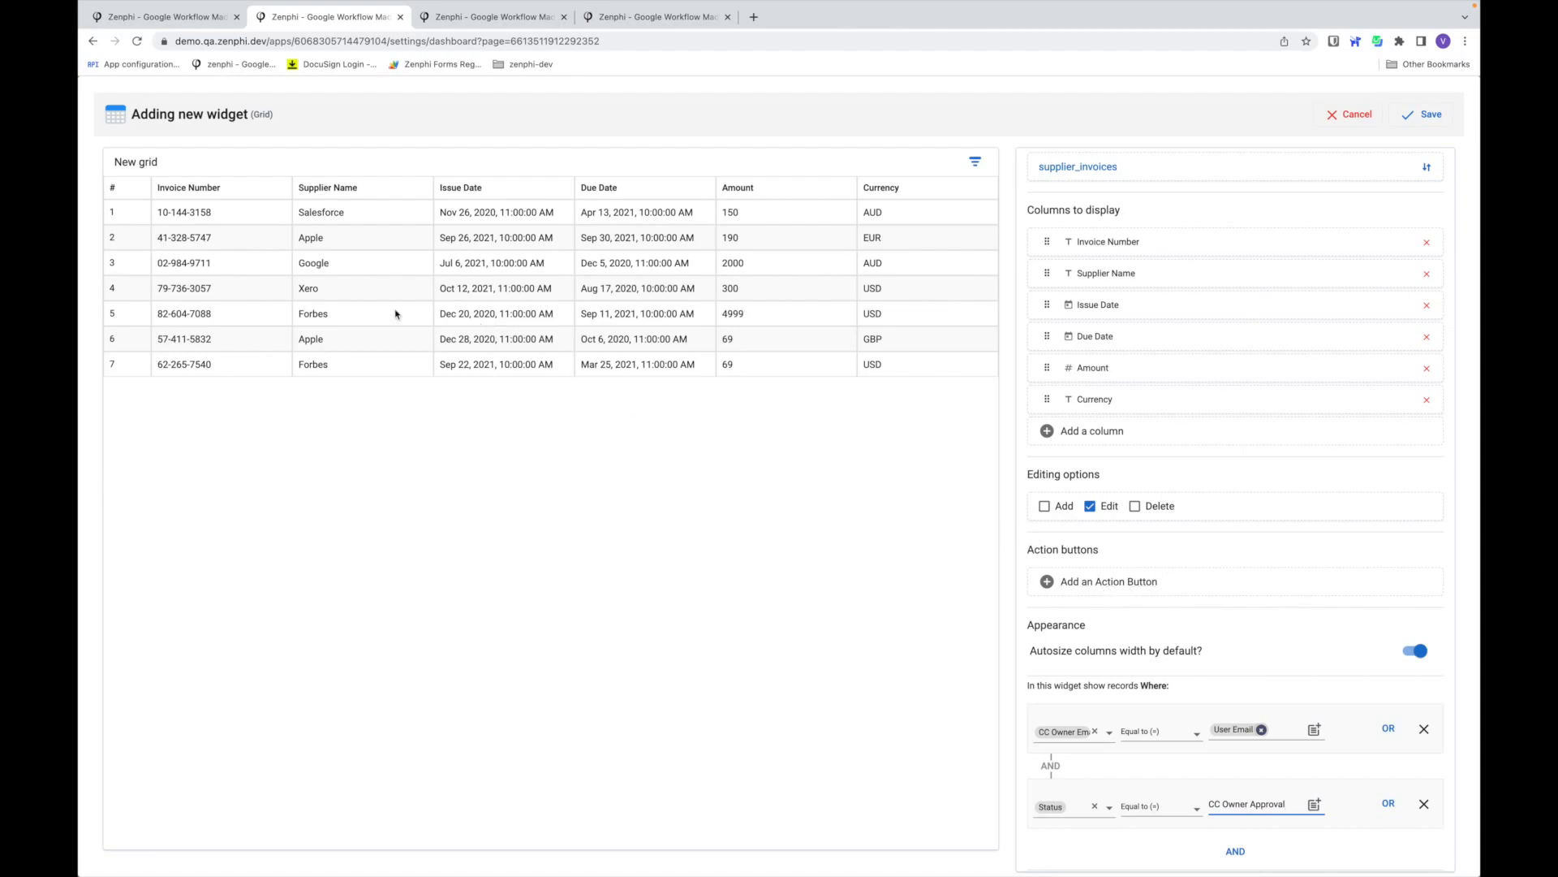
pyautogui.moveTo(143, 313)
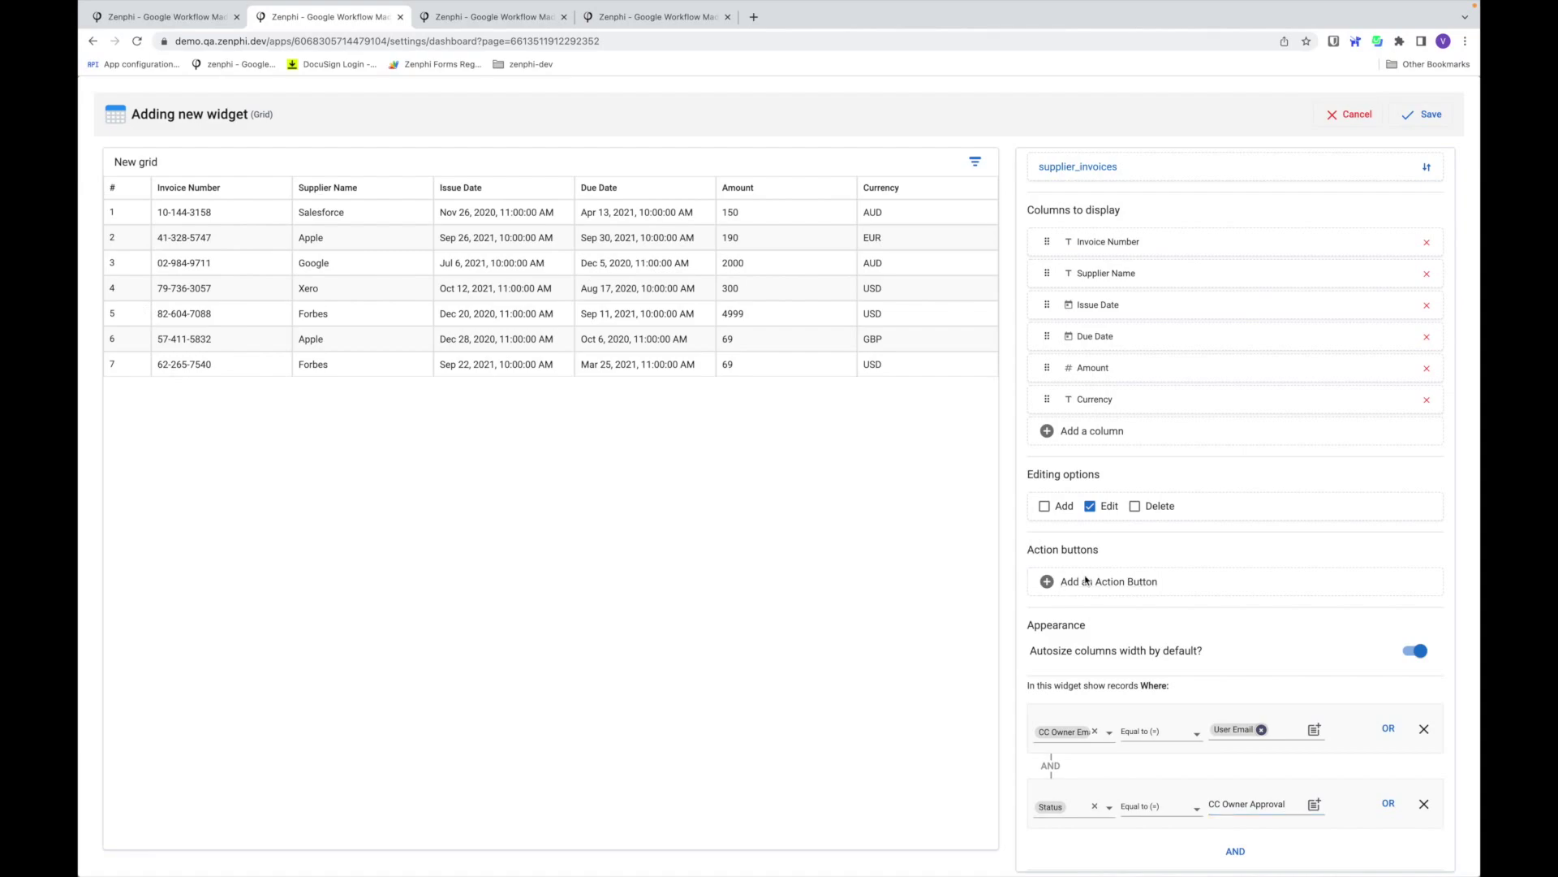
# - Add a Run flow action button named 'Cancel Invoice' that triggers the Cancel Invoice flow
pyautogui.click(1107, 581)
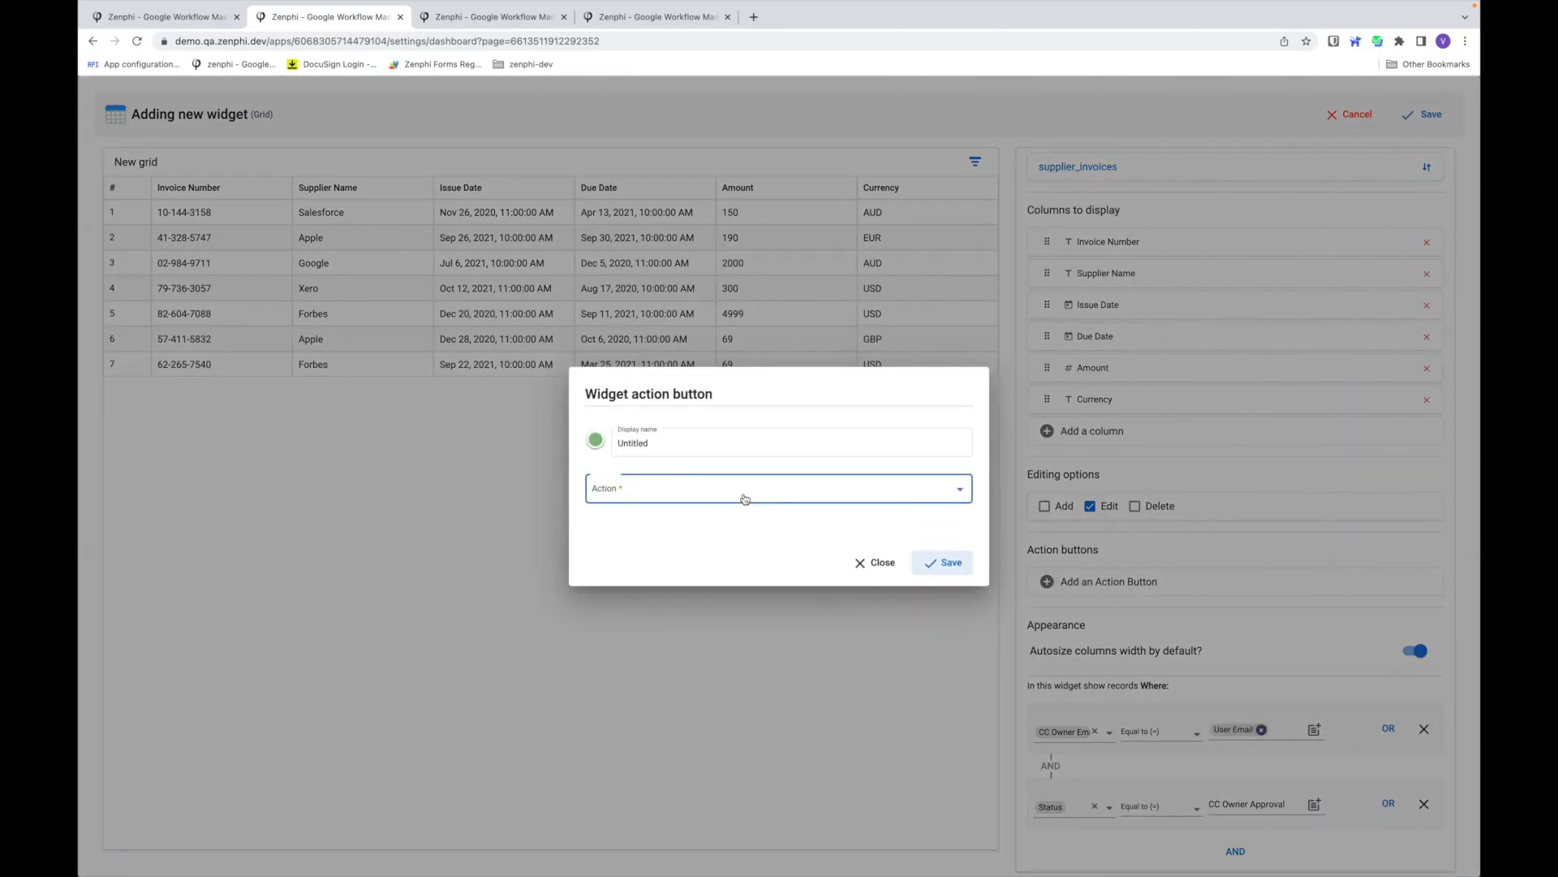
pyautogui.click(779, 488)
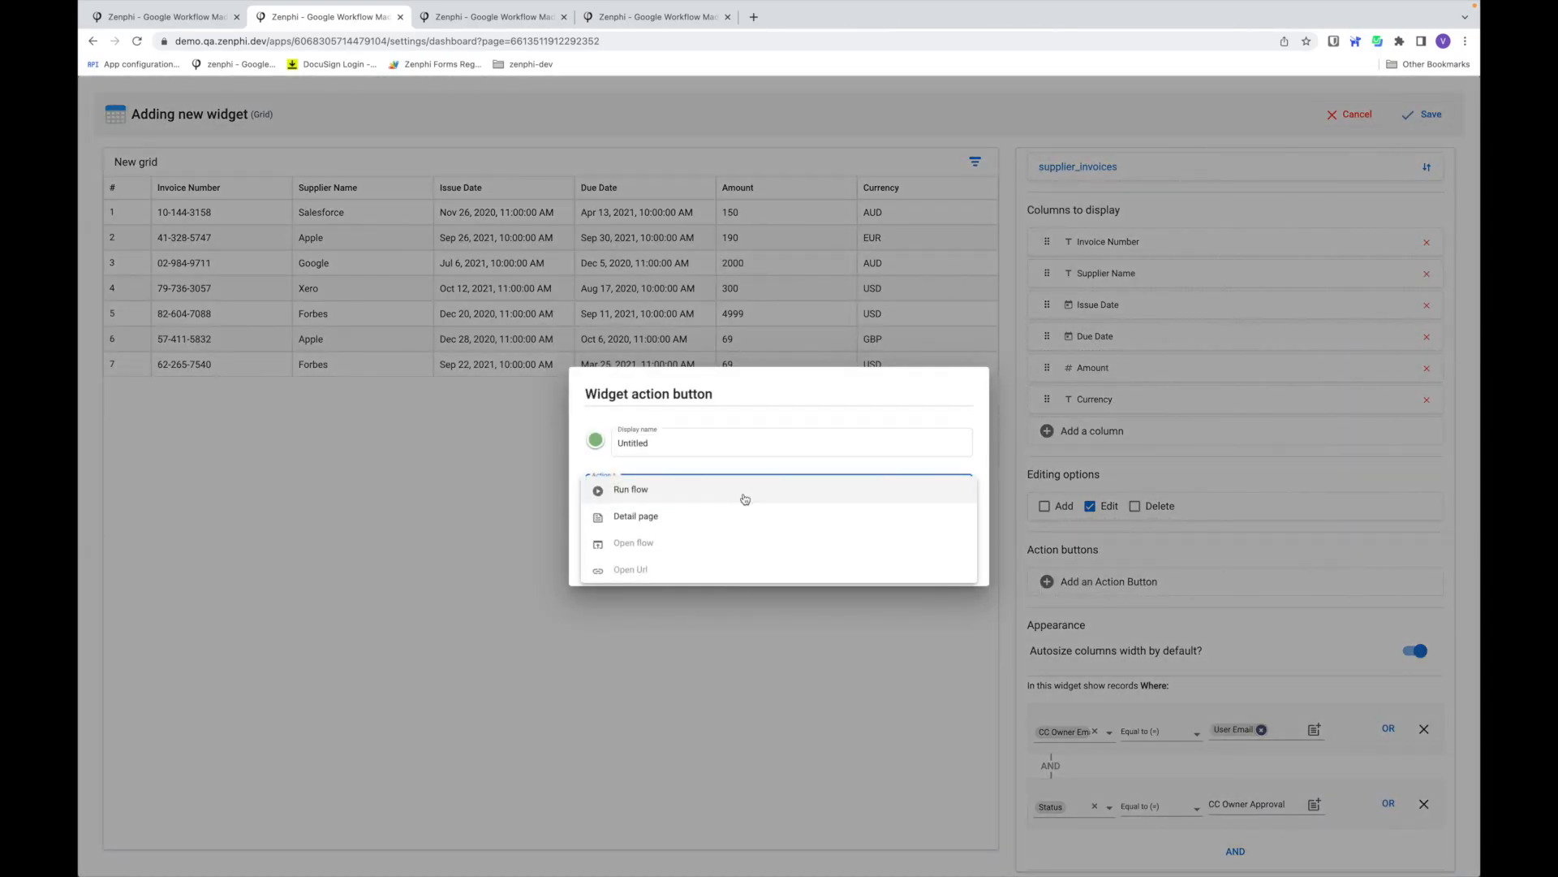
pyautogui.moveTo(735, 515)
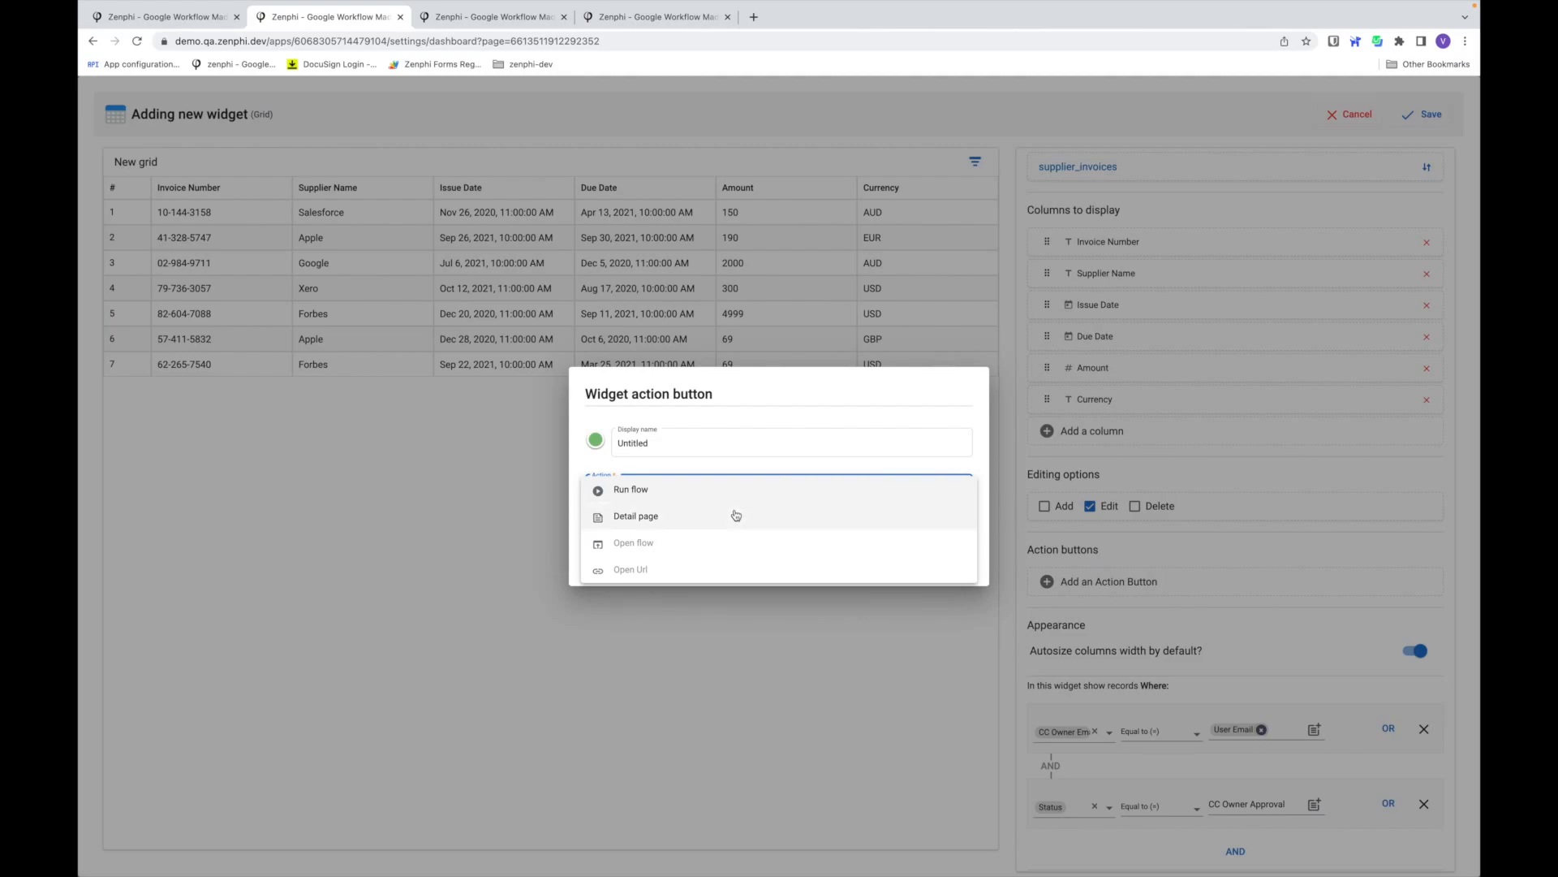
pyautogui.click(630, 488)
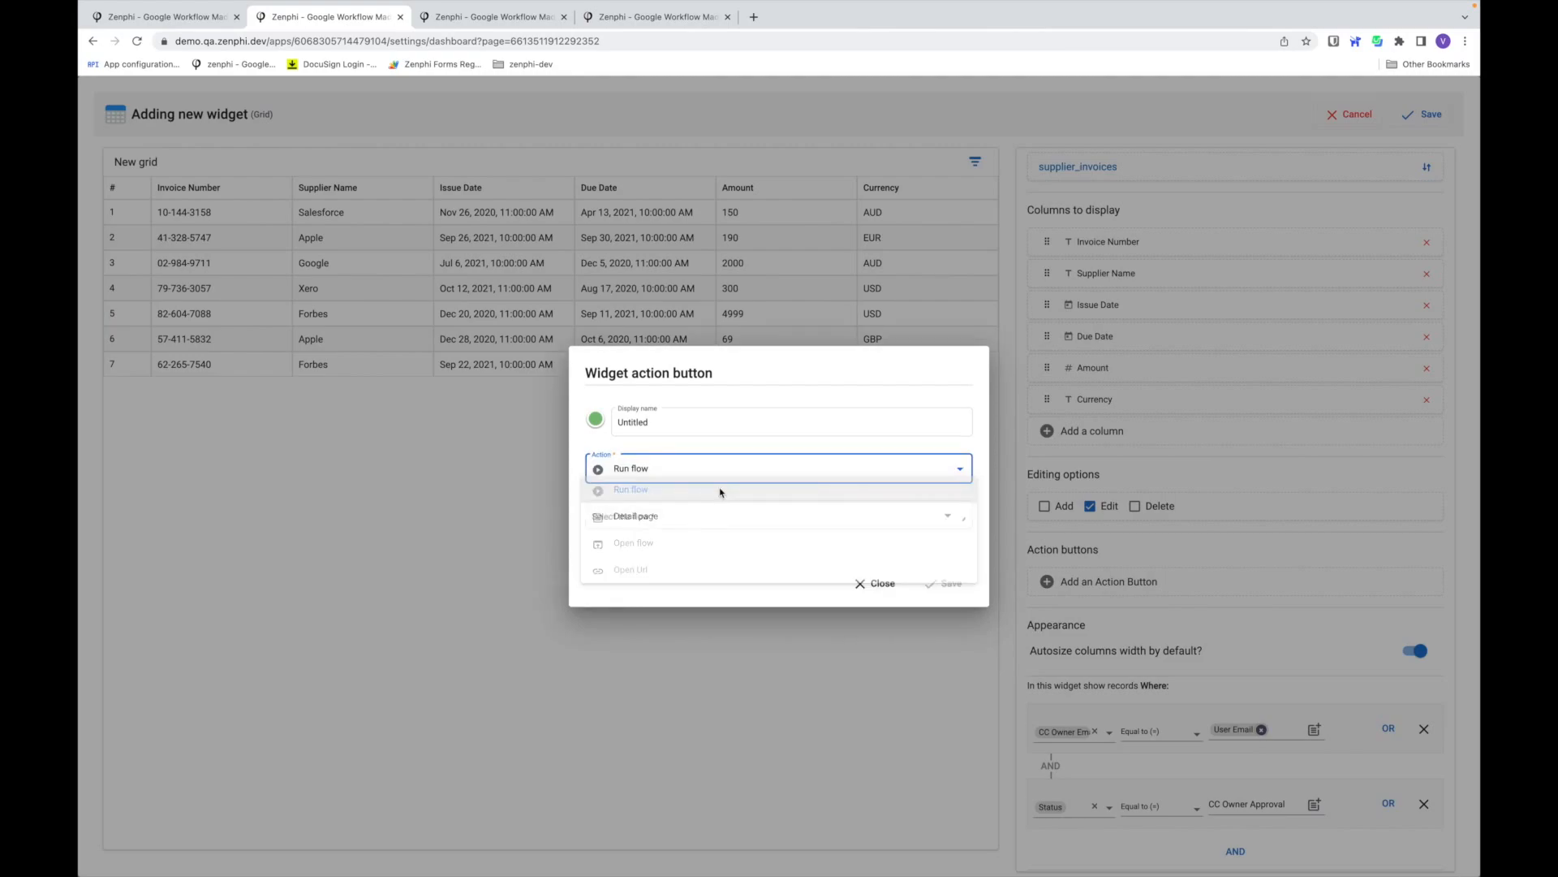
pyautogui.click(632, 489)
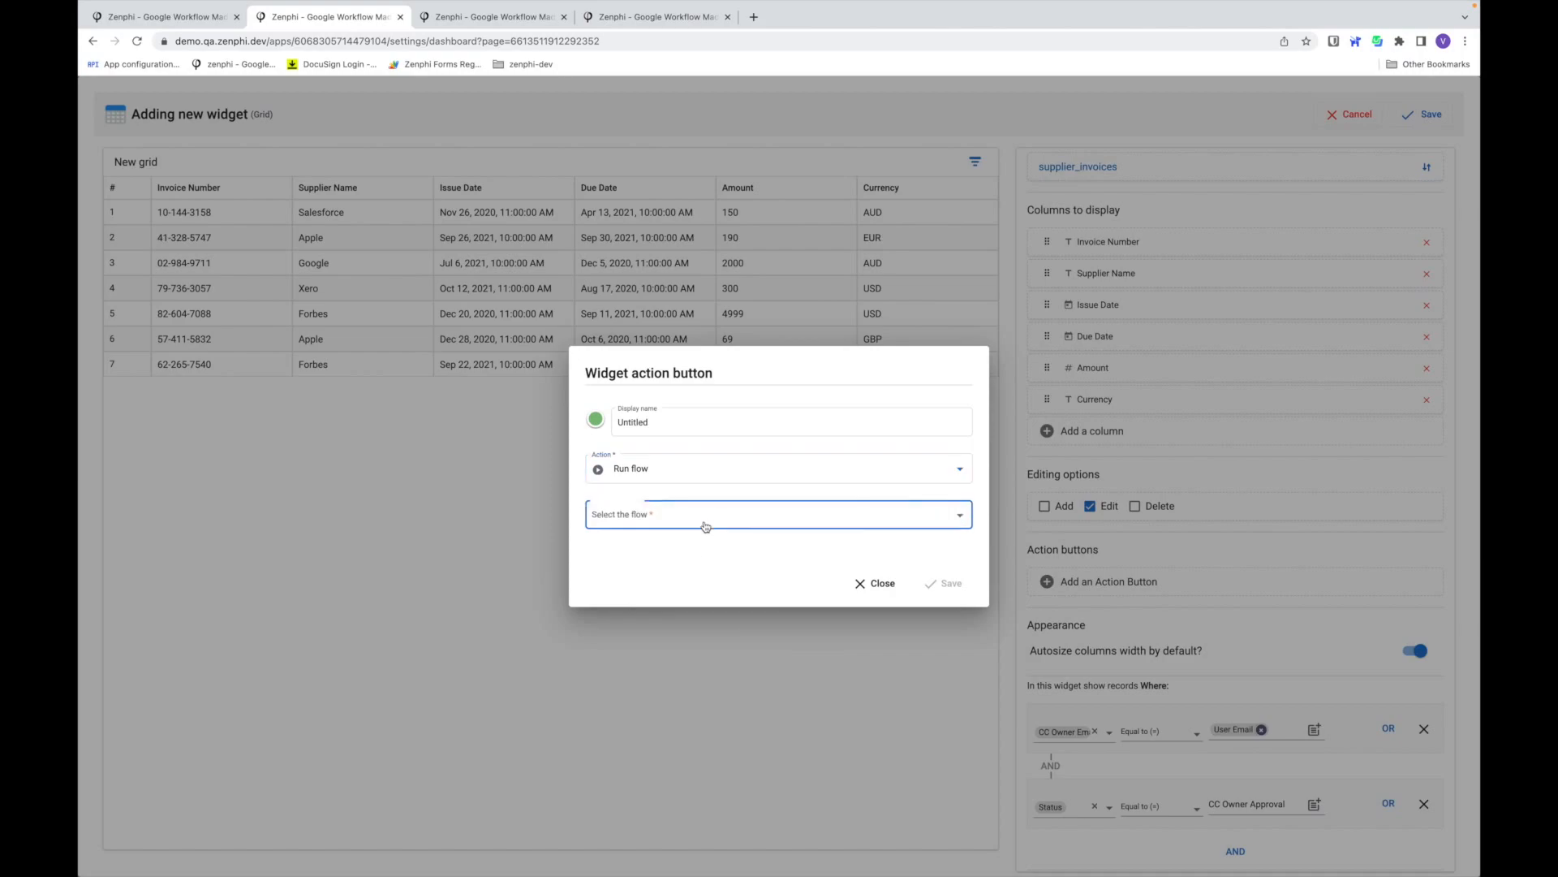
pyautogui.click(778, 514)
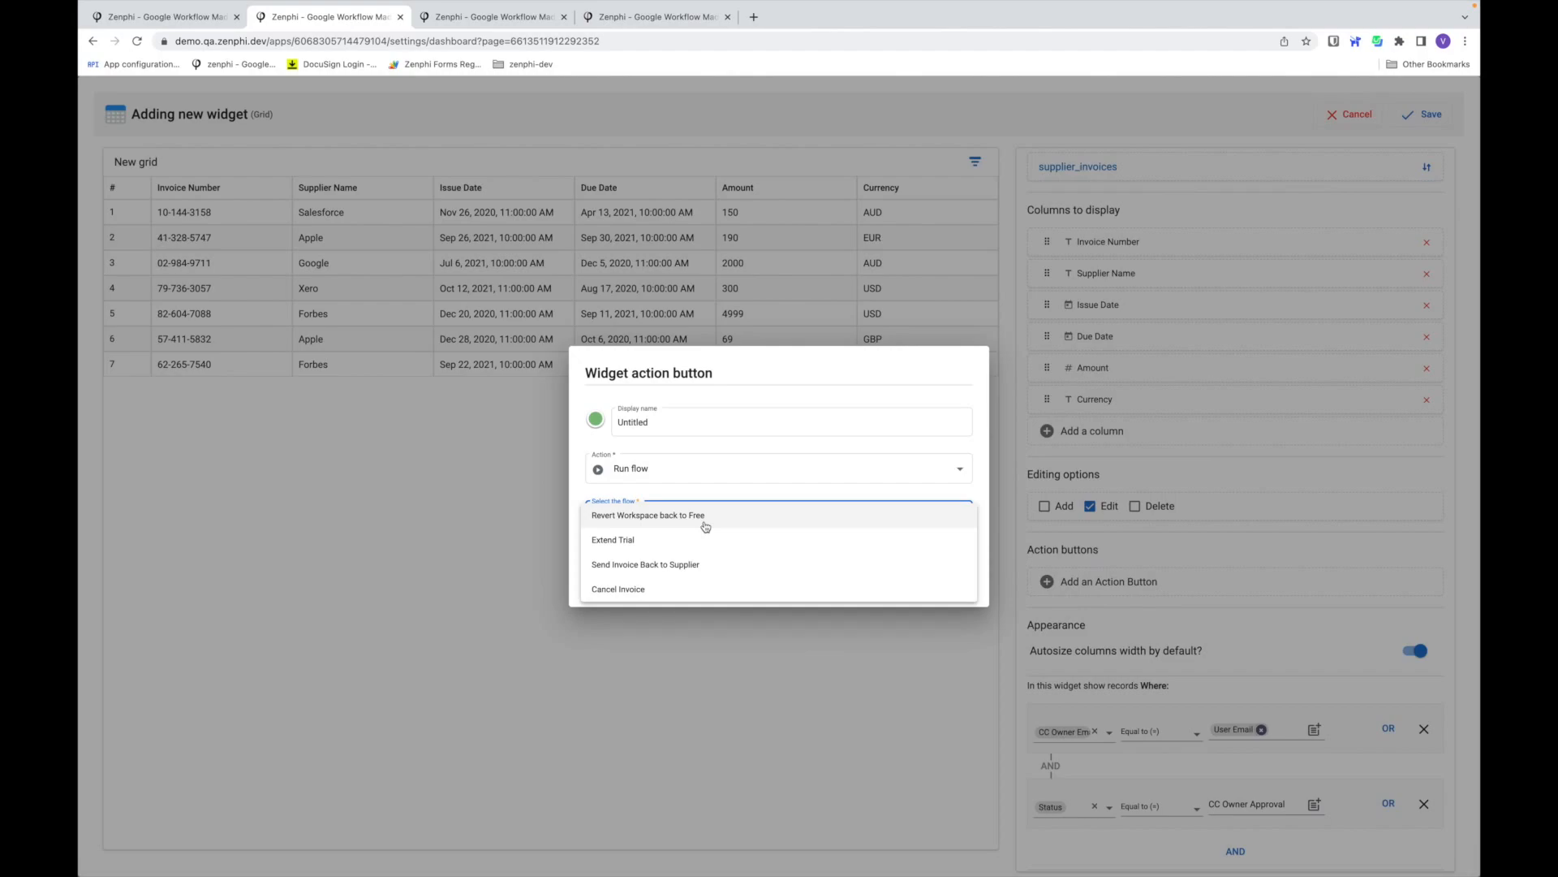
pyautogui.moveTo(707, 563)
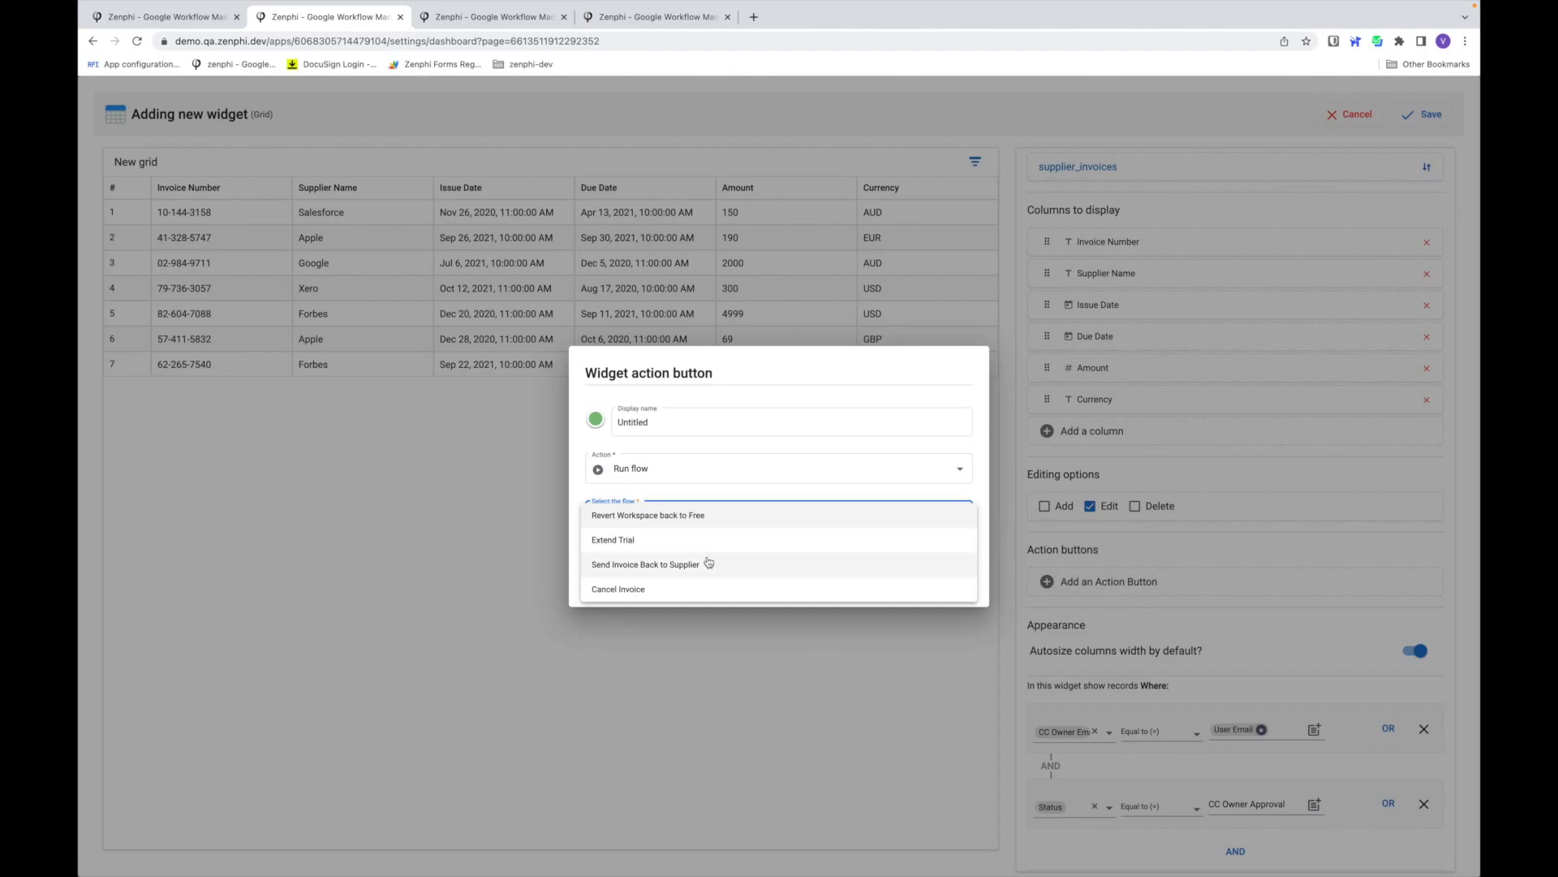
pyautogui.click(617, 589)
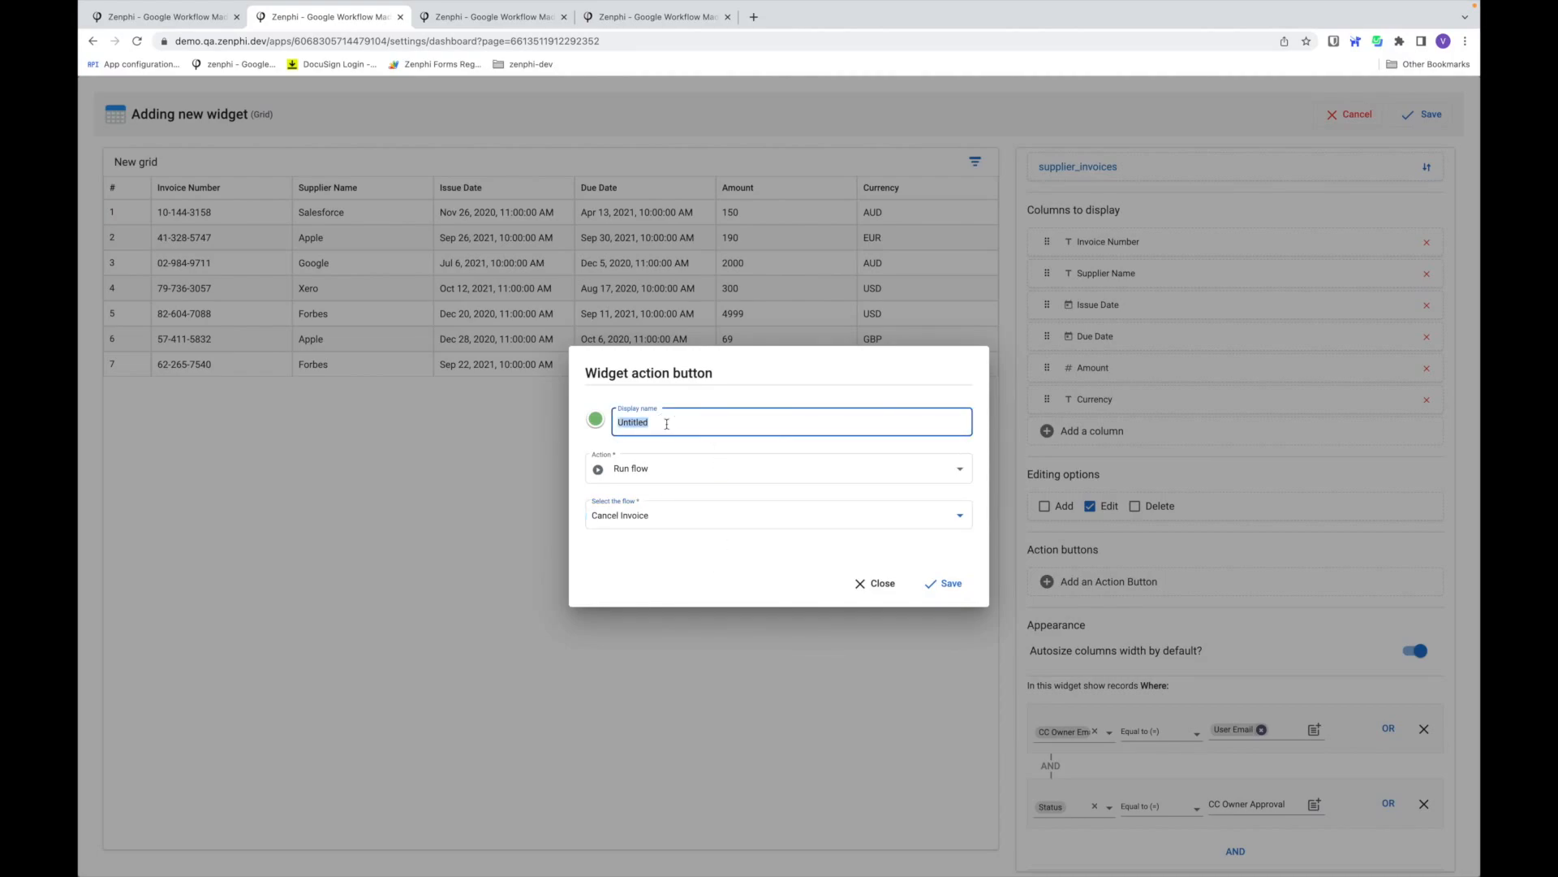
pyautogui.write('Cancel Invoice')
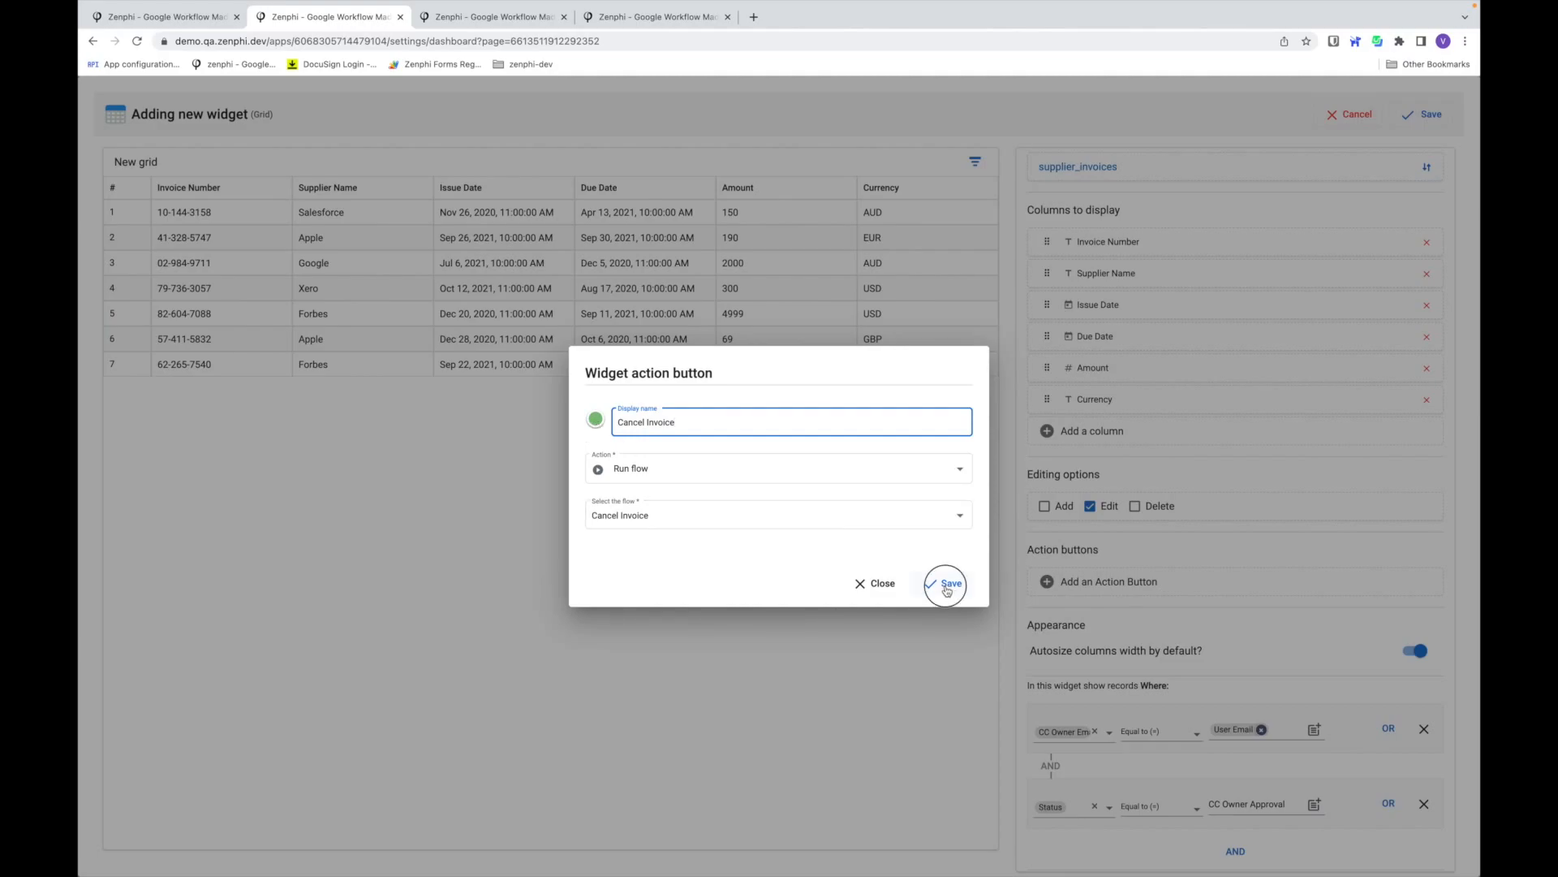
pyautogui.click(945, 583)
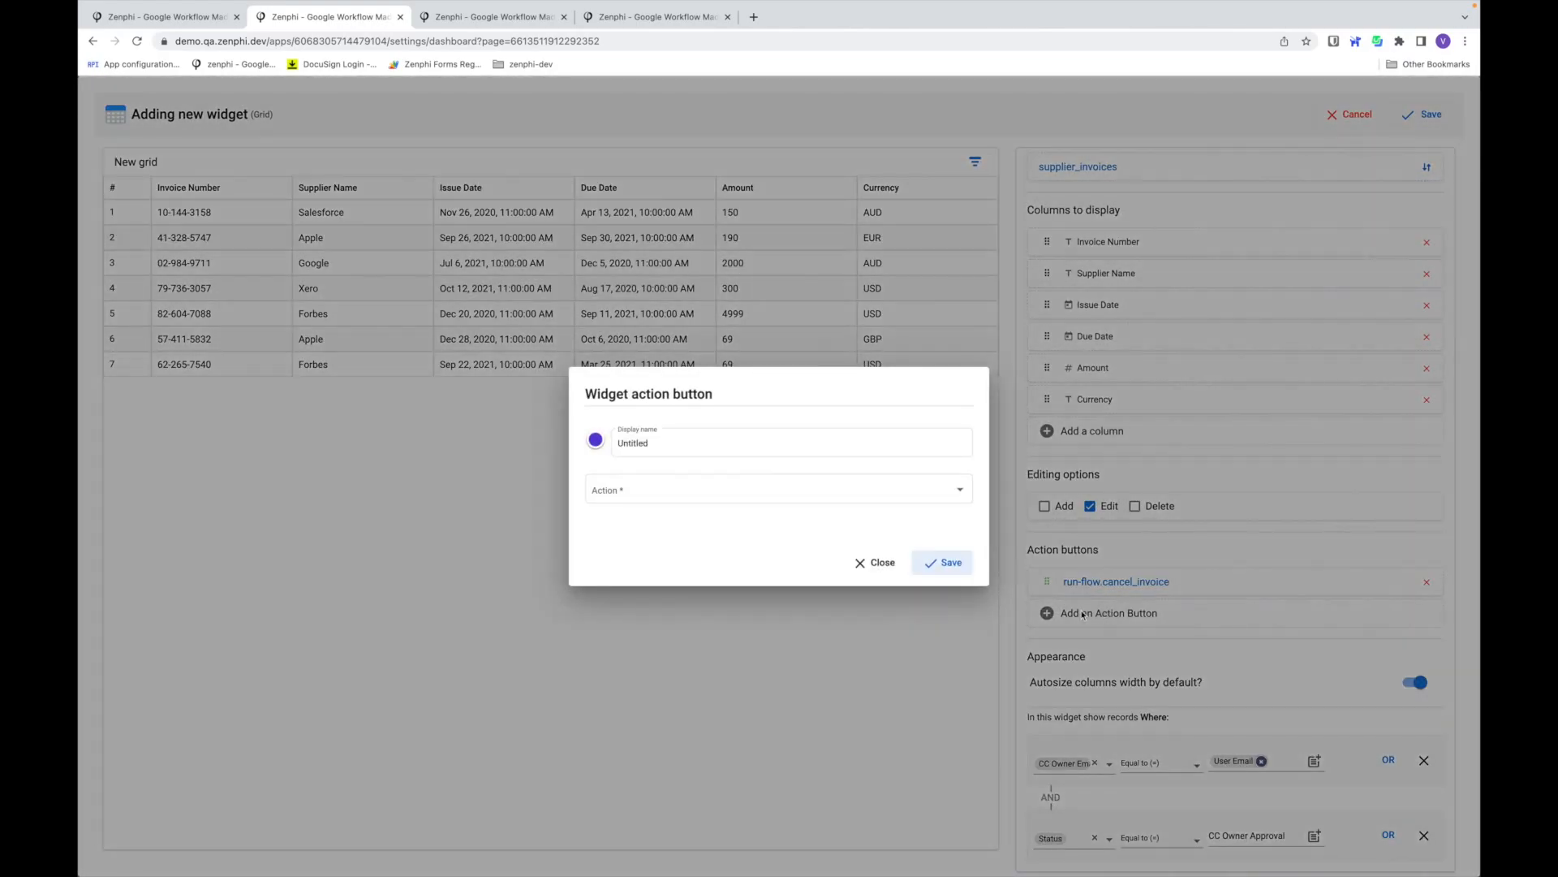
# - Add a View Invoice Detail action button linked to the Invoice Detail page
pyautogui.click(790, 442)
pyautogui.write('View Invoice Deta')
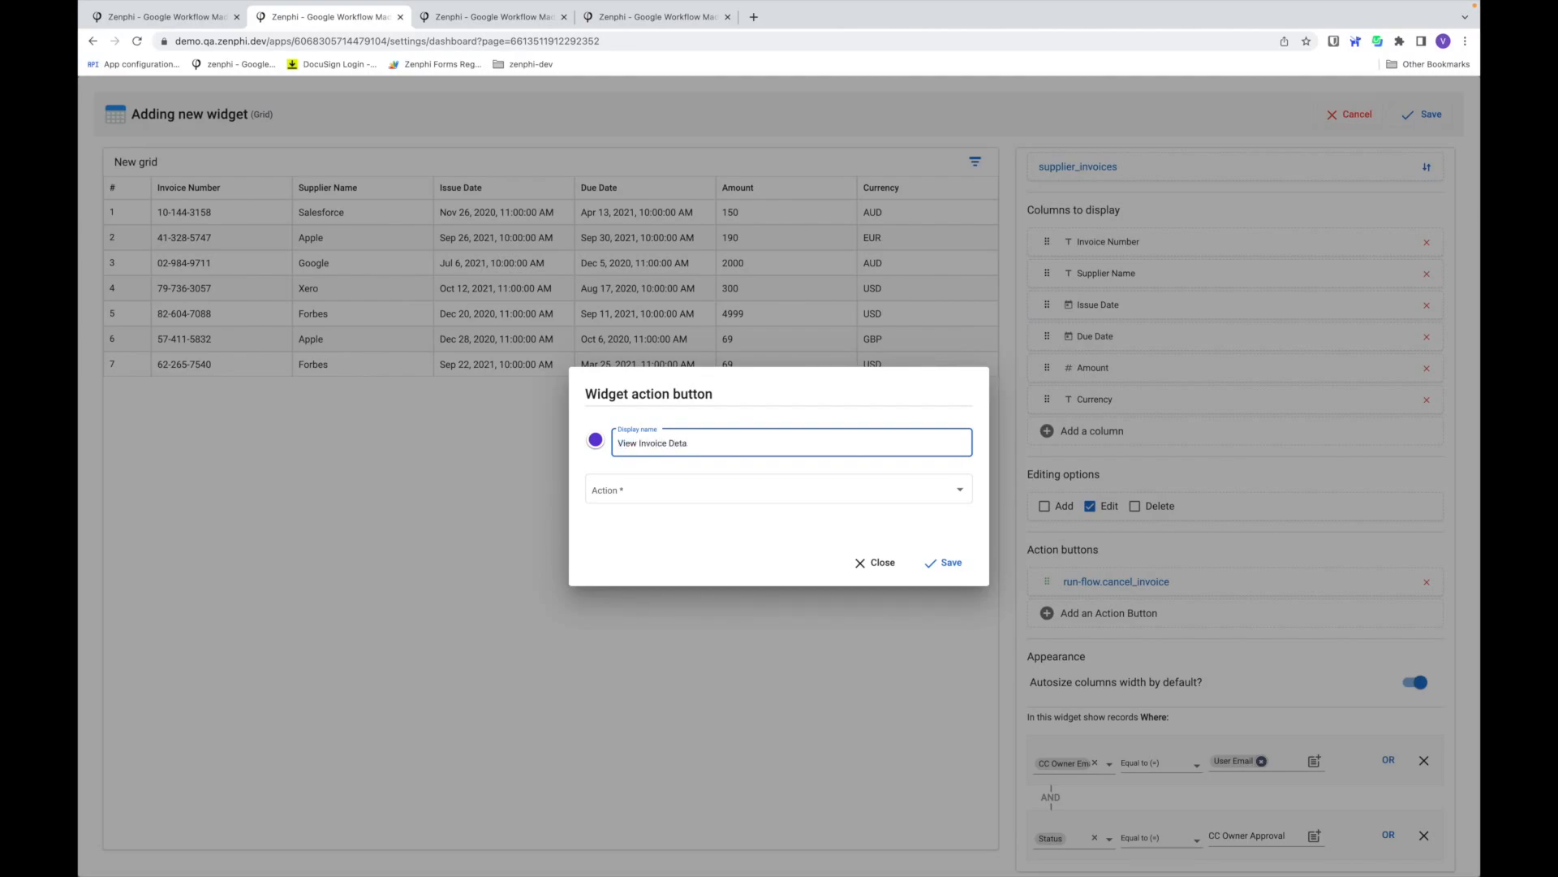
pyautogui.click(776, 489)
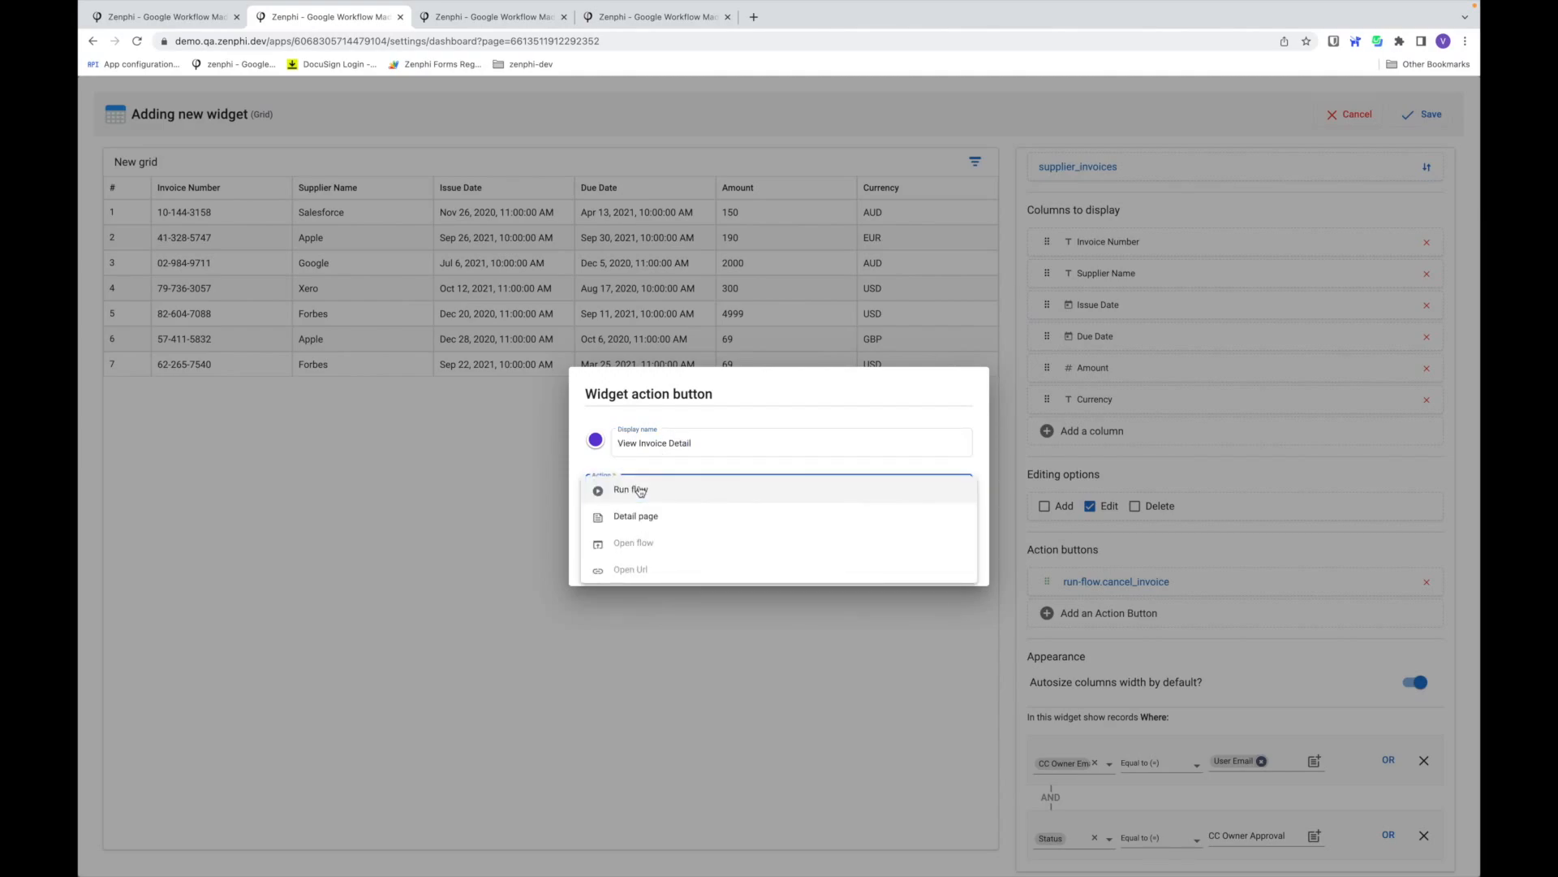
pyautogui.click(634, 516)
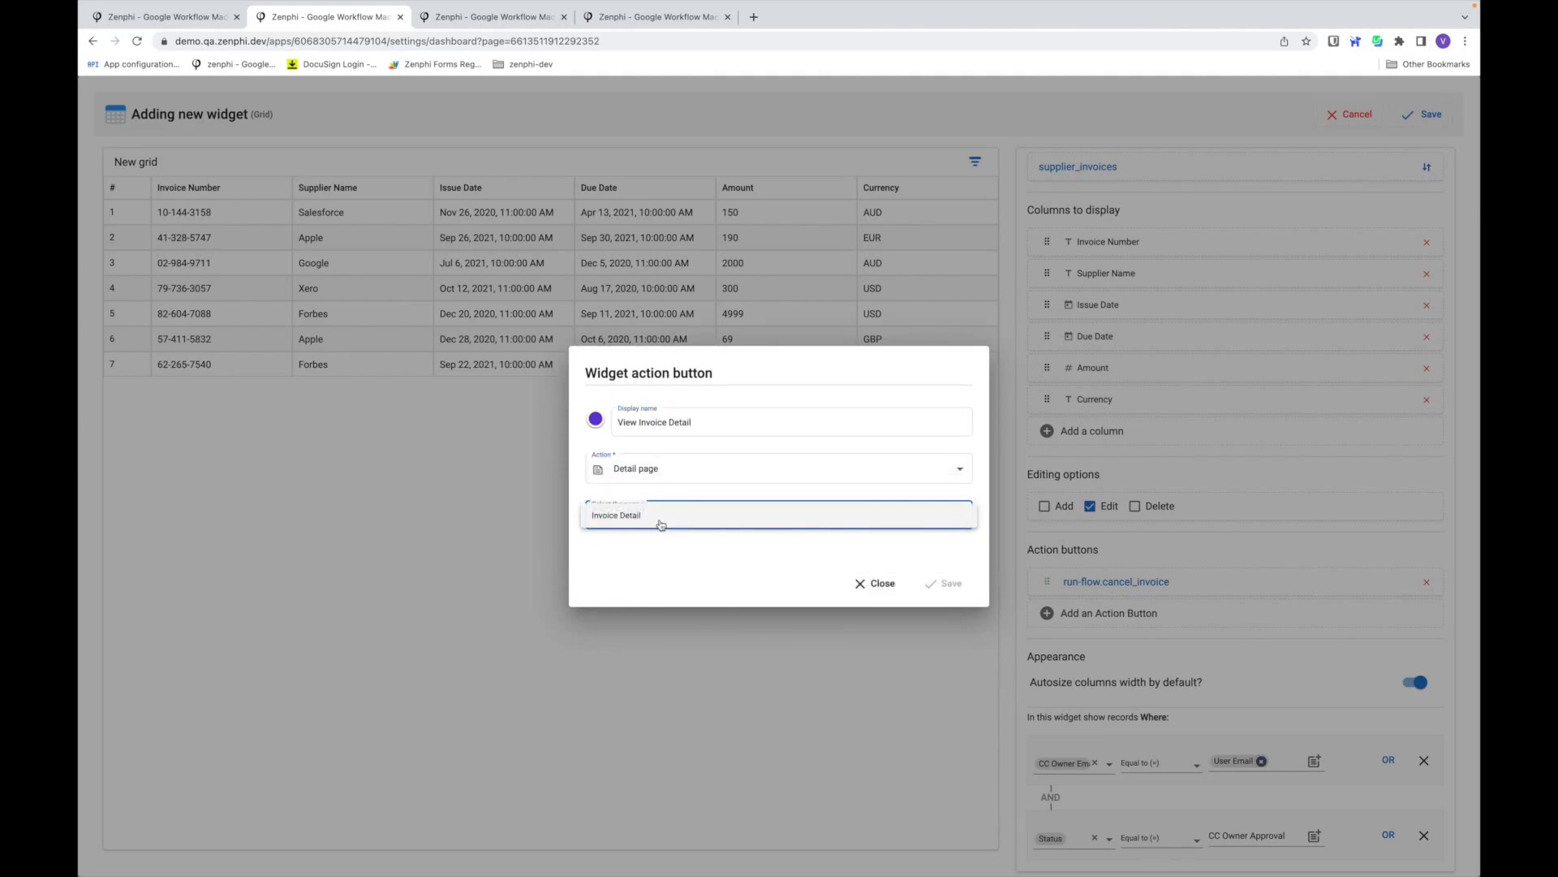
pyautogui.click(616, 515)
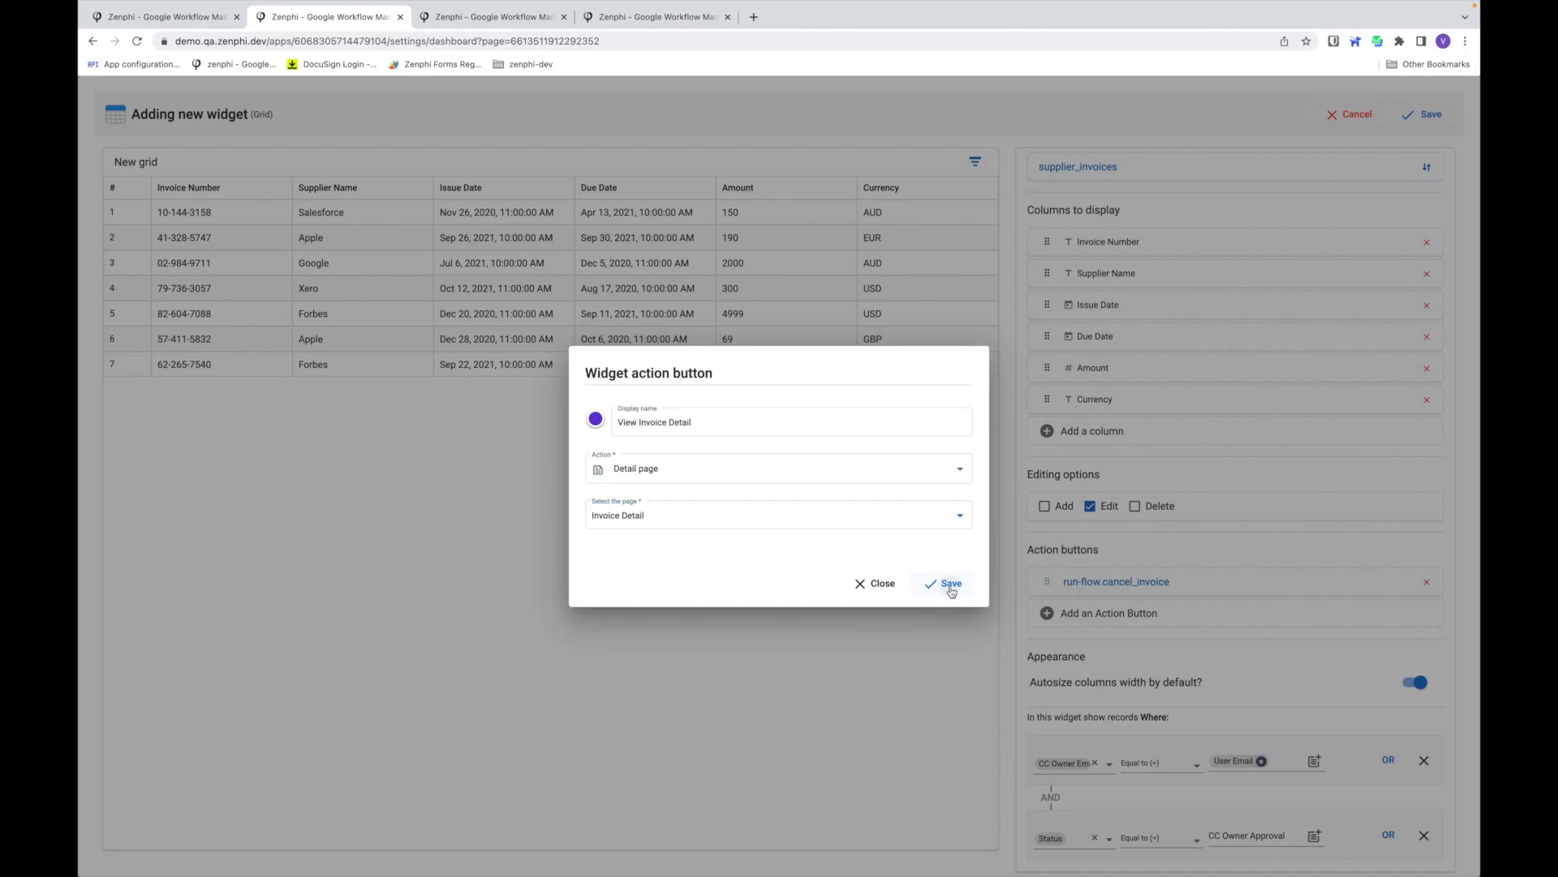
pyautogui.click(942, 583)
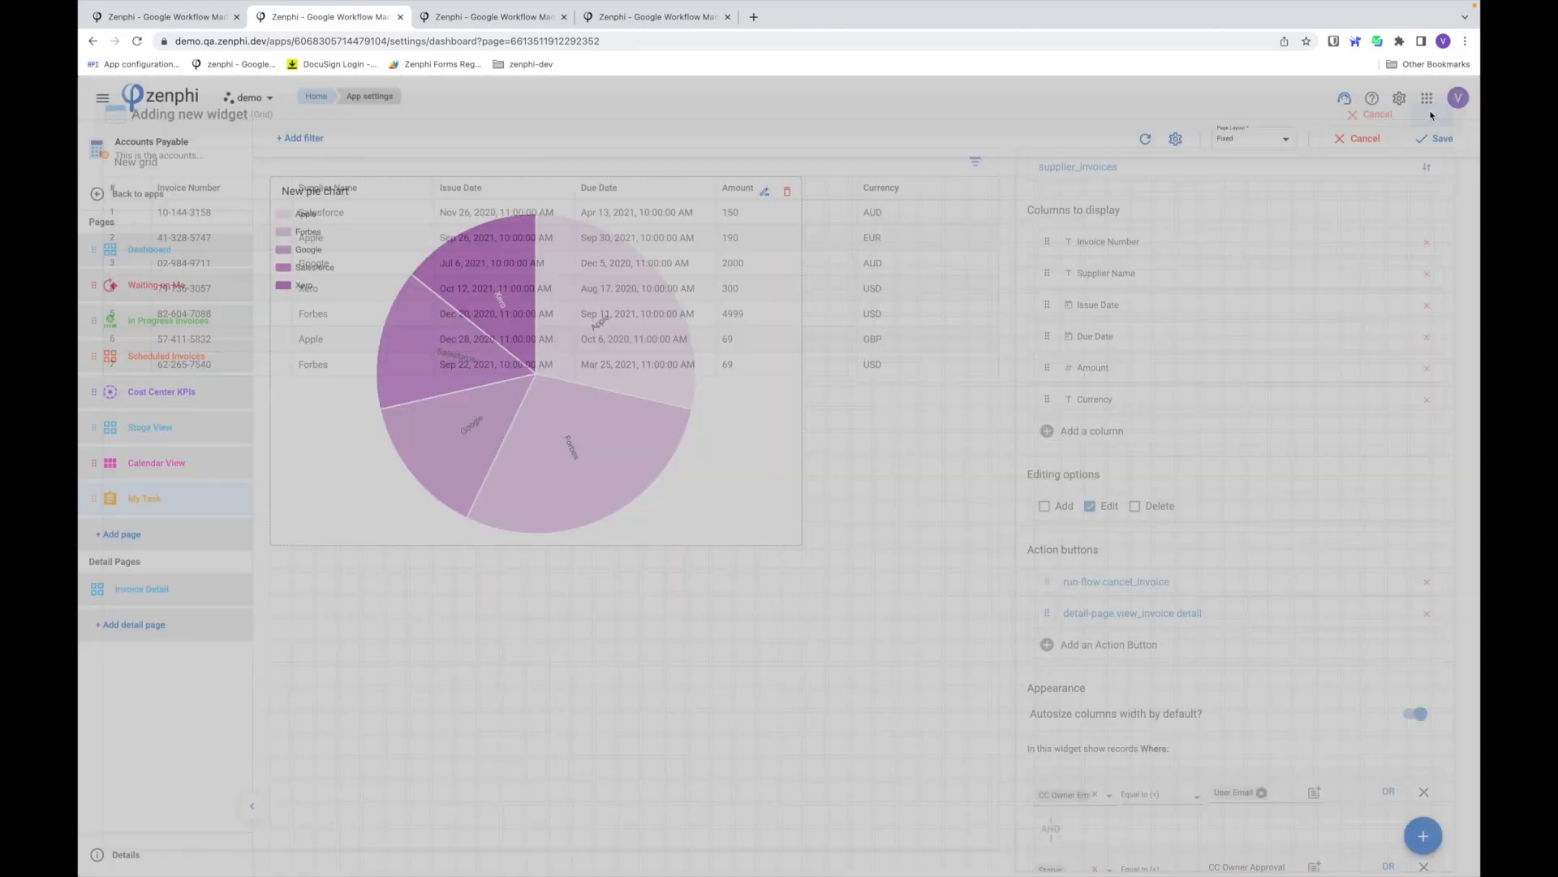
# - Save the grid widget, switch the page layout to Fit, and save the My Task page
pyautogui.click(1363, 138)
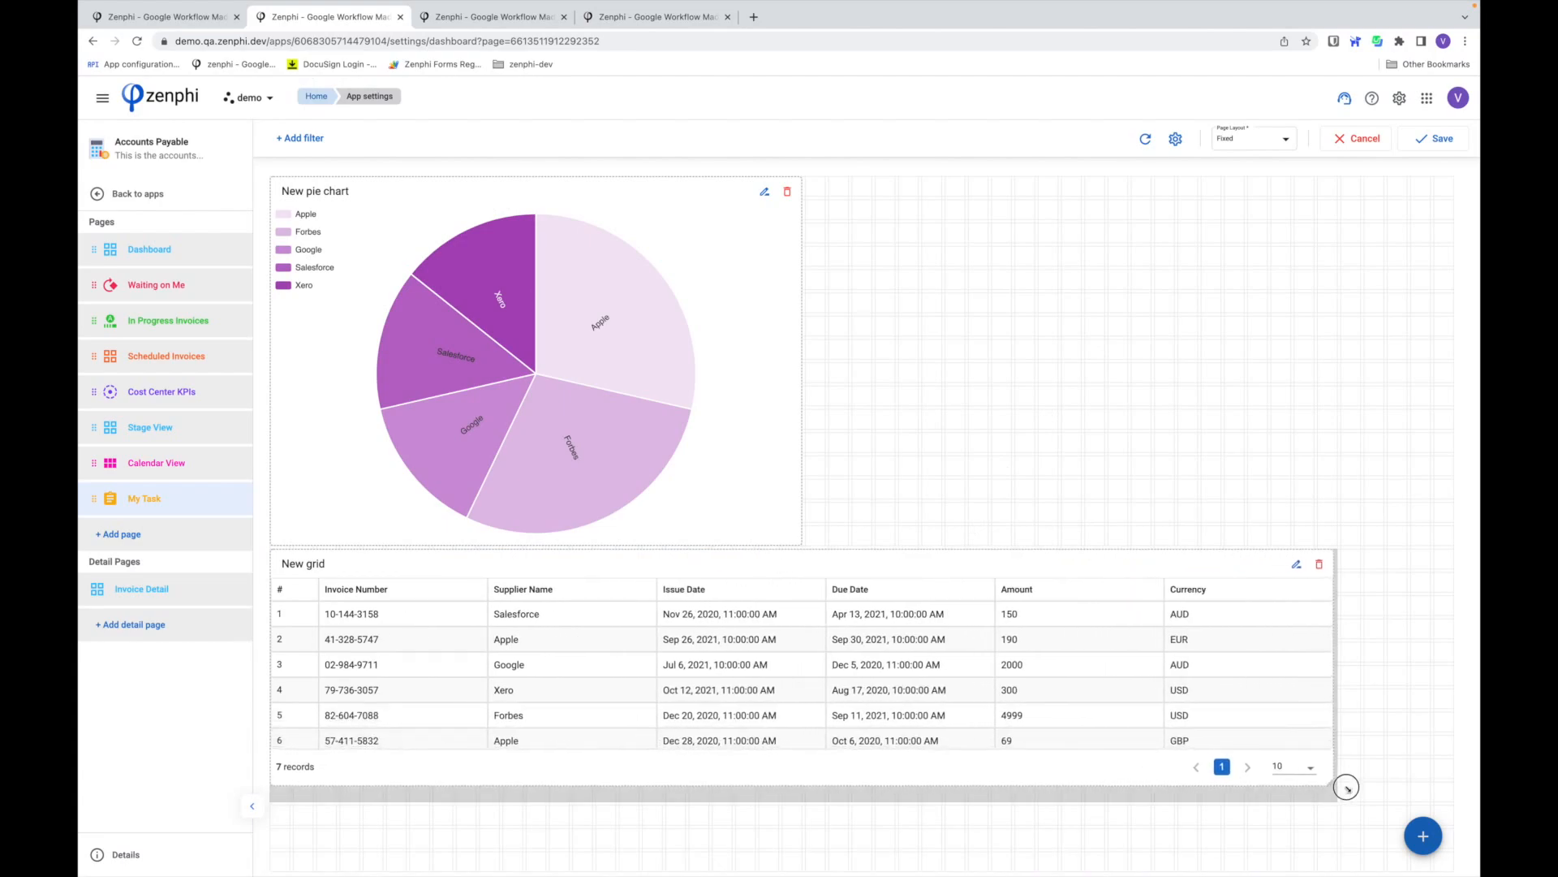
pyautogui.click(1250, 138)
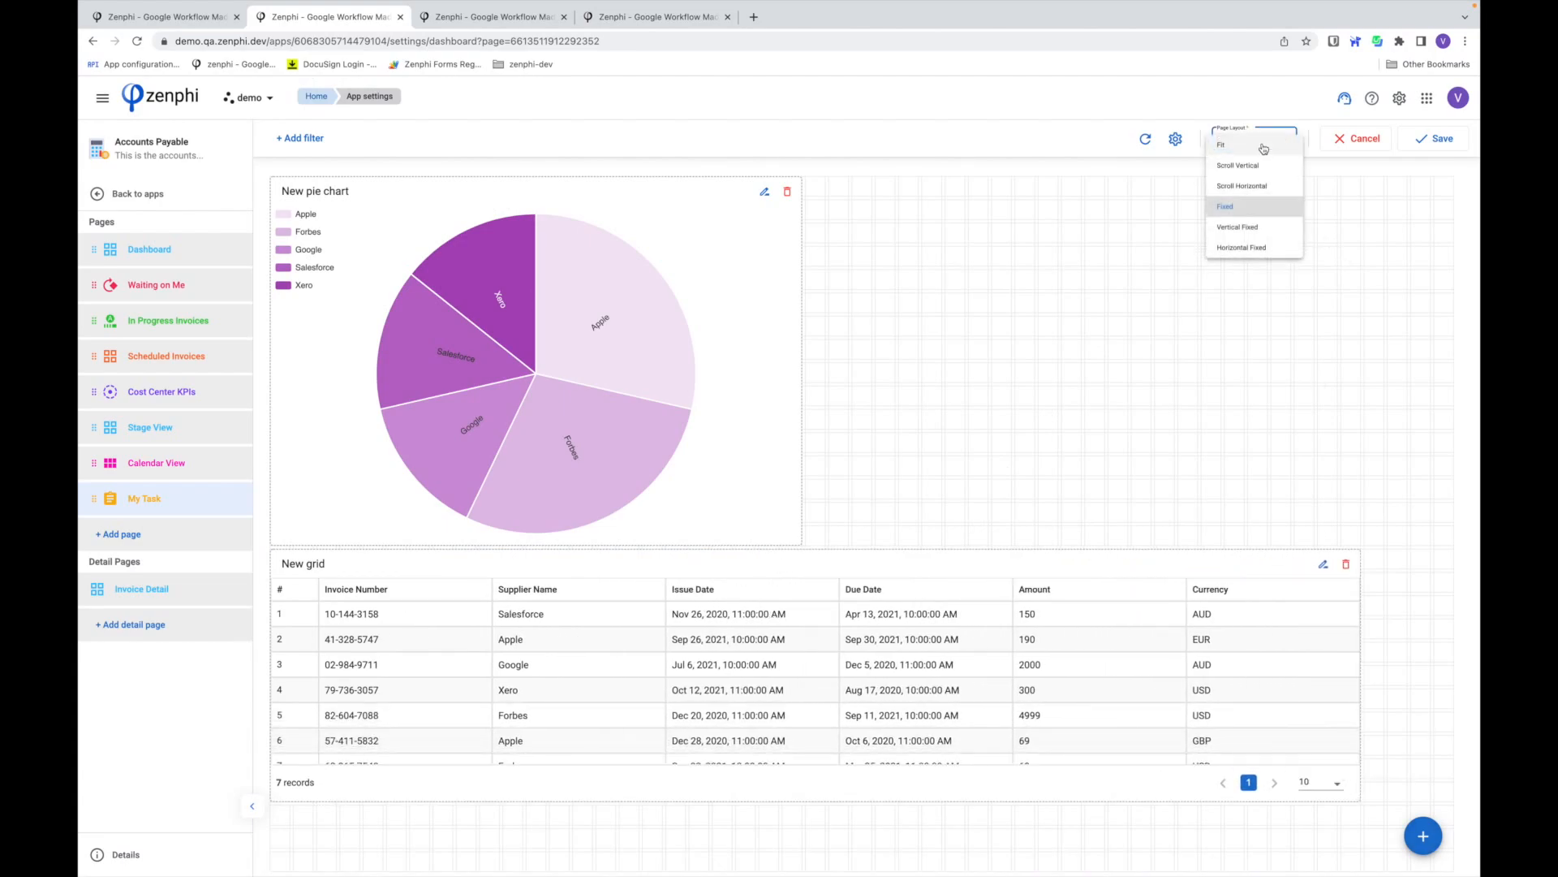
pyautogui.click(1222, 145)
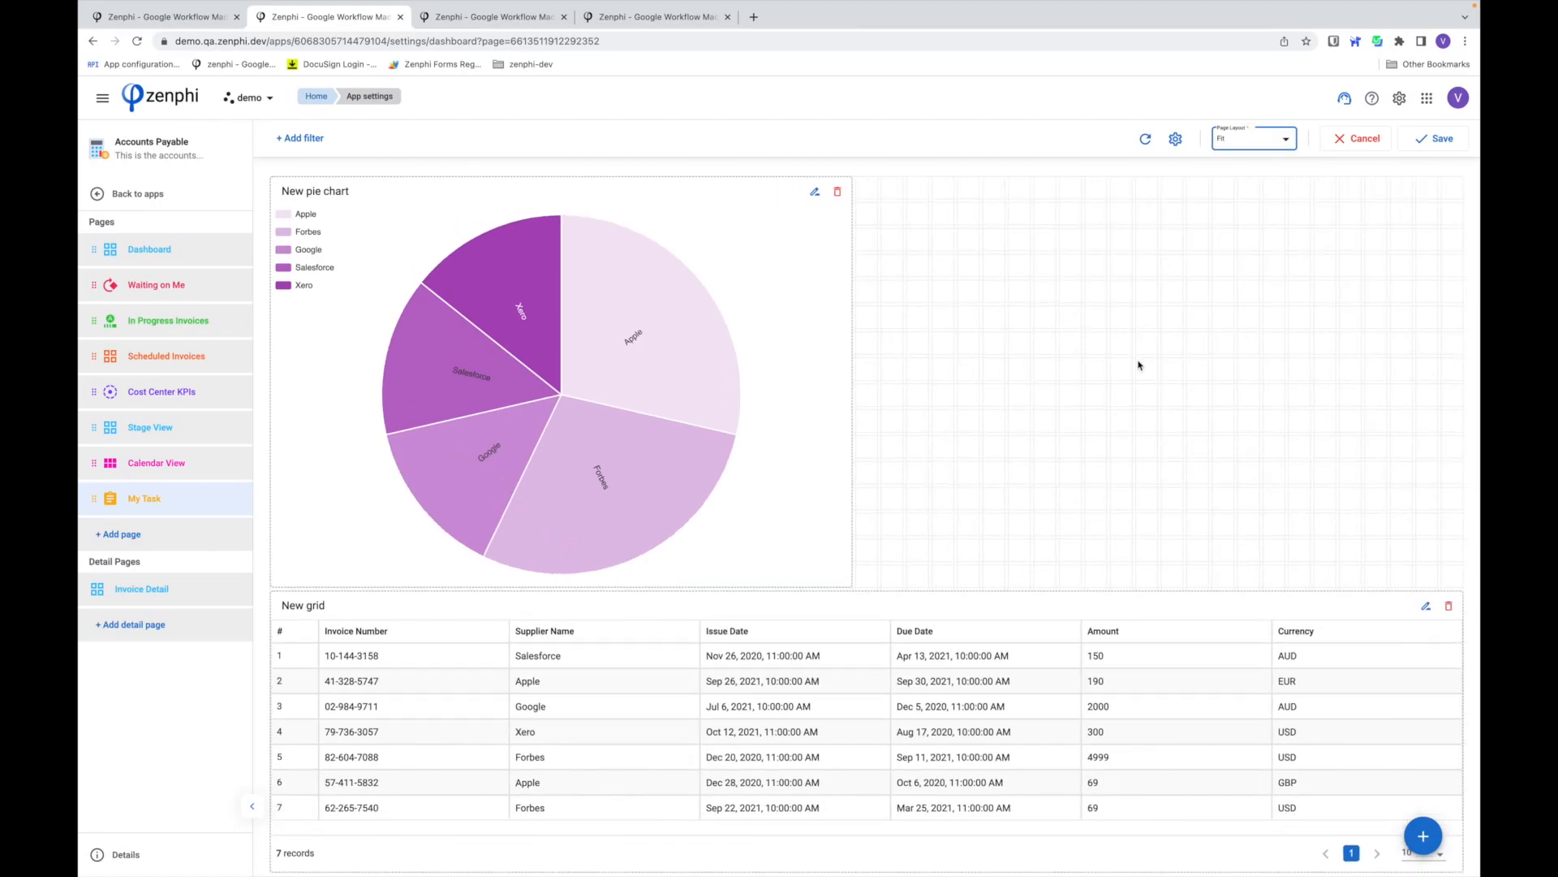
pyautogui.moveTo(1195, 517)
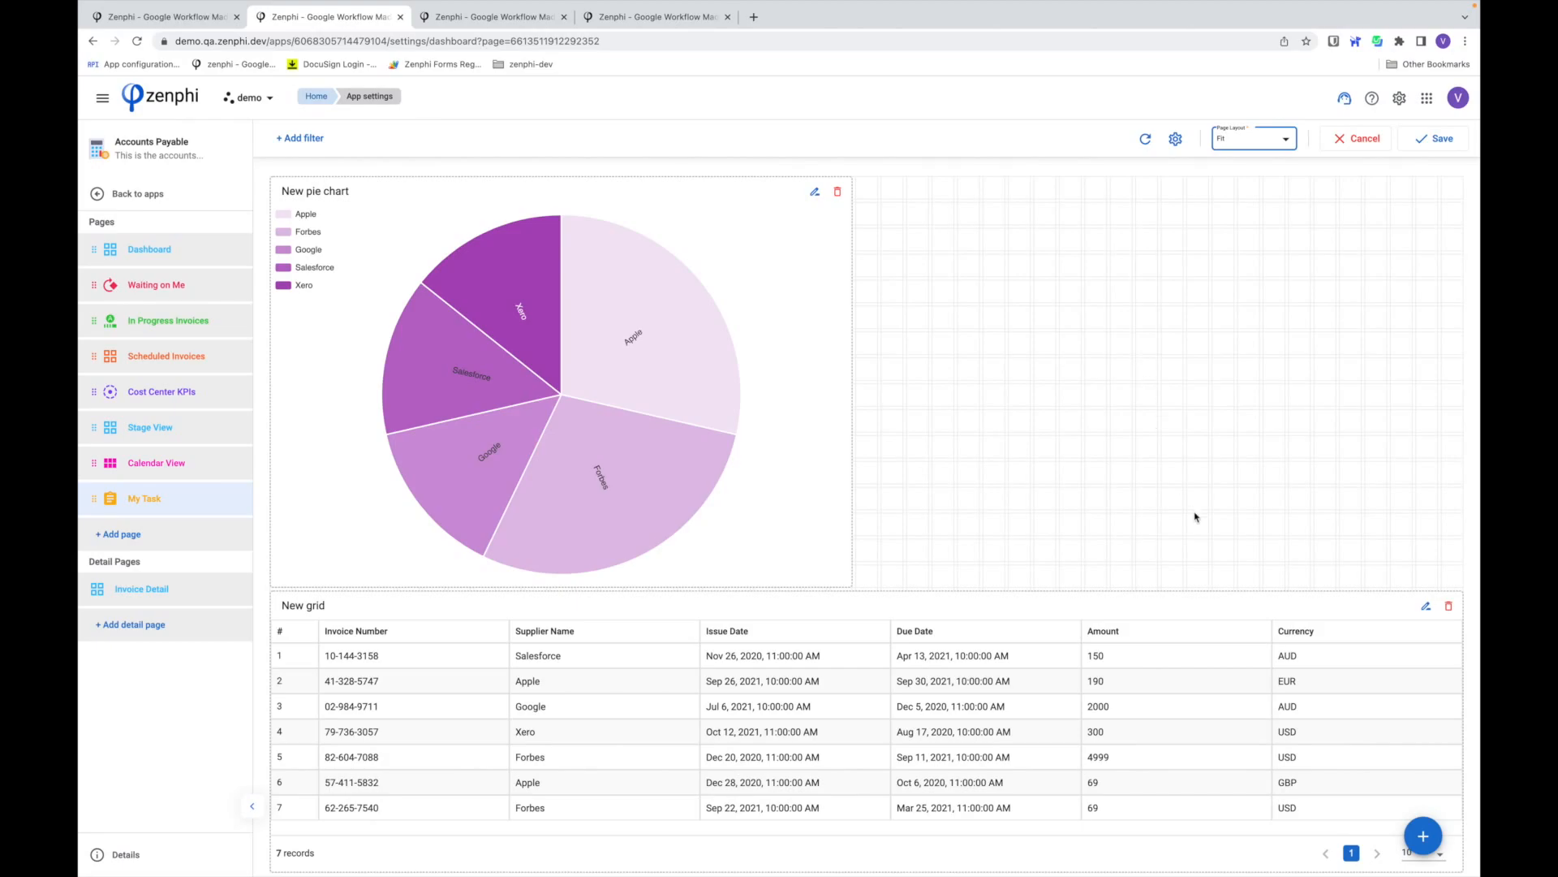
pyautogui.moveTo(1142, 391)
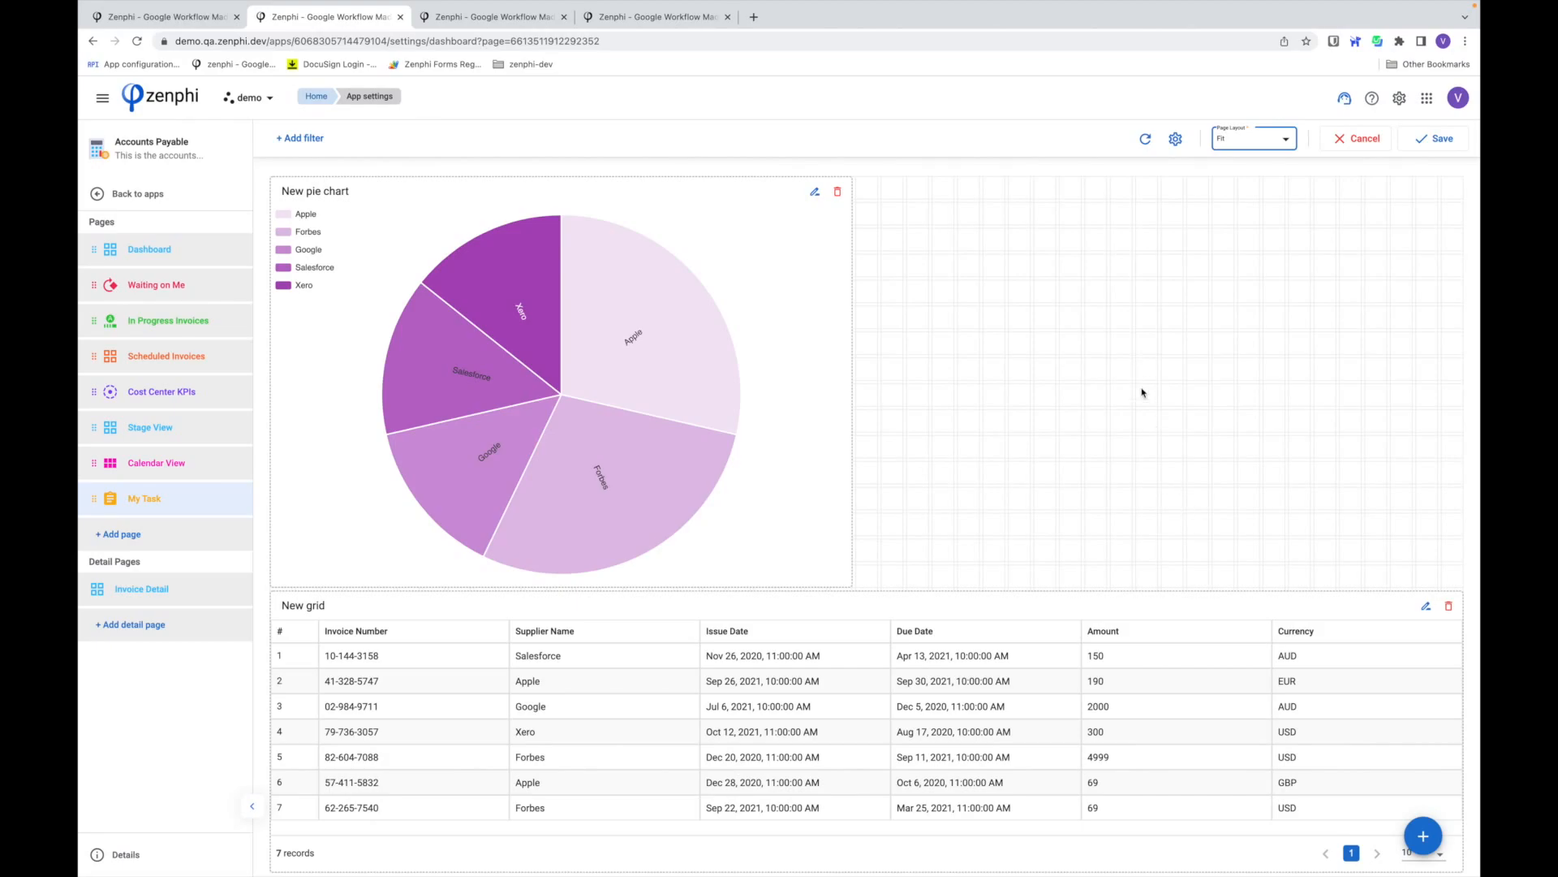
pyautogui.moveTo(1308, 690)
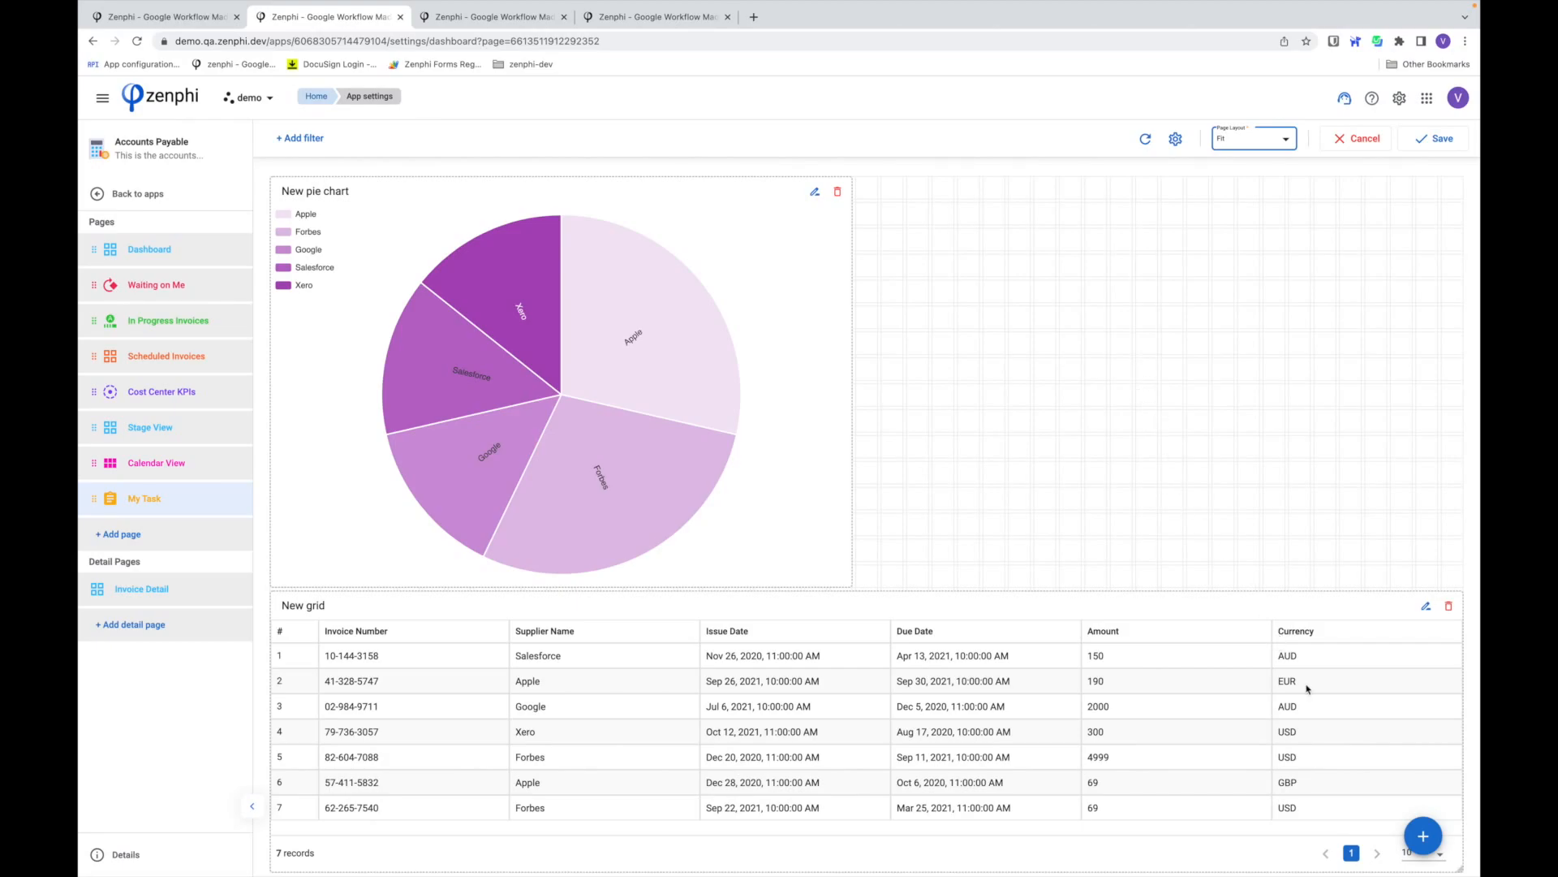
pyautogui.click(1440, 138)
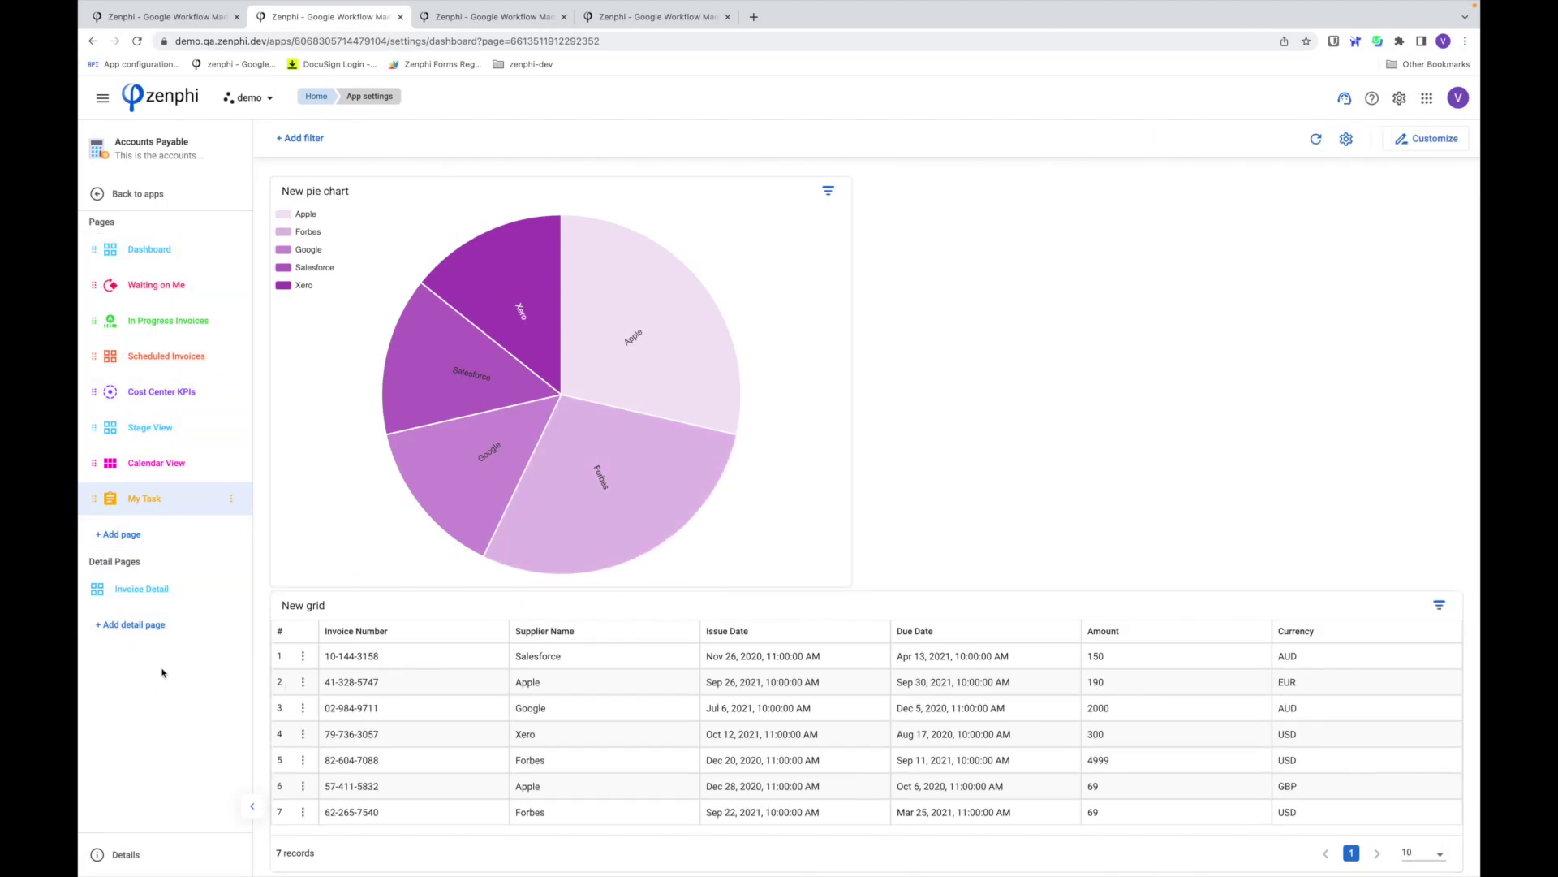
# - Preview the app, go to My Task, and choose Cancel Invoice for invoice 10-144-3158
pyautogui.click(149, 248)
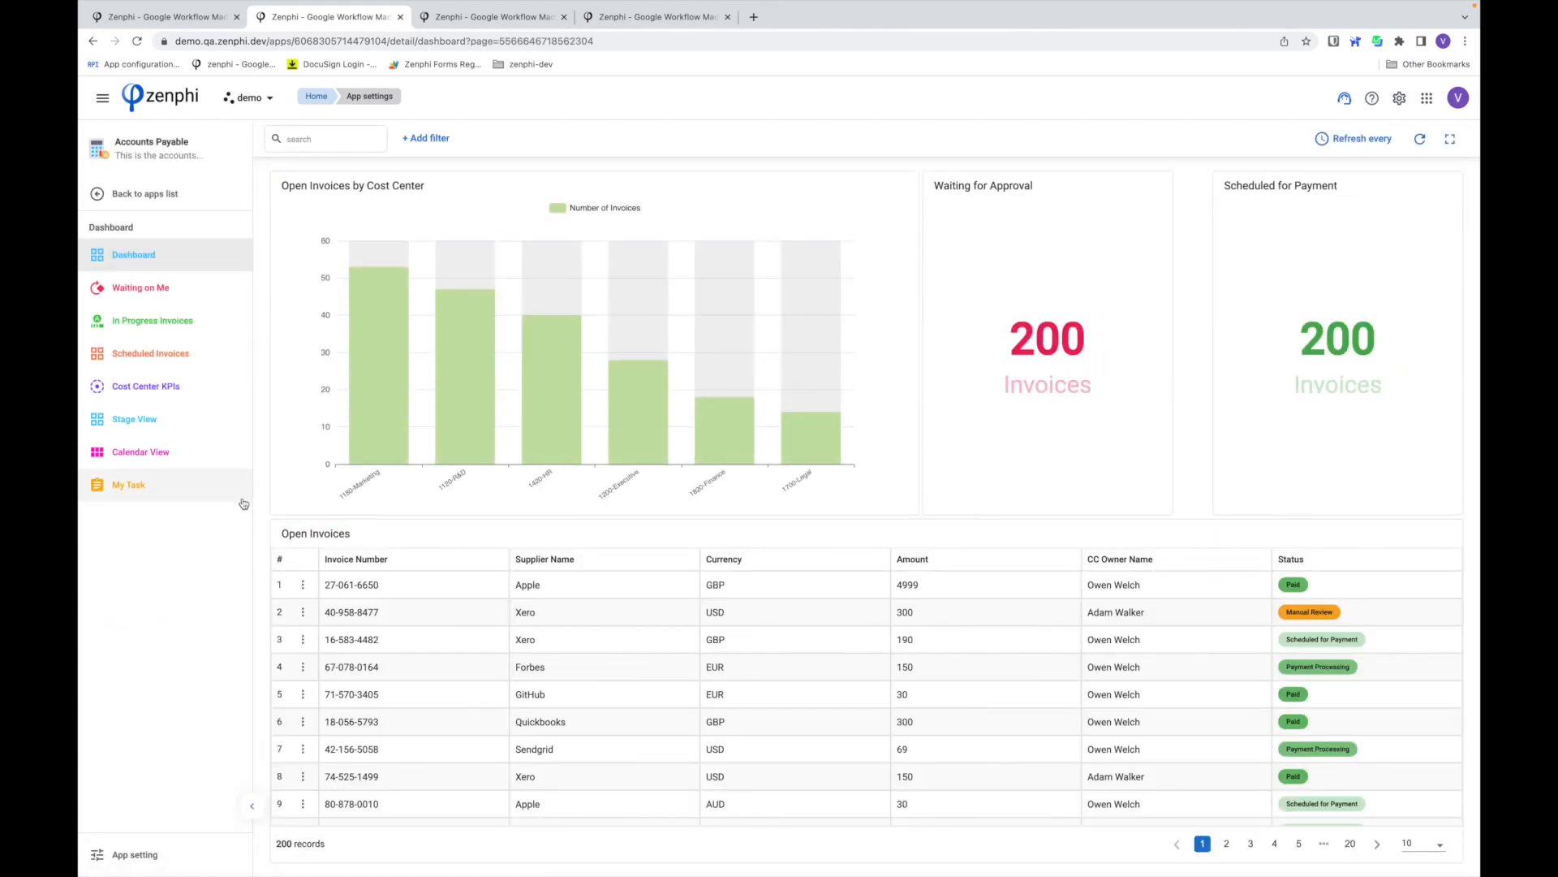
pyautogui.click(127, 484)
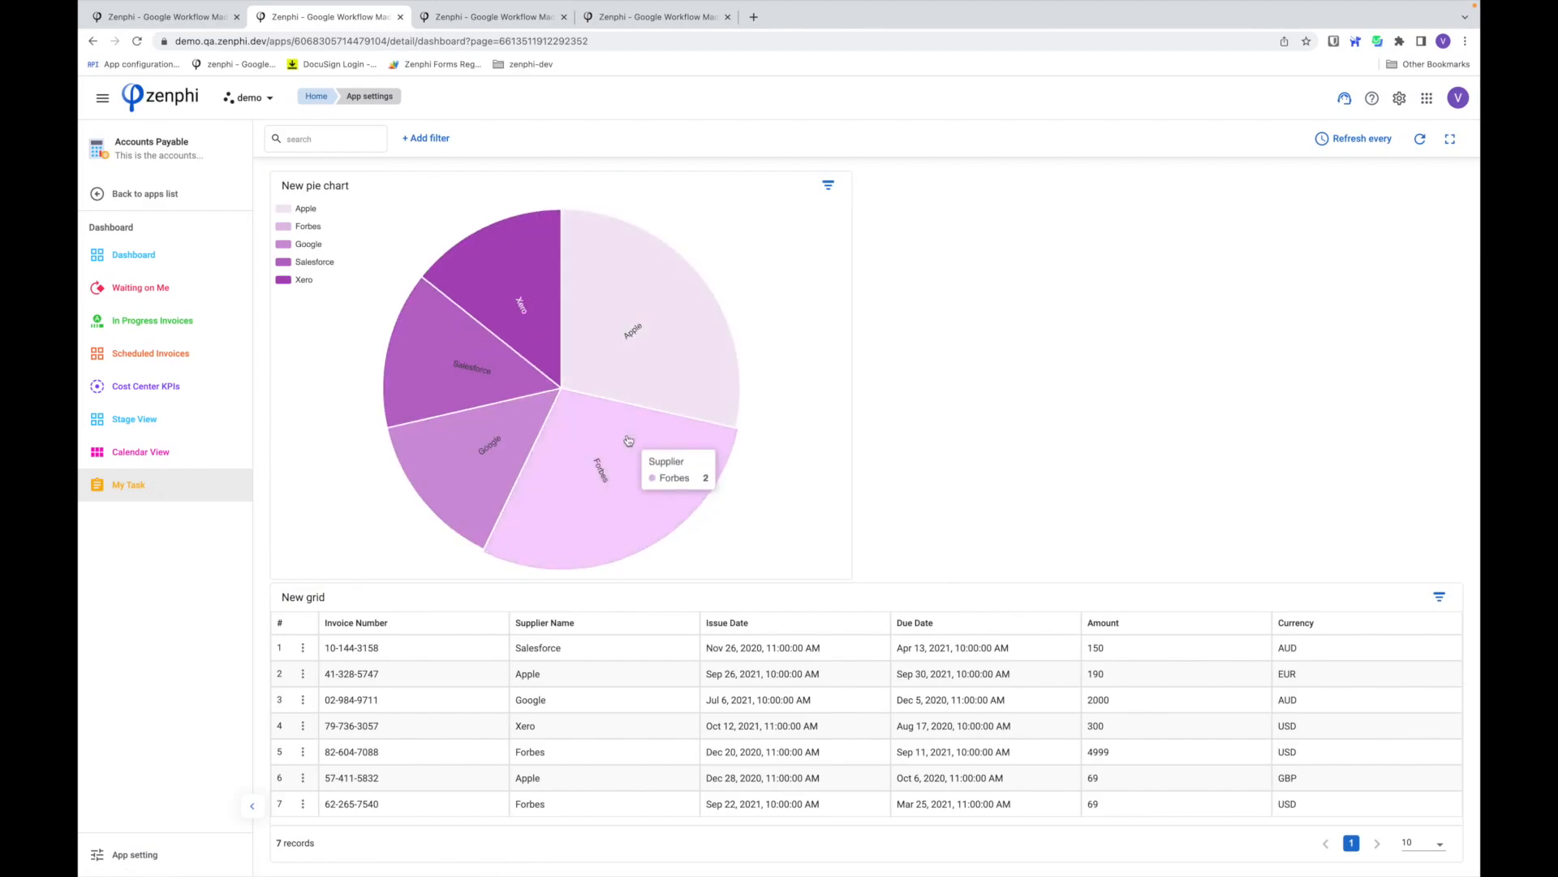
pyautogui.click(303, 647)
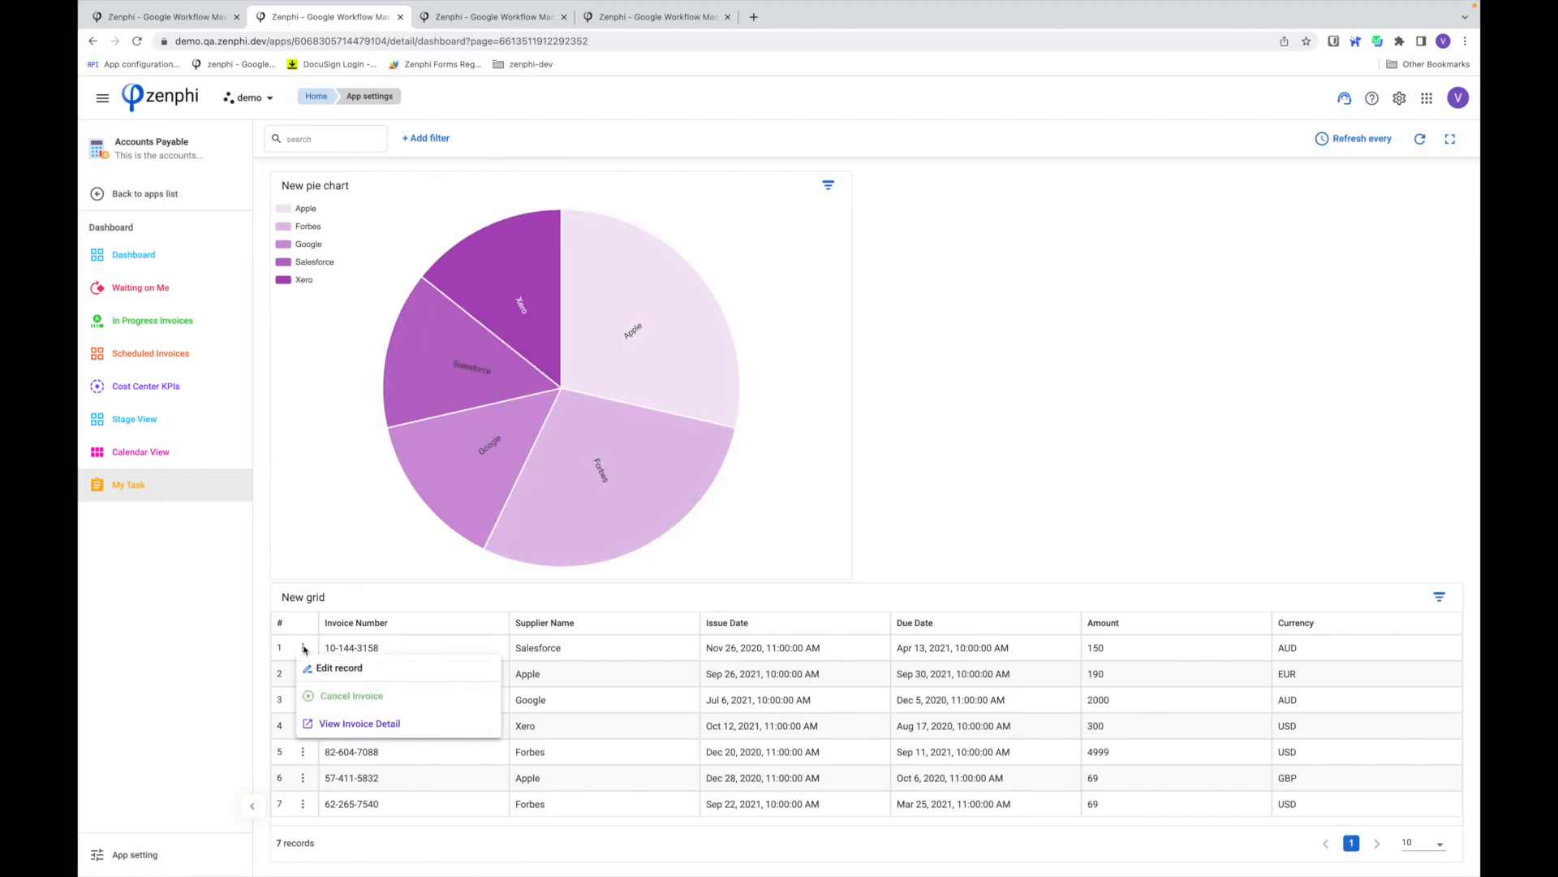
pyautogui.moveTo(373, 696)
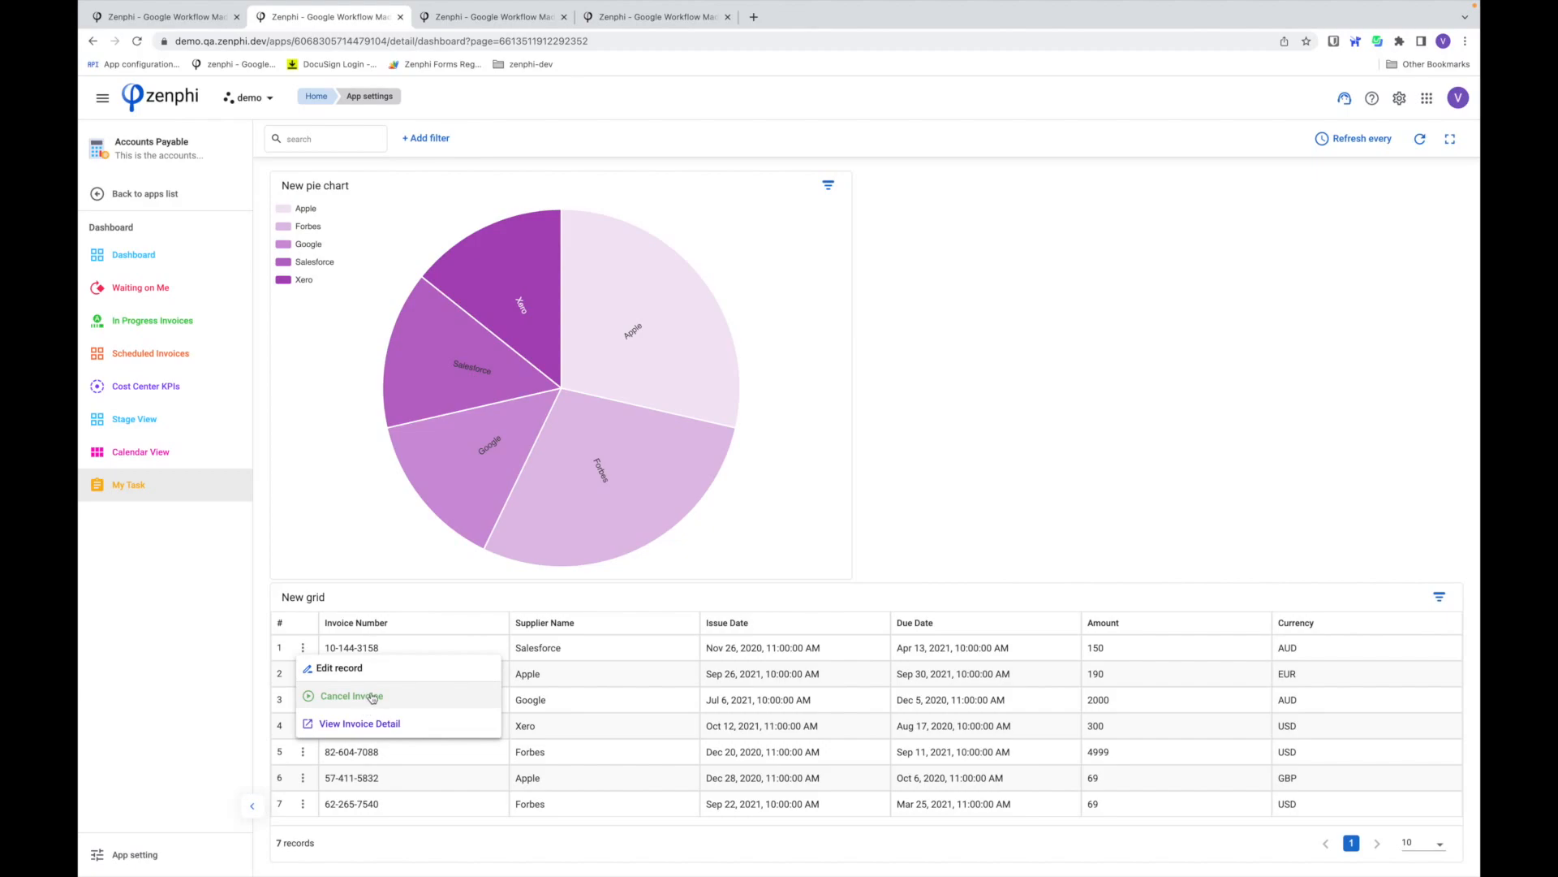
pyautogui.click(351, 696)
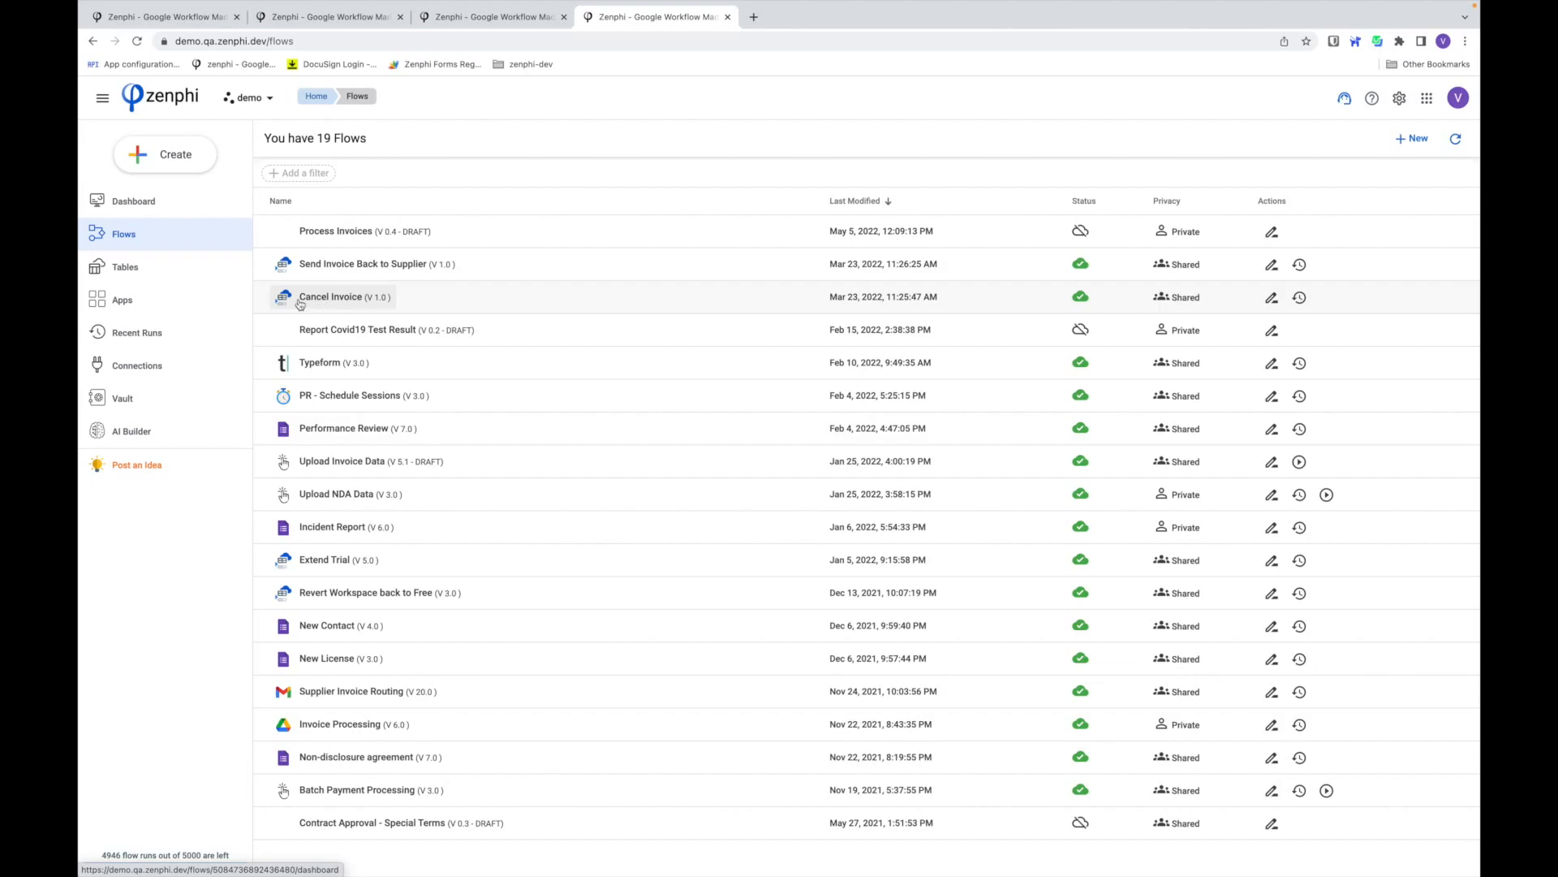
pyautogui.moveTo(216, 31)
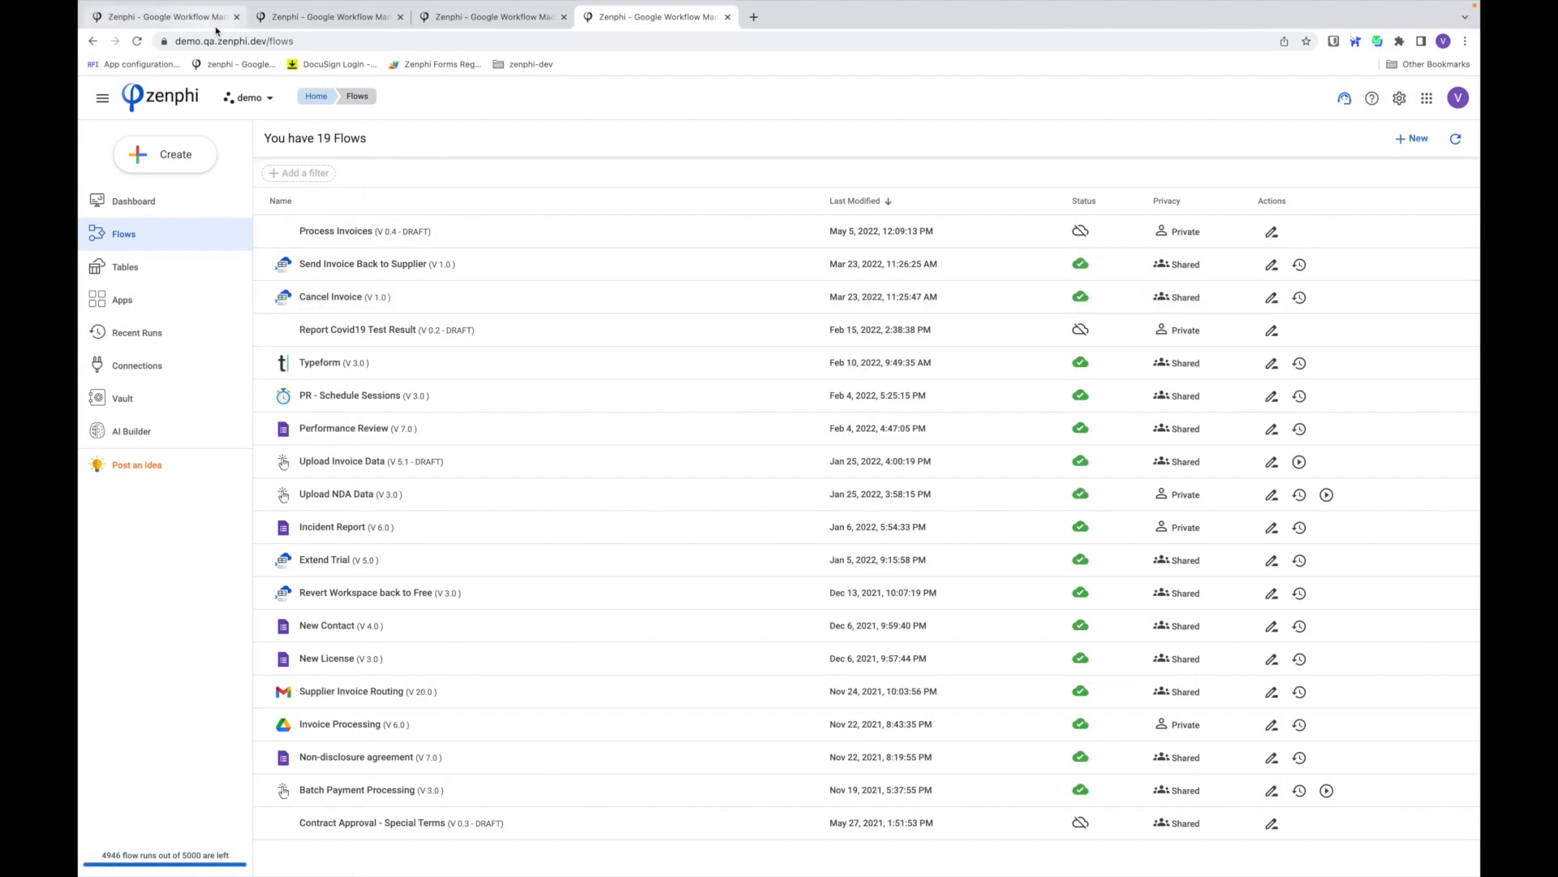
pyautogui.moveTo(328, 16)
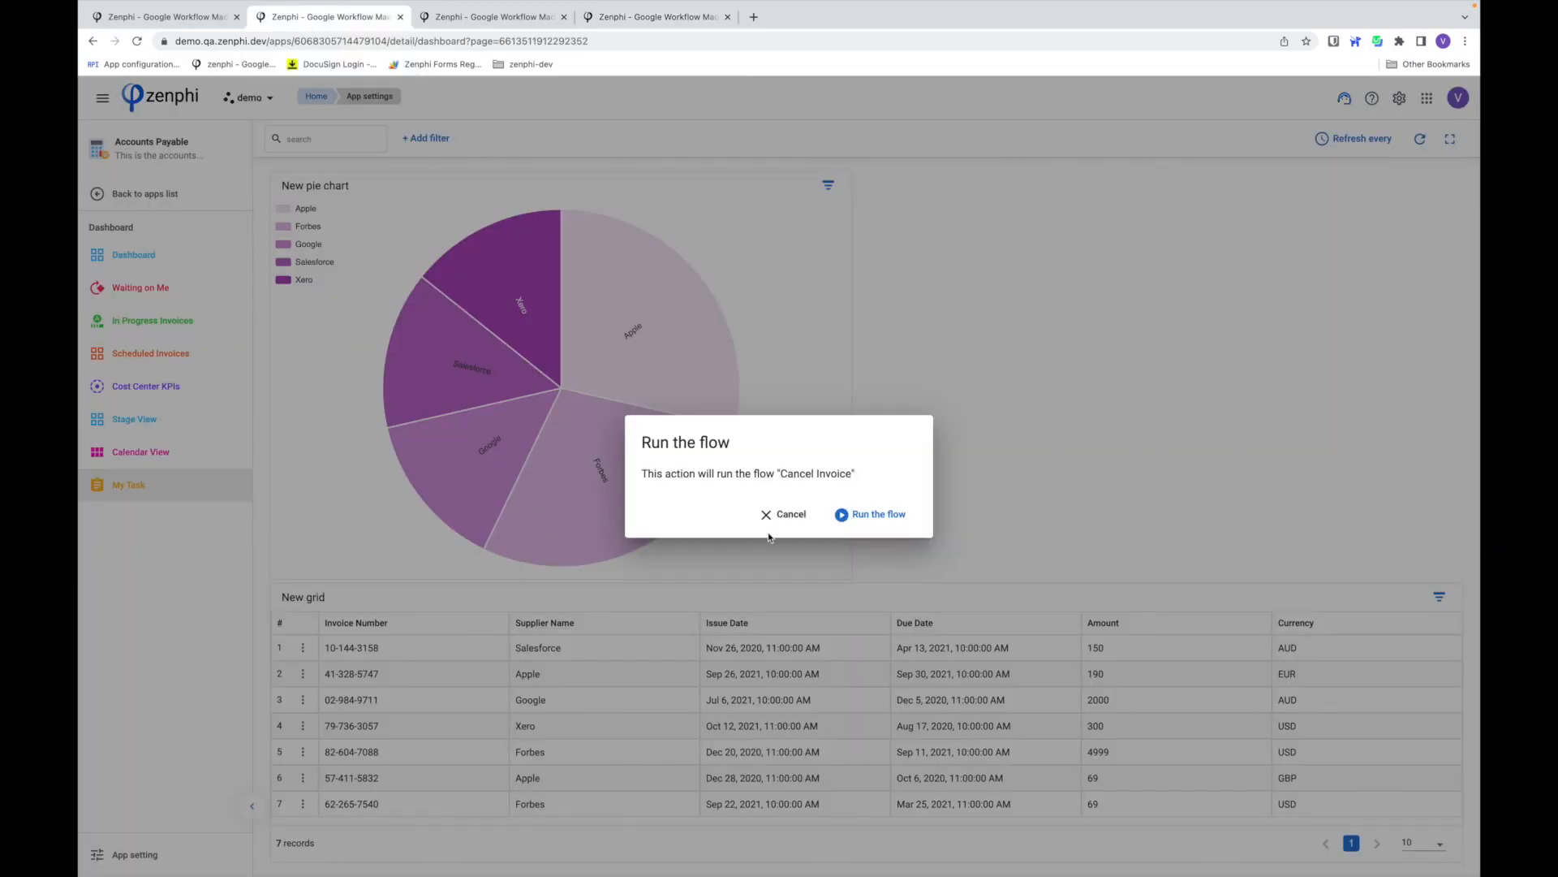
# - Dismiss the Run the flow dialog and view details for invoice 10-144-3158 instead
pyautogui.click(784, 513)
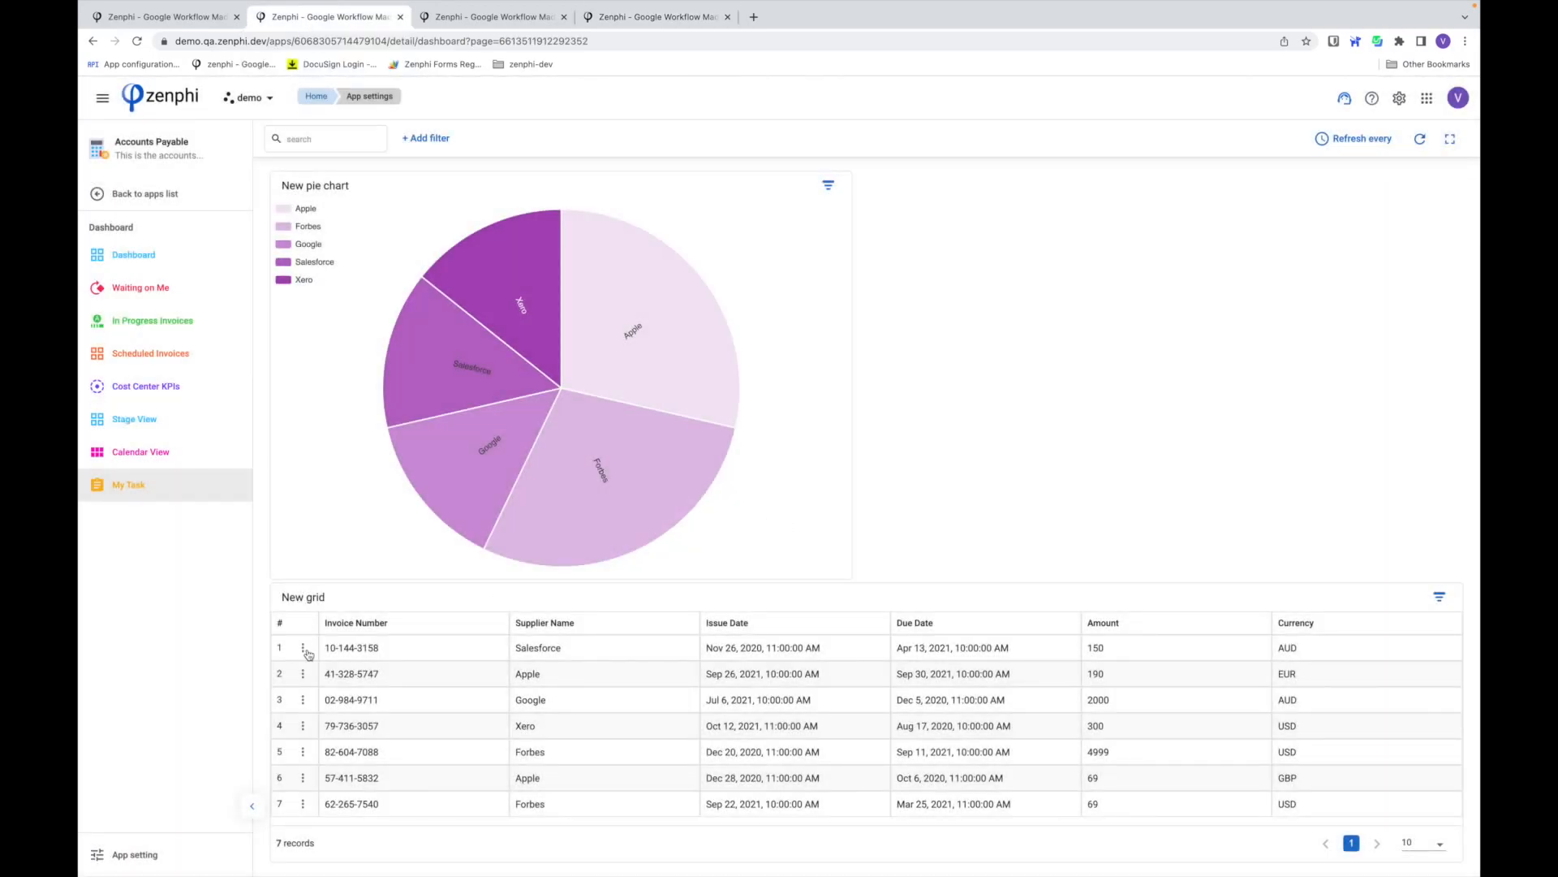
pyautogui.click(302, 647)
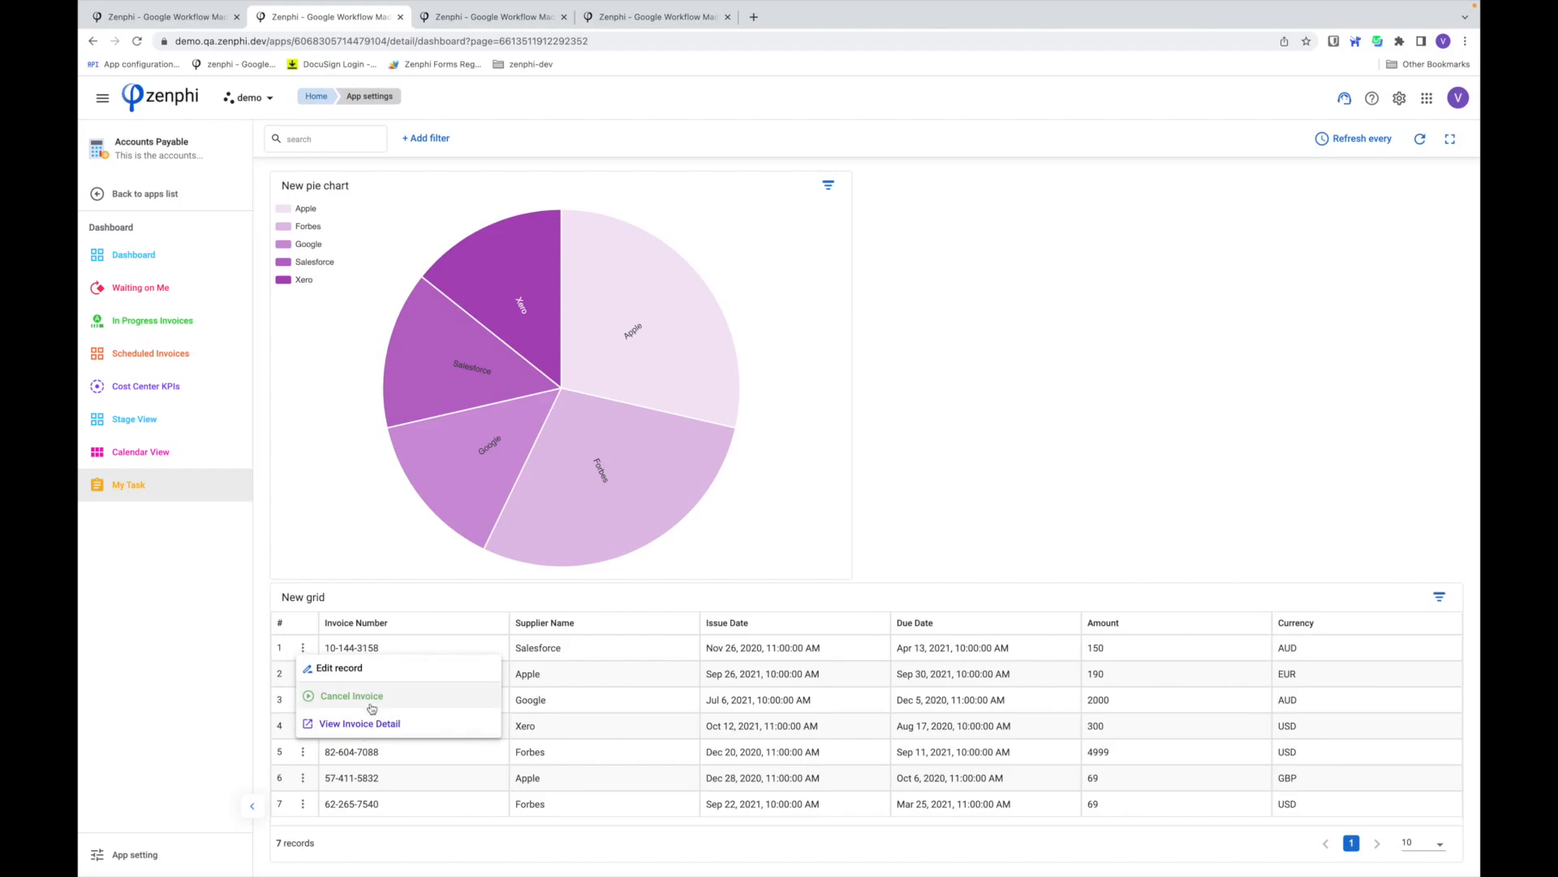
pyautogui.click(359, 722)
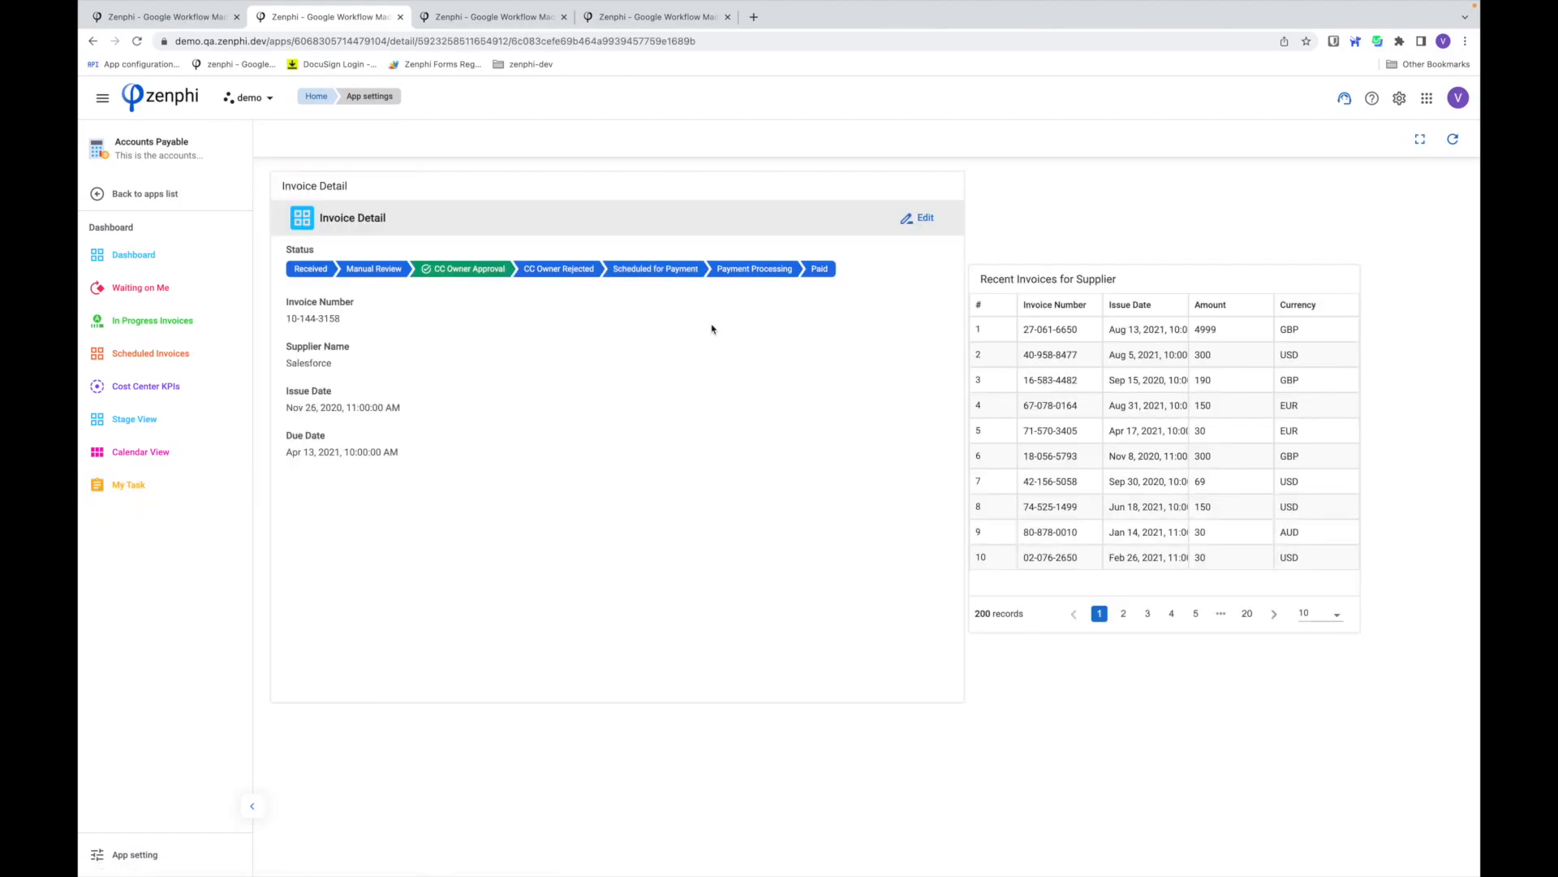
pyautogui.moveTo(680, 388)
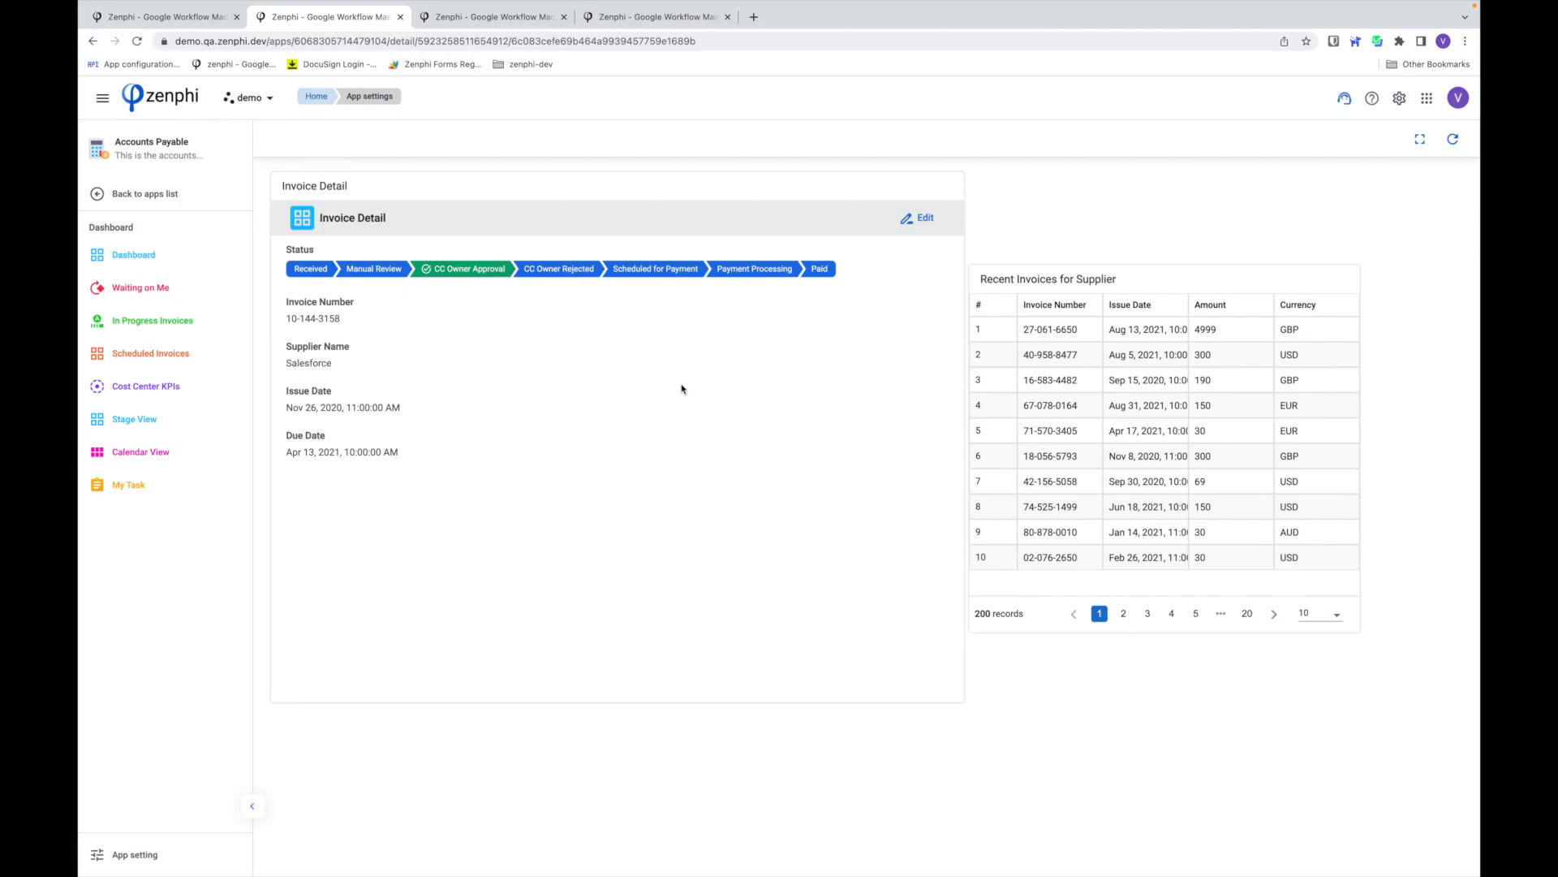
pyautogui.moveTo(139, 836)
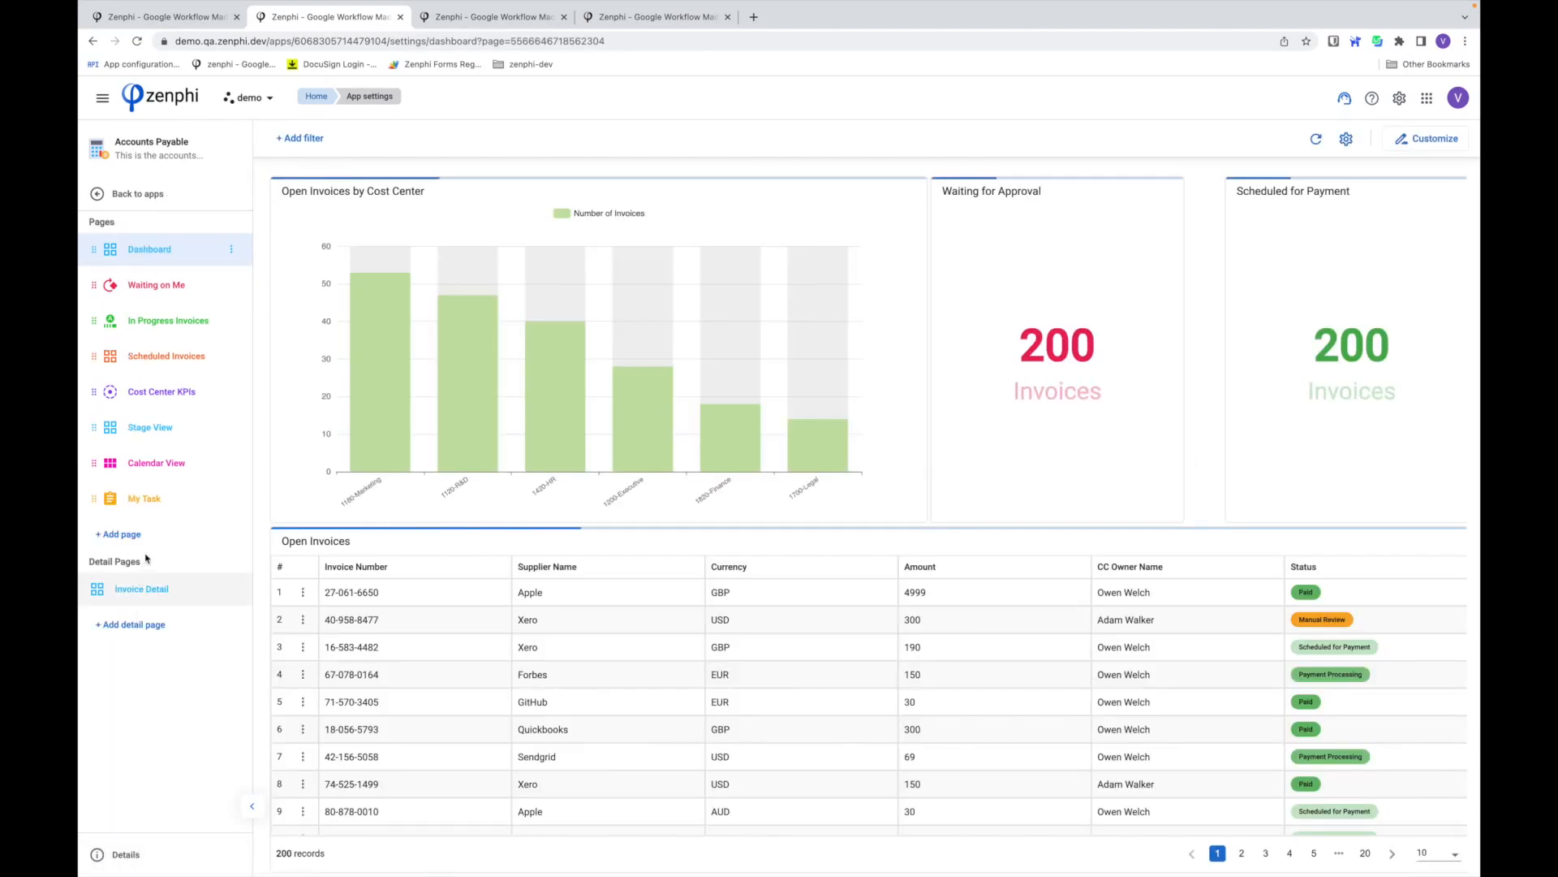
# - Customize the Invoice Detail page, inspect its detail widget, pick a sample record, and save
pyautogui.click(141, 588)
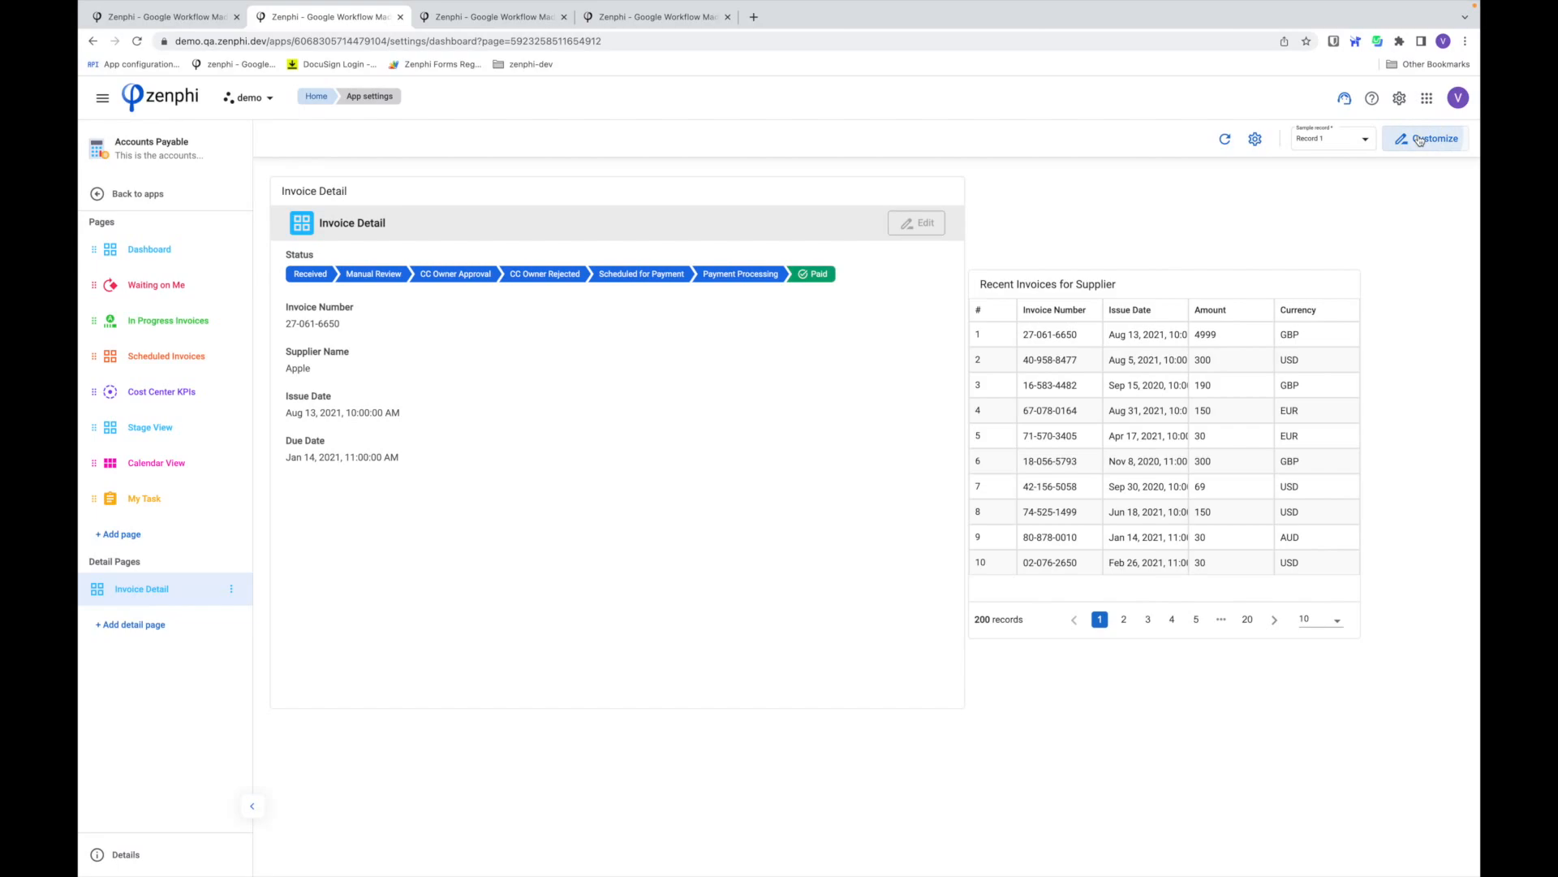
pyautogui.click(1425, 138)
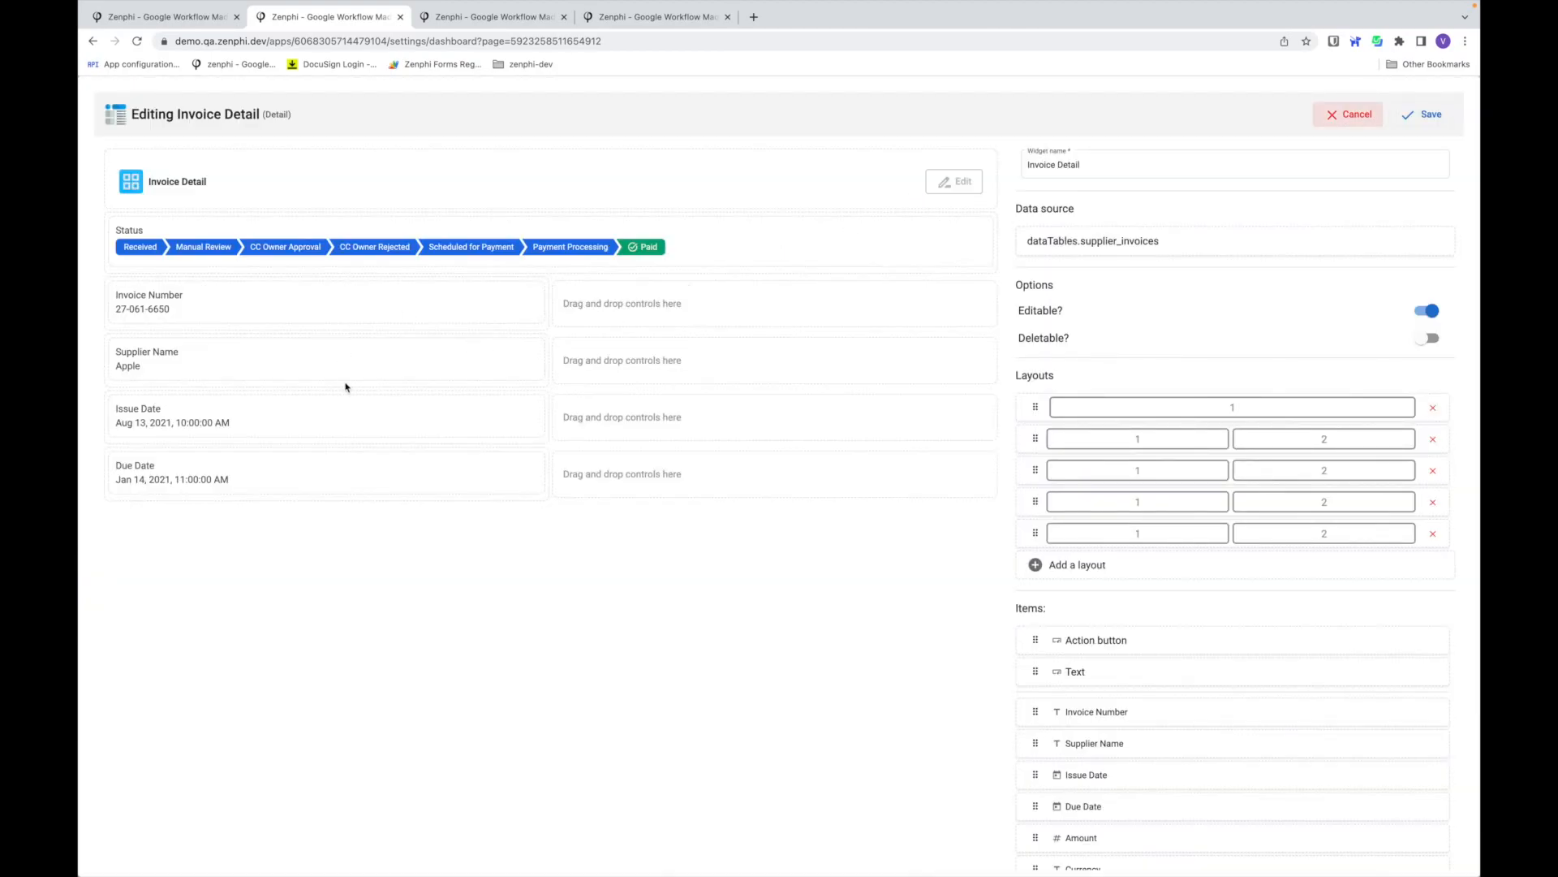
pyautogui.moveTo(719, 597)
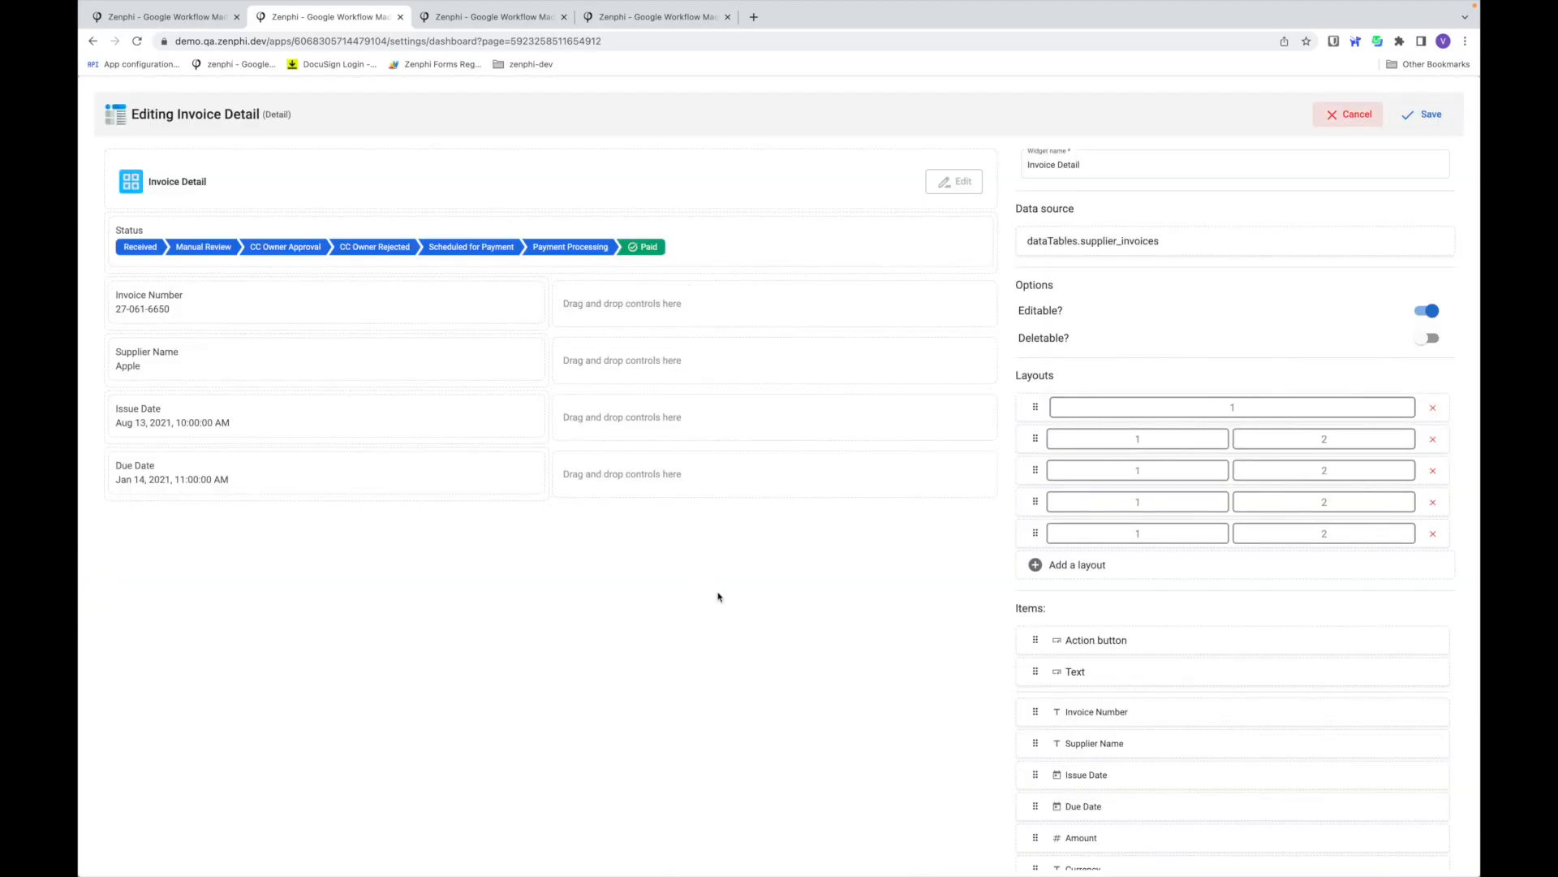
pyautogui.moveTo(996, 718)
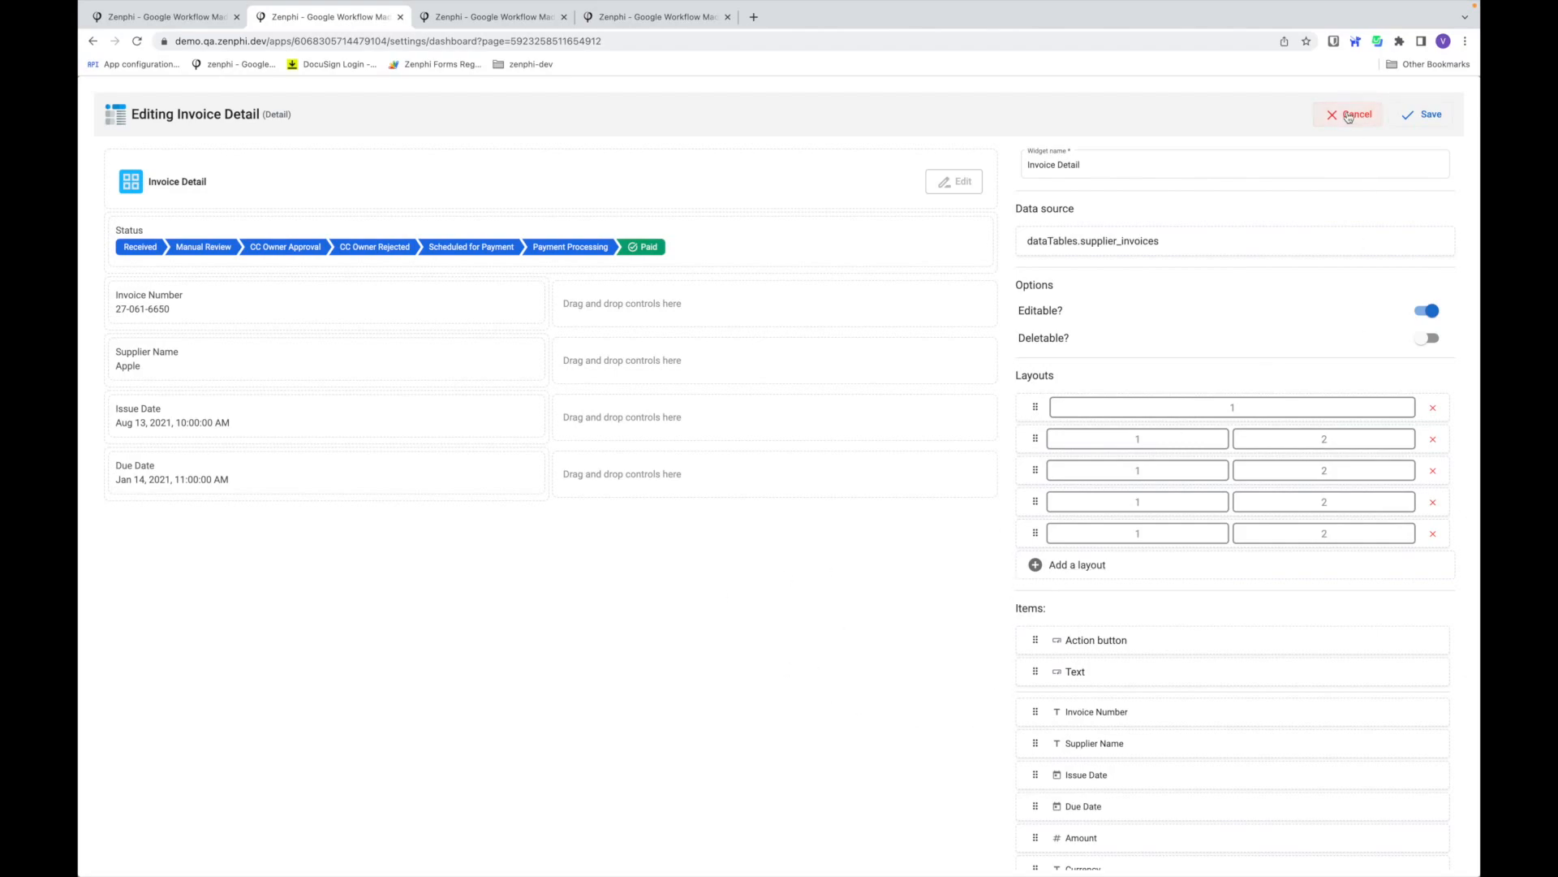
pyautogui.click(1355, 114)
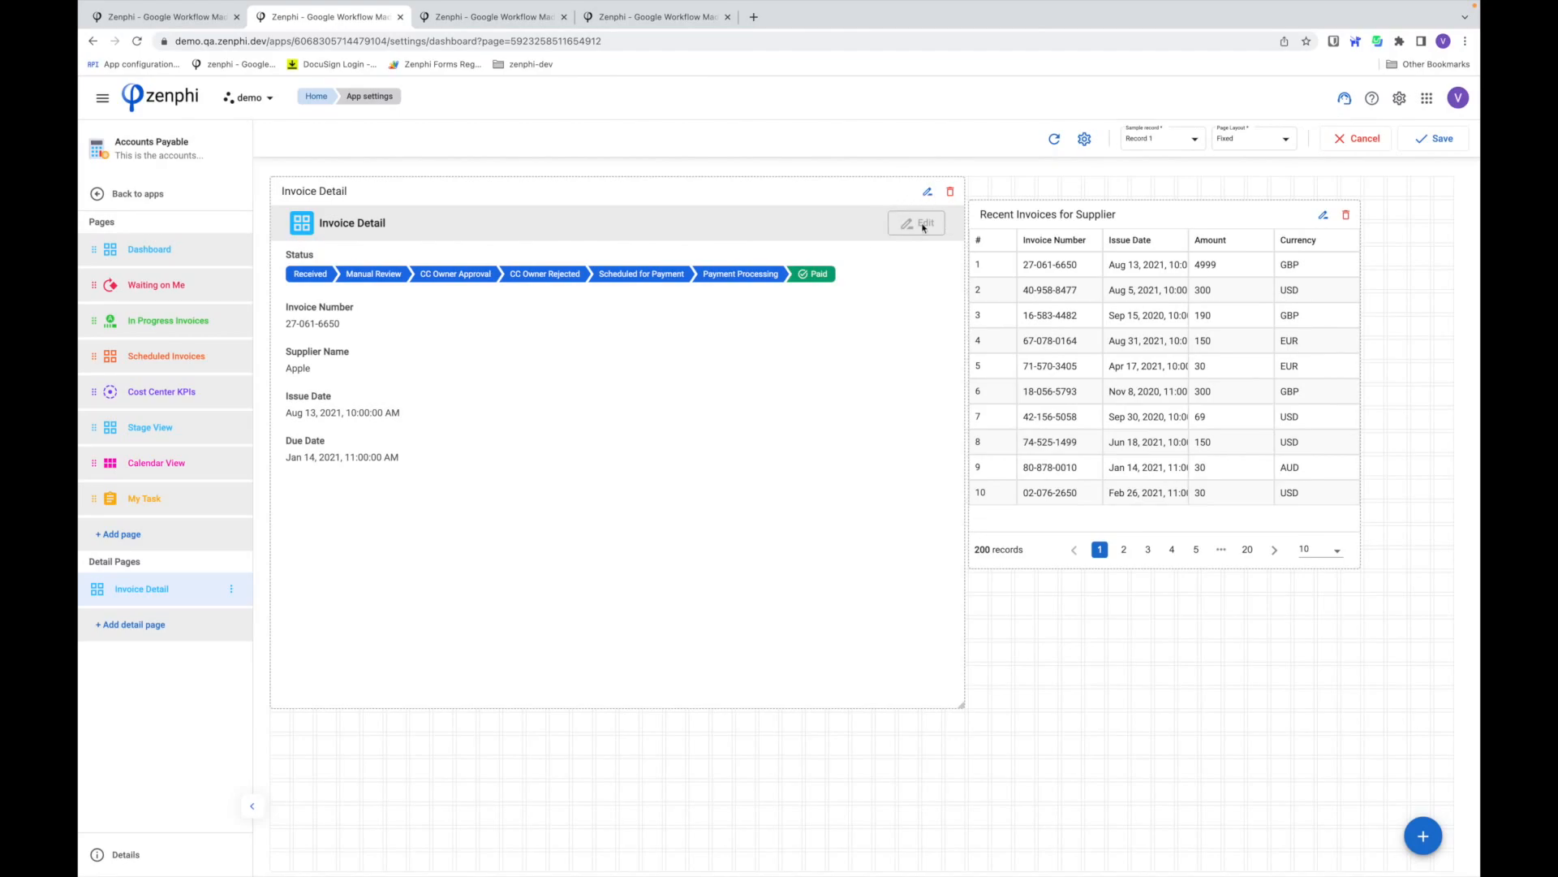
pyautogui.click(918, 223)
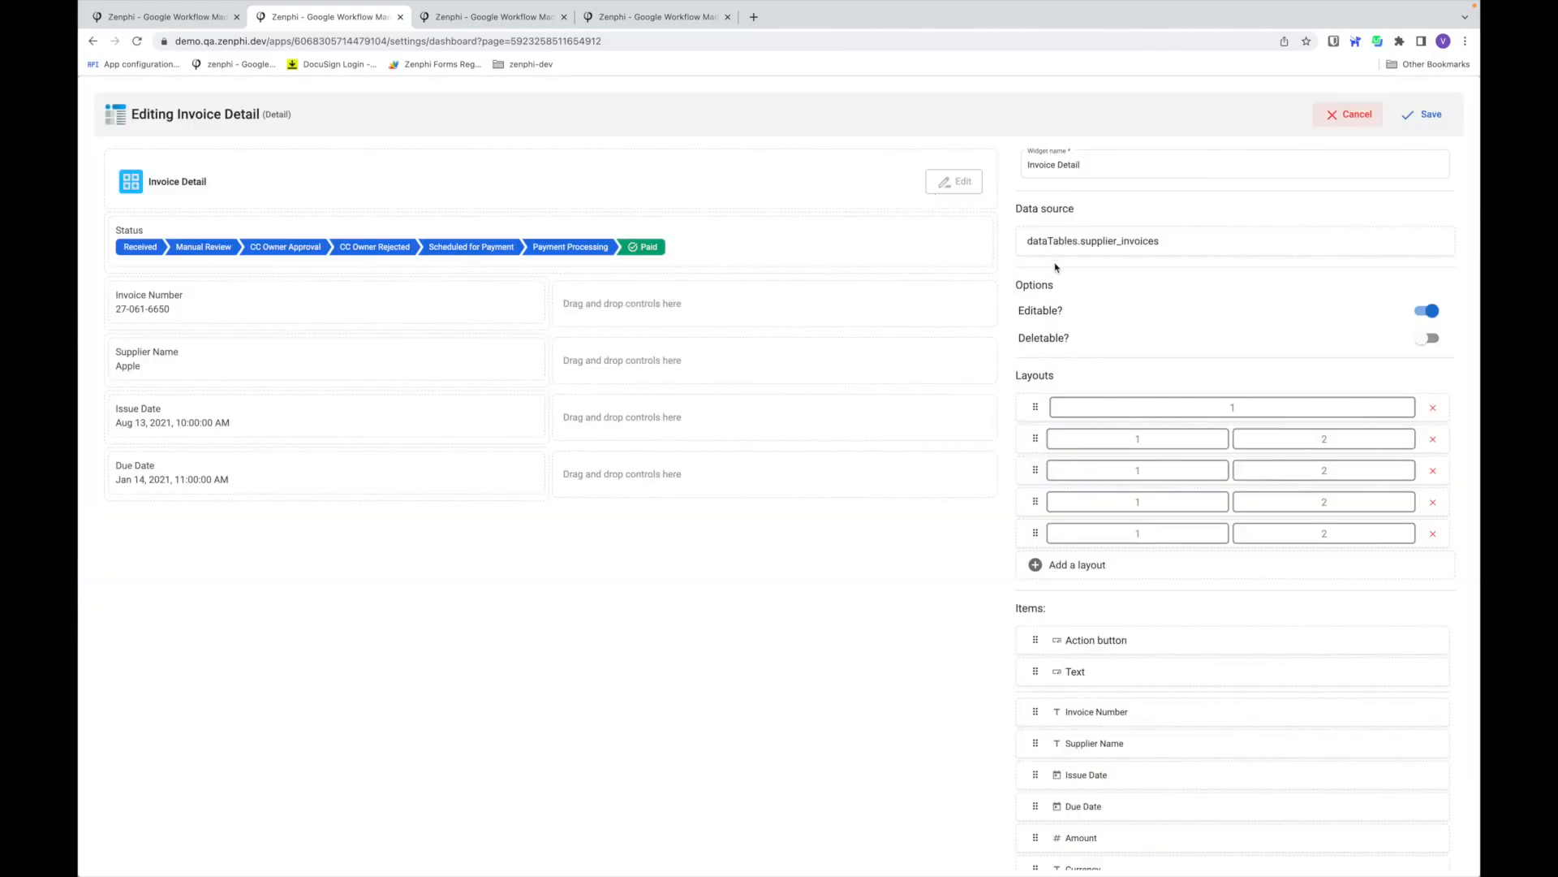
pyautogui.moveTo(1291, 310)
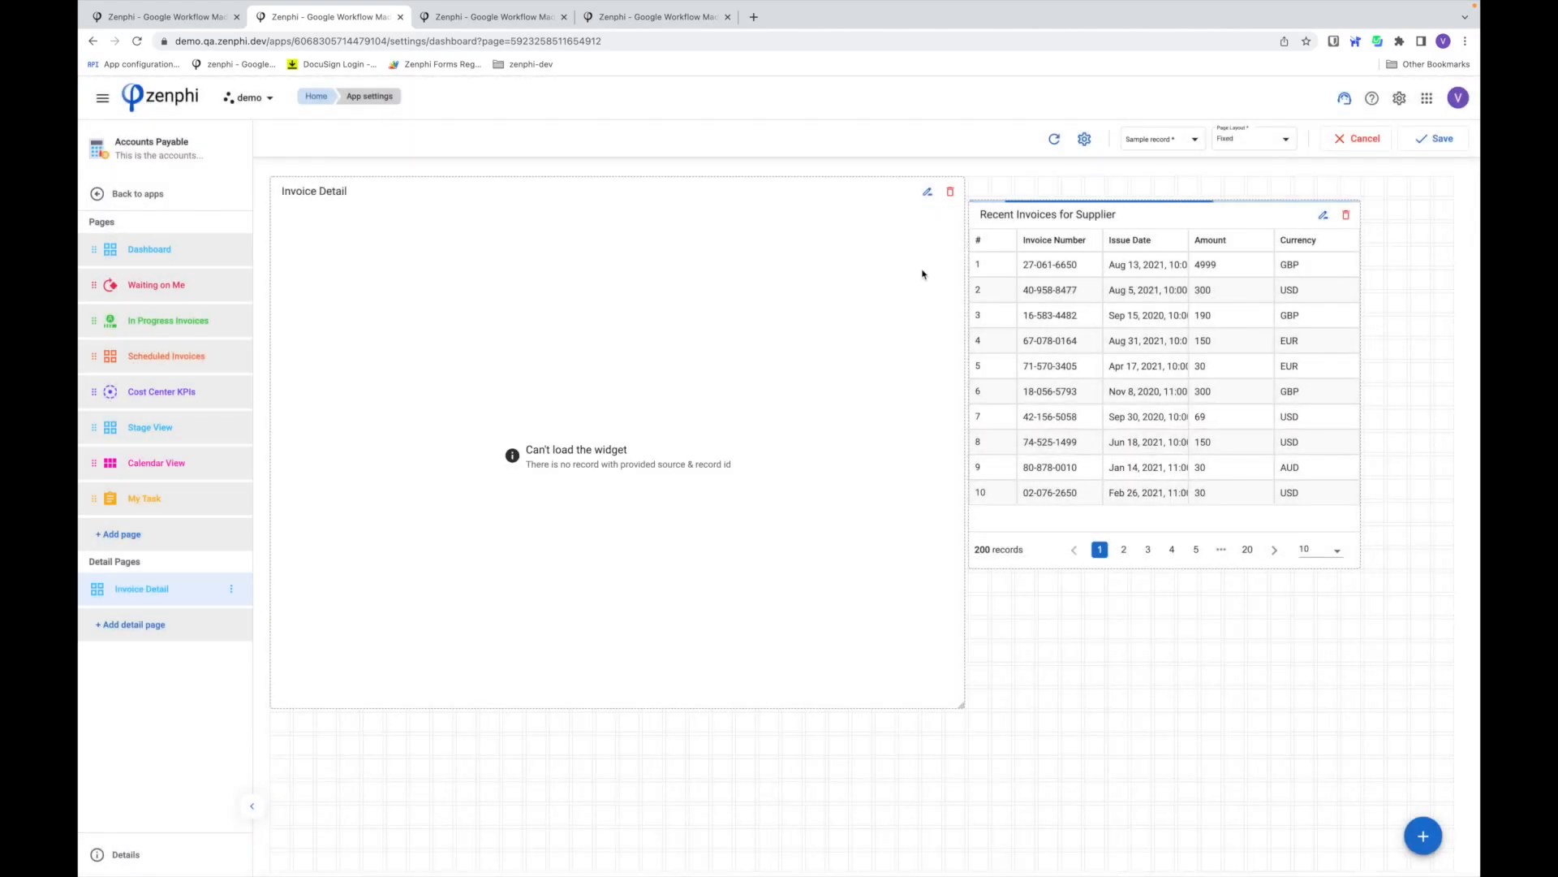
pyautogui.click(1160, 138)
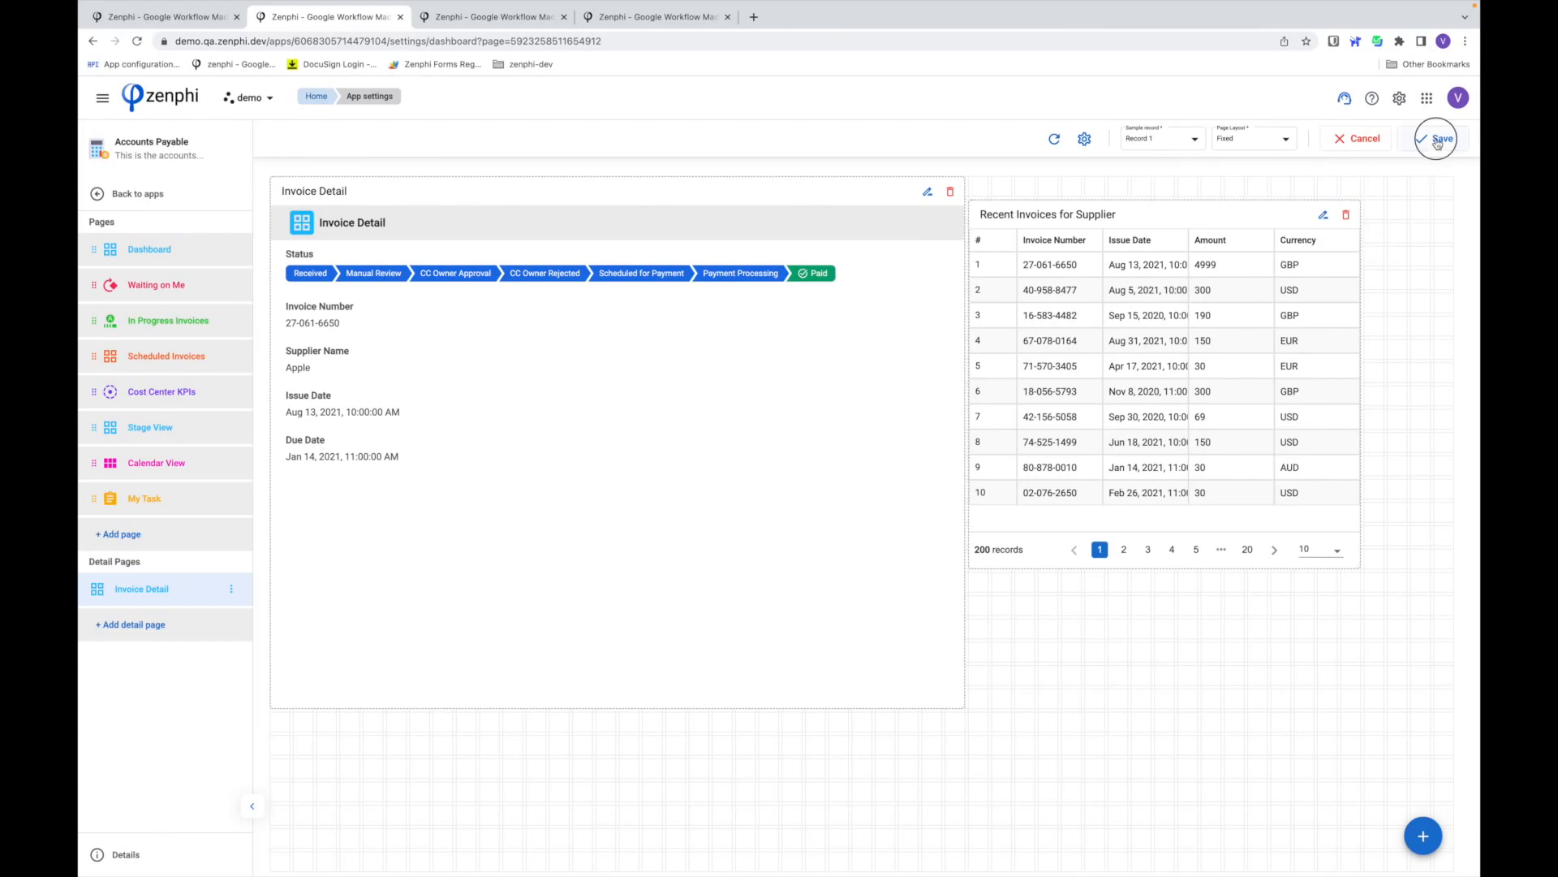
pyautogui.click(1437, 138)
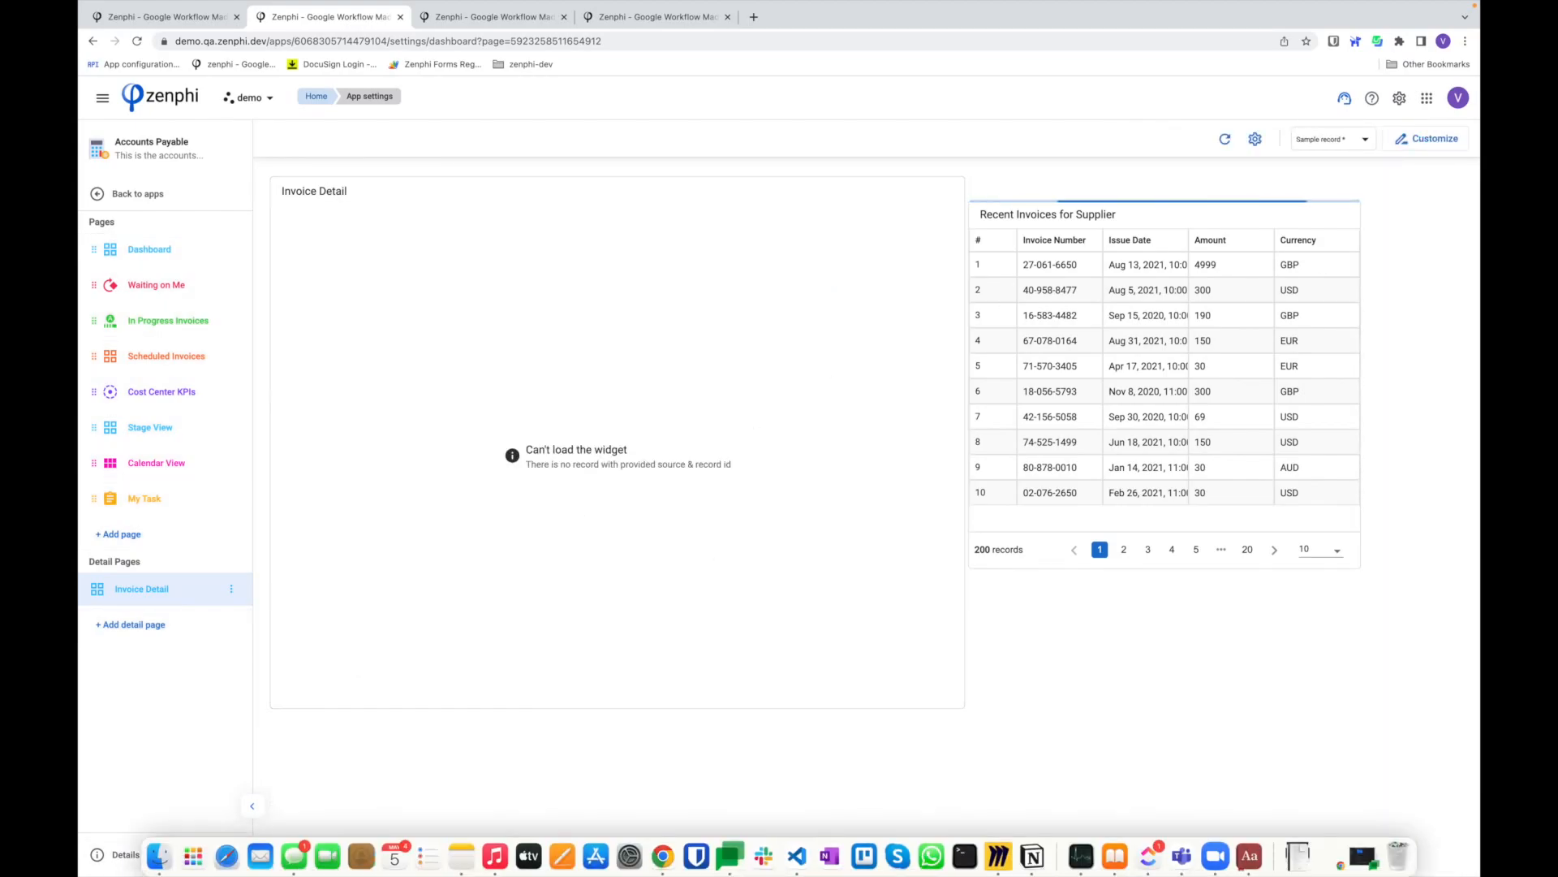
# - Launch the live app, open My Task, and view invoice 10-144-3158's details
pyautogui.click(1327, 138)
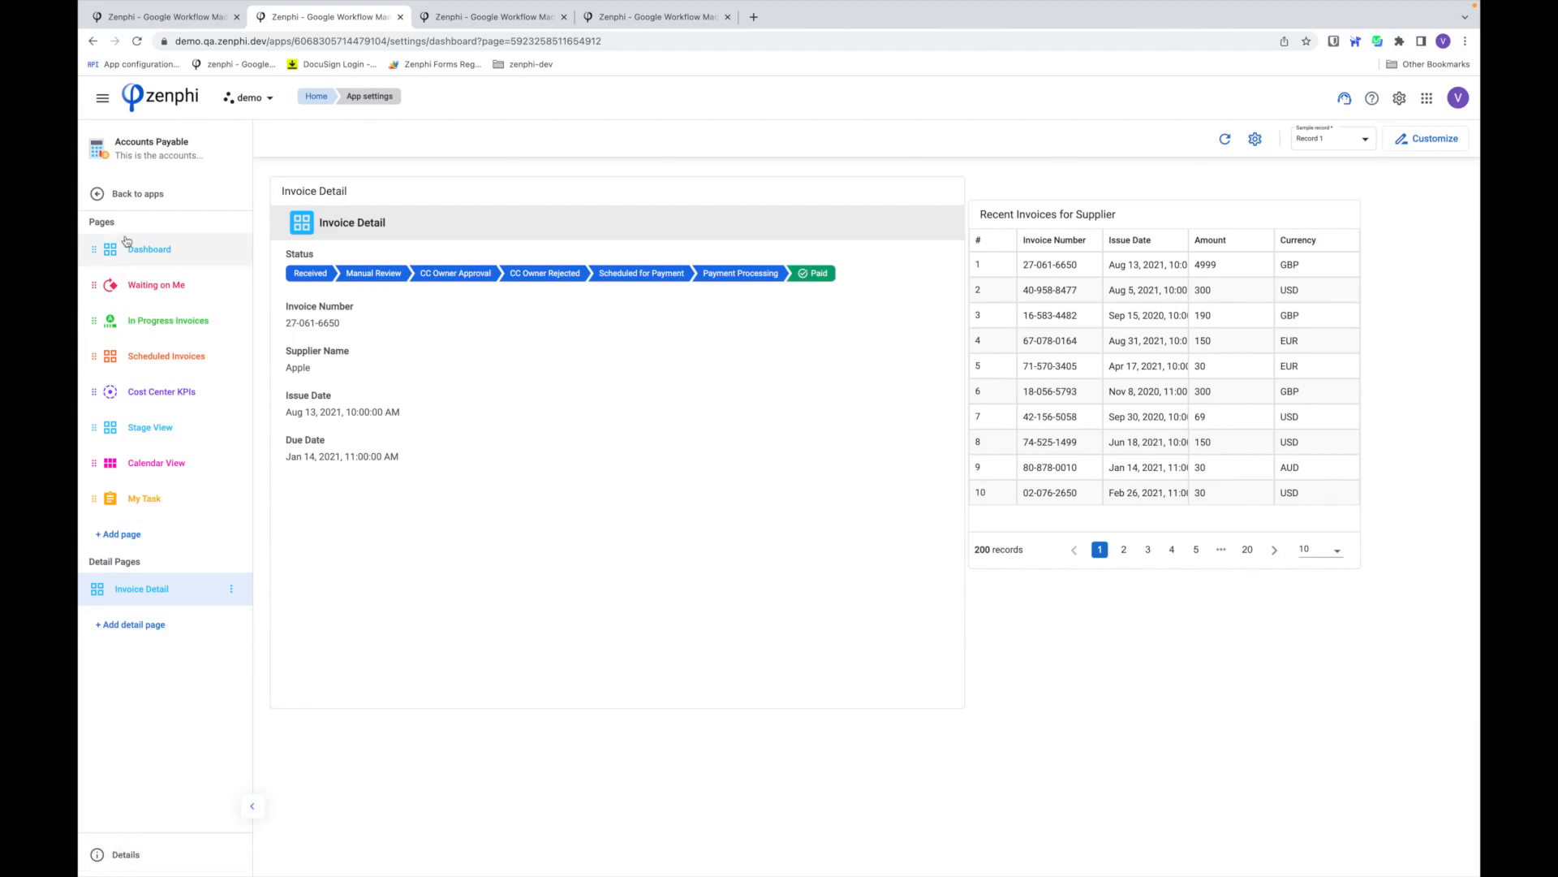
pyautogui.click(148, 249)
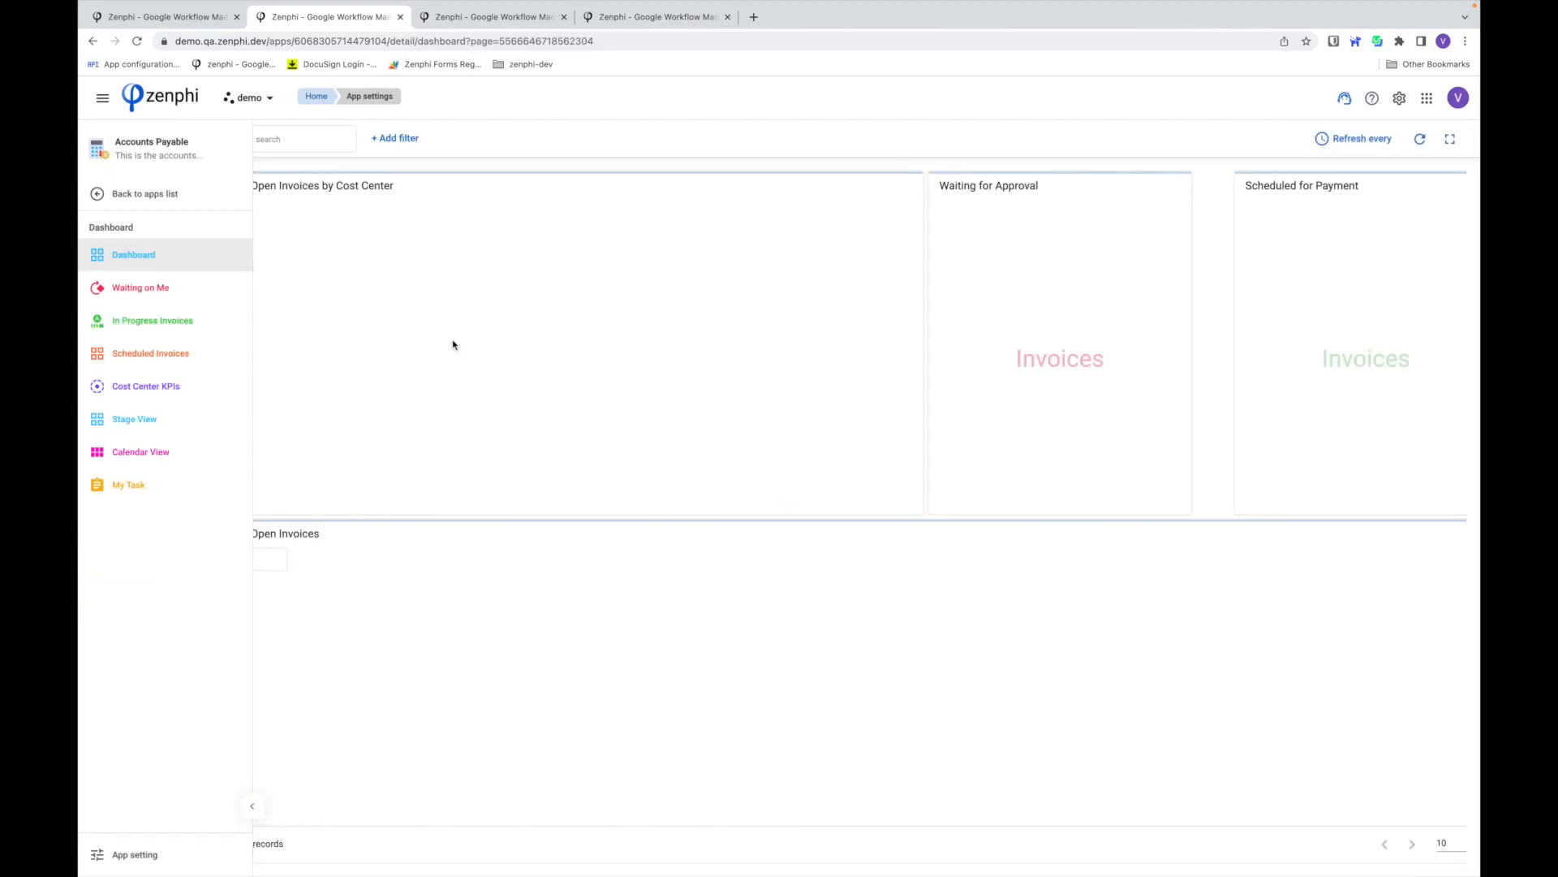
pyautogui.click(128, 484)
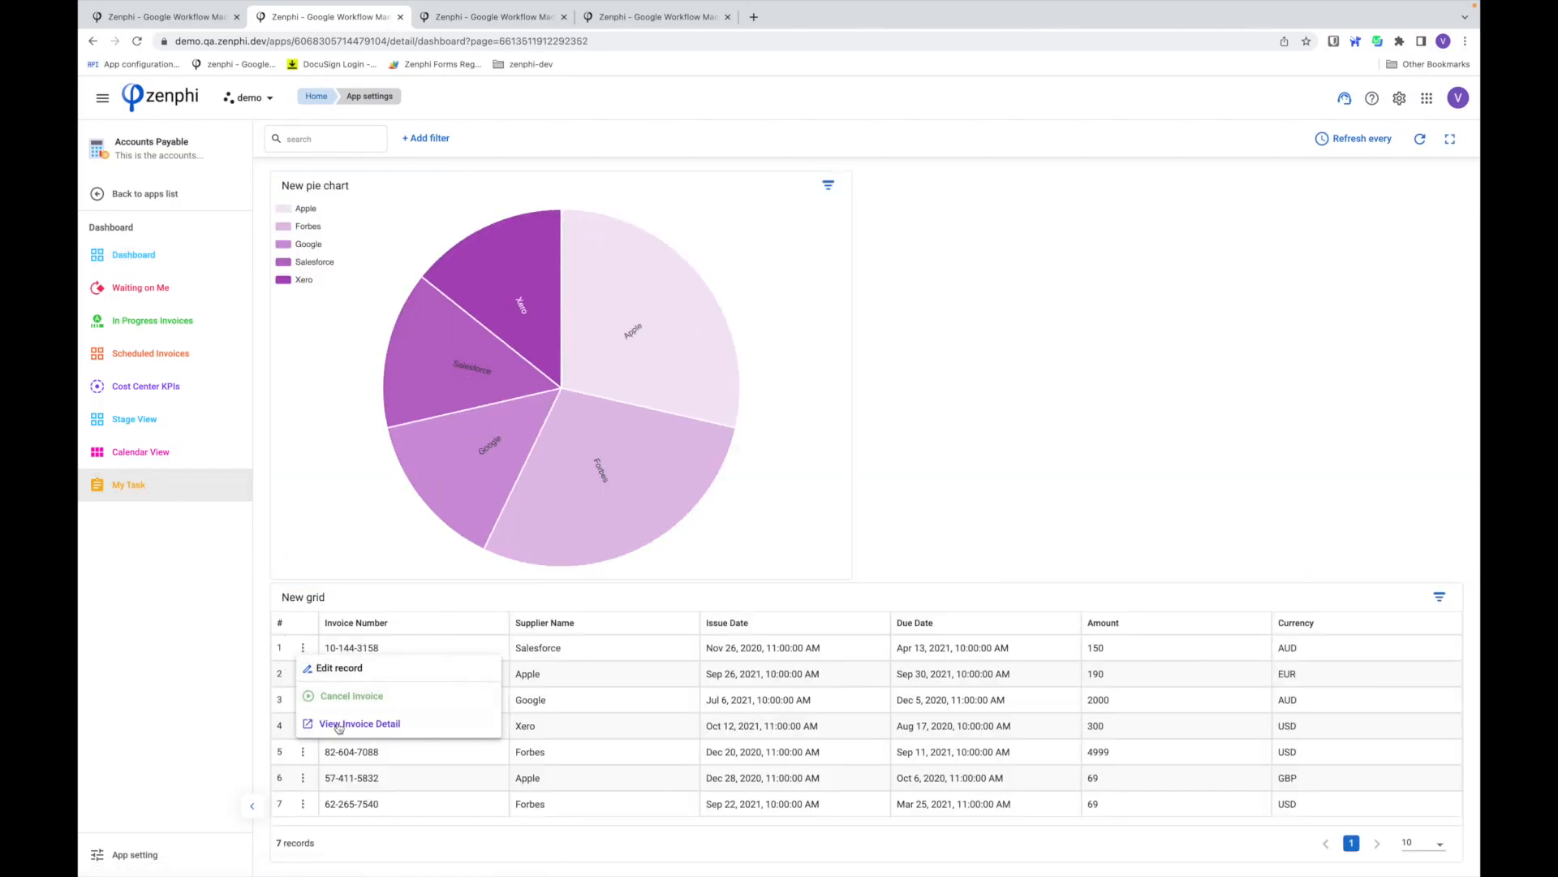
pyautogui.click(360, 722)
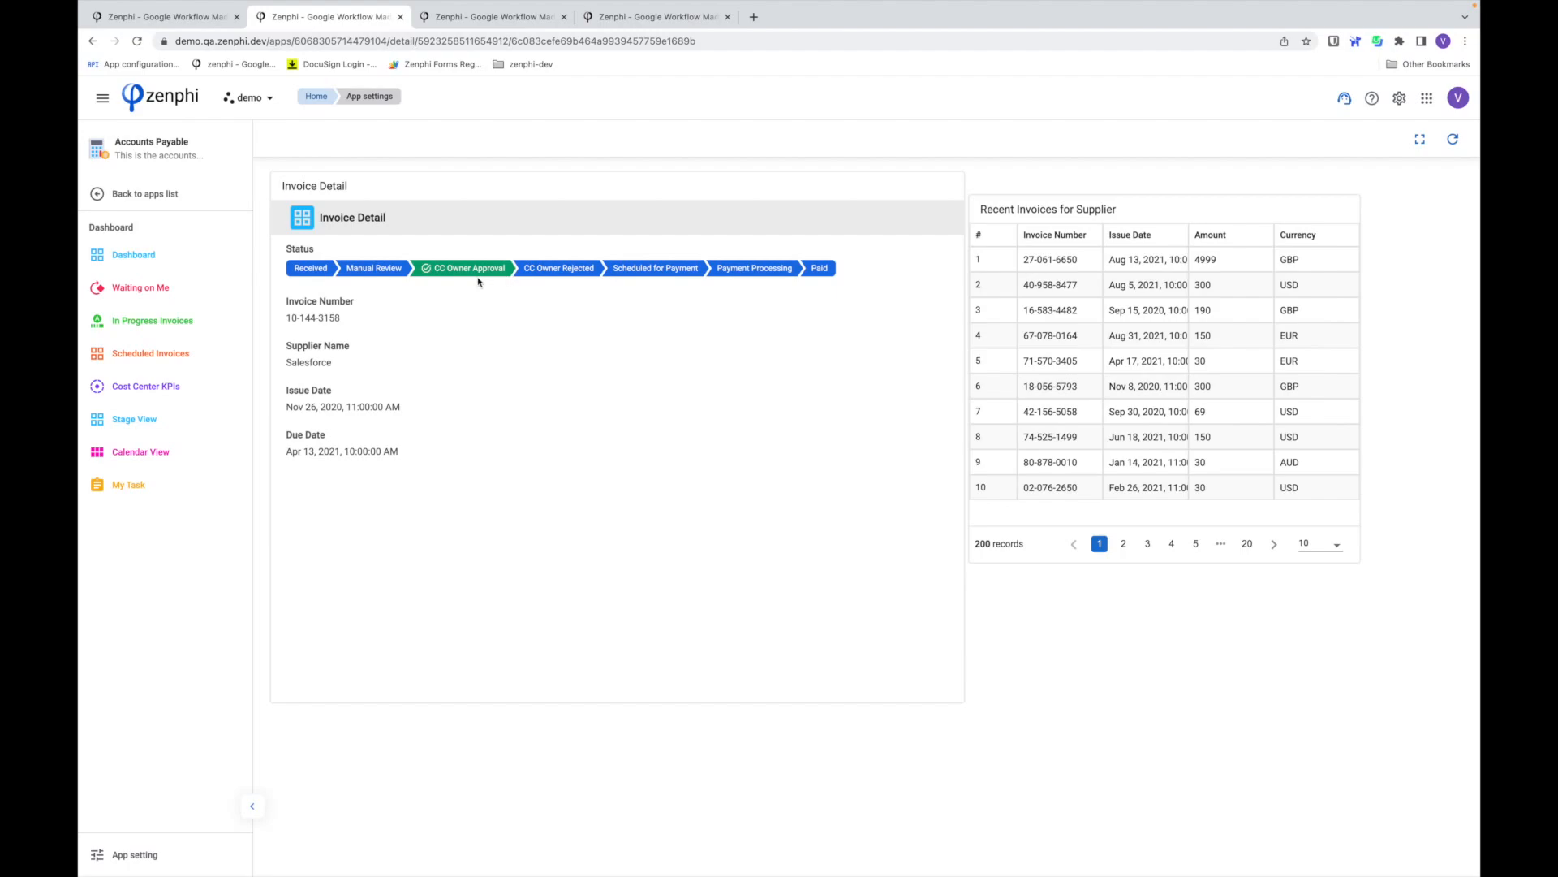
pyautogui.moveTo(477, 282)
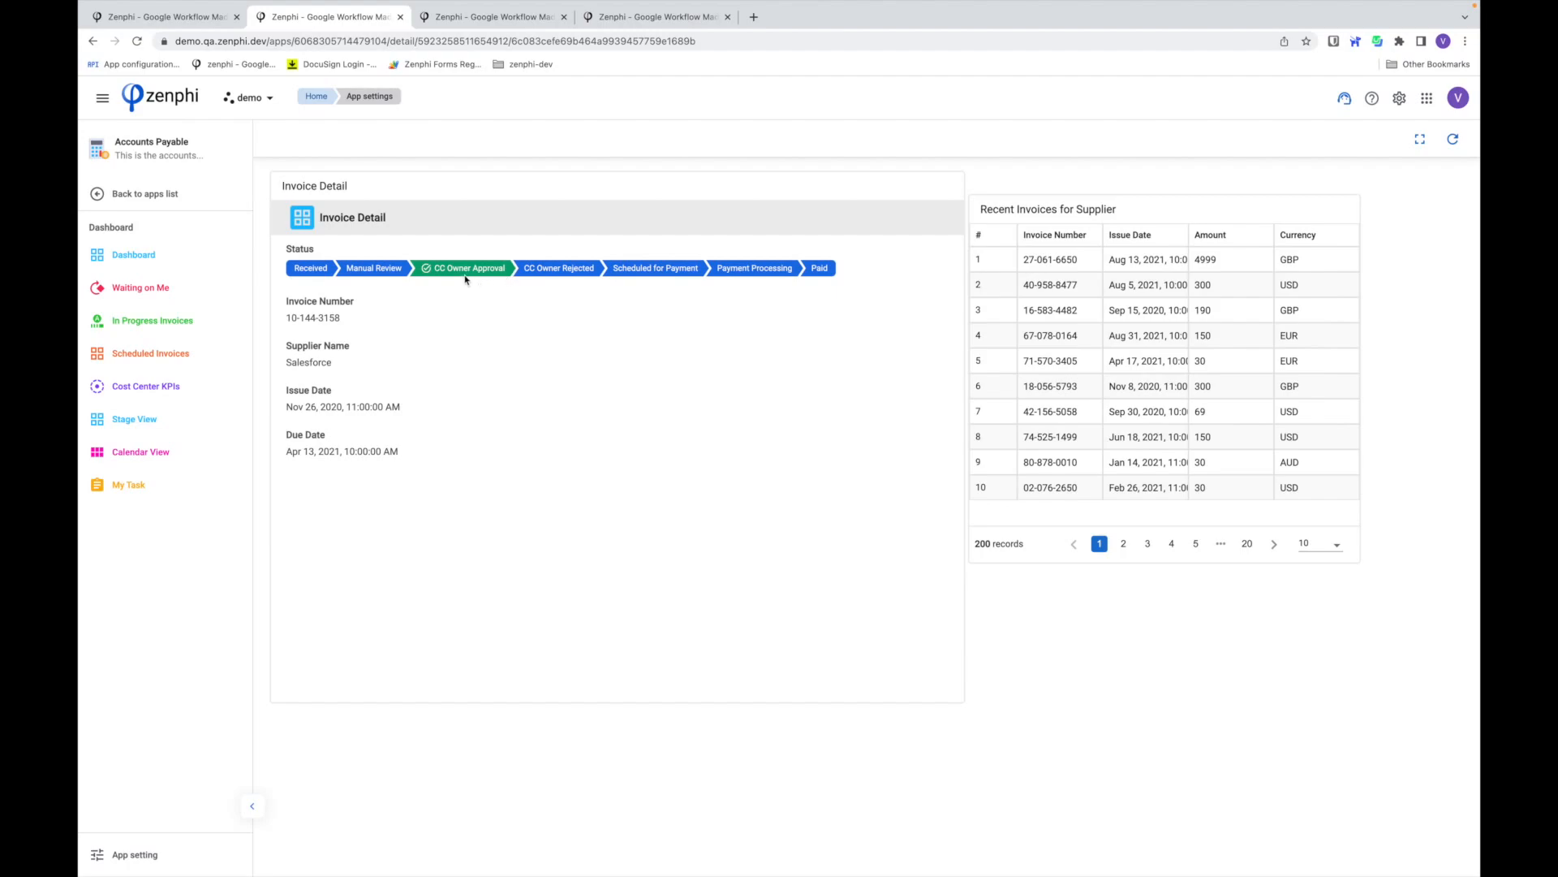
pyautogui.moveTo(471, 288)
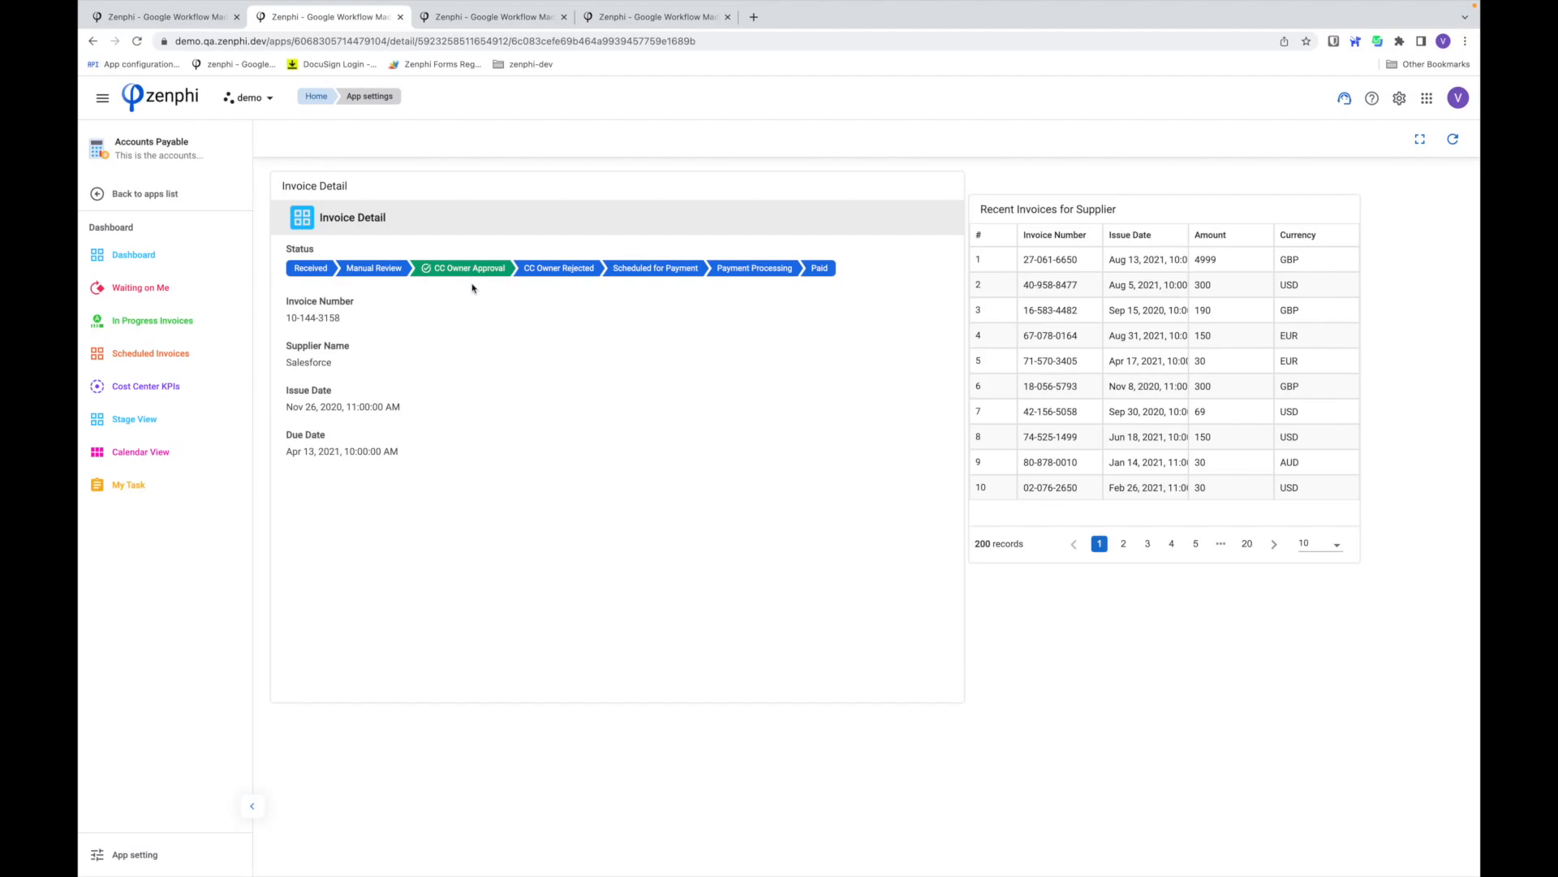
pyautogui.moveTo(348, 483)
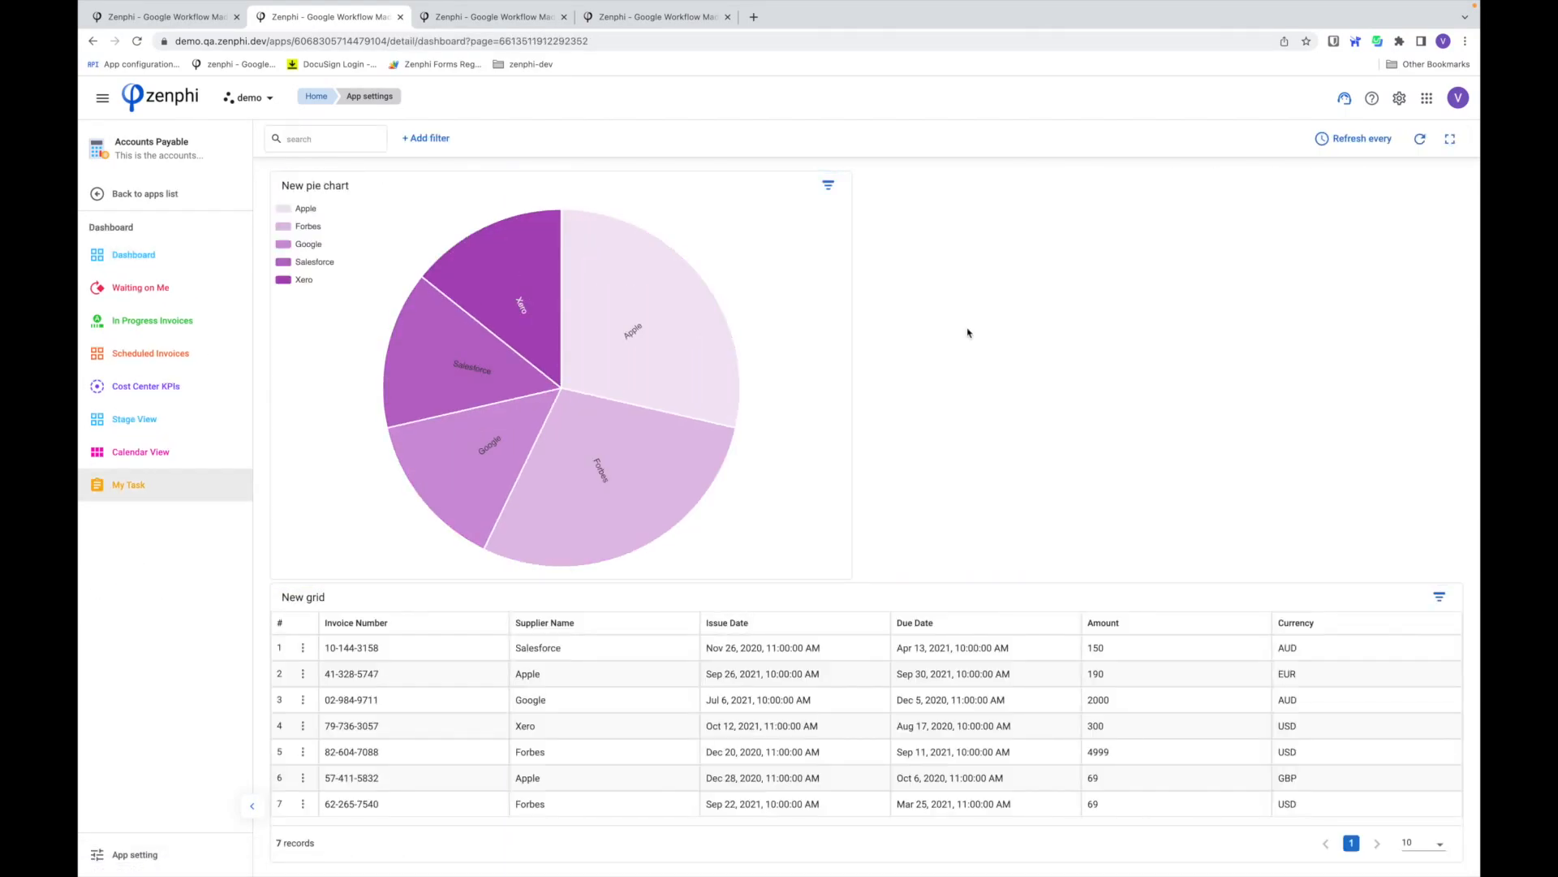
pyautogui.moveTo(704, 403)
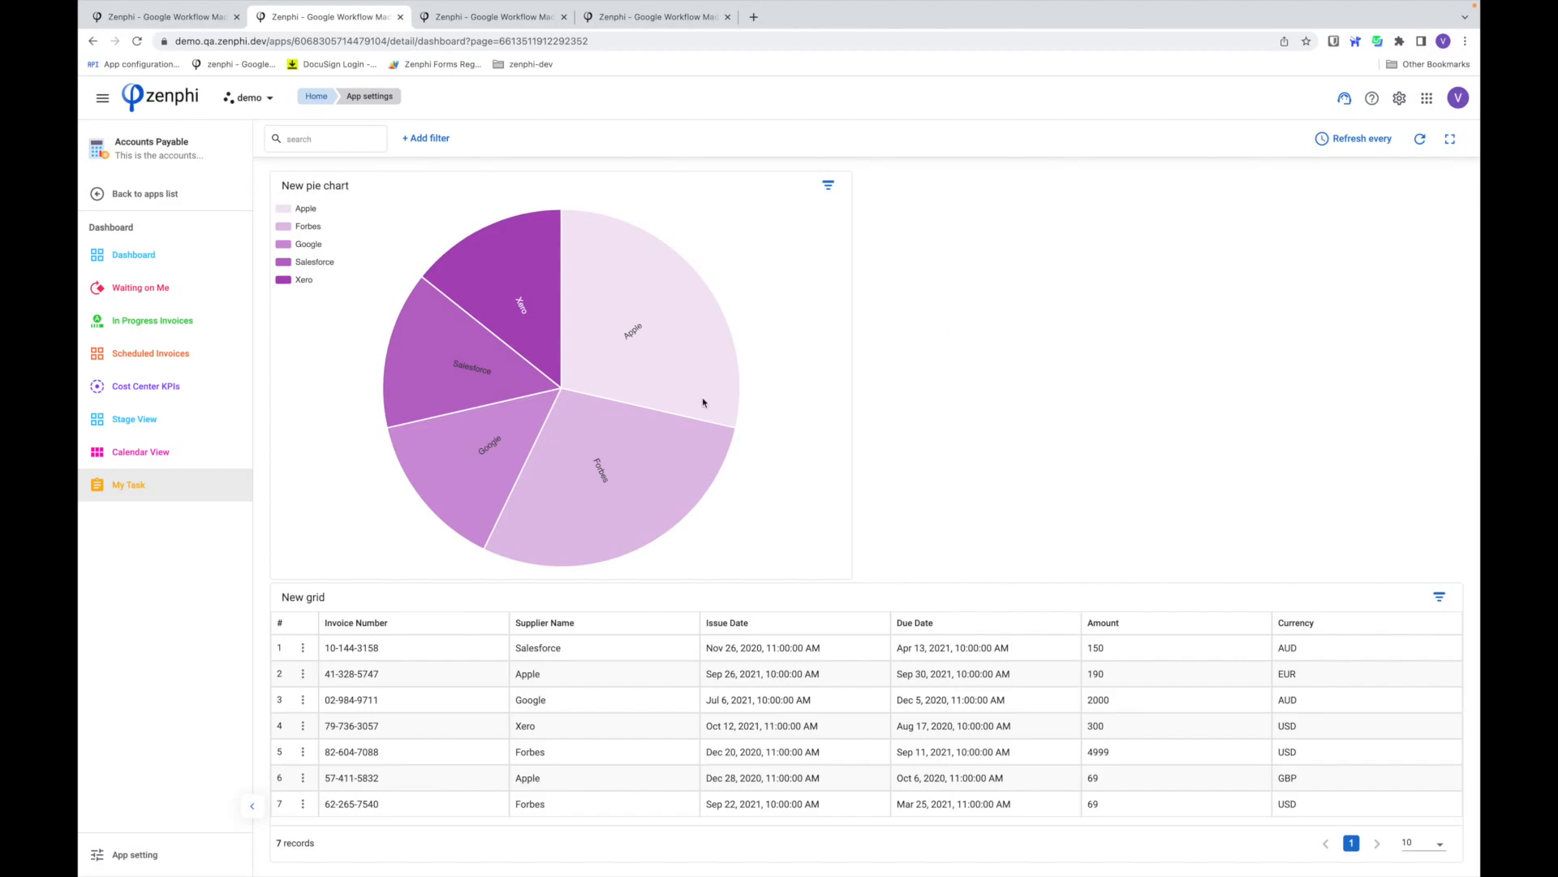
pyautogui.moveTo(147, 791)
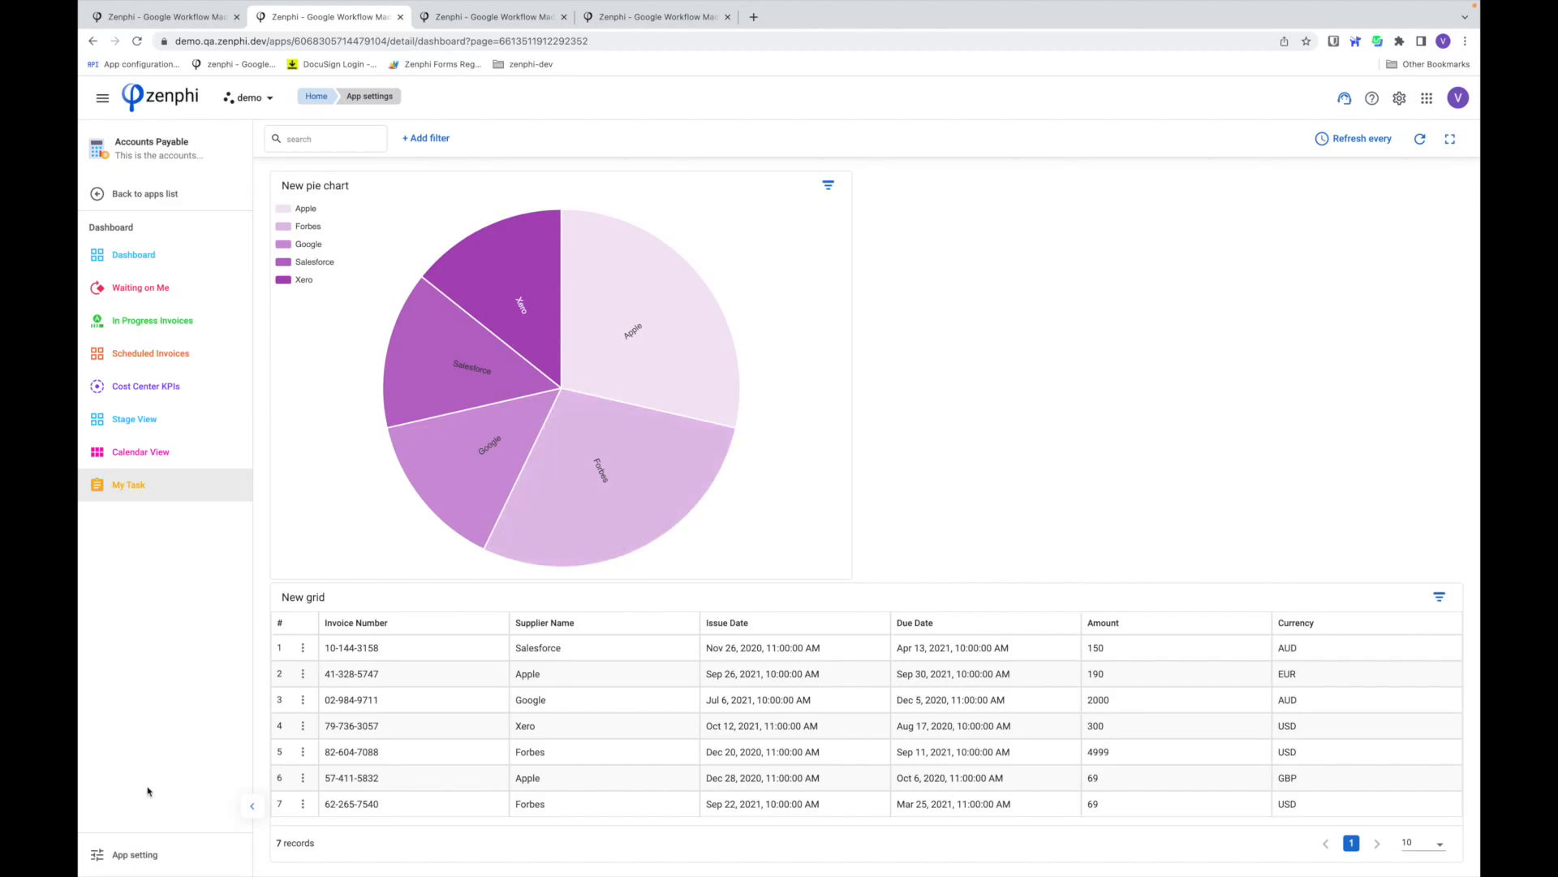
pyautogui.moveTo(126, 827)
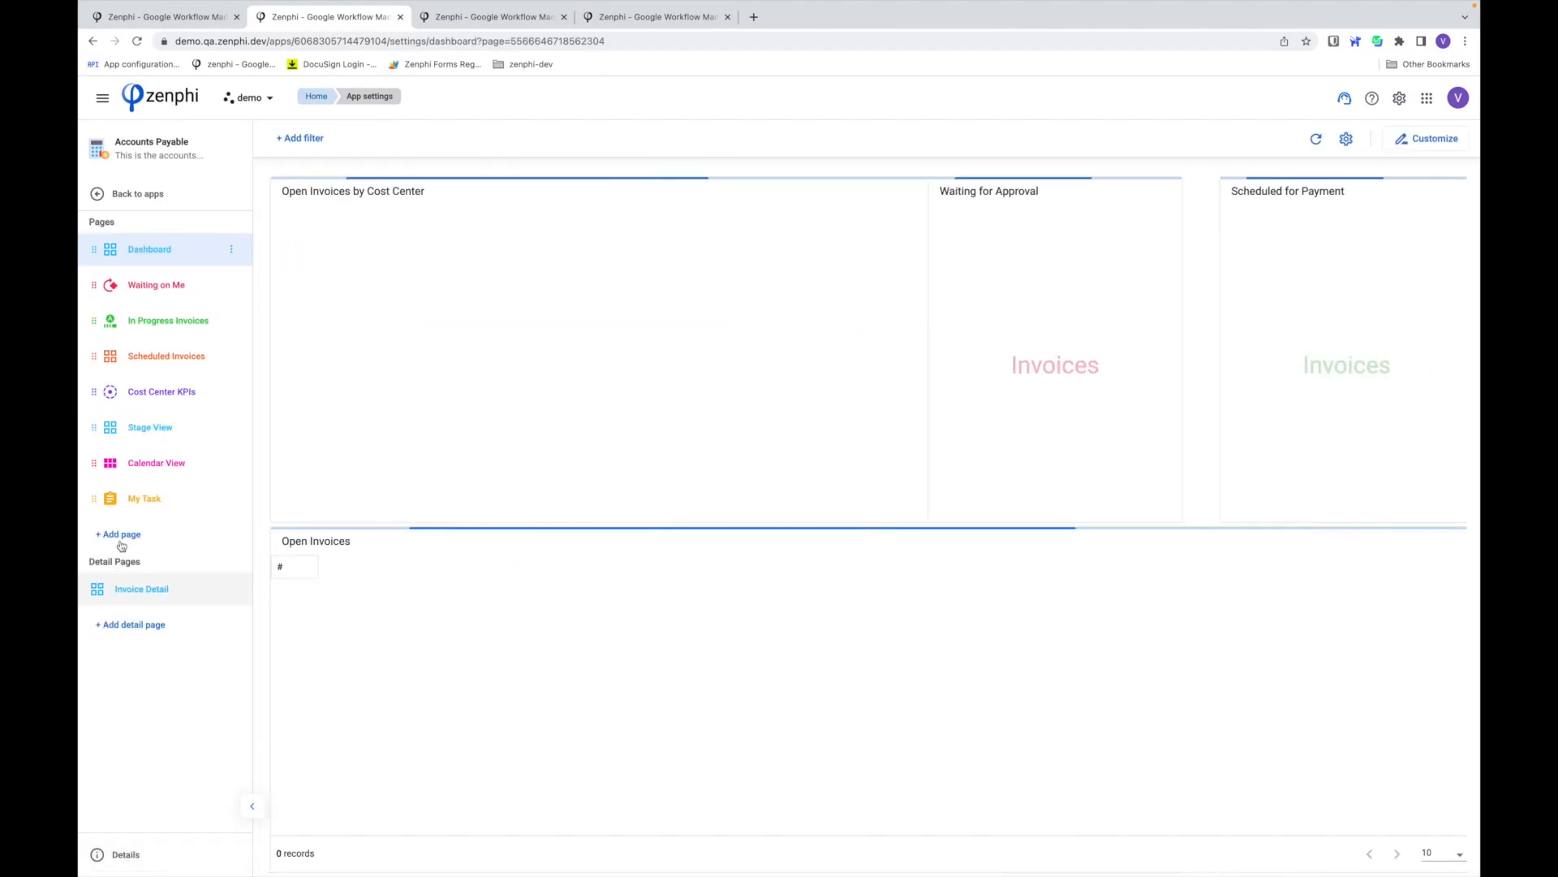
# - Create a page named 'Instructions' and choose a colour for its icon
pyautogui.click(116, 534)
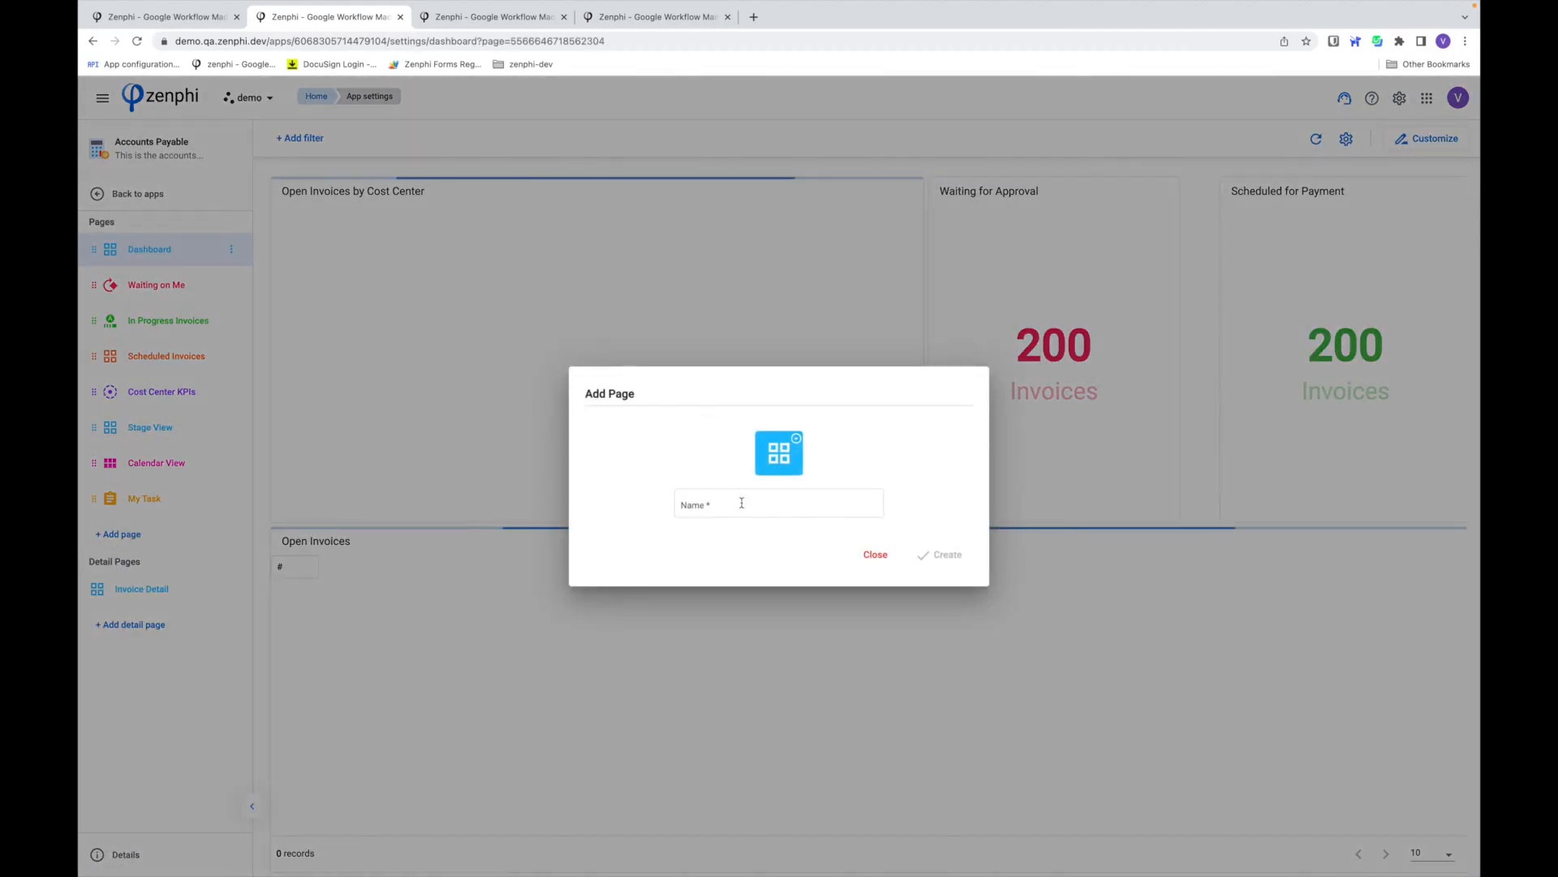
pyautogui.write('Instruction')
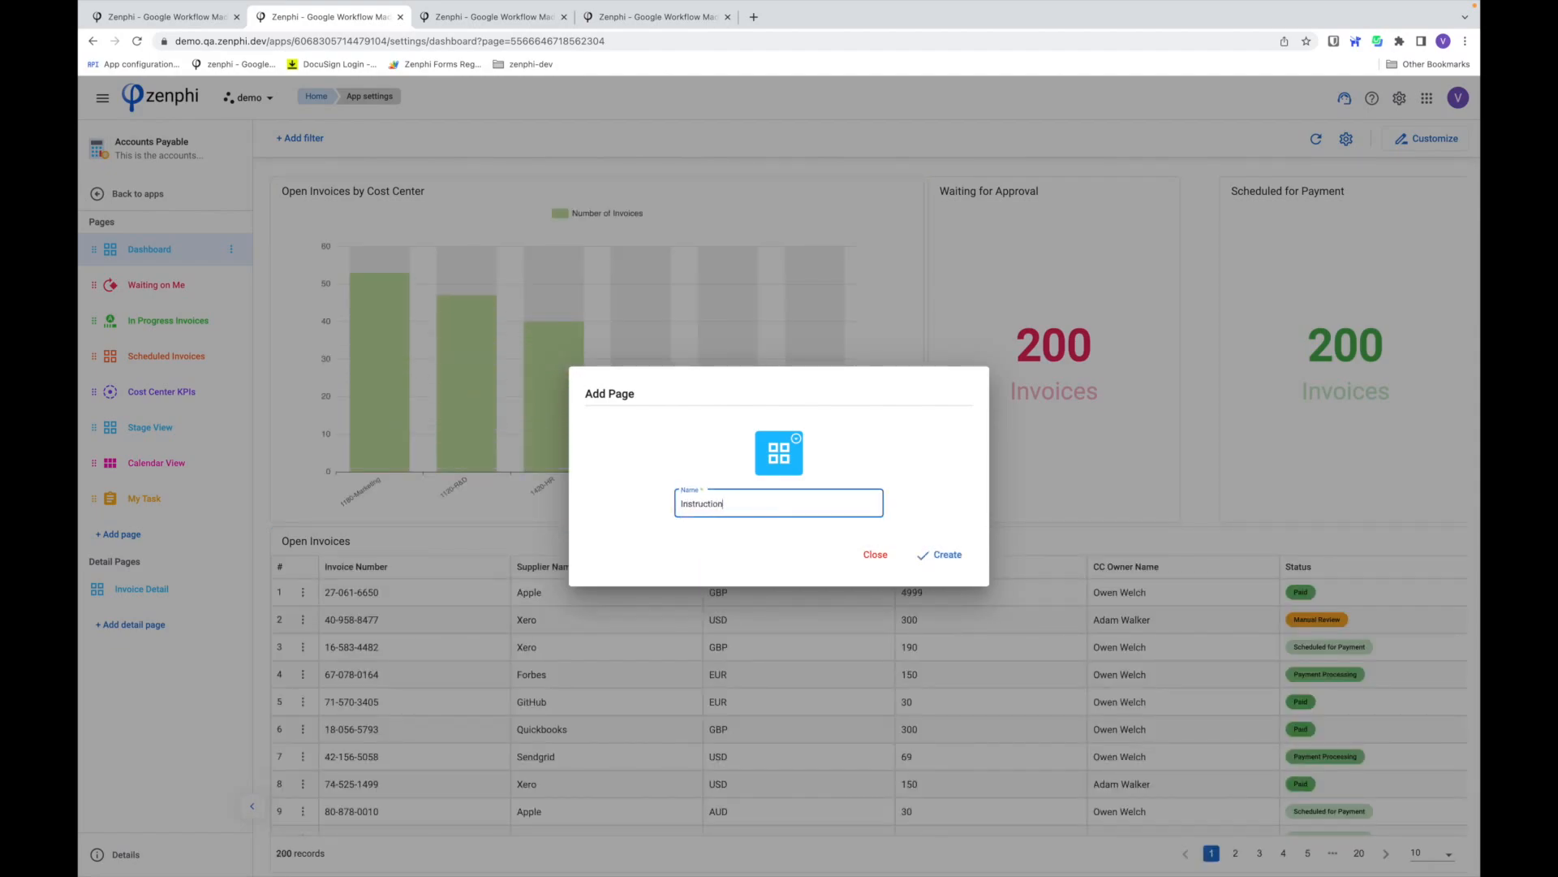
pyautogui.click(780, 453)
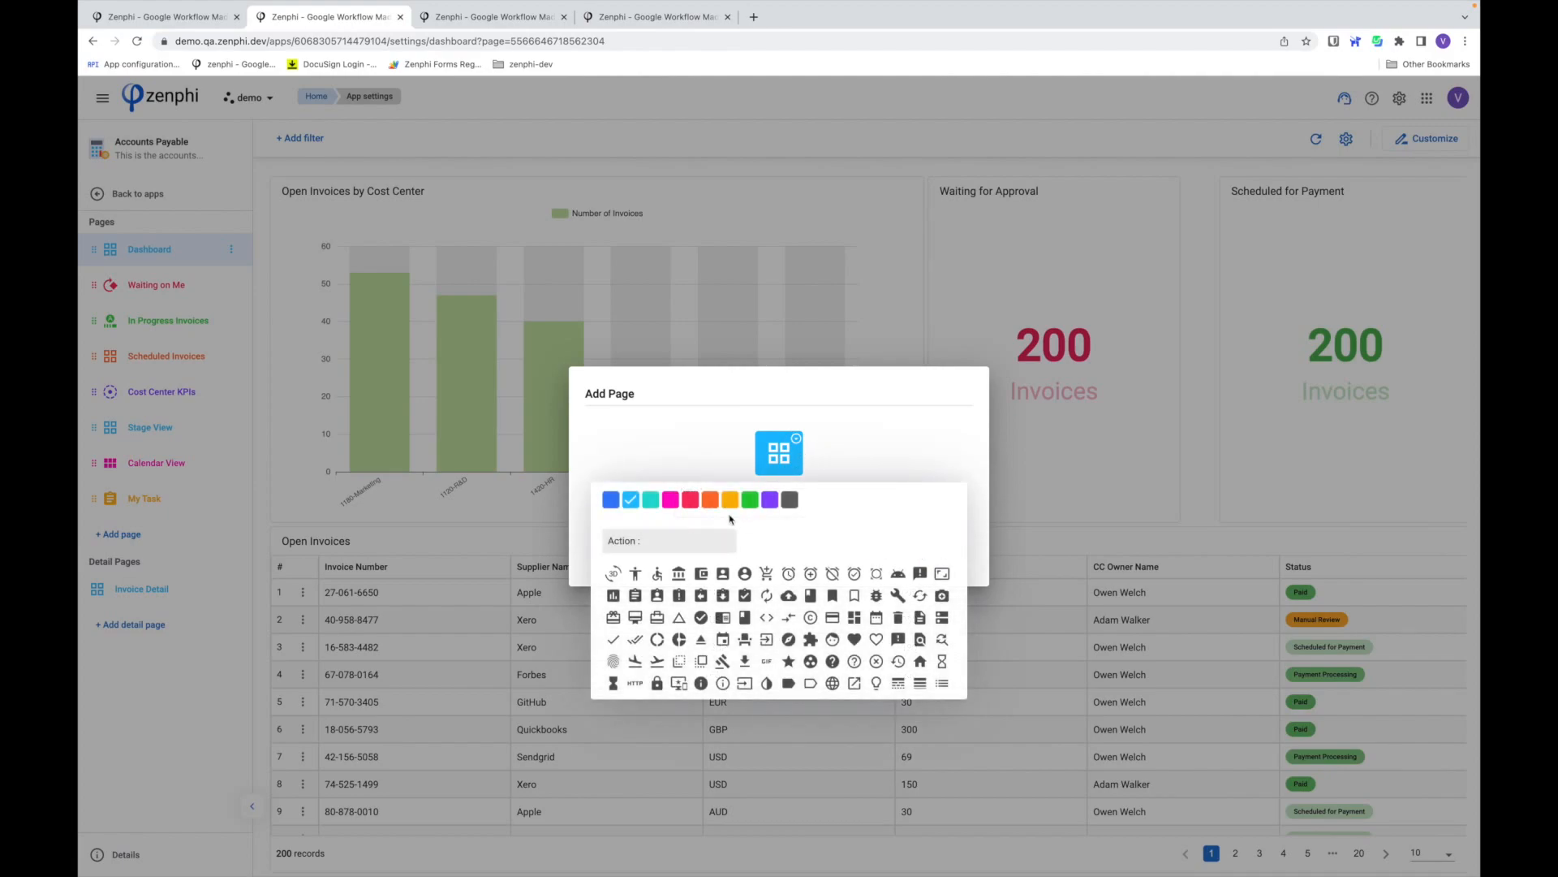
pyautogui.click(788, 499)
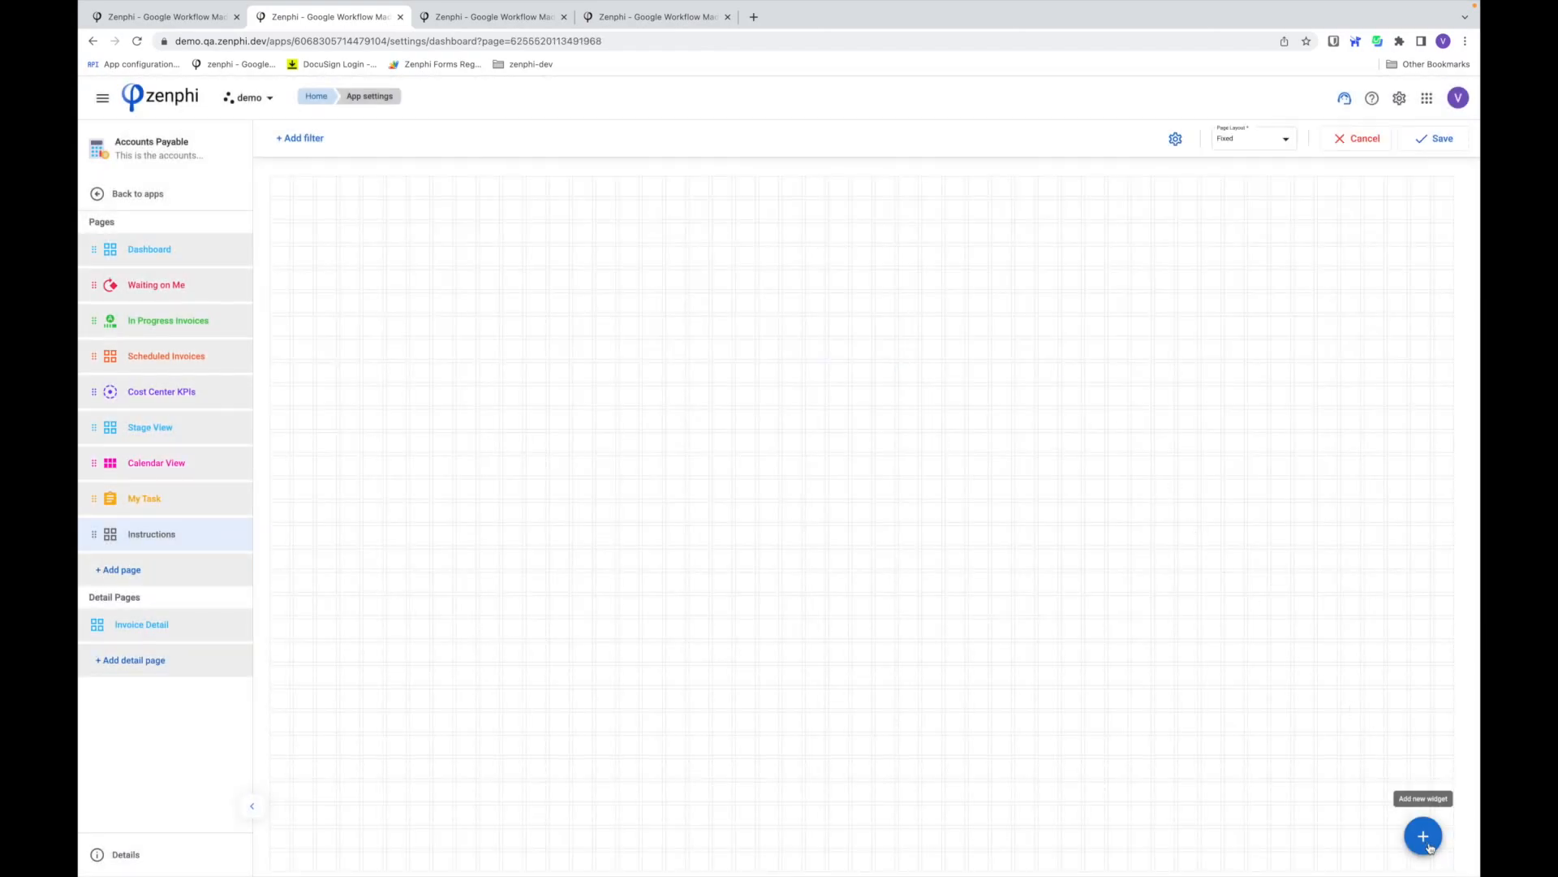
# - Add a new web widget to the Instructions page with the + button
pyautogui.click(1422, 835)
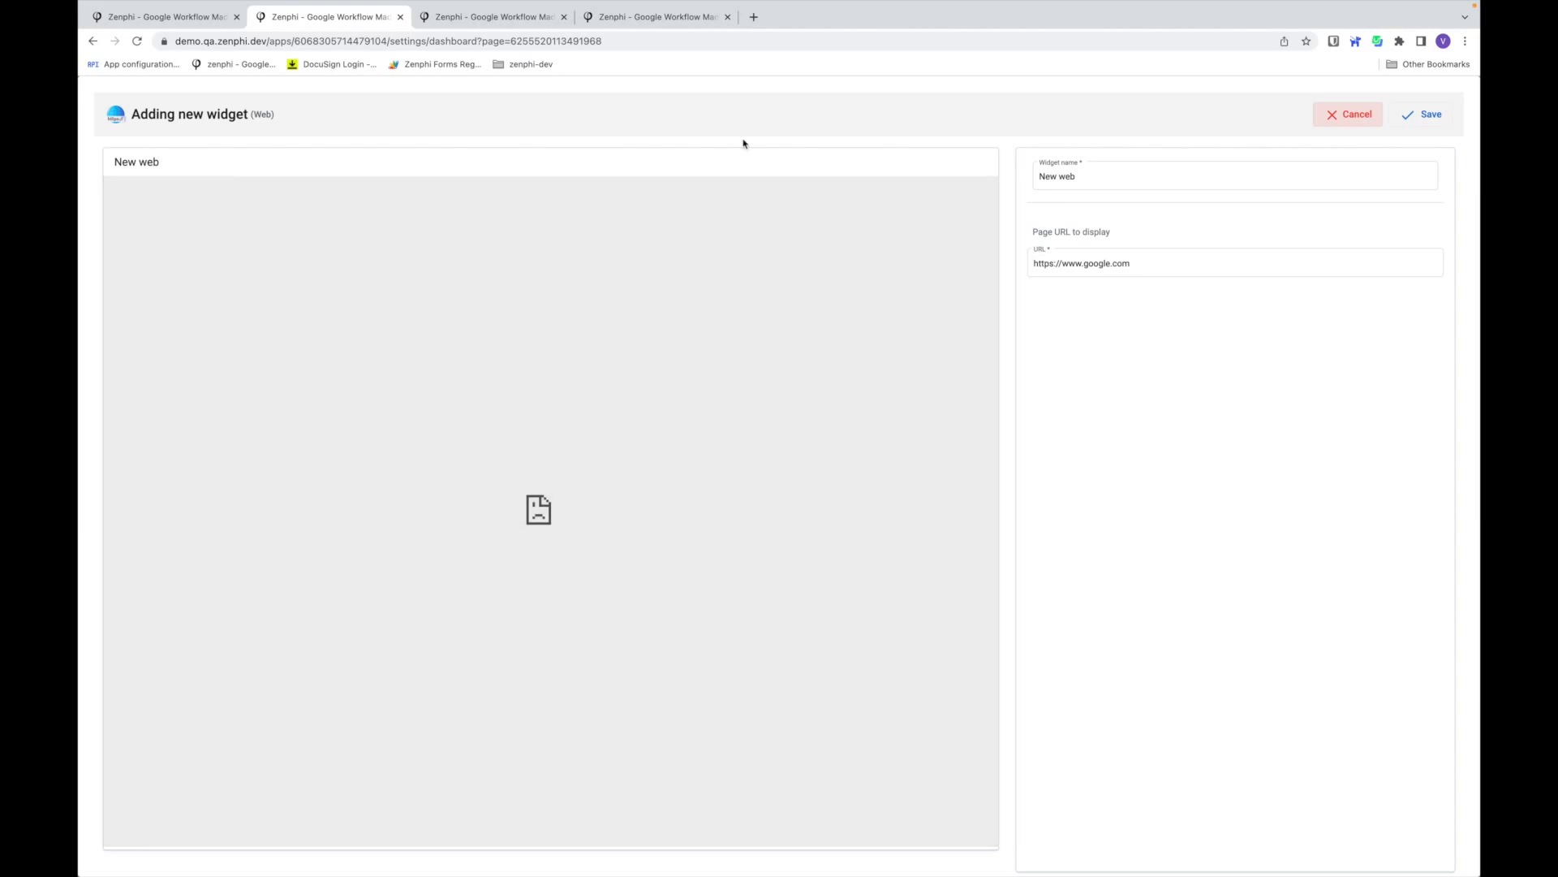
# - In a new tab, open the Accounts Payable Manual document in Google Docs
pyautogui.click(916, 16)
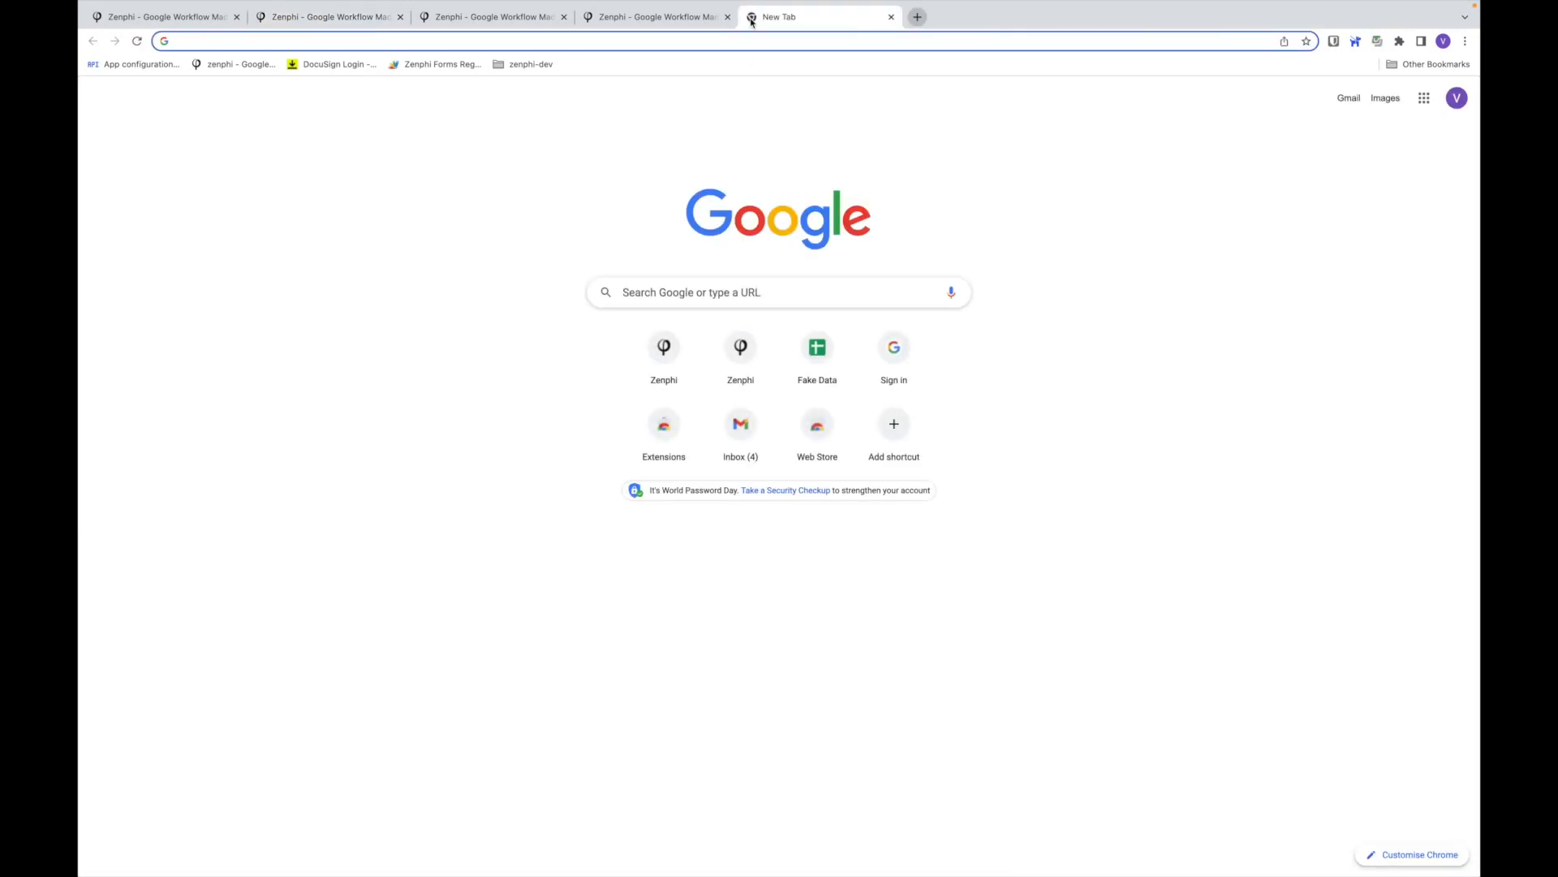
pyautogui.click(1423, 98)
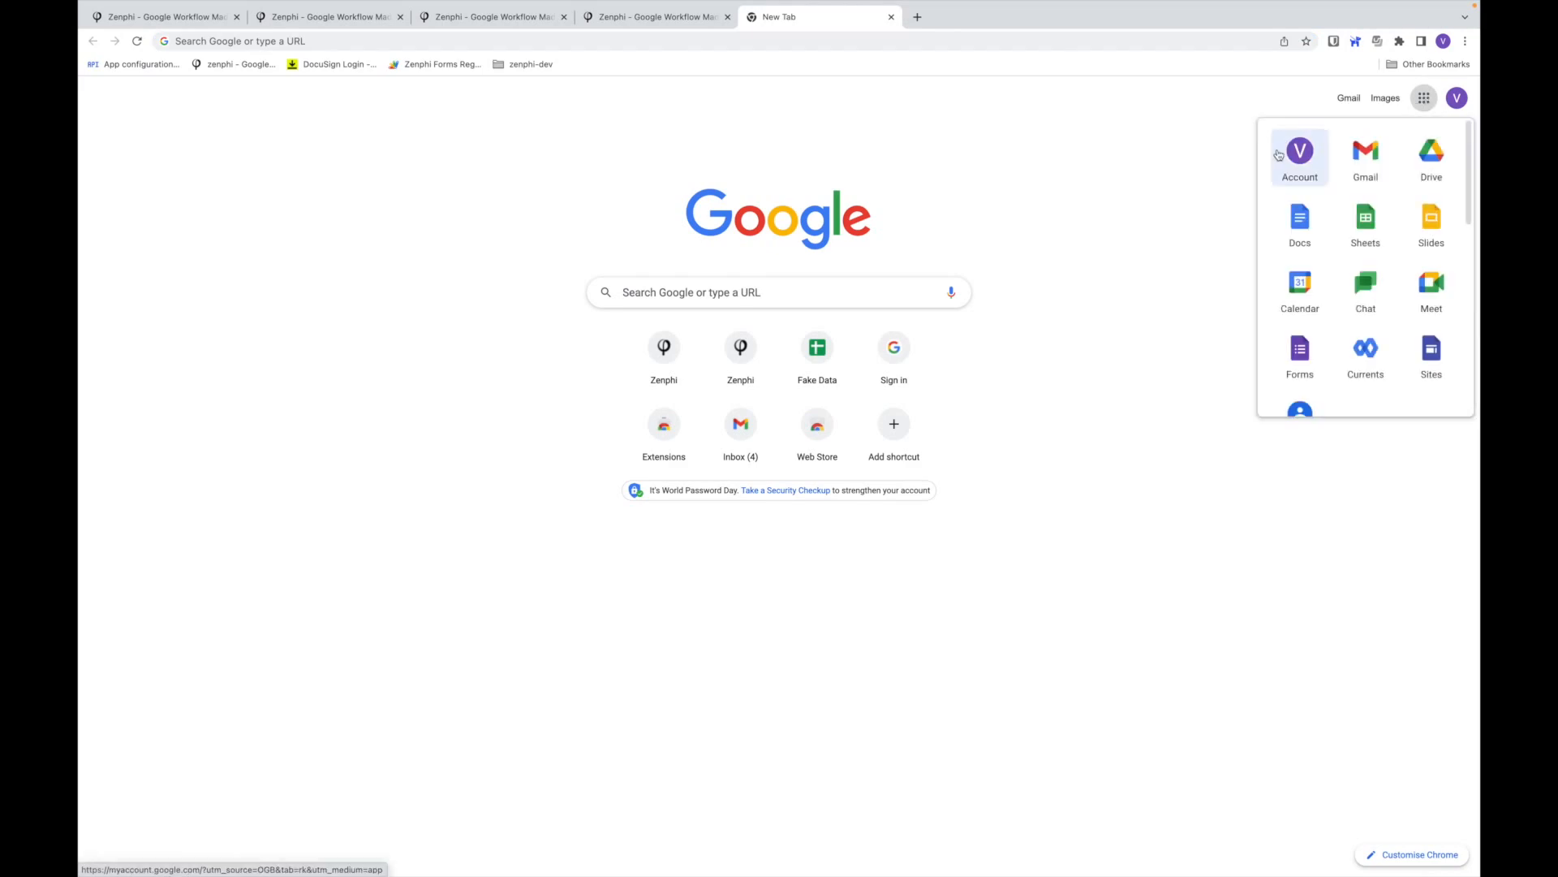
pyautogui.click(1299, 216)
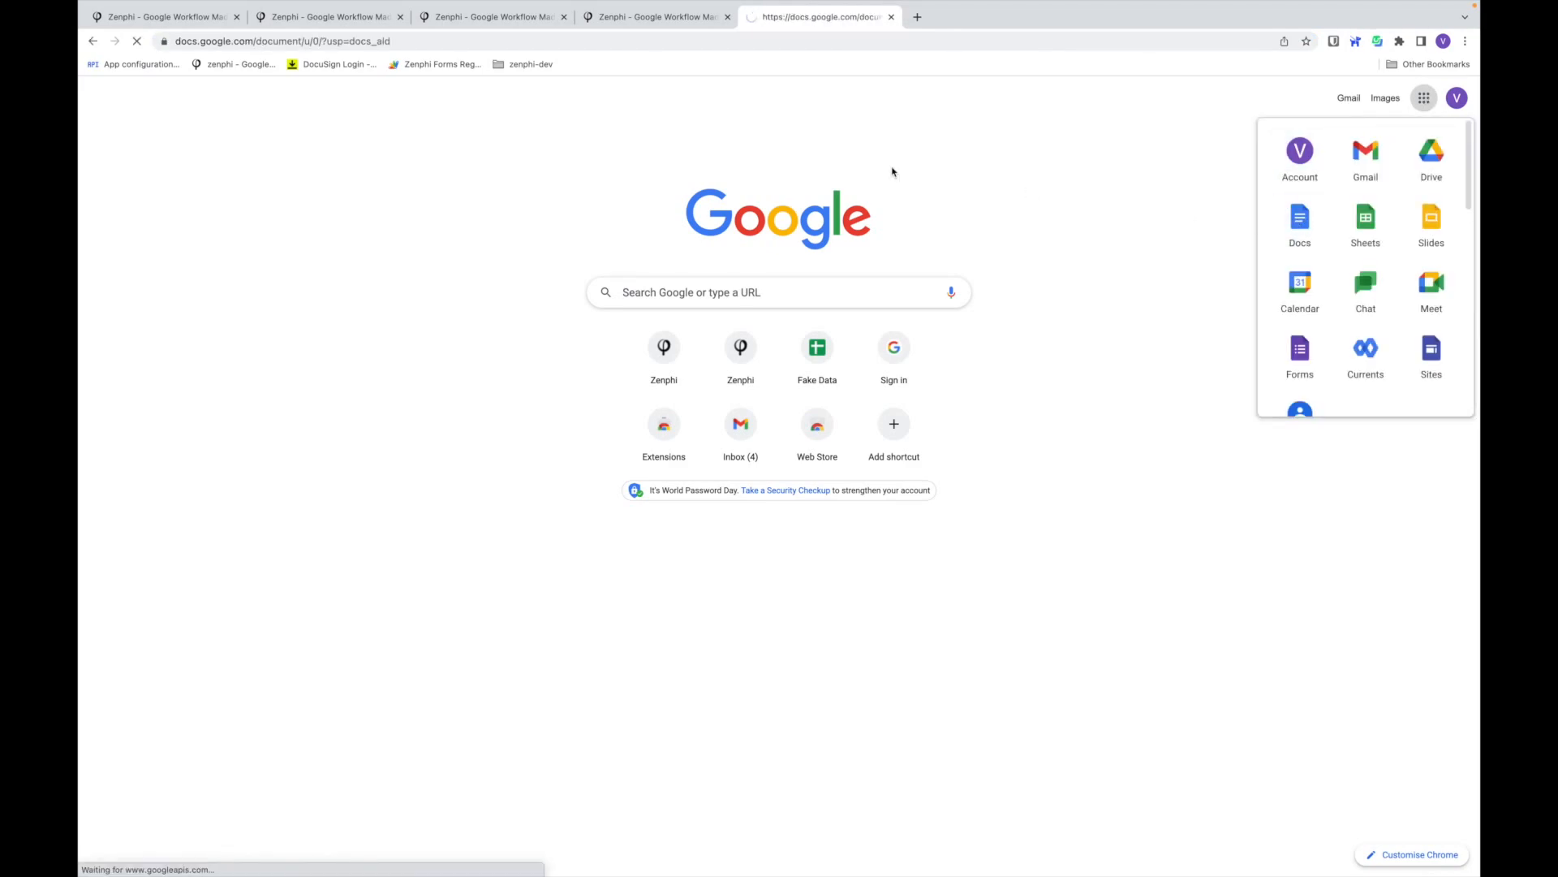
pyautogui.click(1298, 217)
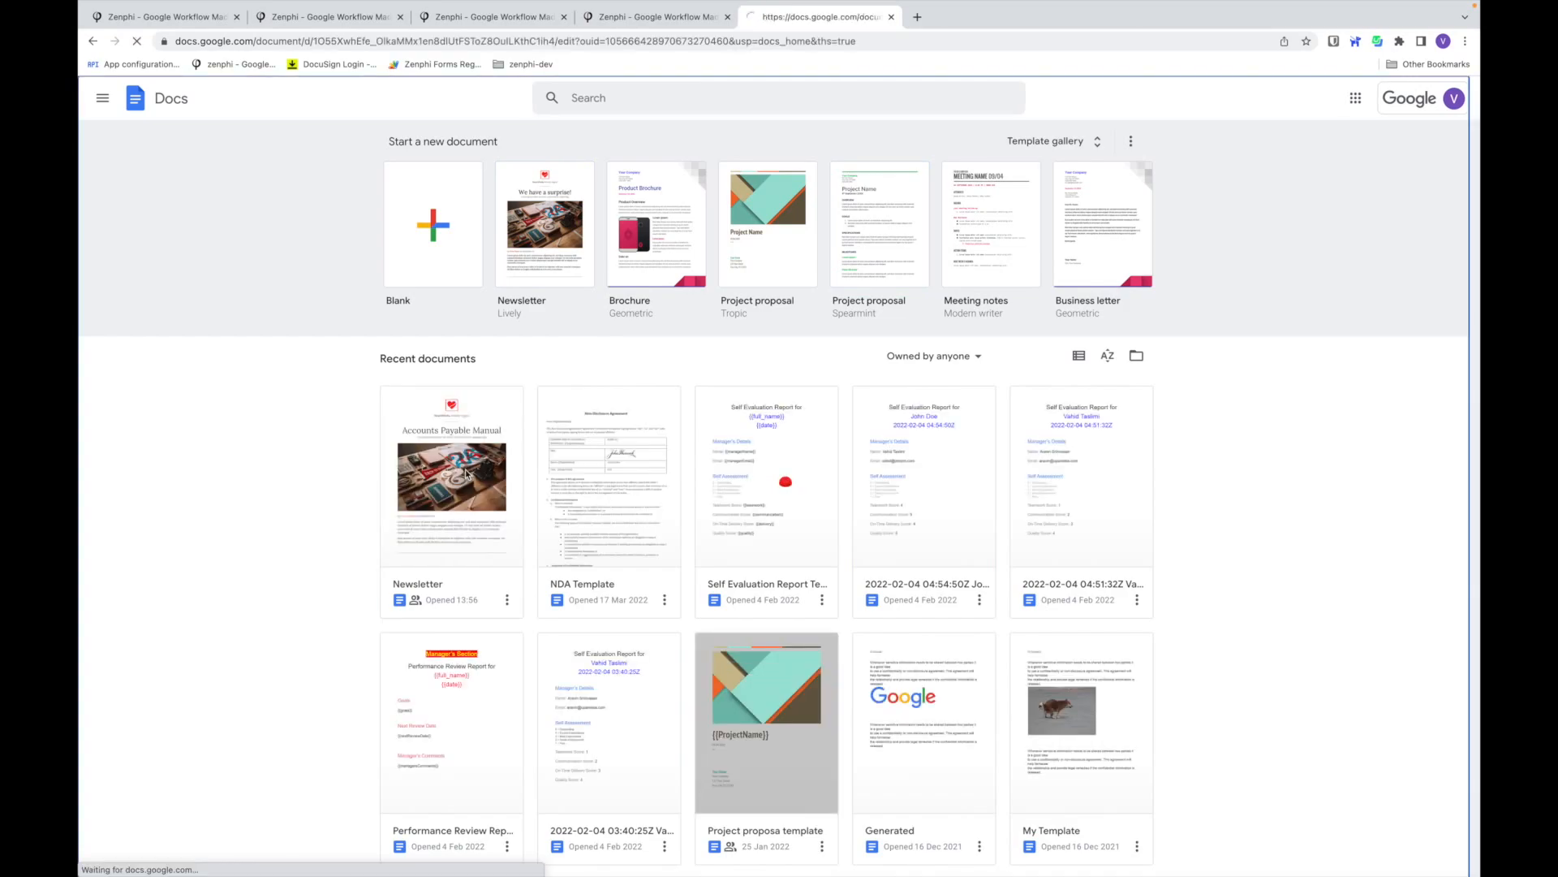
pyautogui.click(451, 479)
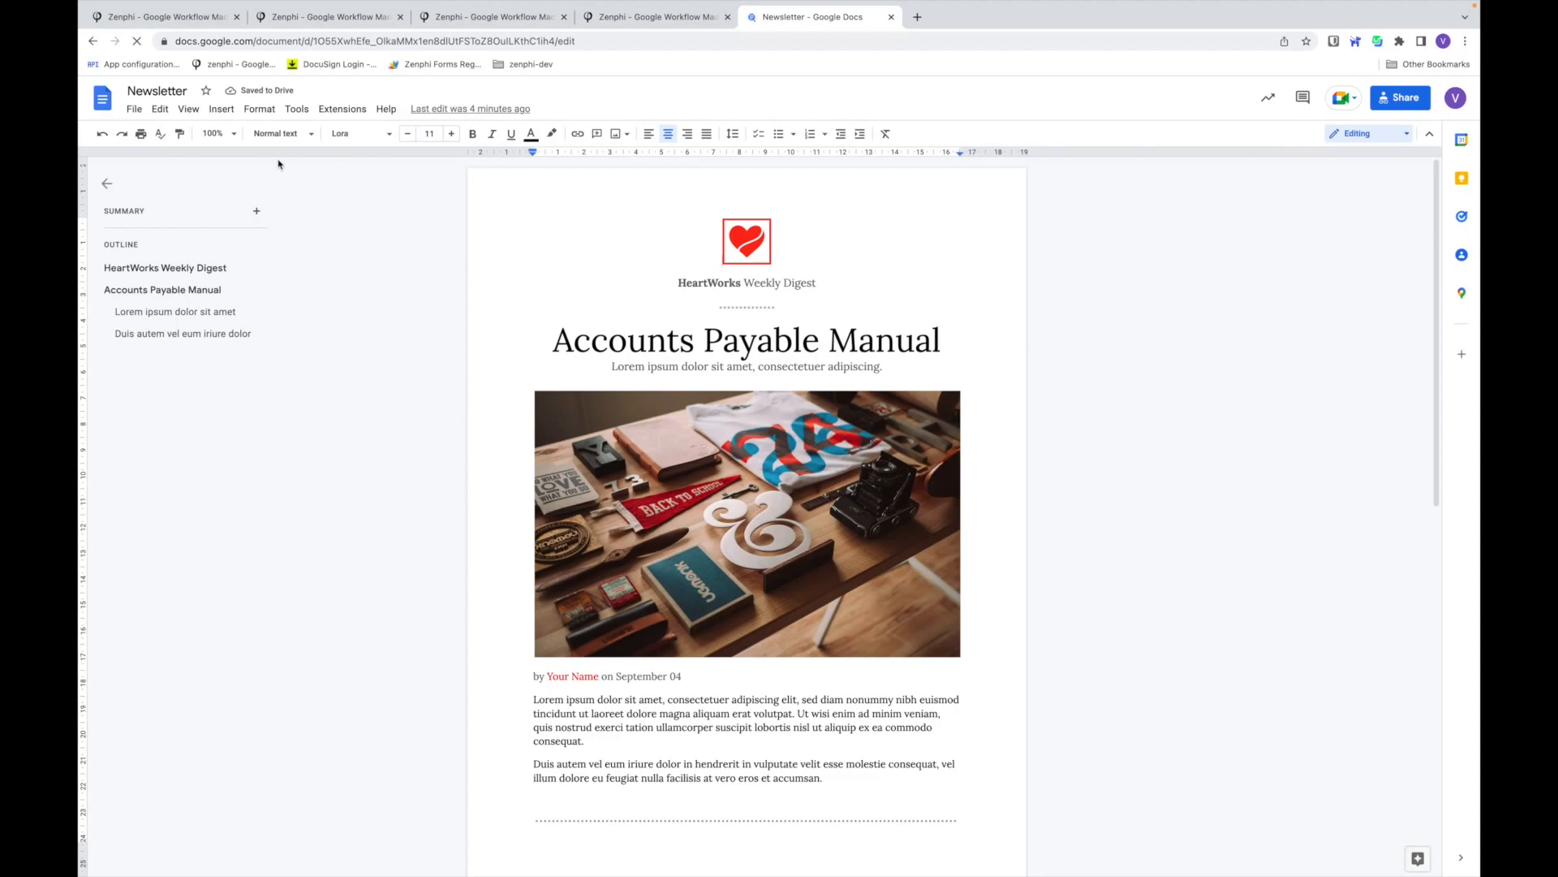
# - Copy the document's anyone-with-the-link share link
pyautogui.click(133, 108)
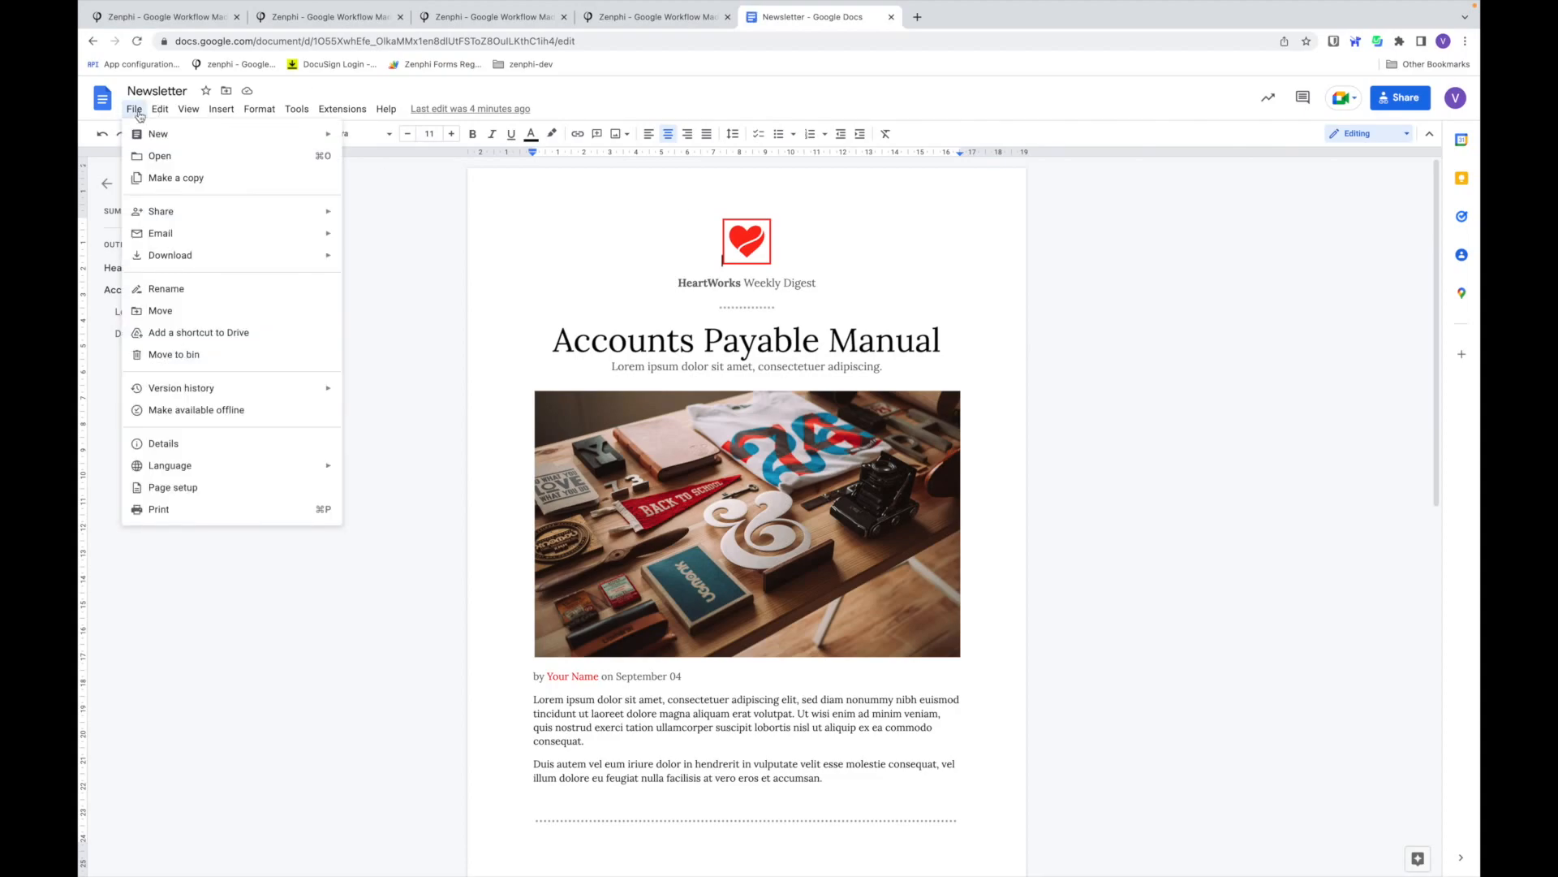
pyautogui.click(159, 108)
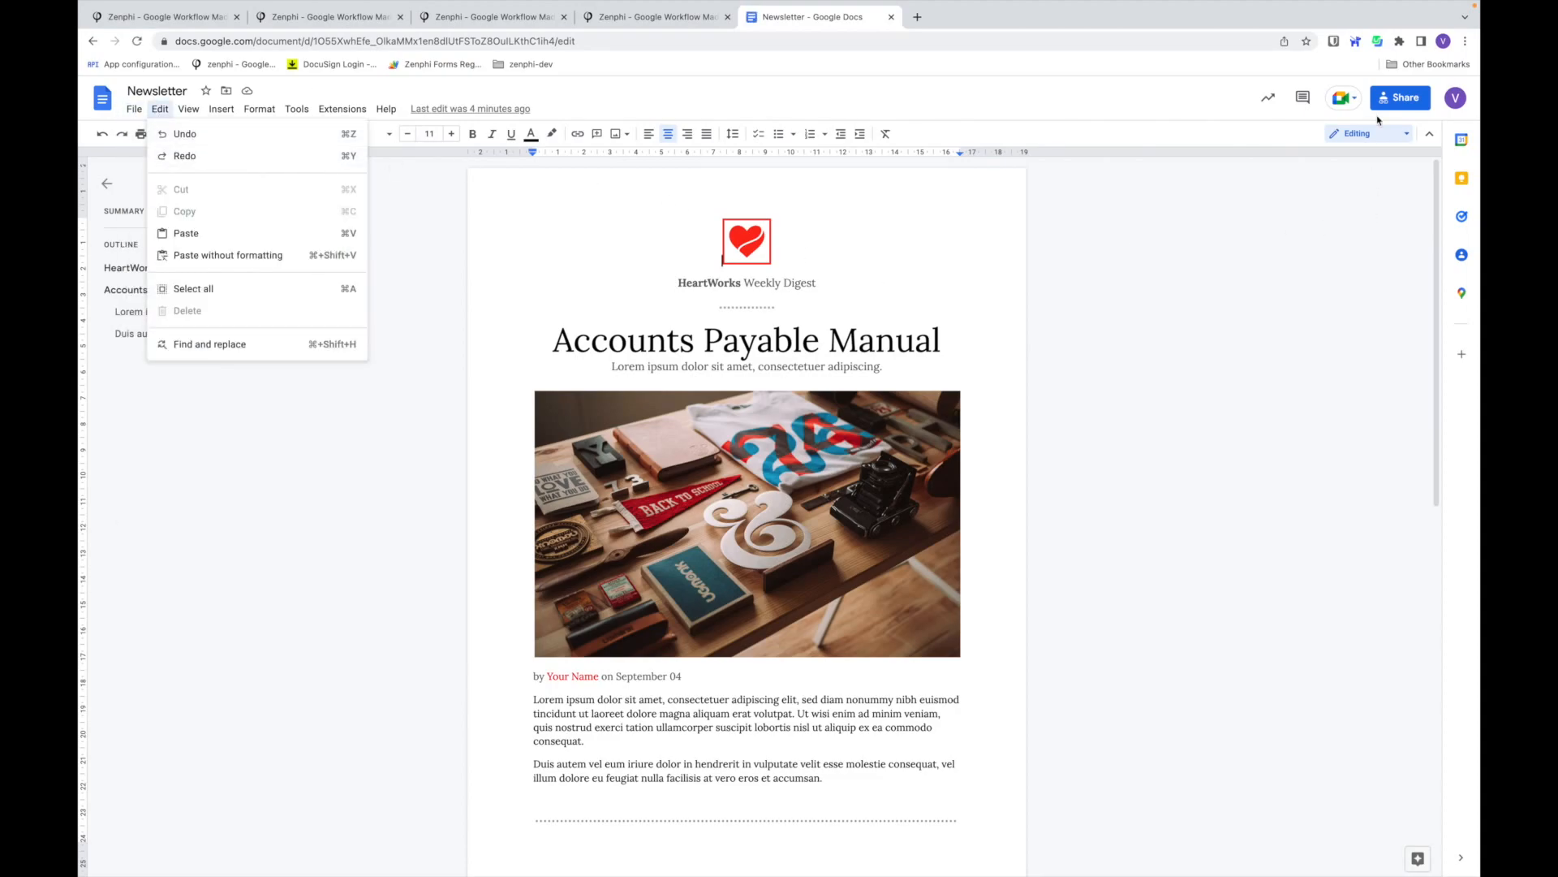
pyautogui.click(1400, 98)
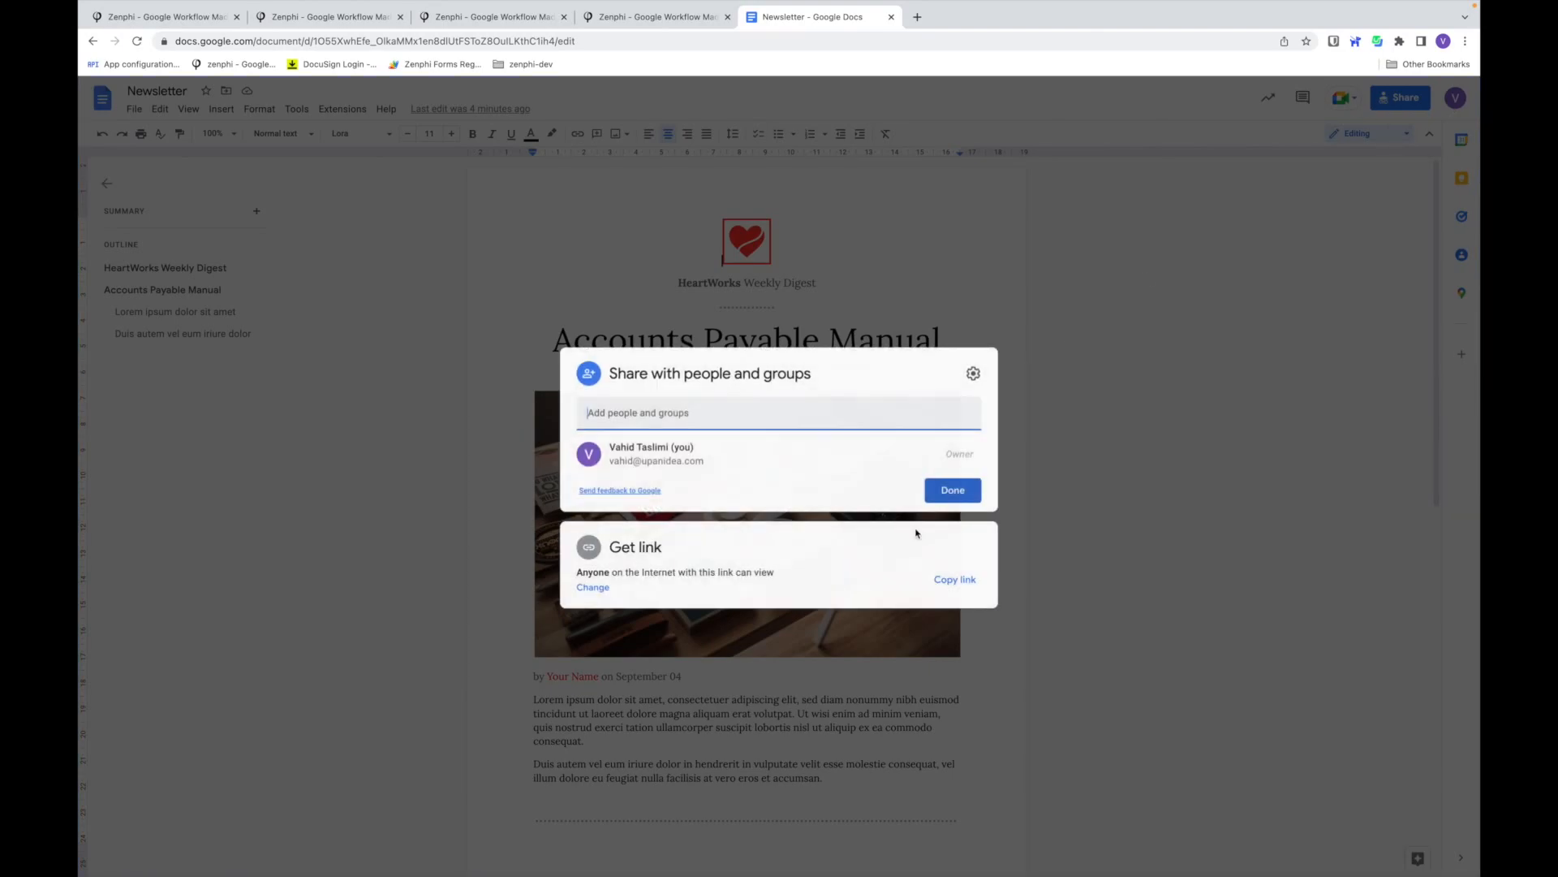
pyautogui.click(952, 579)
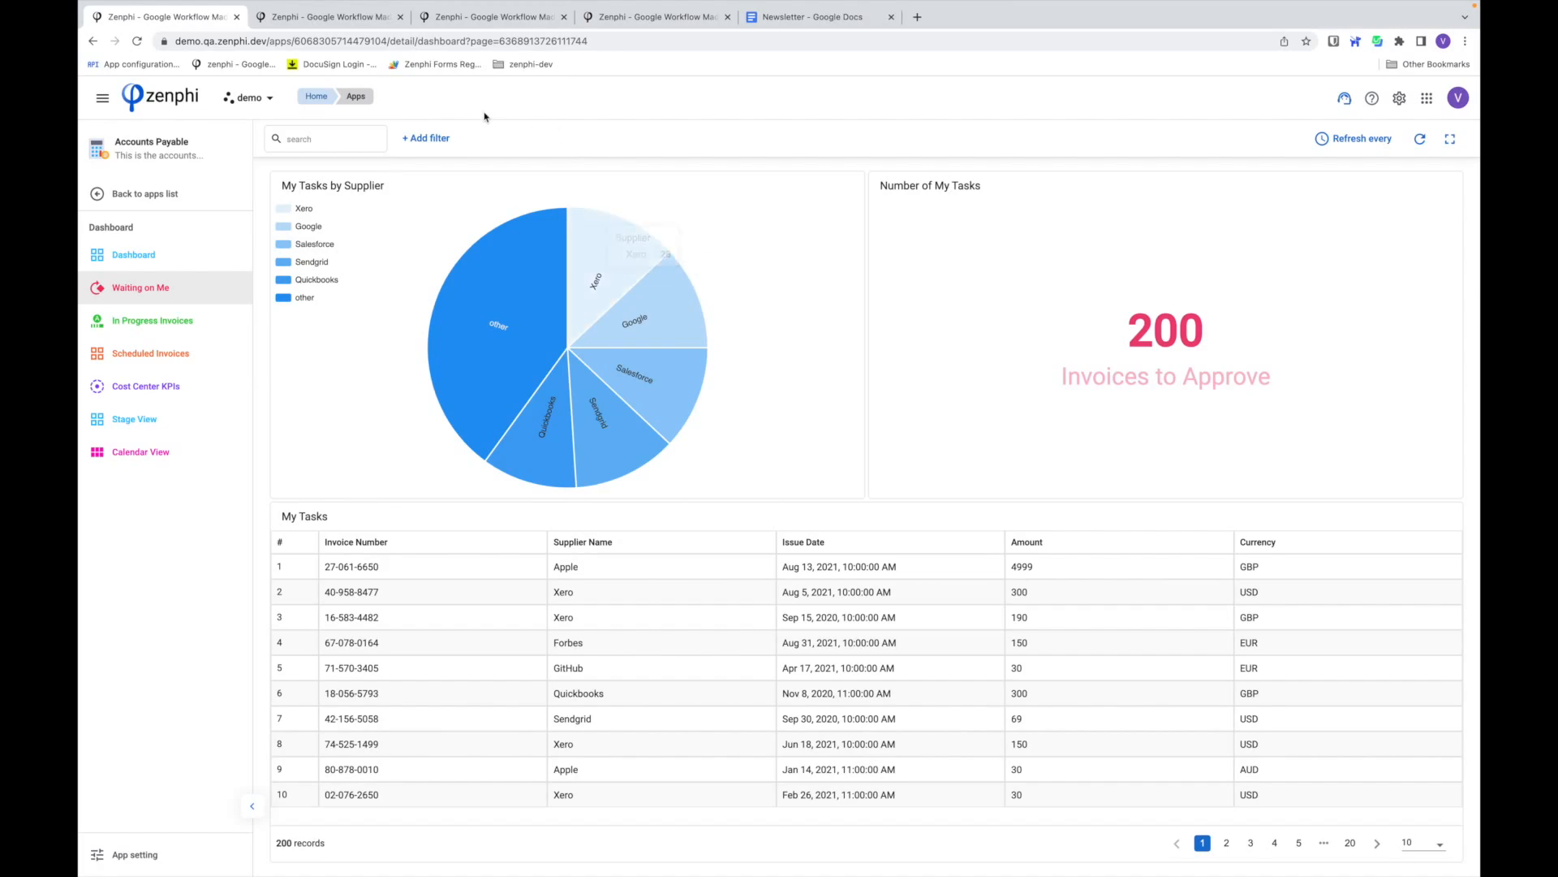
# - Back on the Instructions page, fit the Accounts Payable Manual web widget and save
pyautogui.click(330, 17)
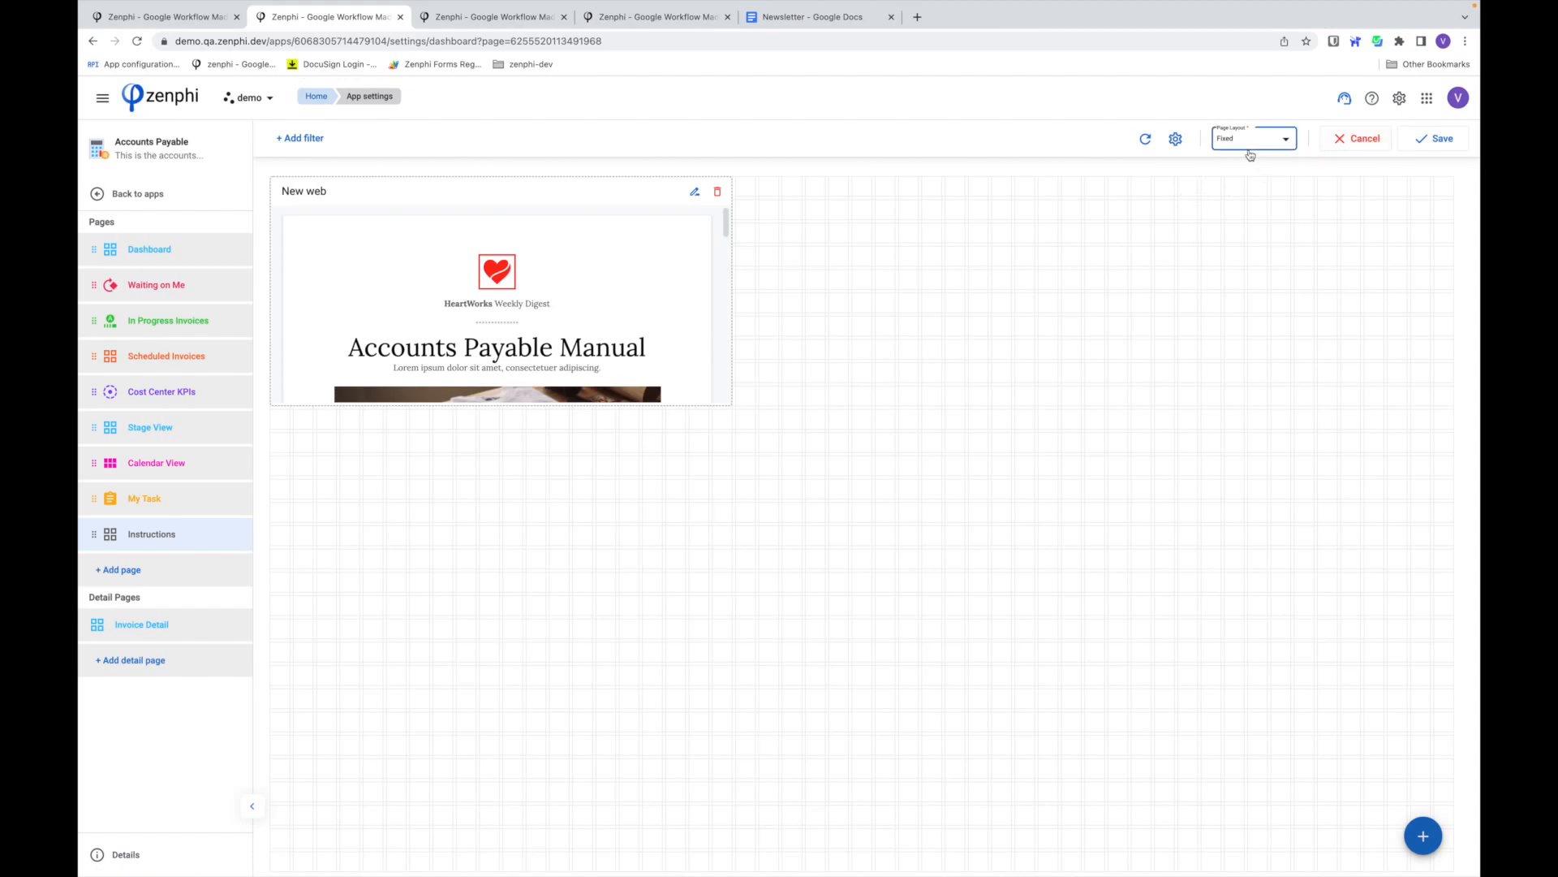
pyautogui.click(1253, 138)
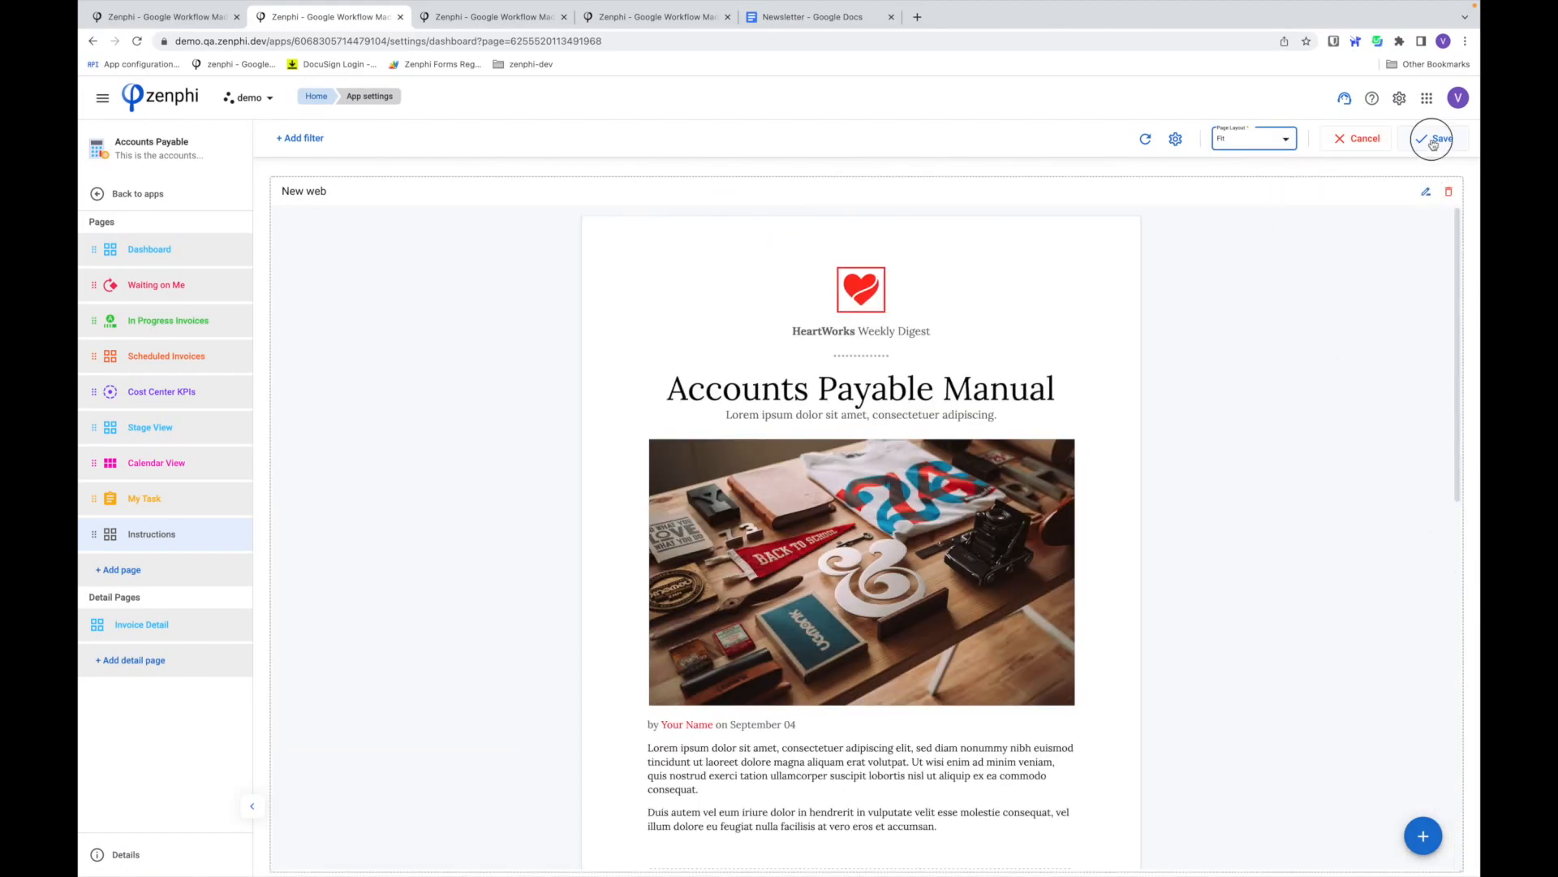
pyautogui.click(1431, 138)
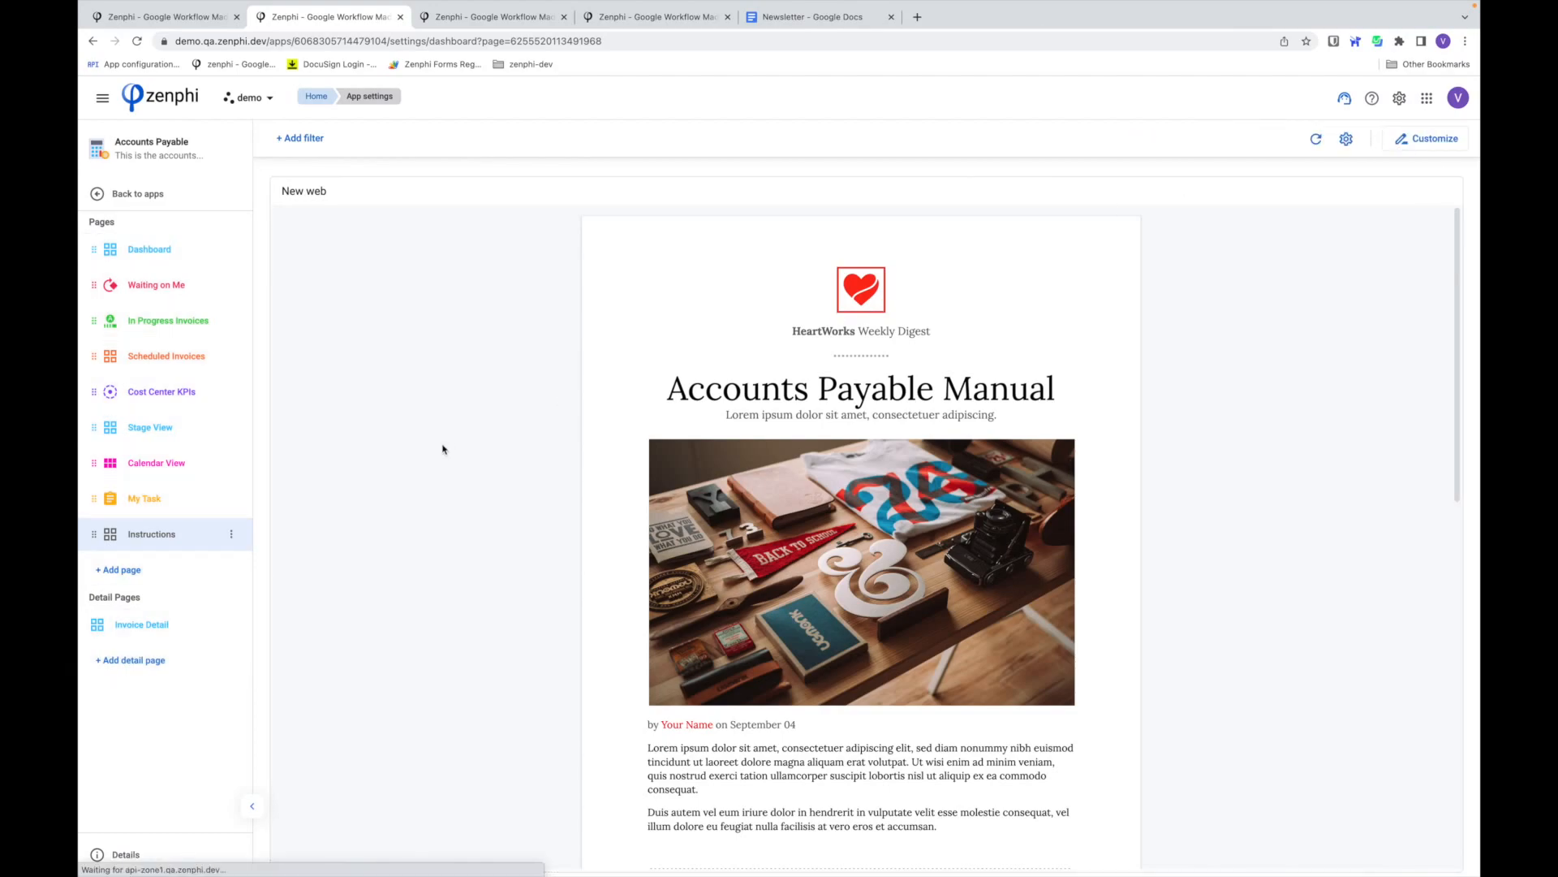
pyautogui.moveTo(422, 562)
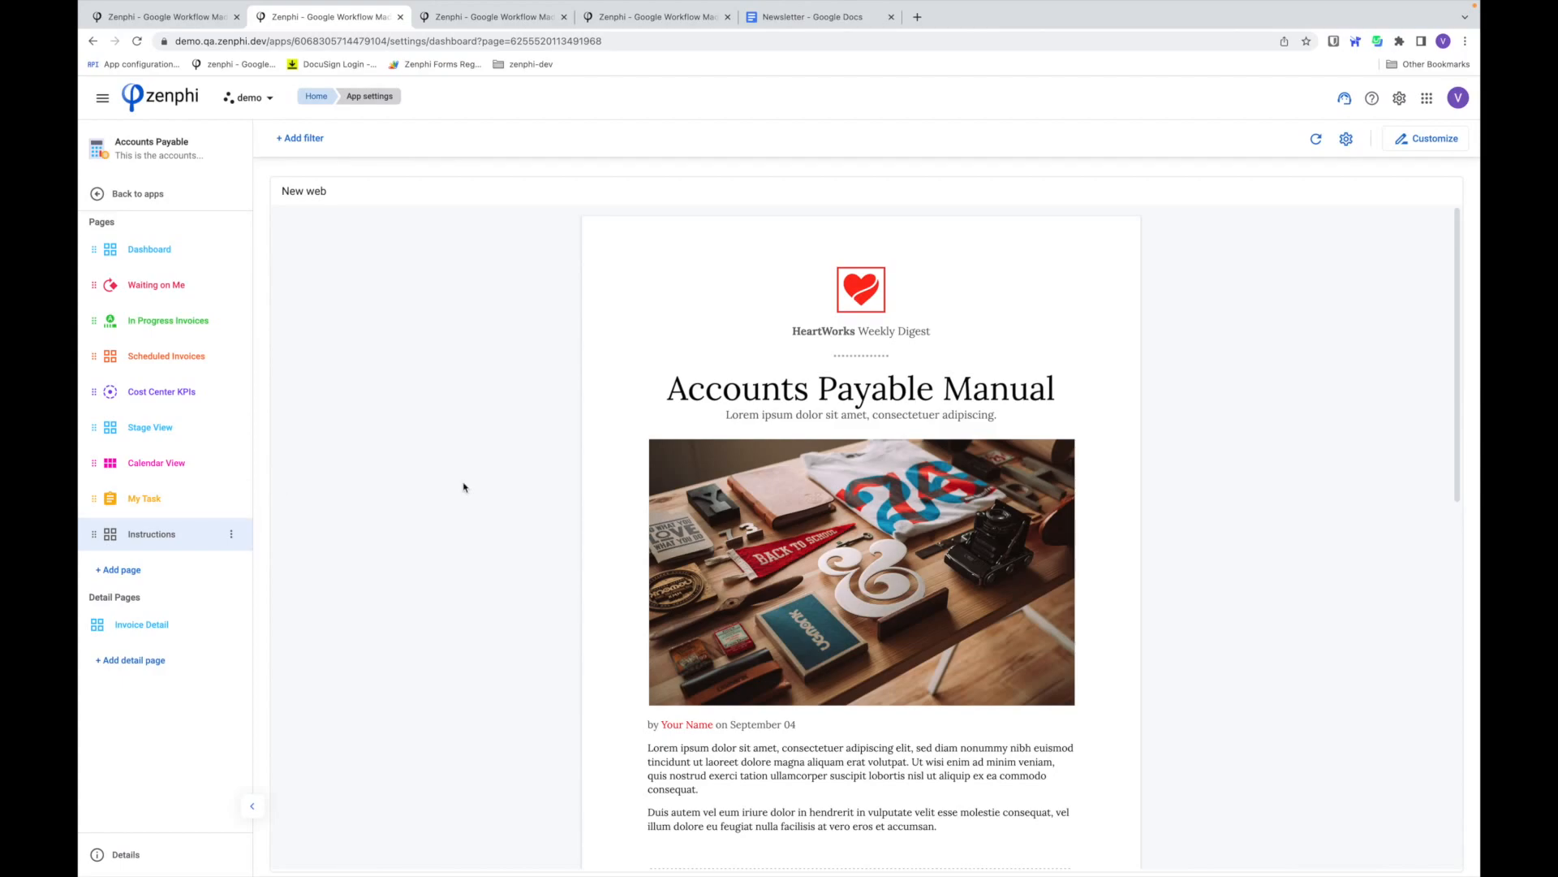
pyautogui.scroll(-3)
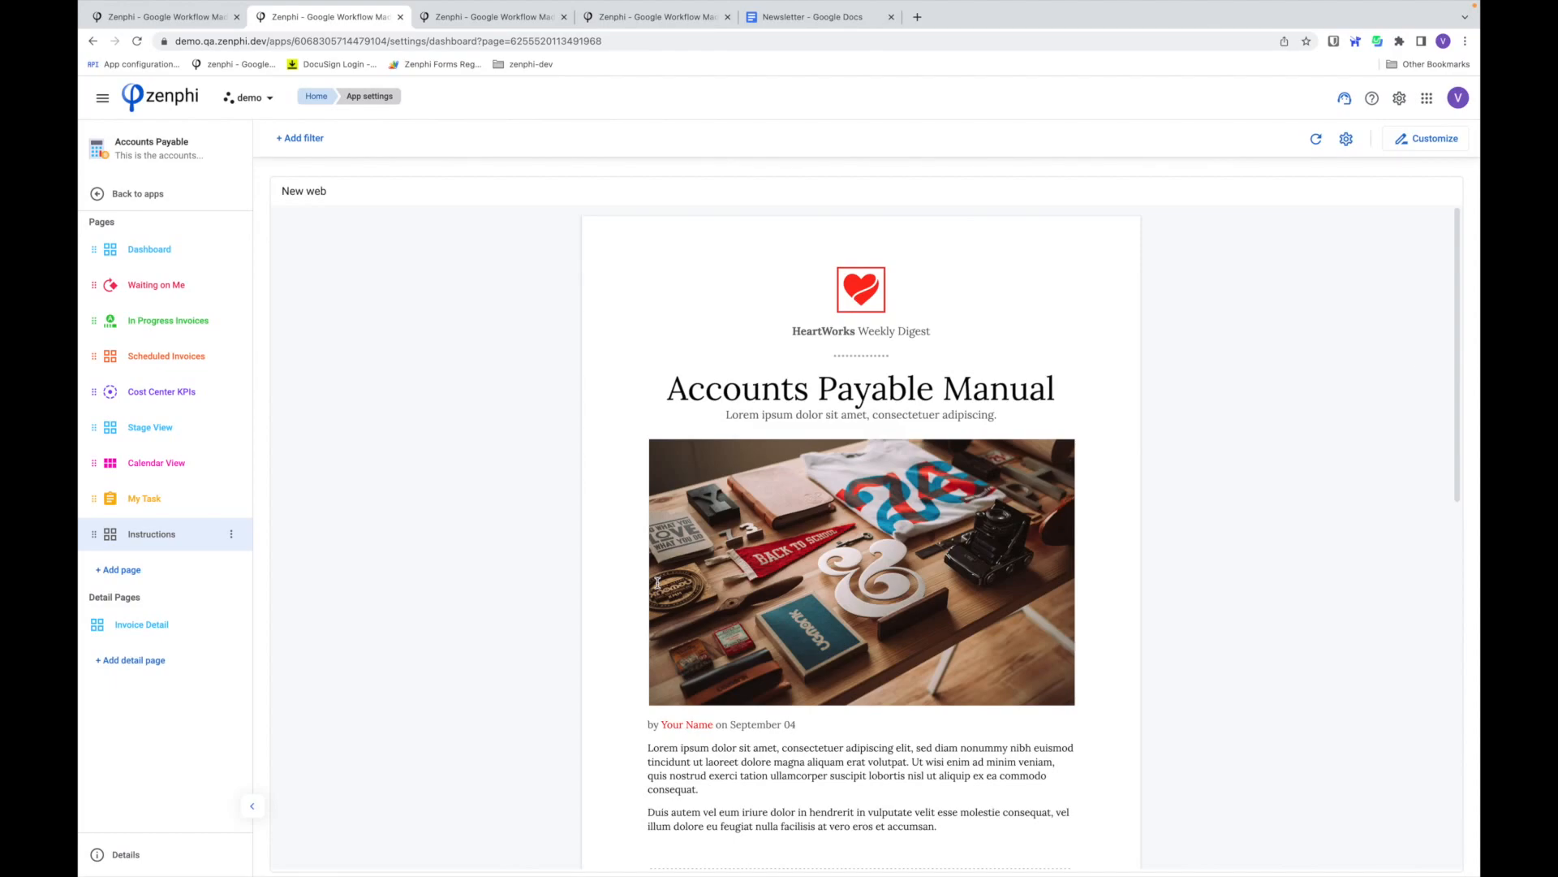
pyautogui.moveTo(150, 428)
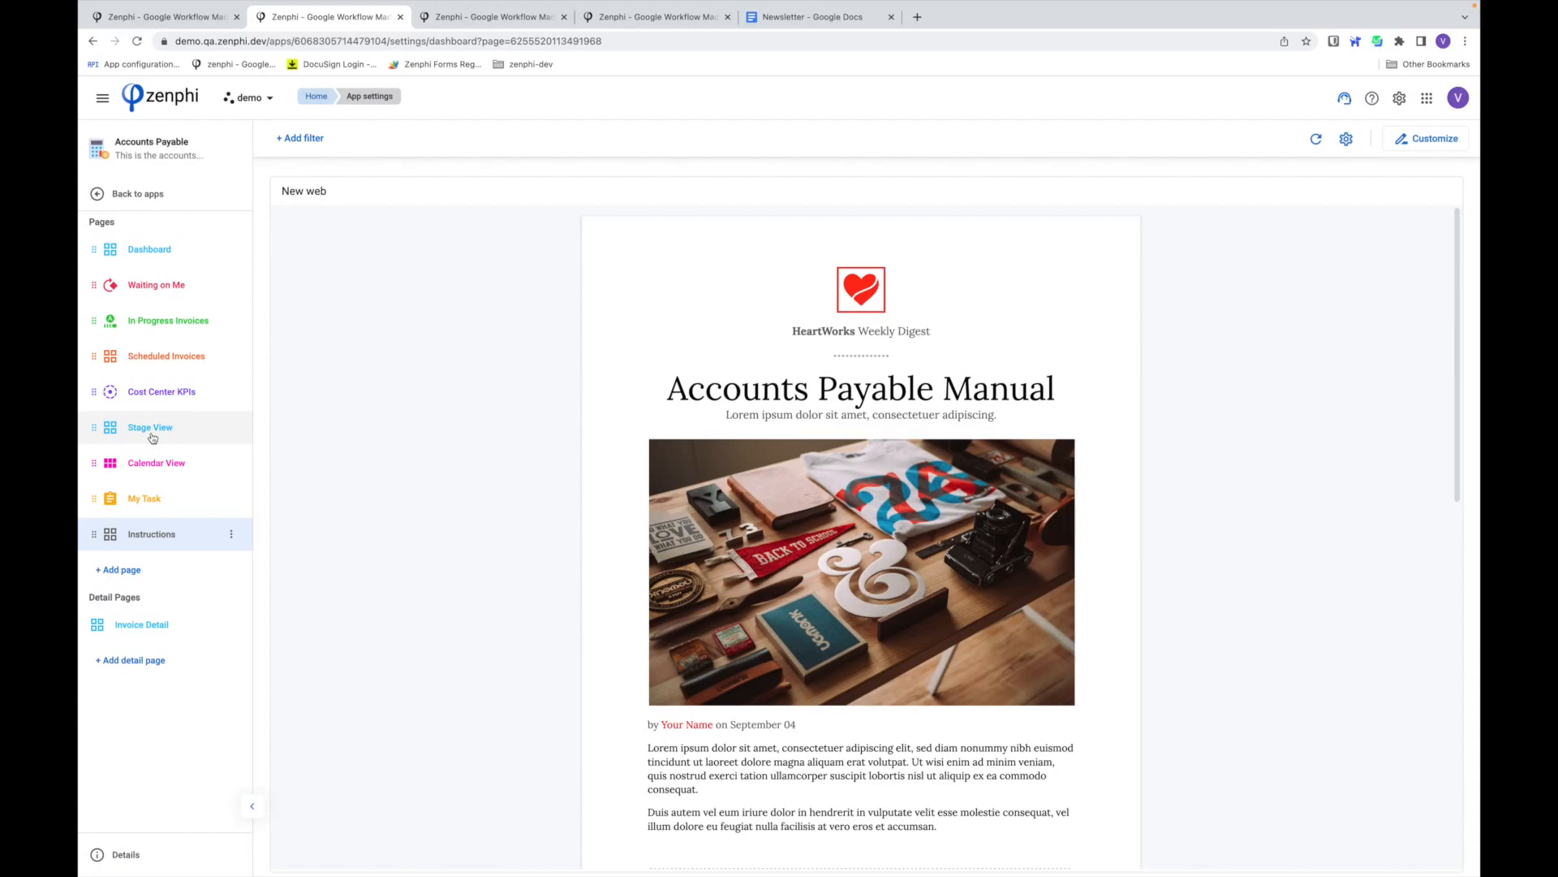